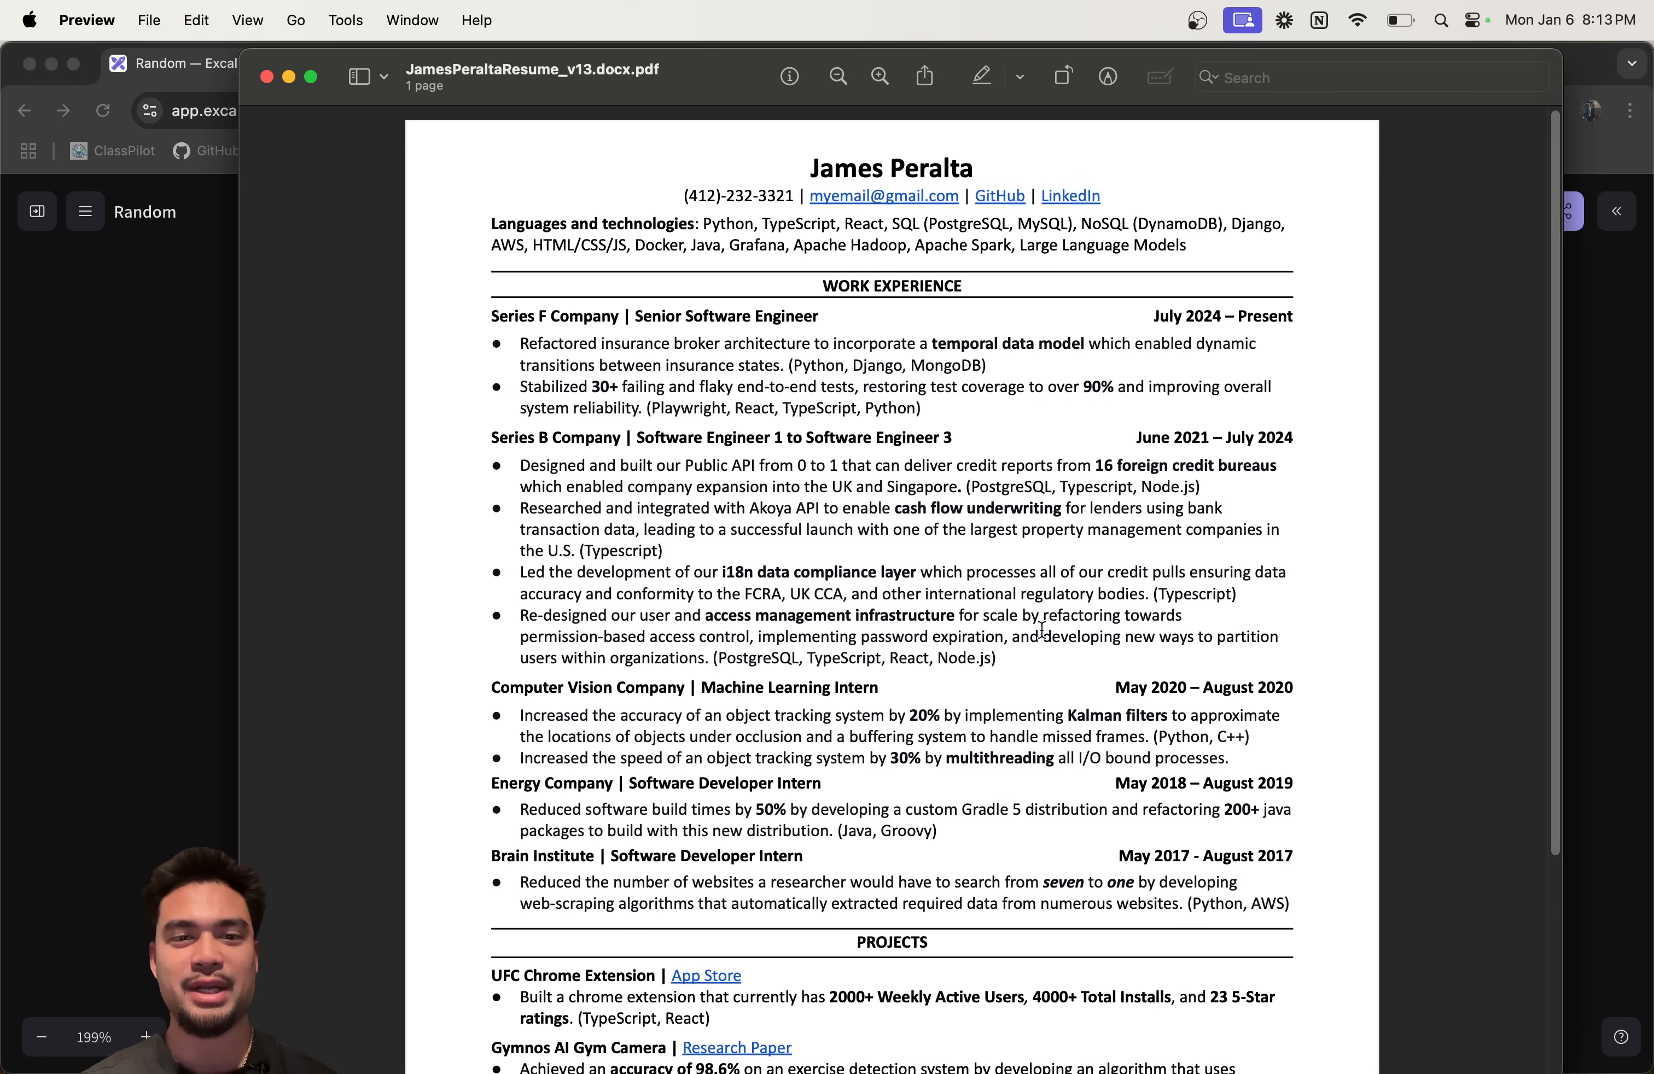
Step: Review the resume image and follow its GitHub profile link in the browser
scroll(down, 3)
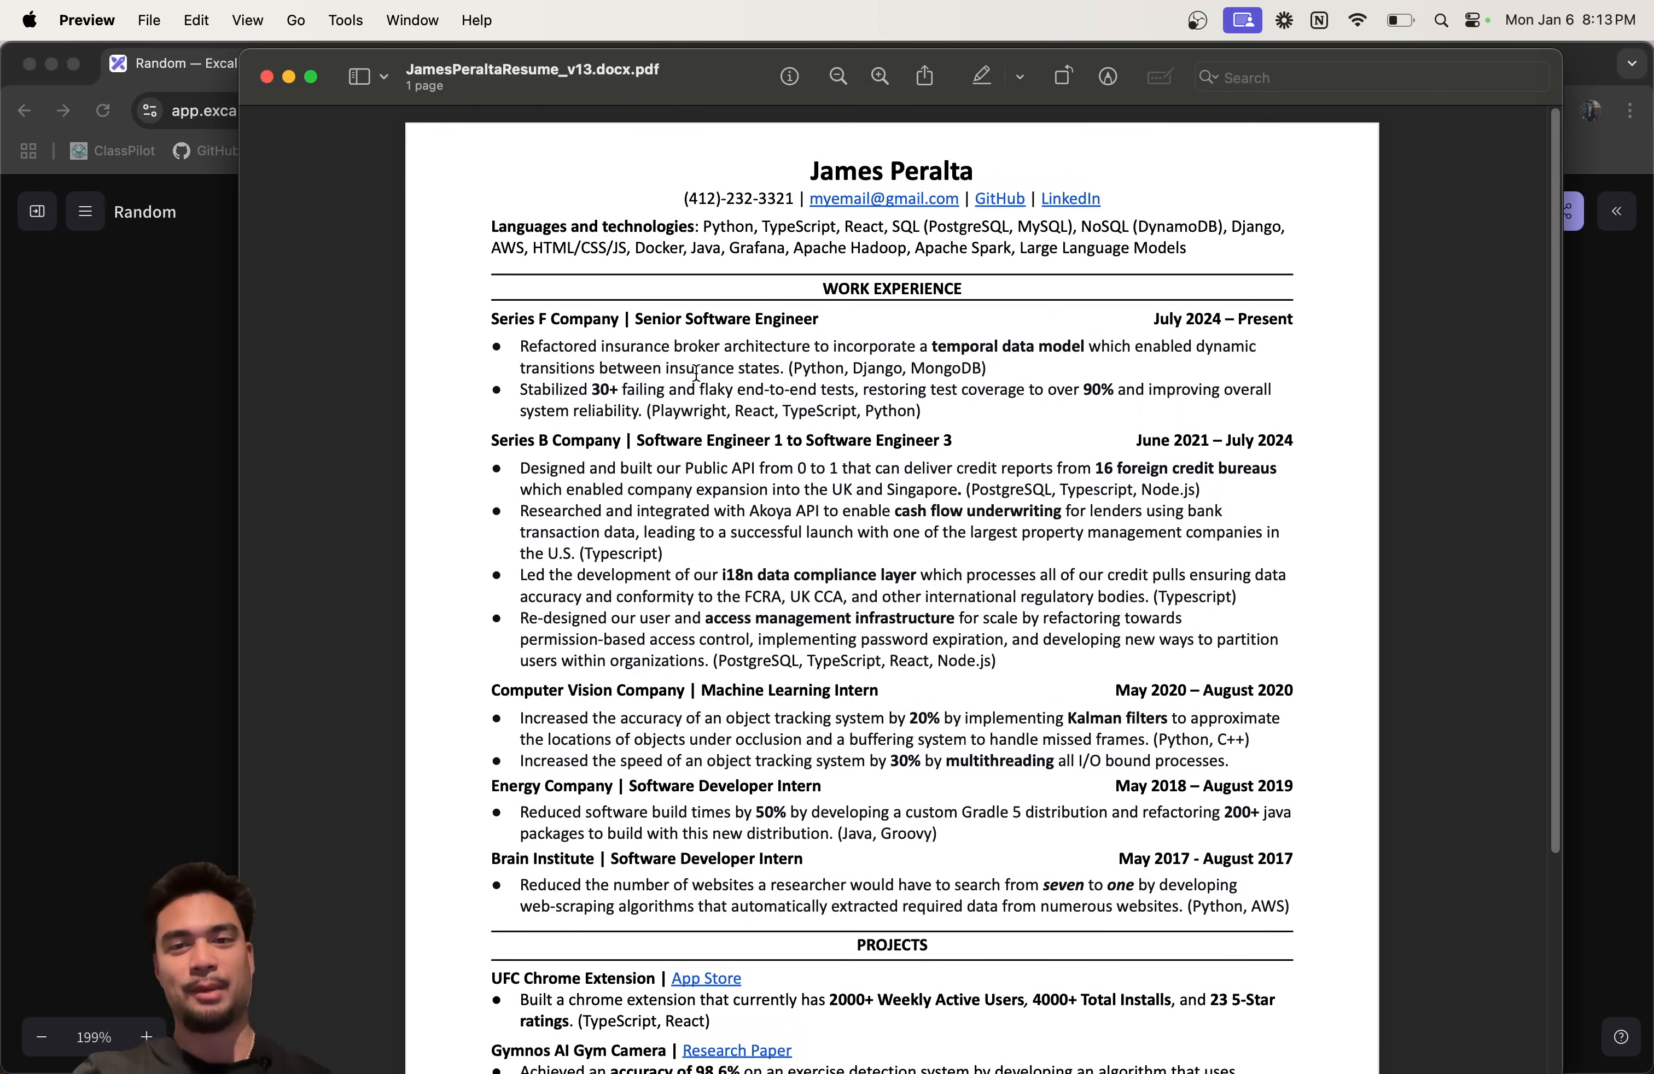
mouse_move(723, 318)
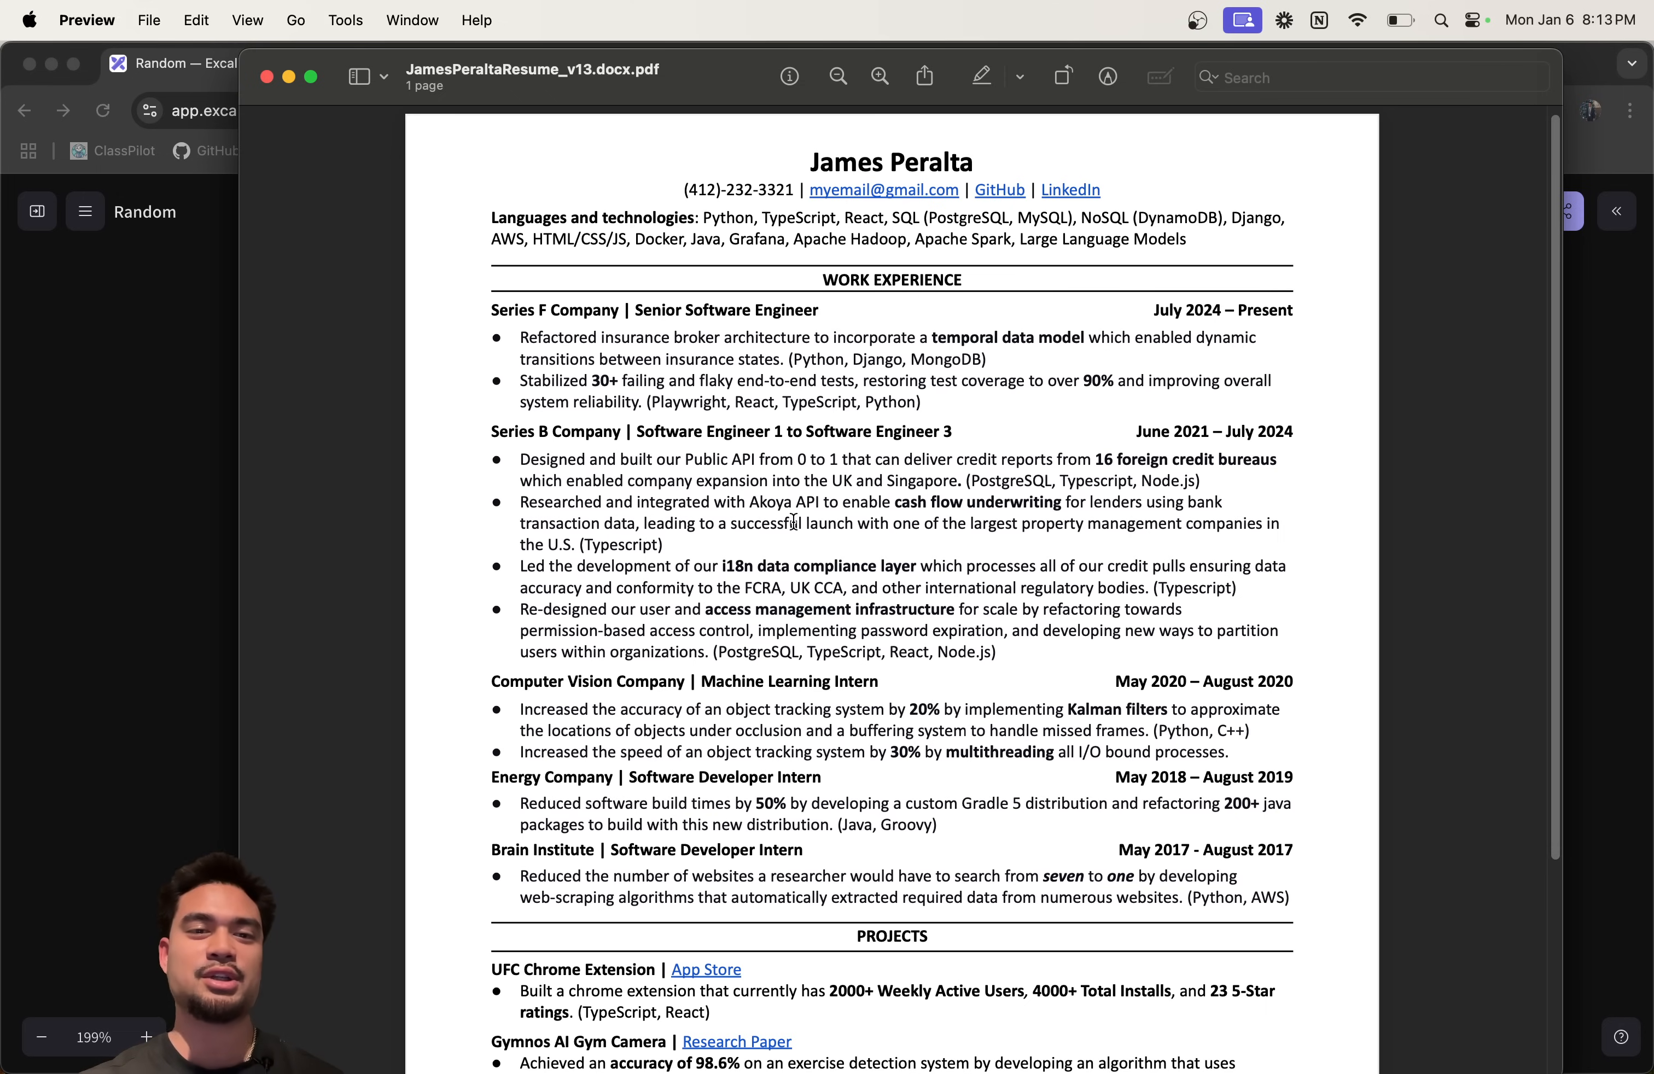
mouse_move(1107, 539)
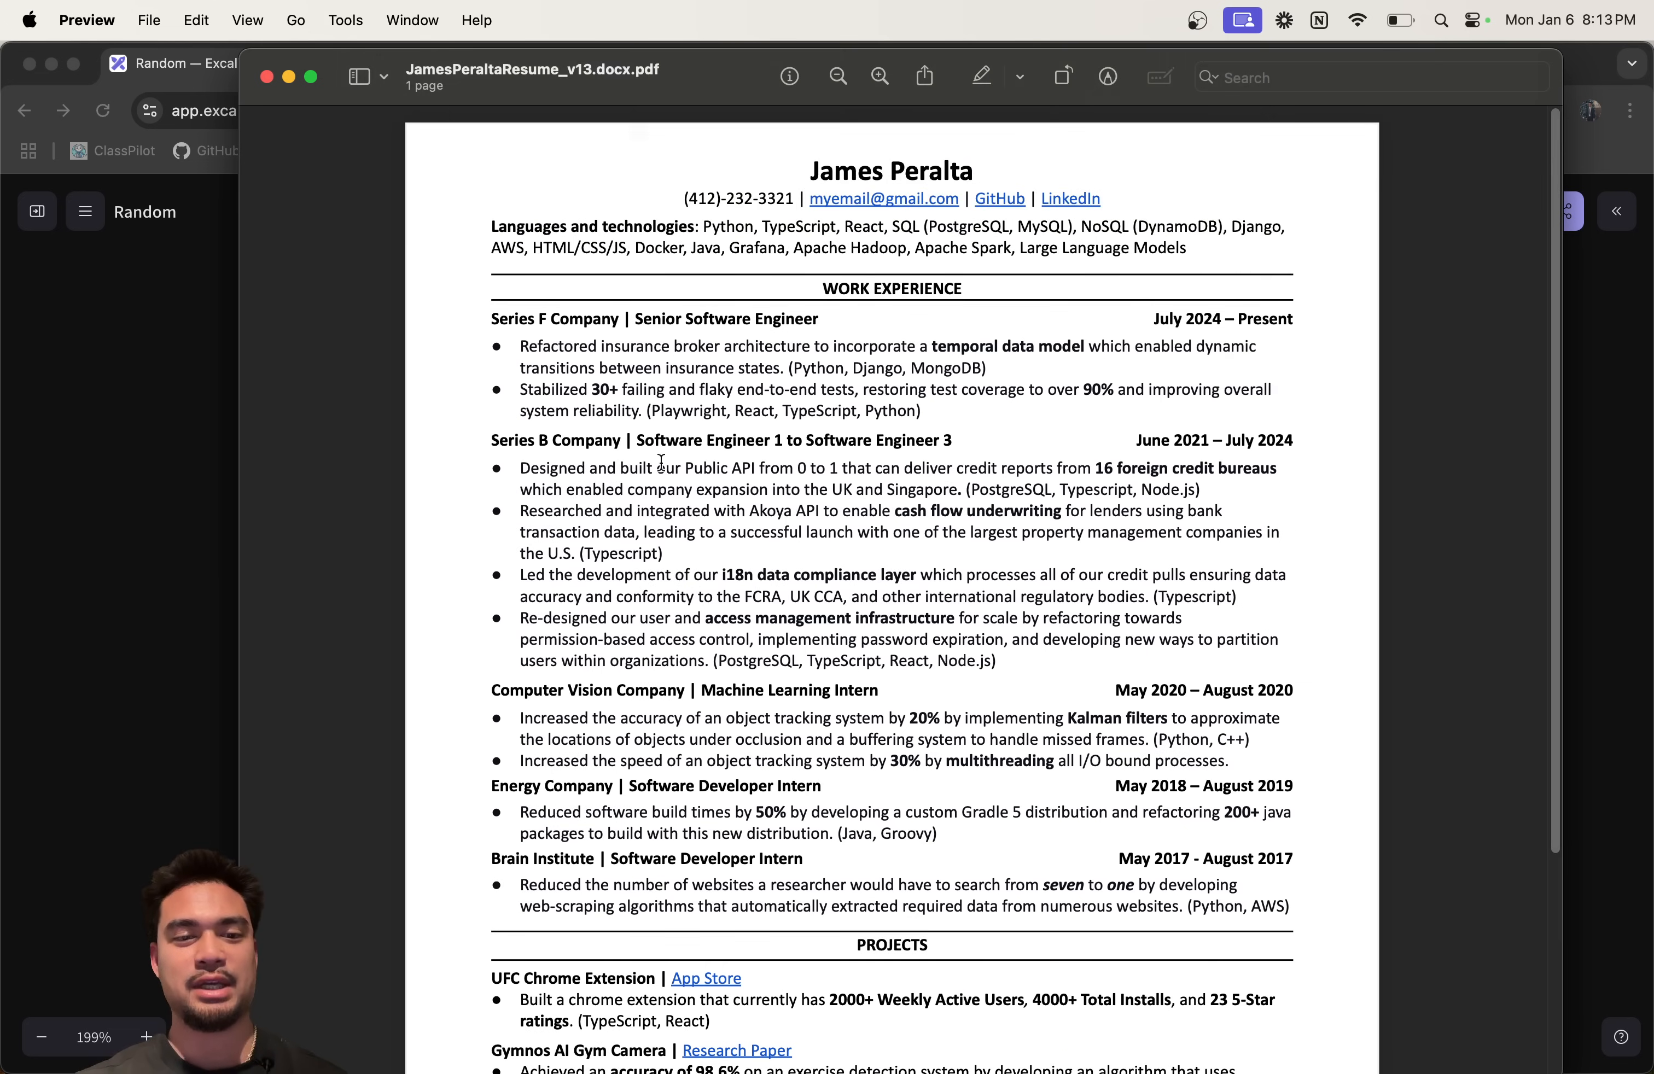
scroll(down, 3)
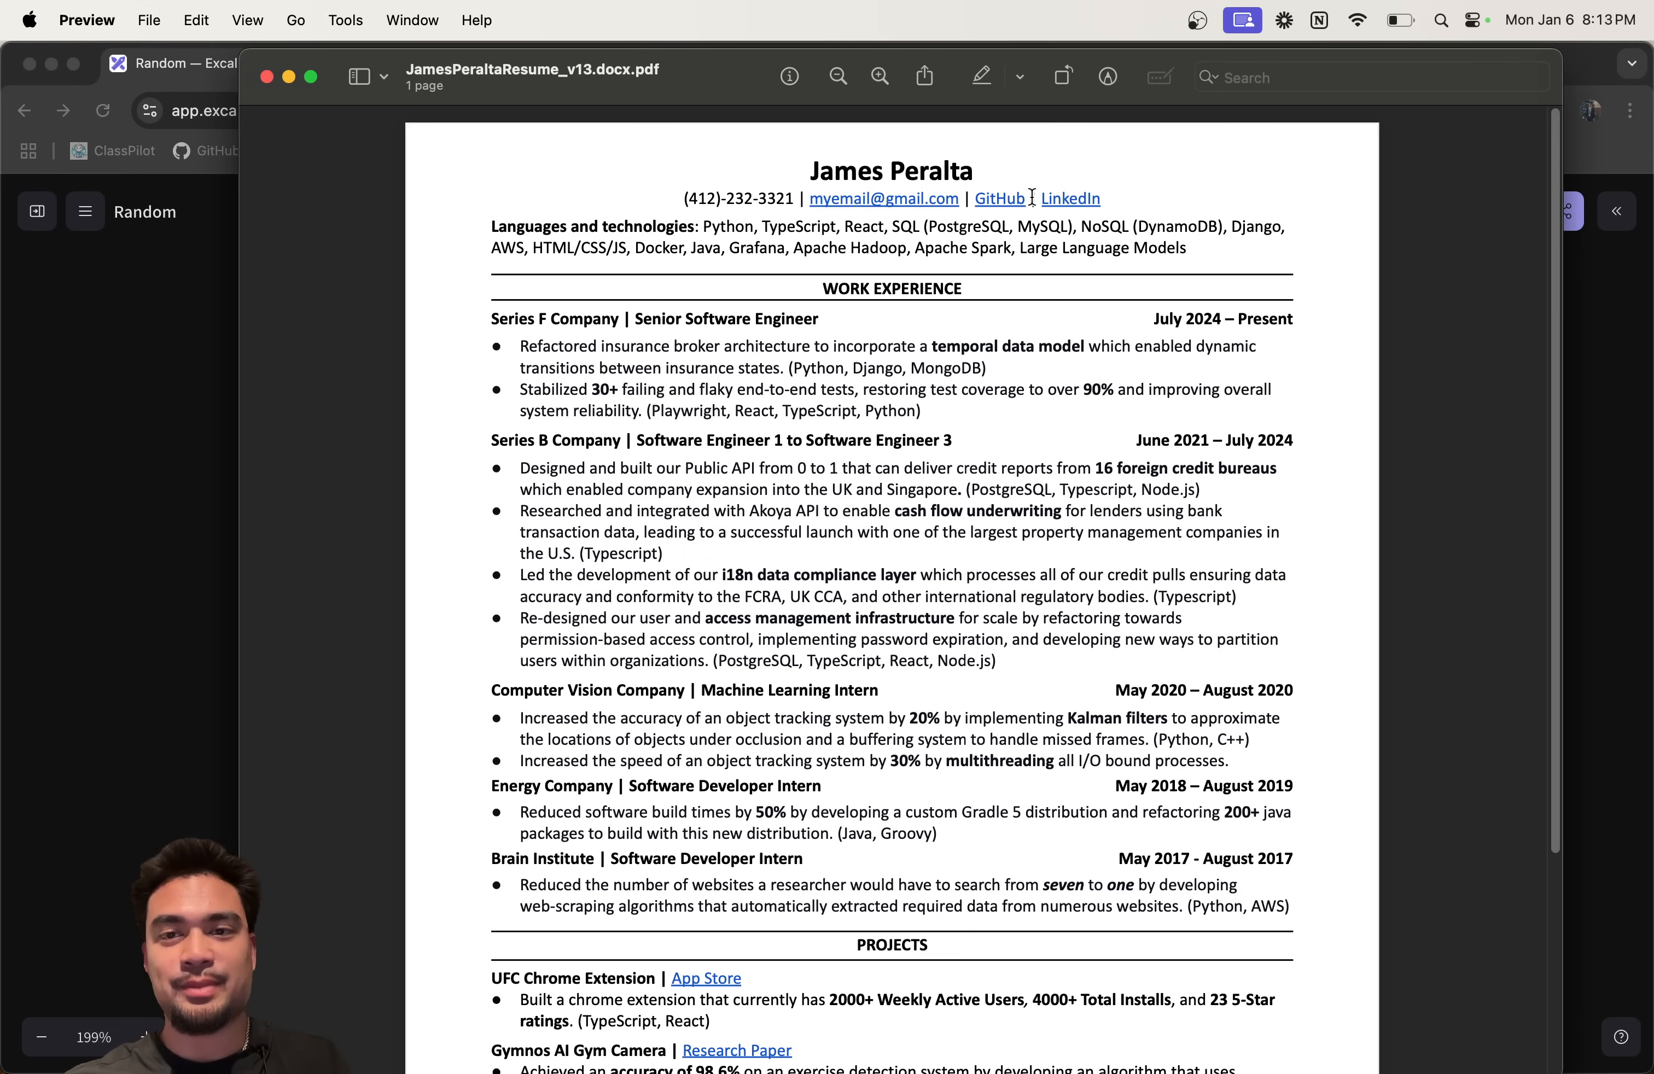
click(998, 198)
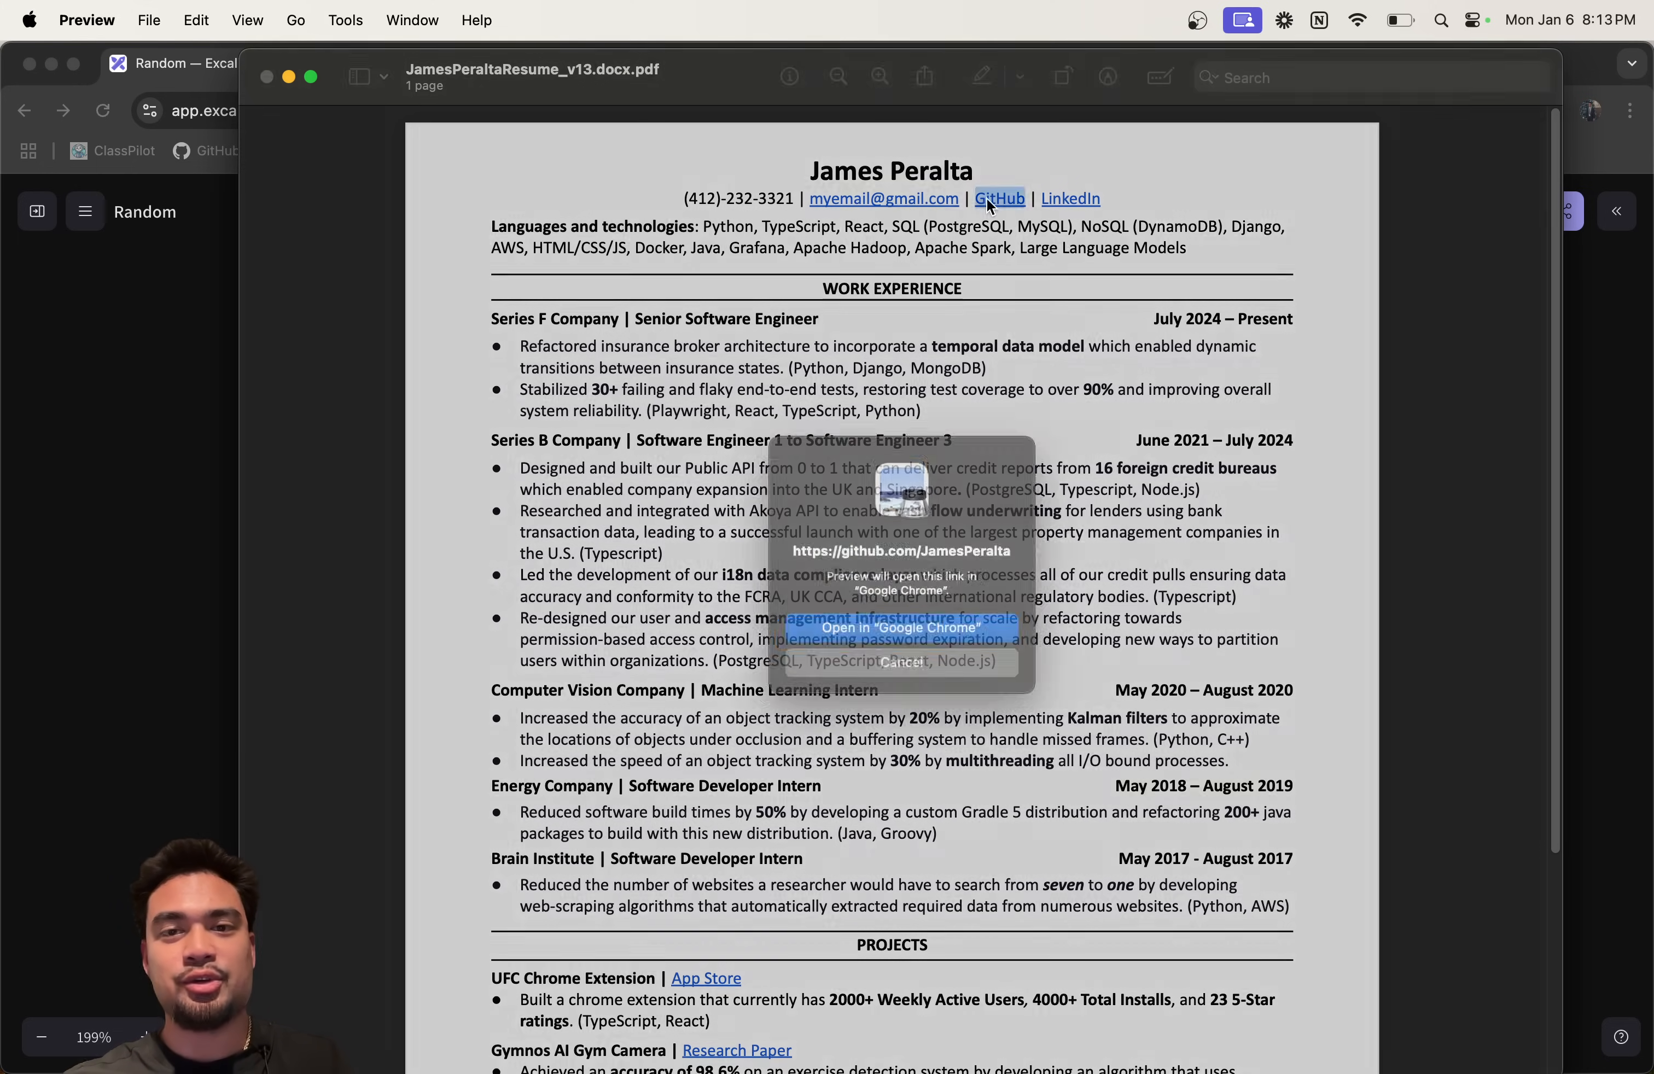
click(898, 627)
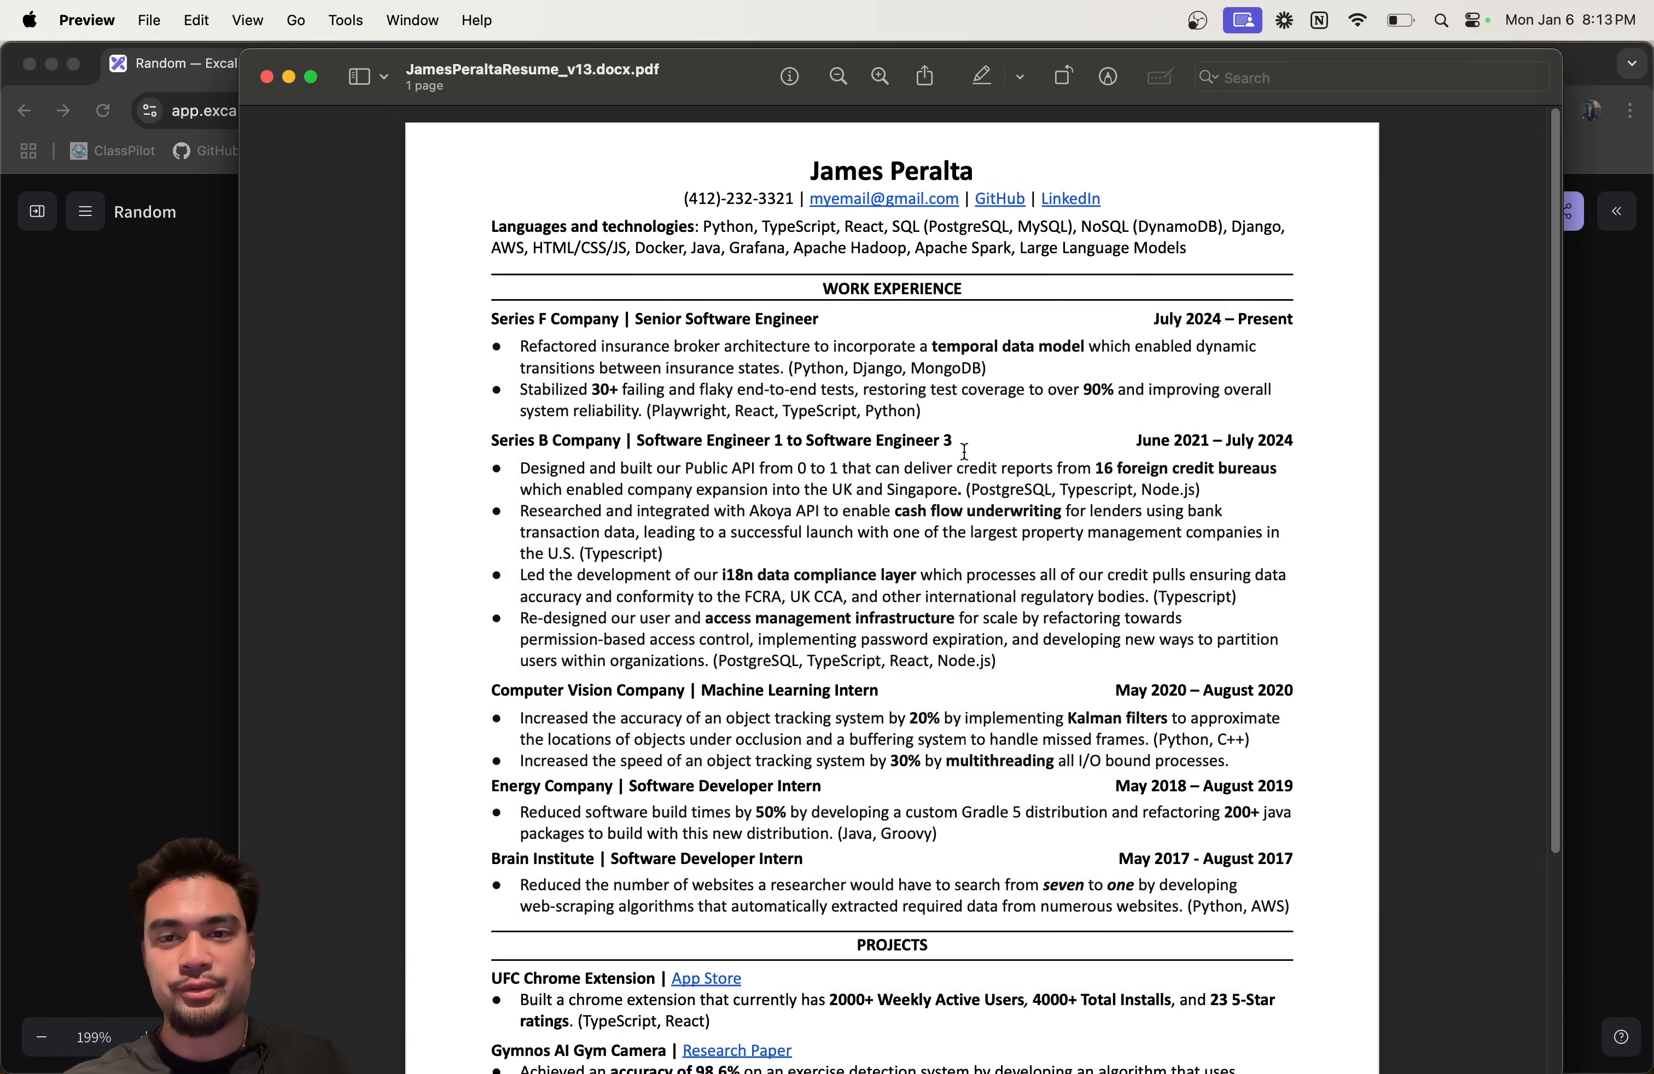
mouse_move(208, 523)
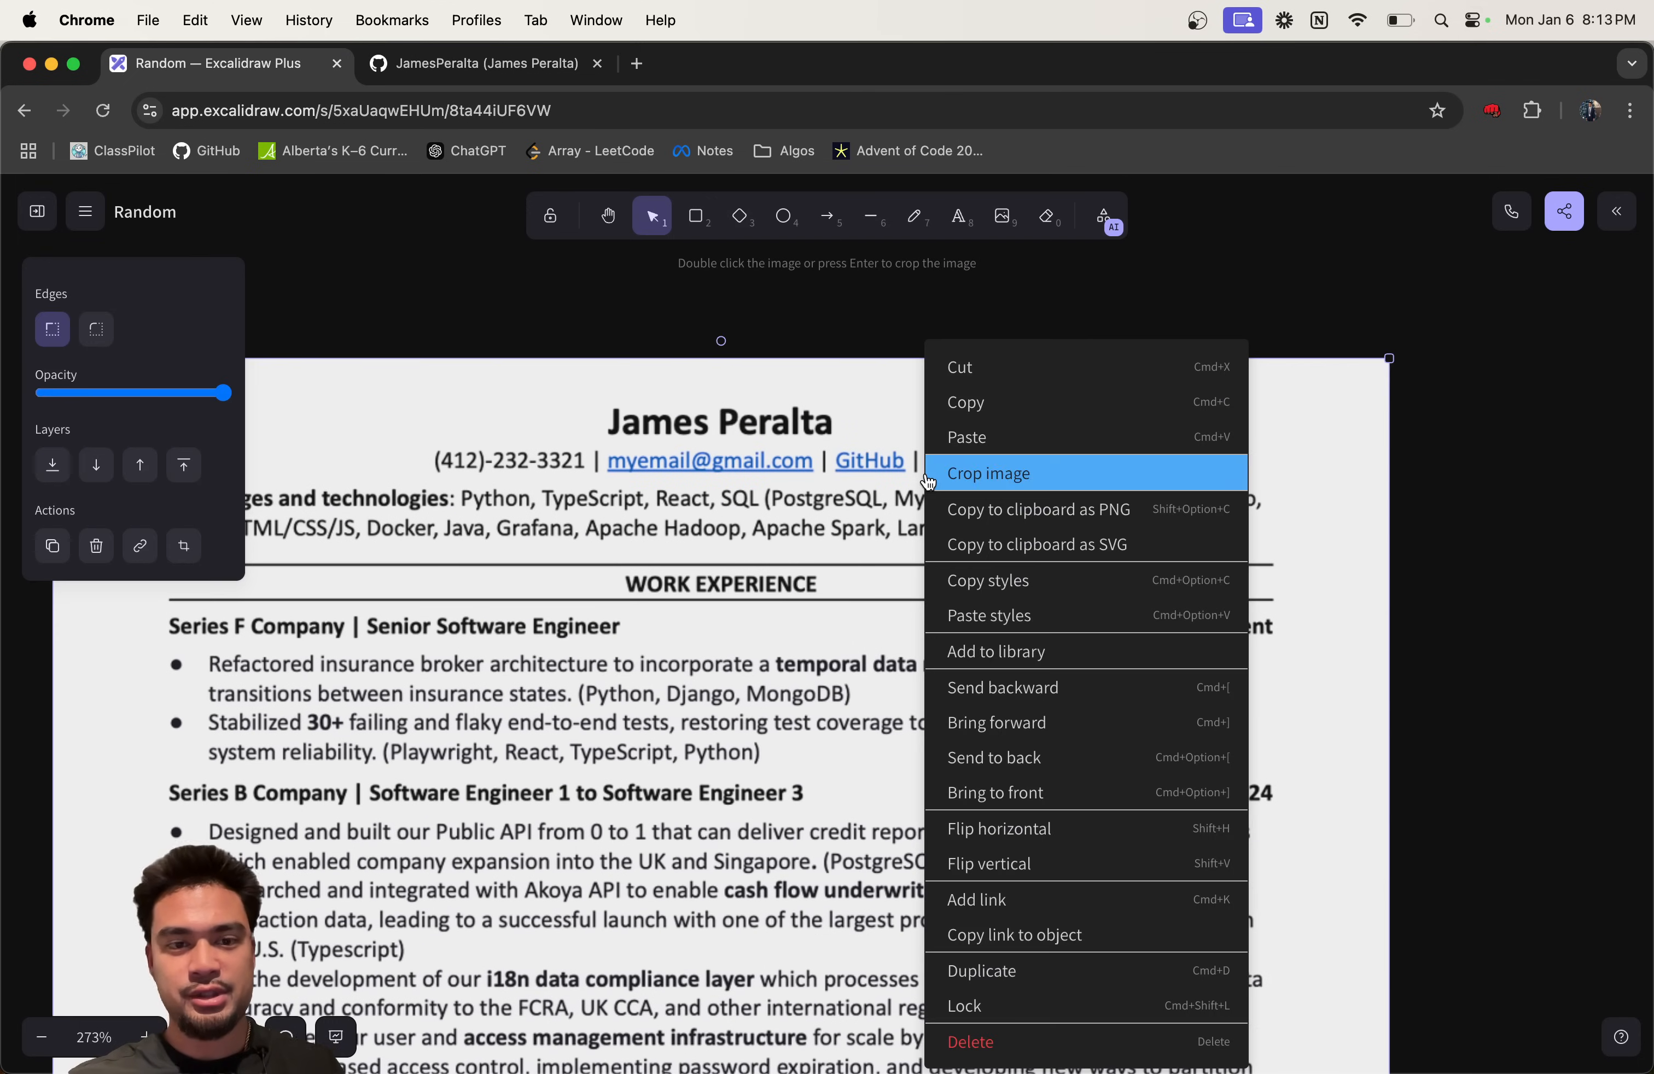
Step: Draw a white brace beside the header lines and label it 'contact'
click(854, 352)
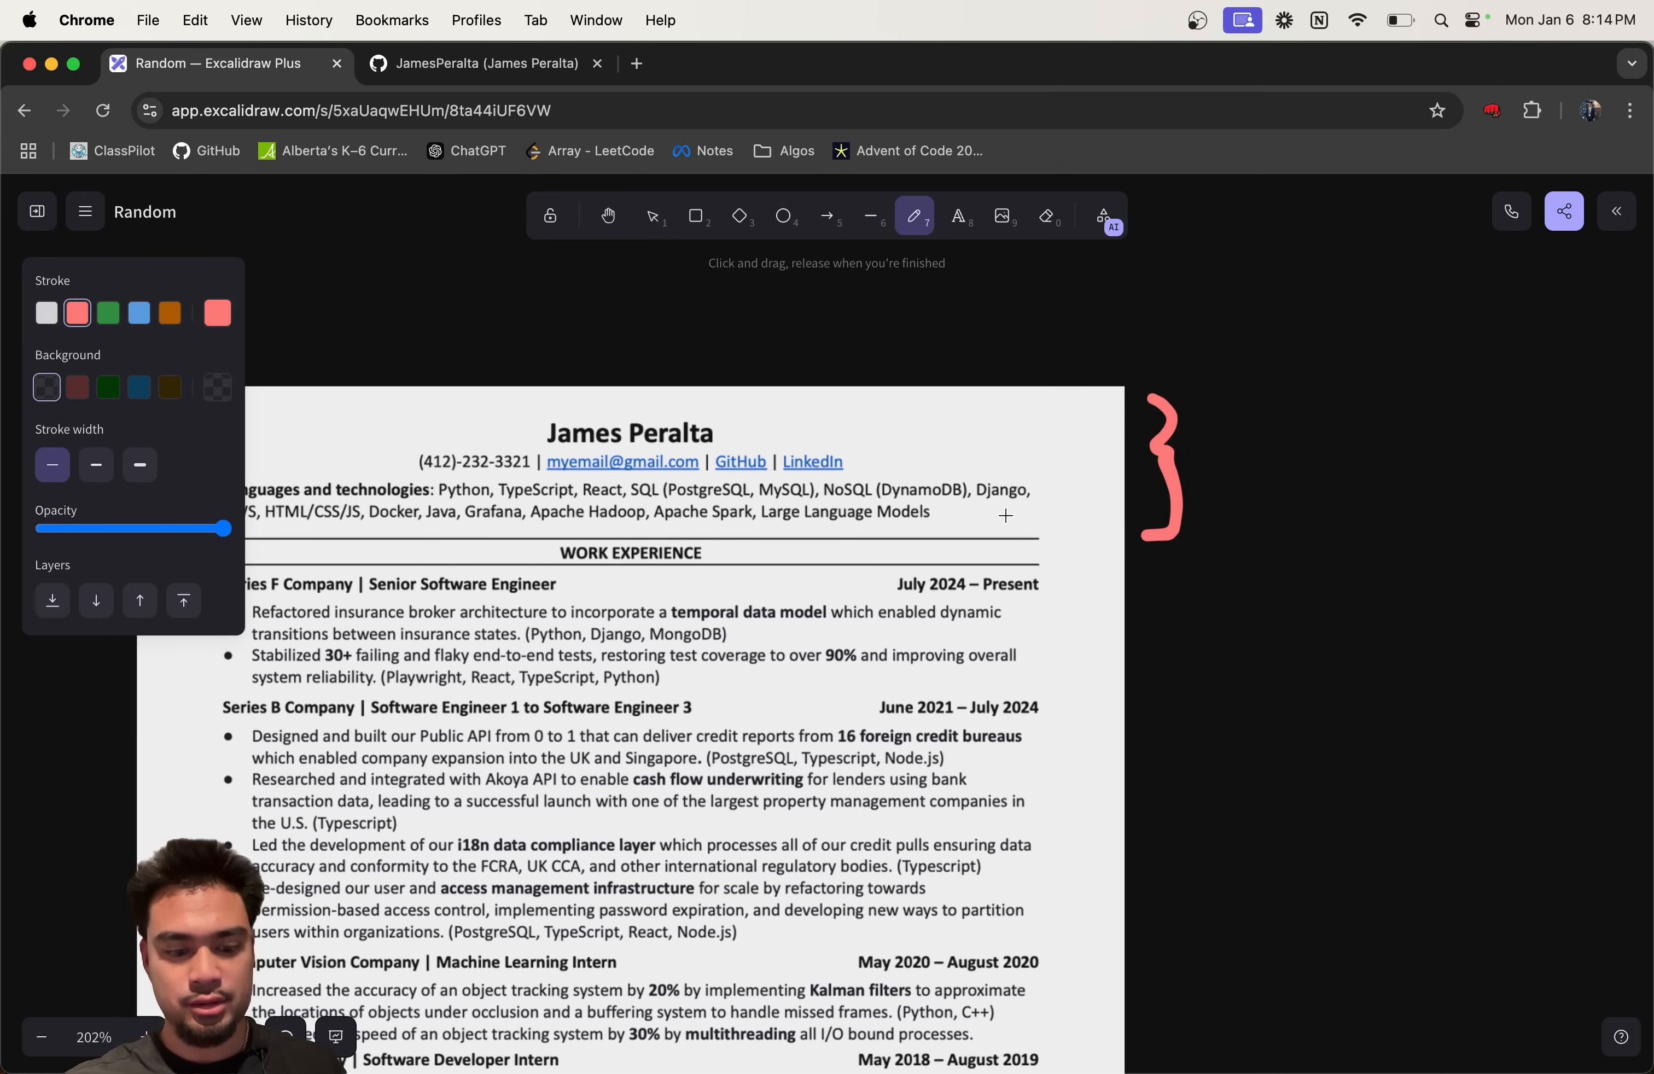
click(46, 313)
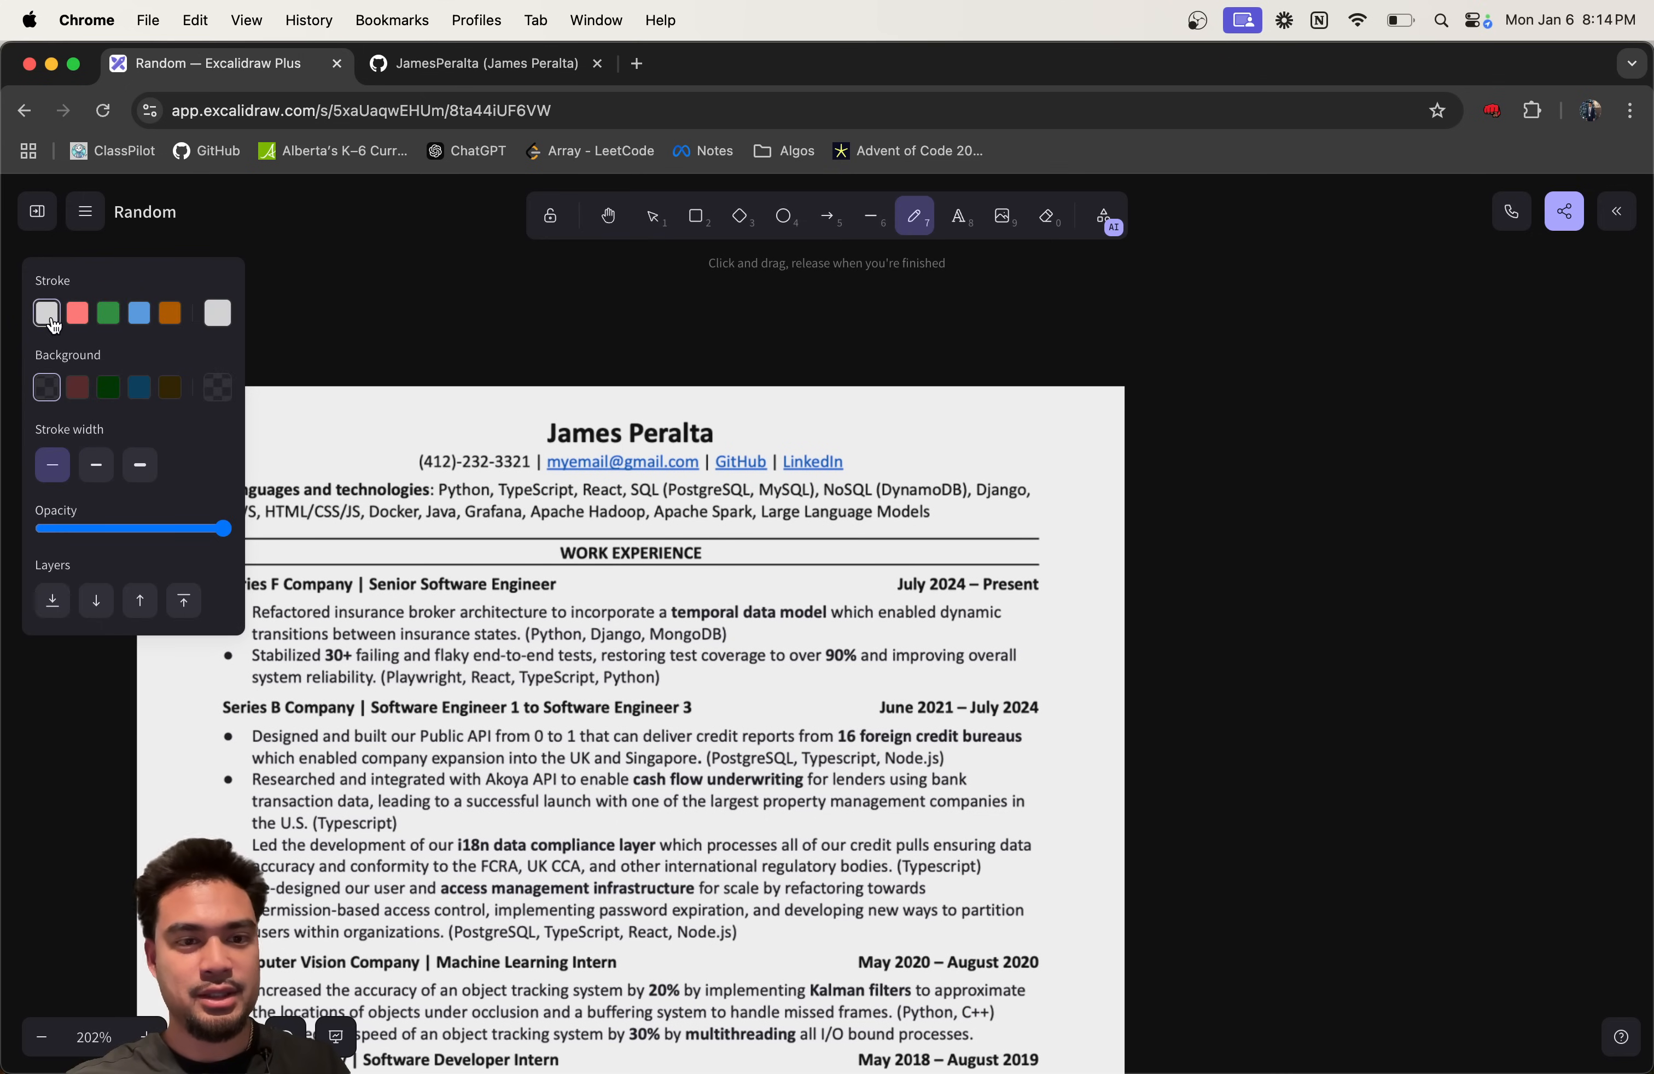
drag(1187, 391, 1155, 464)
text(c)
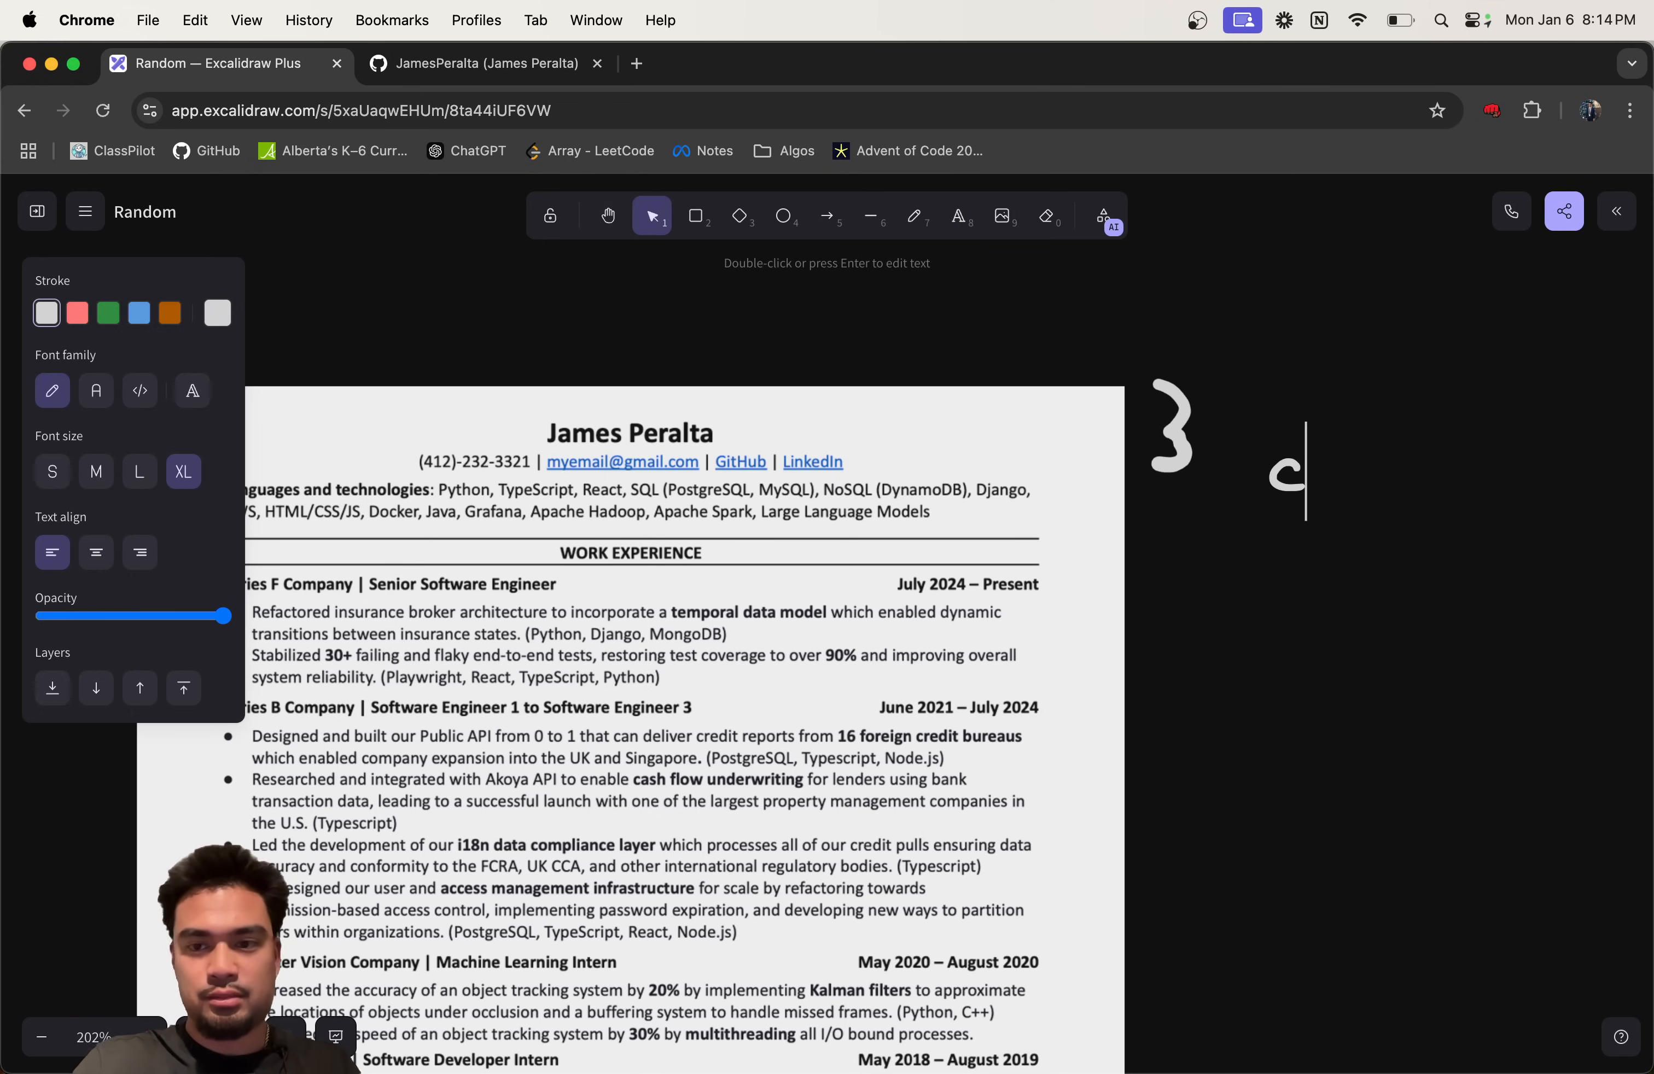
text(ontact)
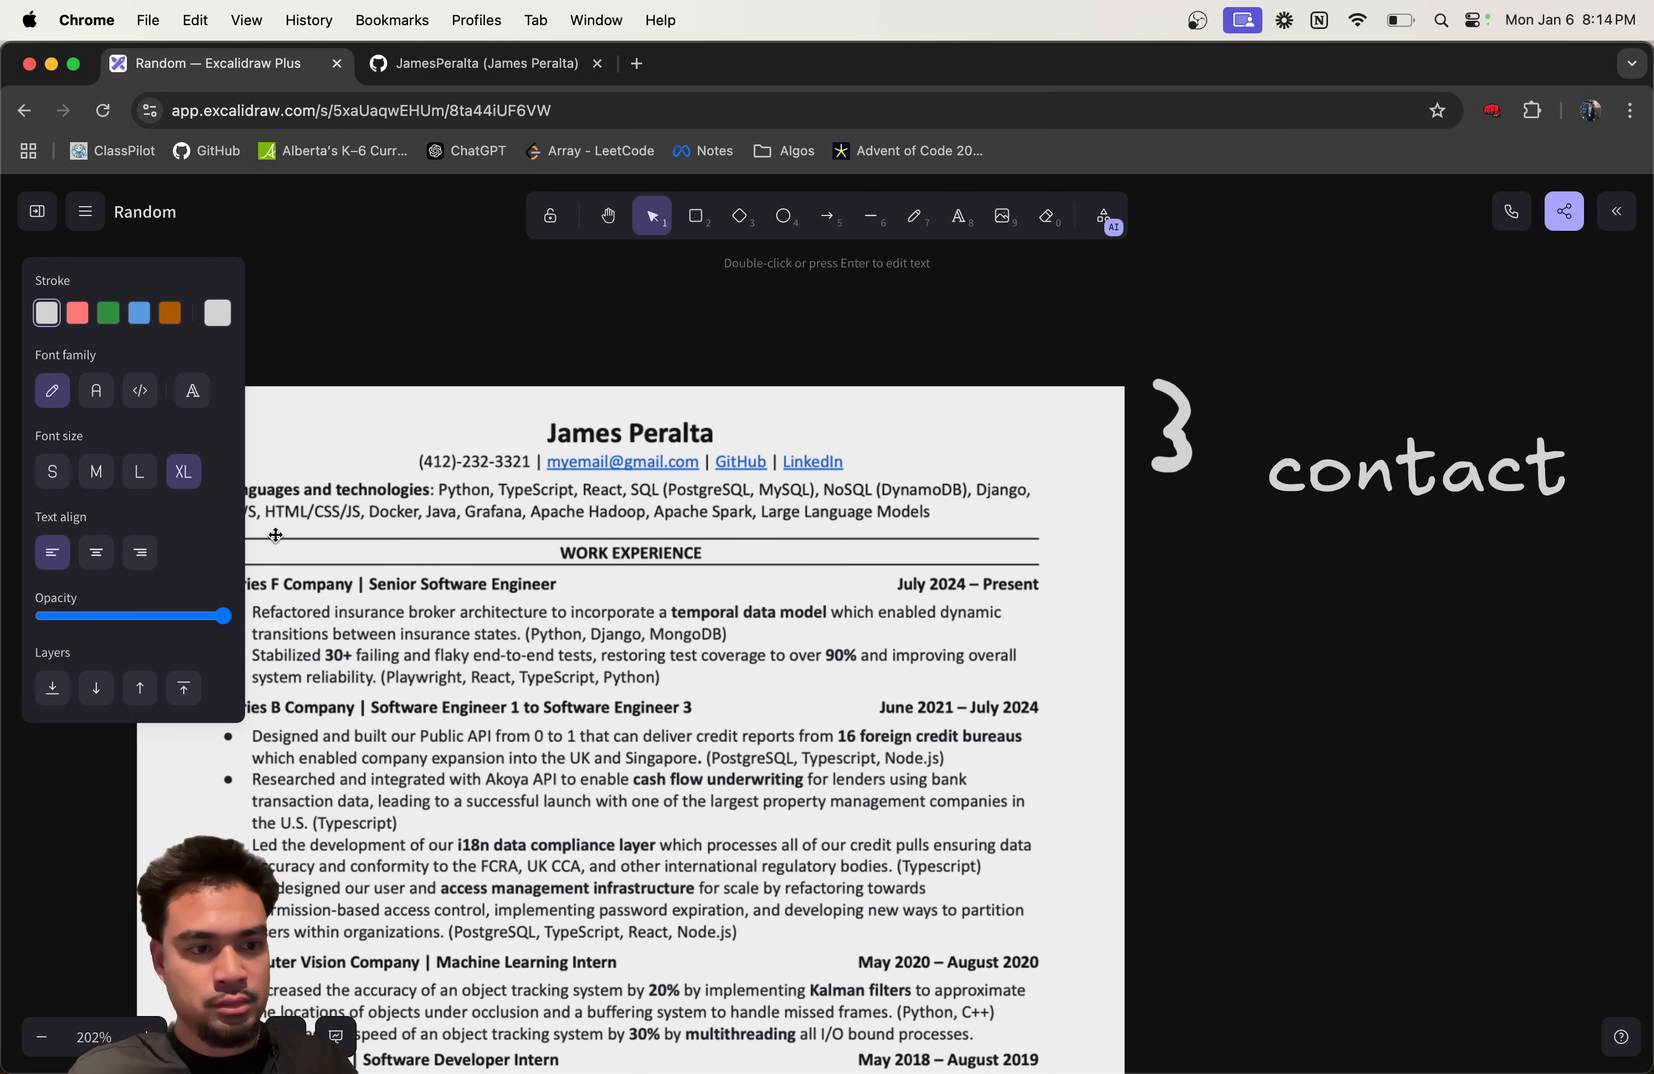
click(96, 471)
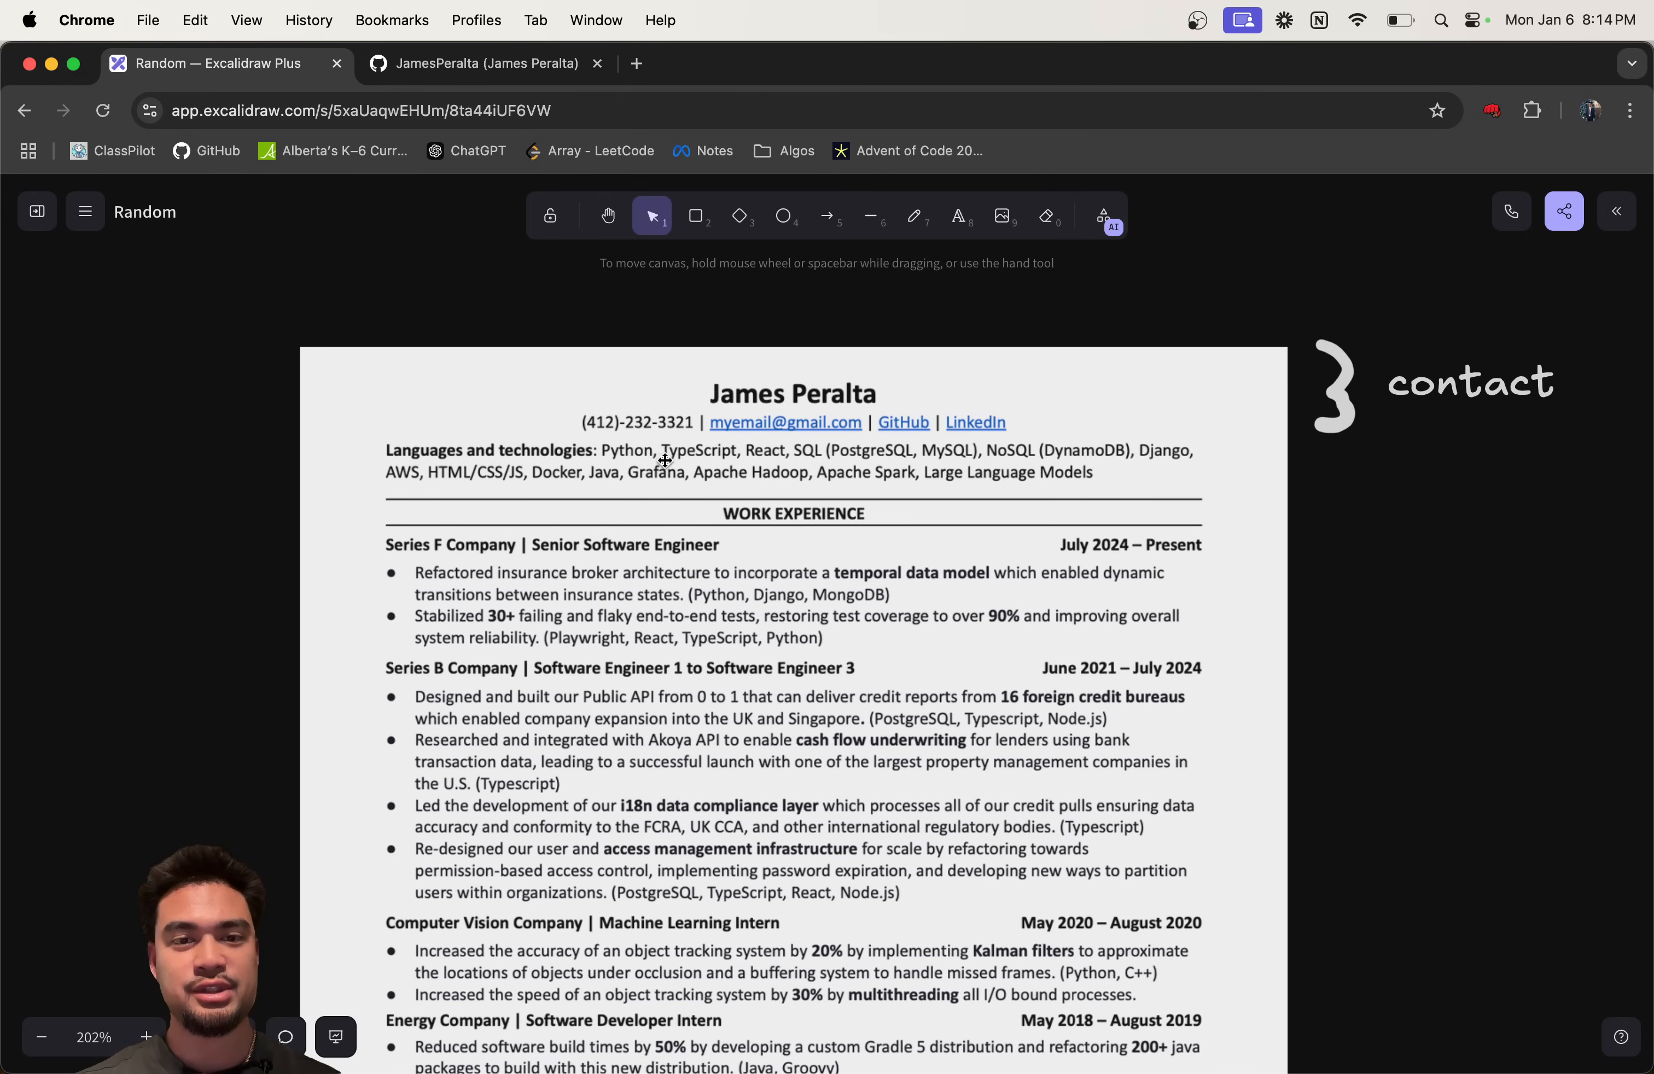
mouse_move(634, 484)
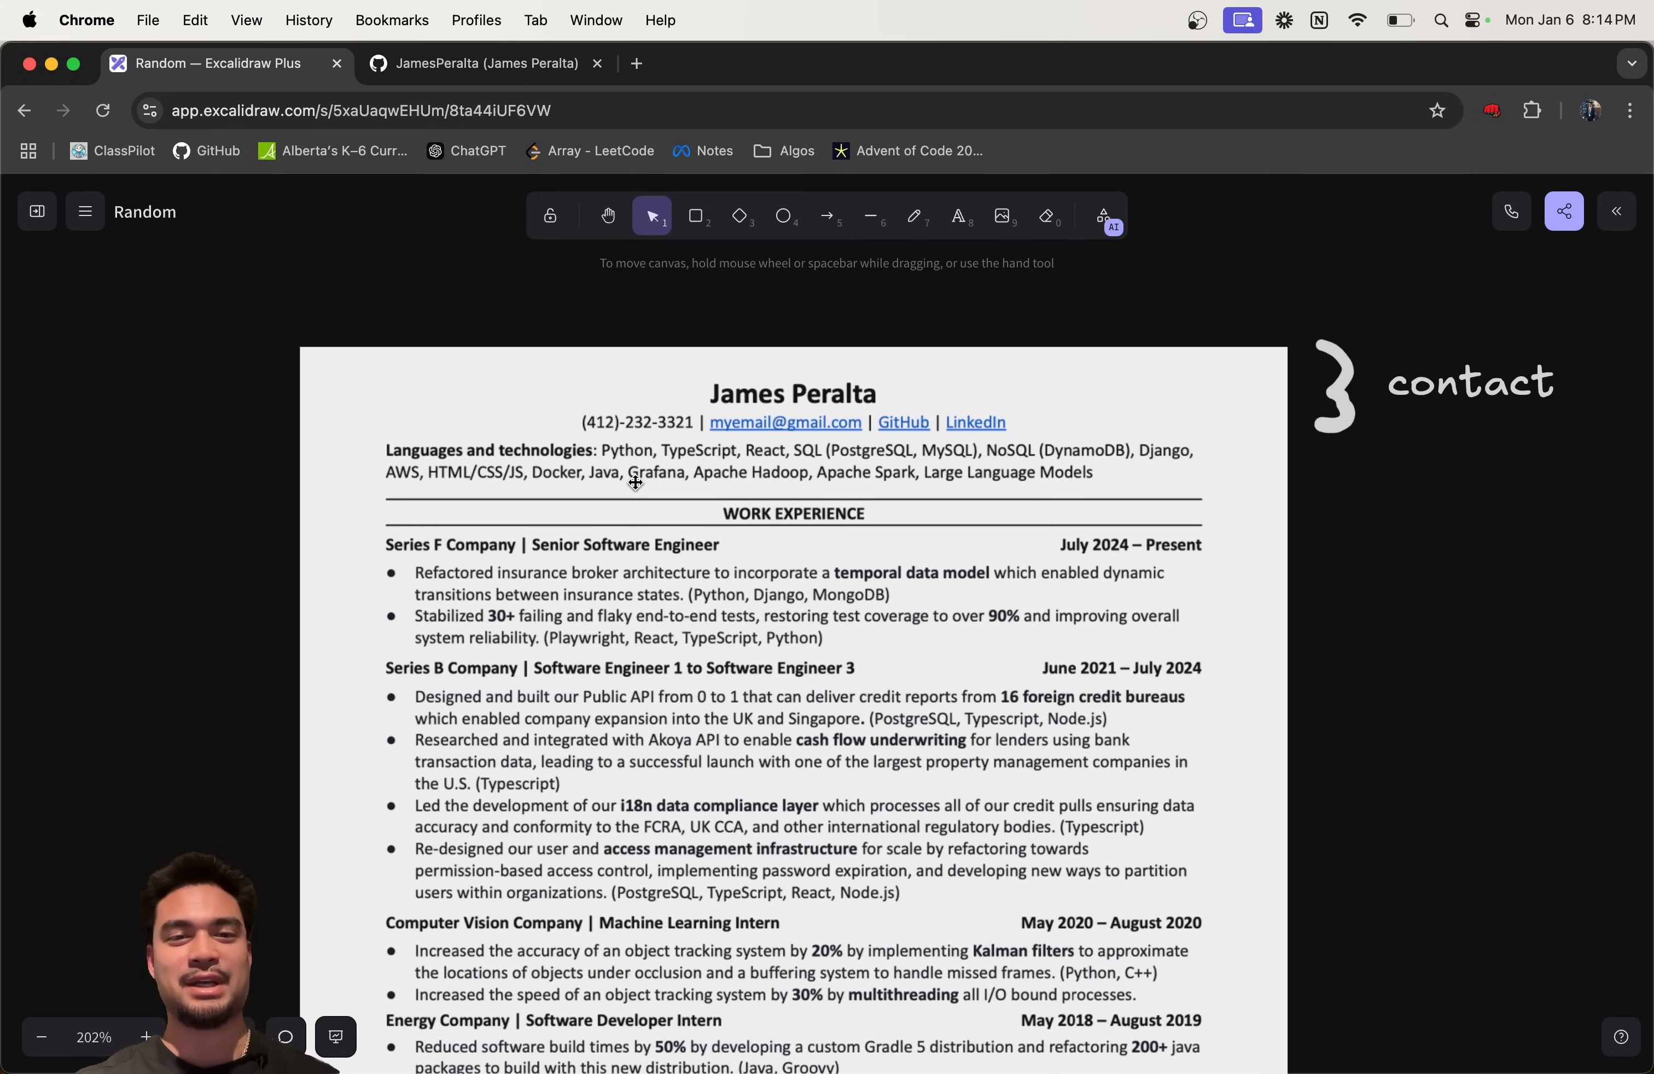
mouse_move(1009, 368)
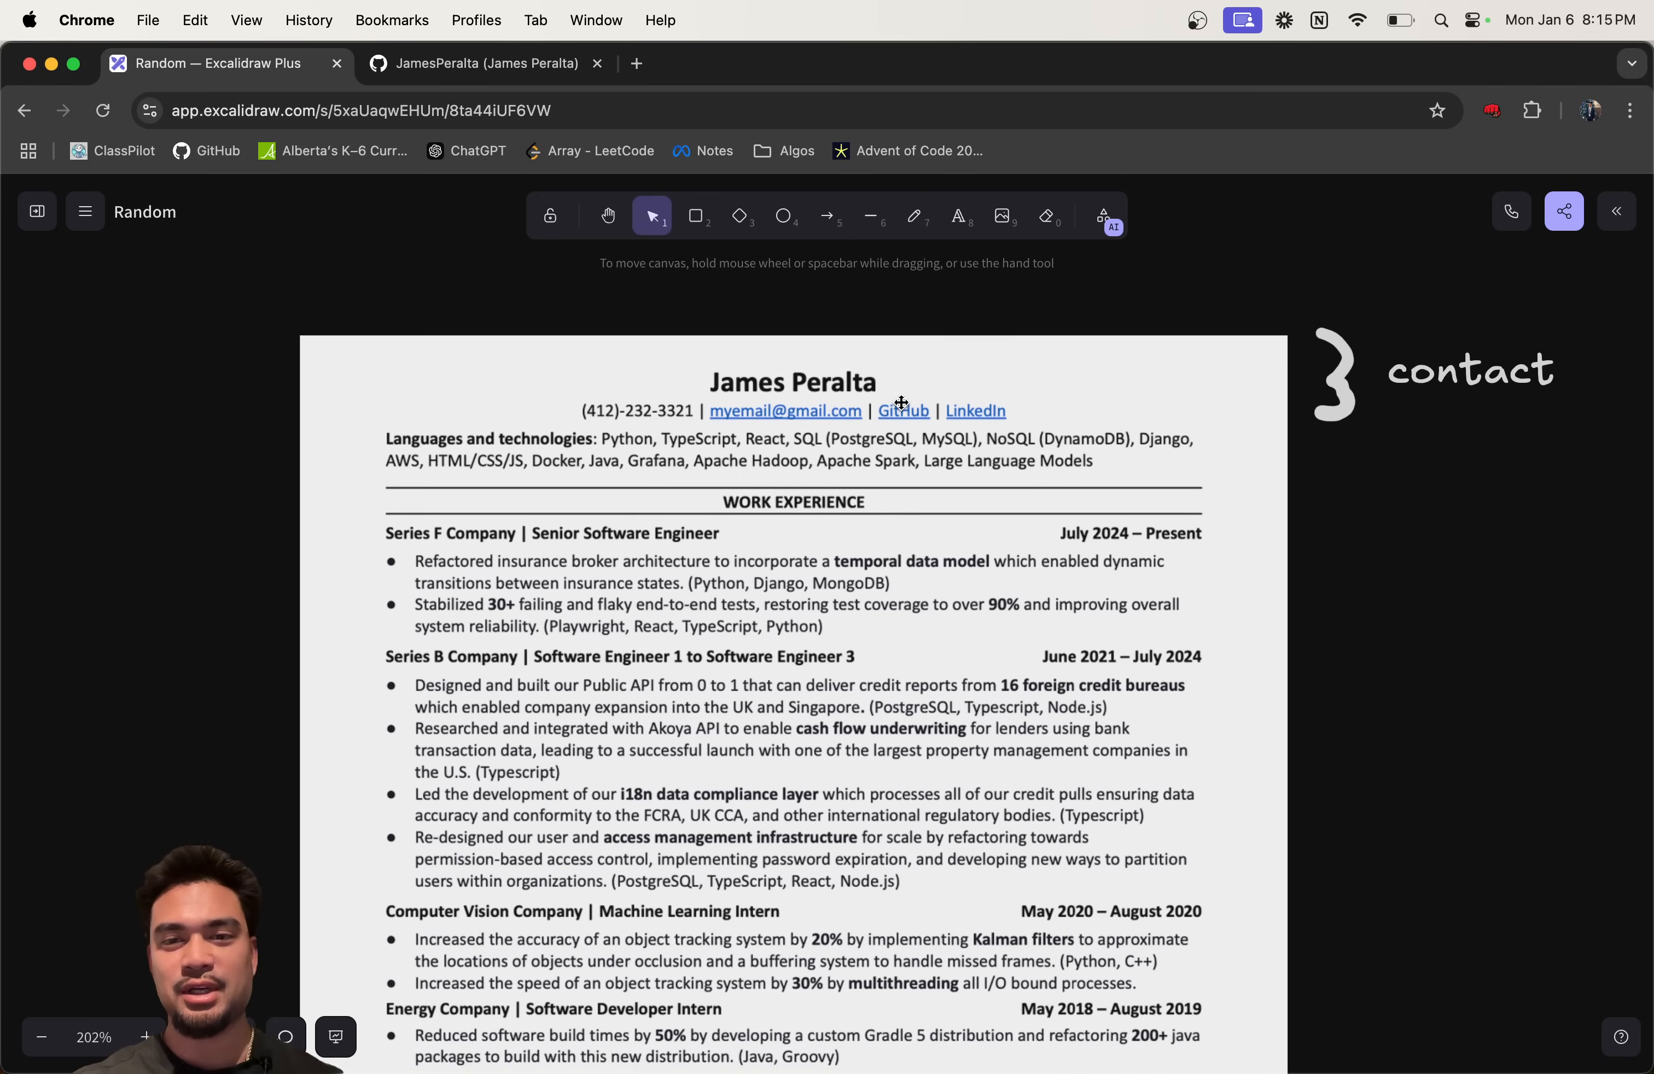
Step: Add a 'languages & tech' text label beside the second brace
click(913, 216)
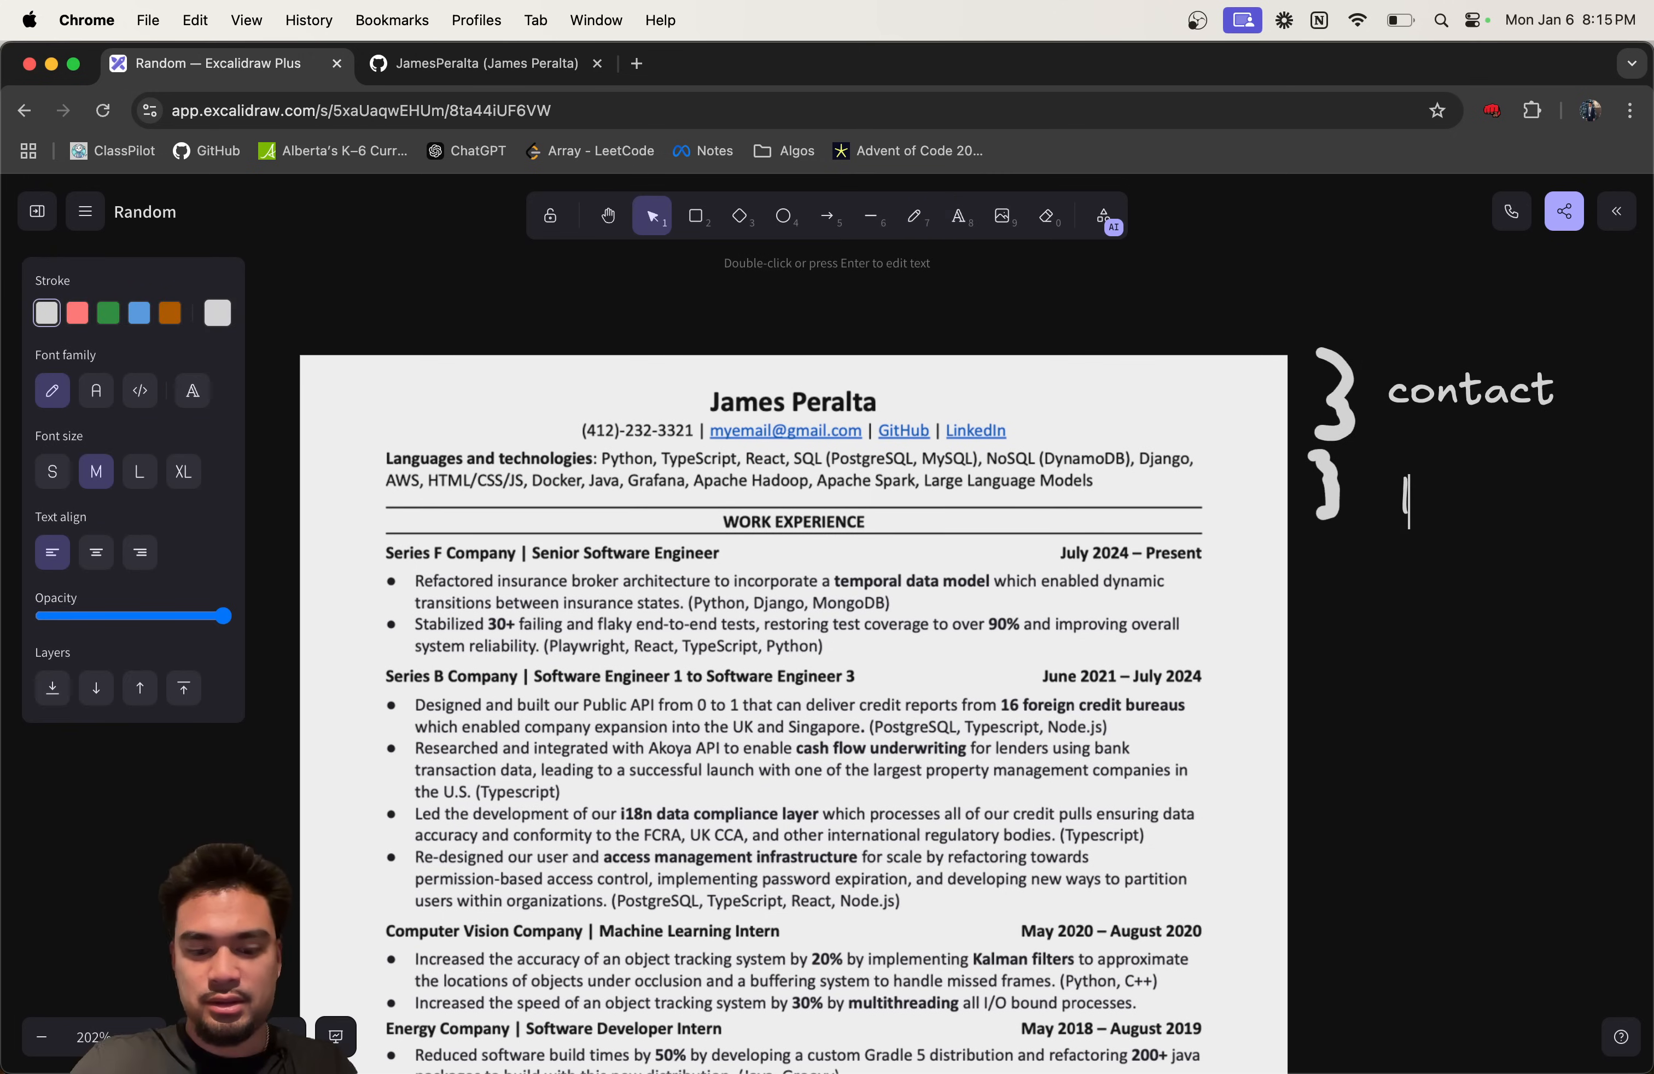
text(languages & tec)
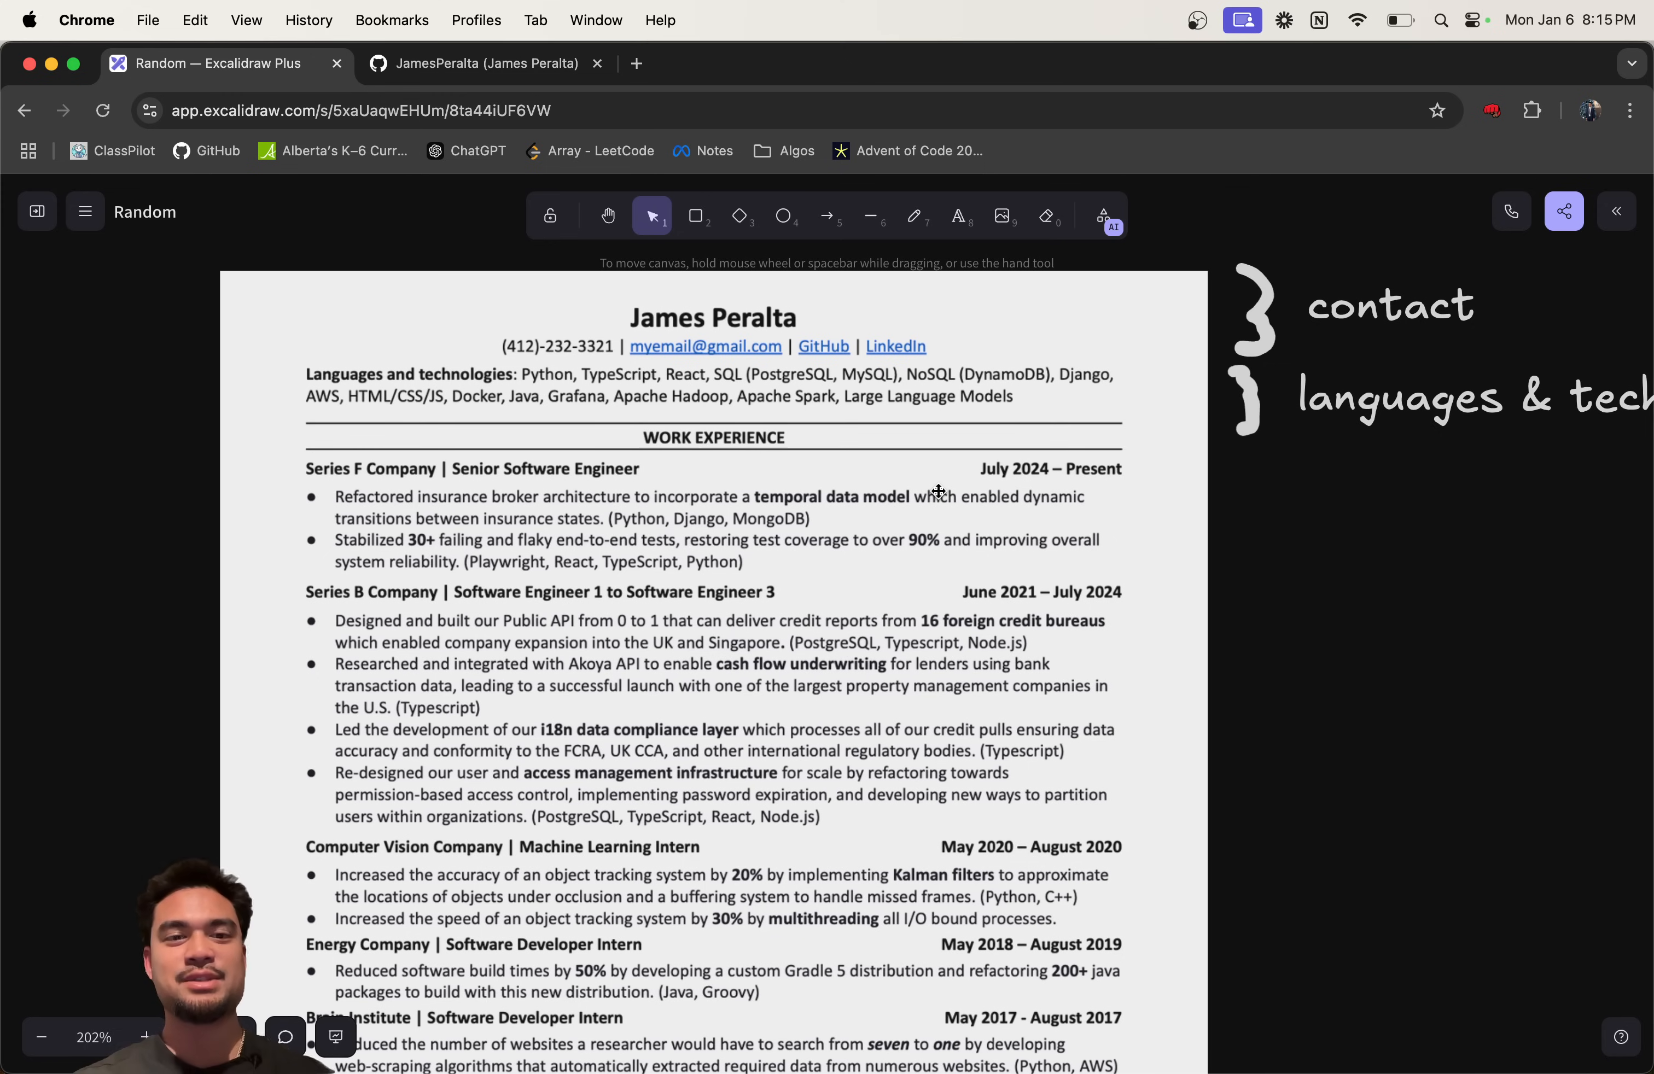
mouse_move(971, 487)
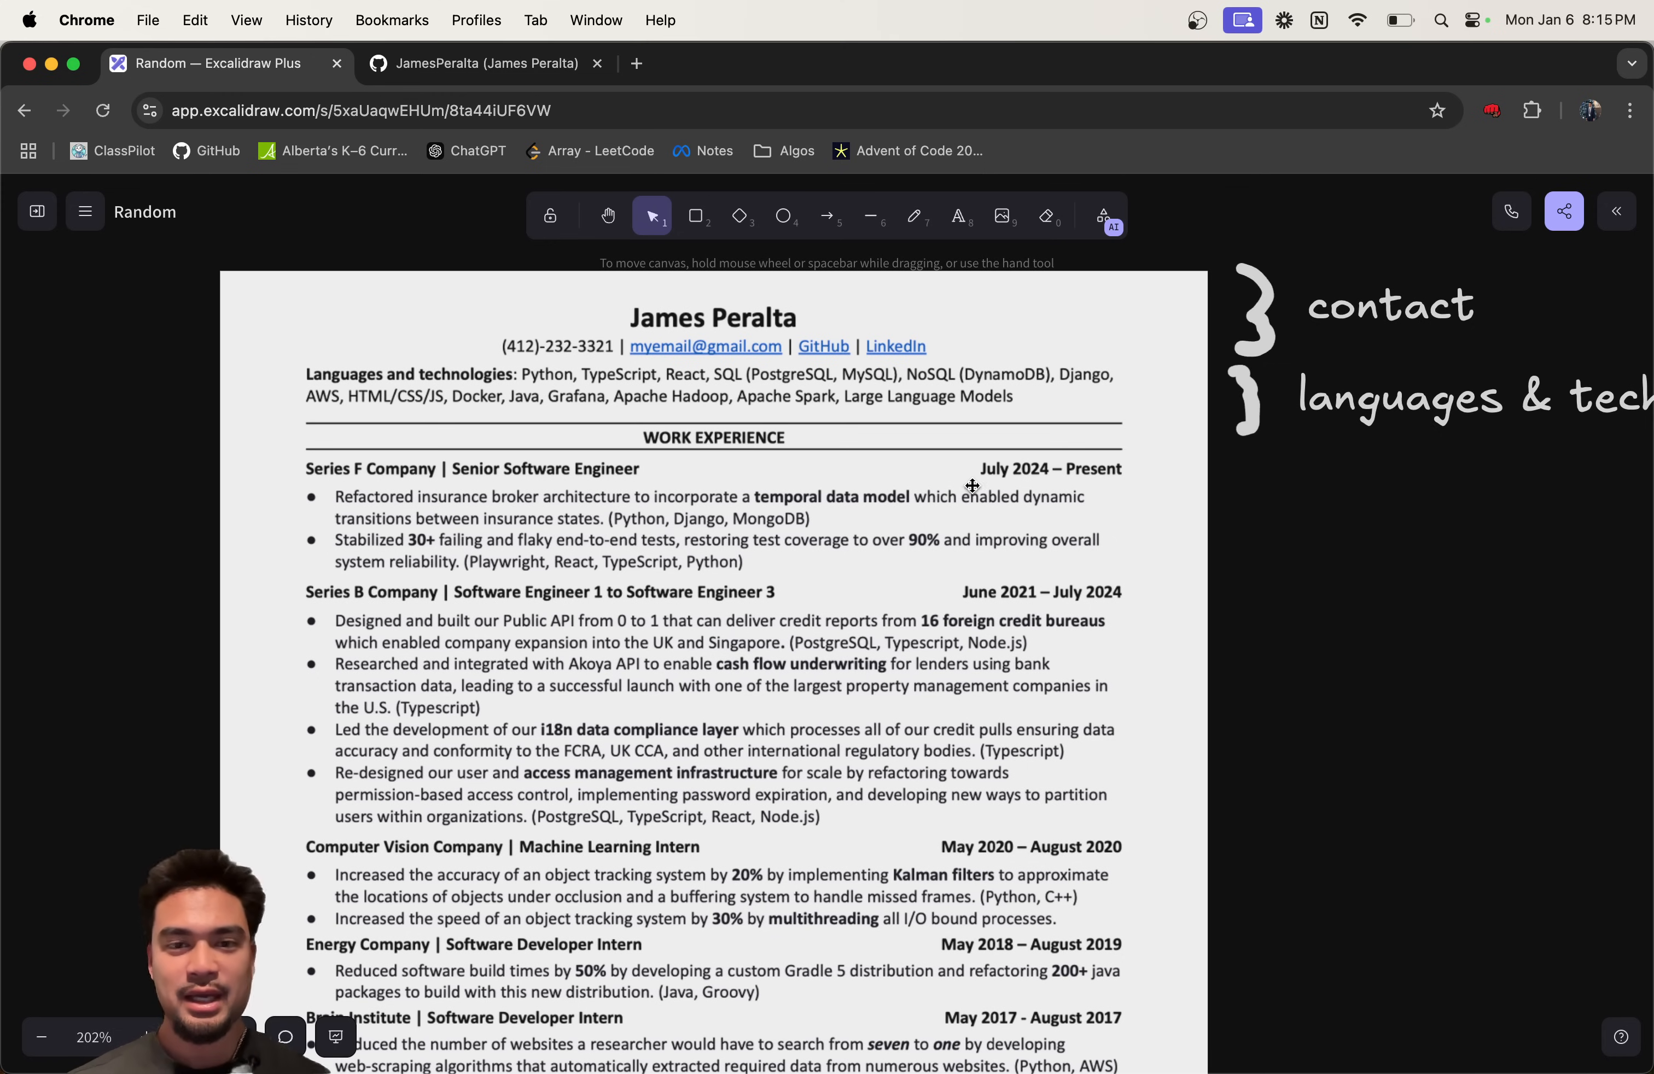
mouse_move(953, 536)
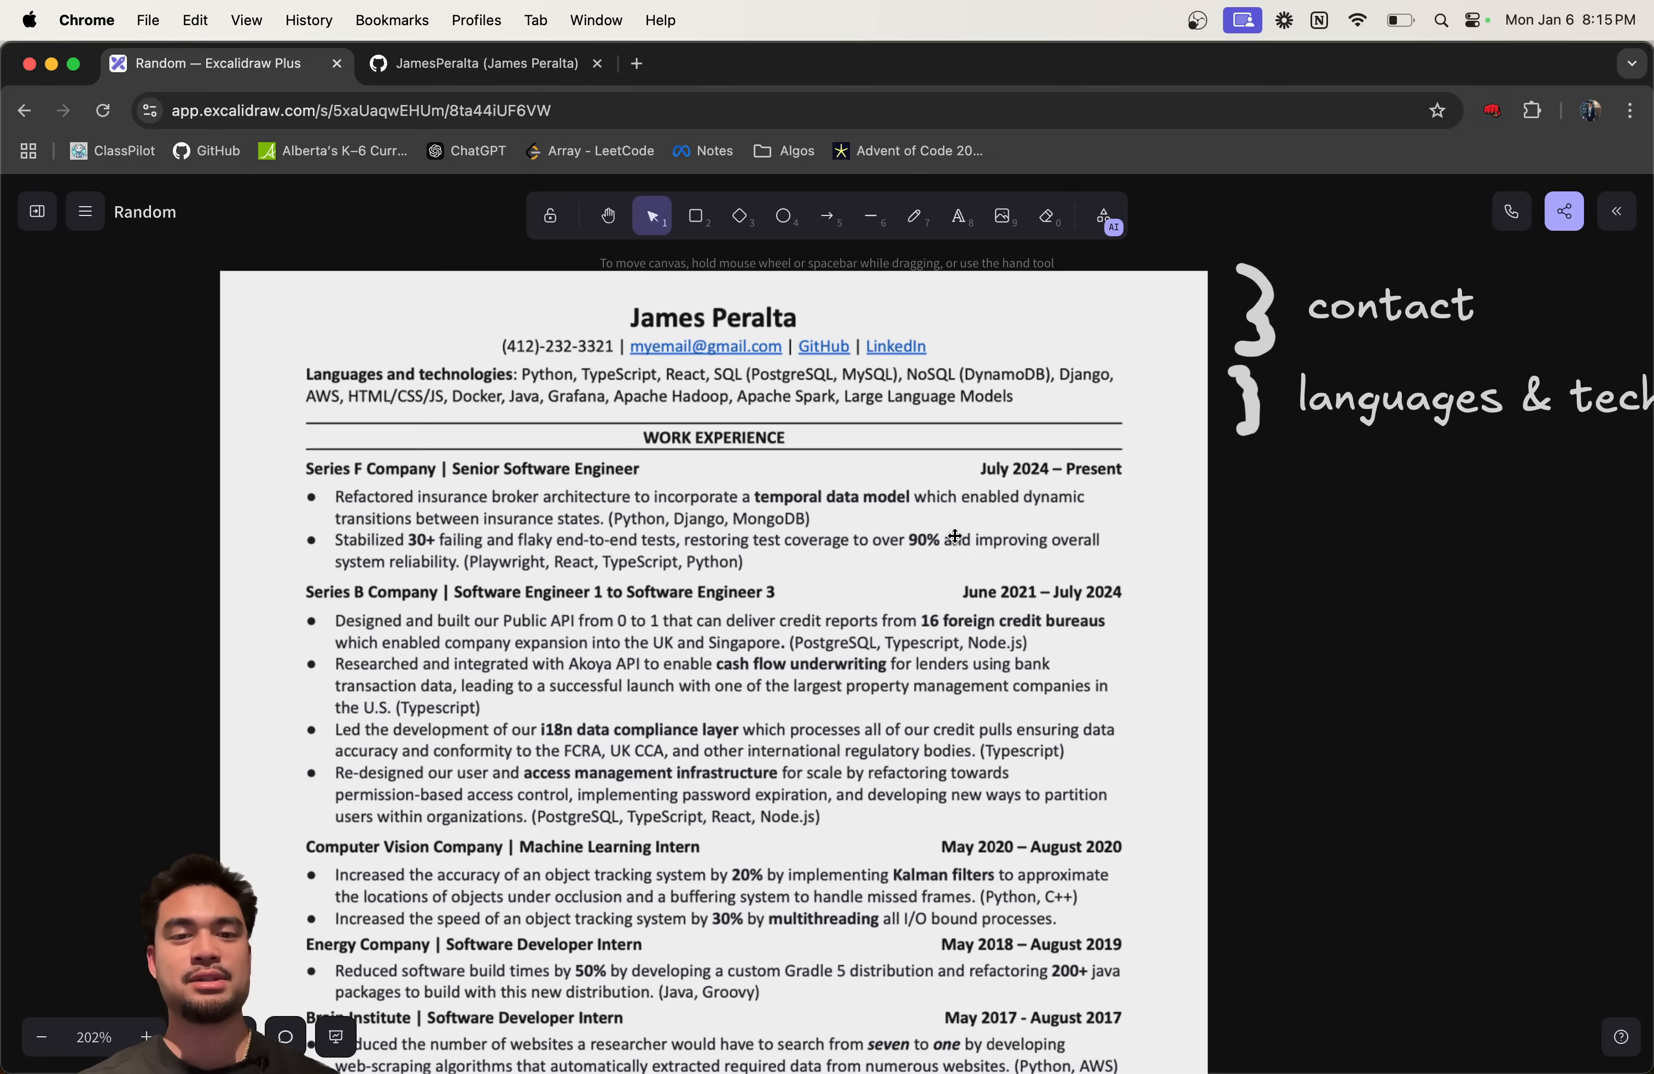
Step: Sketch a trial underline under the first job heading and switch the pen colour to green
scroll(down, 3)
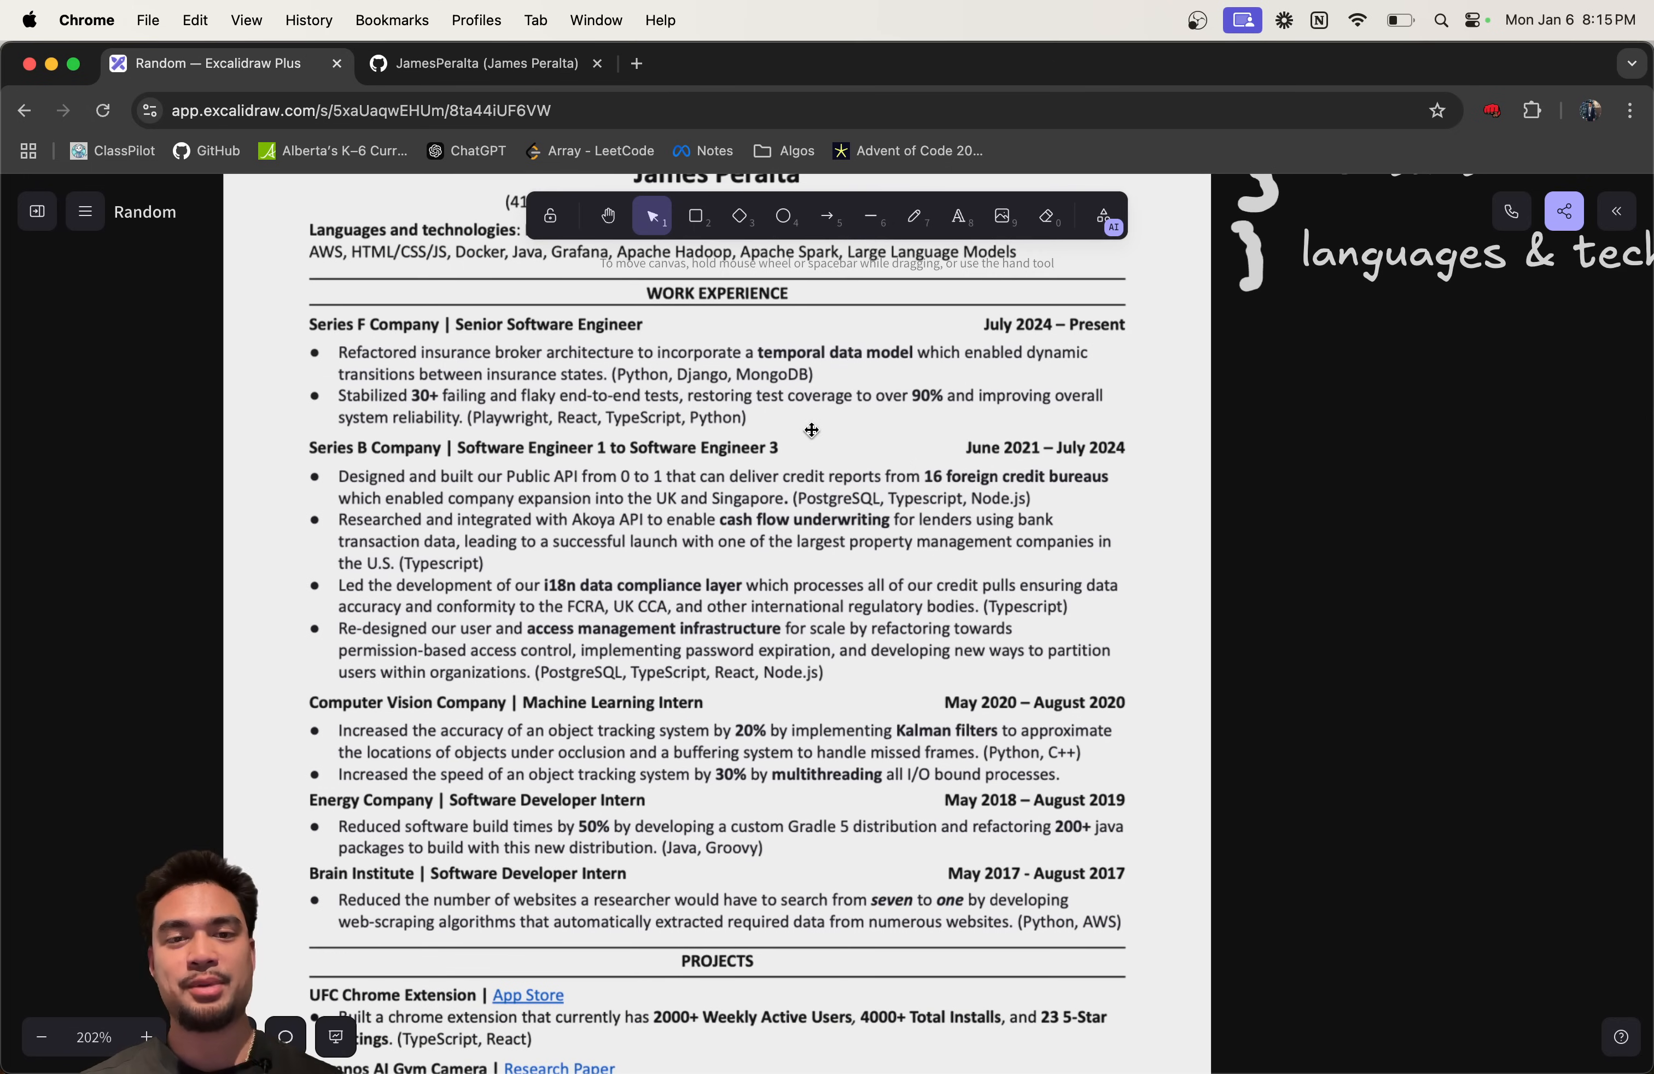
scroll(down, 3)
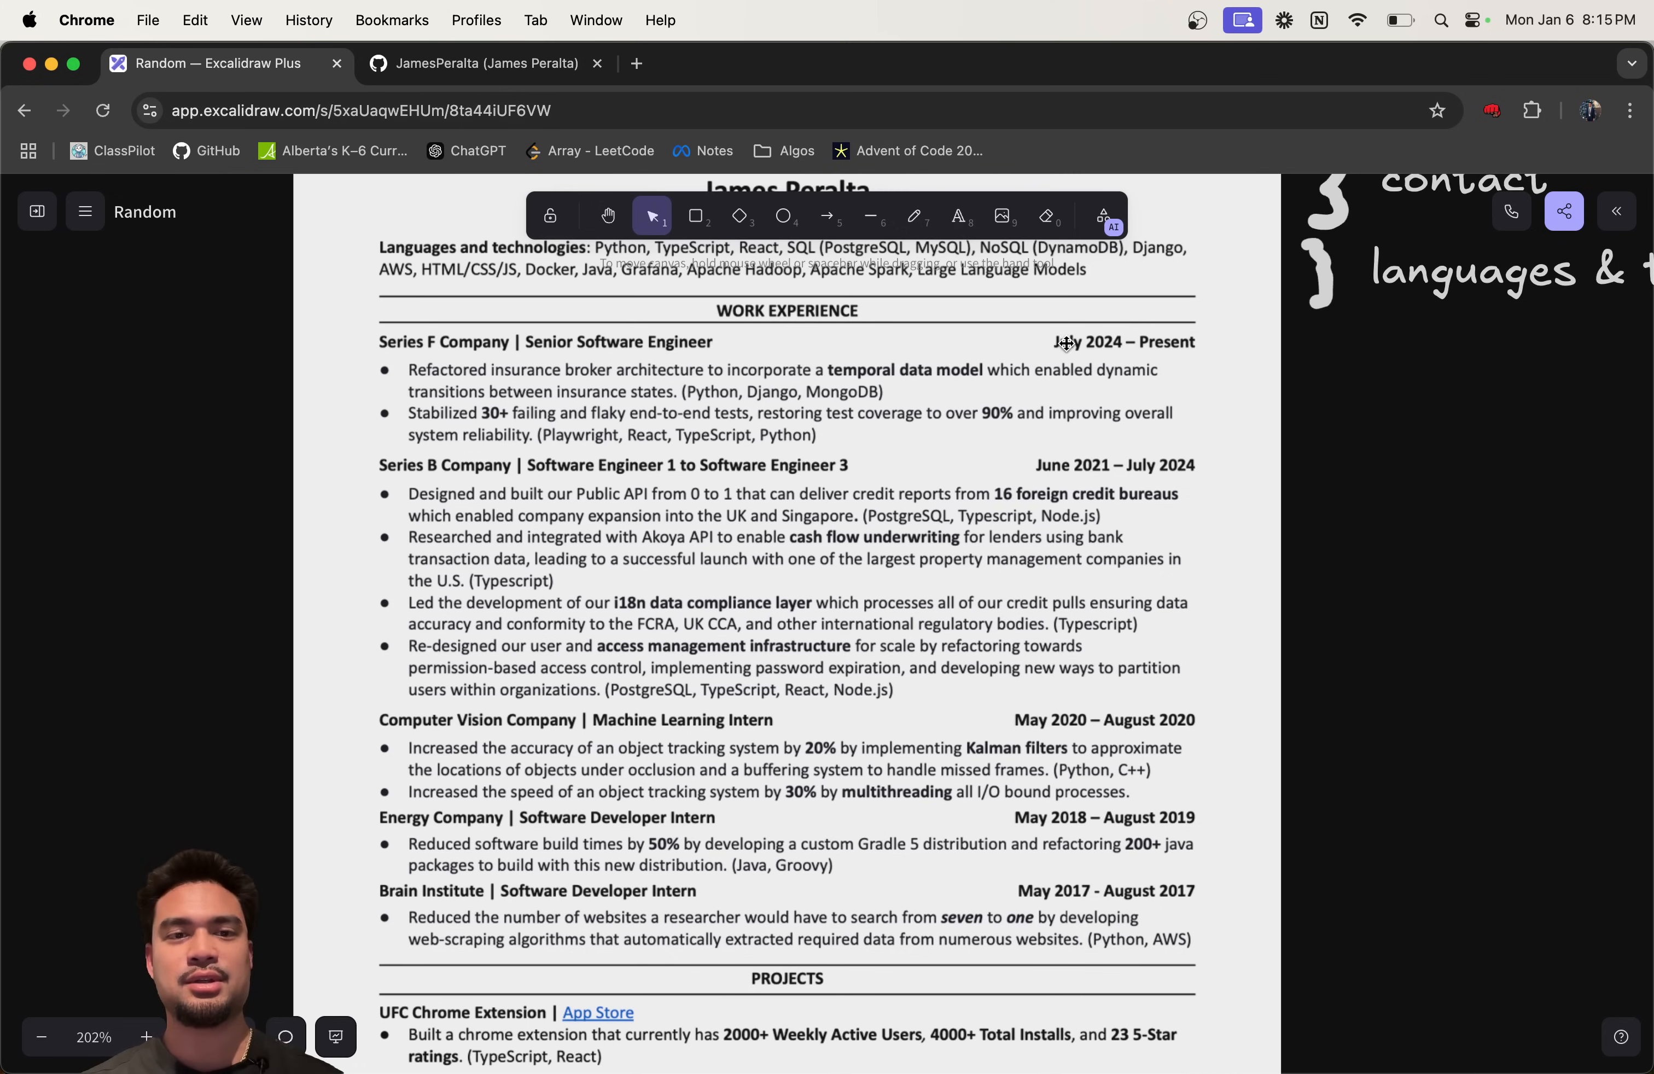
scroll(down, 3)
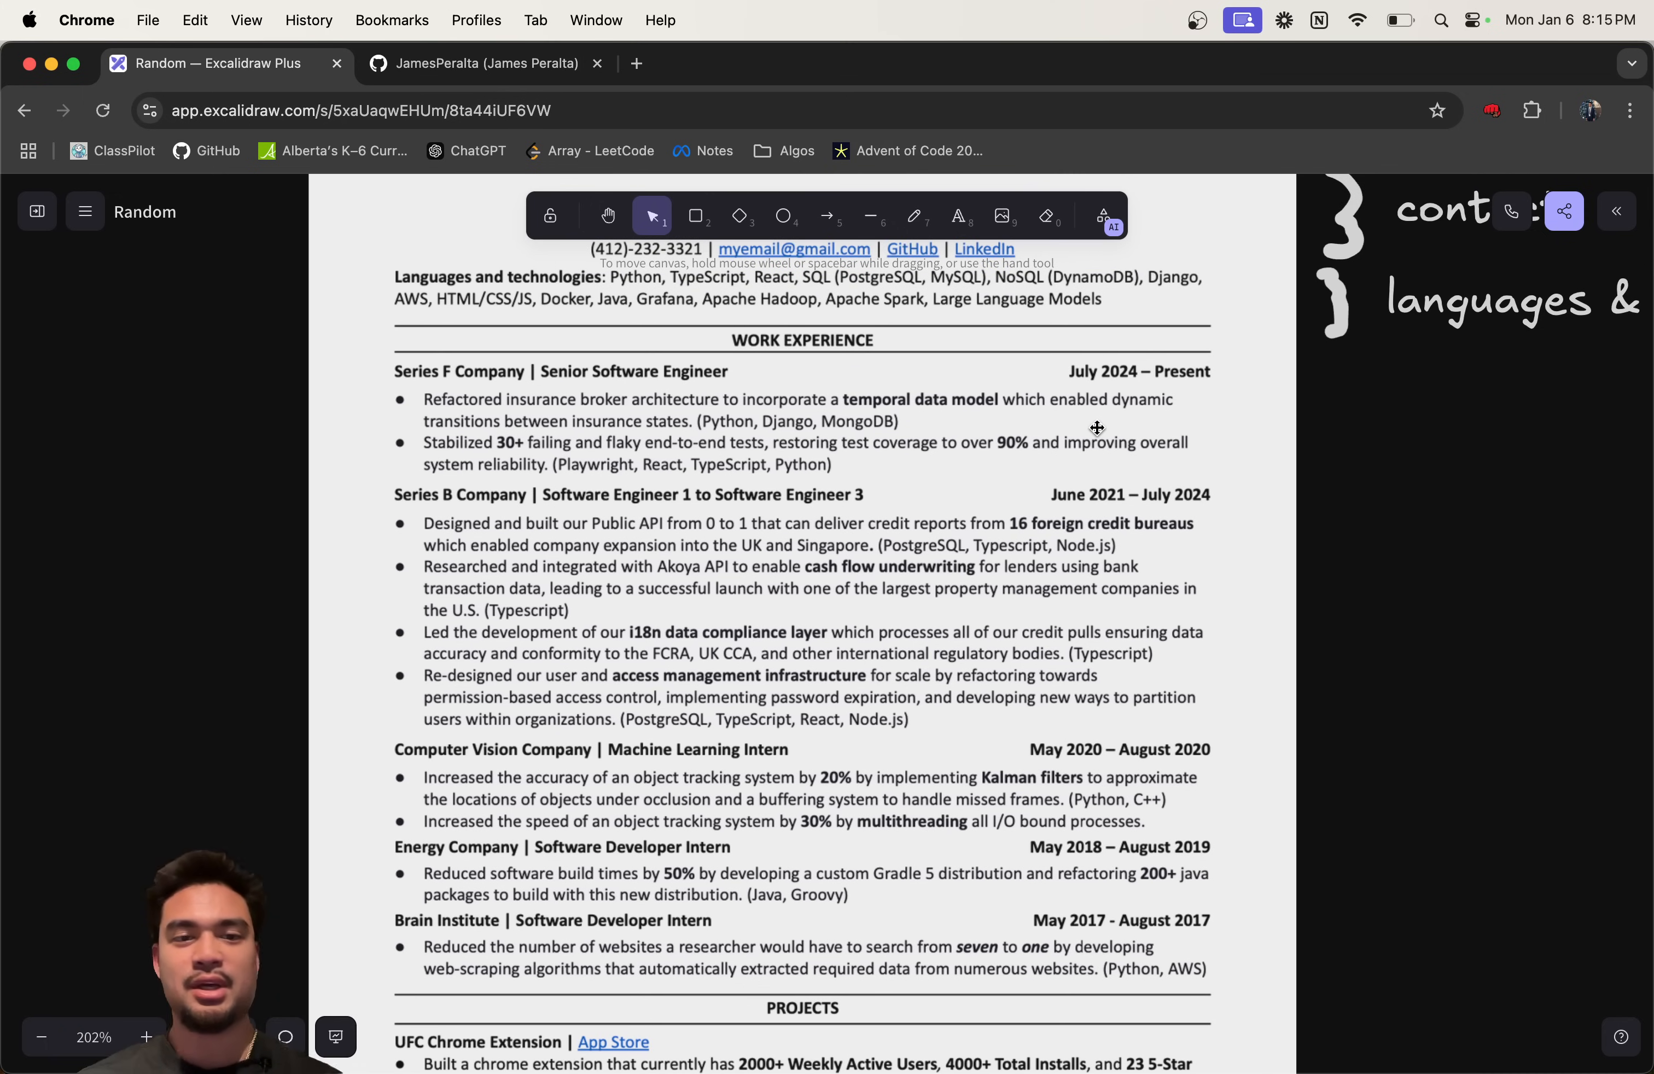
mouse_move(752, 359)
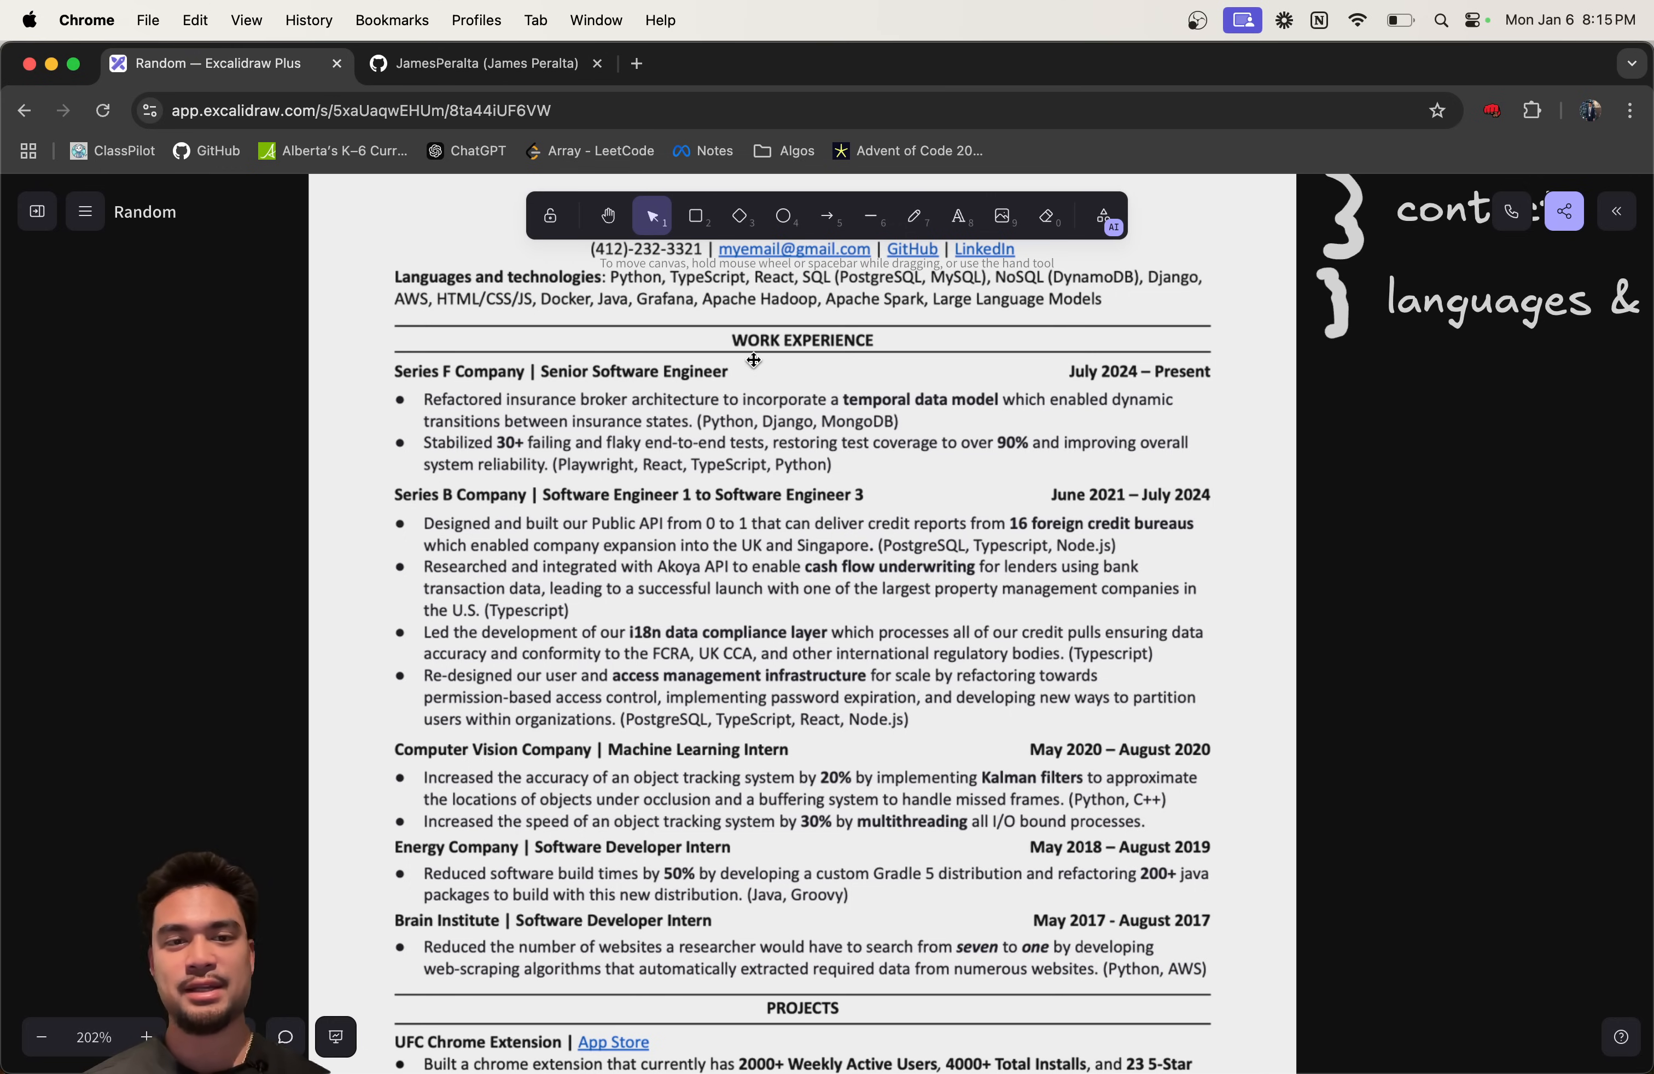
click(913, 216)
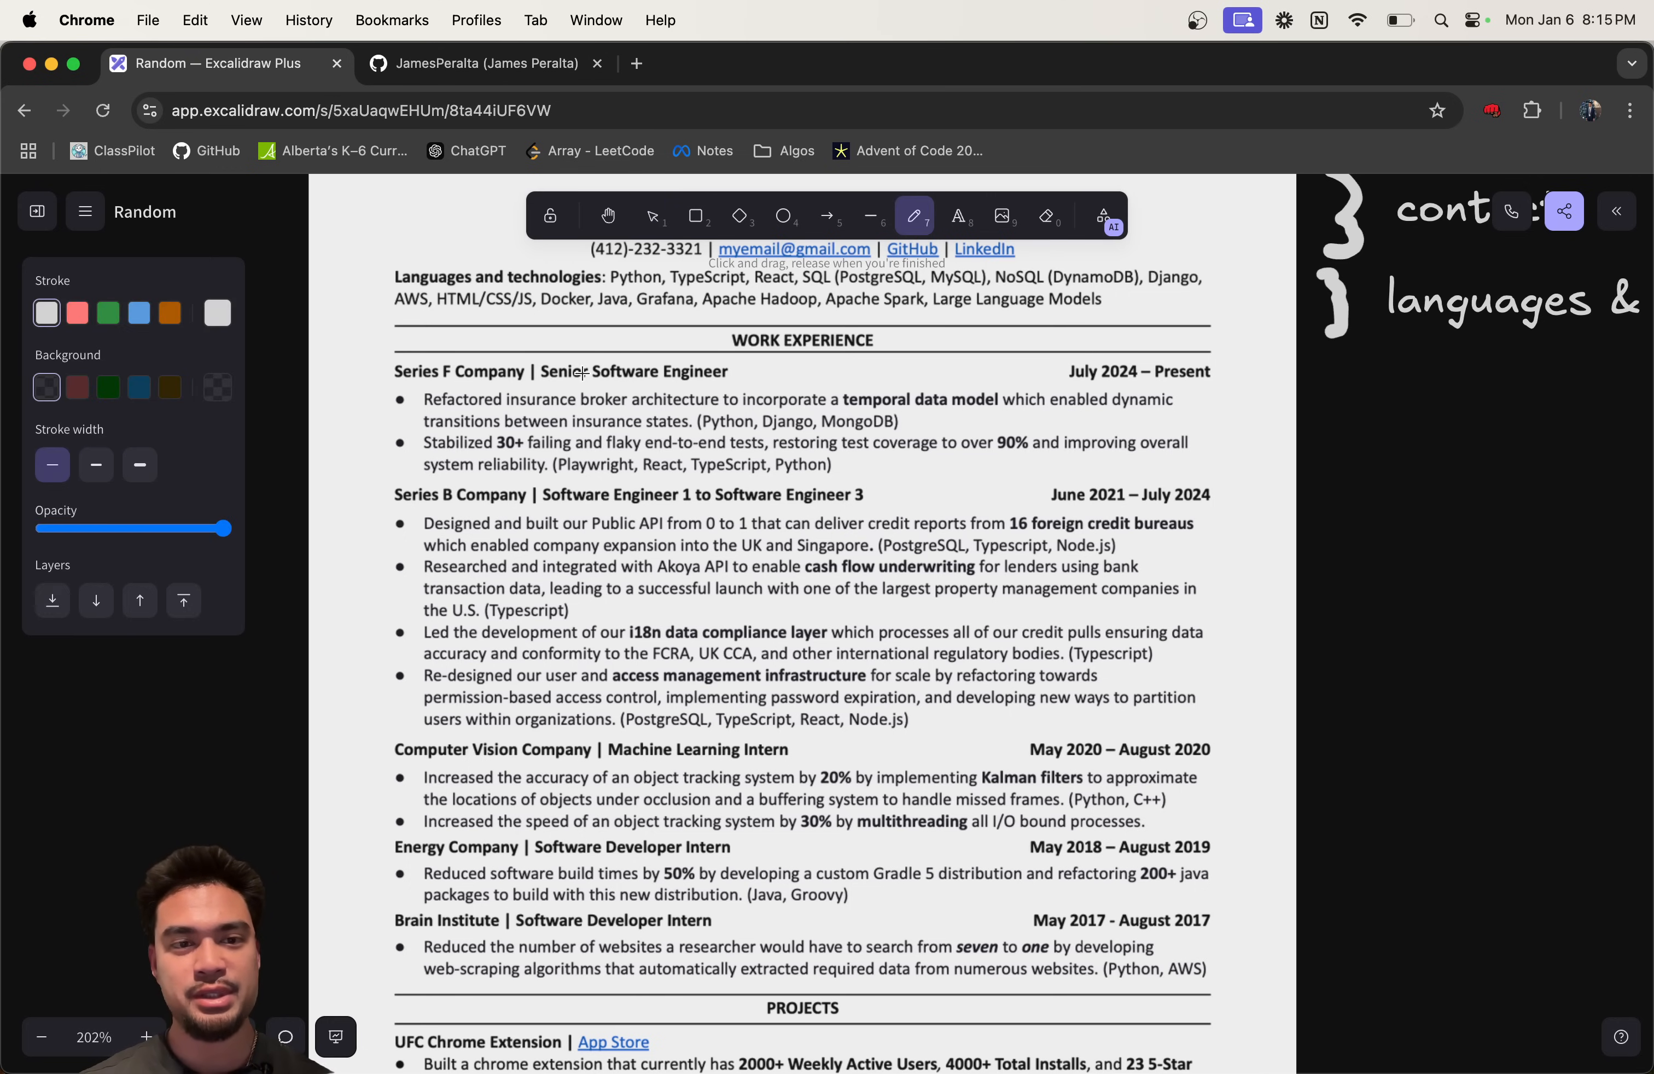
drag(374, 390, 602, 386)
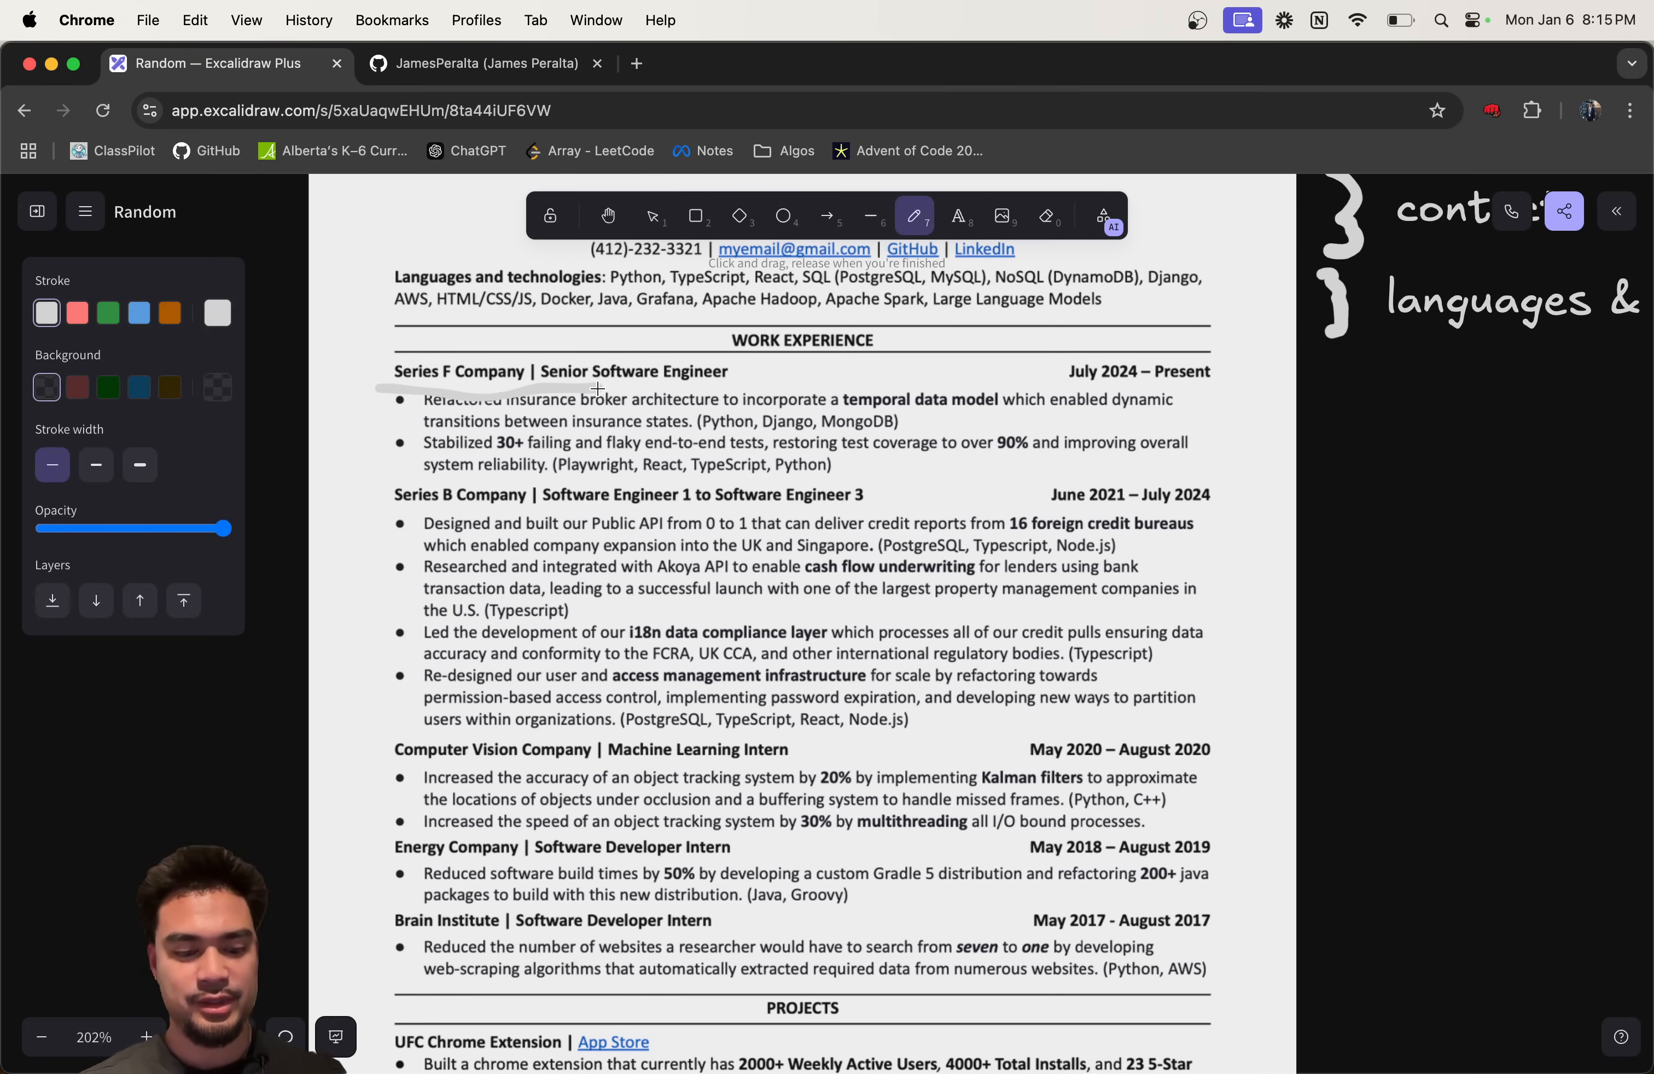
click(76, 313)
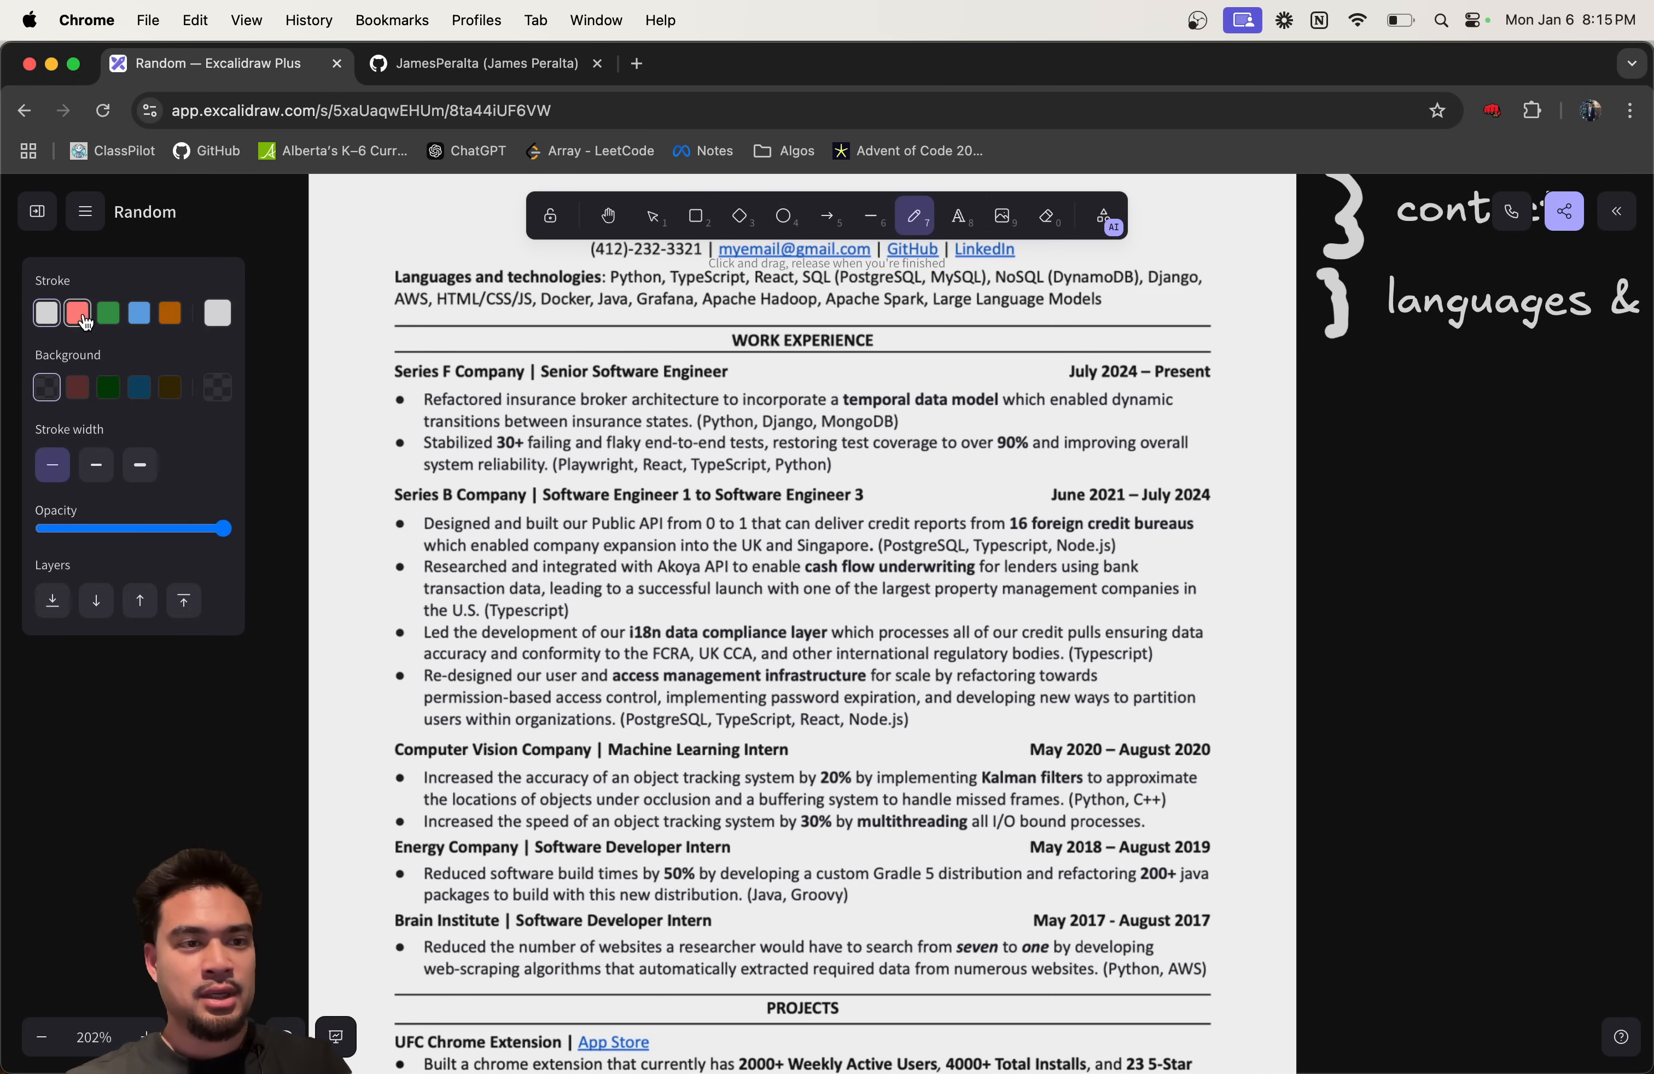
click(106, 312)
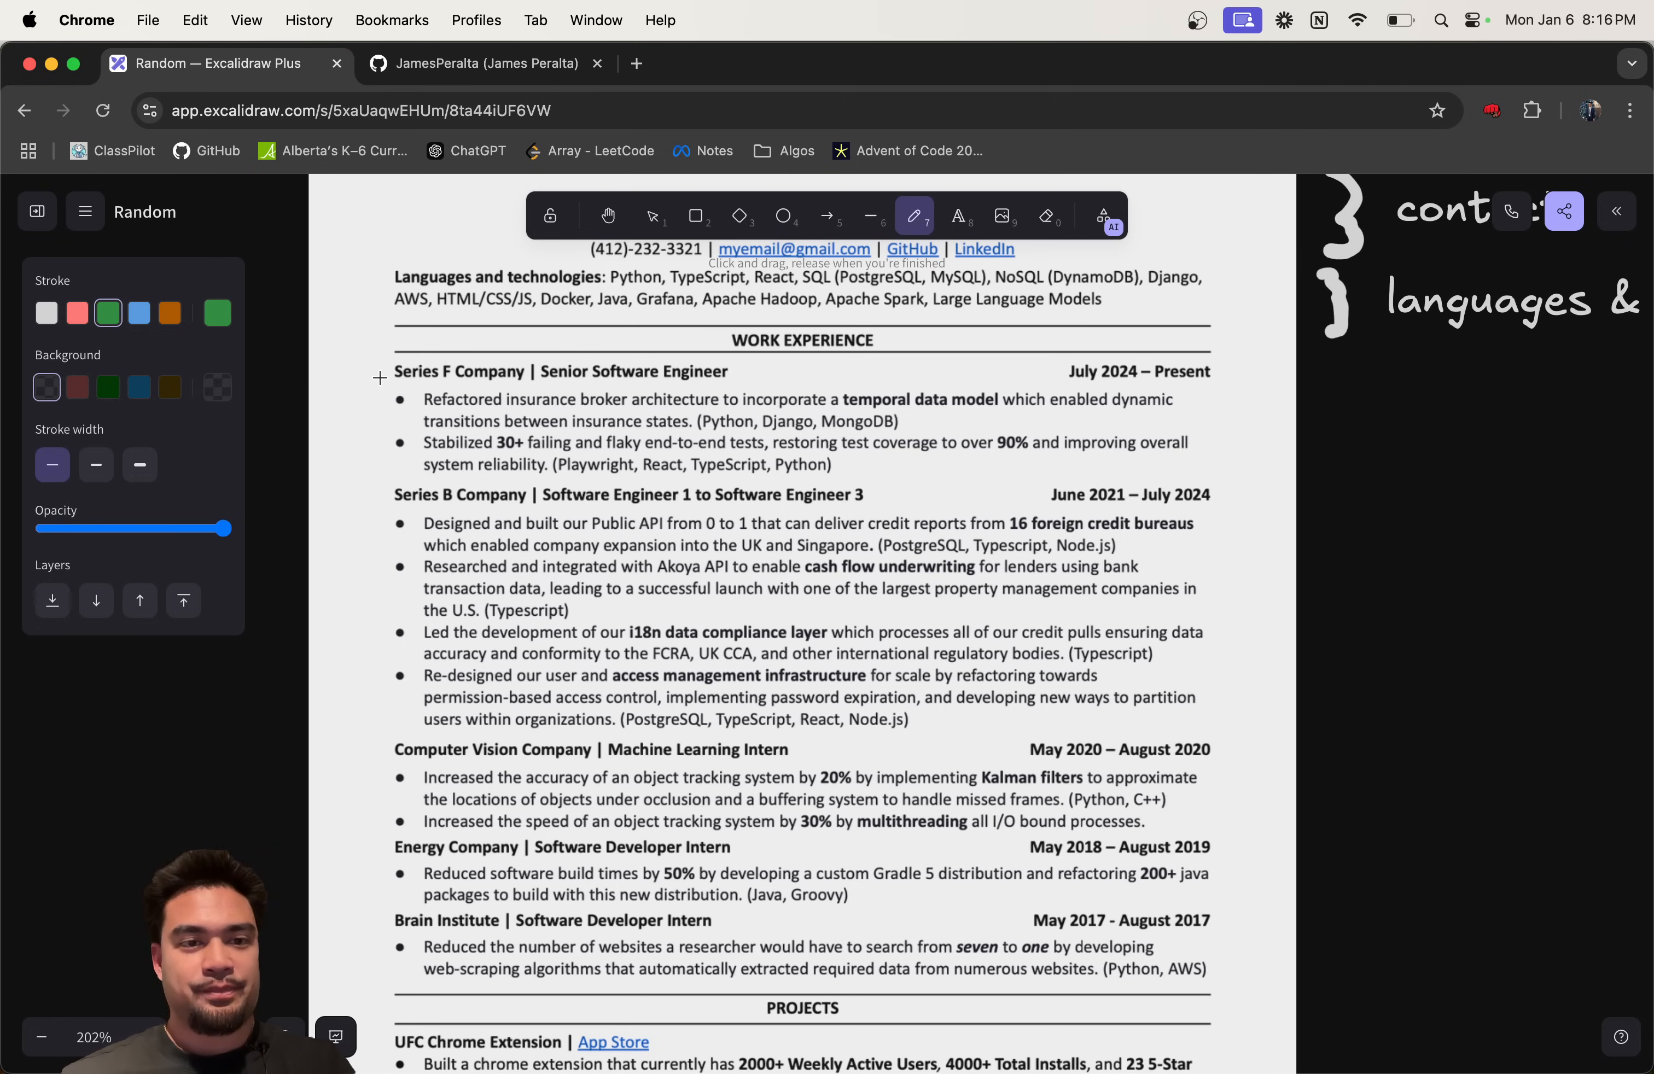
Step: Mark the first job's dates and bullets with green lines and a brace, later cleared again
drag(392, 398, 601, 399)
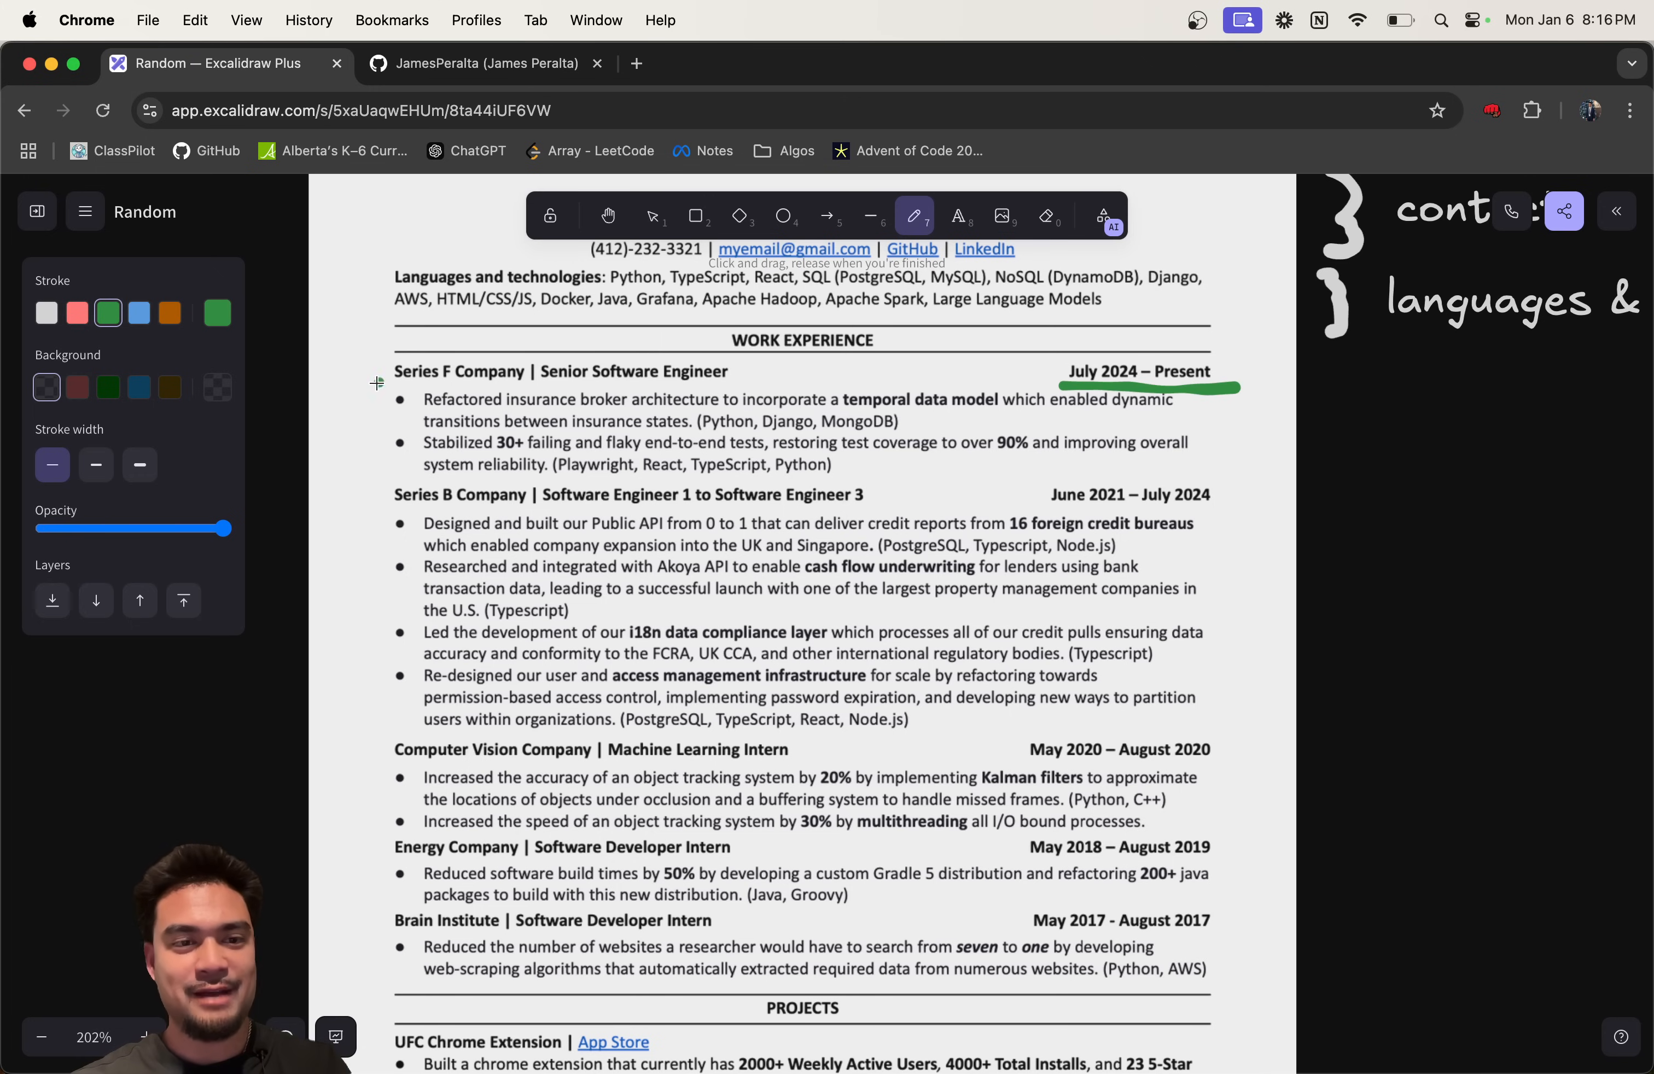
drag(377, 379, 377, 449)
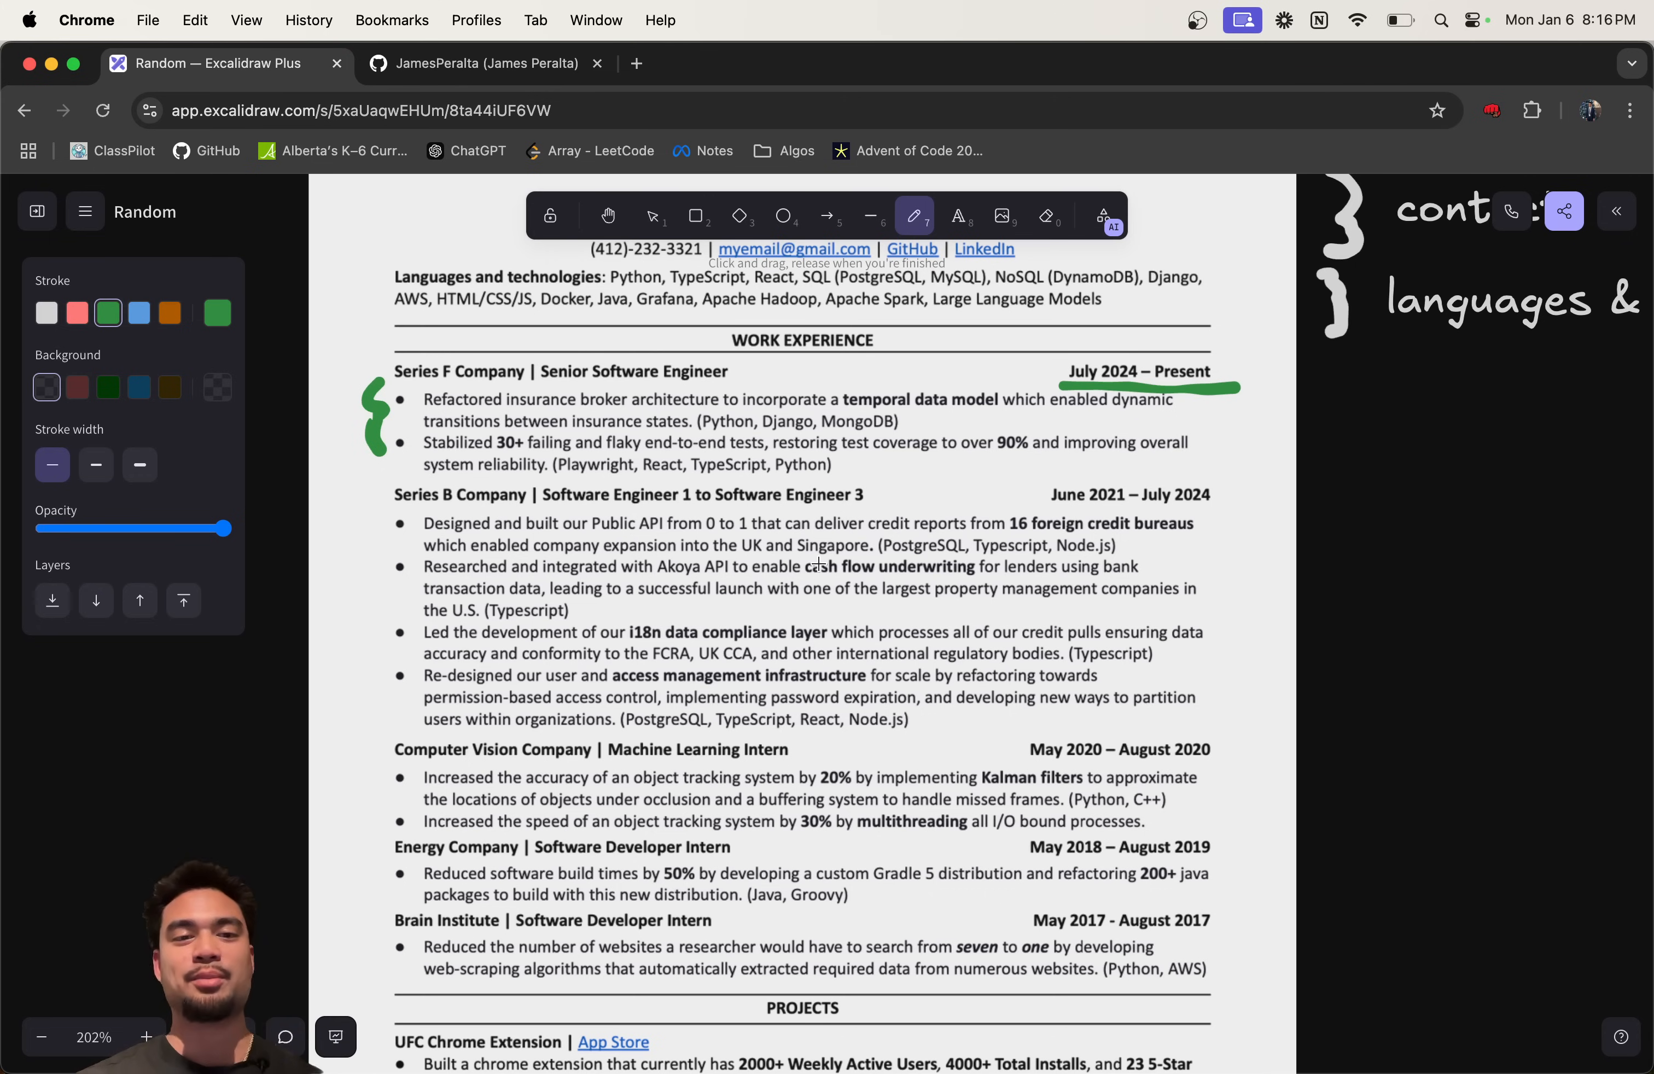
mouse_move(1265, 386)
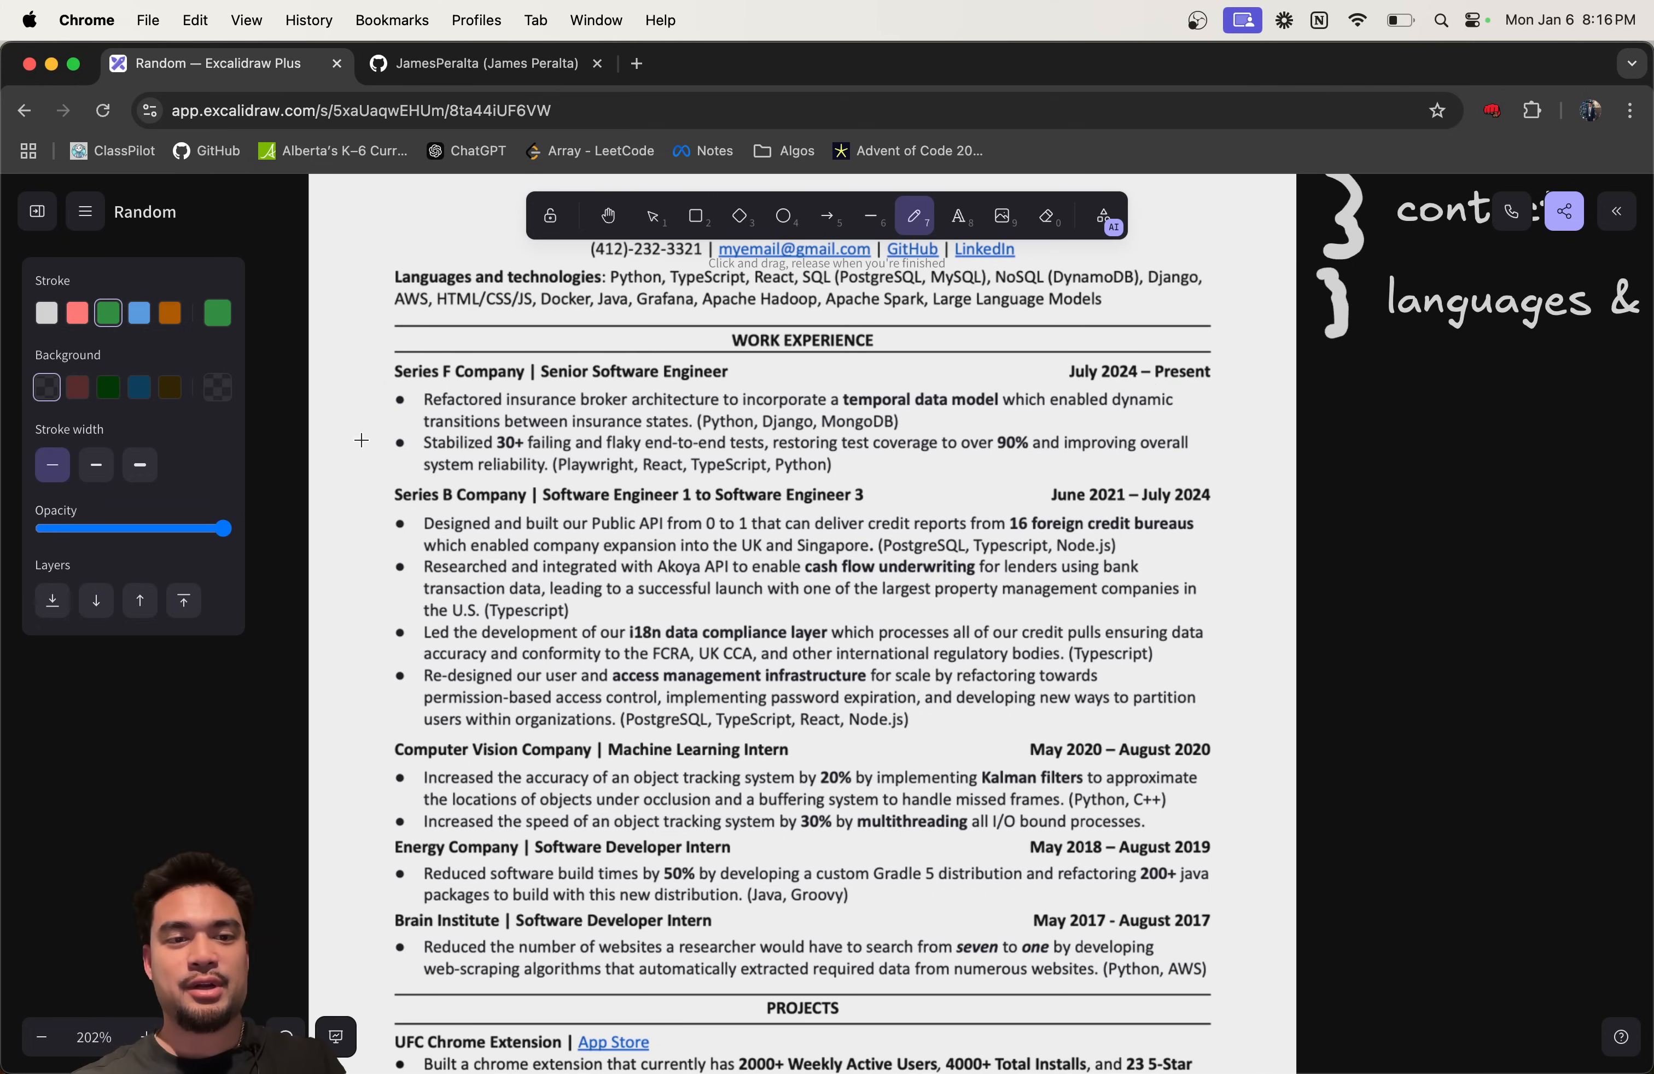
drag(371, 354, 368, 443)
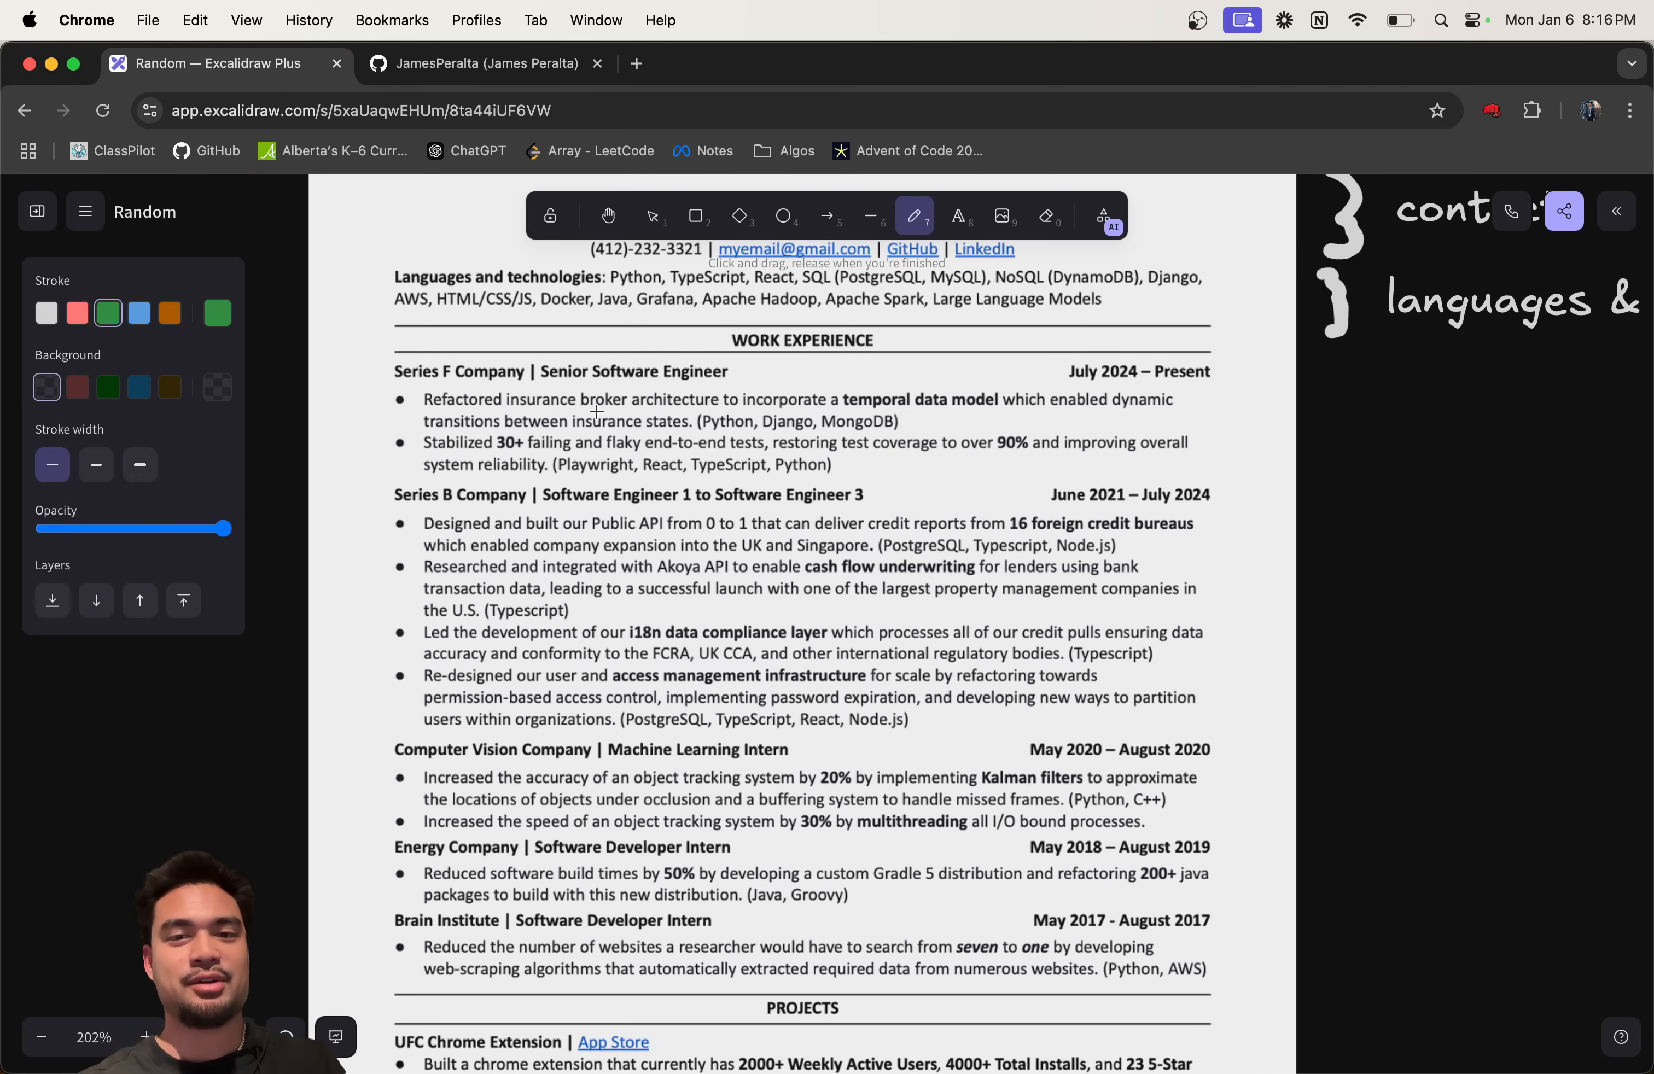
mouse_move(579, 478)
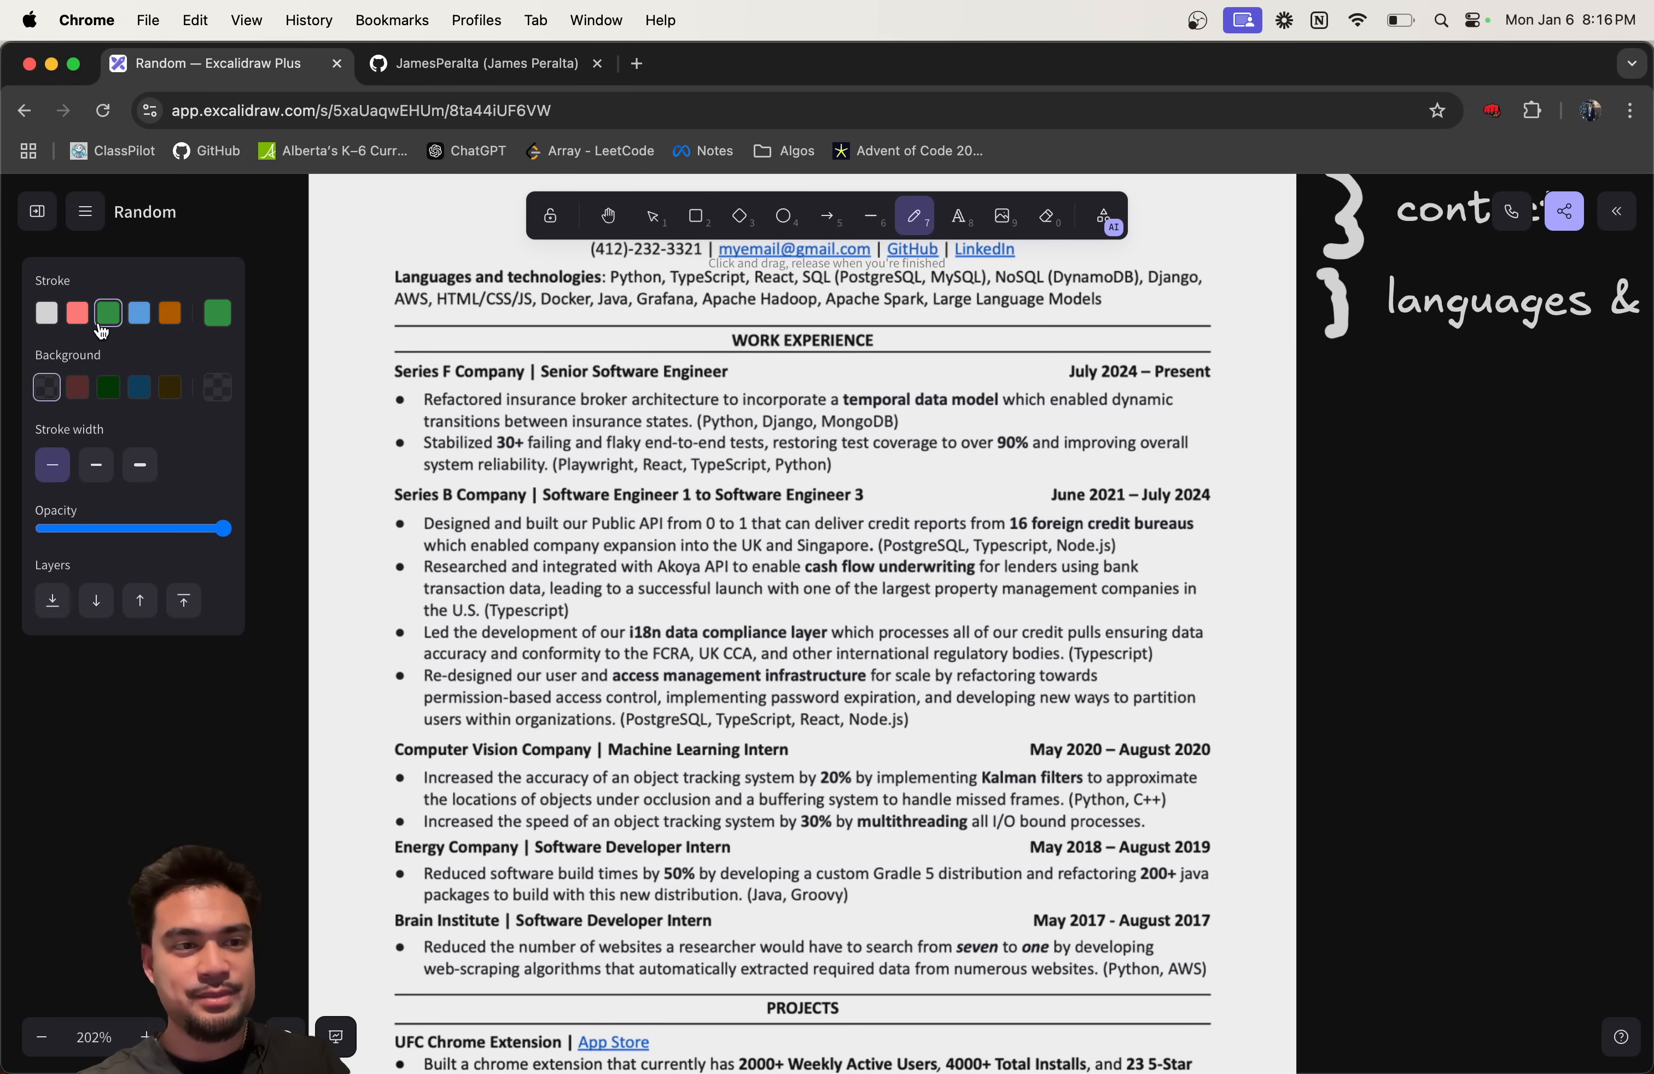
Step: Draw a tall brace beside the work history and label it 'Work Experience'
drag(1347, 364, 1368, 597)
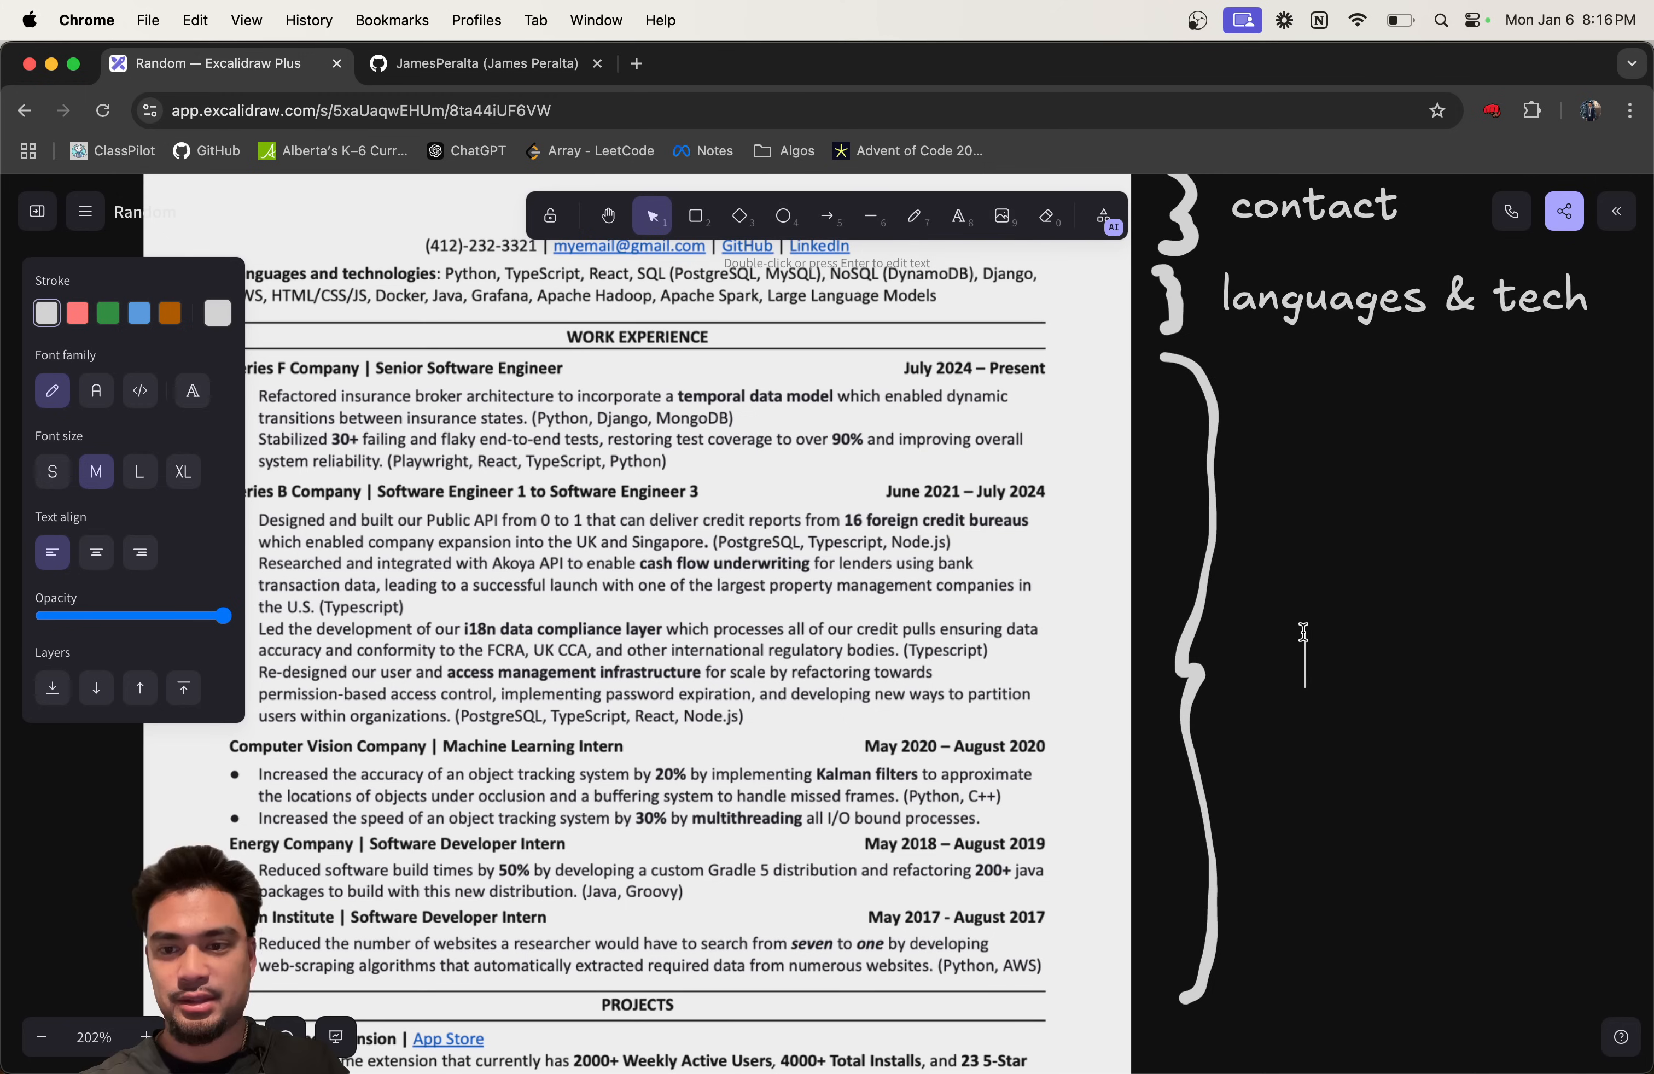
text(Work Ex)
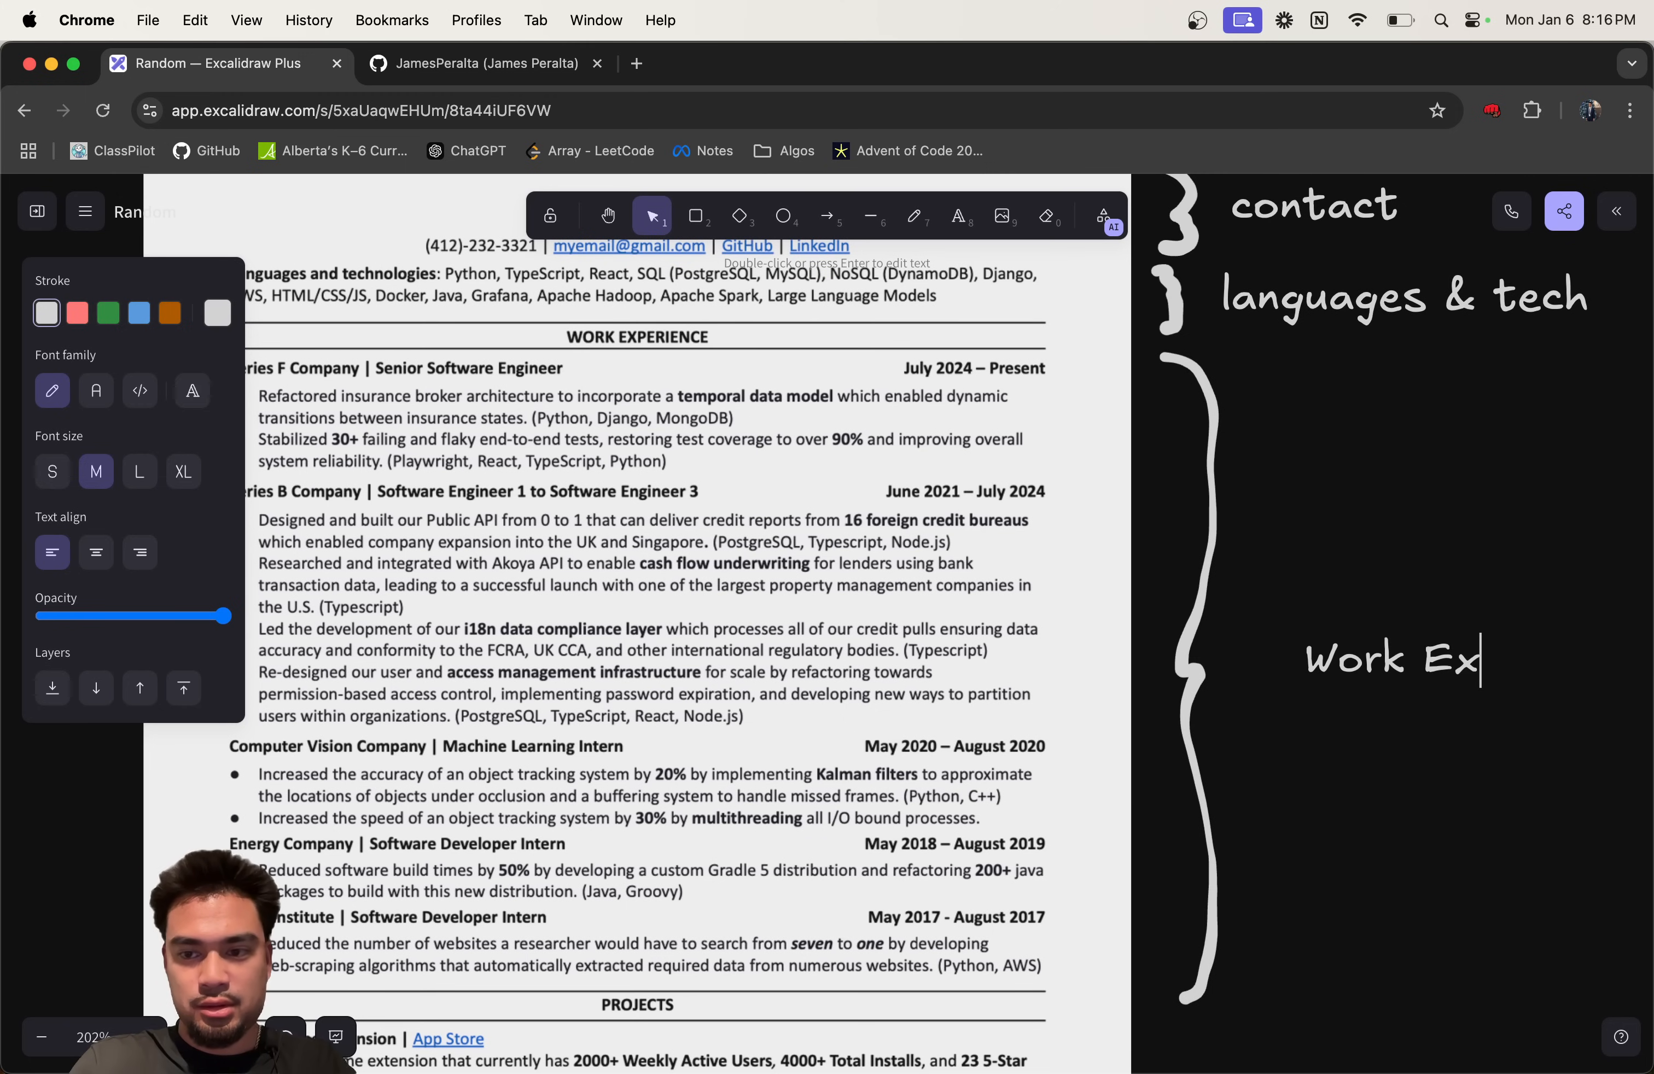
text(perience)
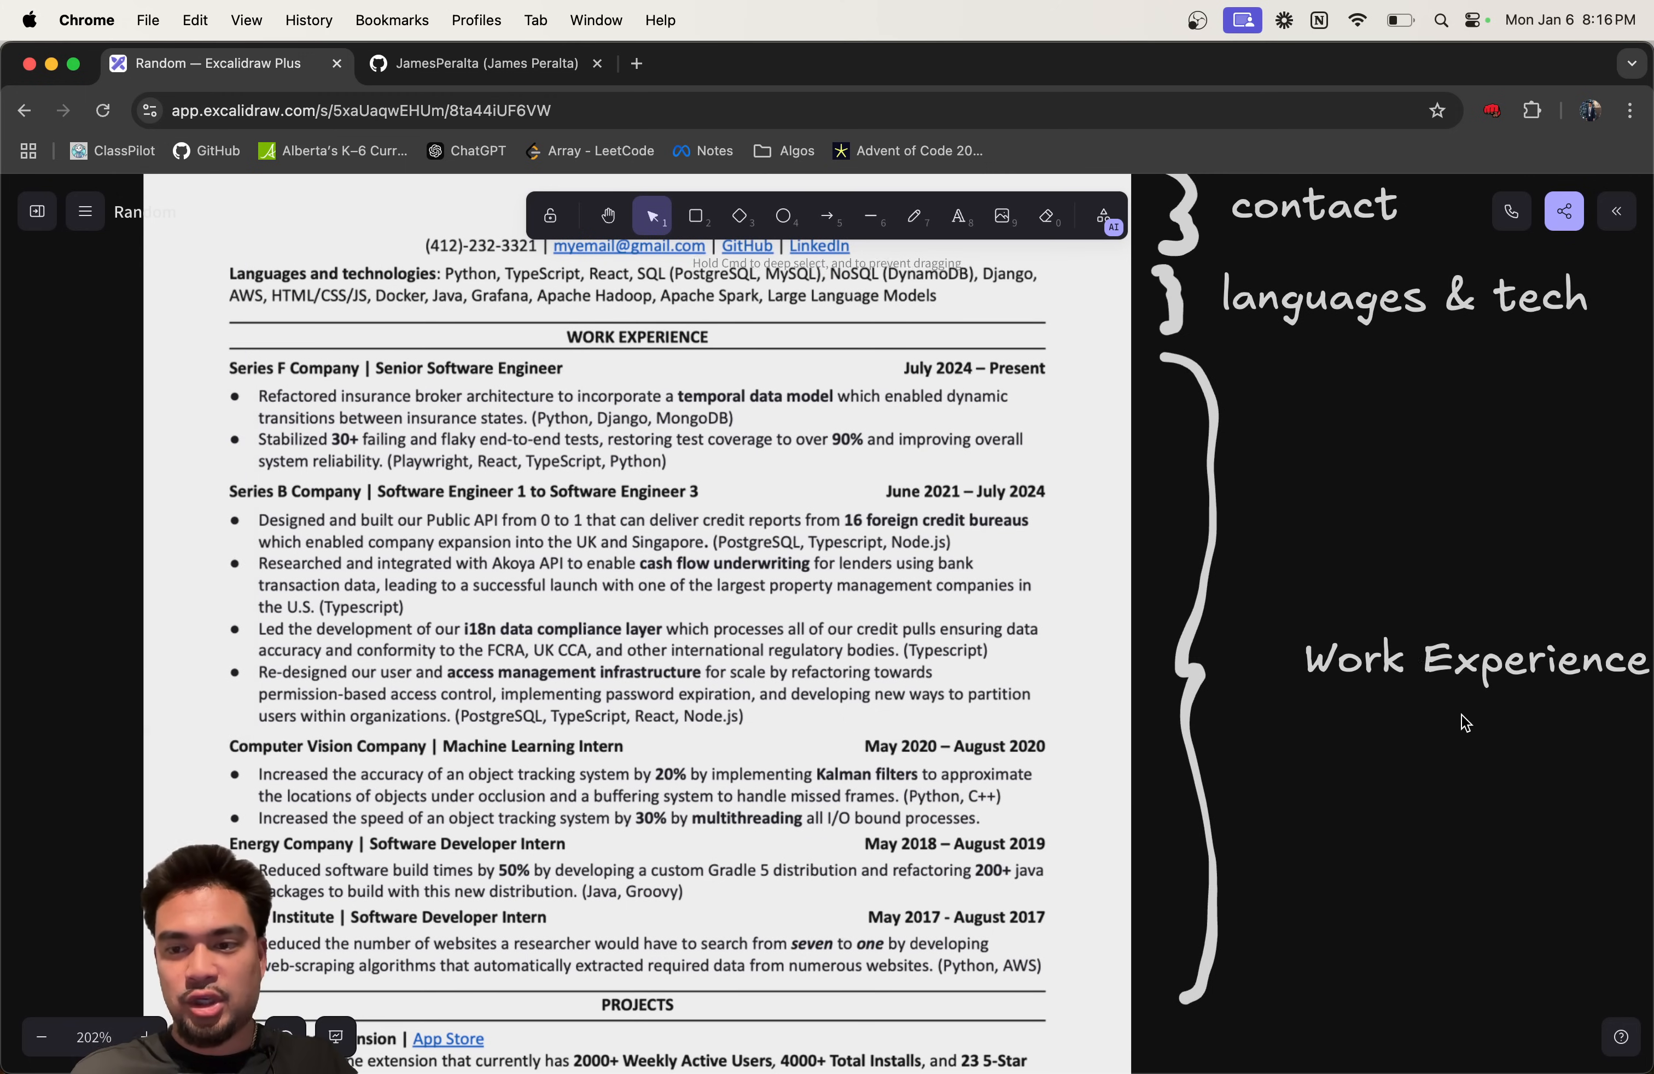
click(1456, 660)
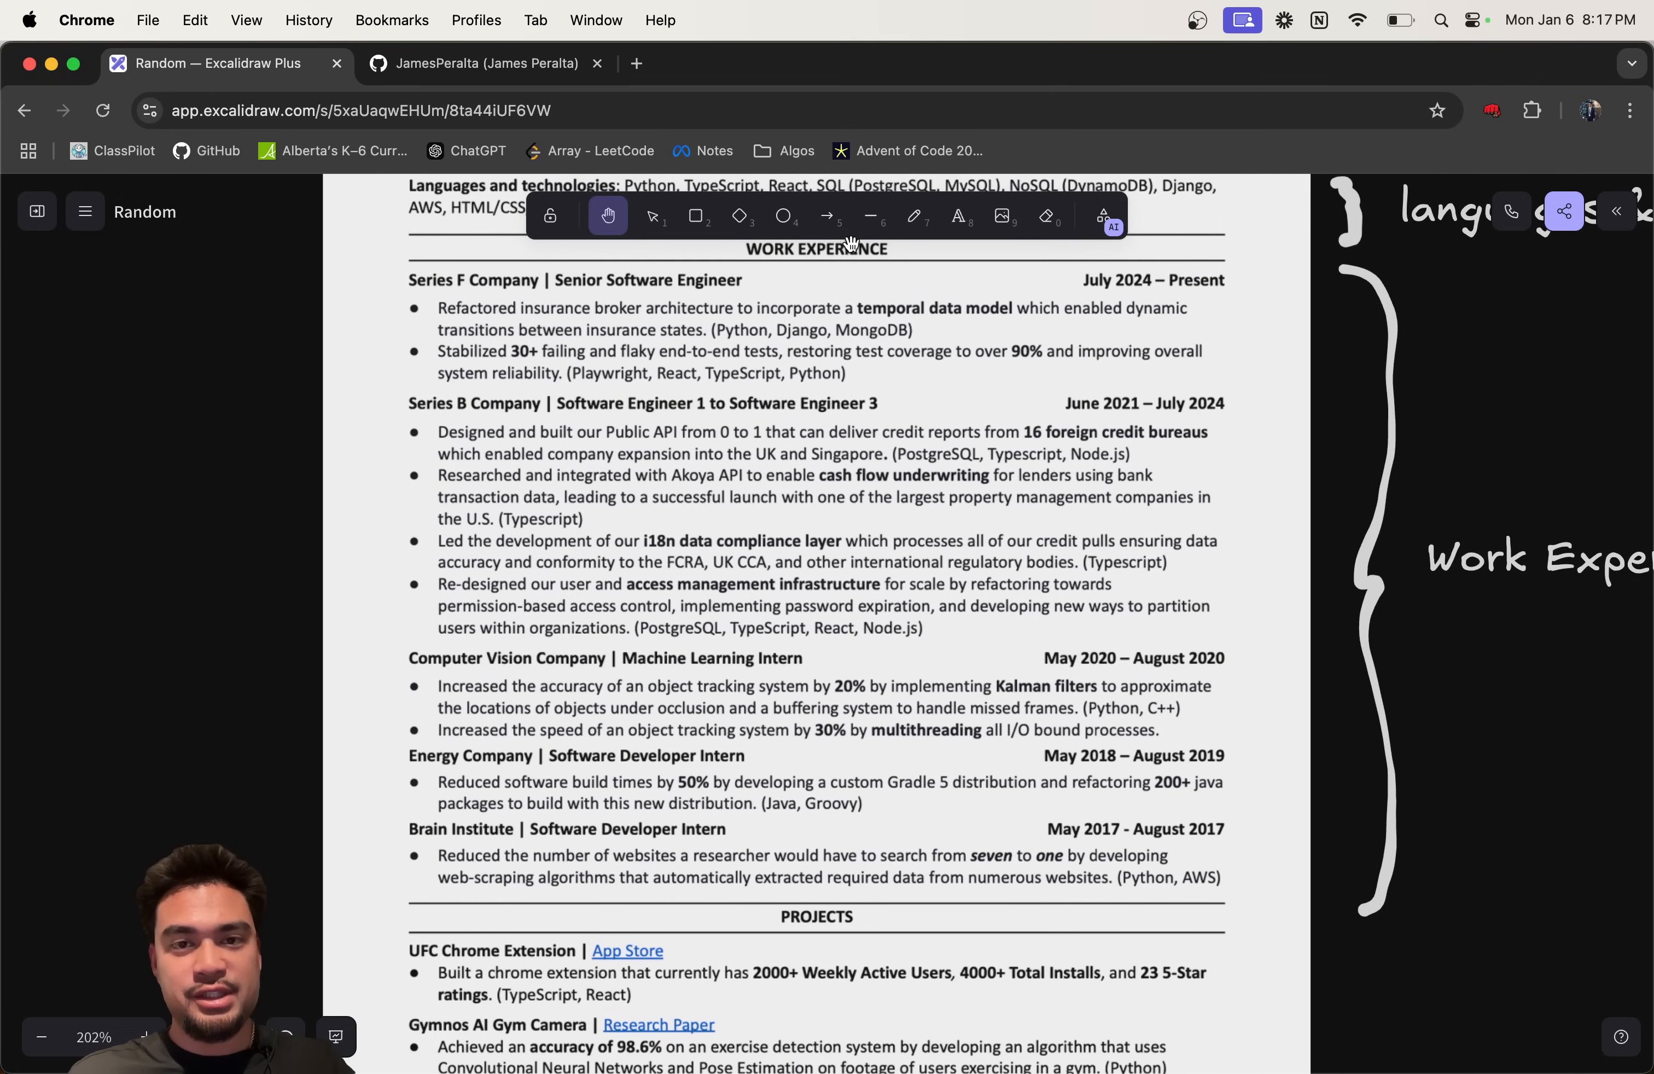
click(913, 215)
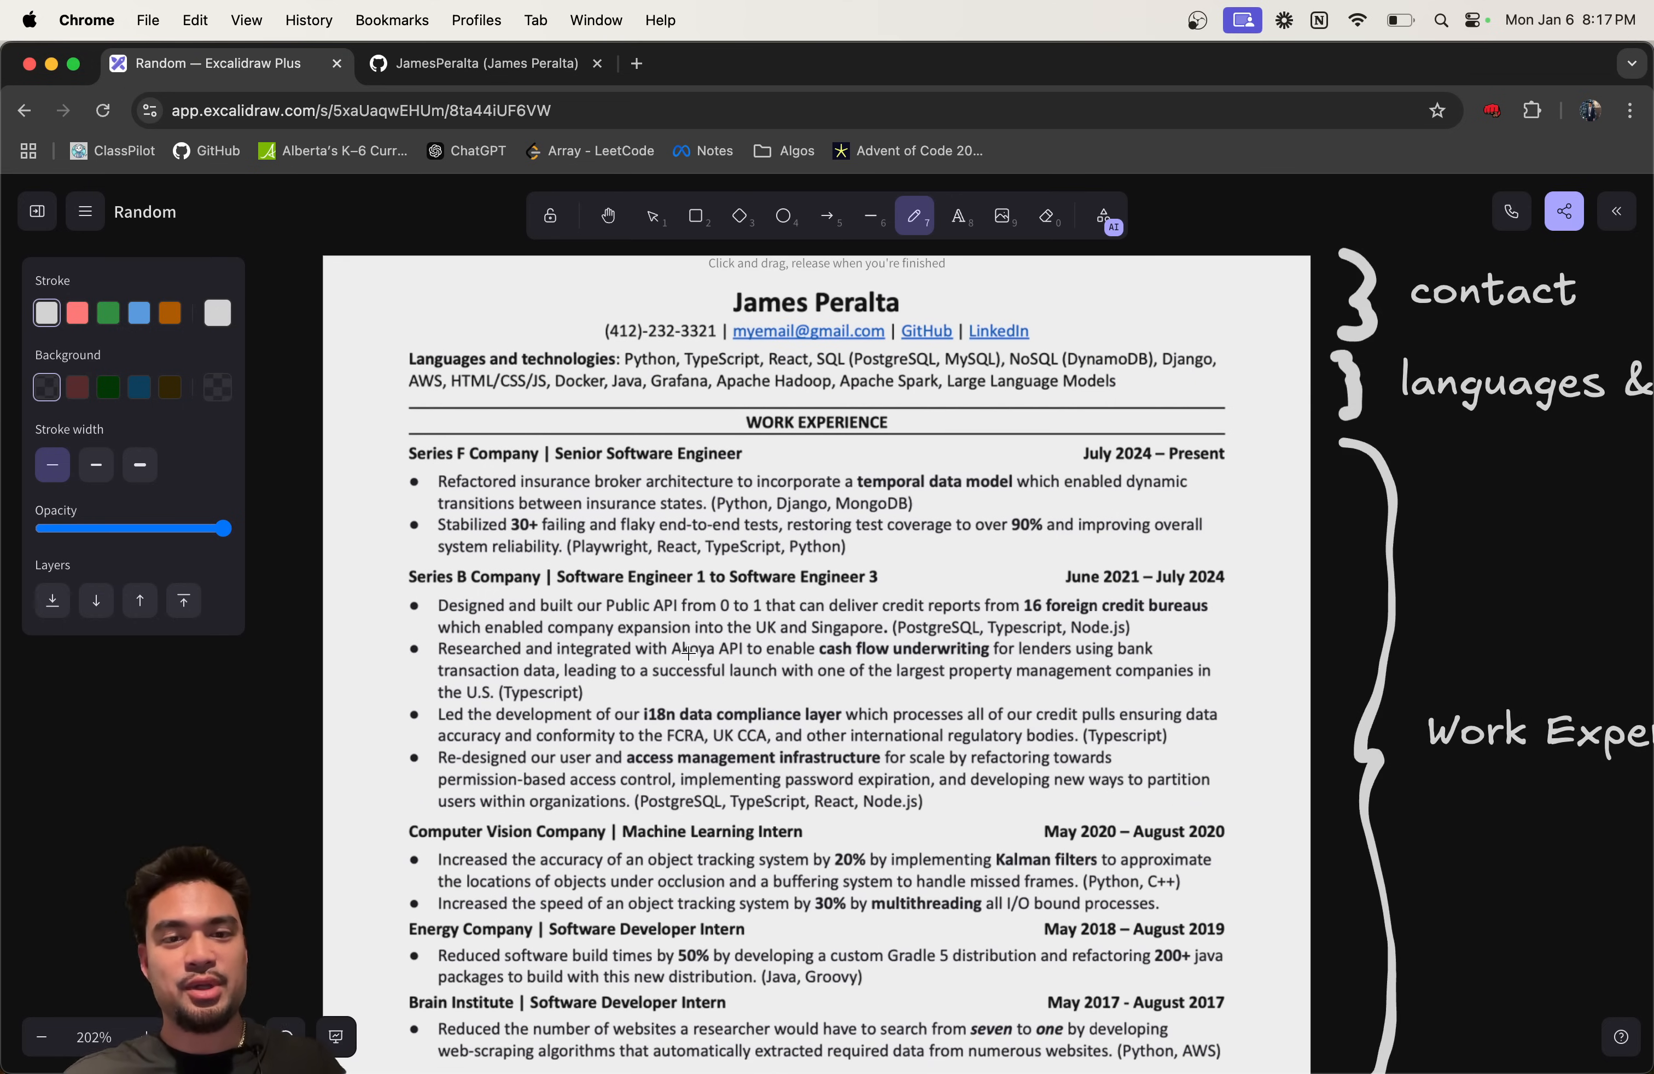
Step: Draw a brace beside the projects section and label it 'Projects'
scroll(down, 3)
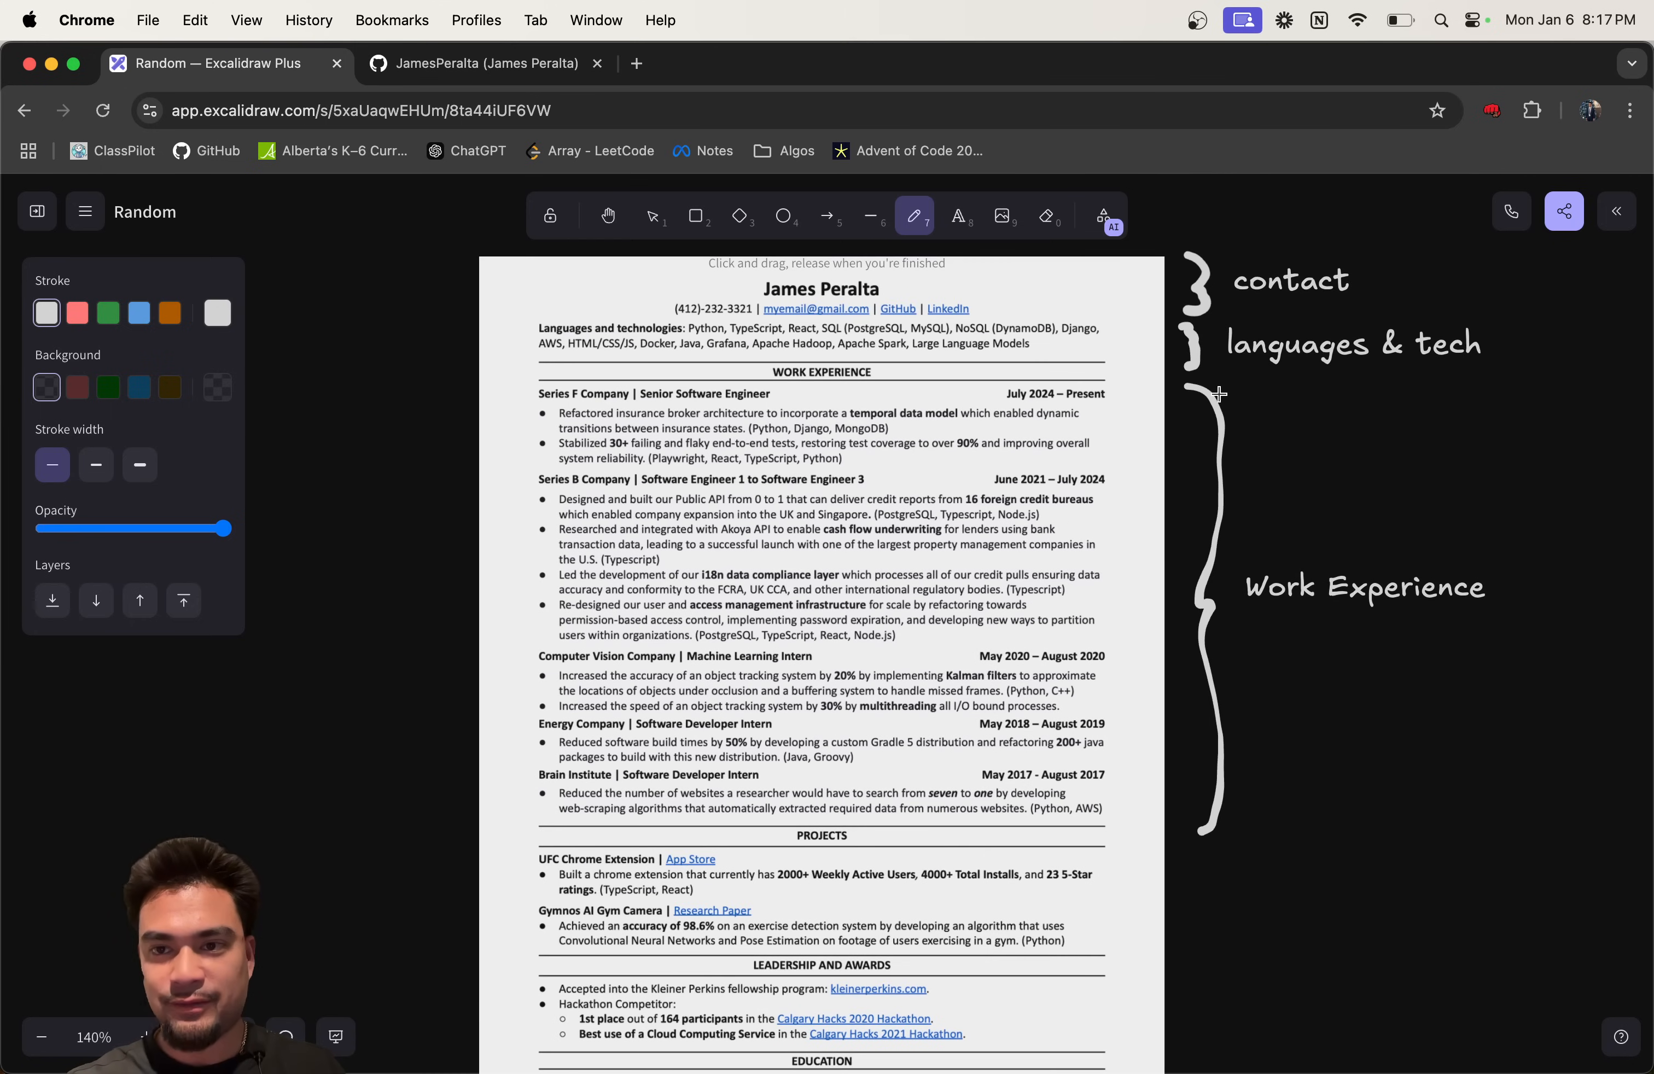
mouse_move(1102, 564)
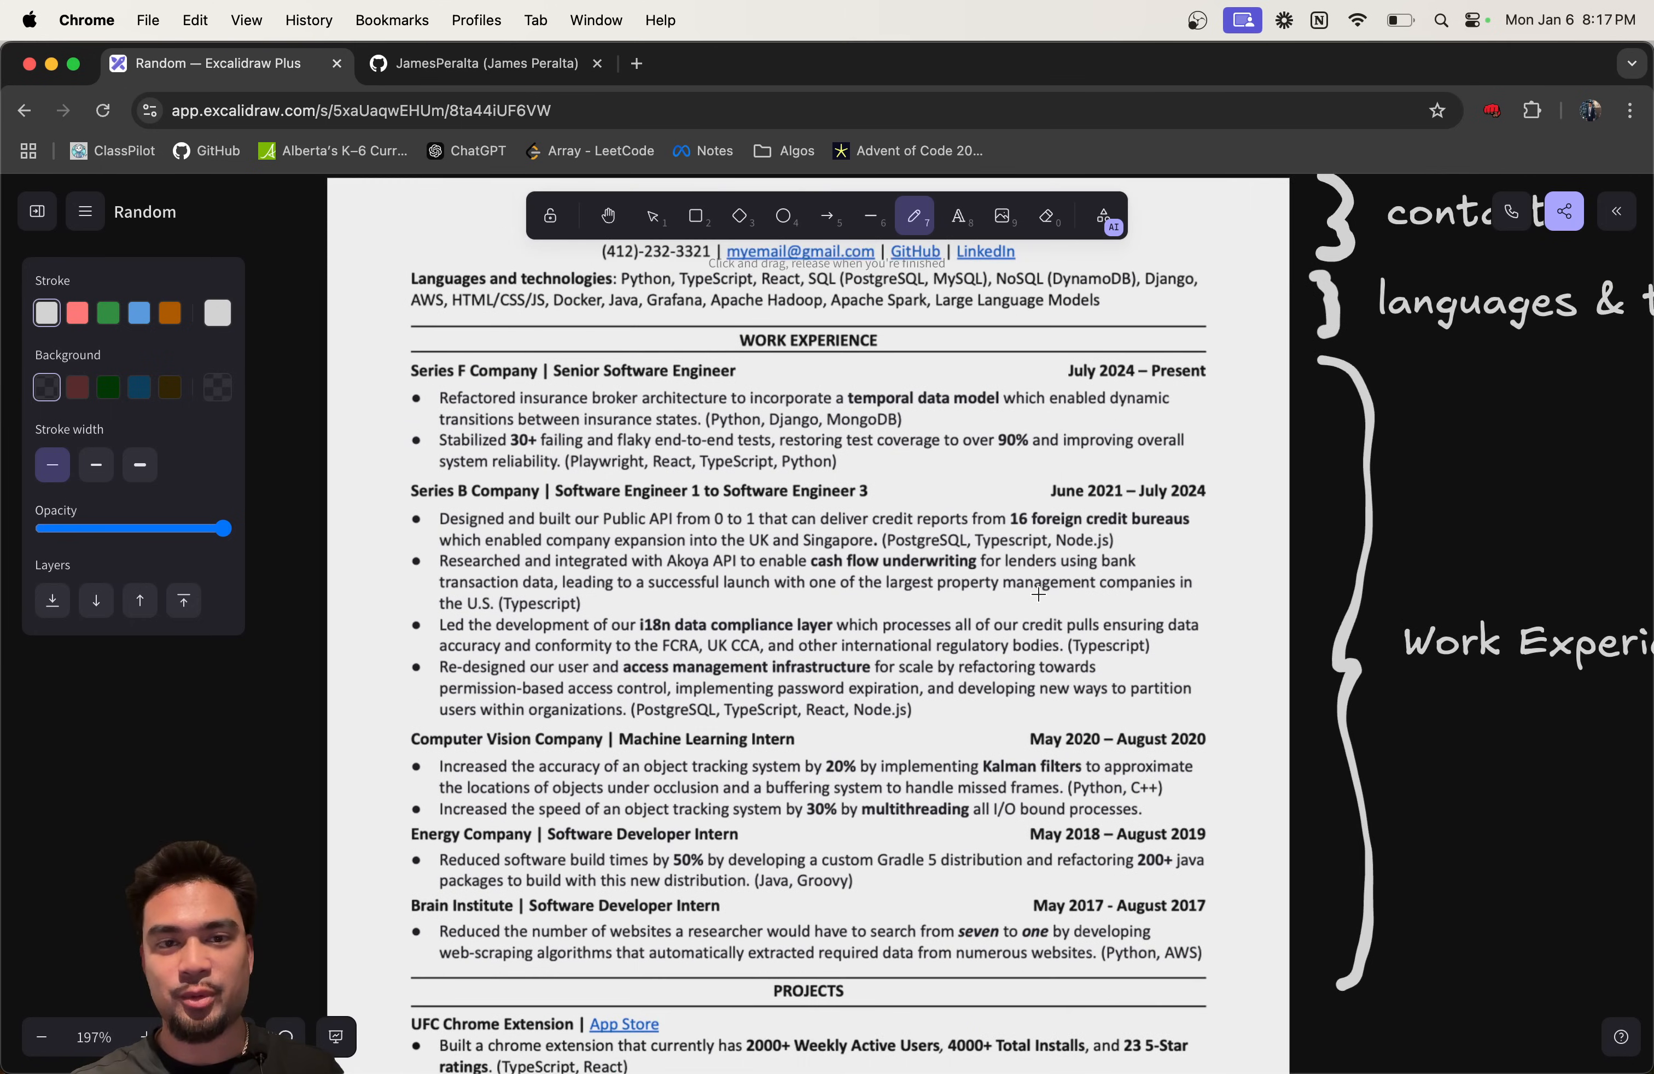
scroll(down, 3)
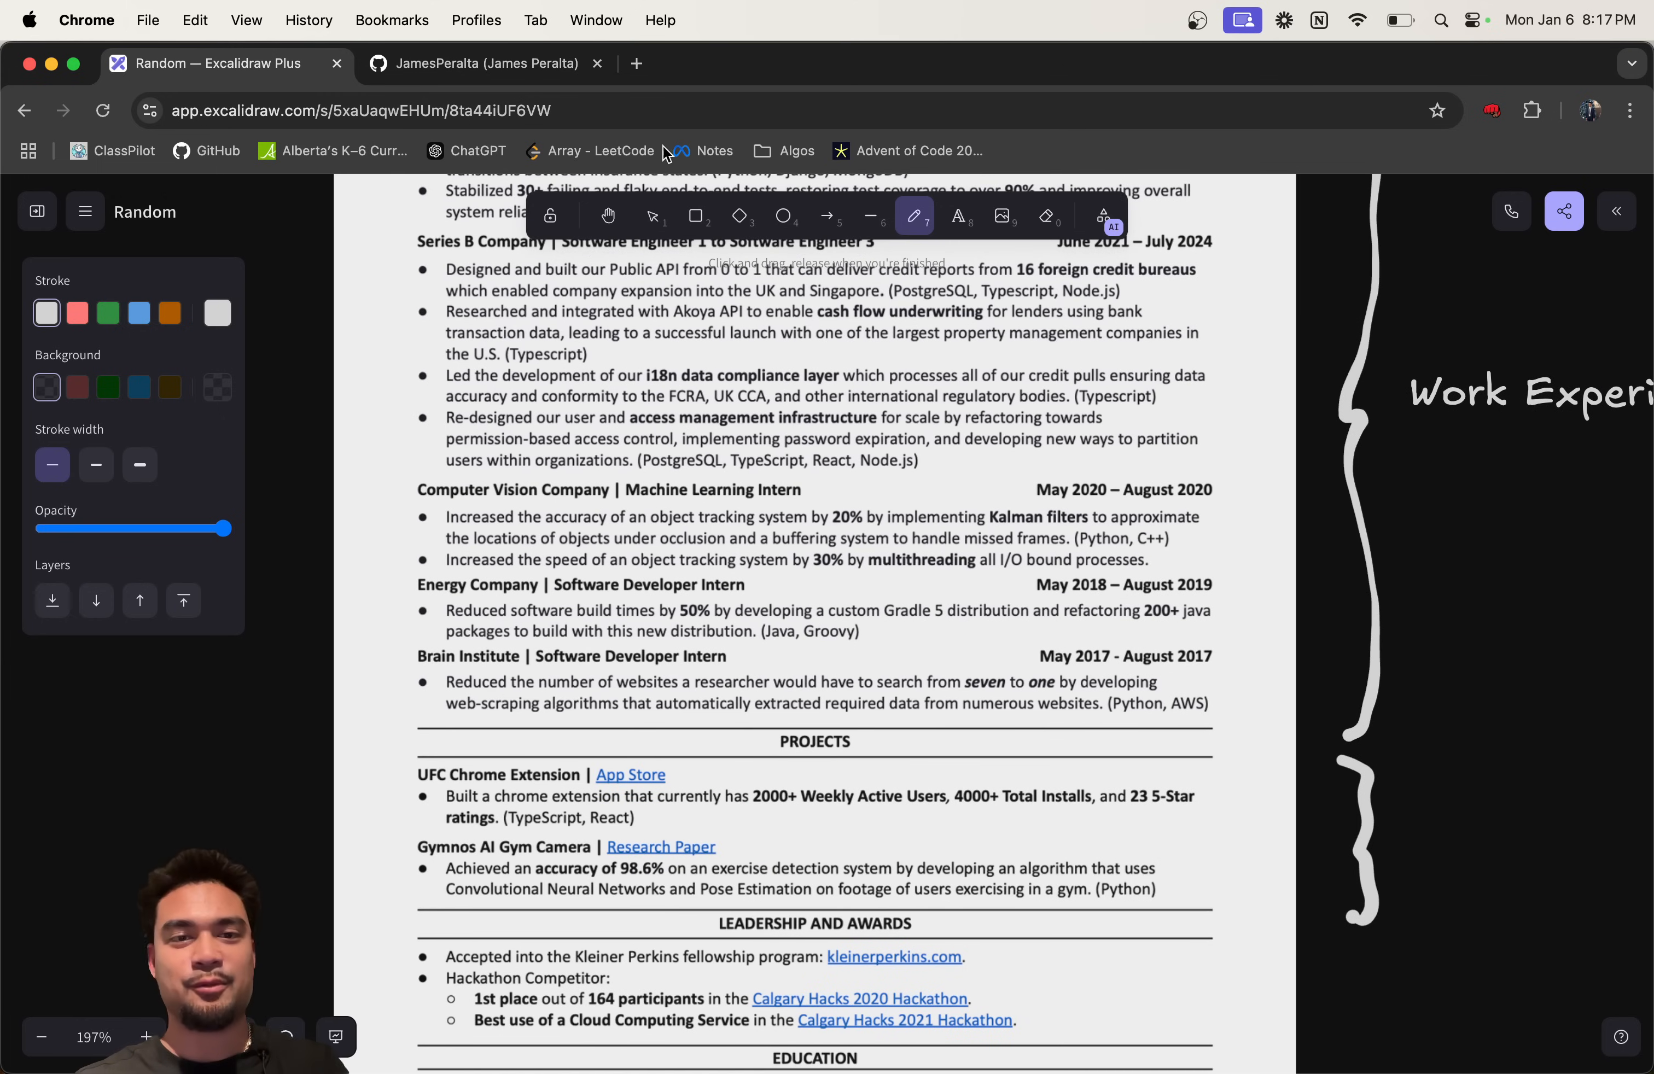
click(957, 216)
text(Projects)
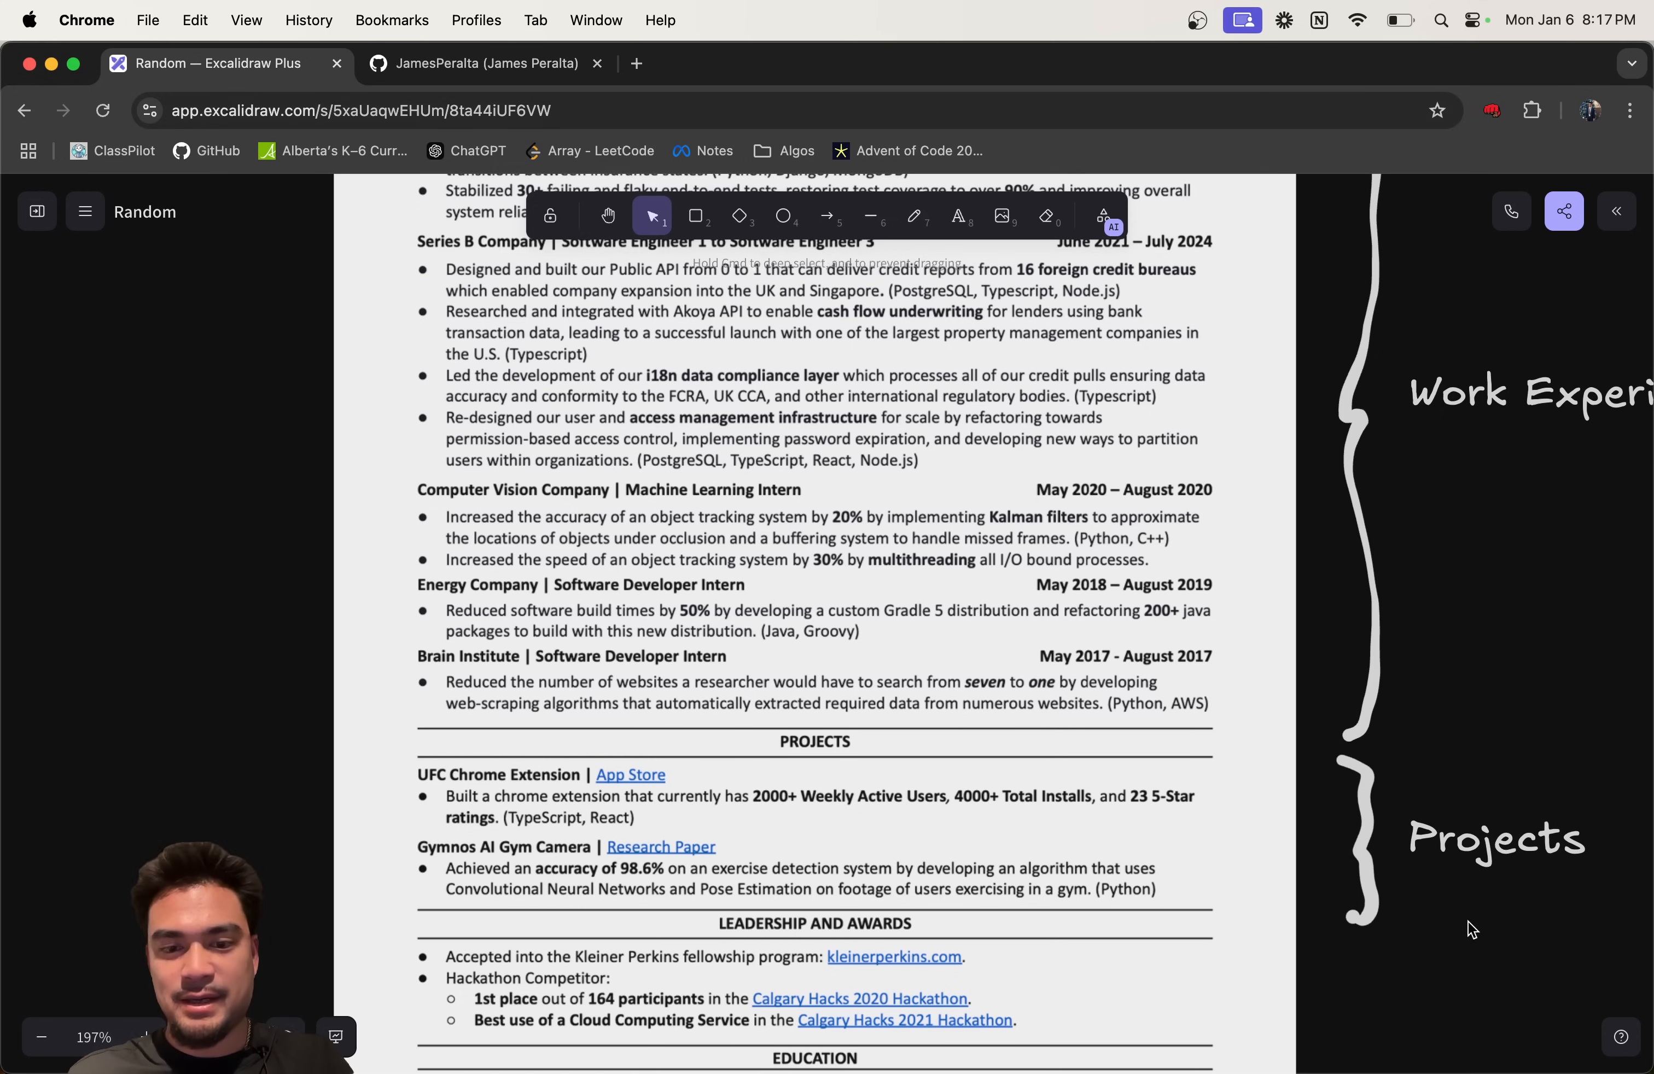
scroll(down, 3)
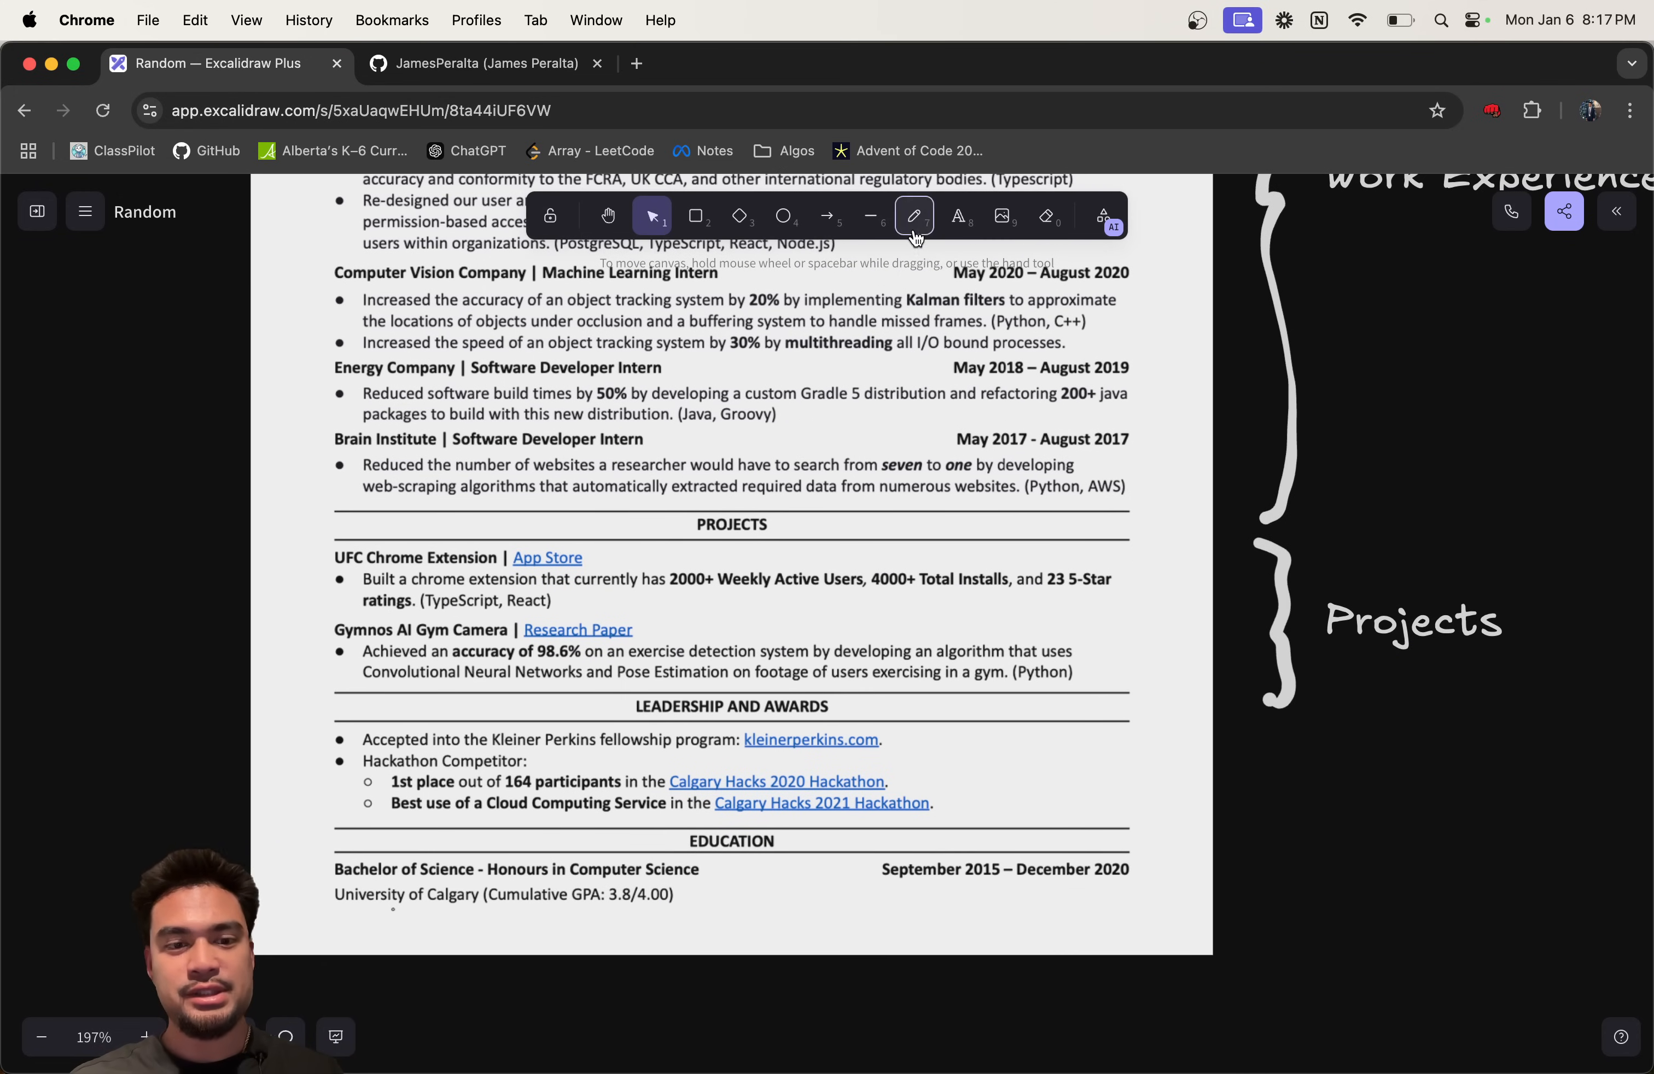
Step: Draw a brace beside leadership and awards and label it 'Leaderships & Awards'
click(913, 216)
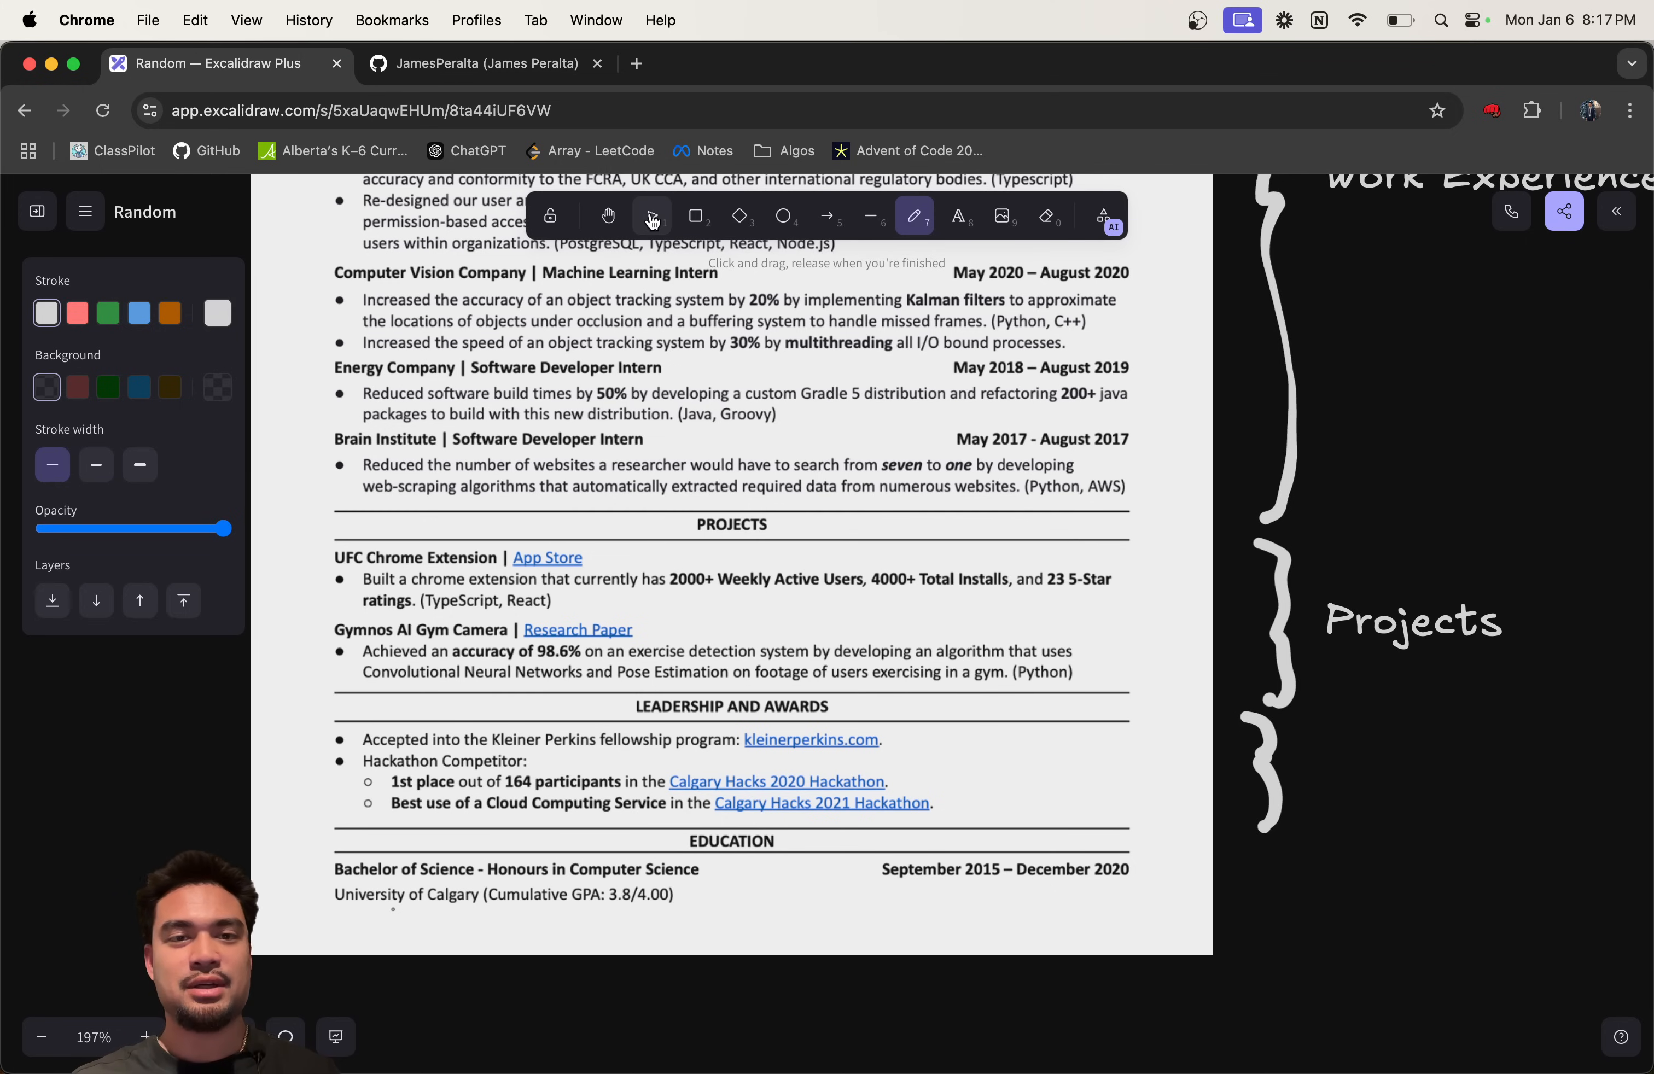
click(958, 216)
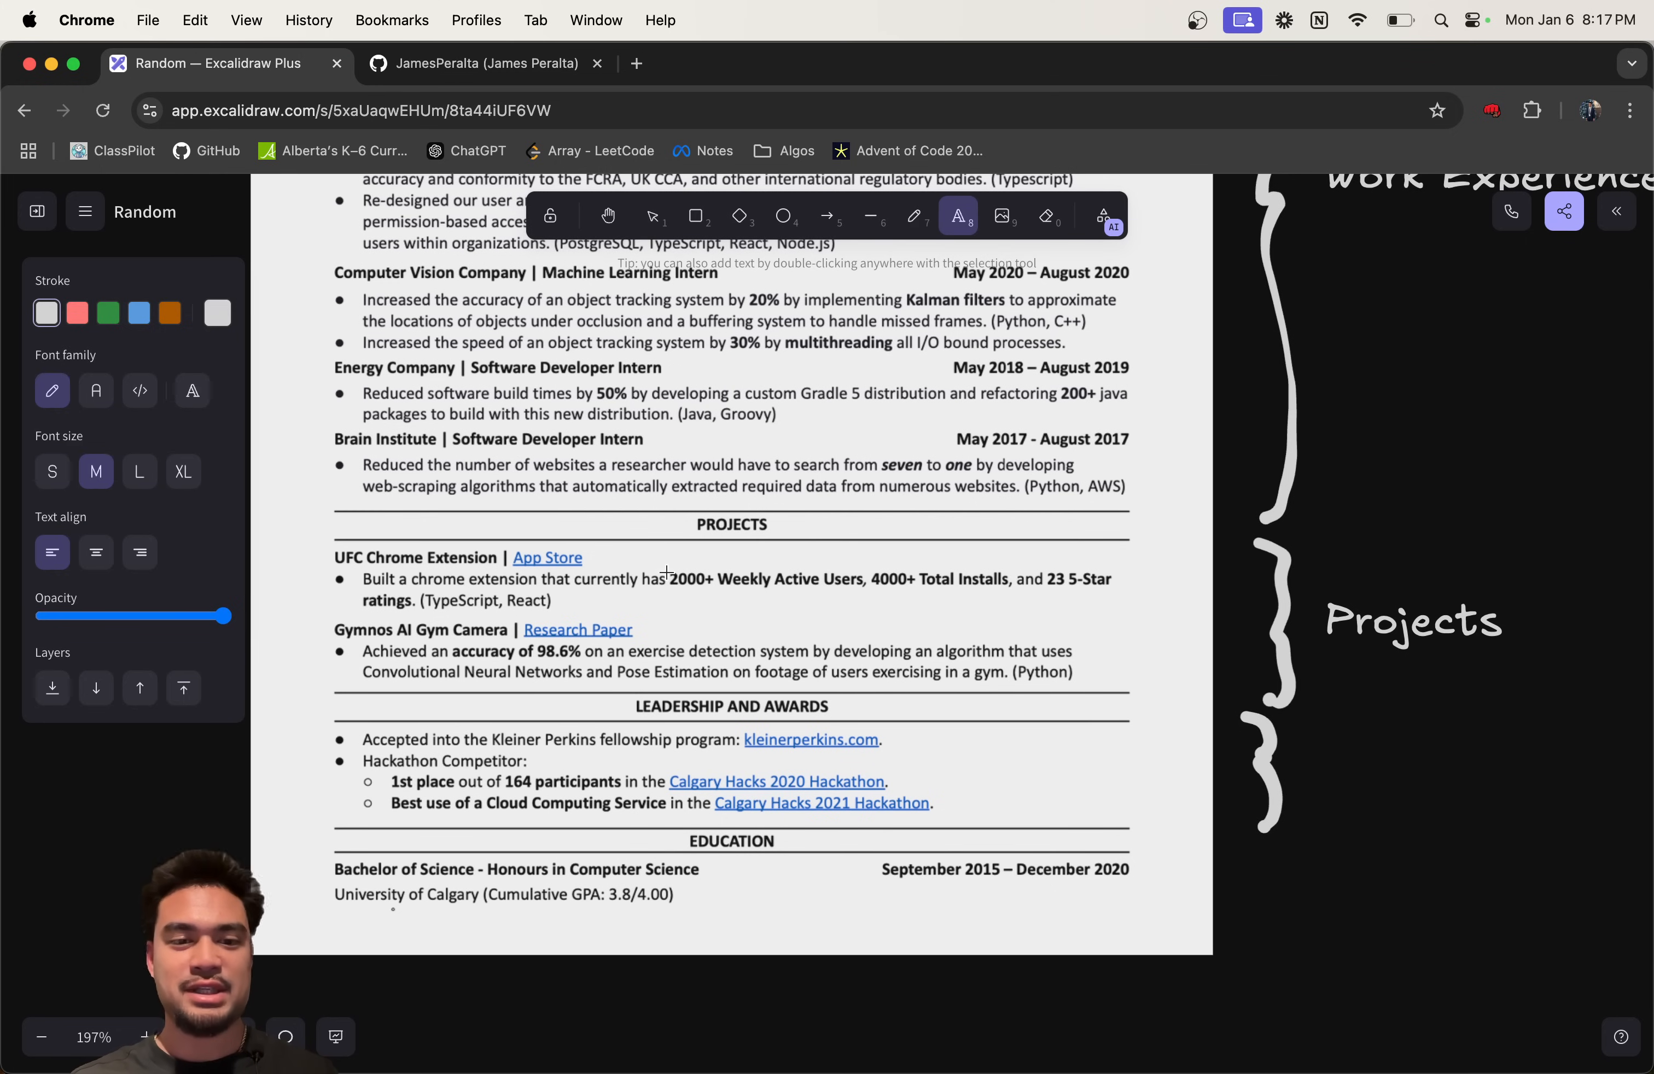
mouse_move(1300, 819)
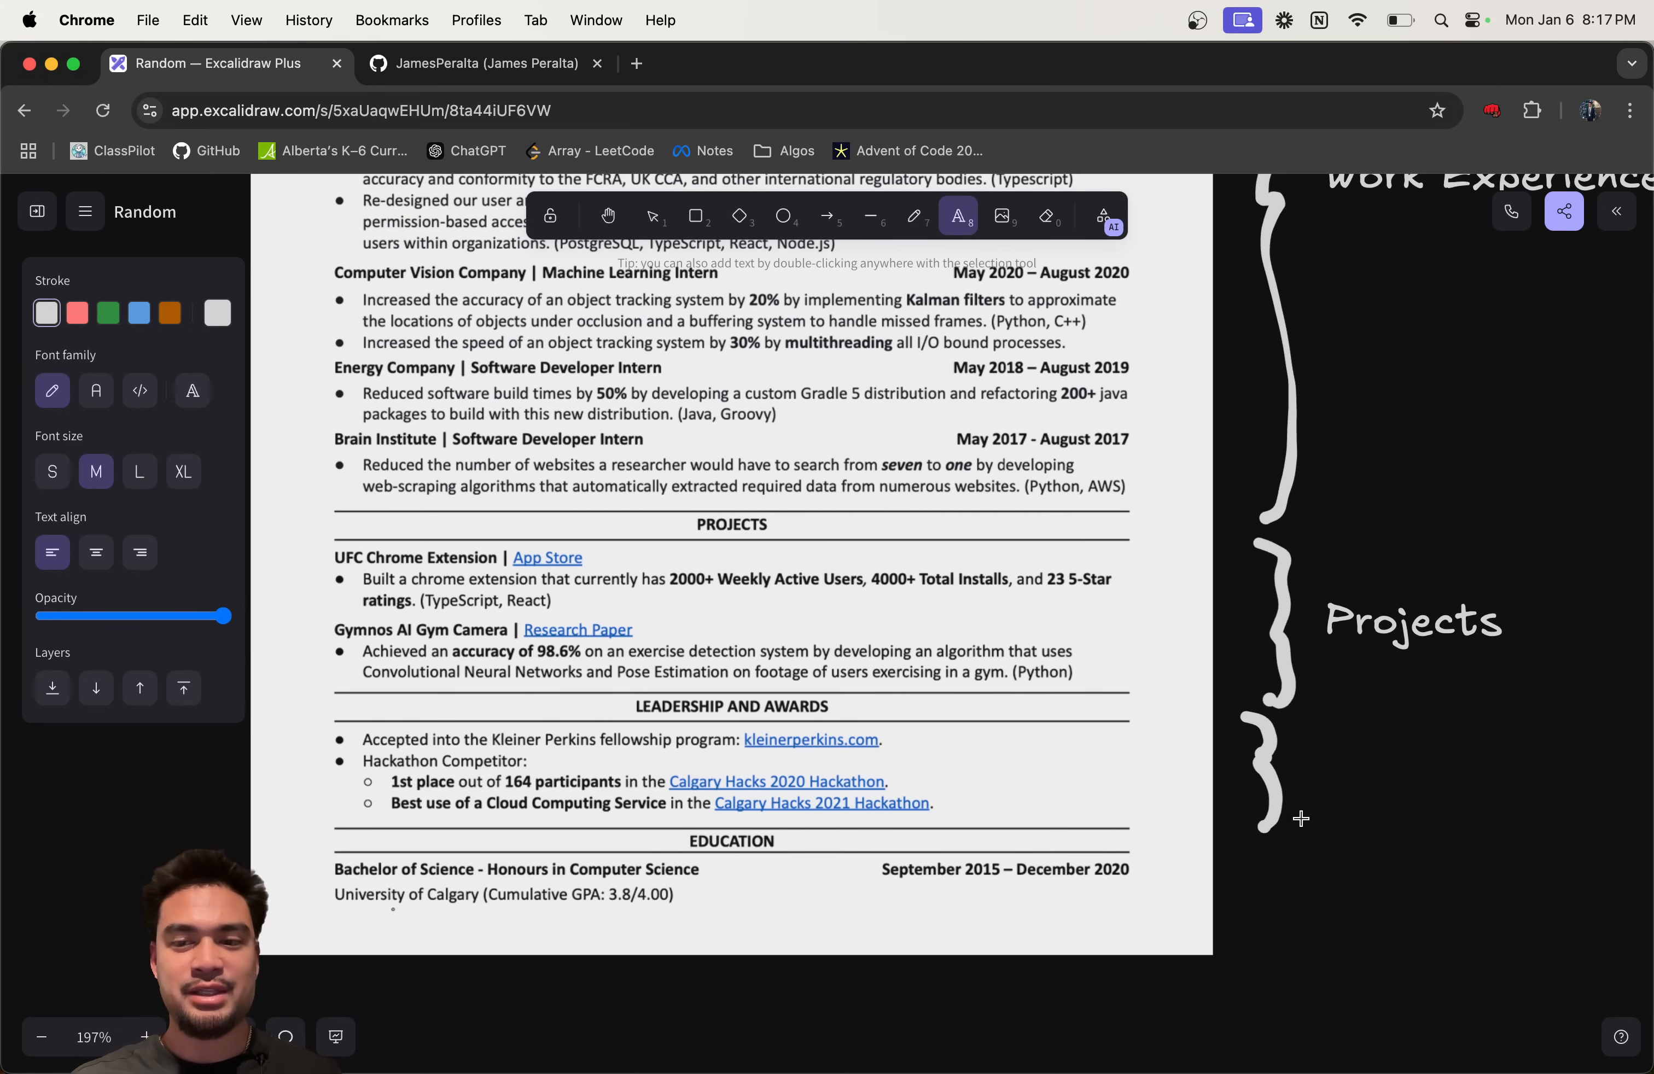
text(Lea)
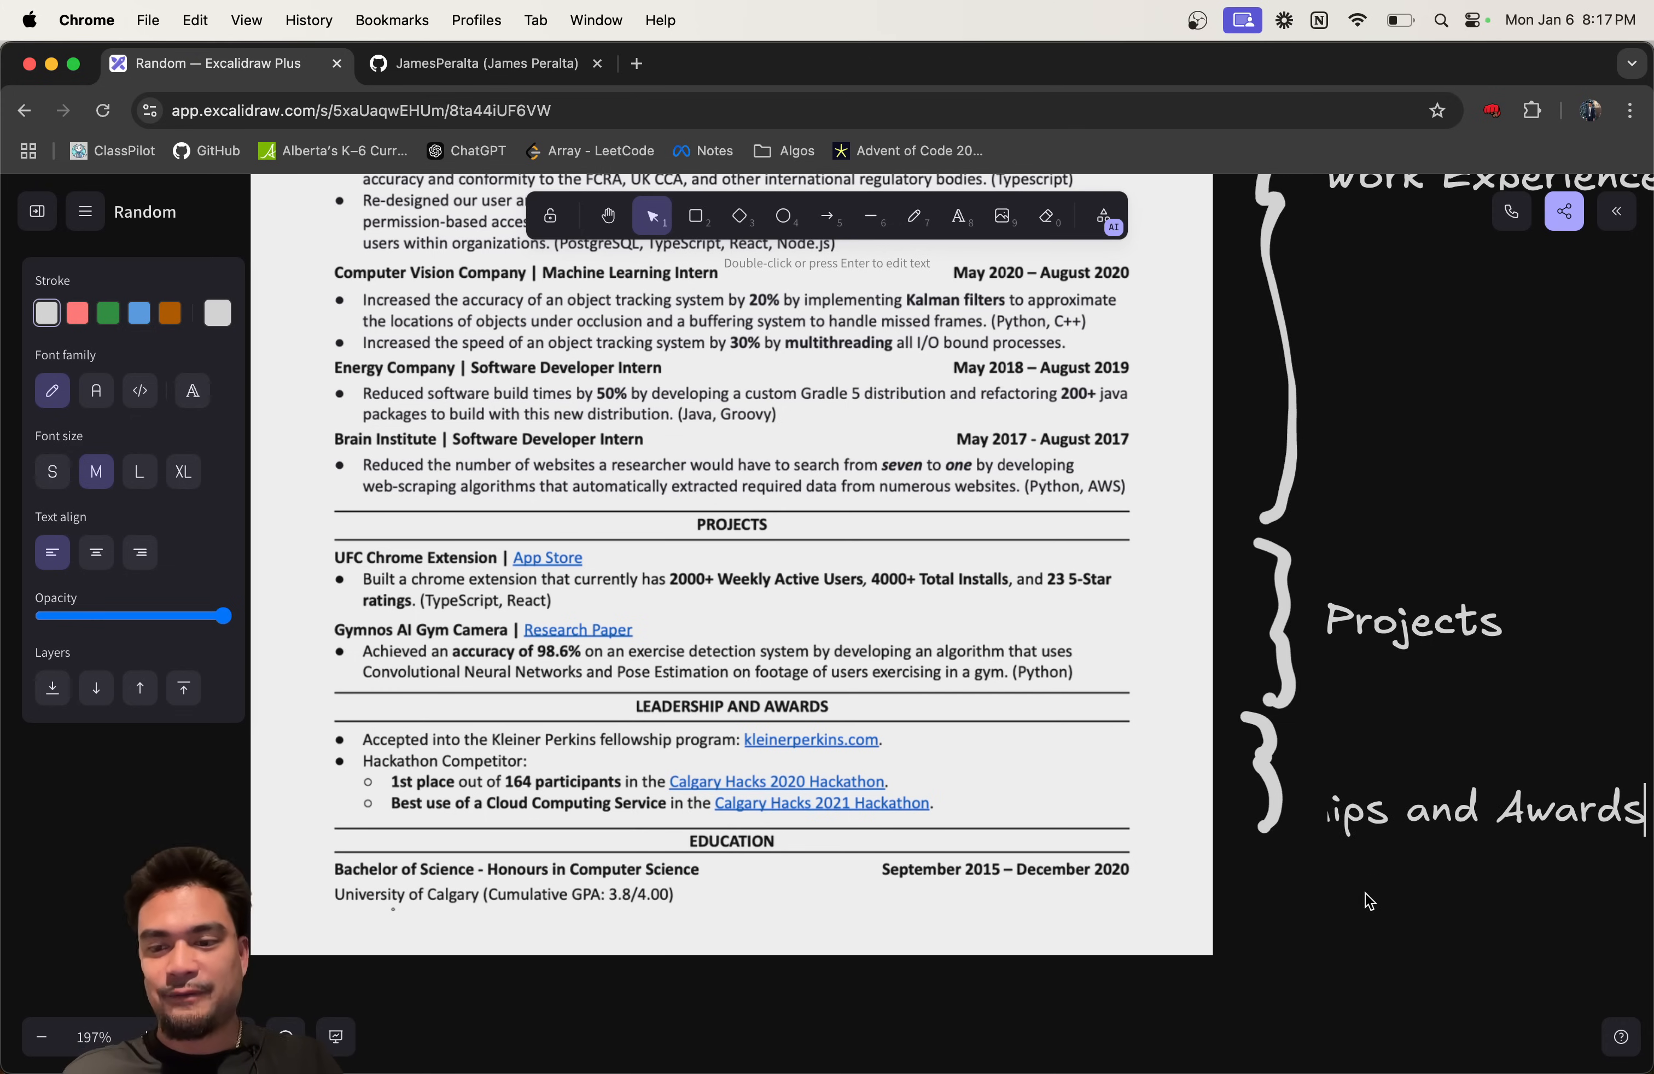
click(1477, 758)
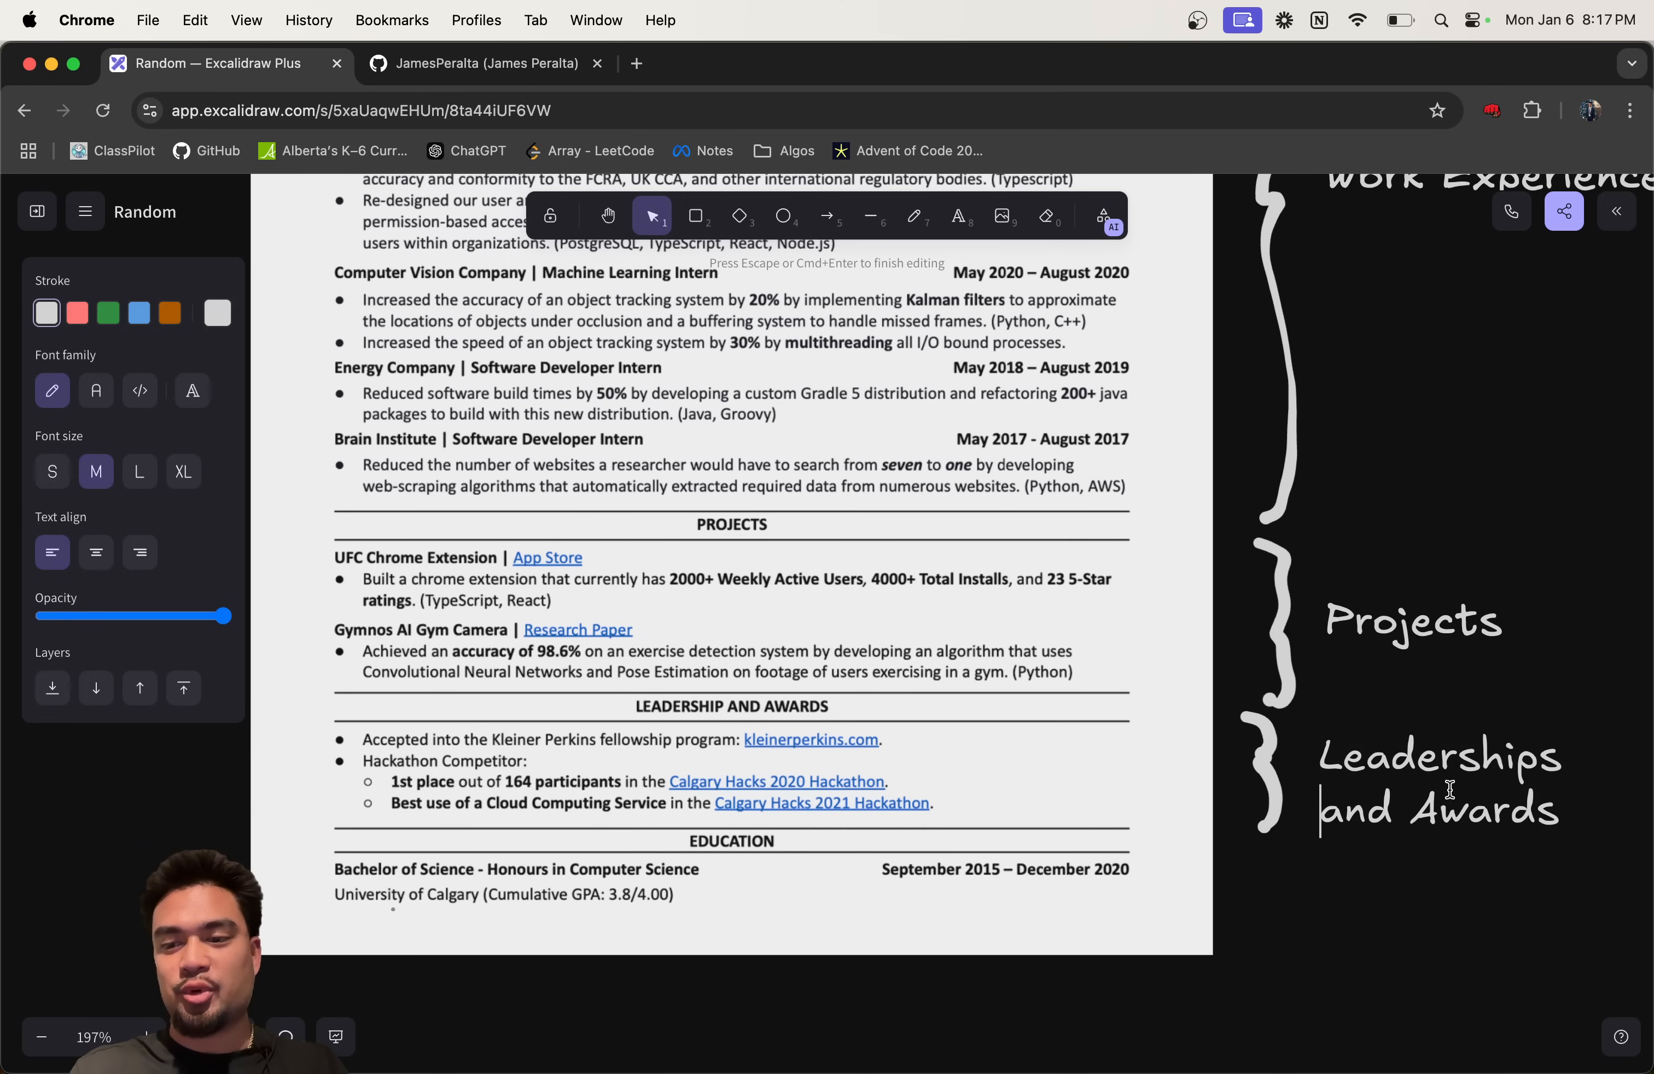
text(&)
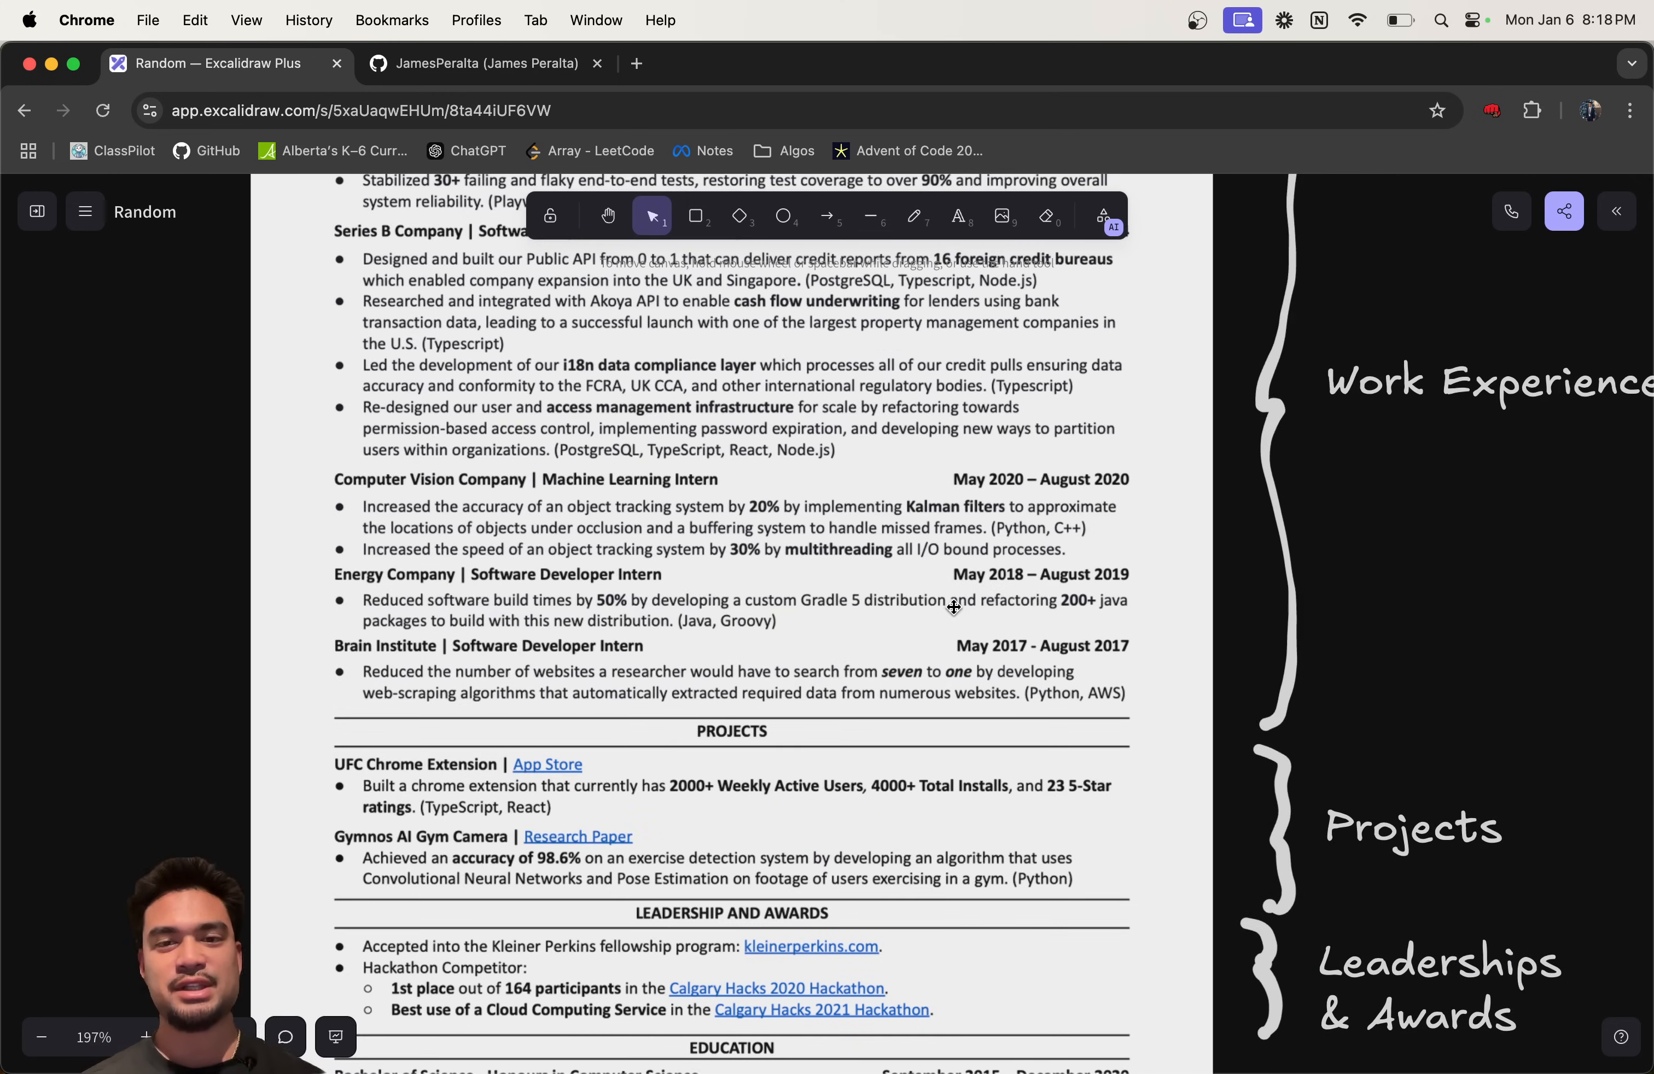
Step: Select the Leaderships & Awards brace and scroll down to the education section
scroll(down, 3)
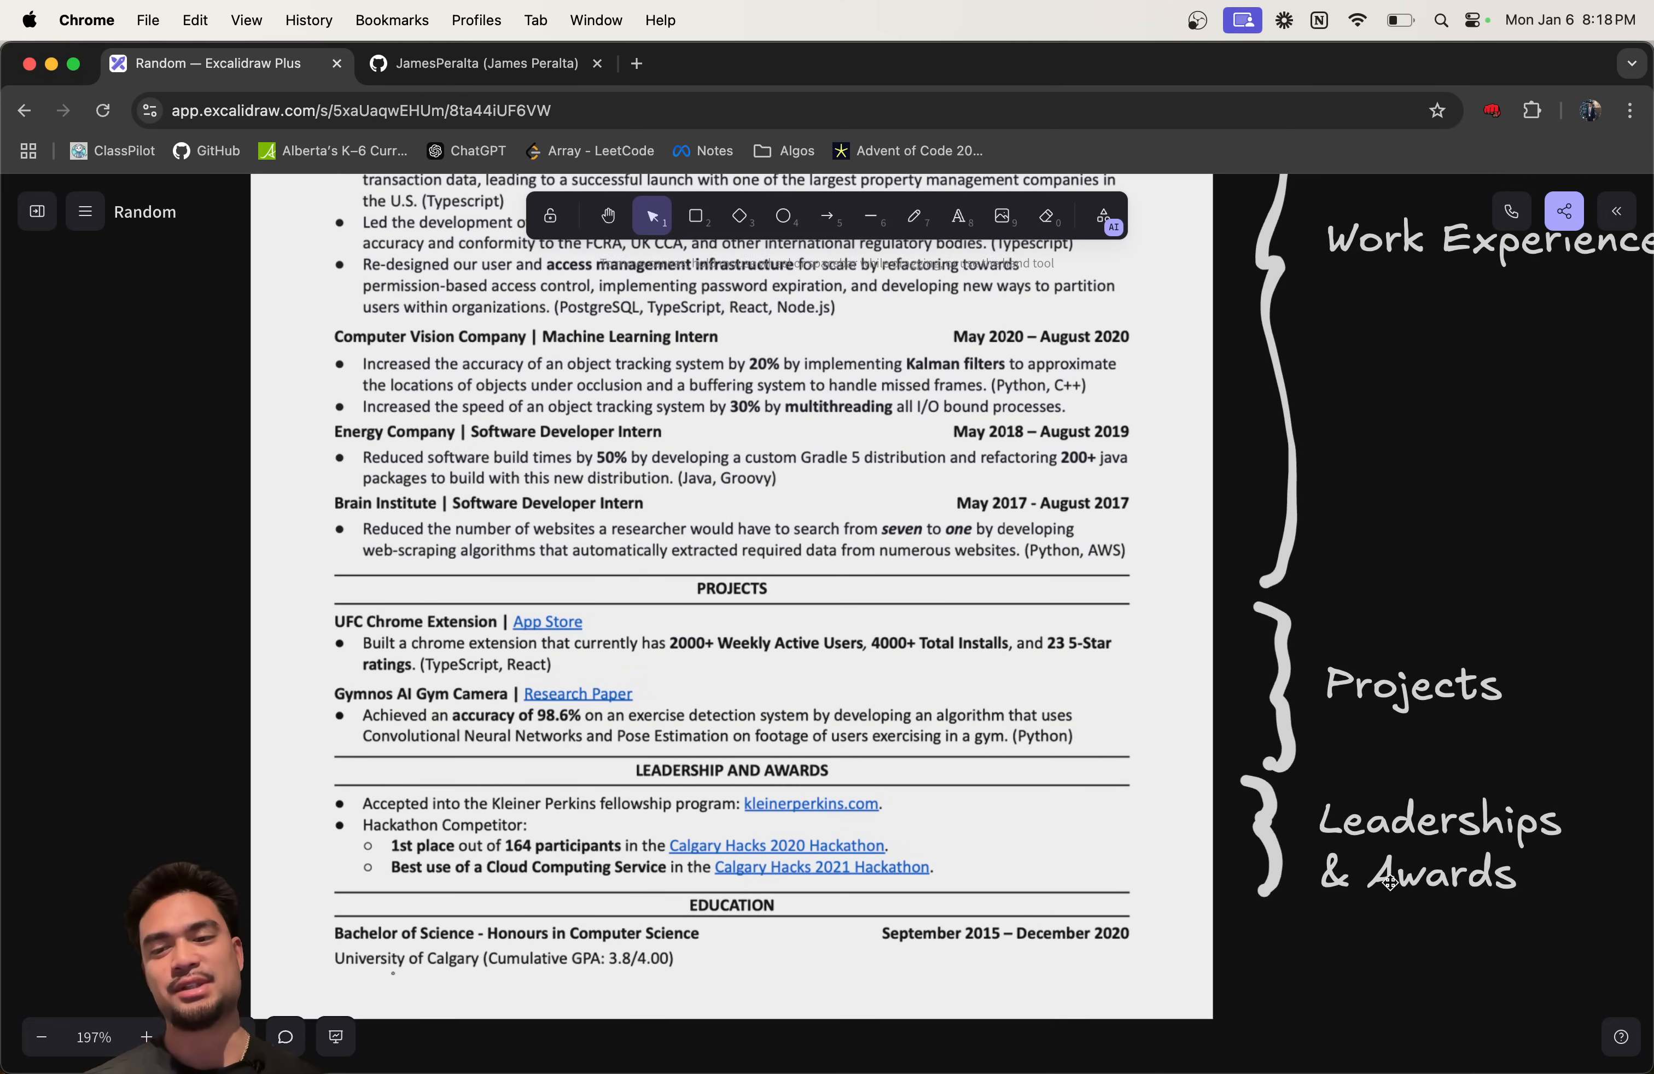
click(1437, 839)
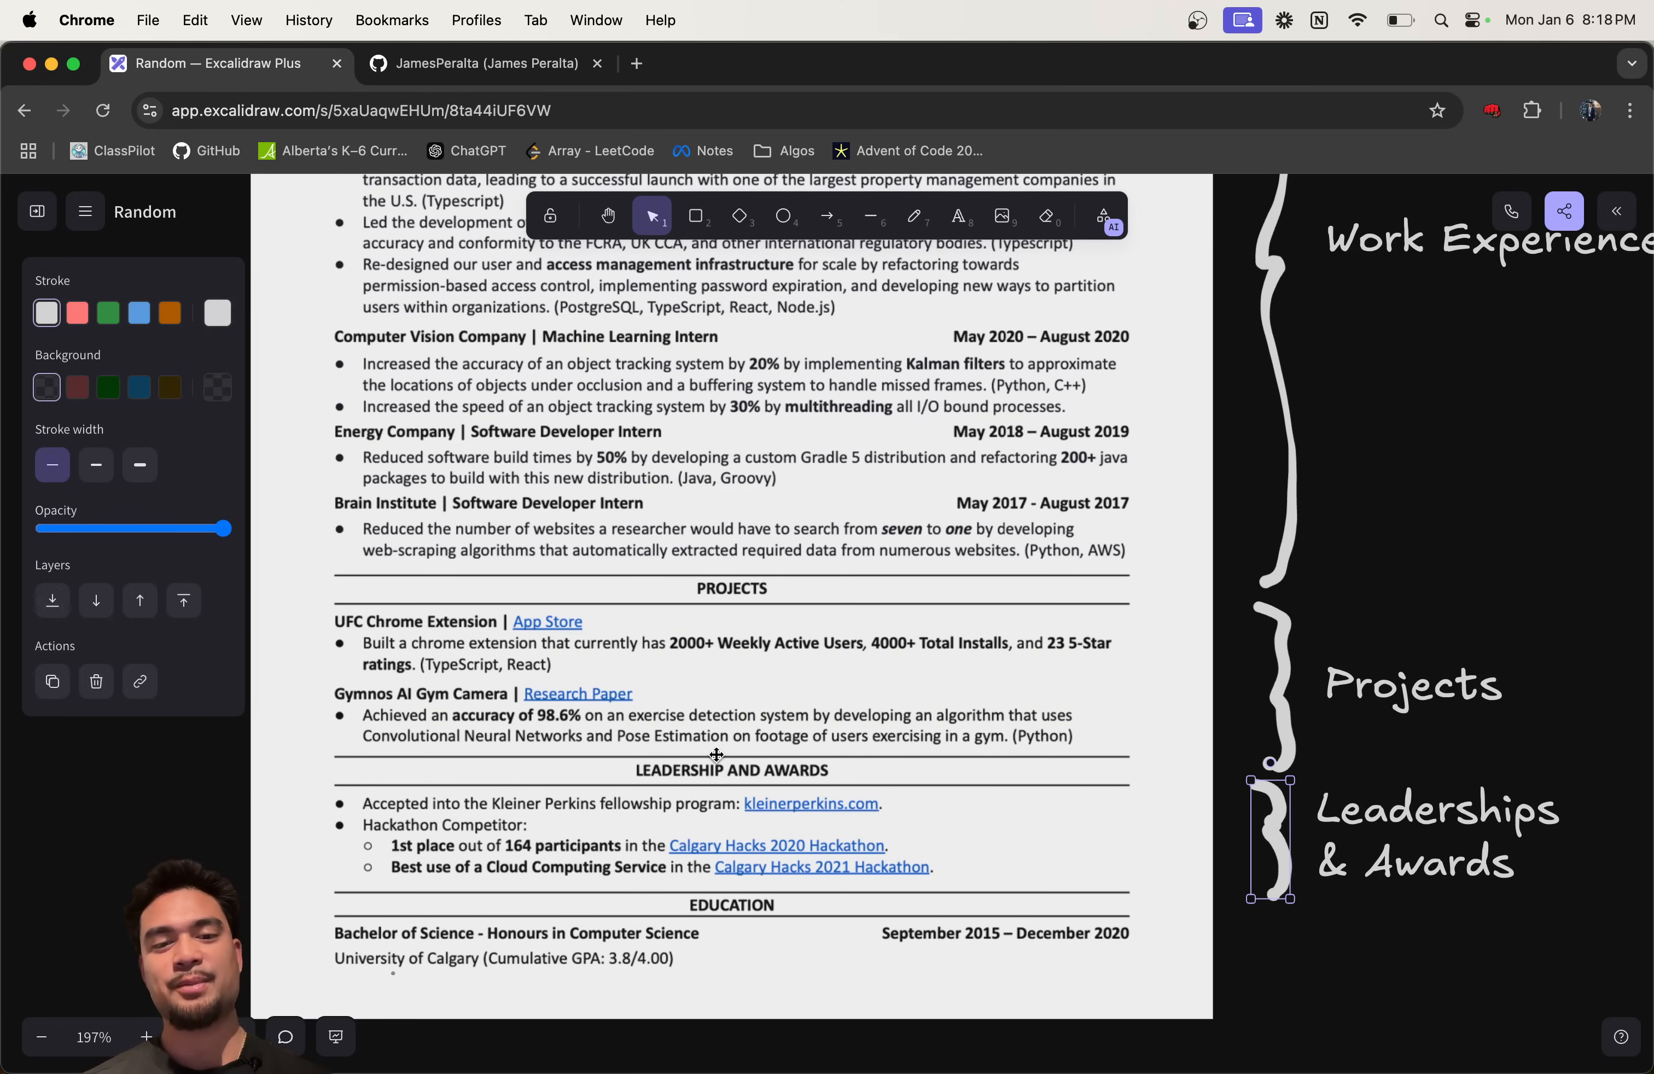
scroll(down, 3)
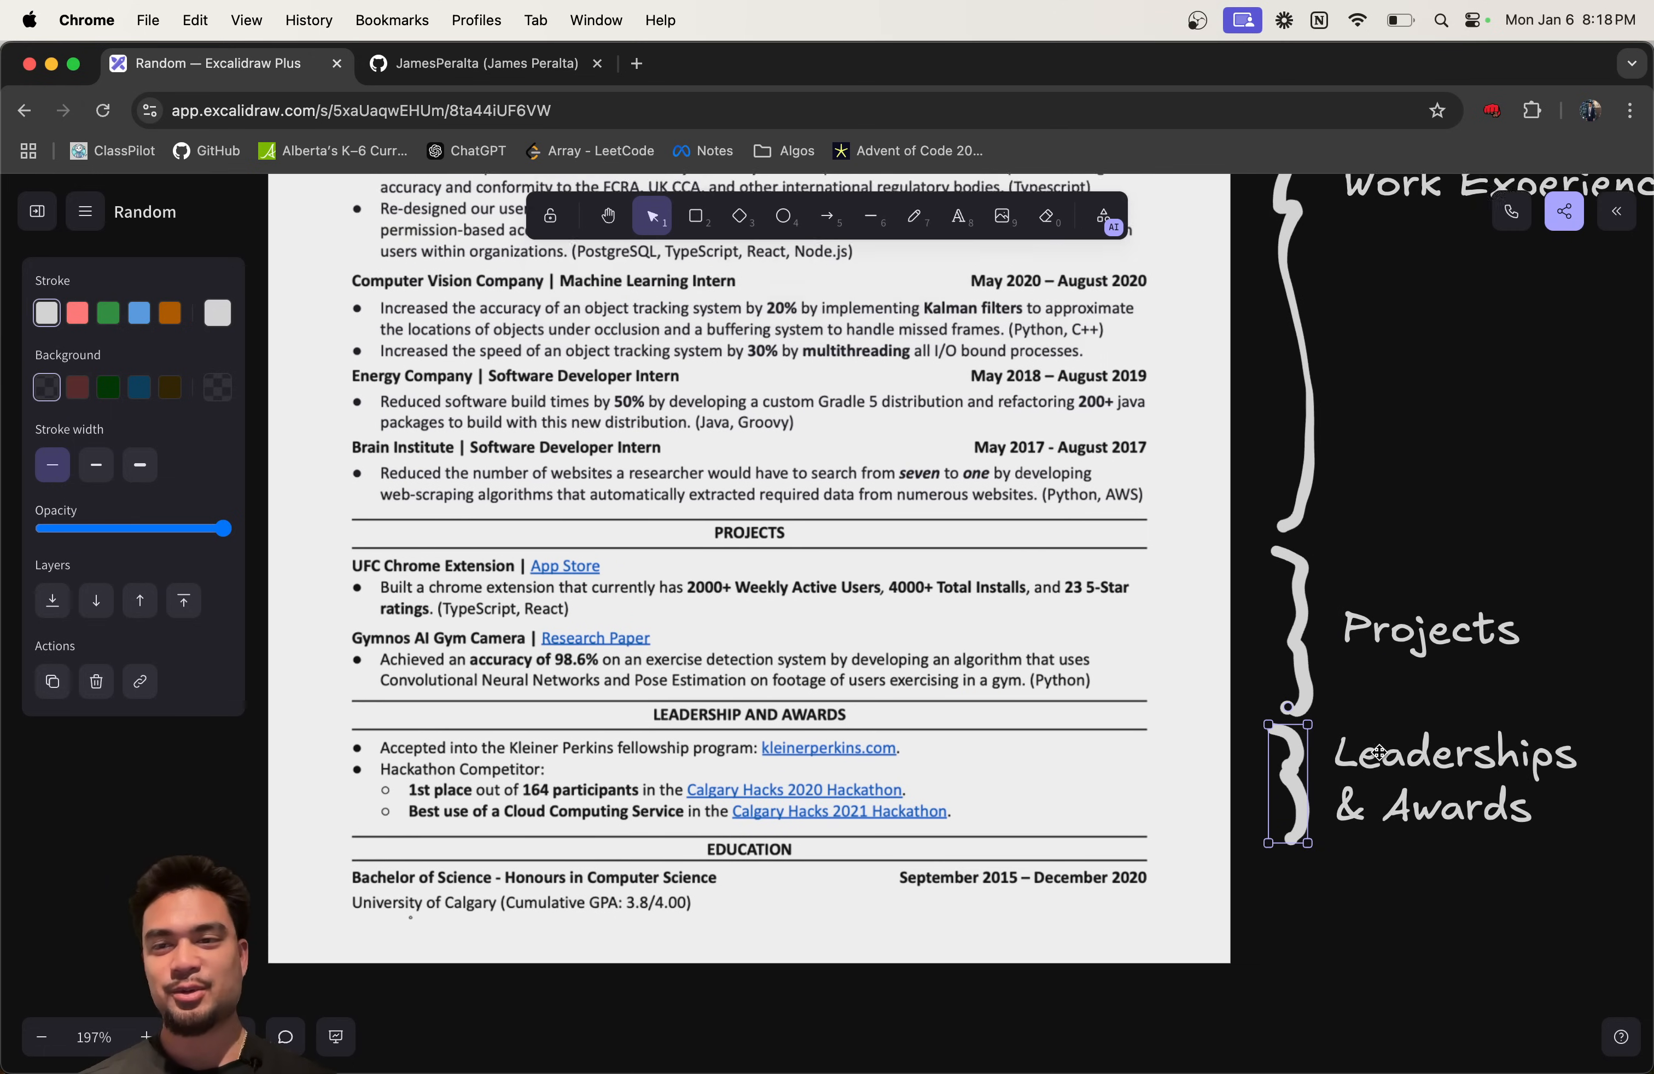
scroll(down, 3)
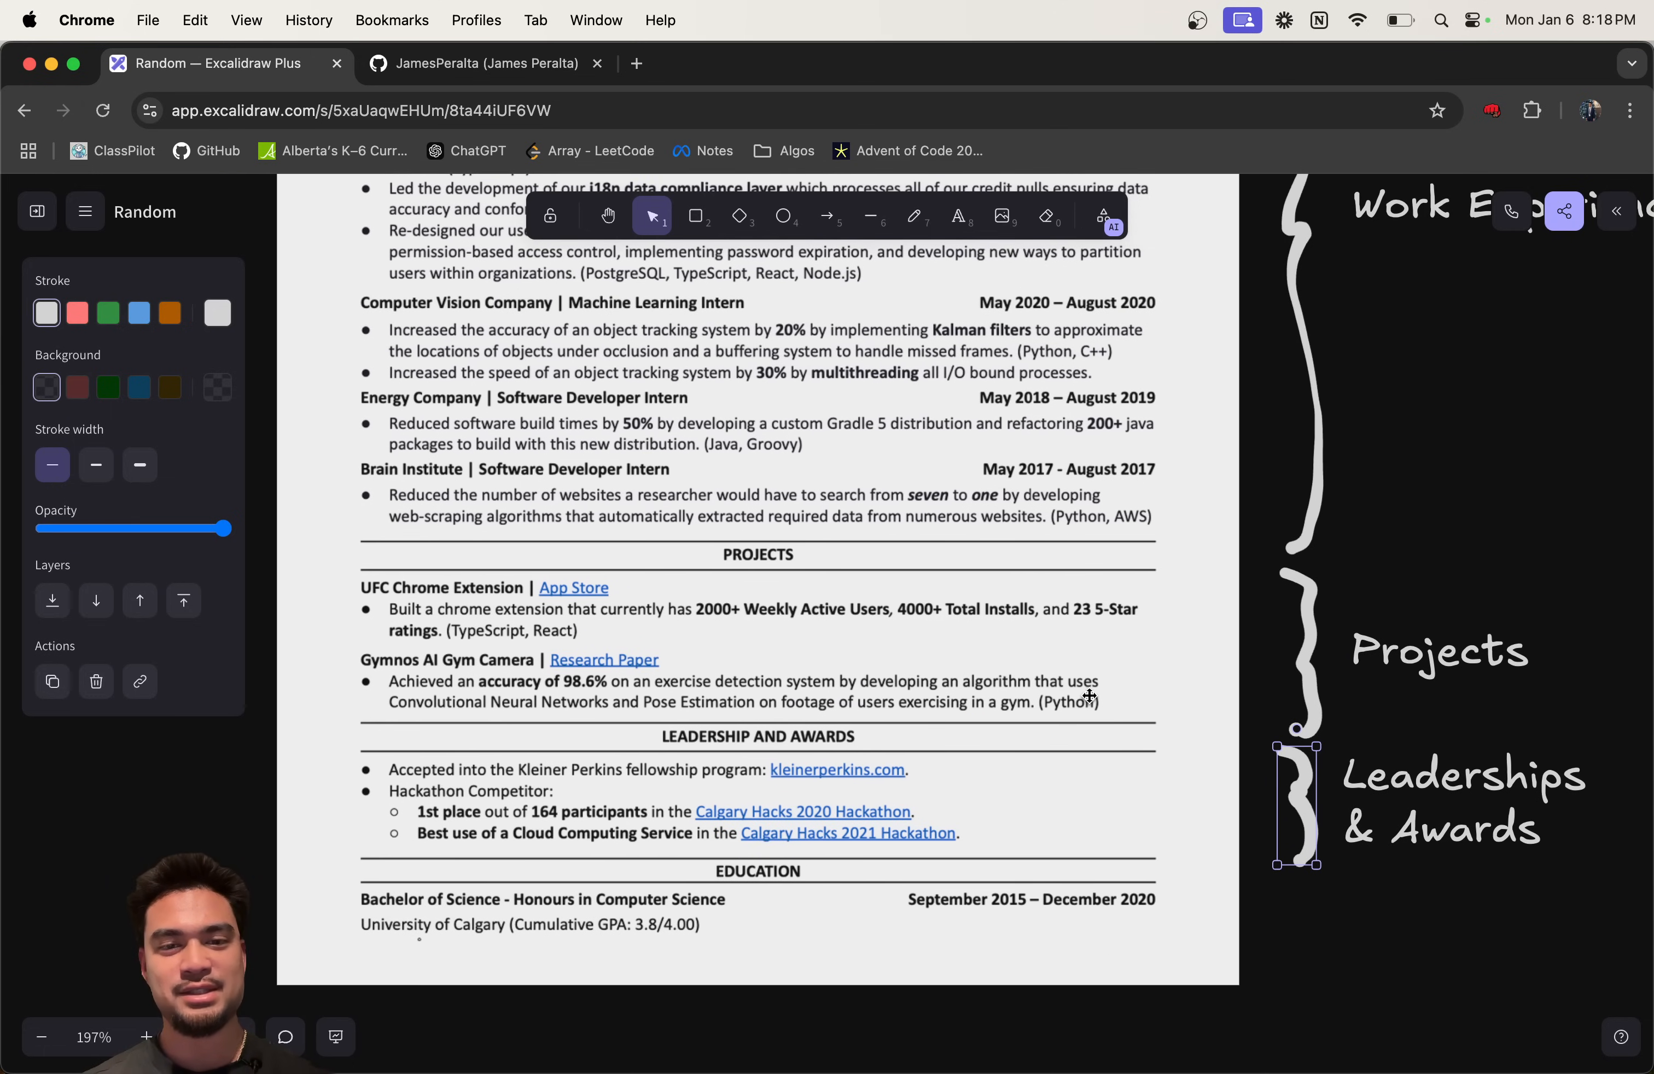
scroll(down, 3)
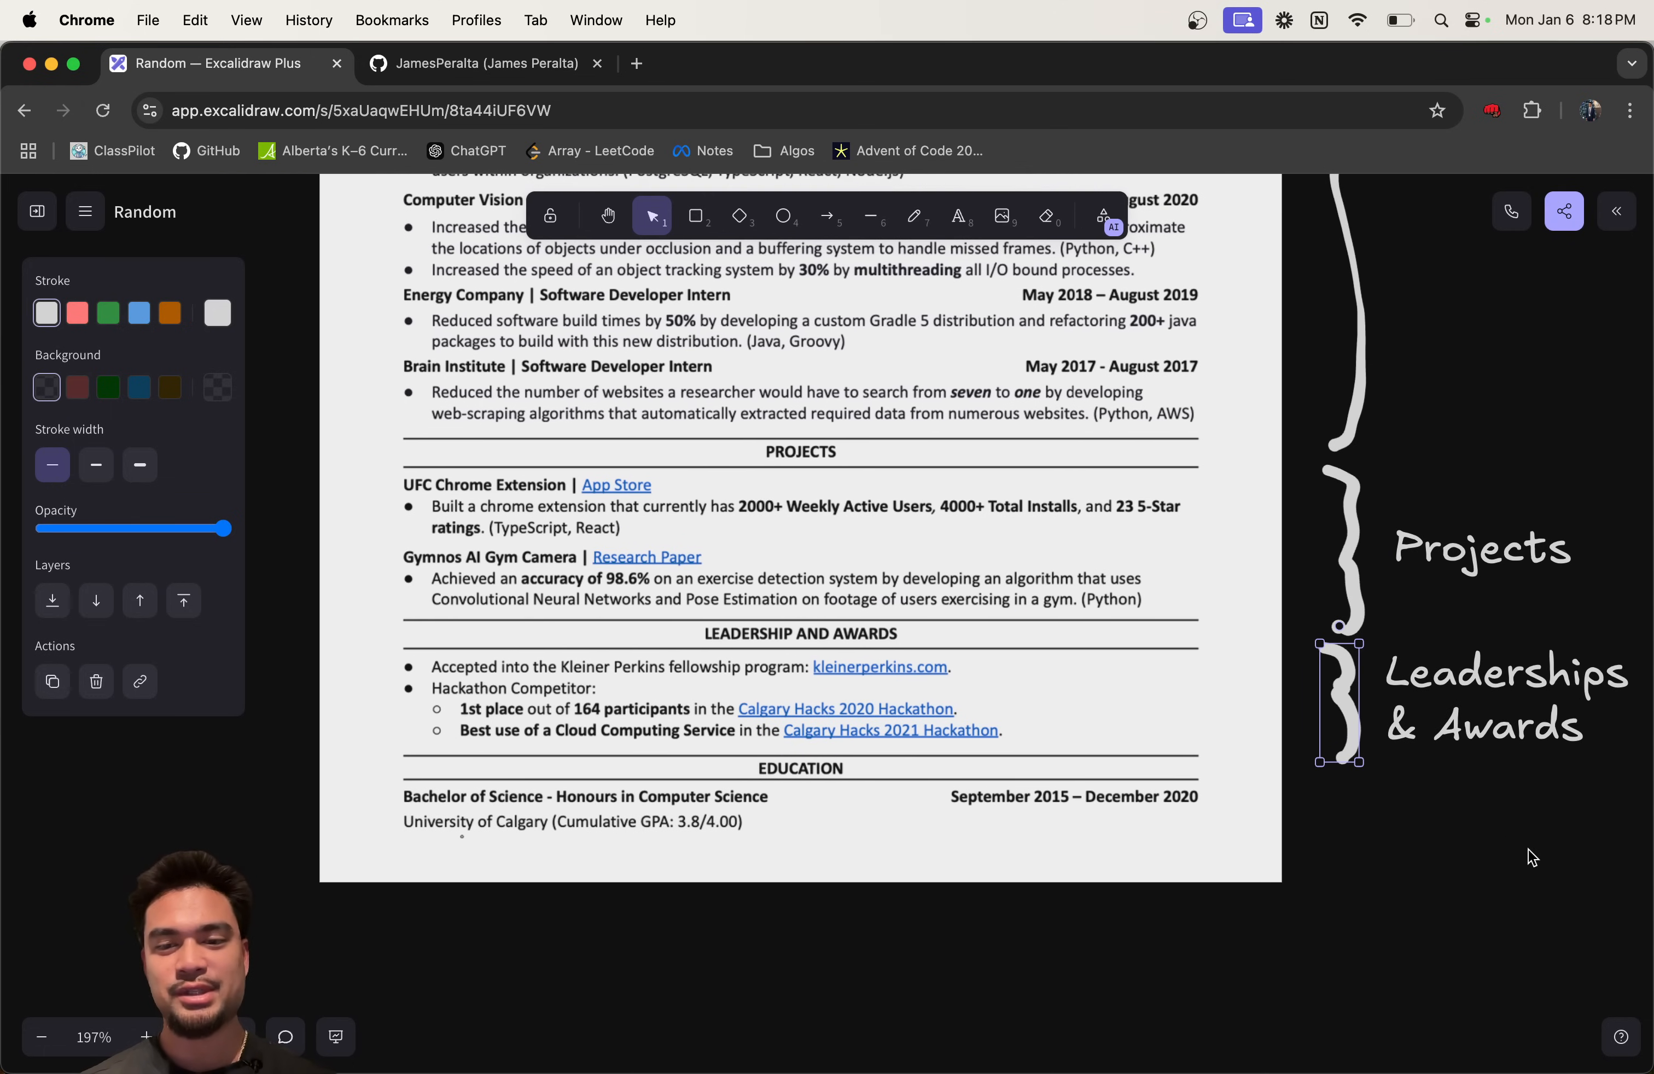
Step: Draw a brace beside the education section and label it 'Education'
click(914, 216)
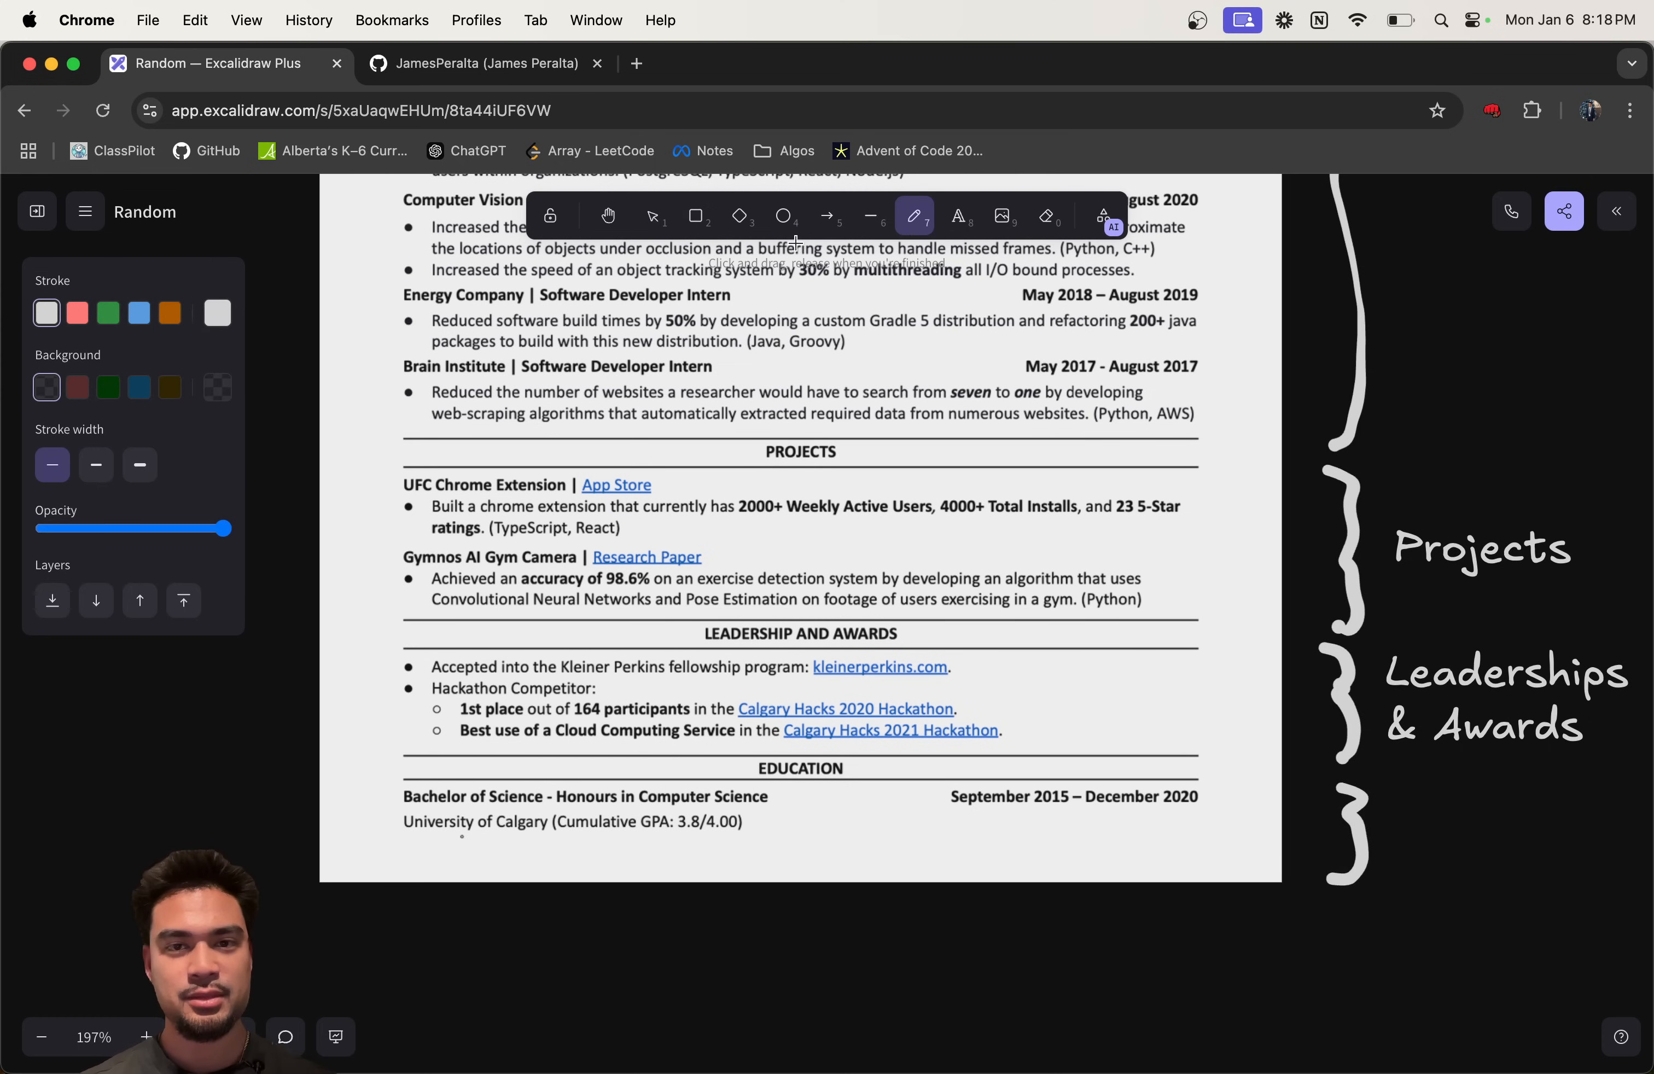
click(957, 216)
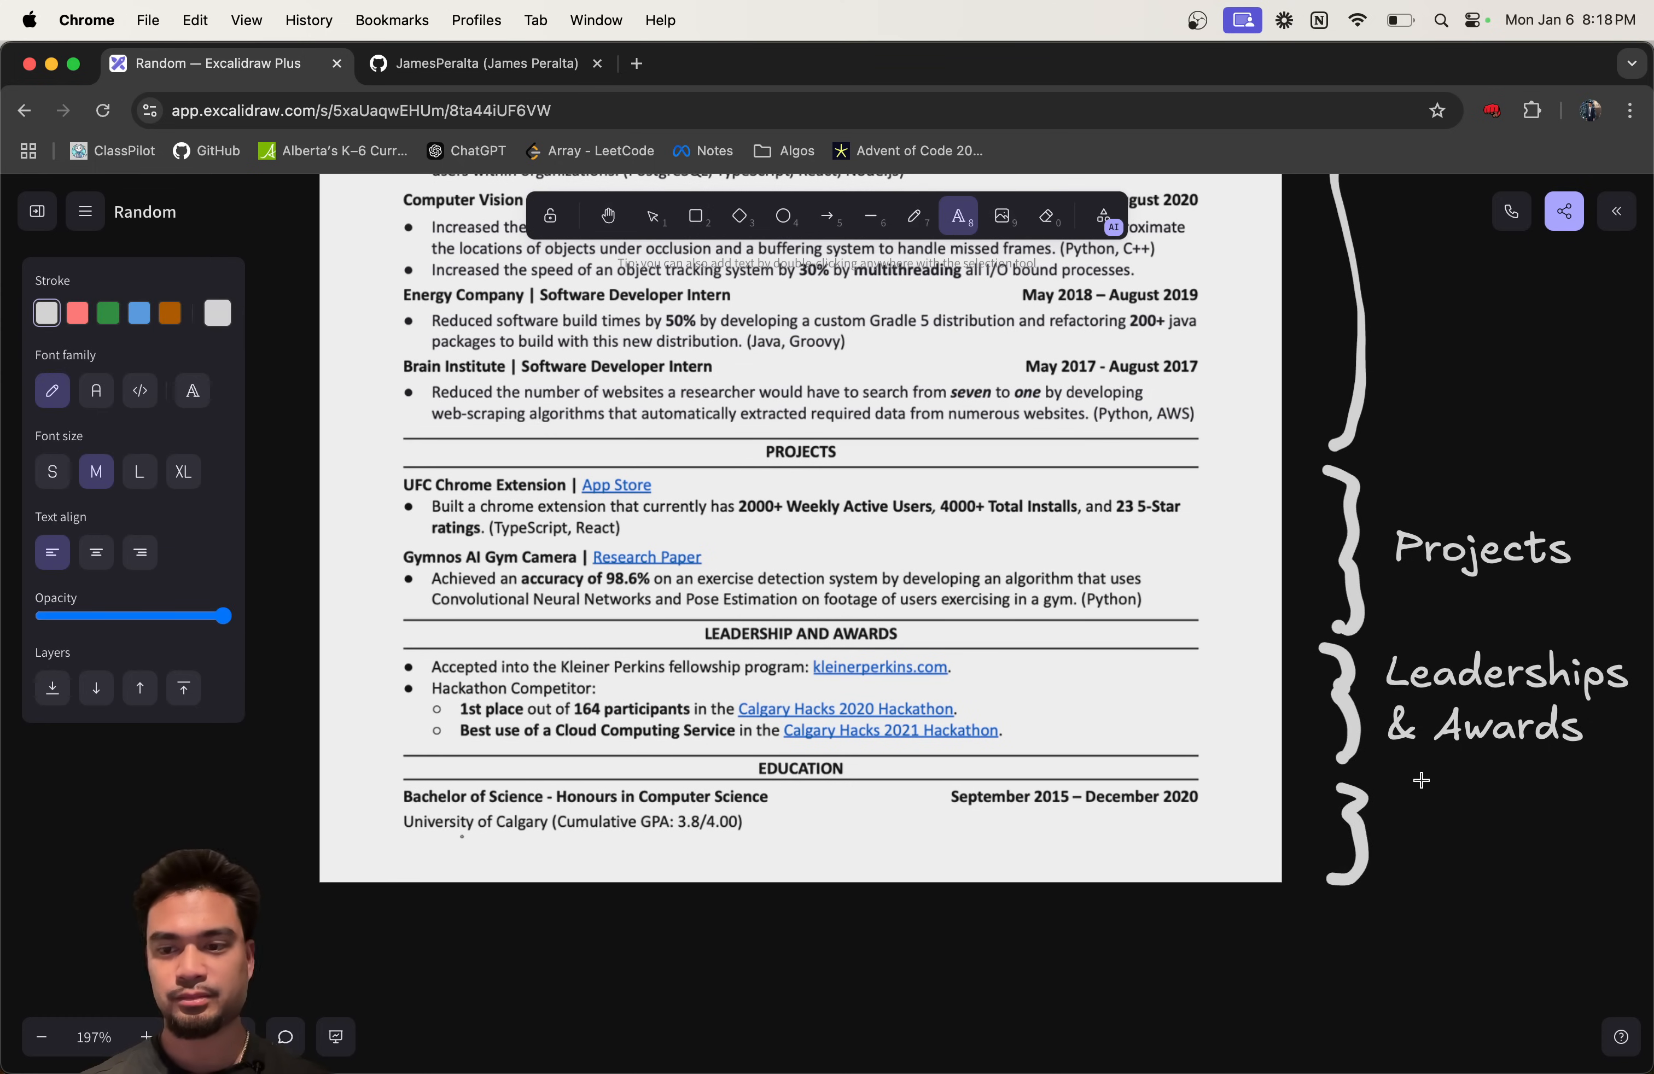
text(Edua)
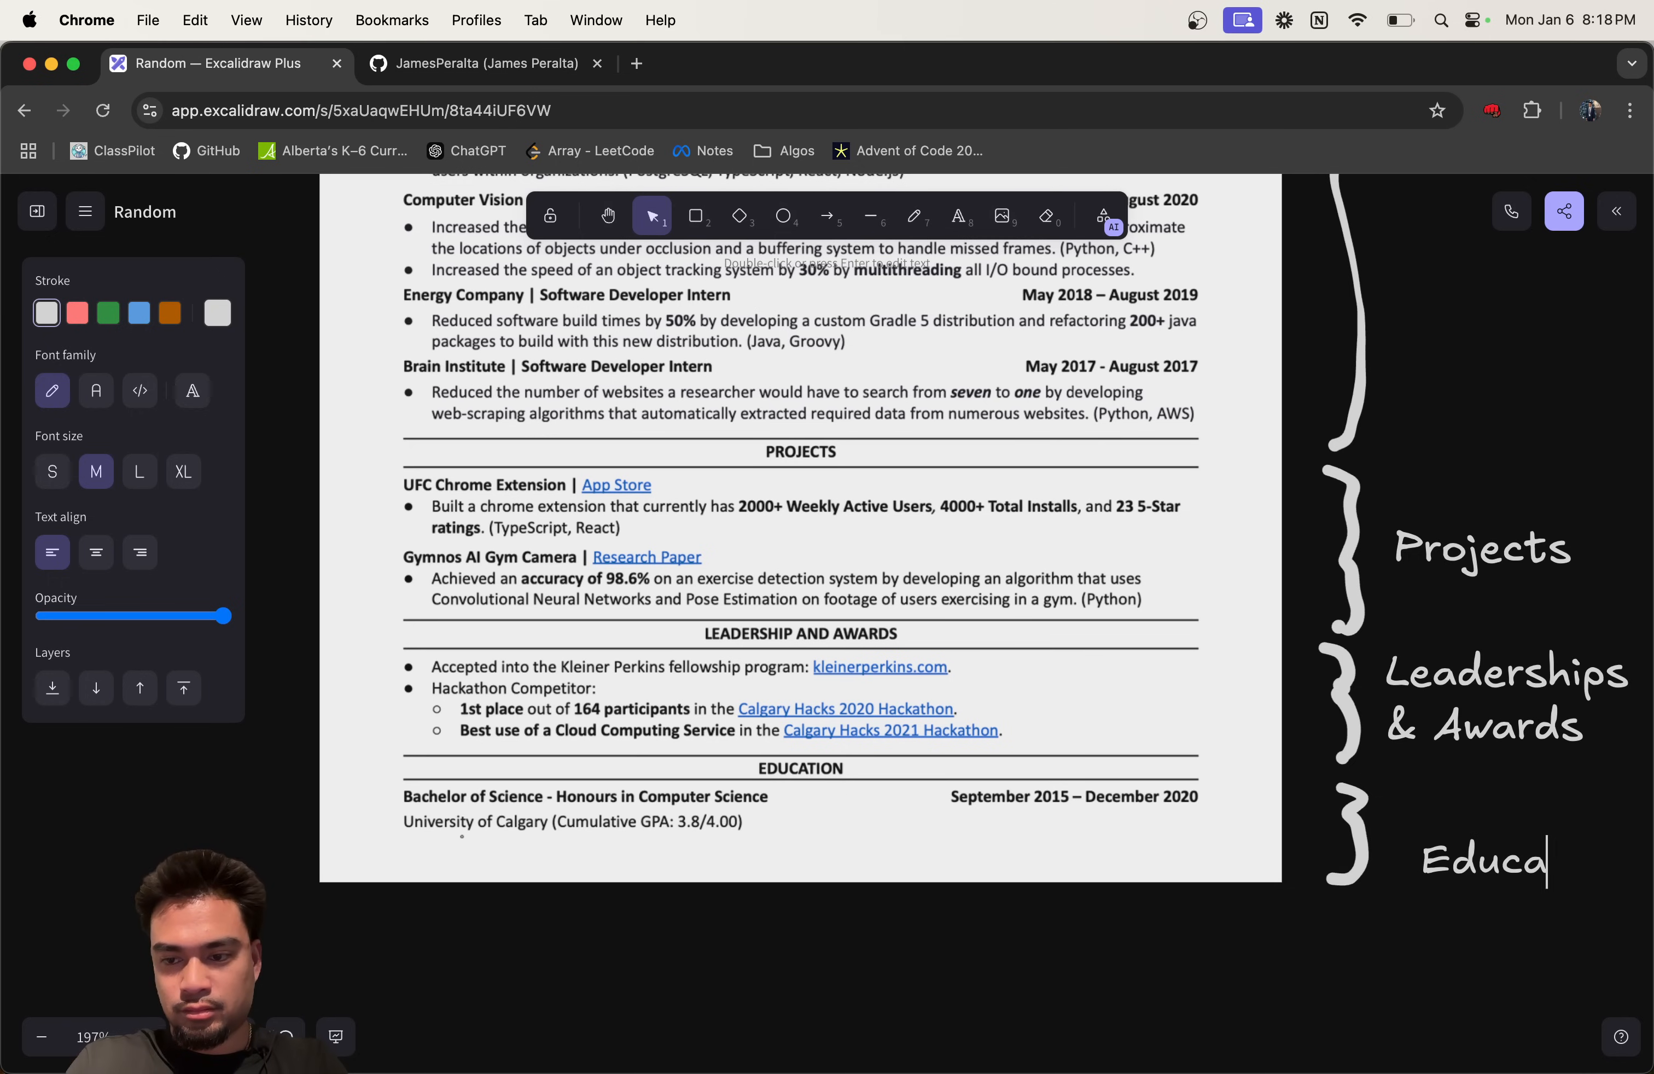
text(tion)
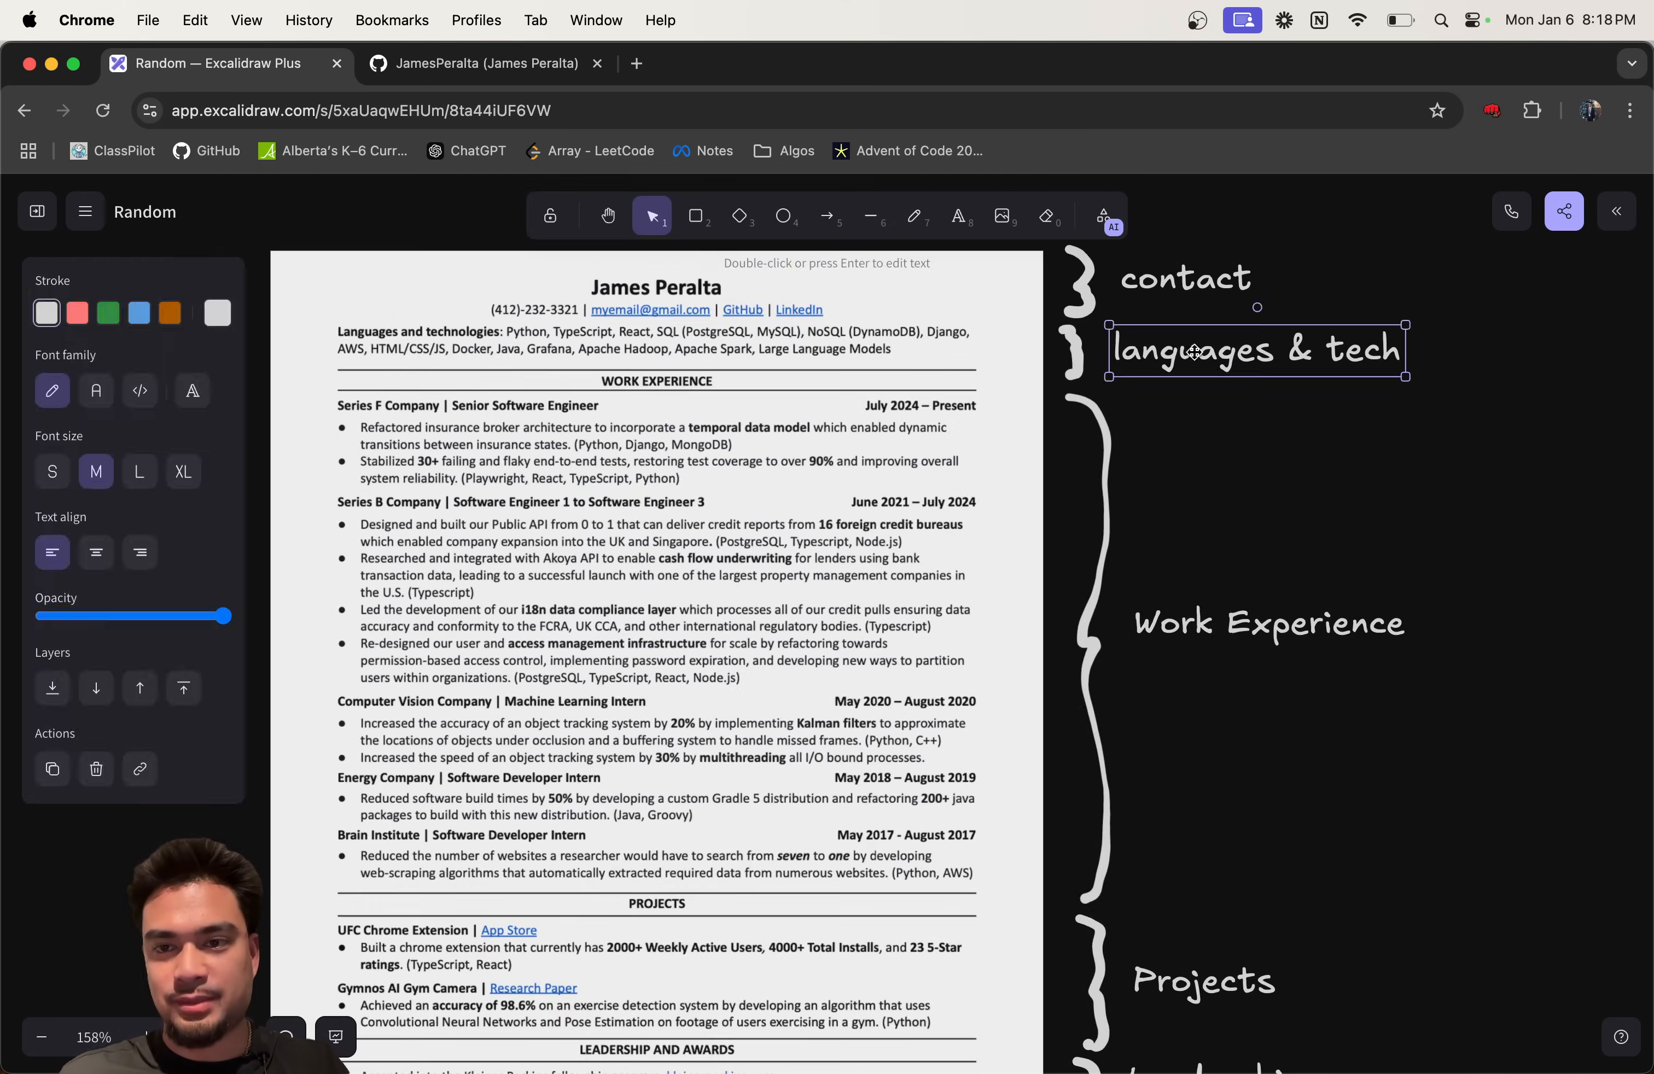
Step: Drag the Projects and Leaderships & Awards labels up under Education
scroll(down, 3)
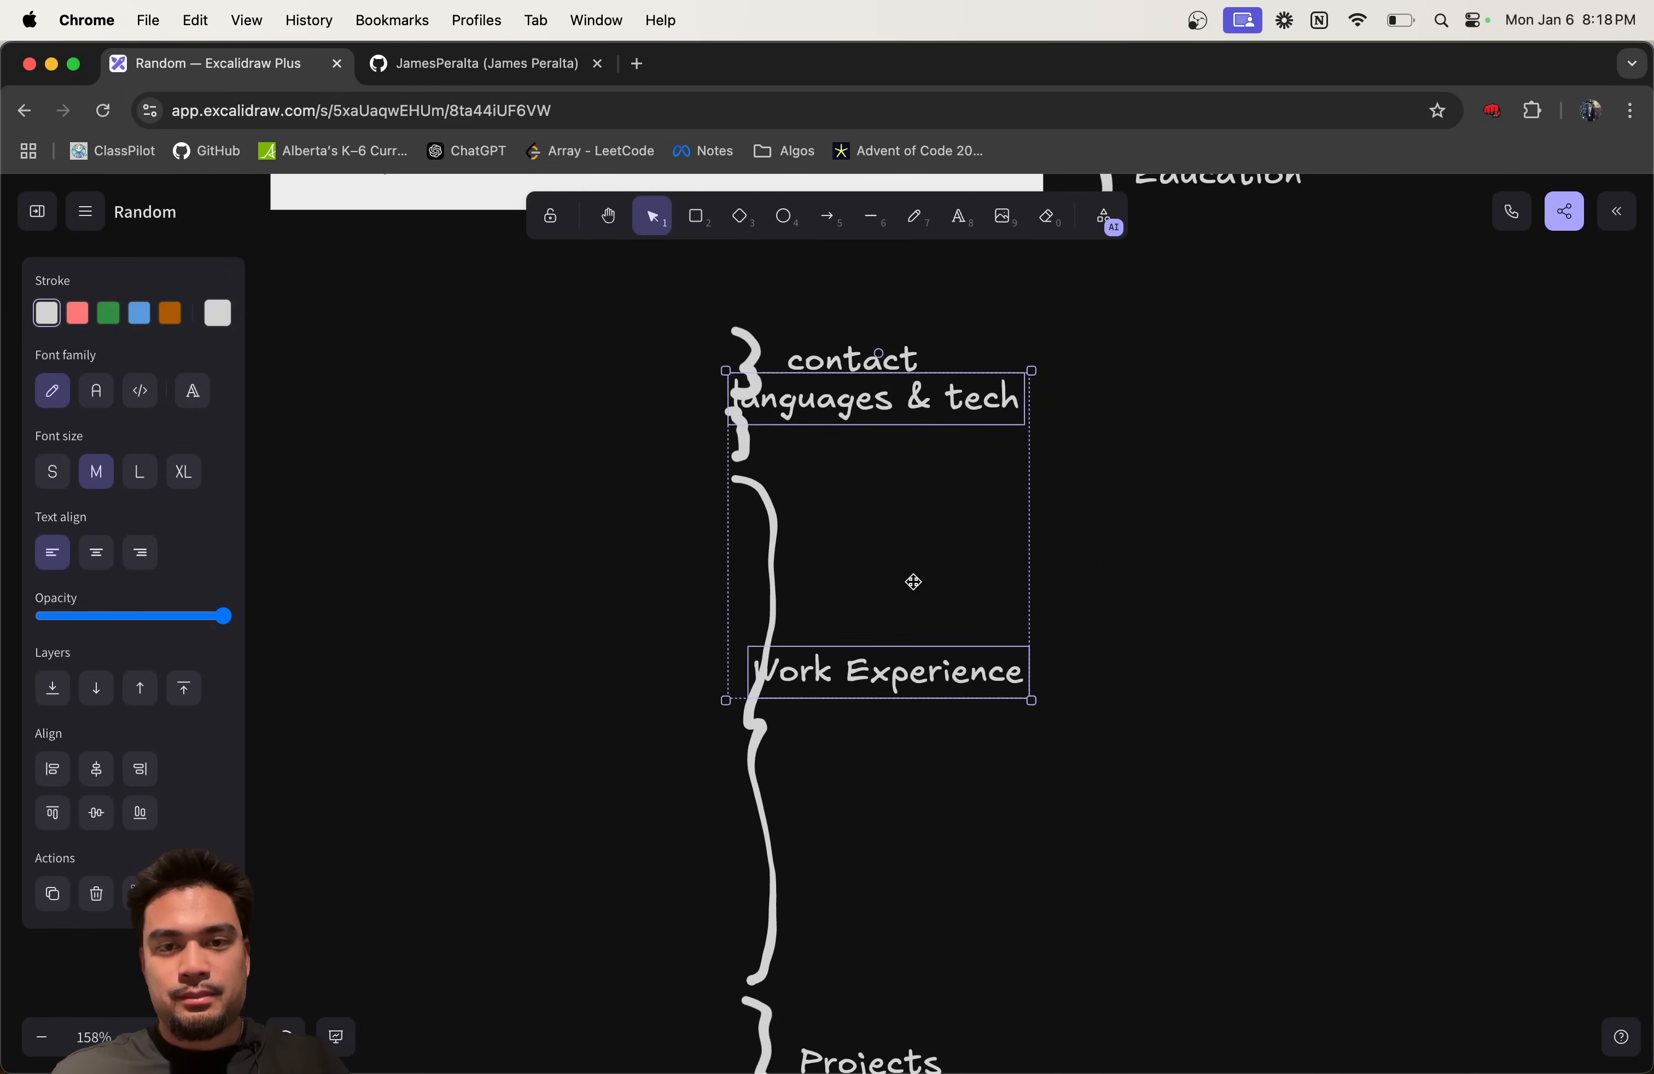
drag(912, 582, 959, 621)
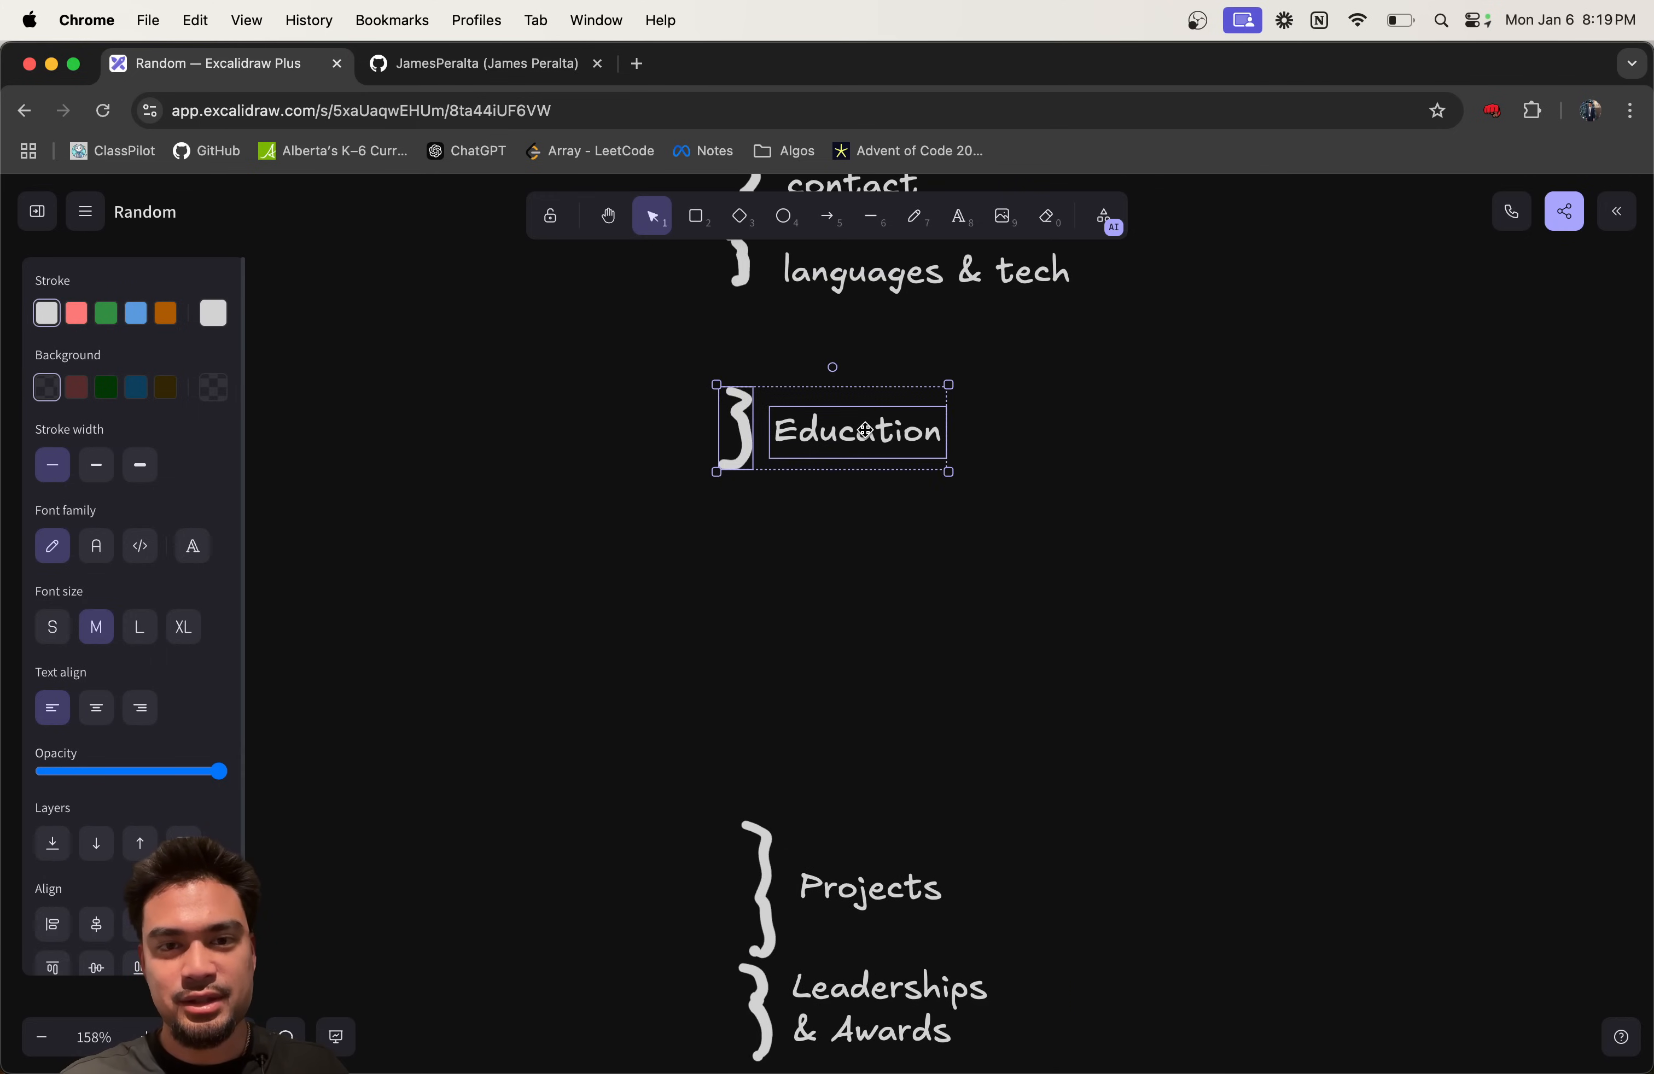
scroll(down, 3)
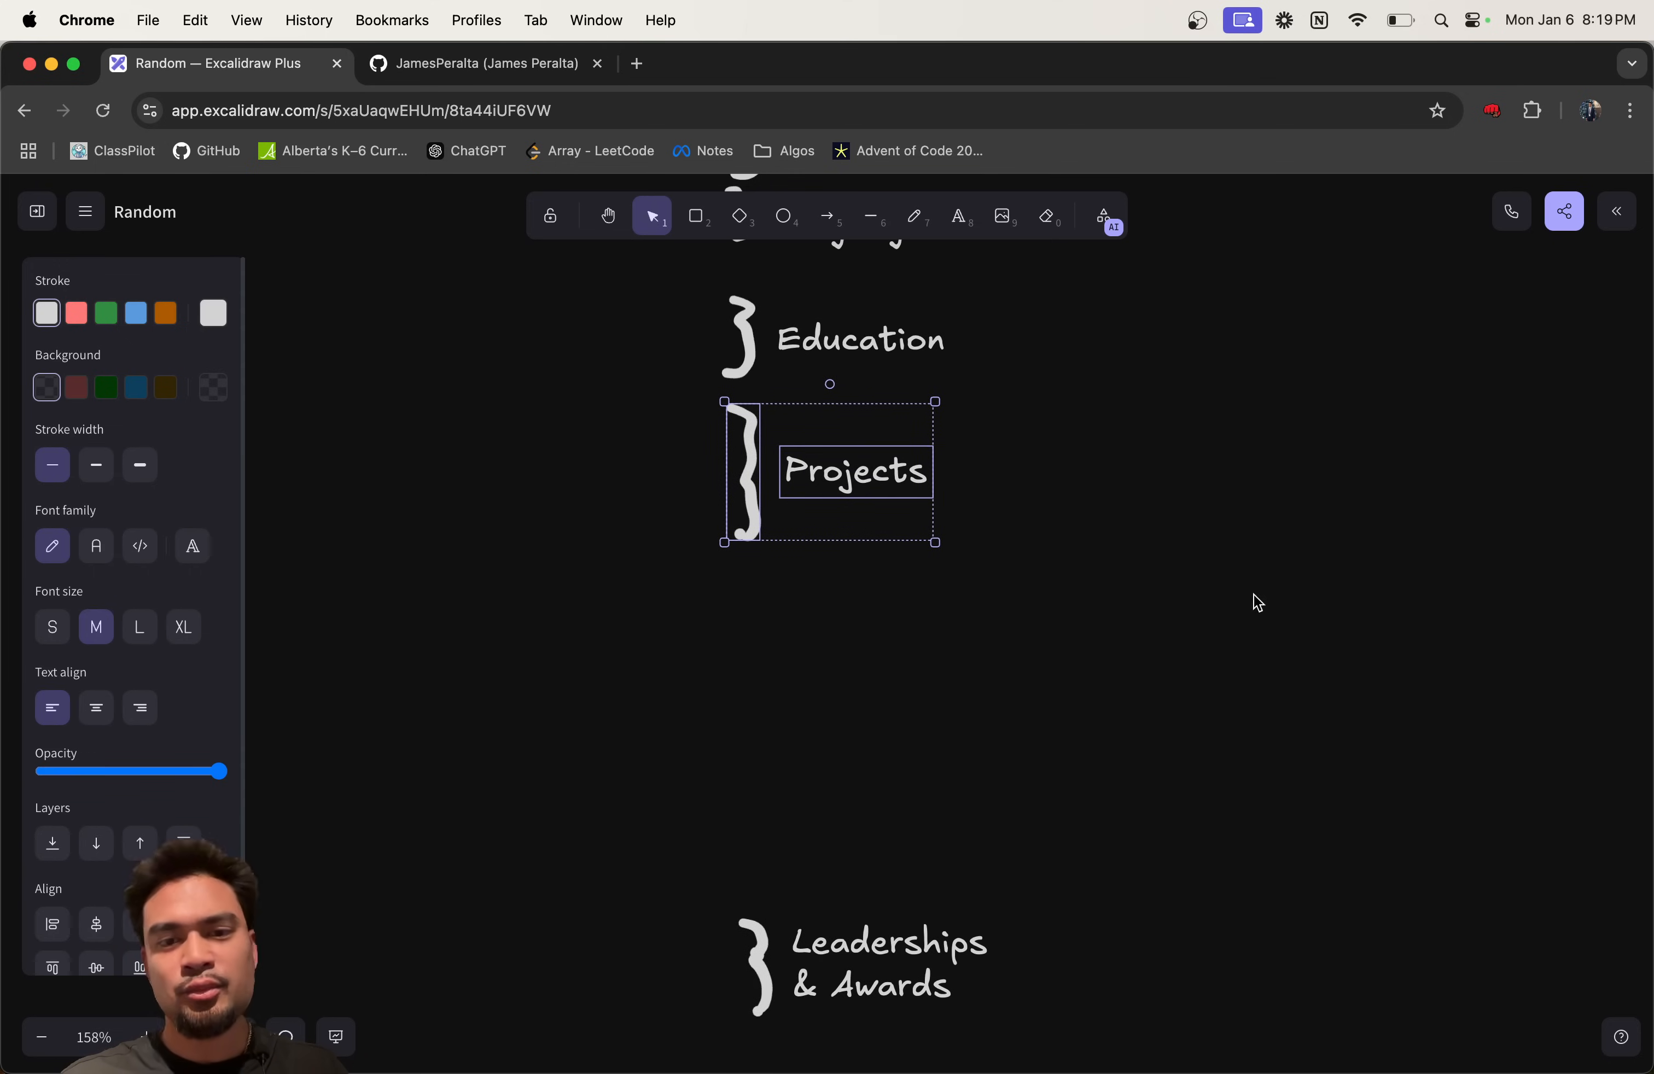
scroll(down, 3)
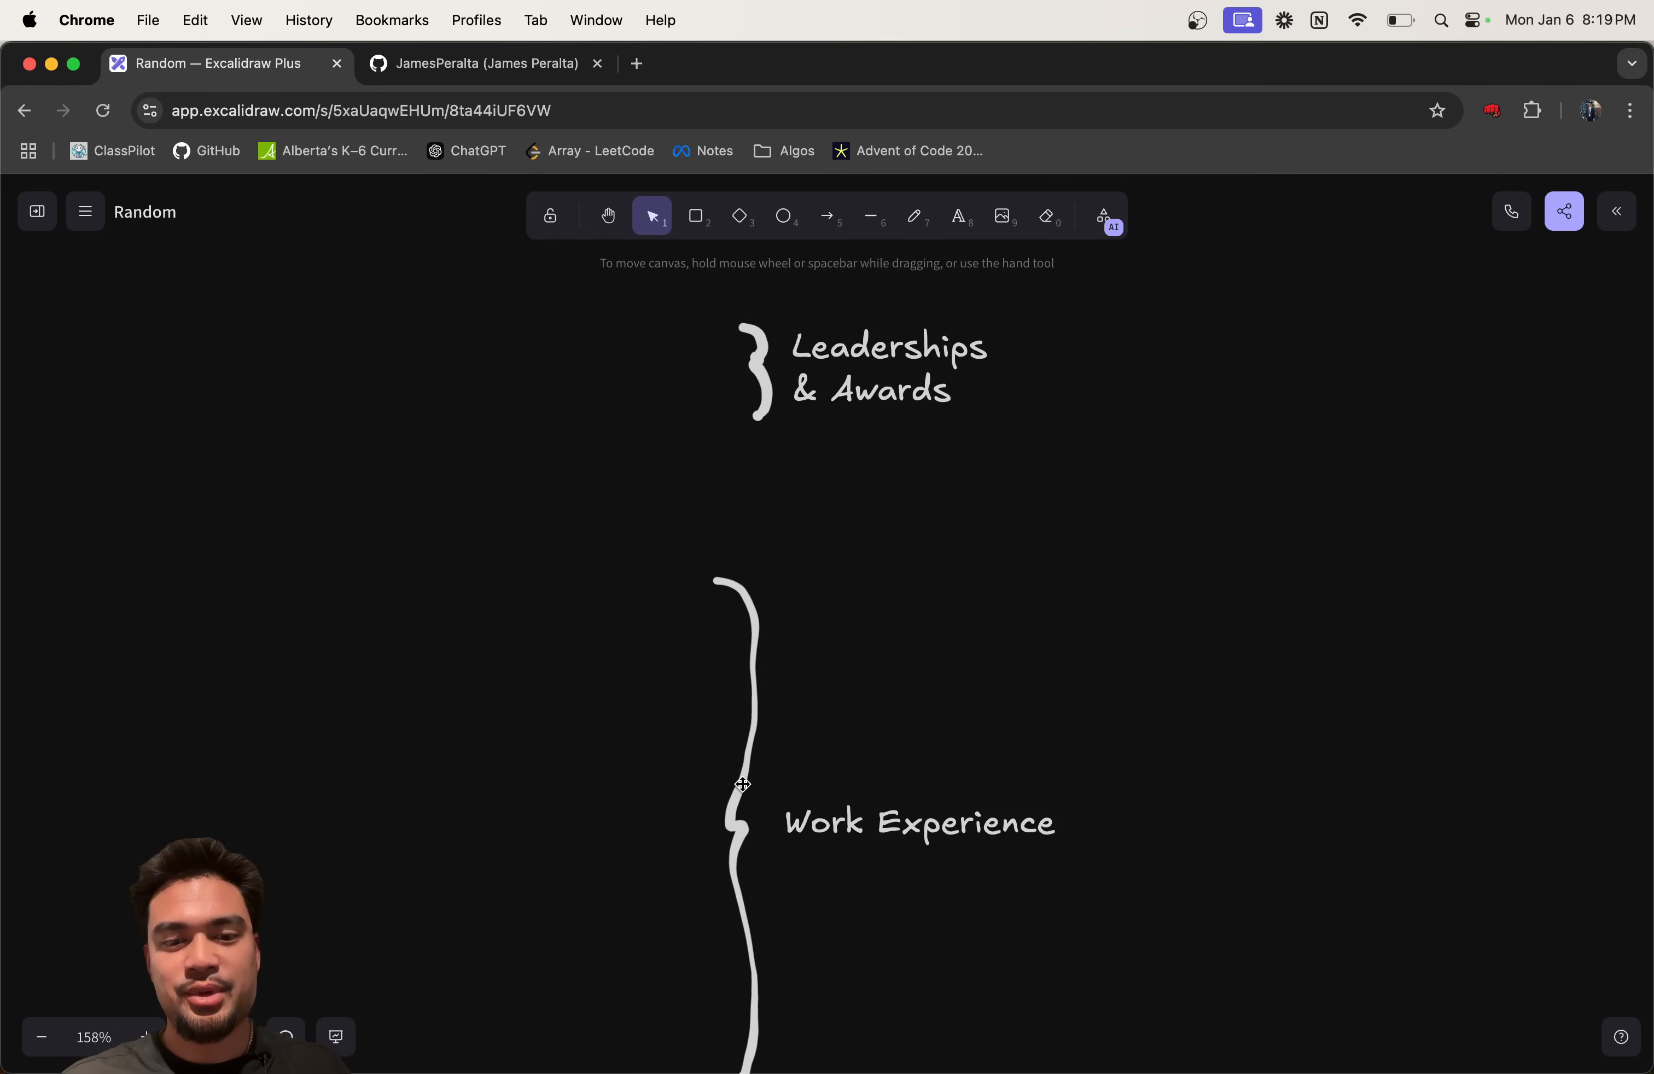
Step: Move the Work Experience brace and label into the stacked outline and deselect
click(754, 370)
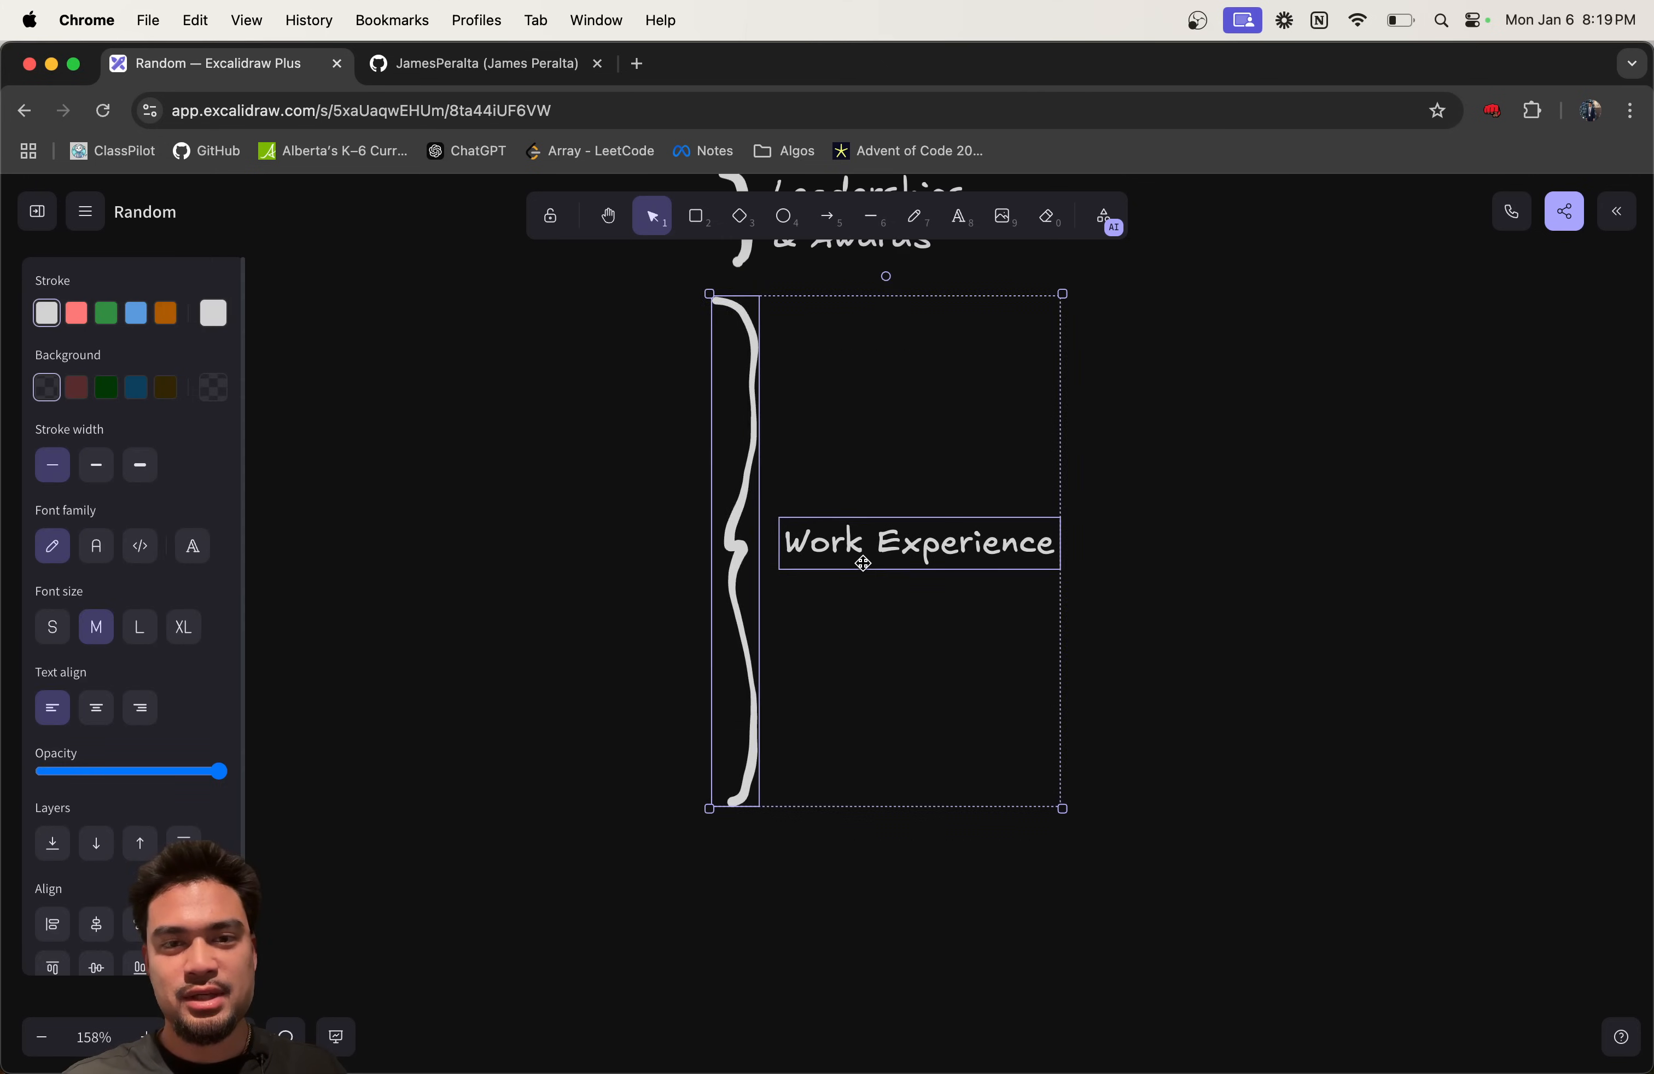
click(1091, 573)
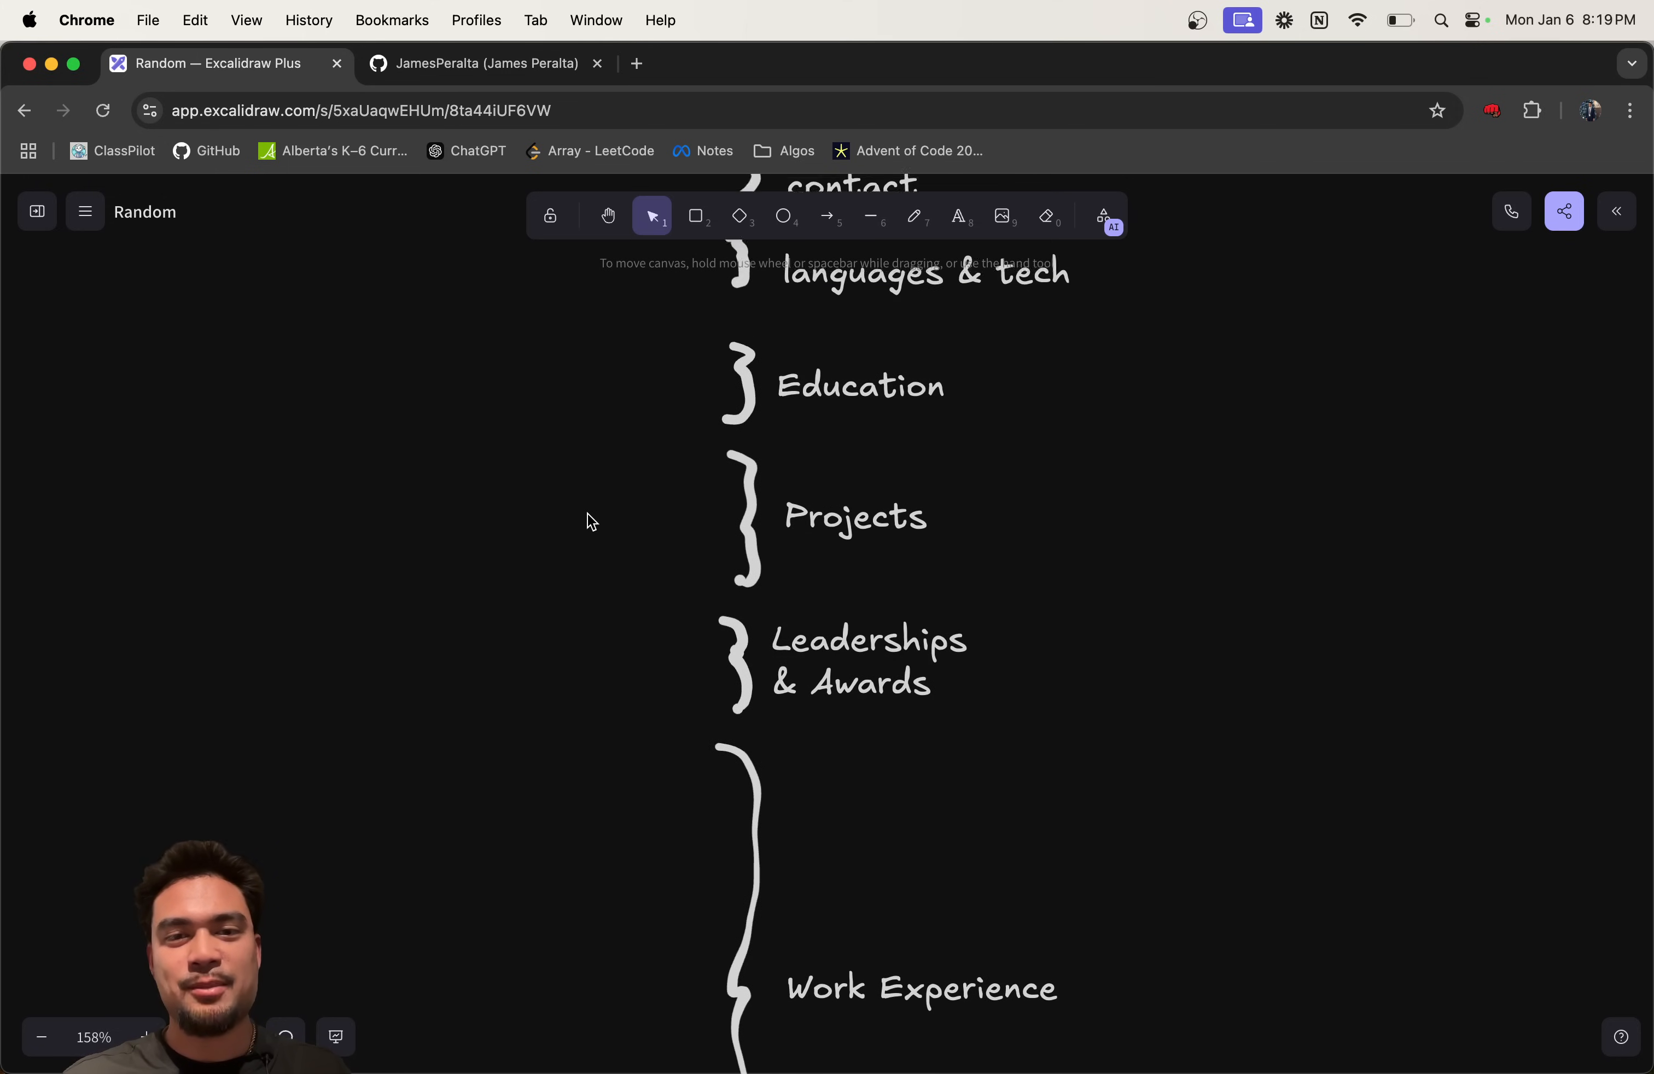
scroll(down, 3)
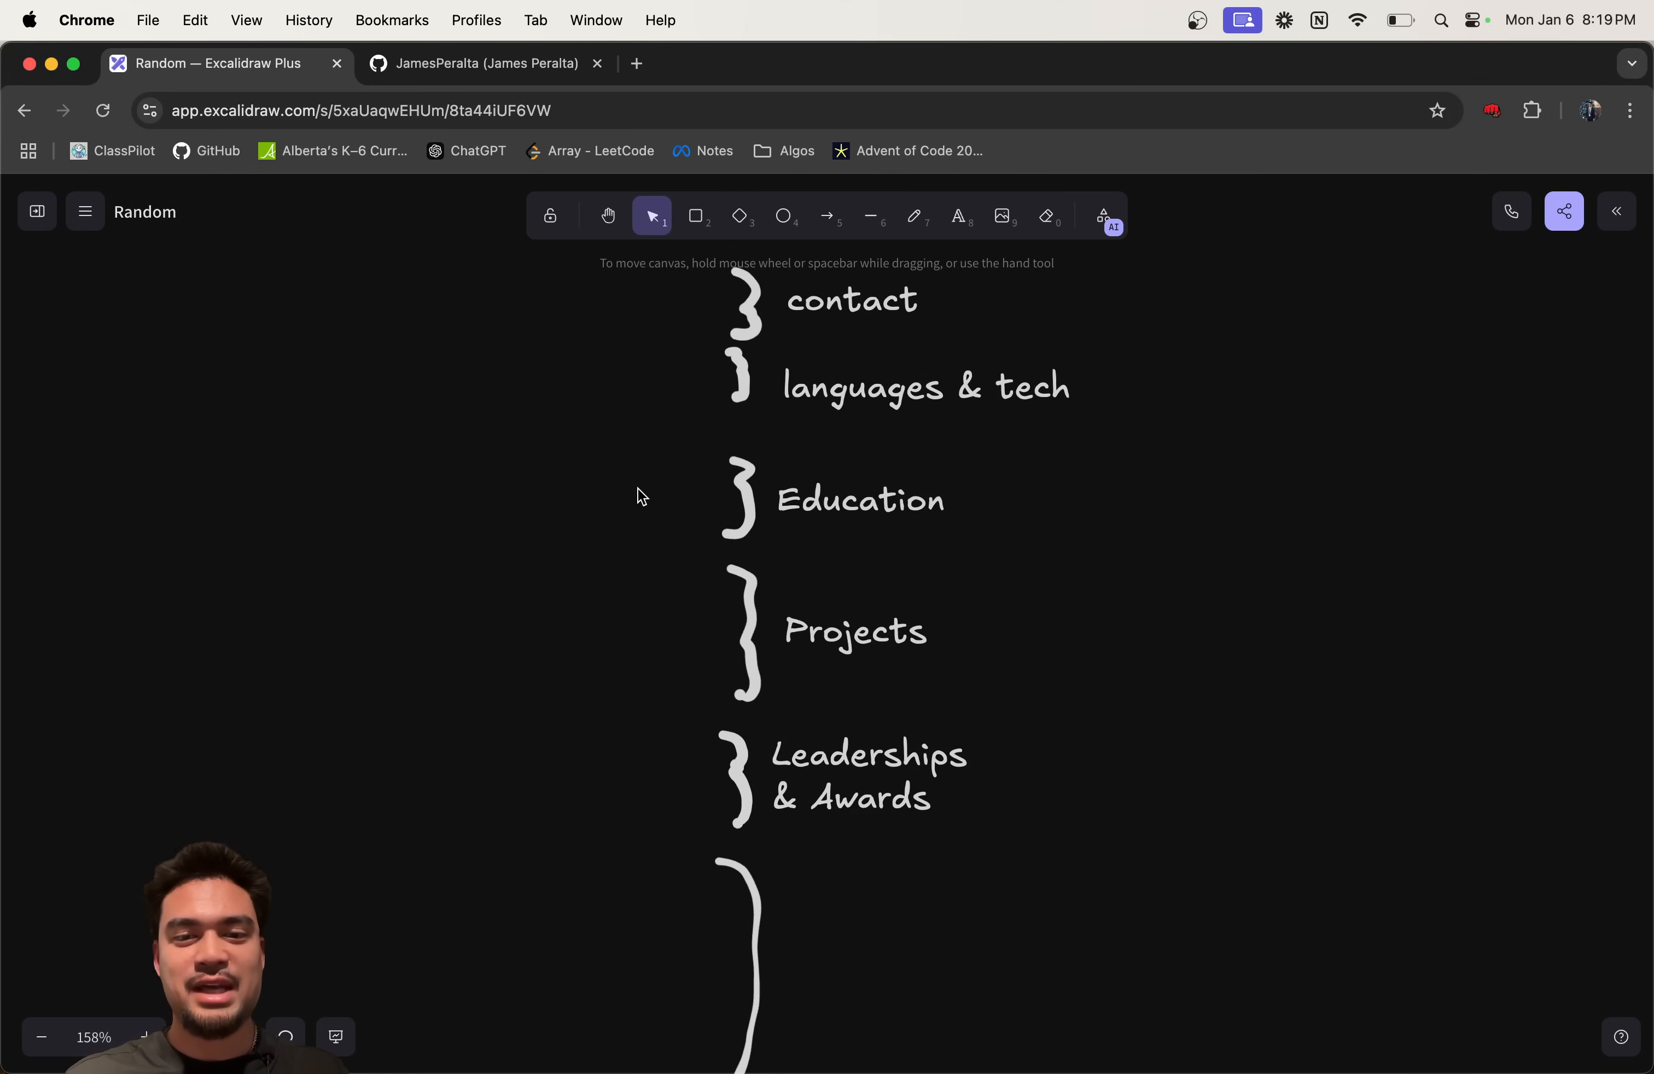
mouse_move(648, 658)
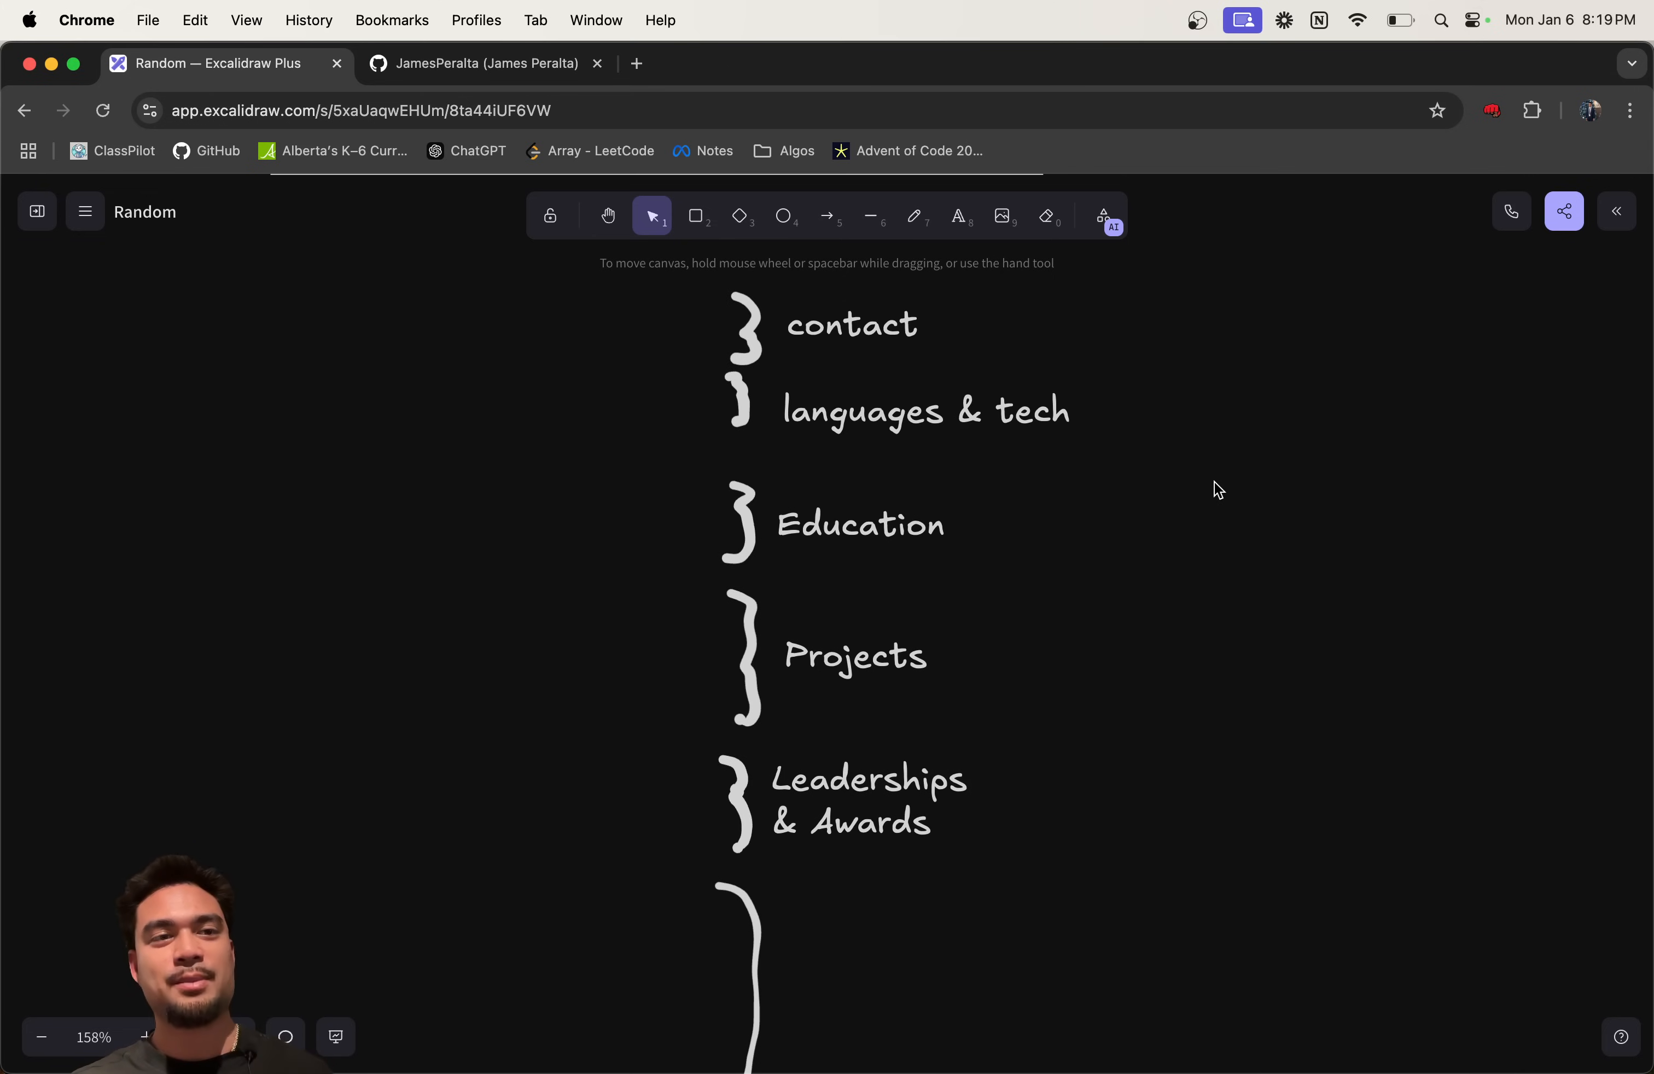
scroll(down, 3)
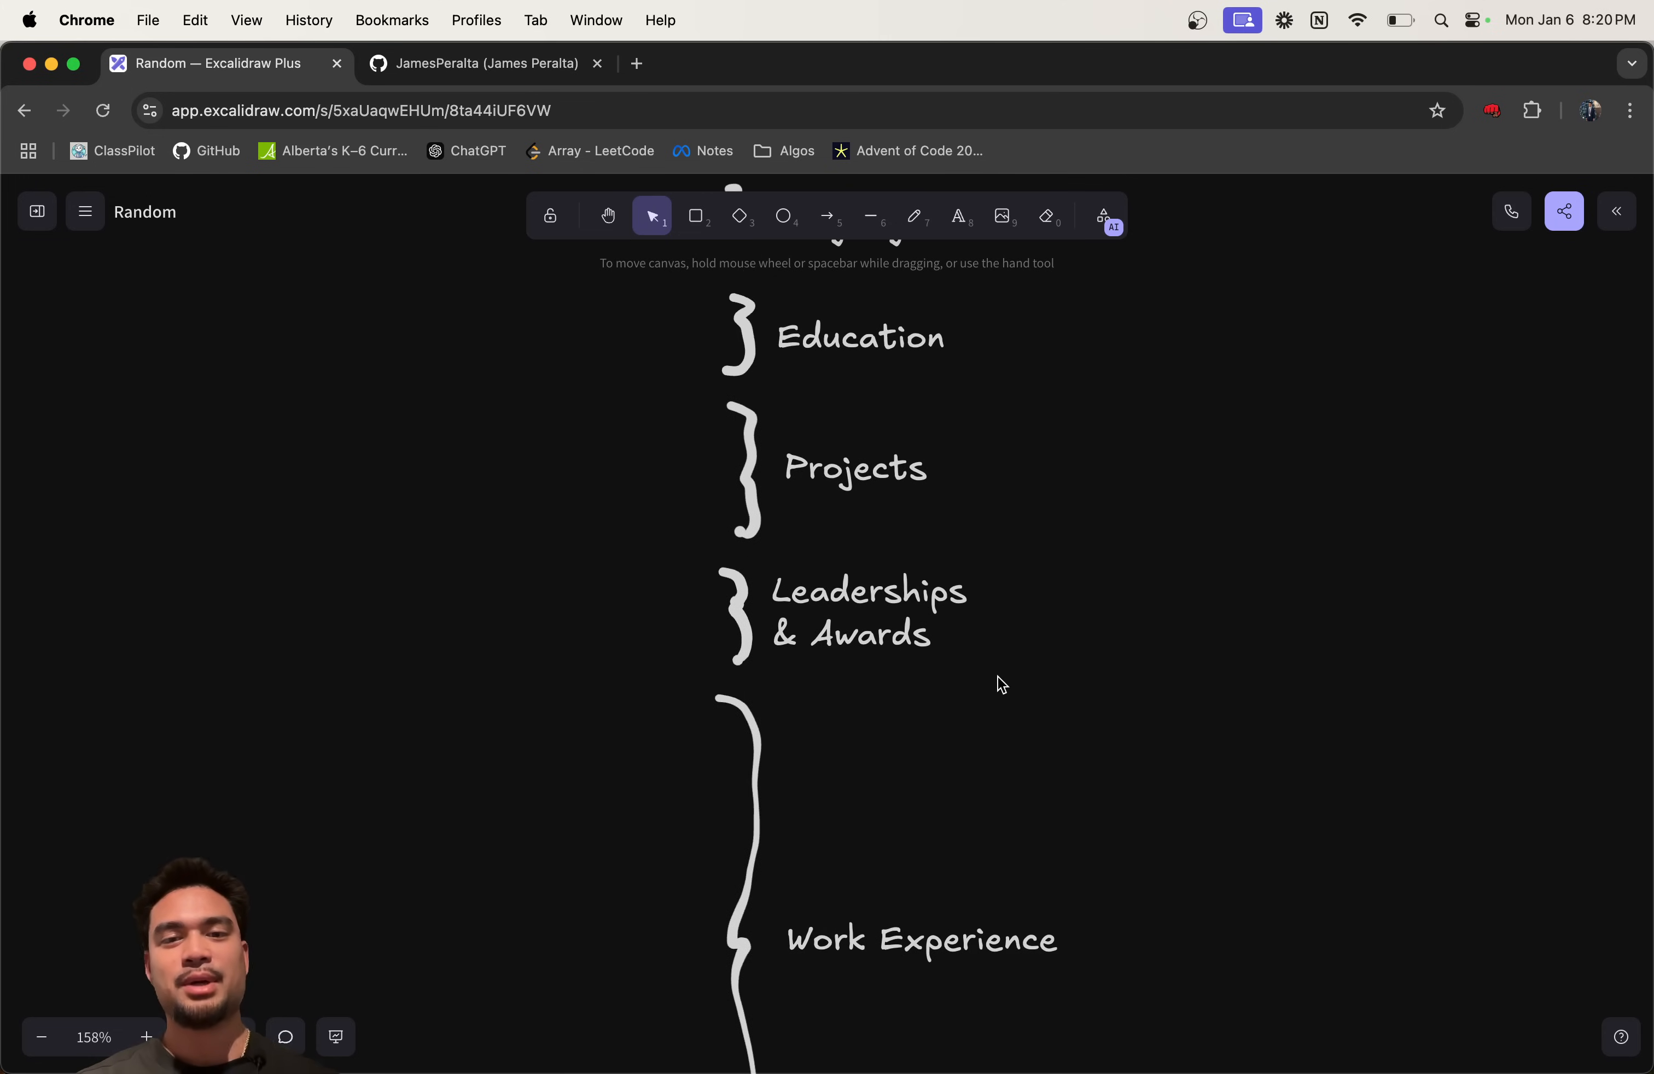
Step: Draw a long downward arrow left of the section labels and review the work history
click(914, 217)
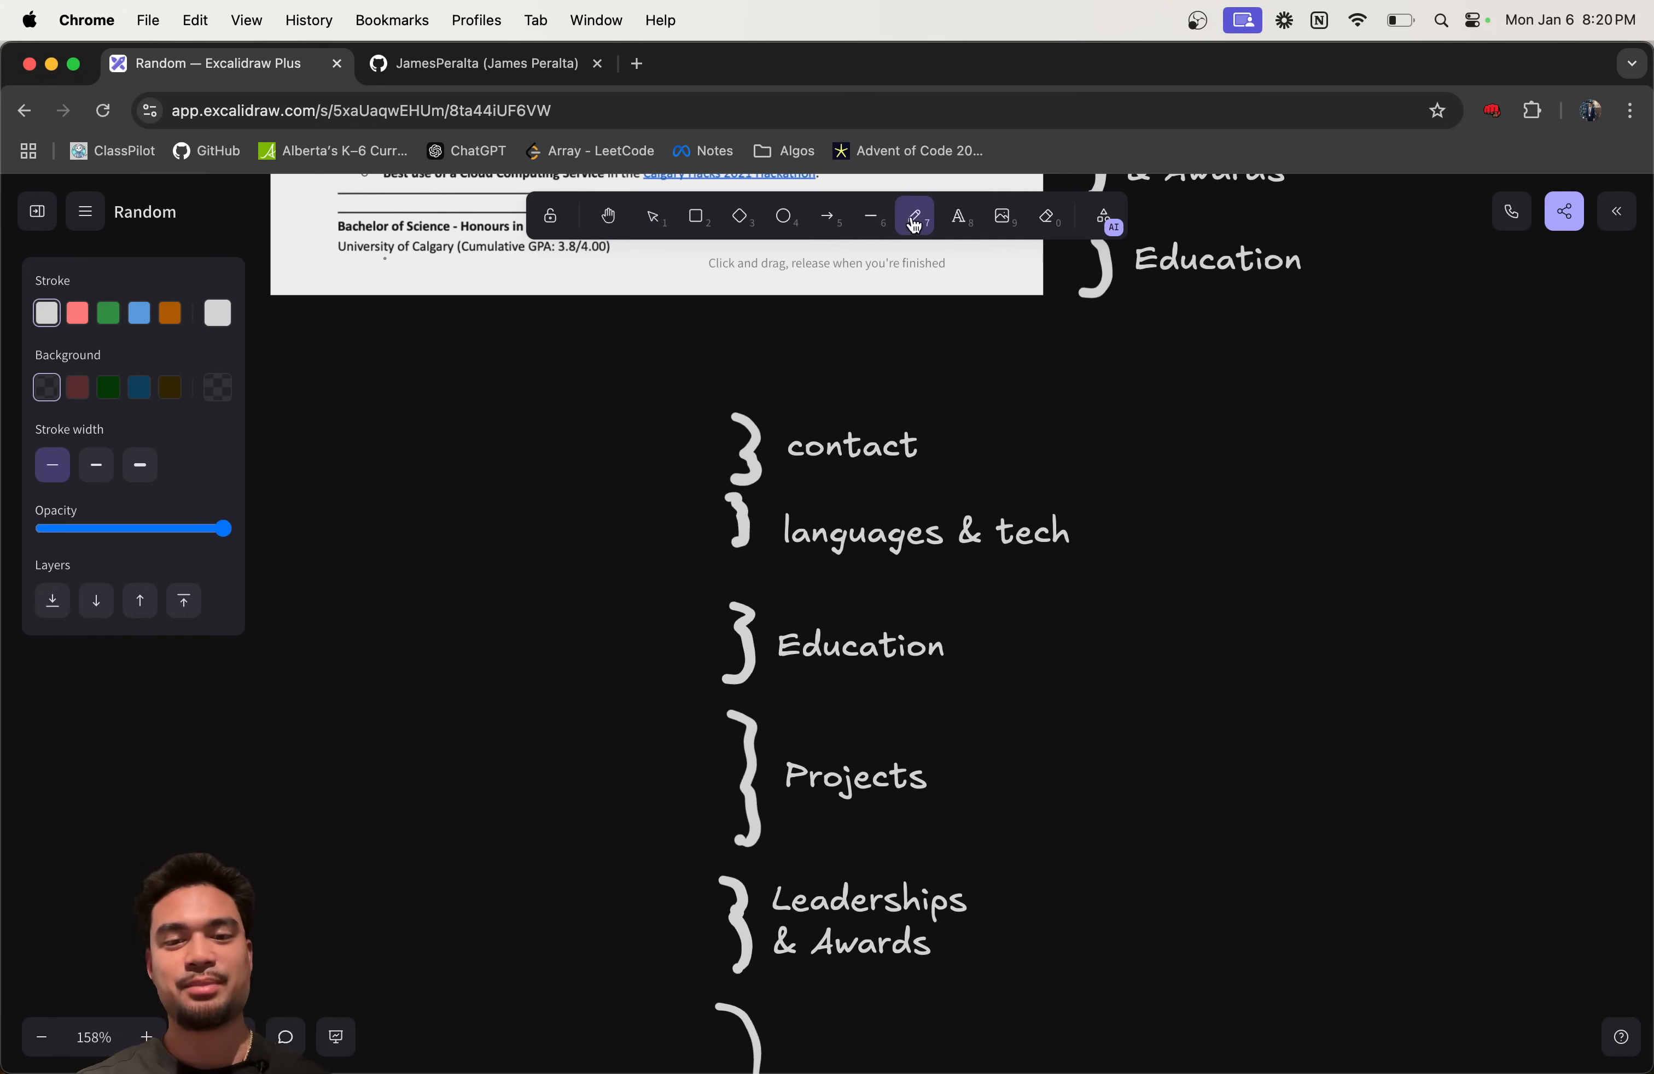
drag(560, 583, 512, 955)
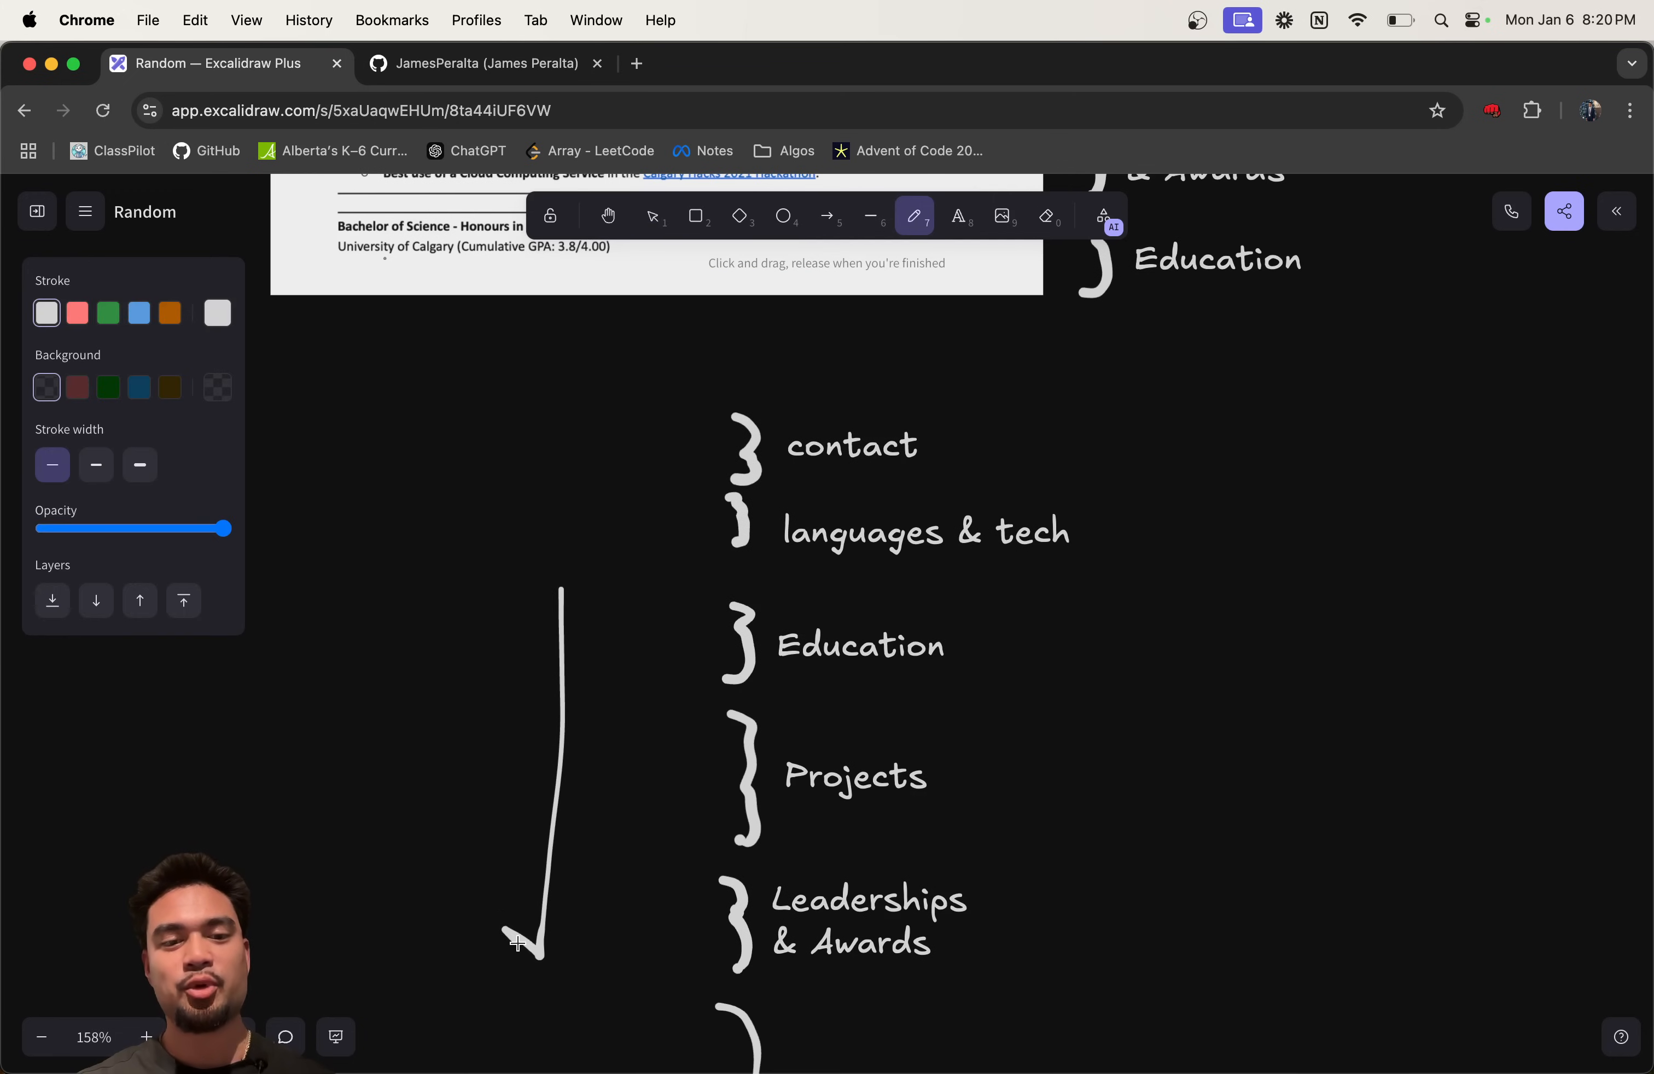
scroll(down, 3)
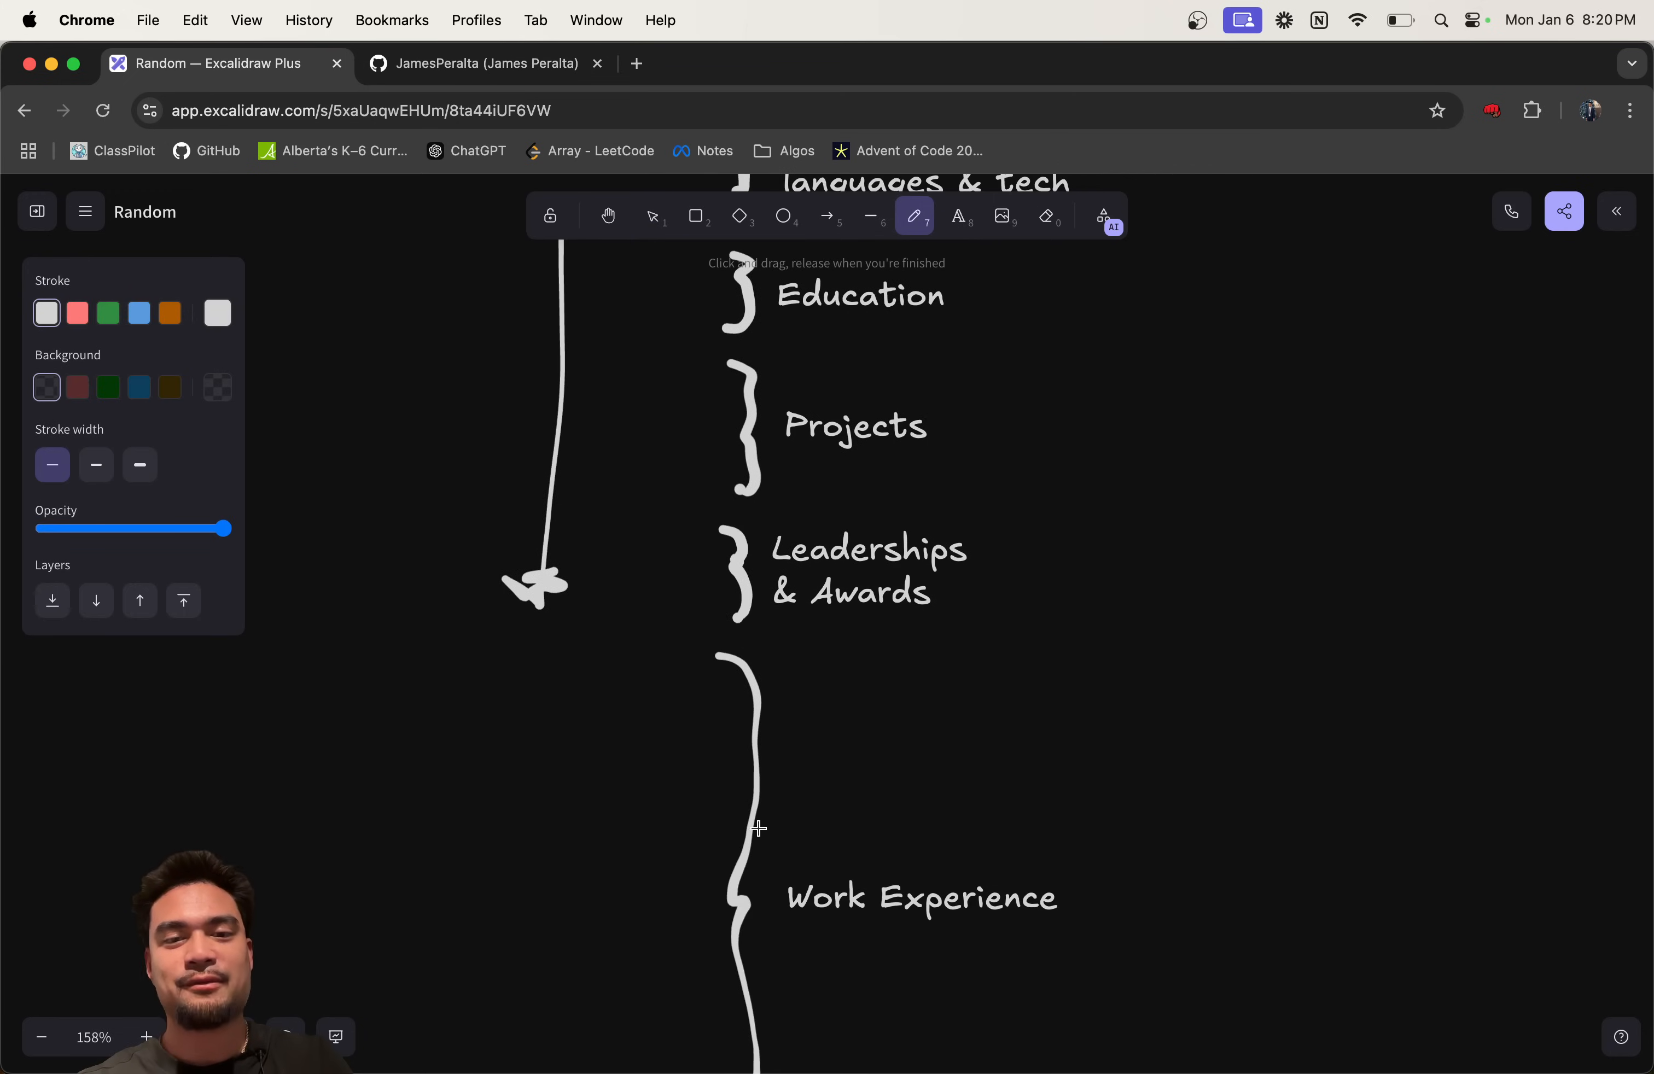
scroll(down, 3)
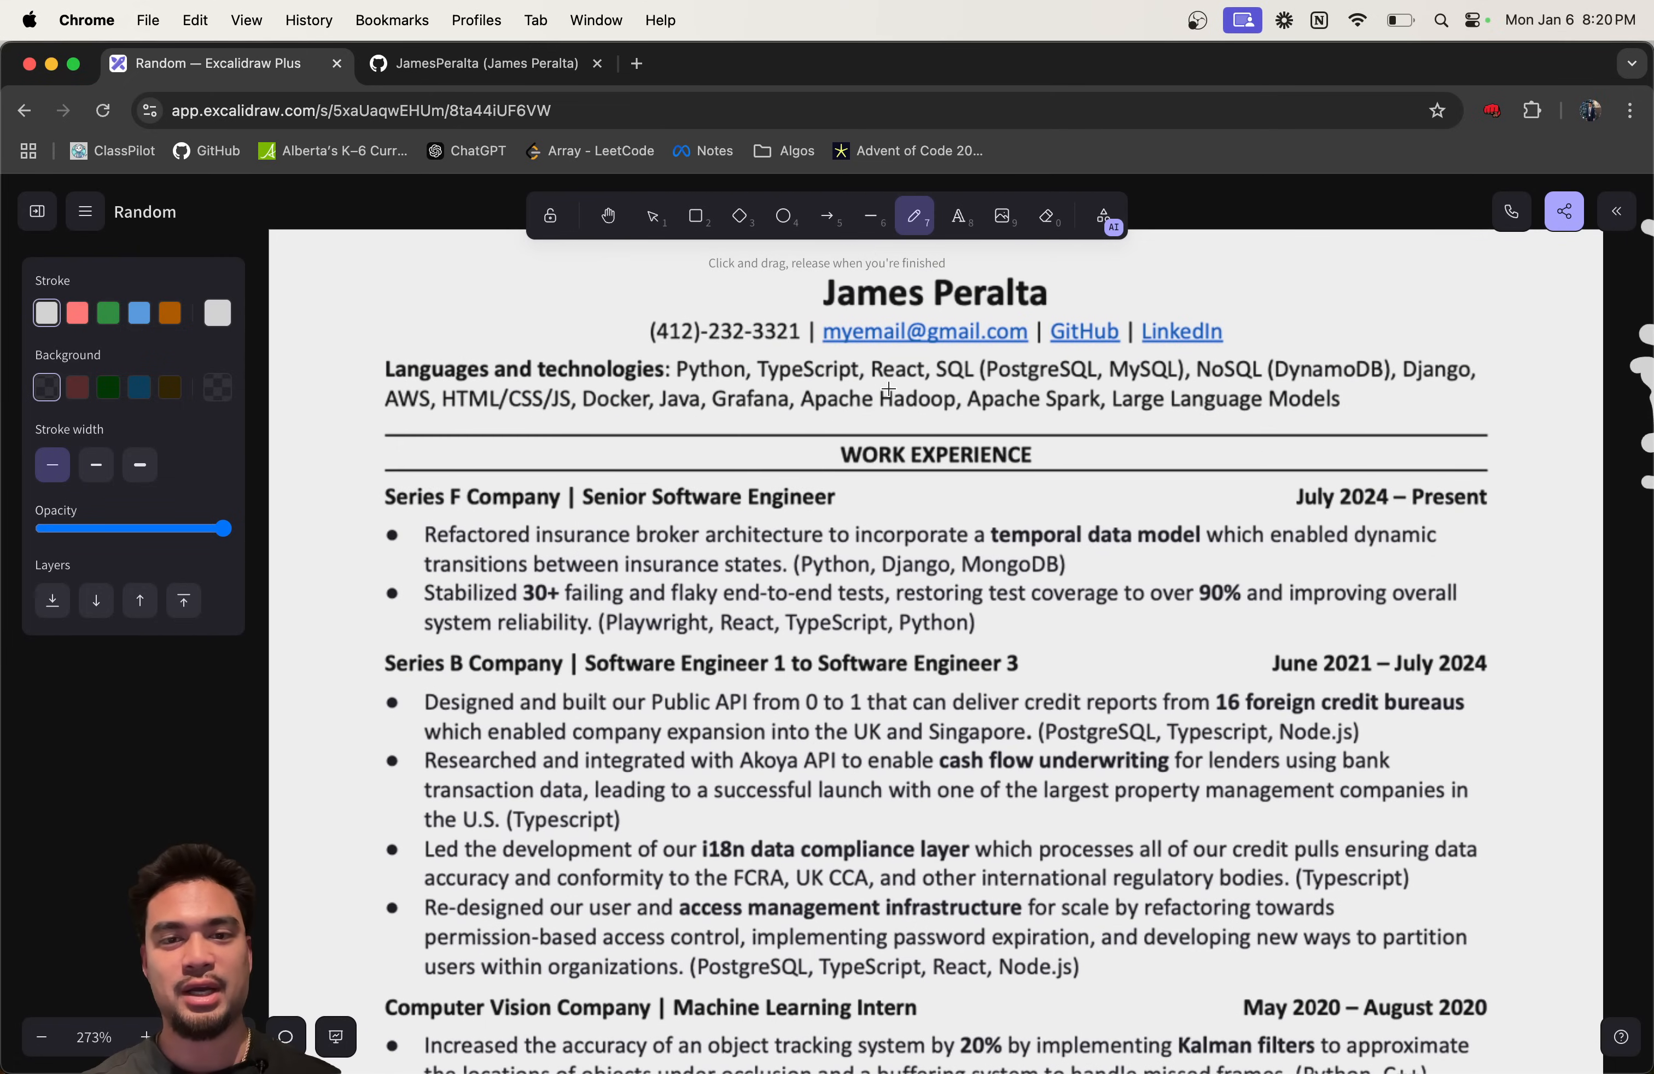
scroll(down, 3)
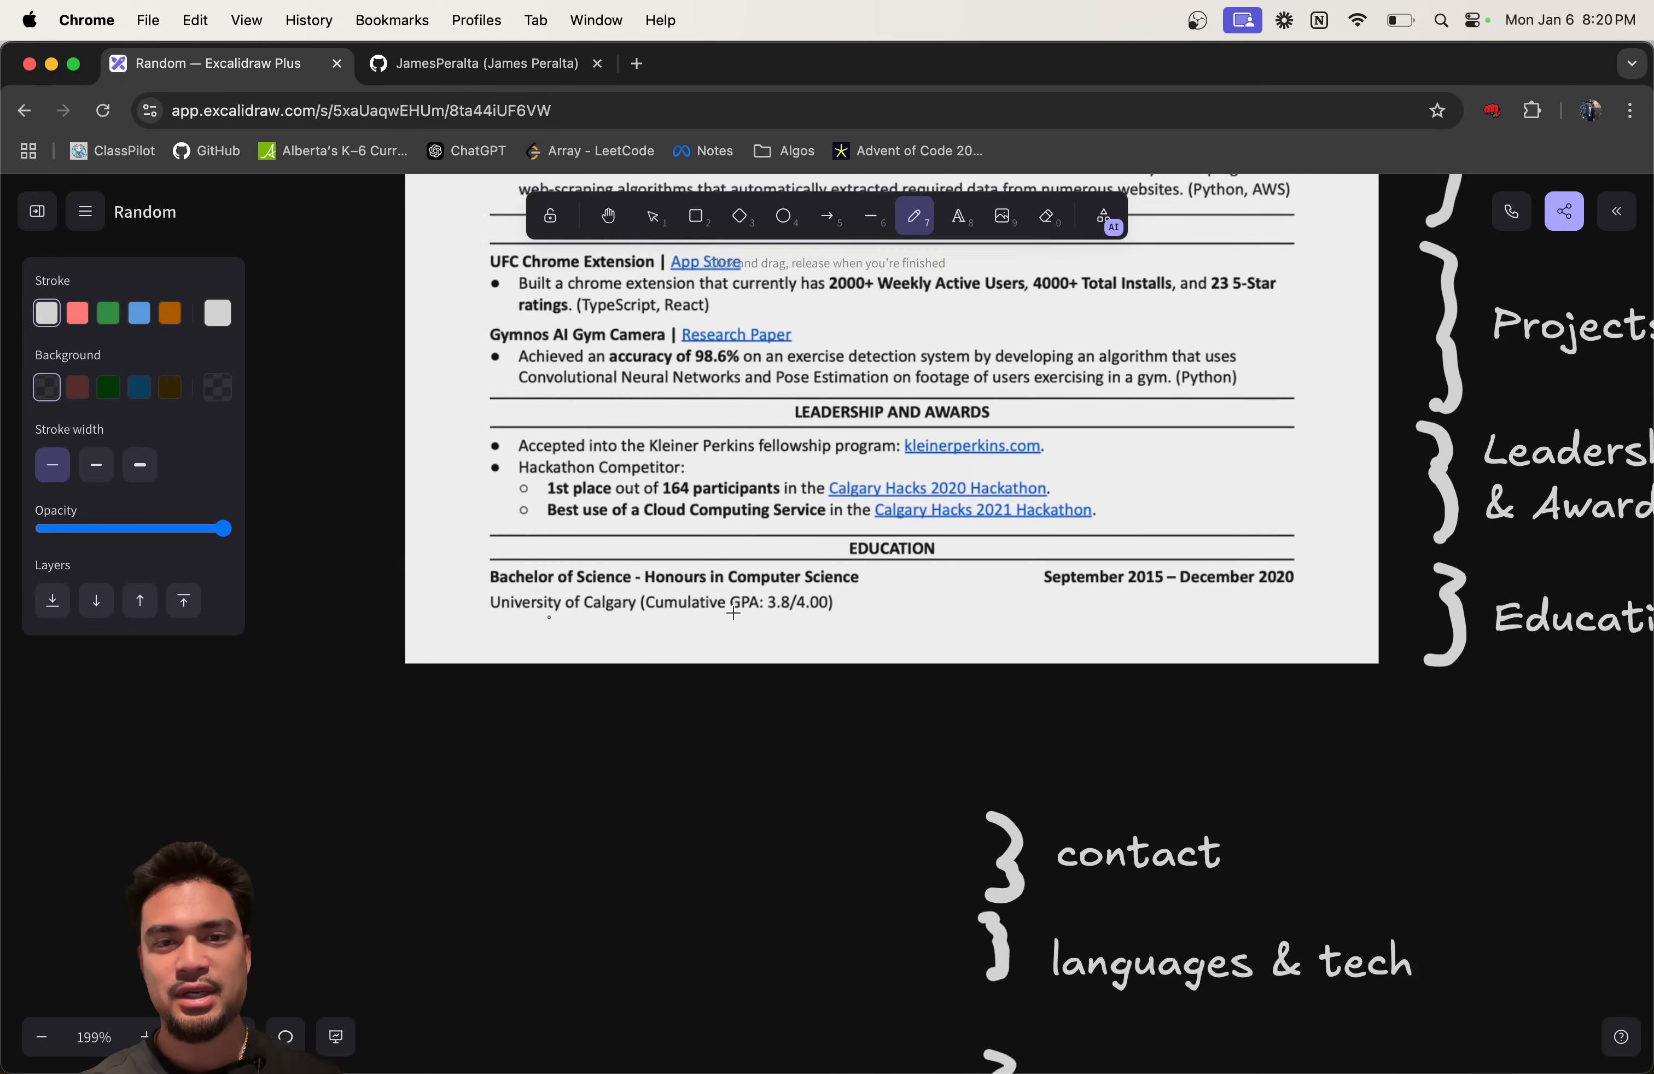
scroll(down, 3)
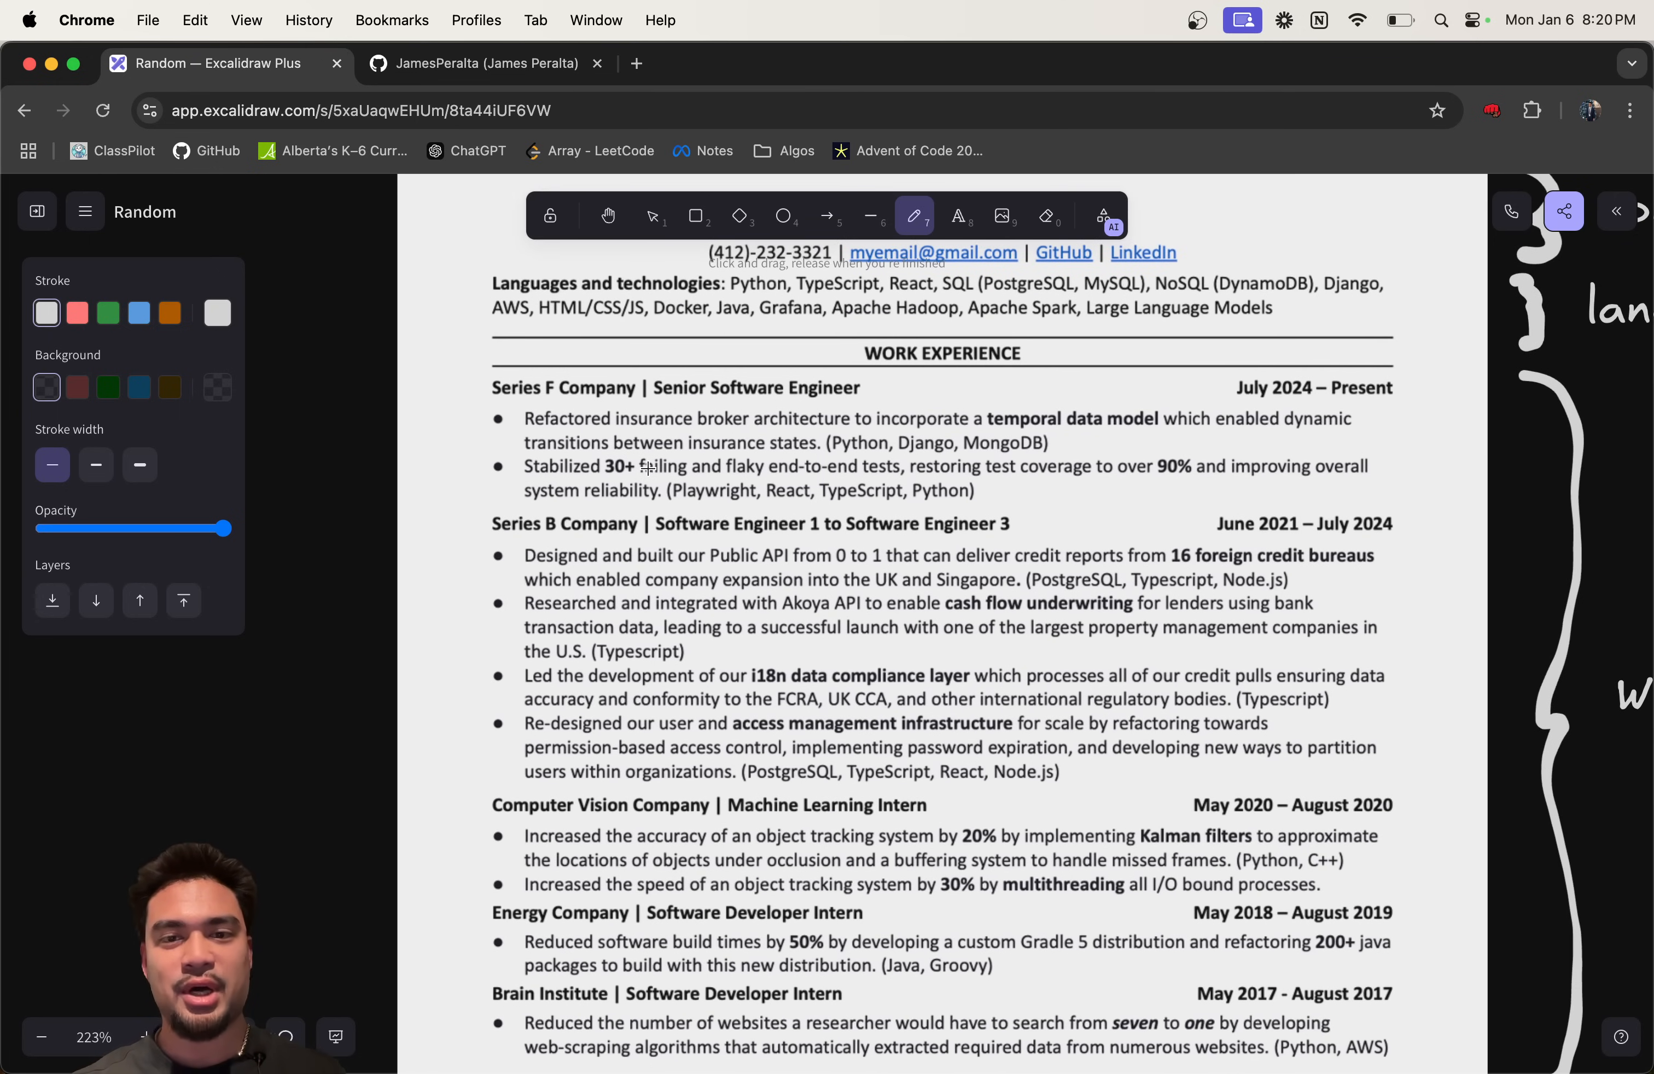
mouse_move(794, 411)
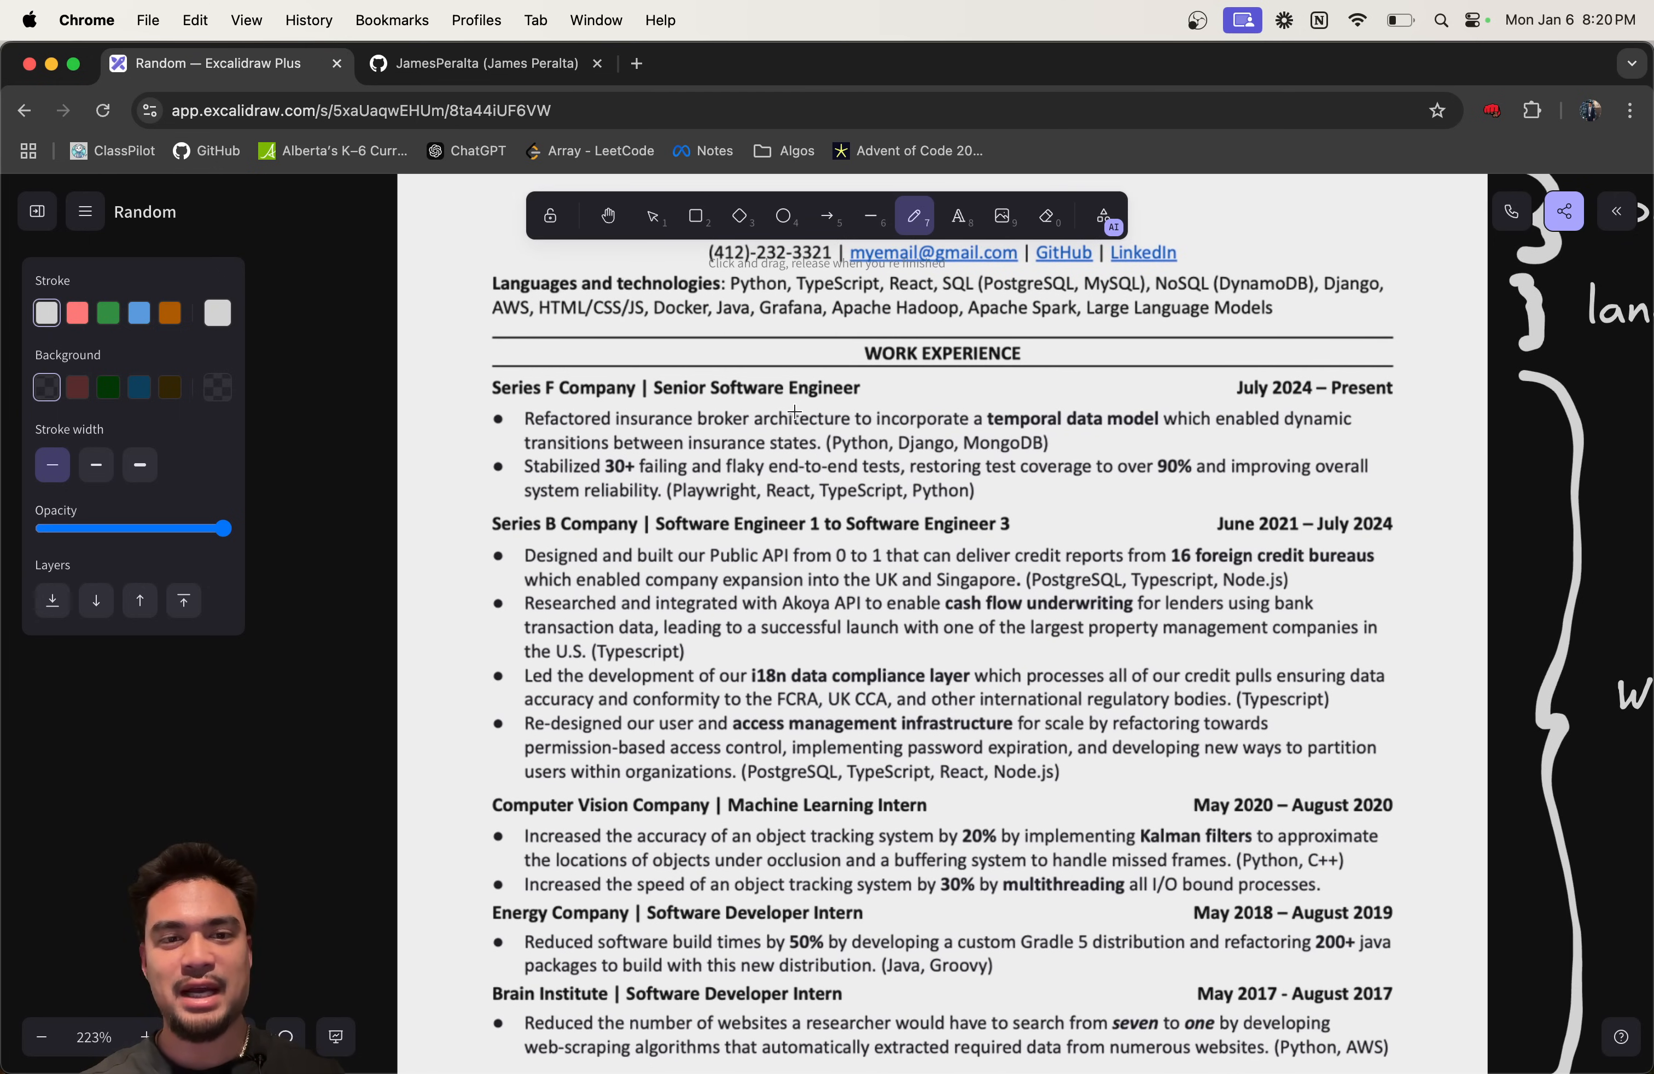
scroll(down, 3)
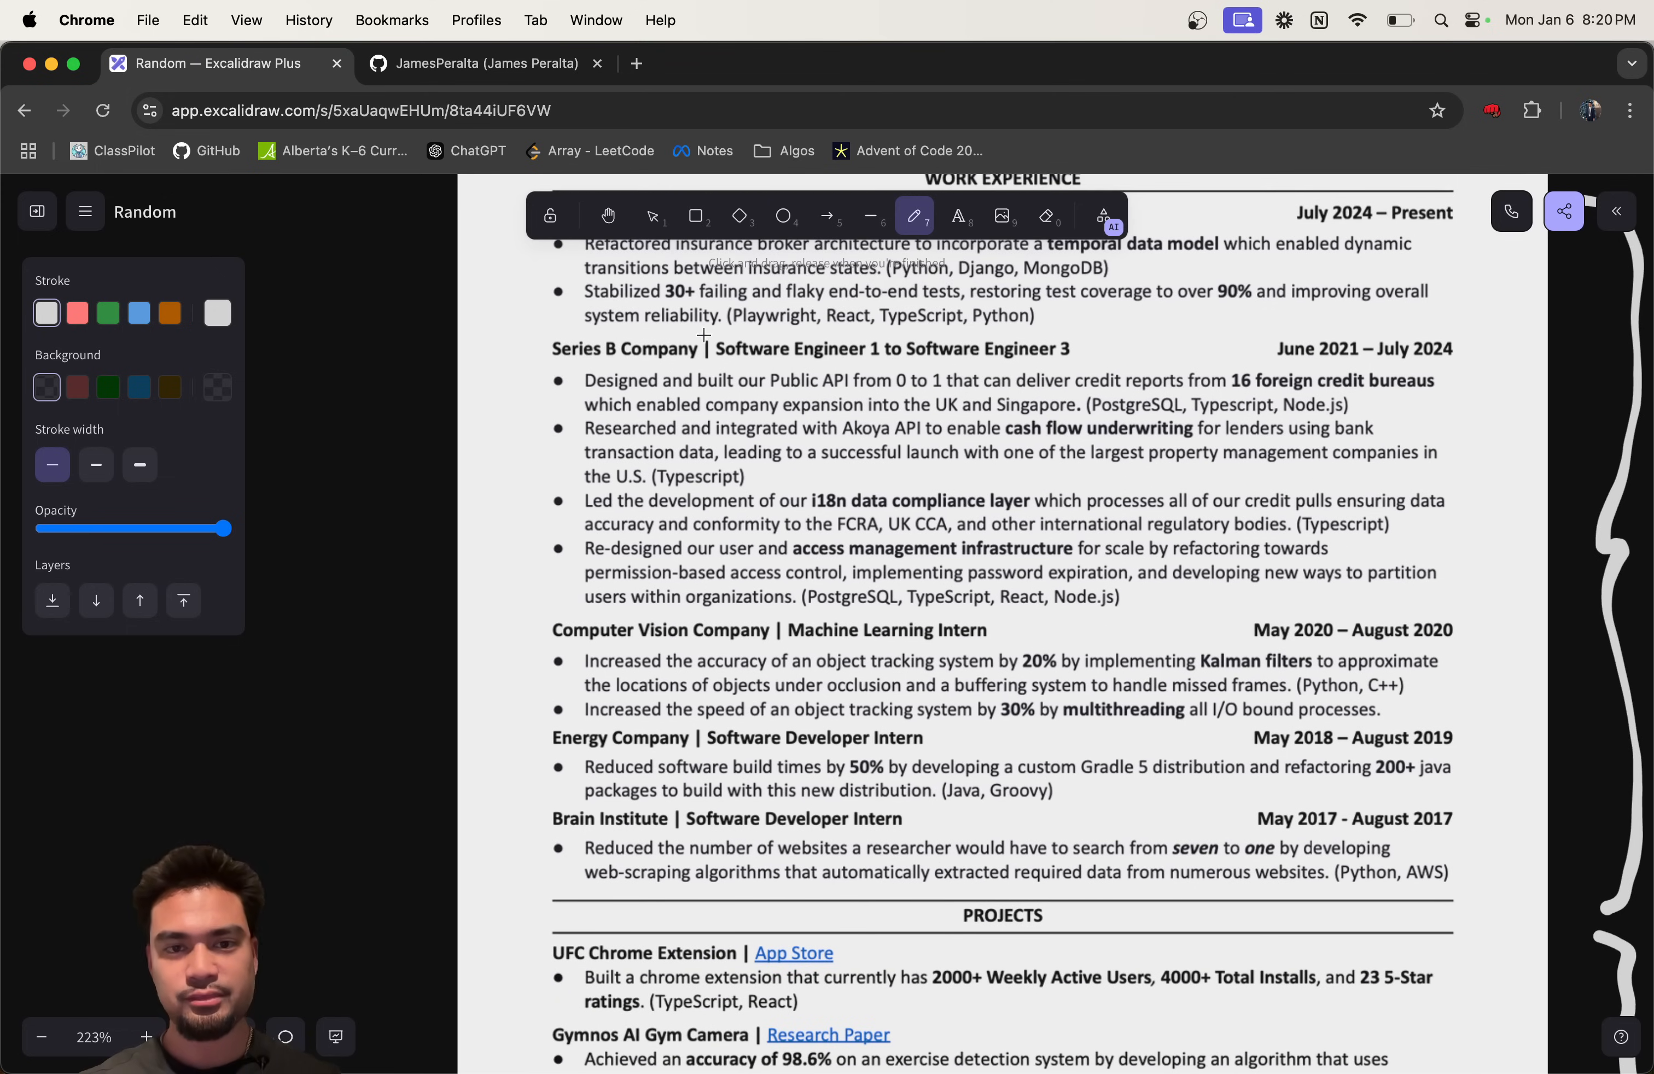
scroll(down, 3)
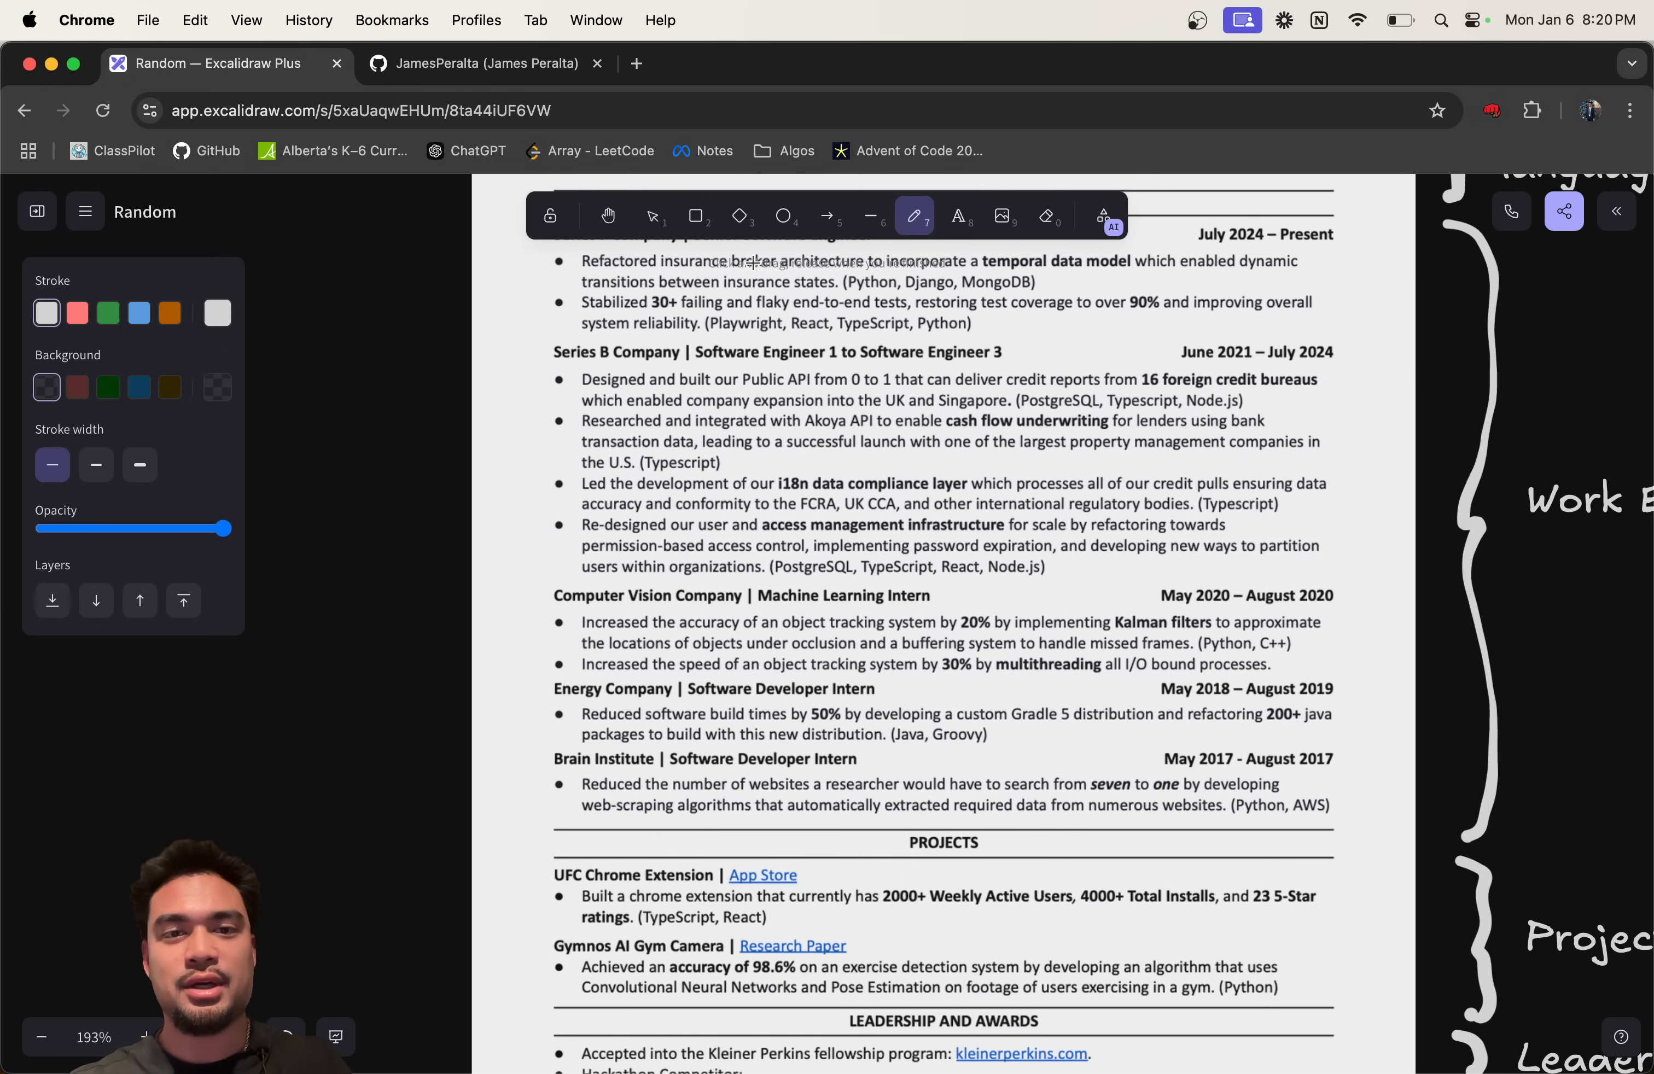
Step: Add a note 'Try to make bullet points / Results Oriented' above the resume image
click(958, 216)
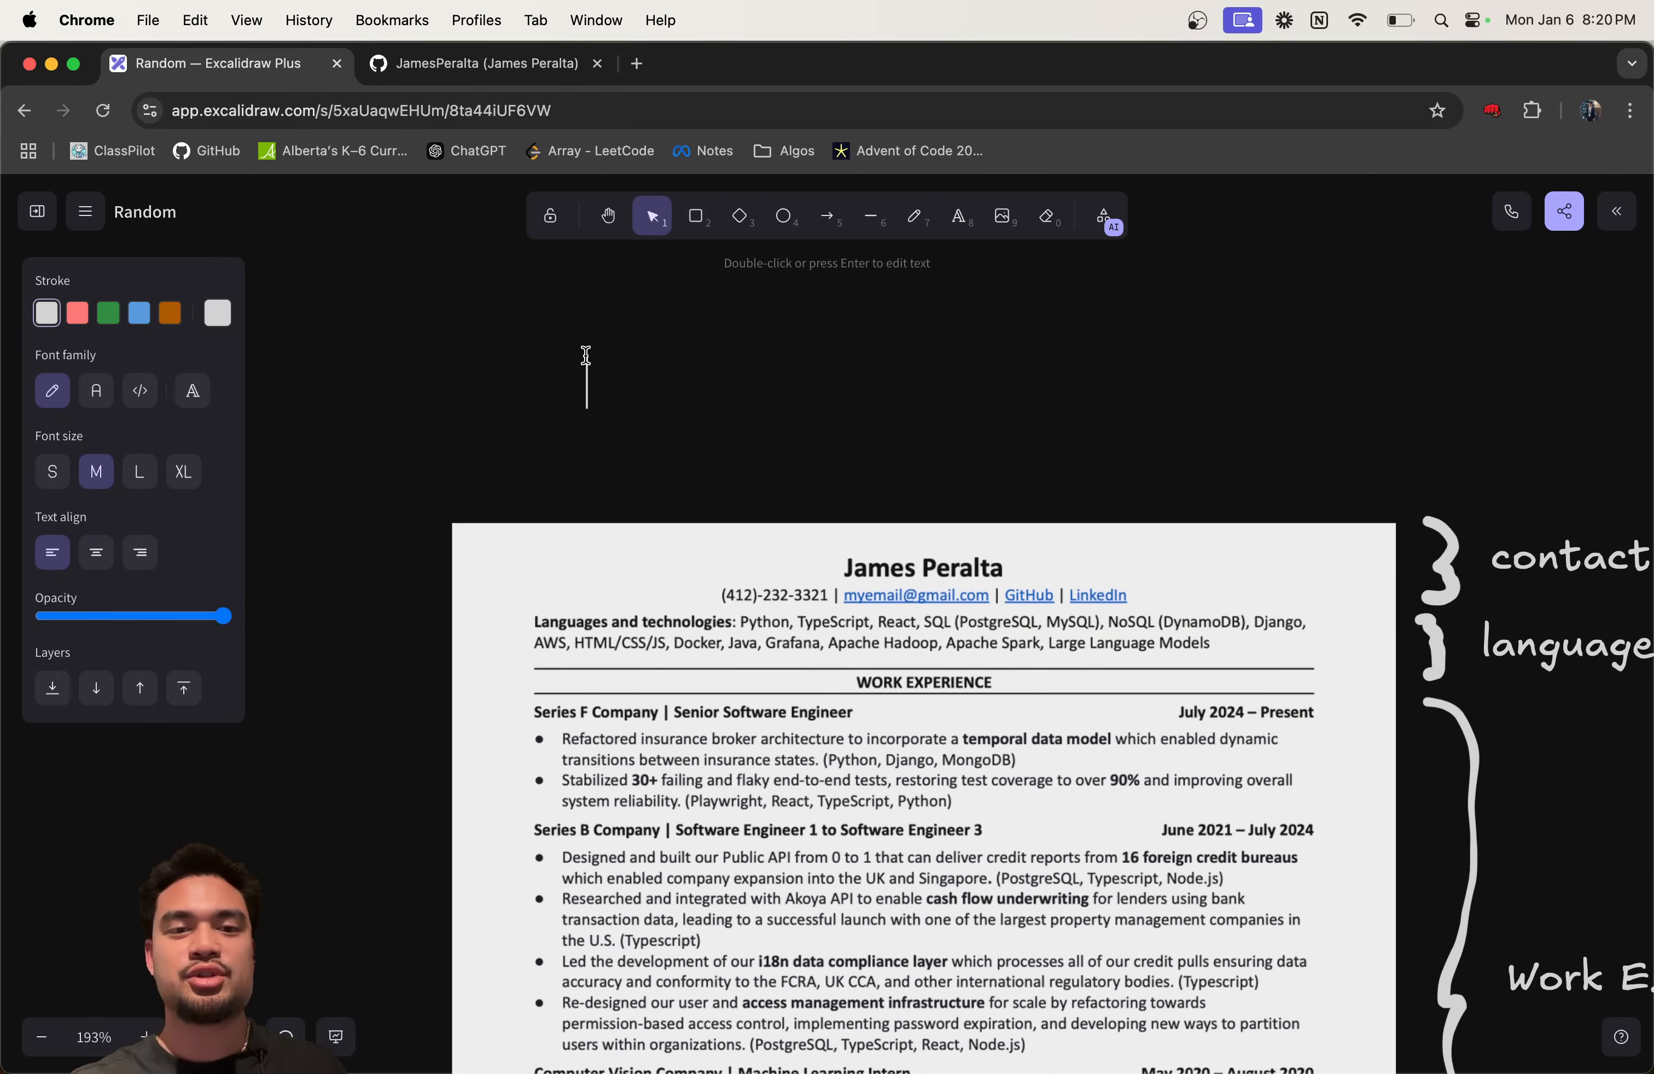
text(Try to make bullet points)
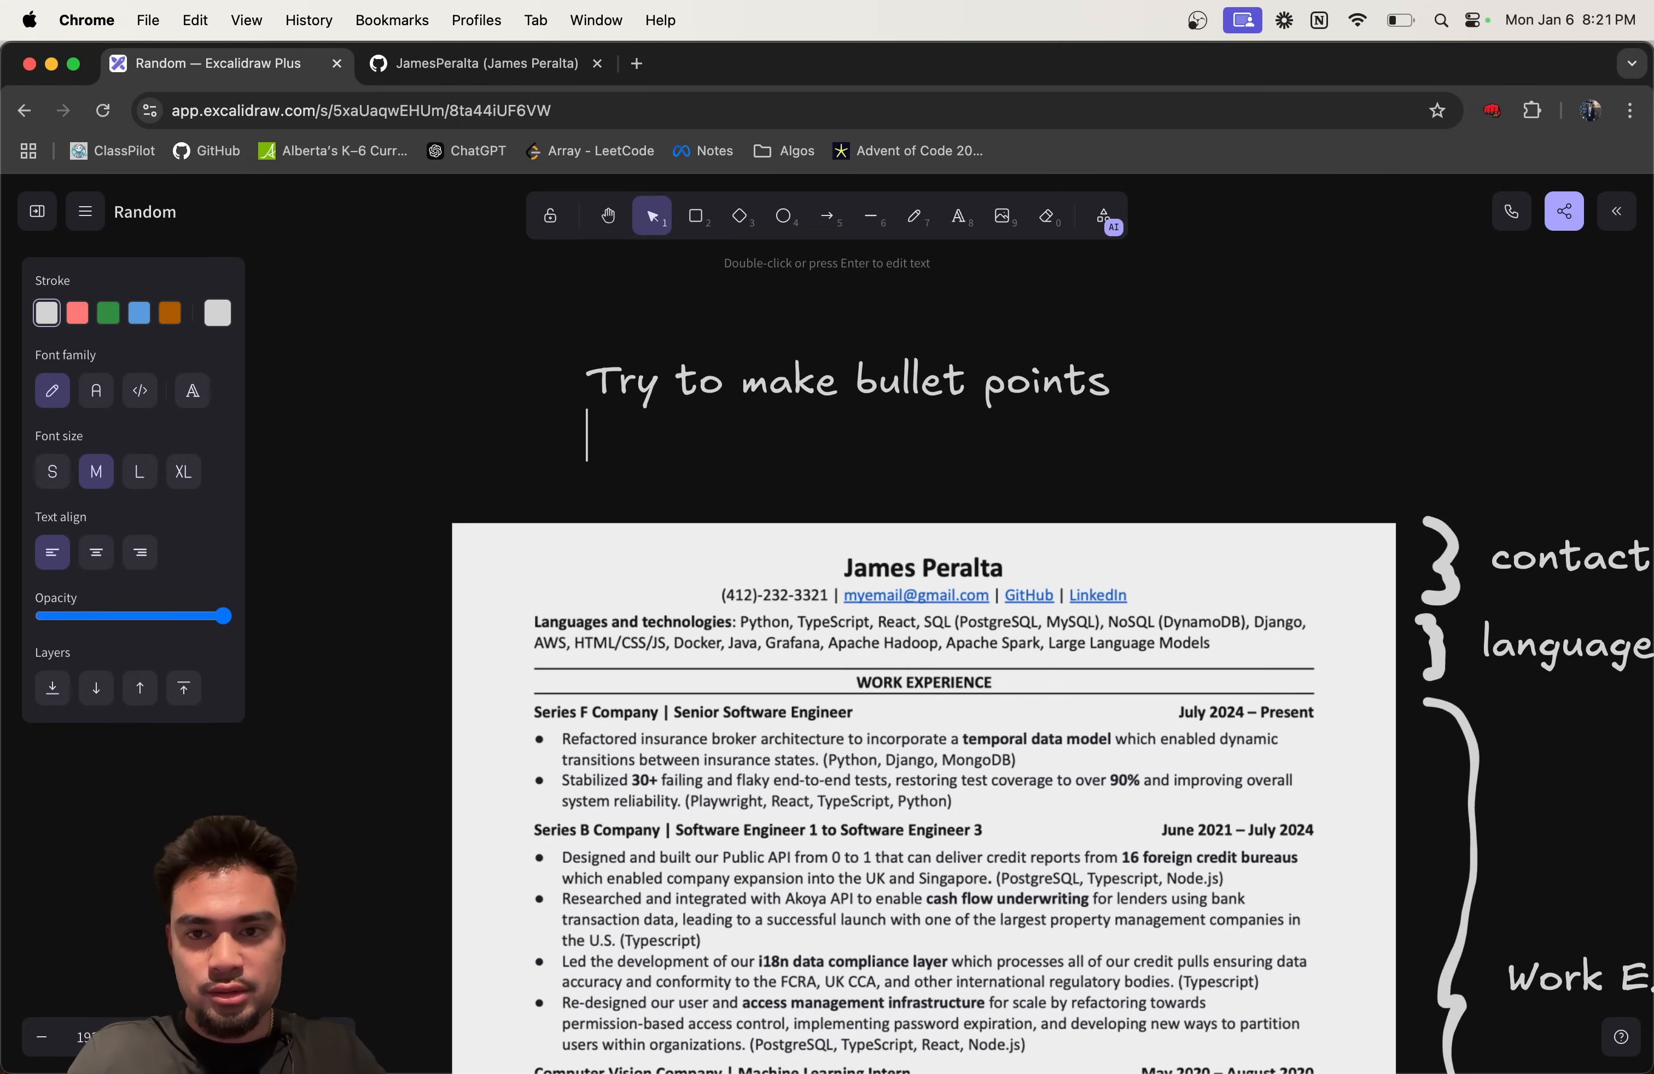
text(Results Oriented)
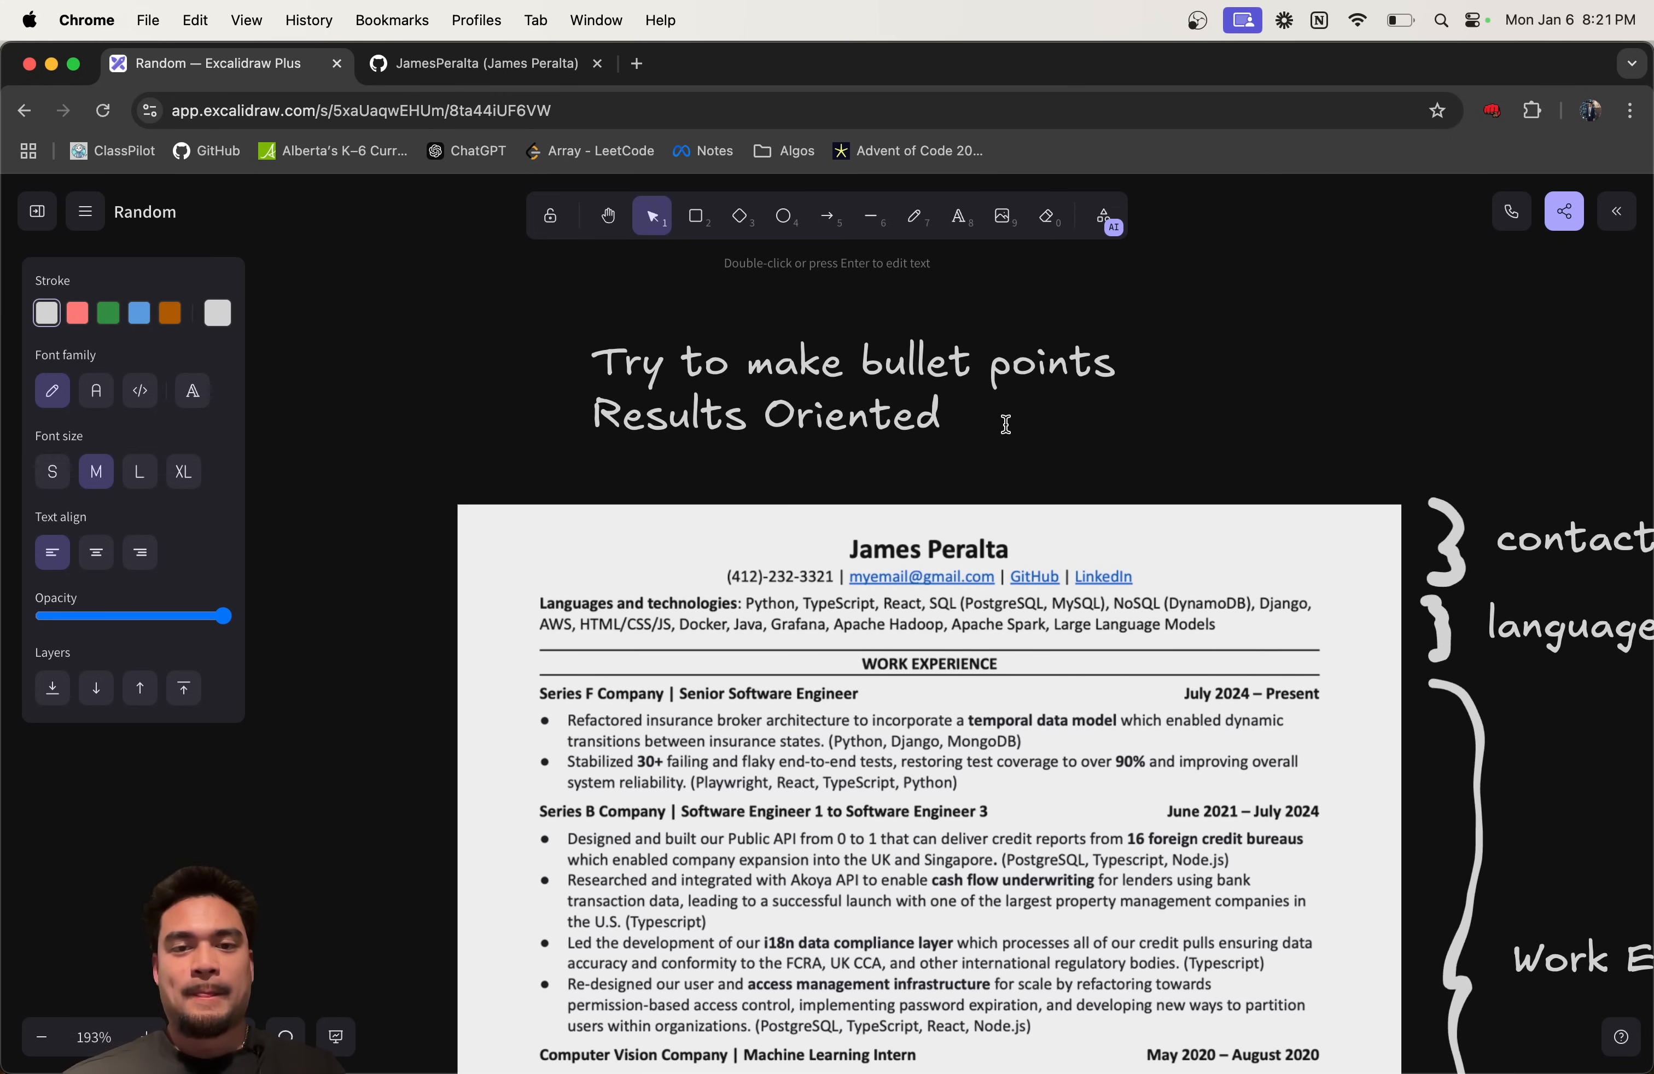
scroll(down, 3)
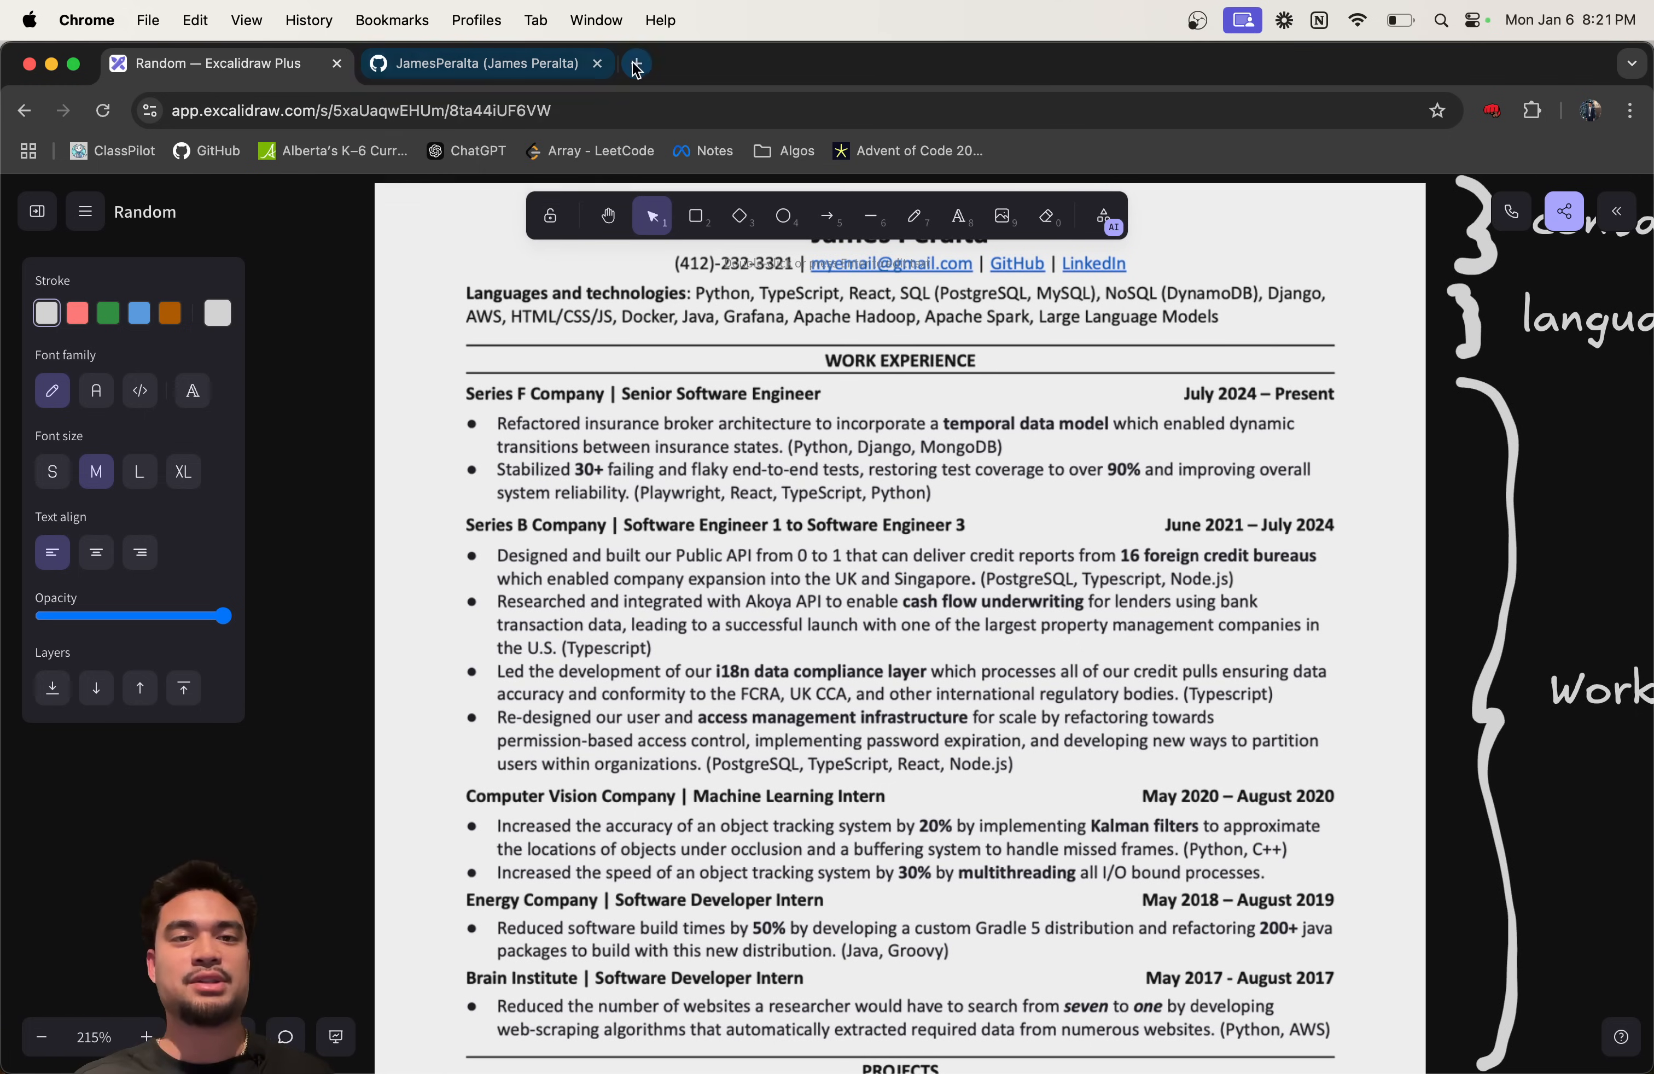
Step: Search 'open ai careers', filter roles by 'Softw' and open the software engineering job posting
click(634, 64)
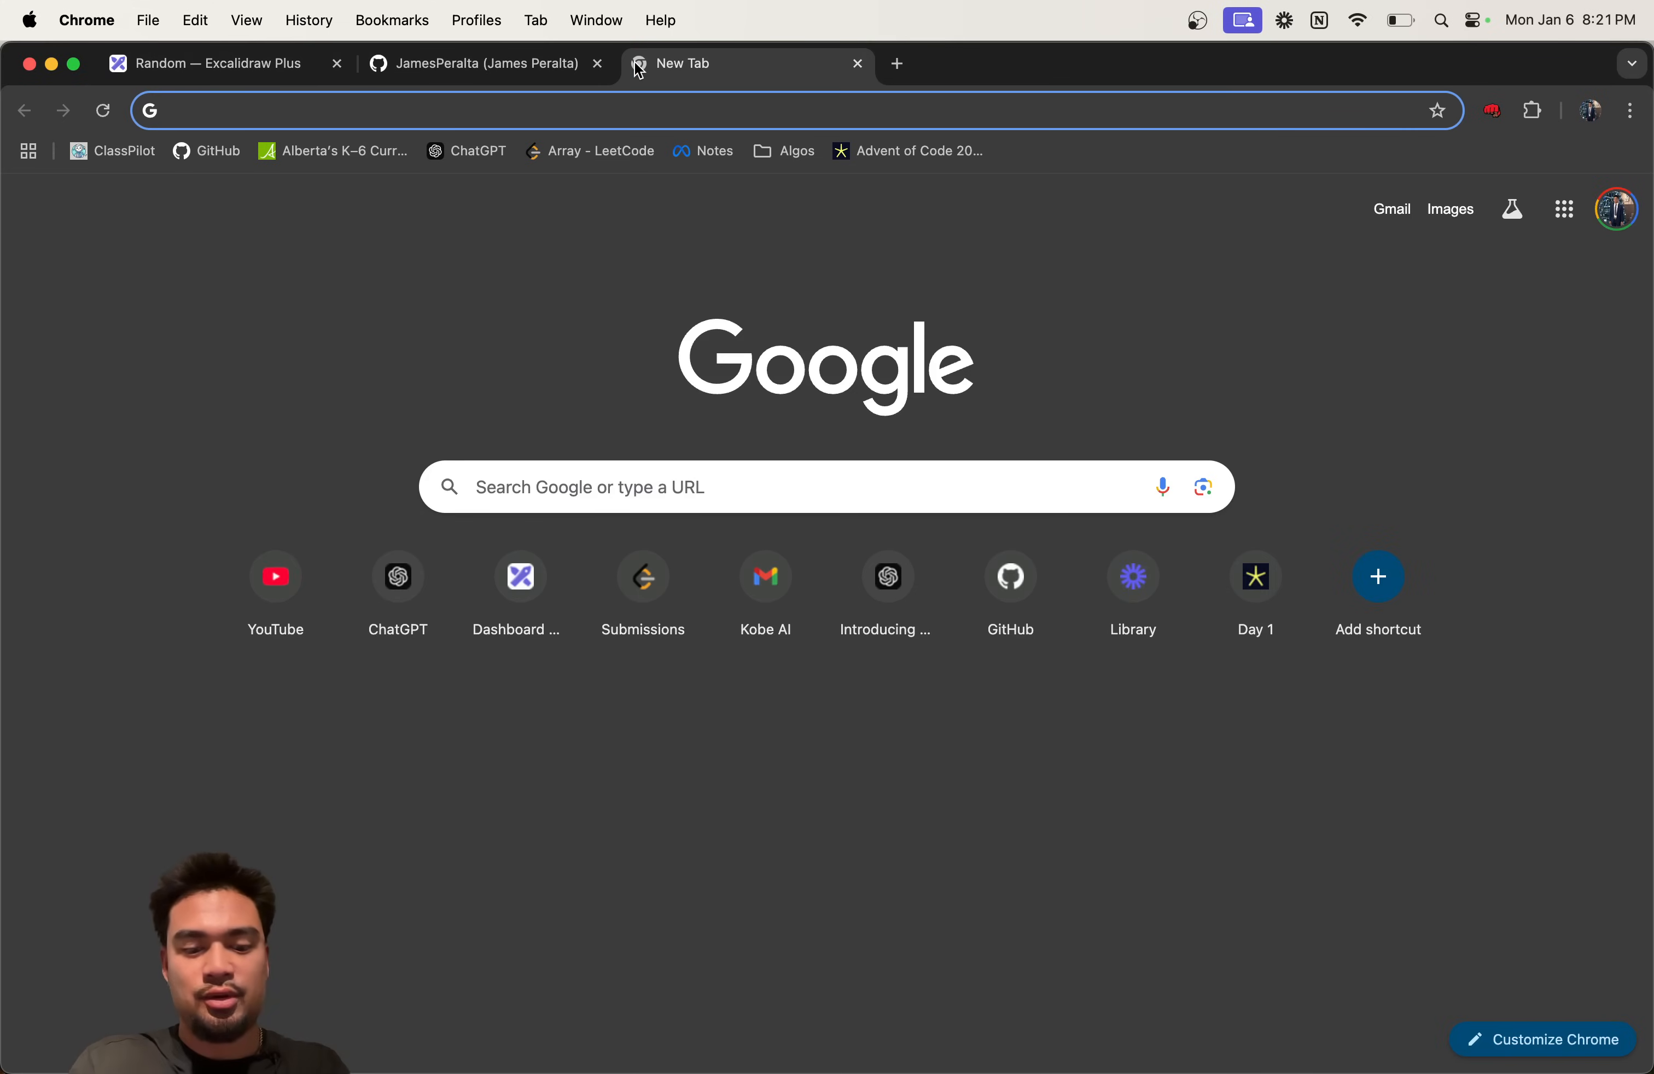
text(open ai careers)
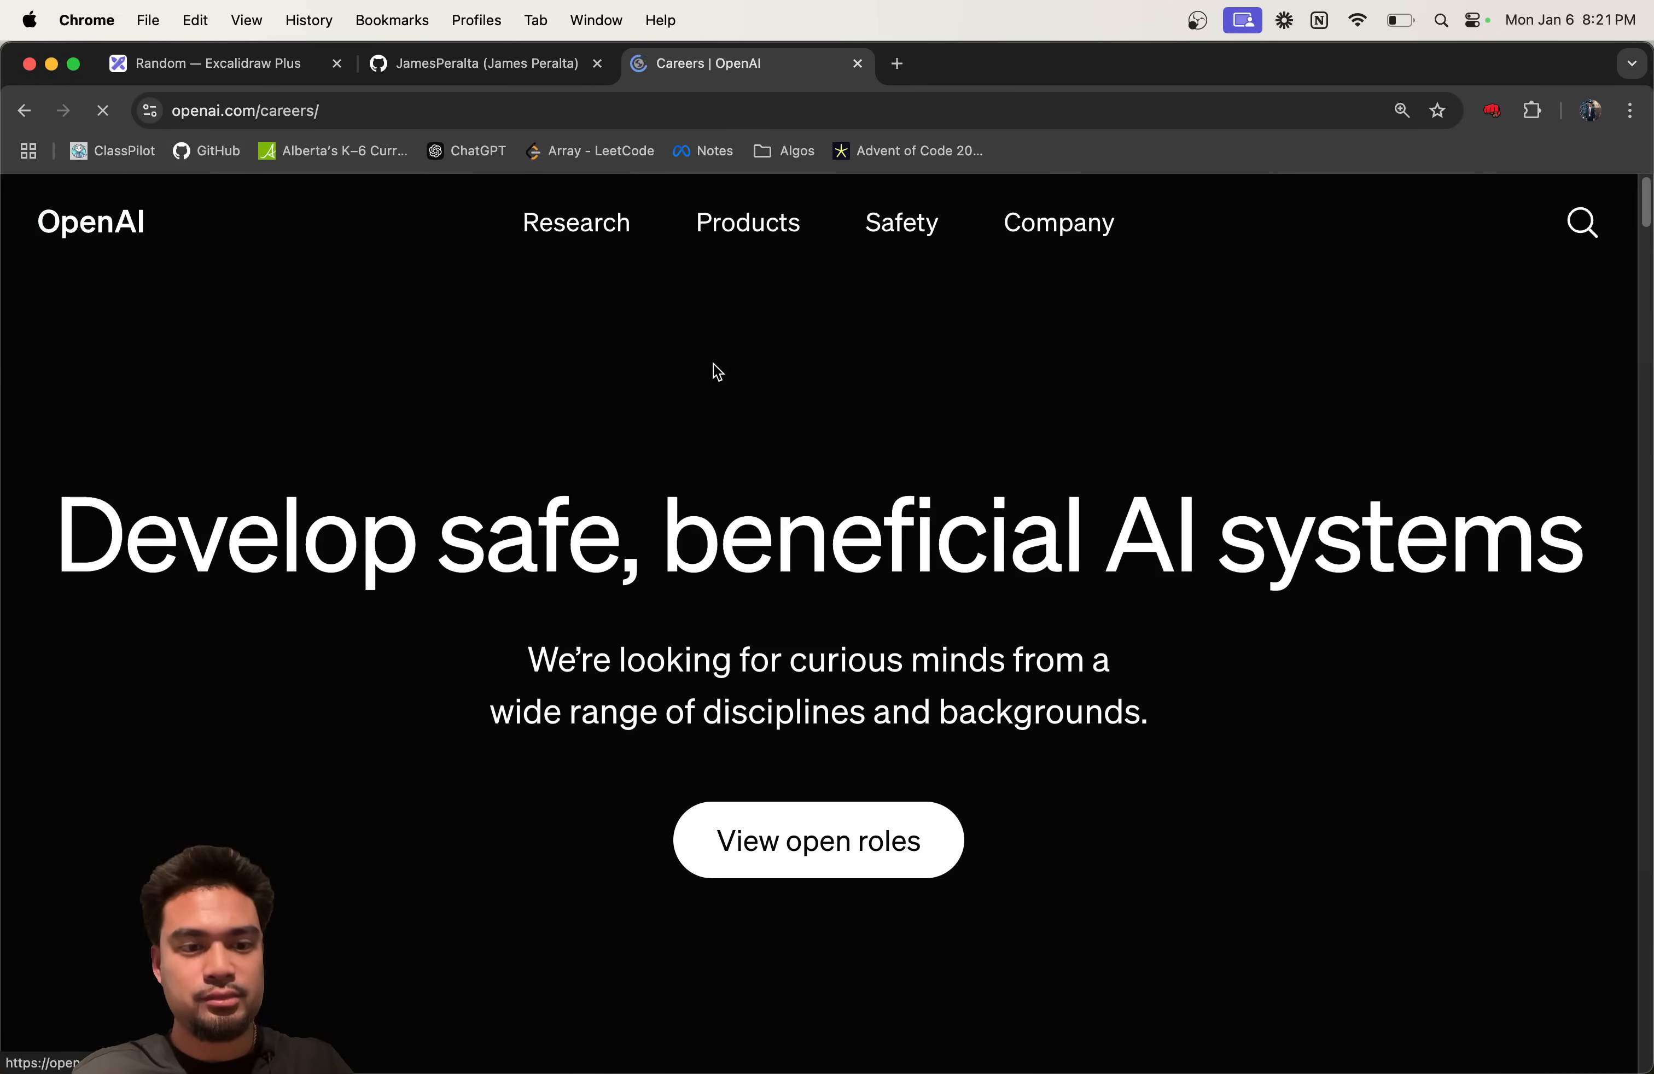
click(817, 840)
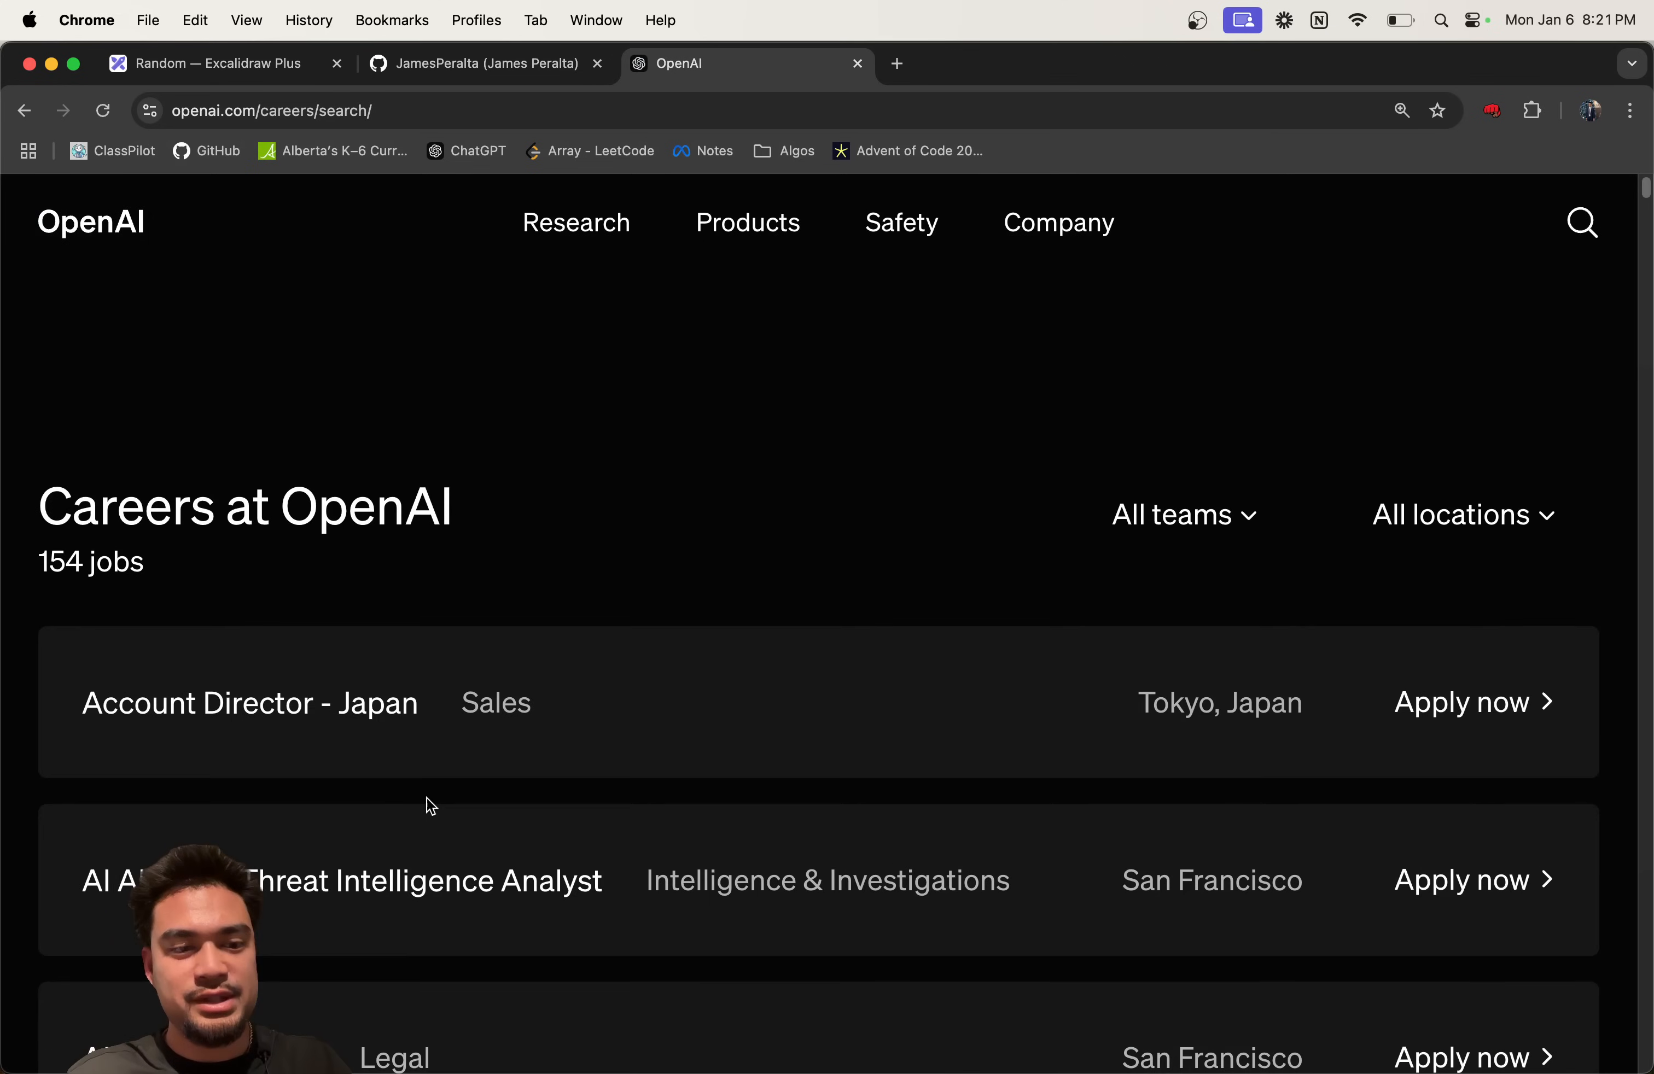
scroll(down, 3)
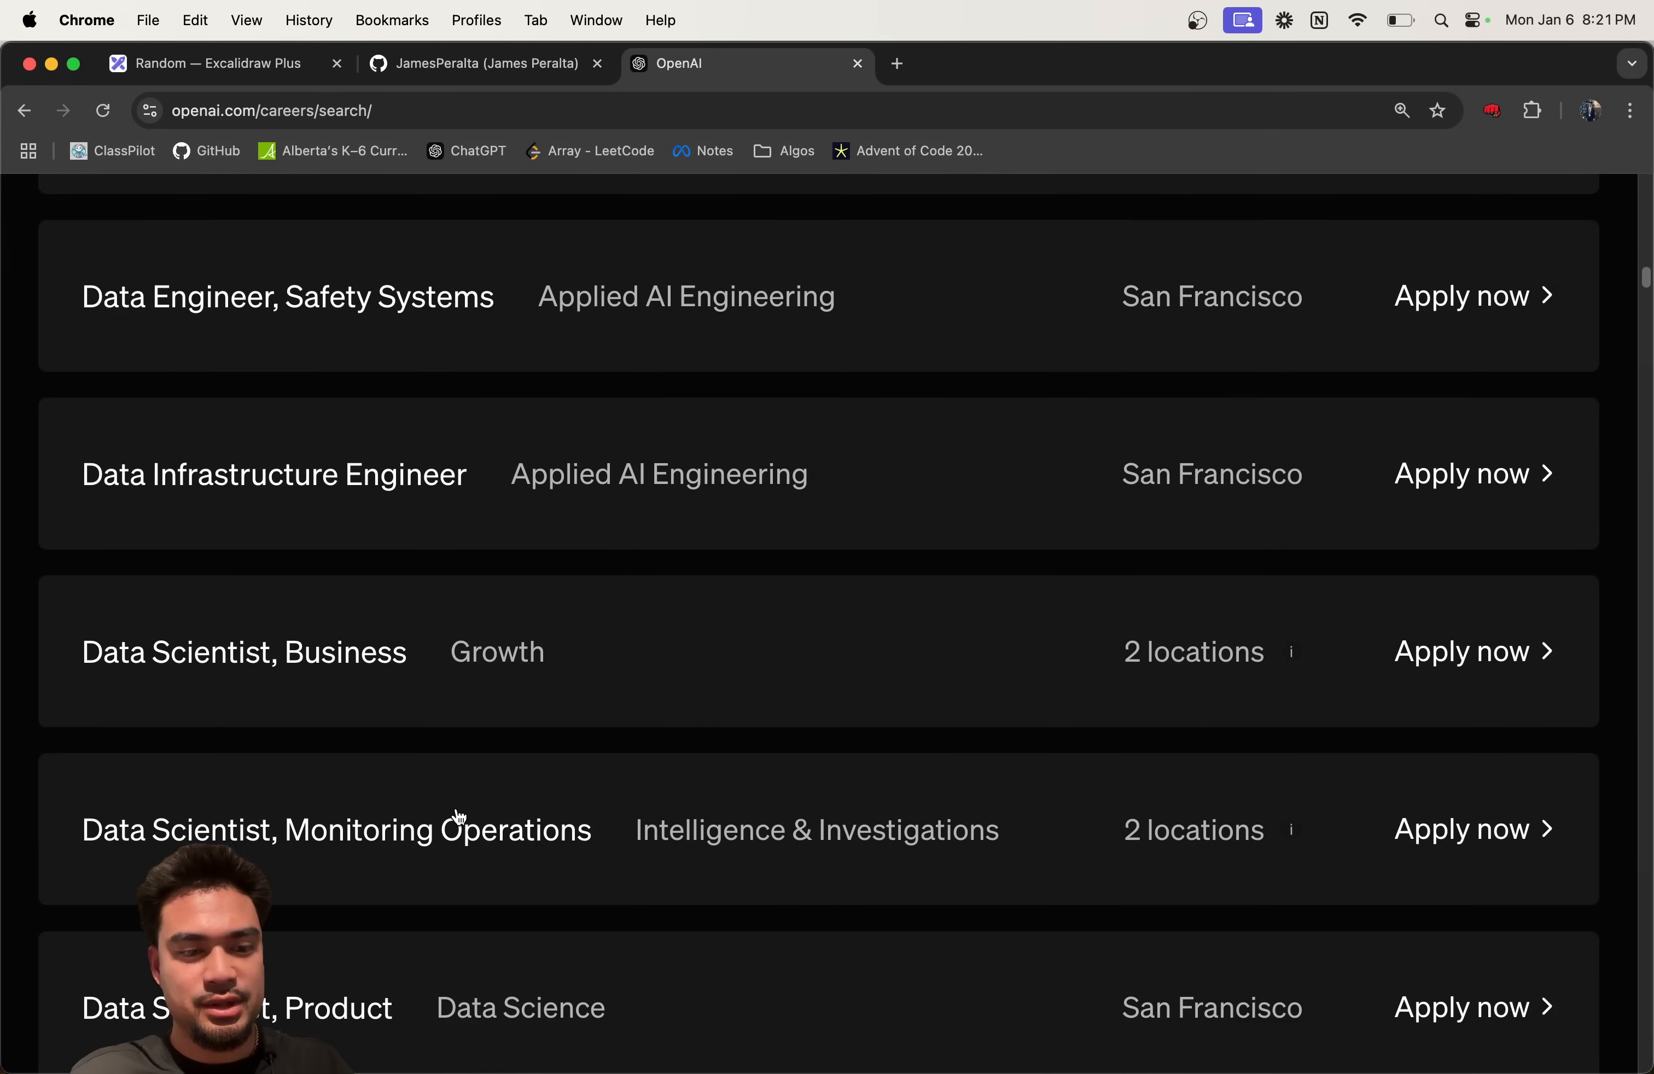
text(Softwa)
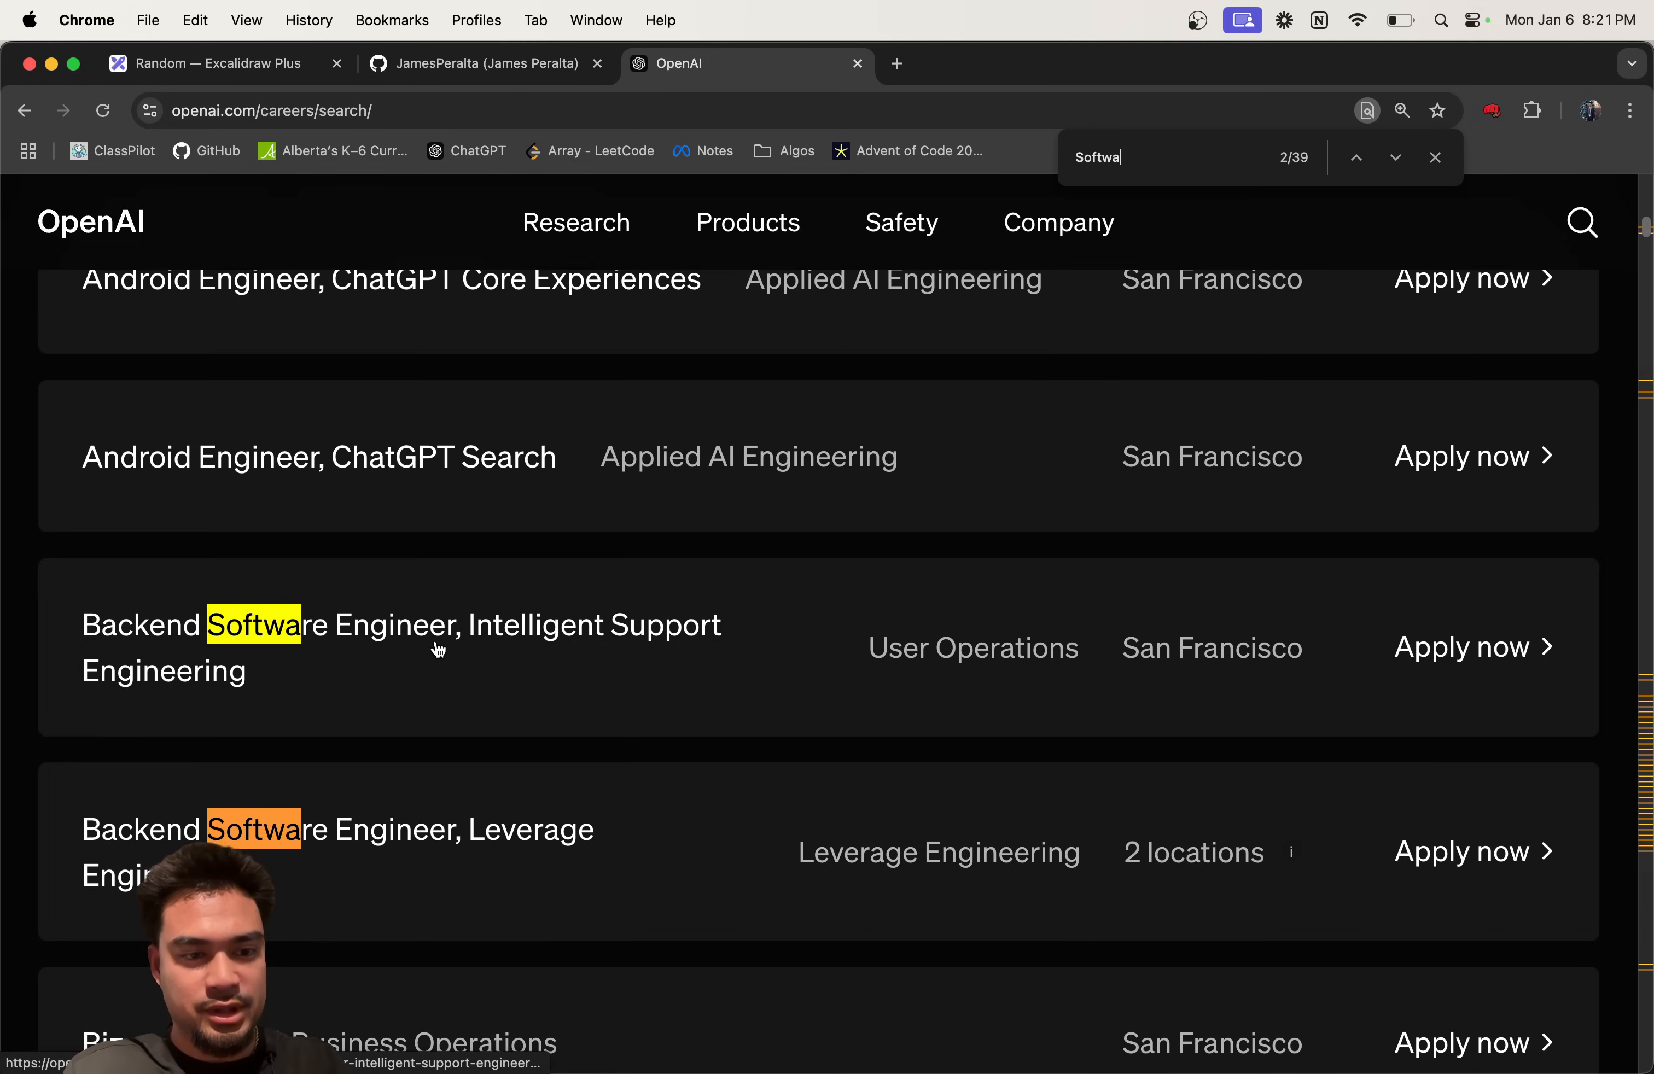
click(1395, 158)
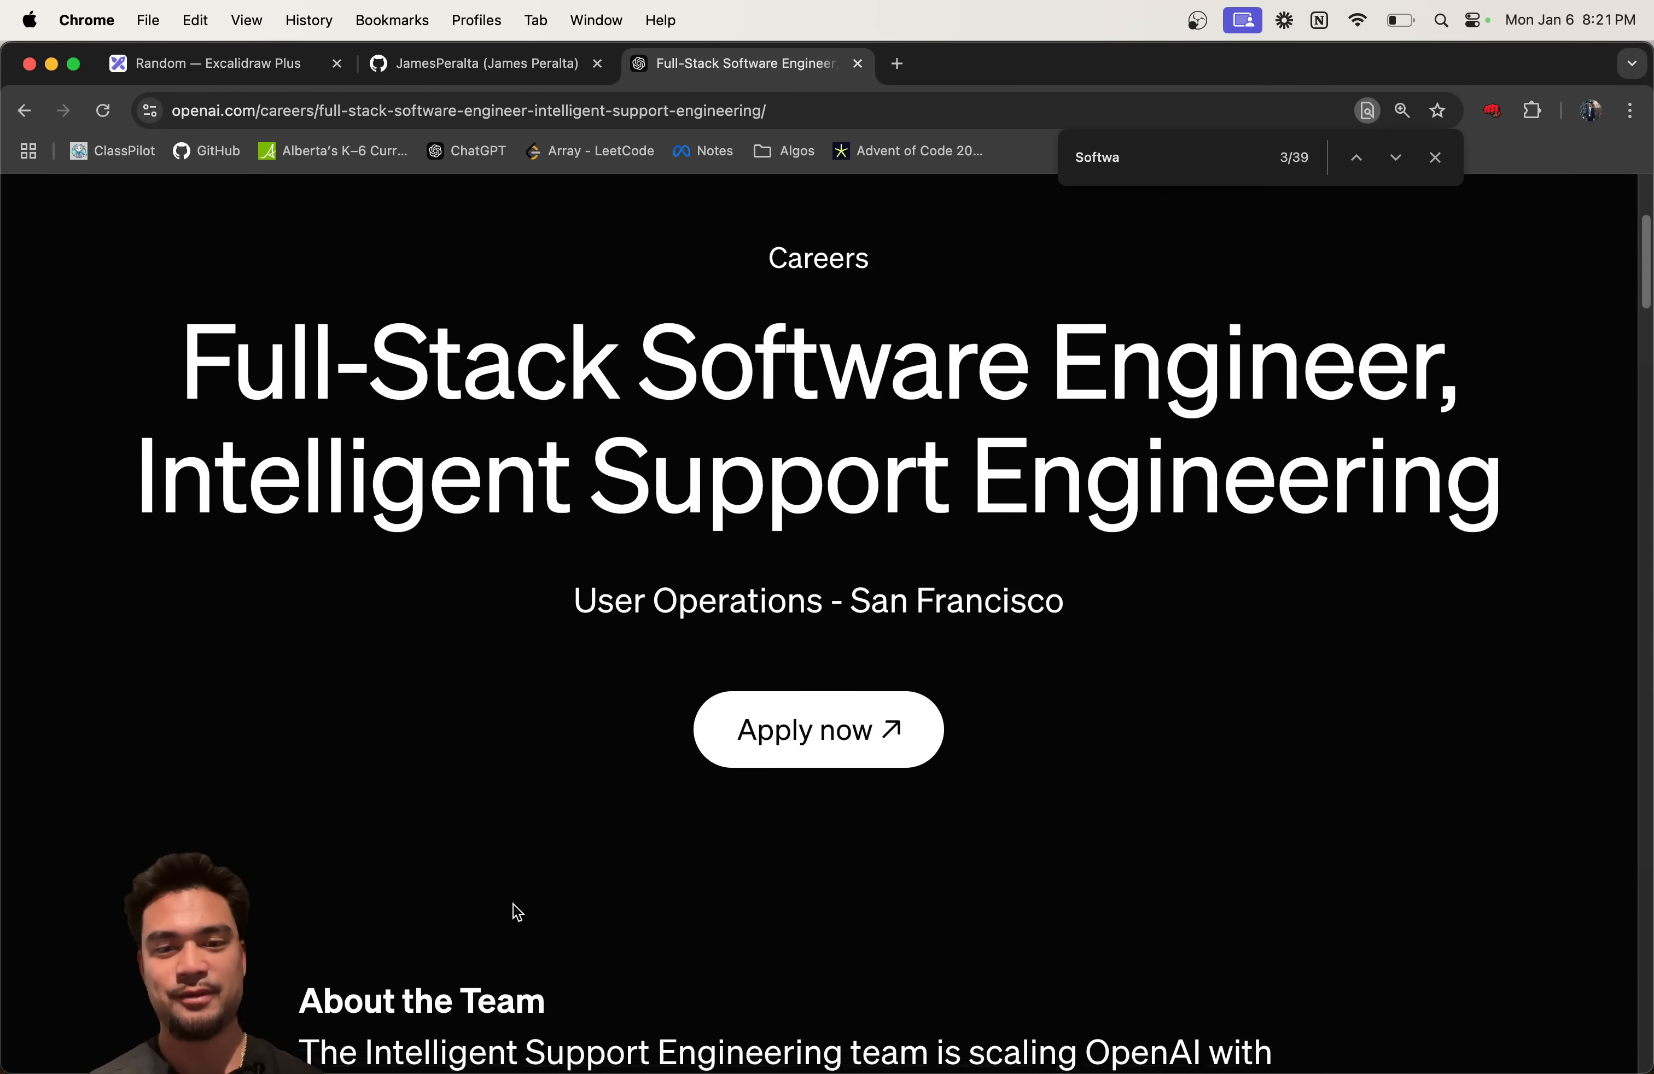
Step: Read through the posting's 'In this role, you will' responsibilities, glancing at the resume drawing
scroll(down, 3)
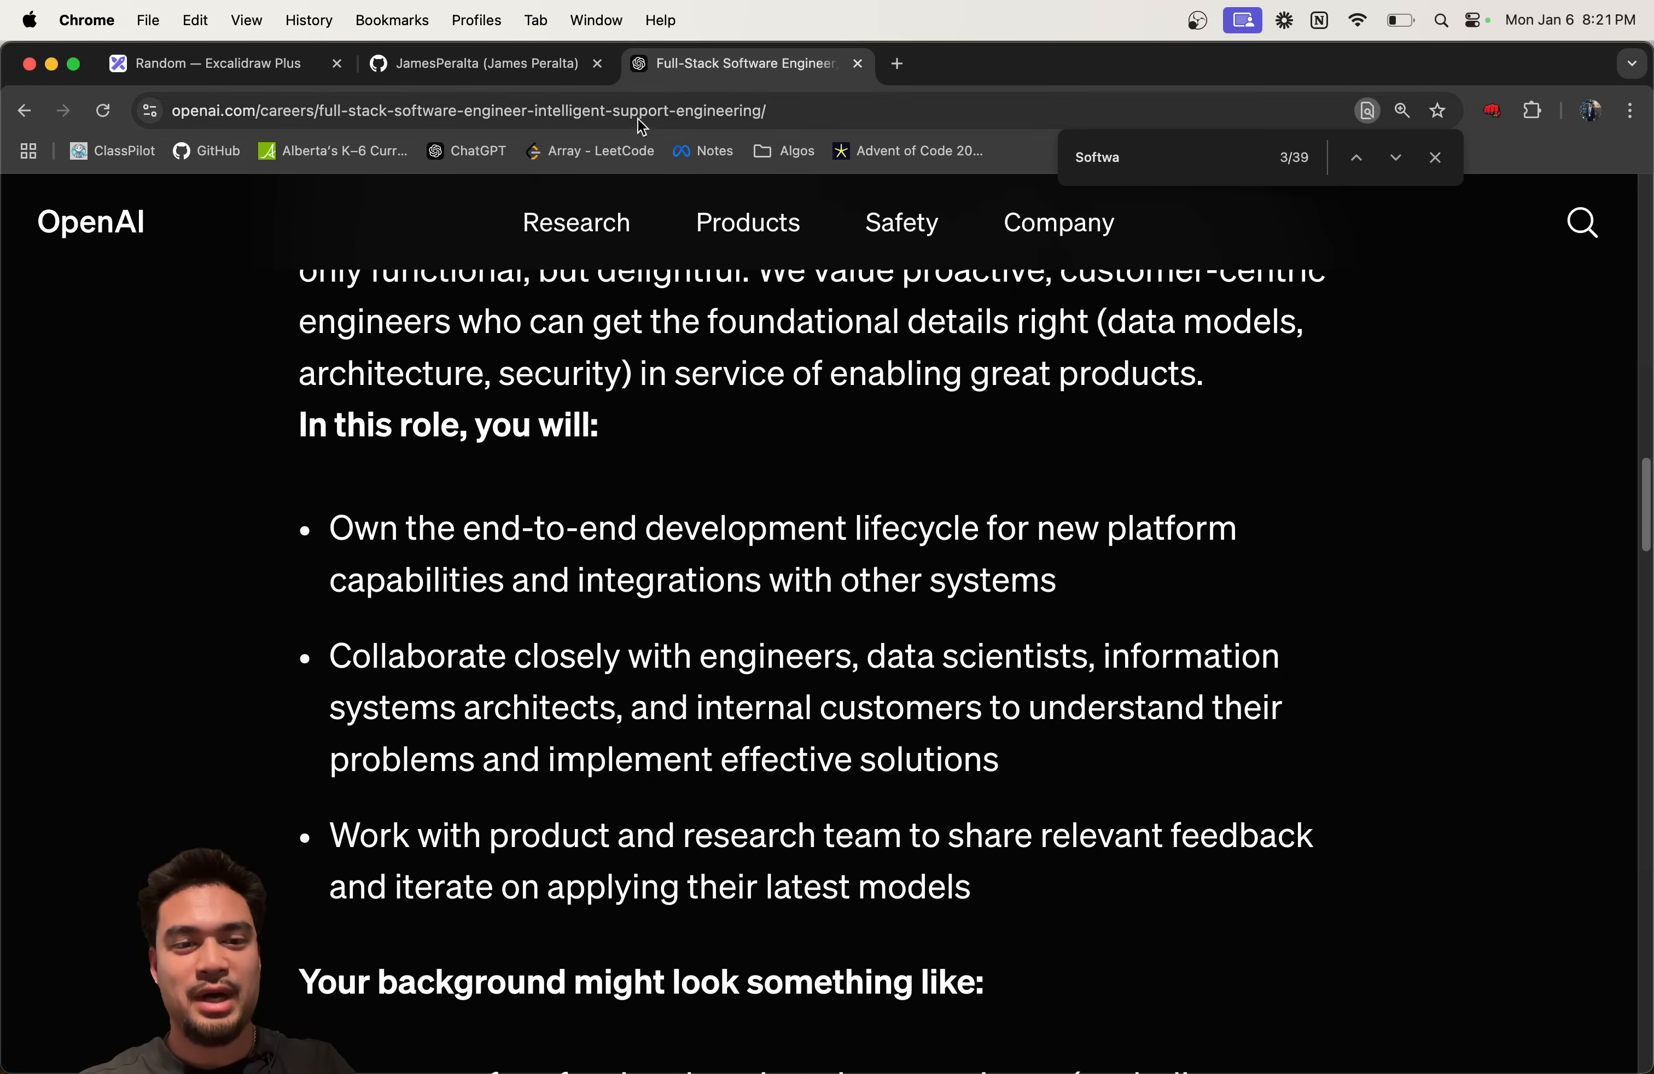
mouse_move(754, 538)
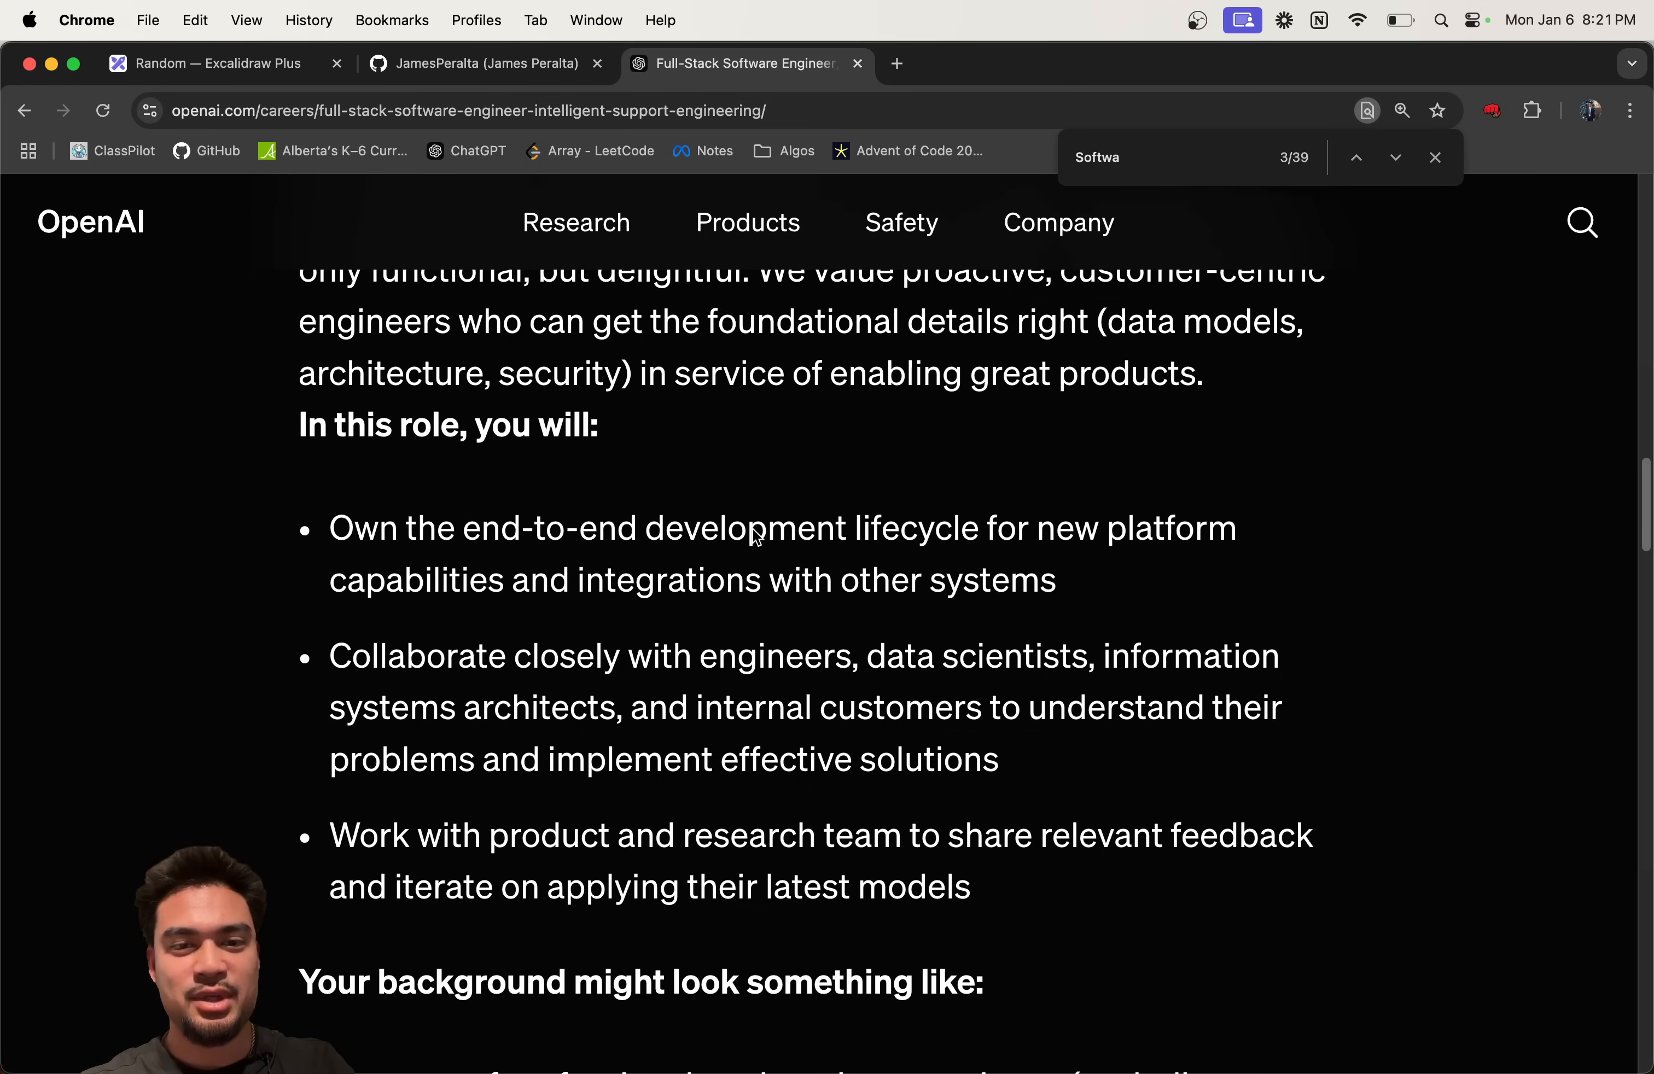
mouse_move(356, 607)
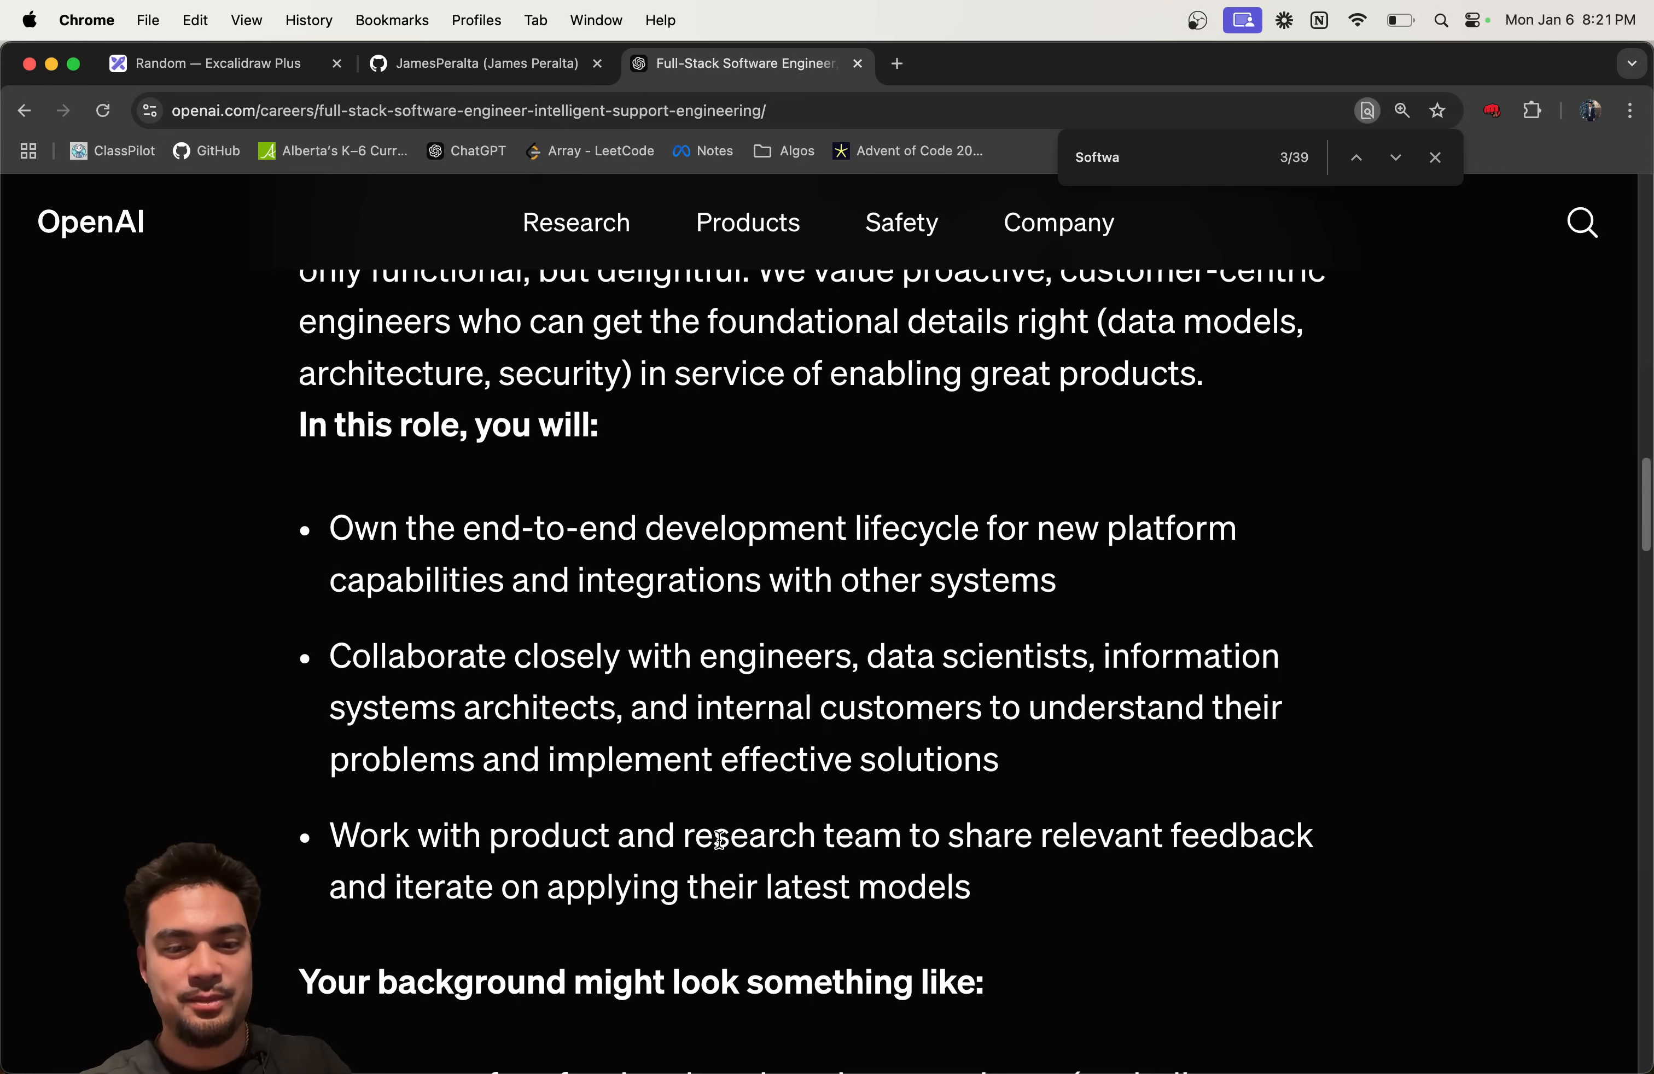
click(211, 63)
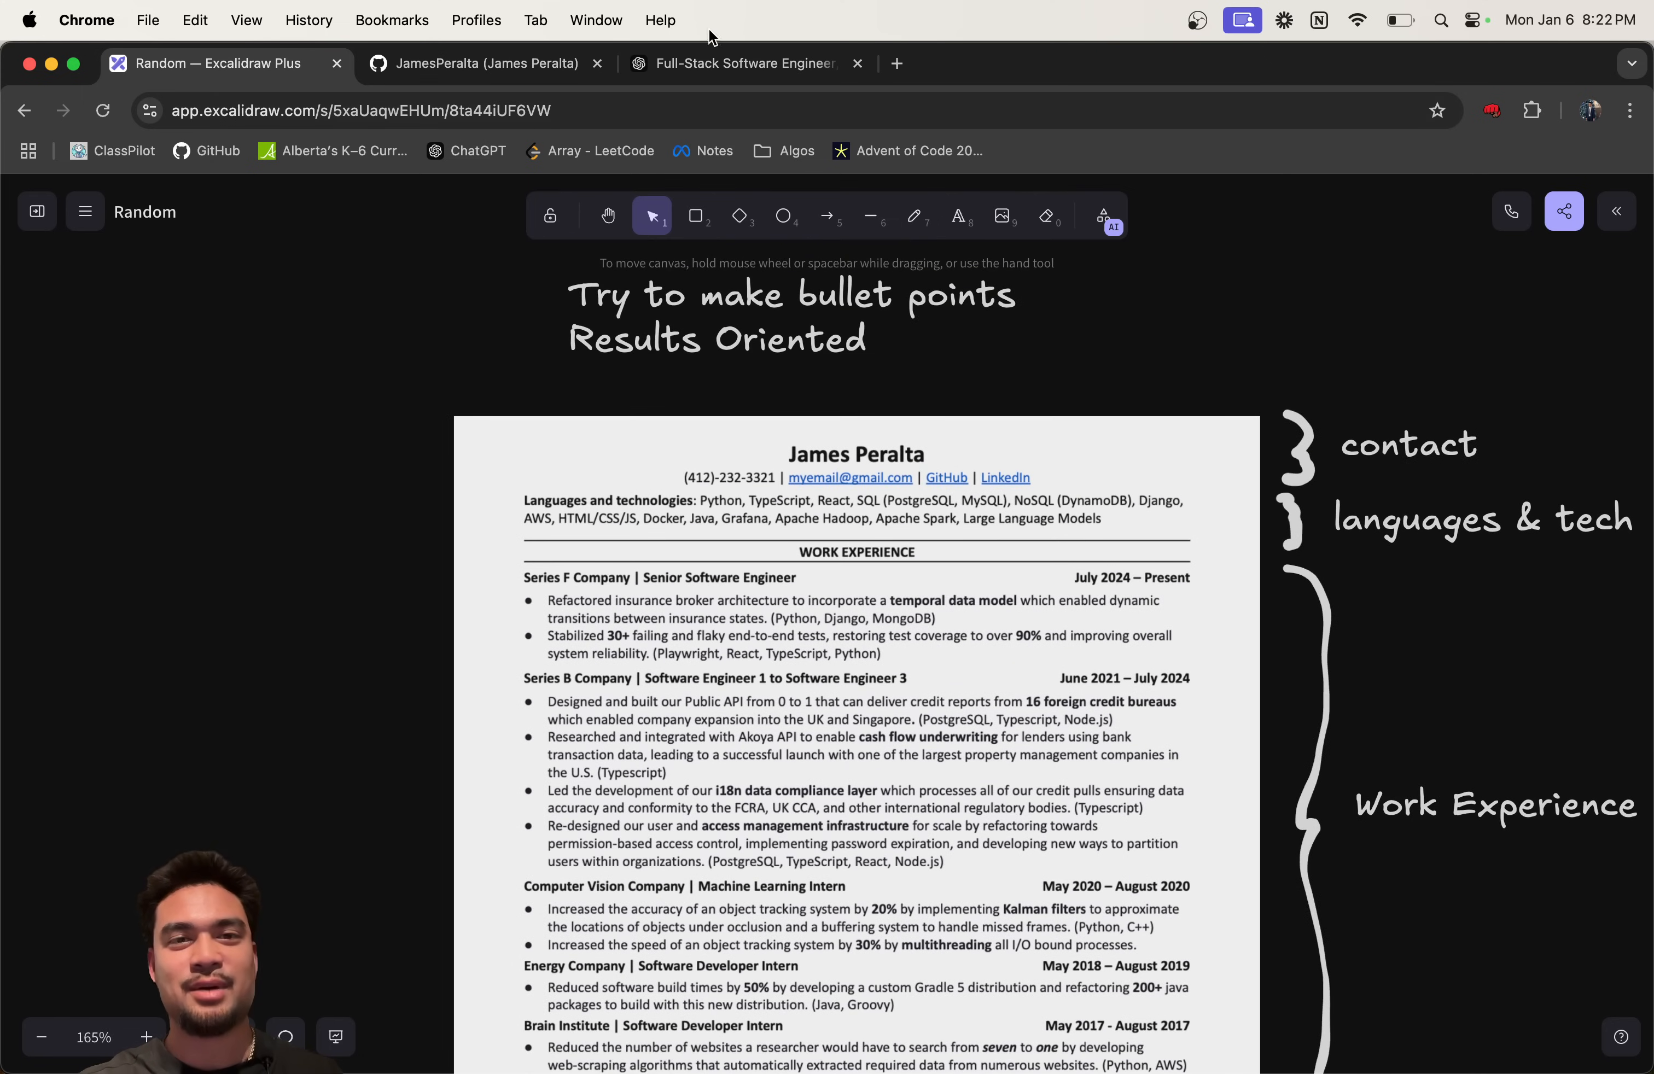
click(741, 64)
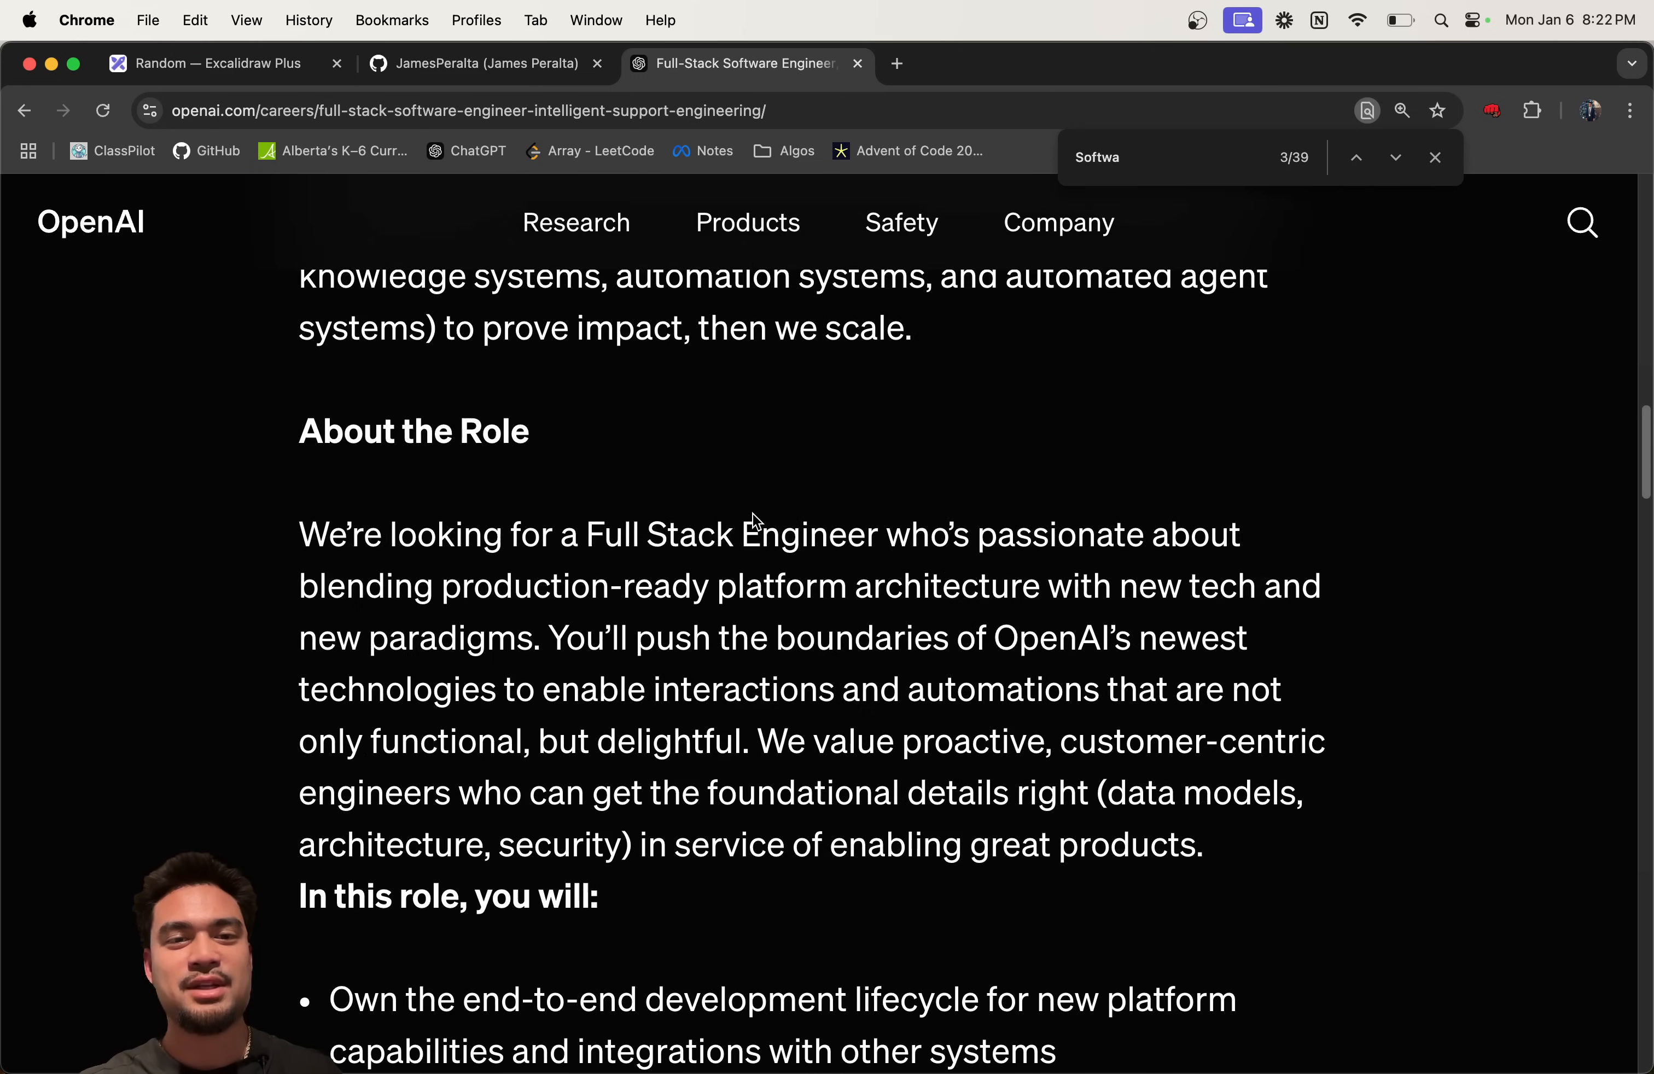
scroll(up, 3)
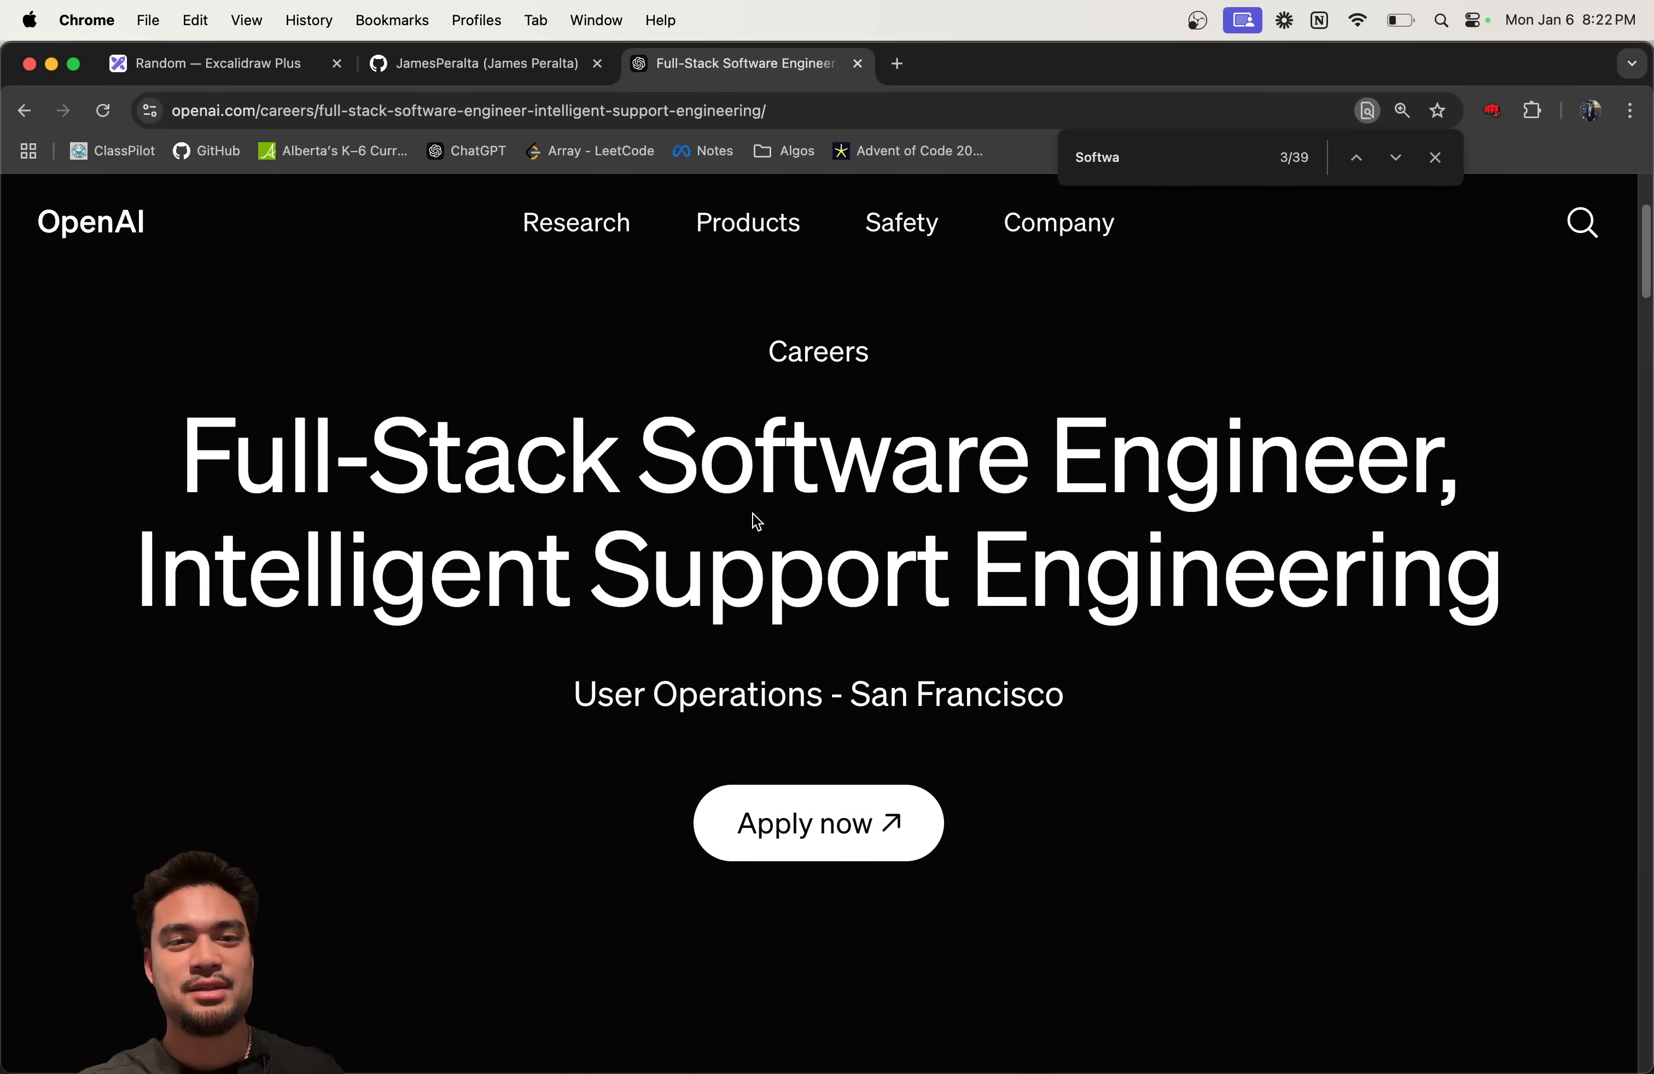
scroll(down, 3)
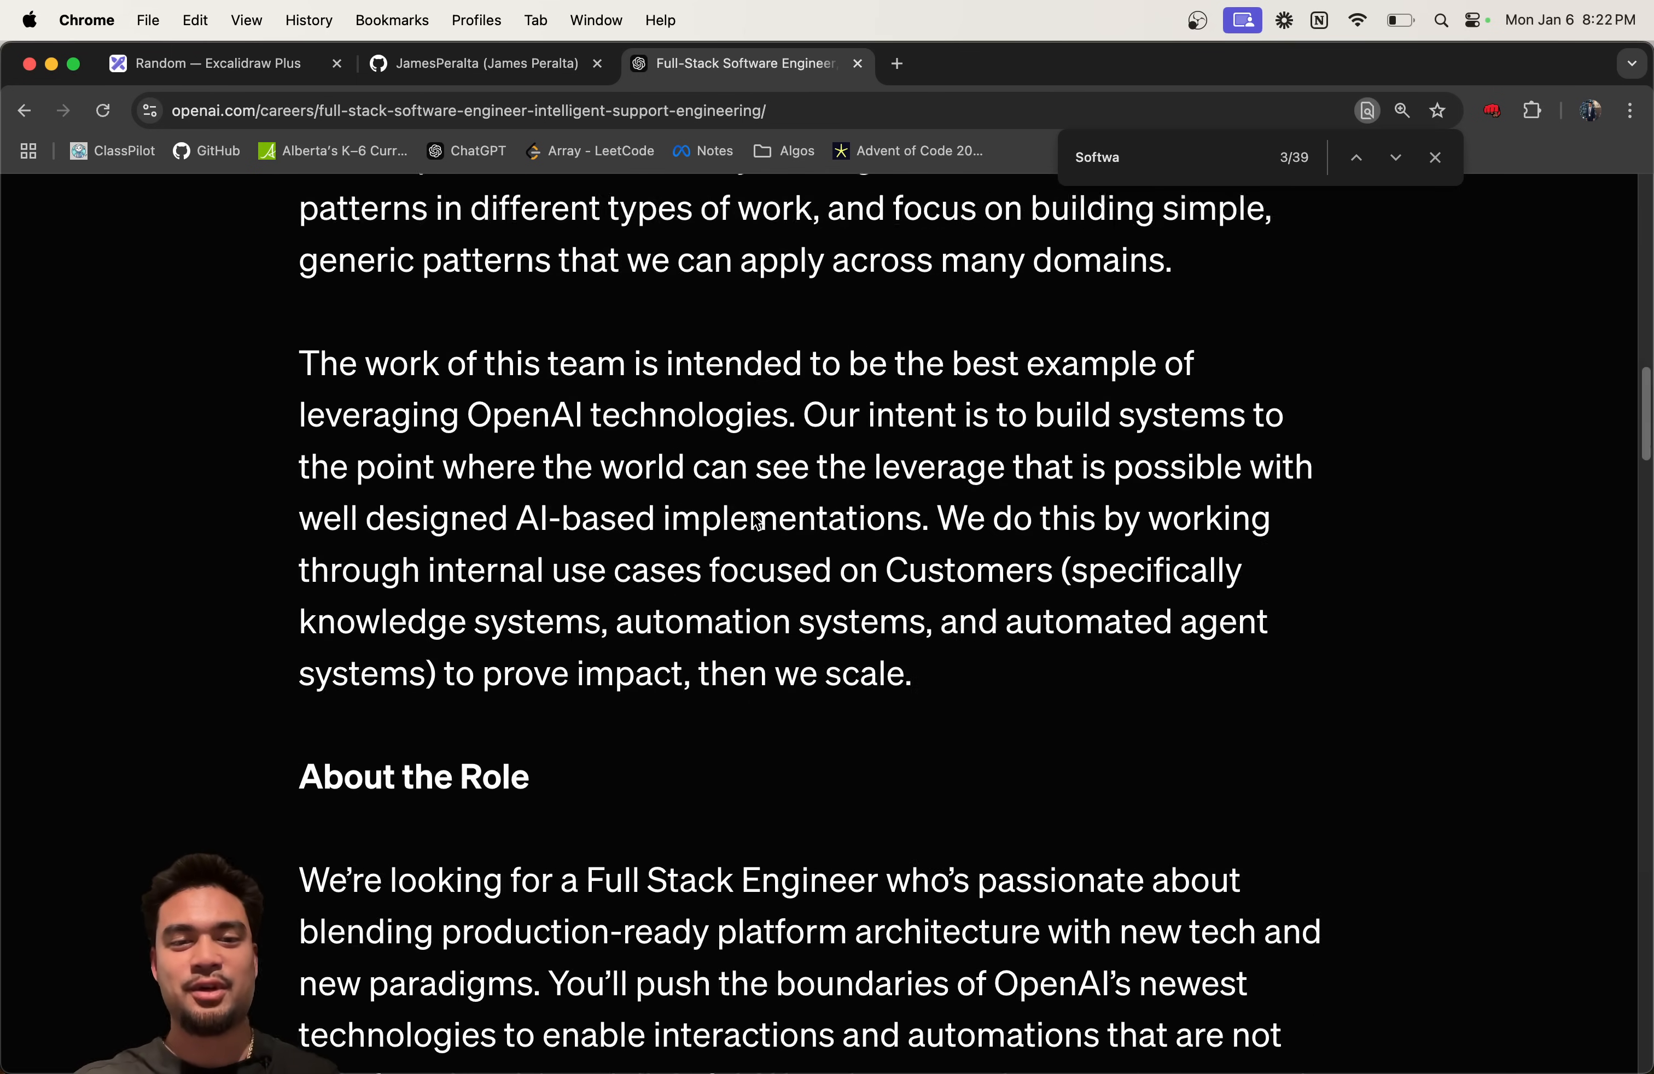
scroll(down, 3)
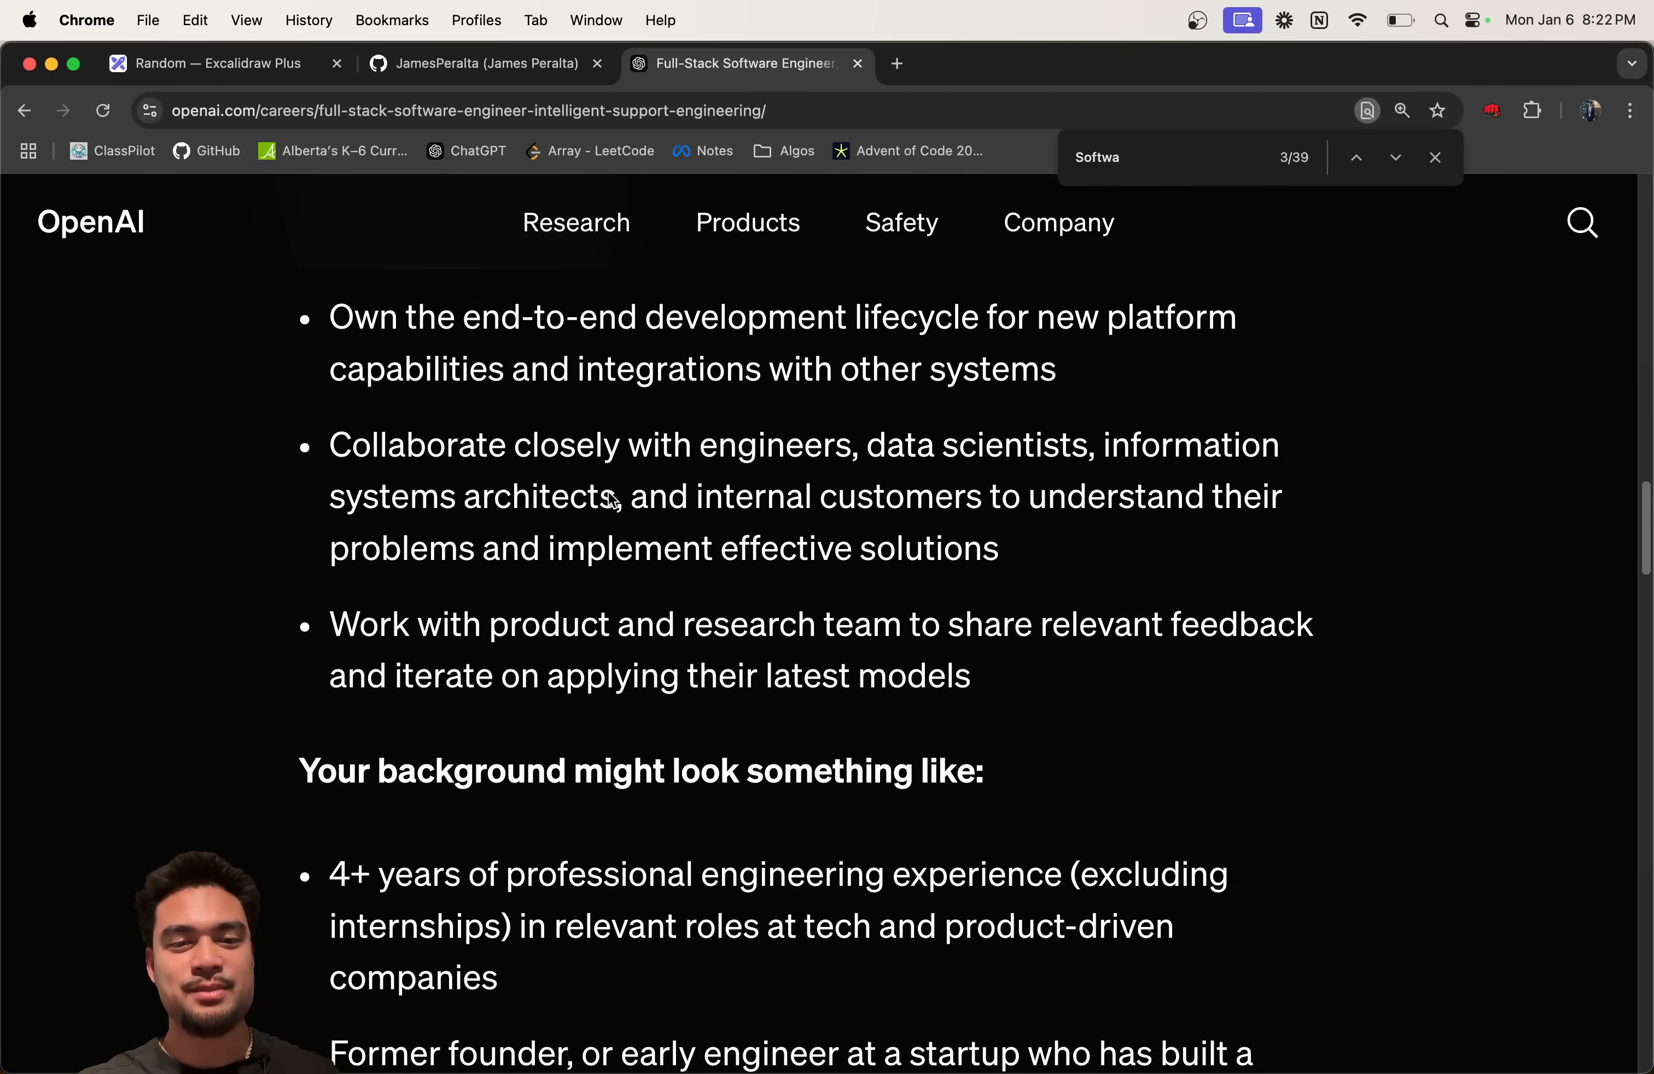
scroll(up, 3)
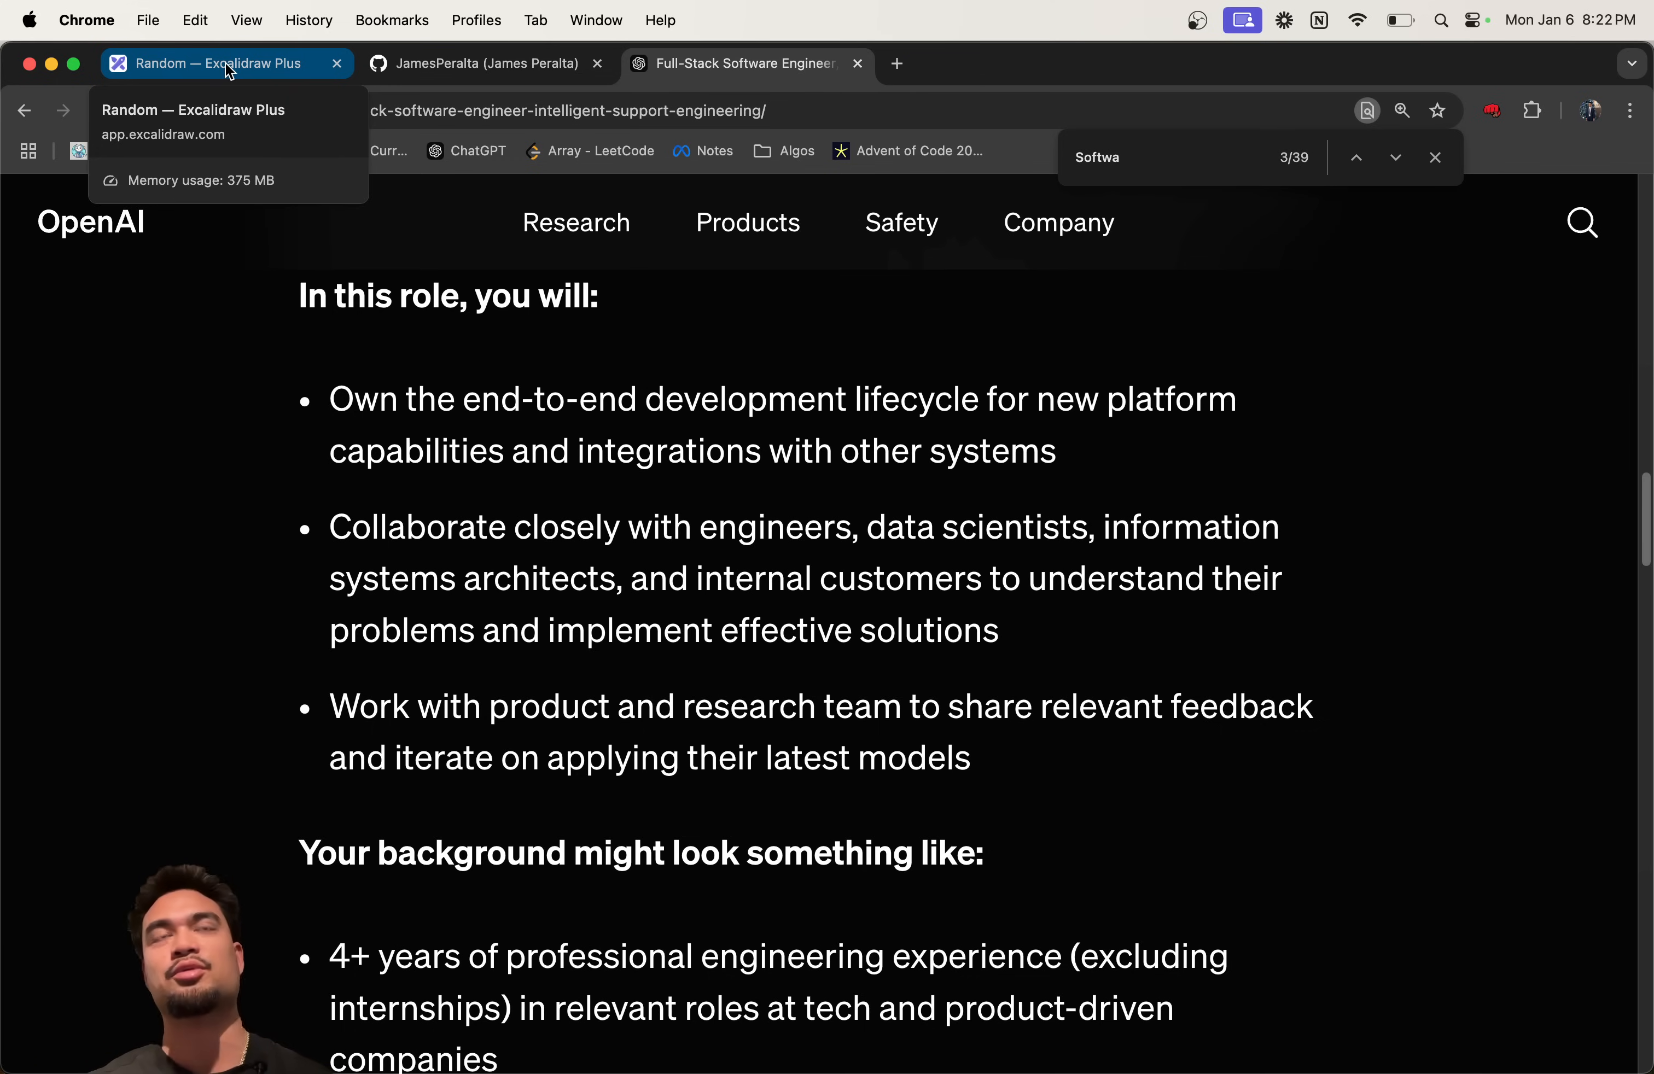
Step: Return to the resume drawing's work experience section after a quick look at the job posting
click(212, 64)
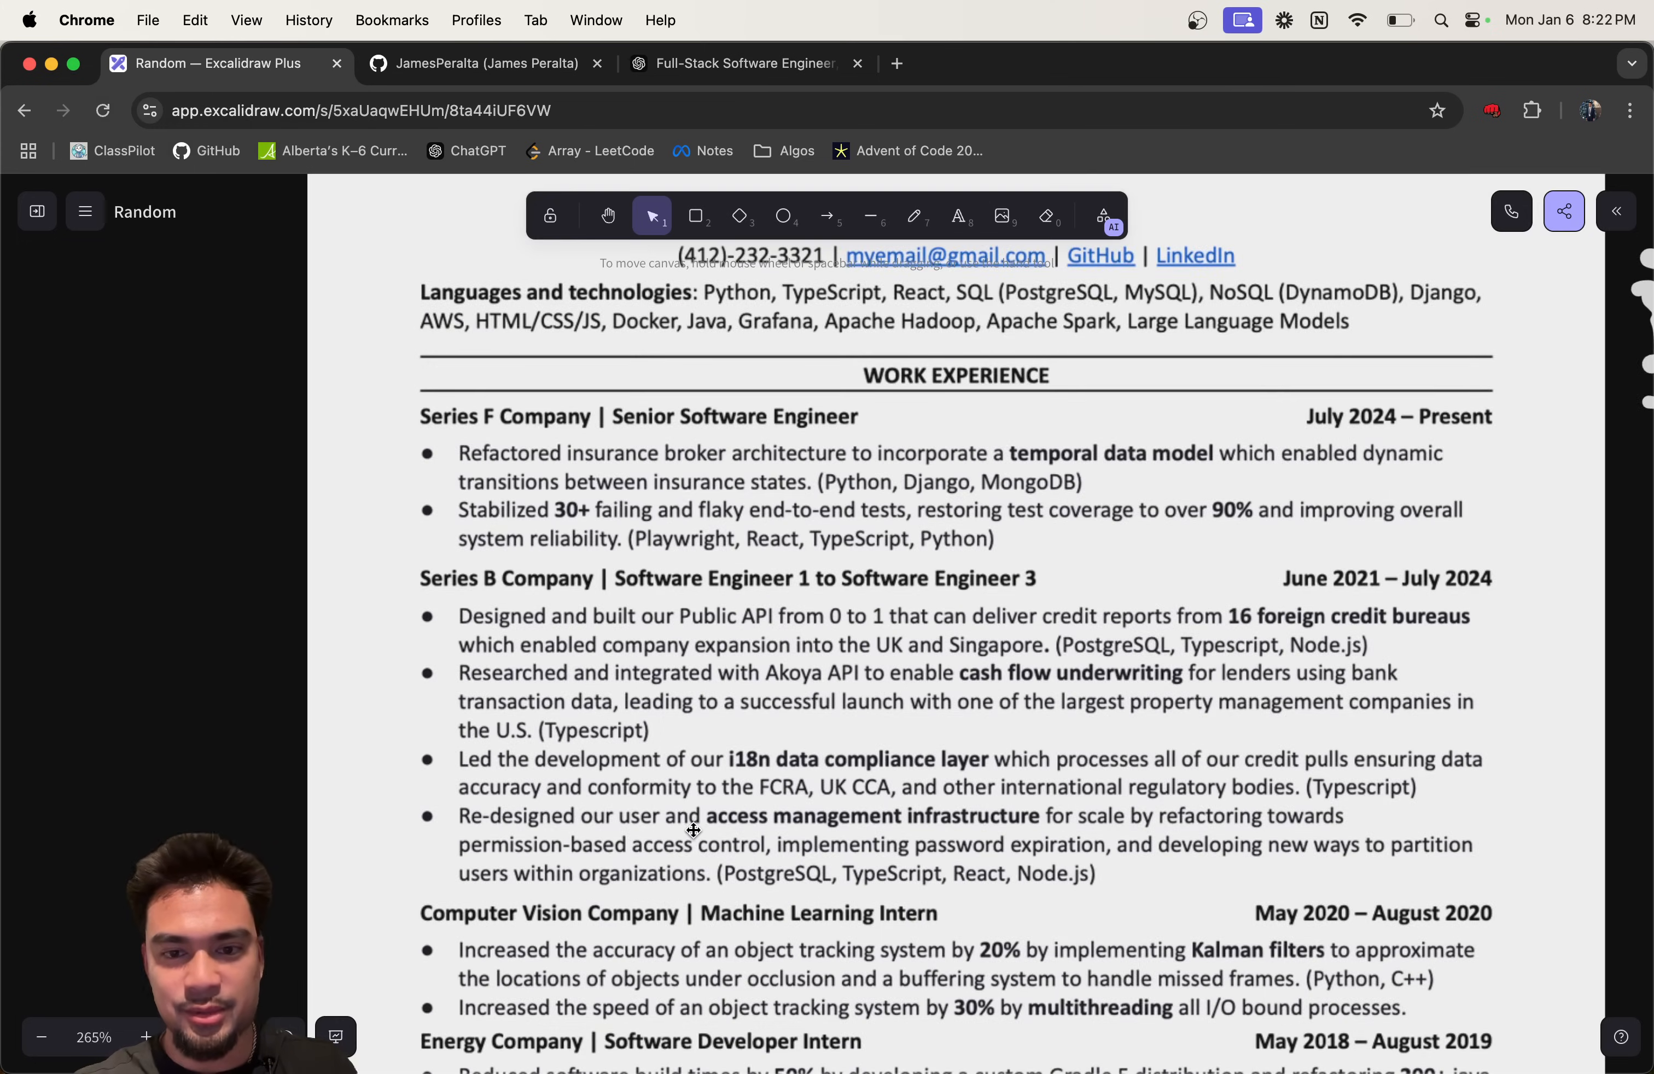
click(743, 63)
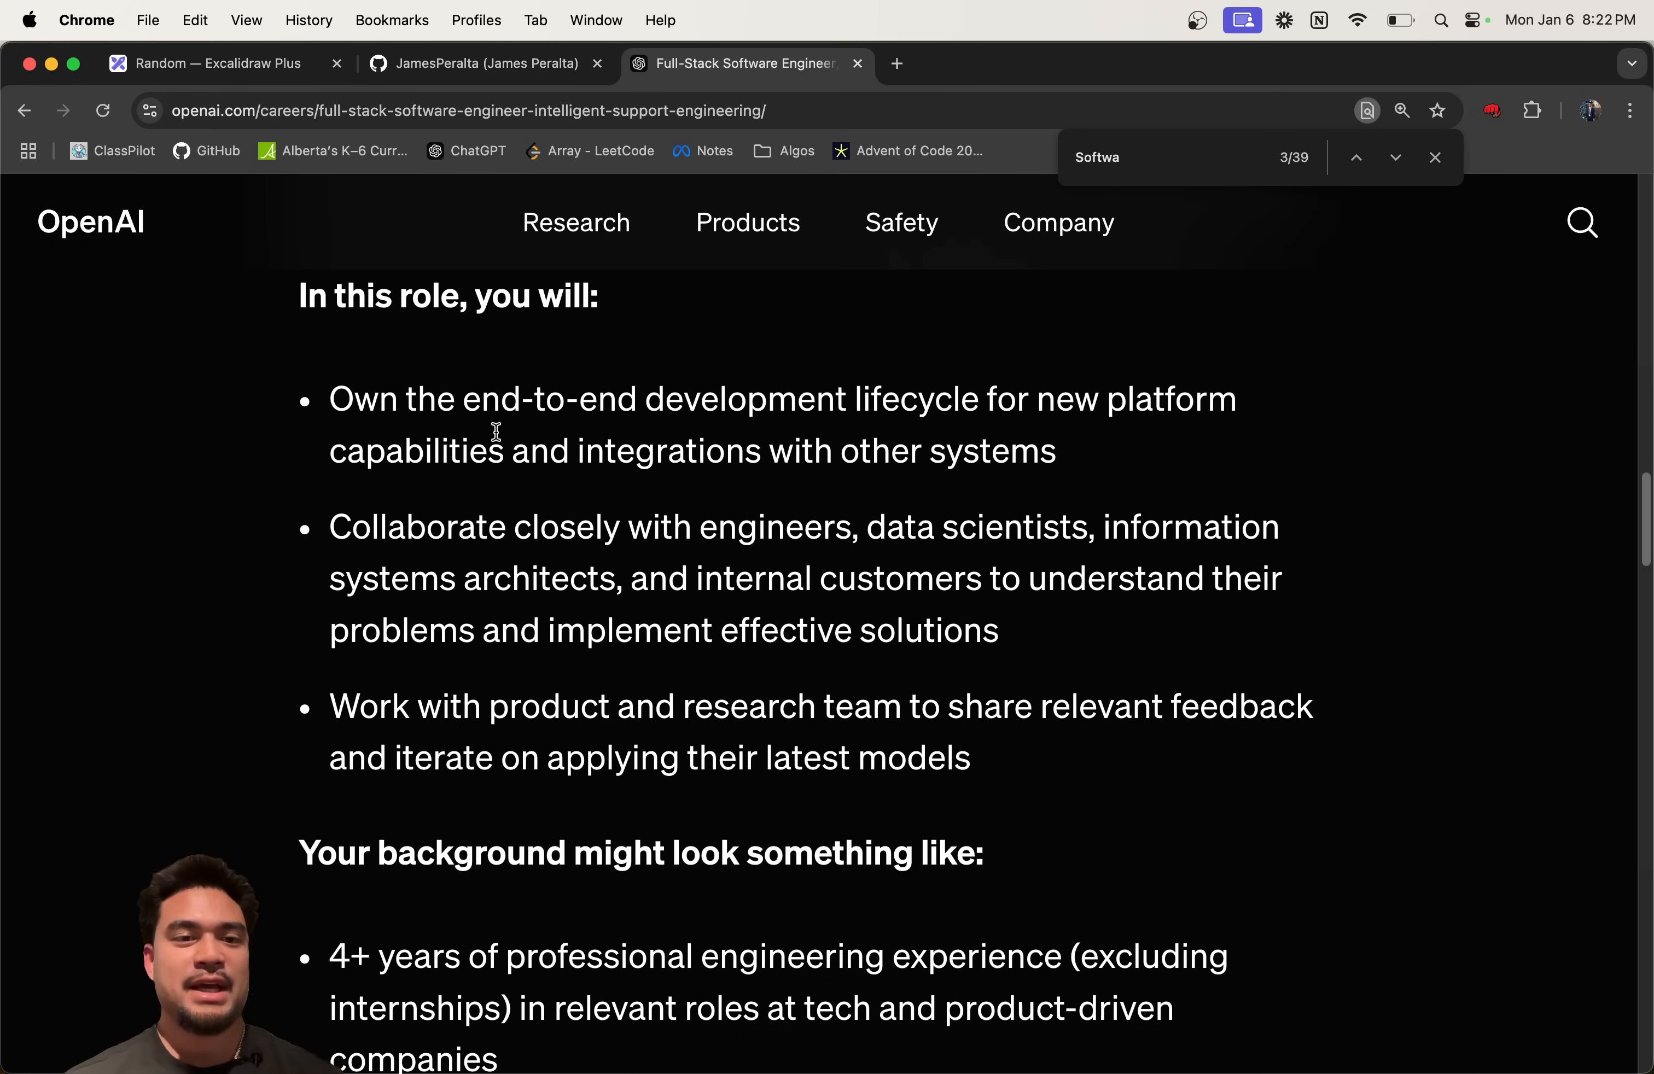
mouse_move(926, 433)
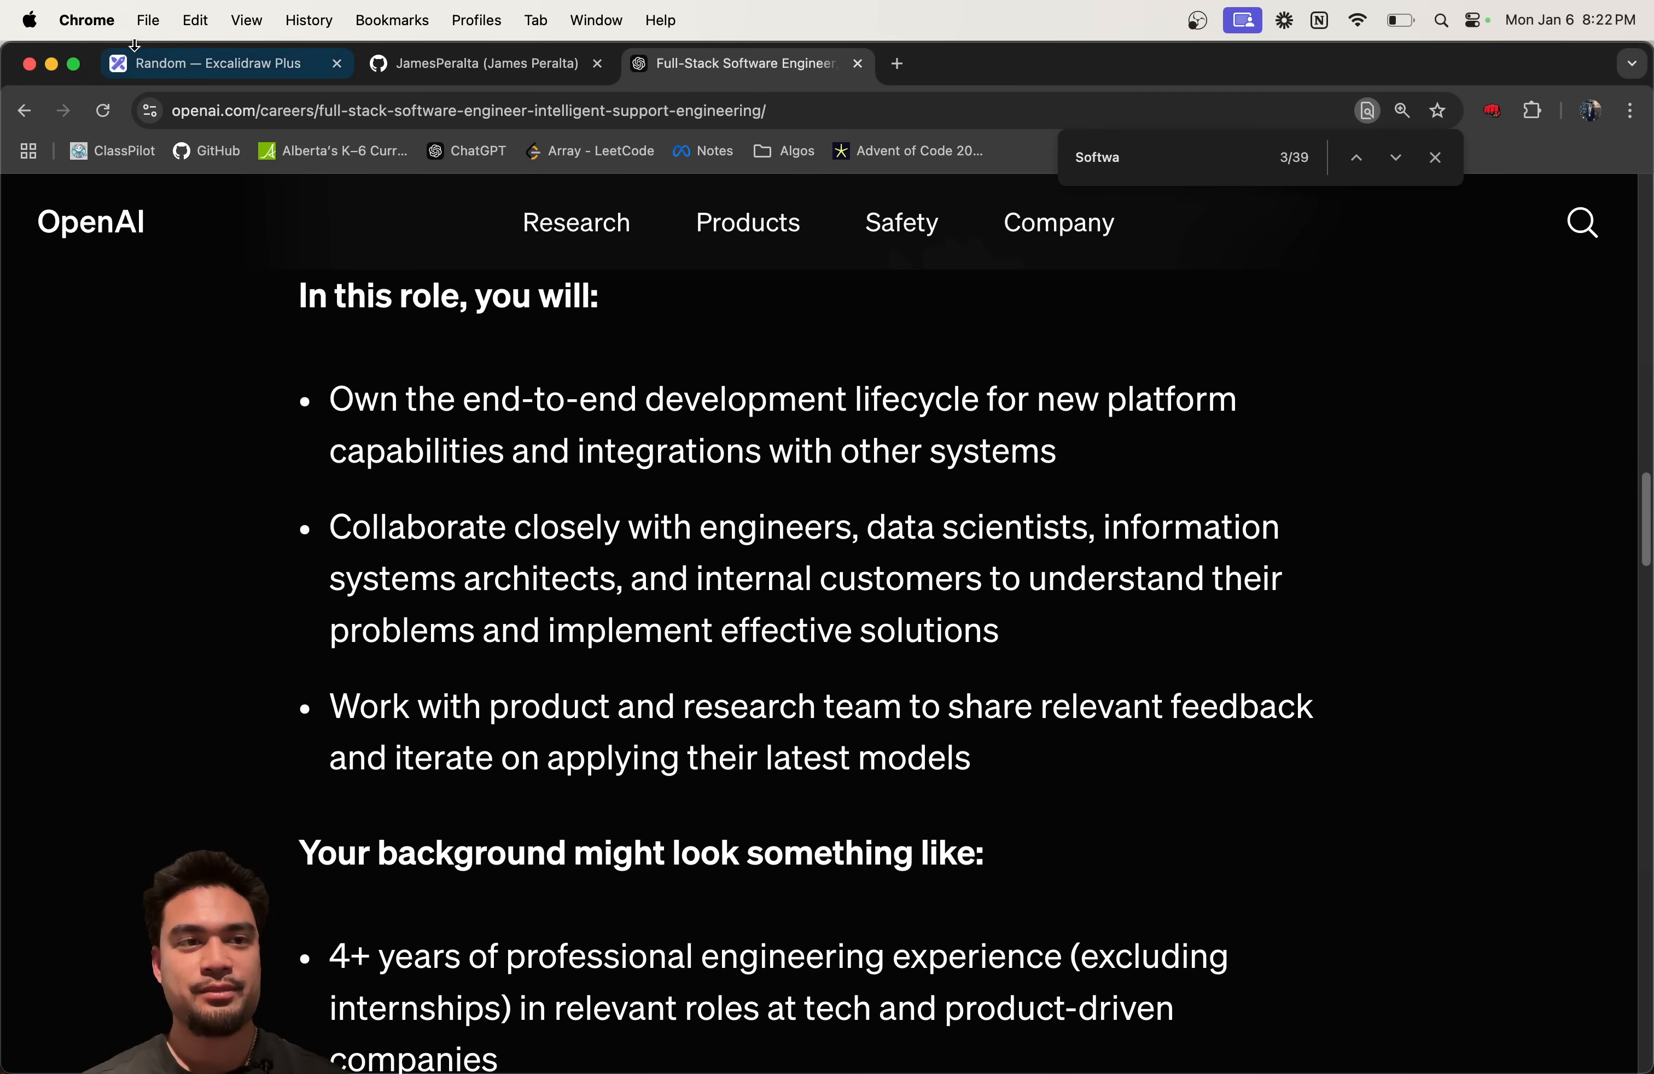
click(221, 64)
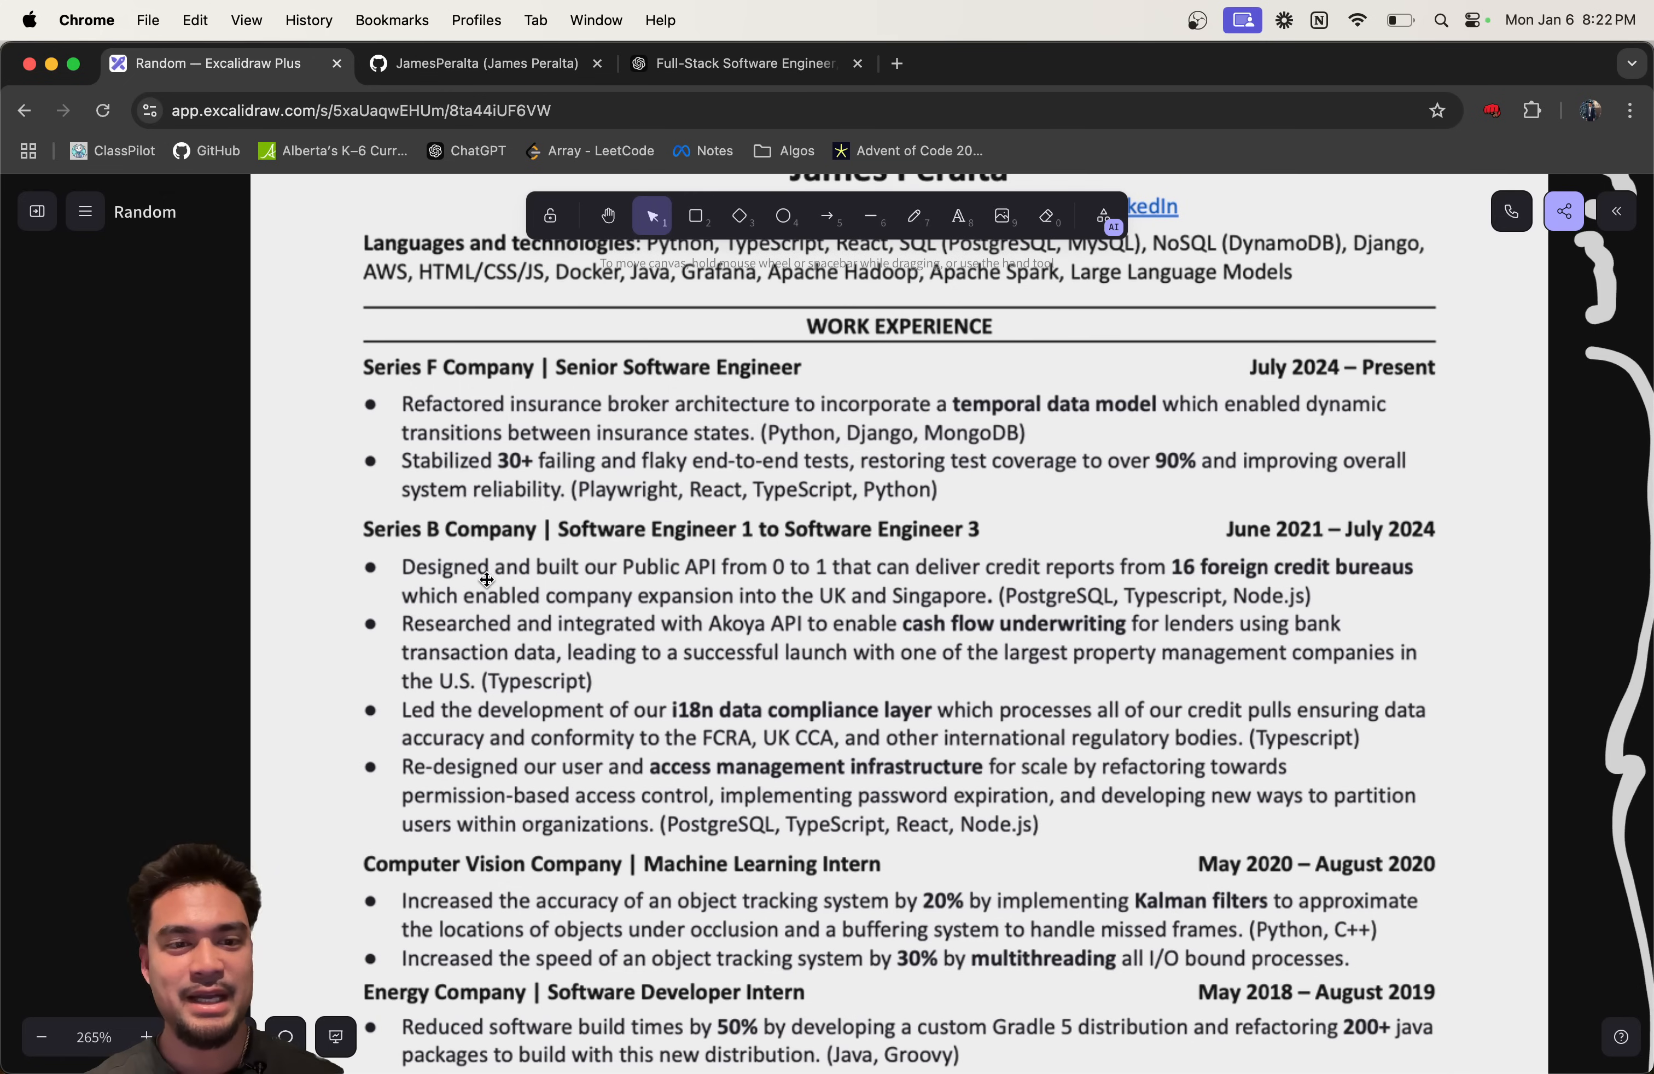
mouse_move(832, 619)
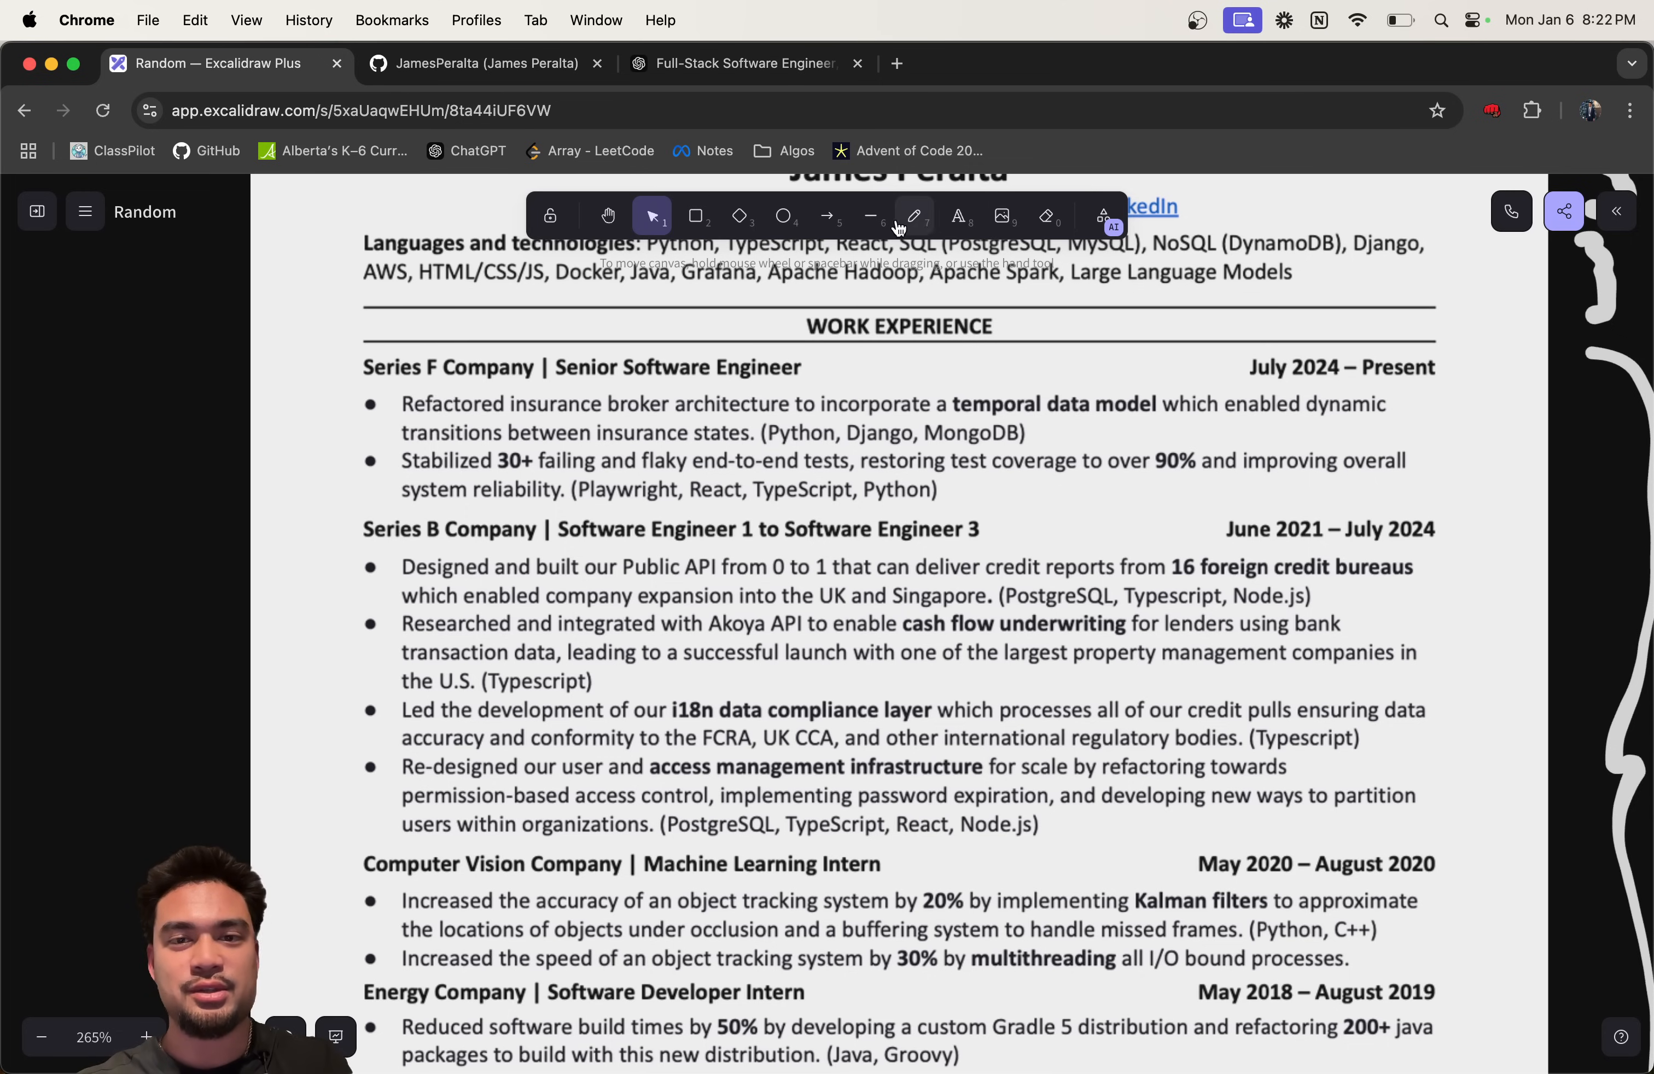
Step: Set freehand drawing to a red stroke while comparing the resume against the job posting
click(914, 216)
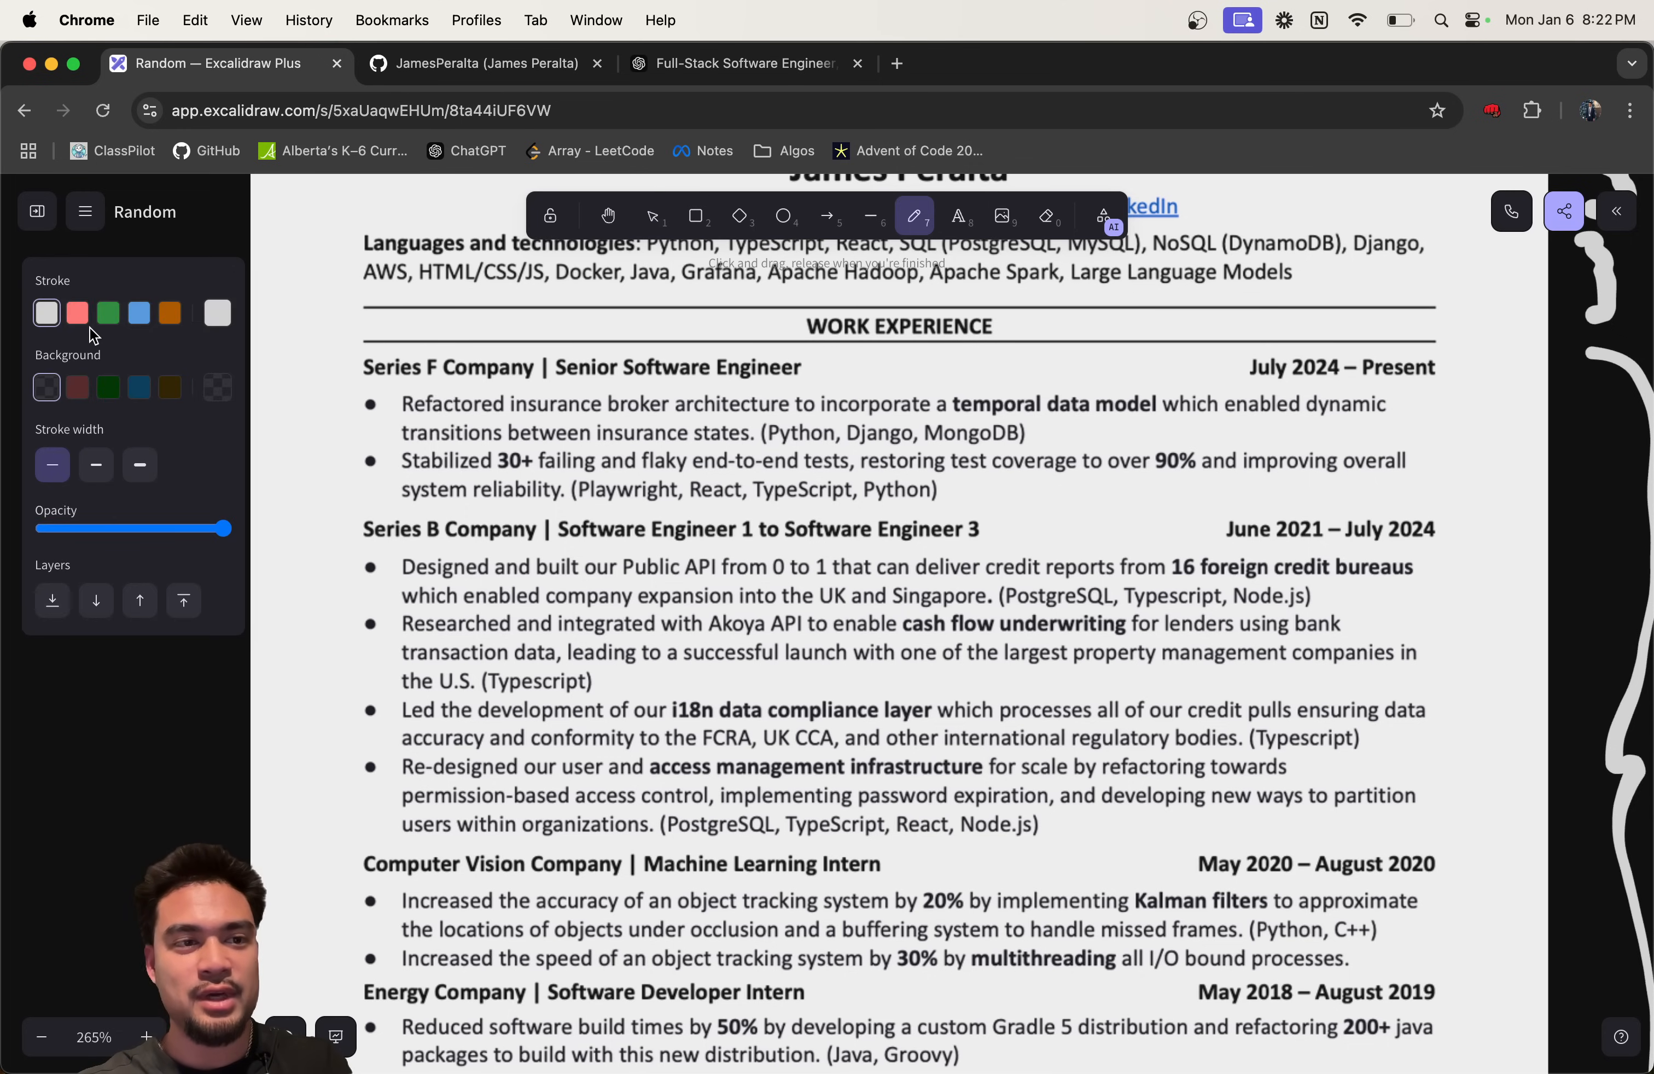
click(75, 313)
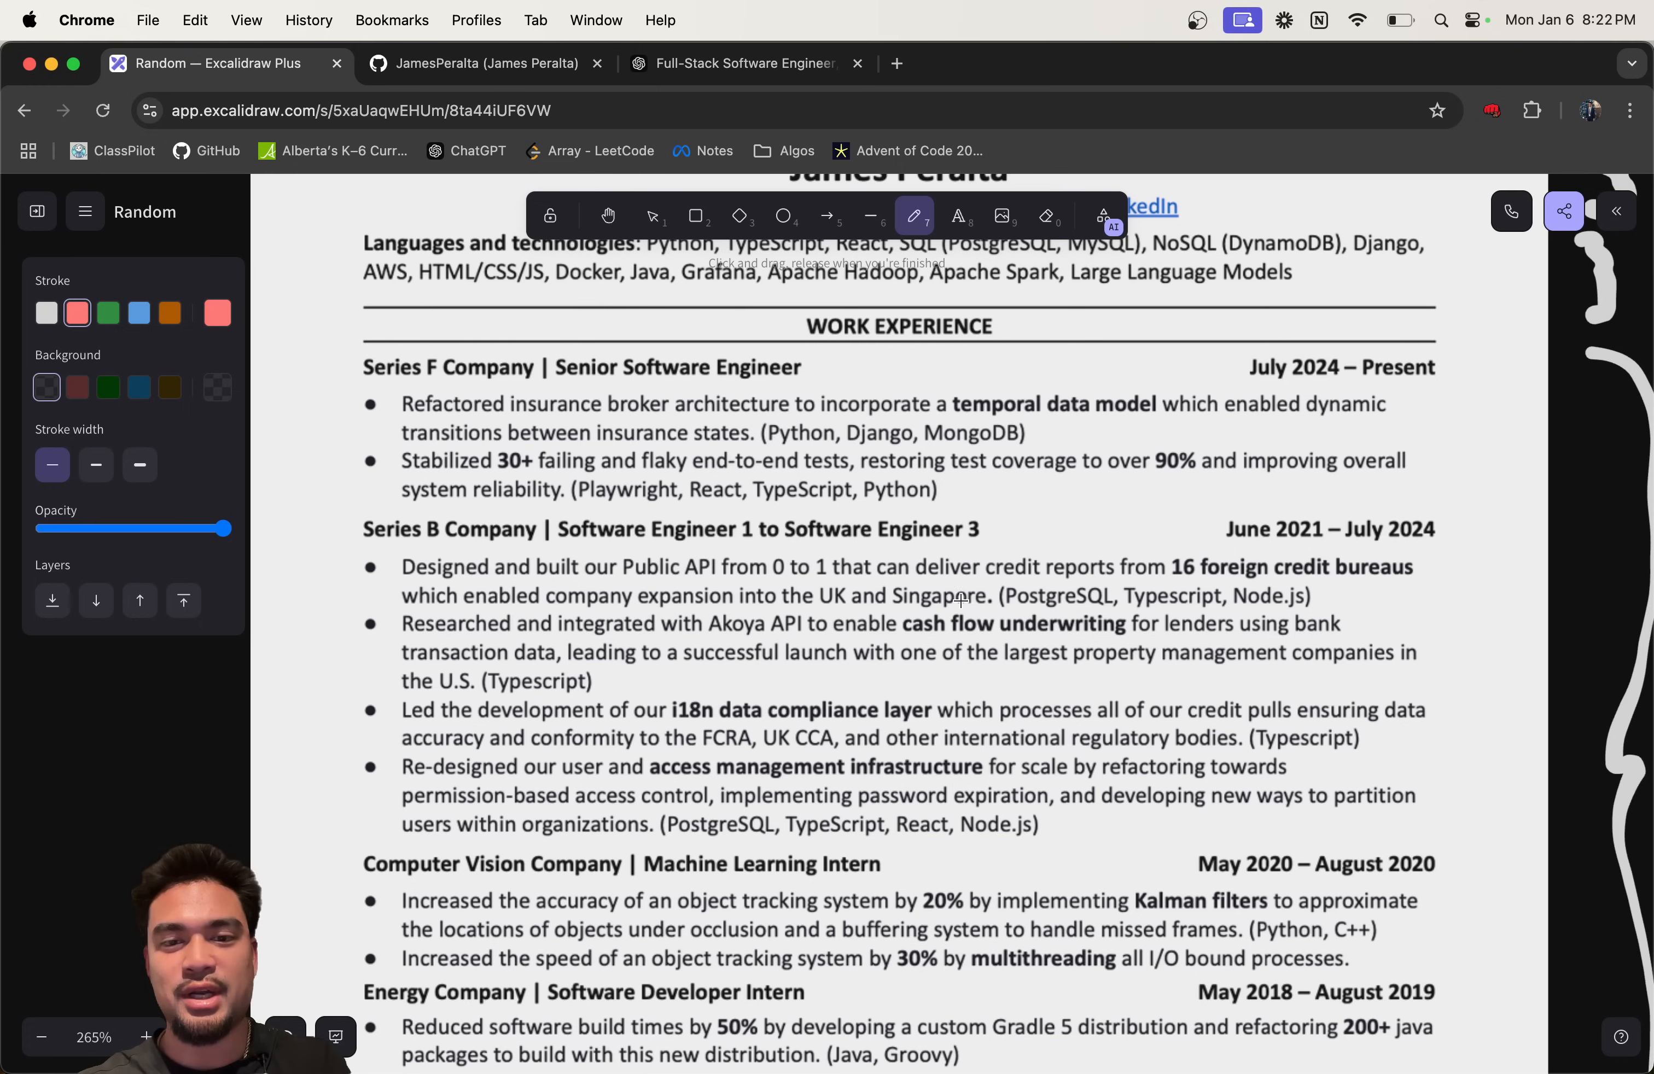
mouse_move(784, 559)
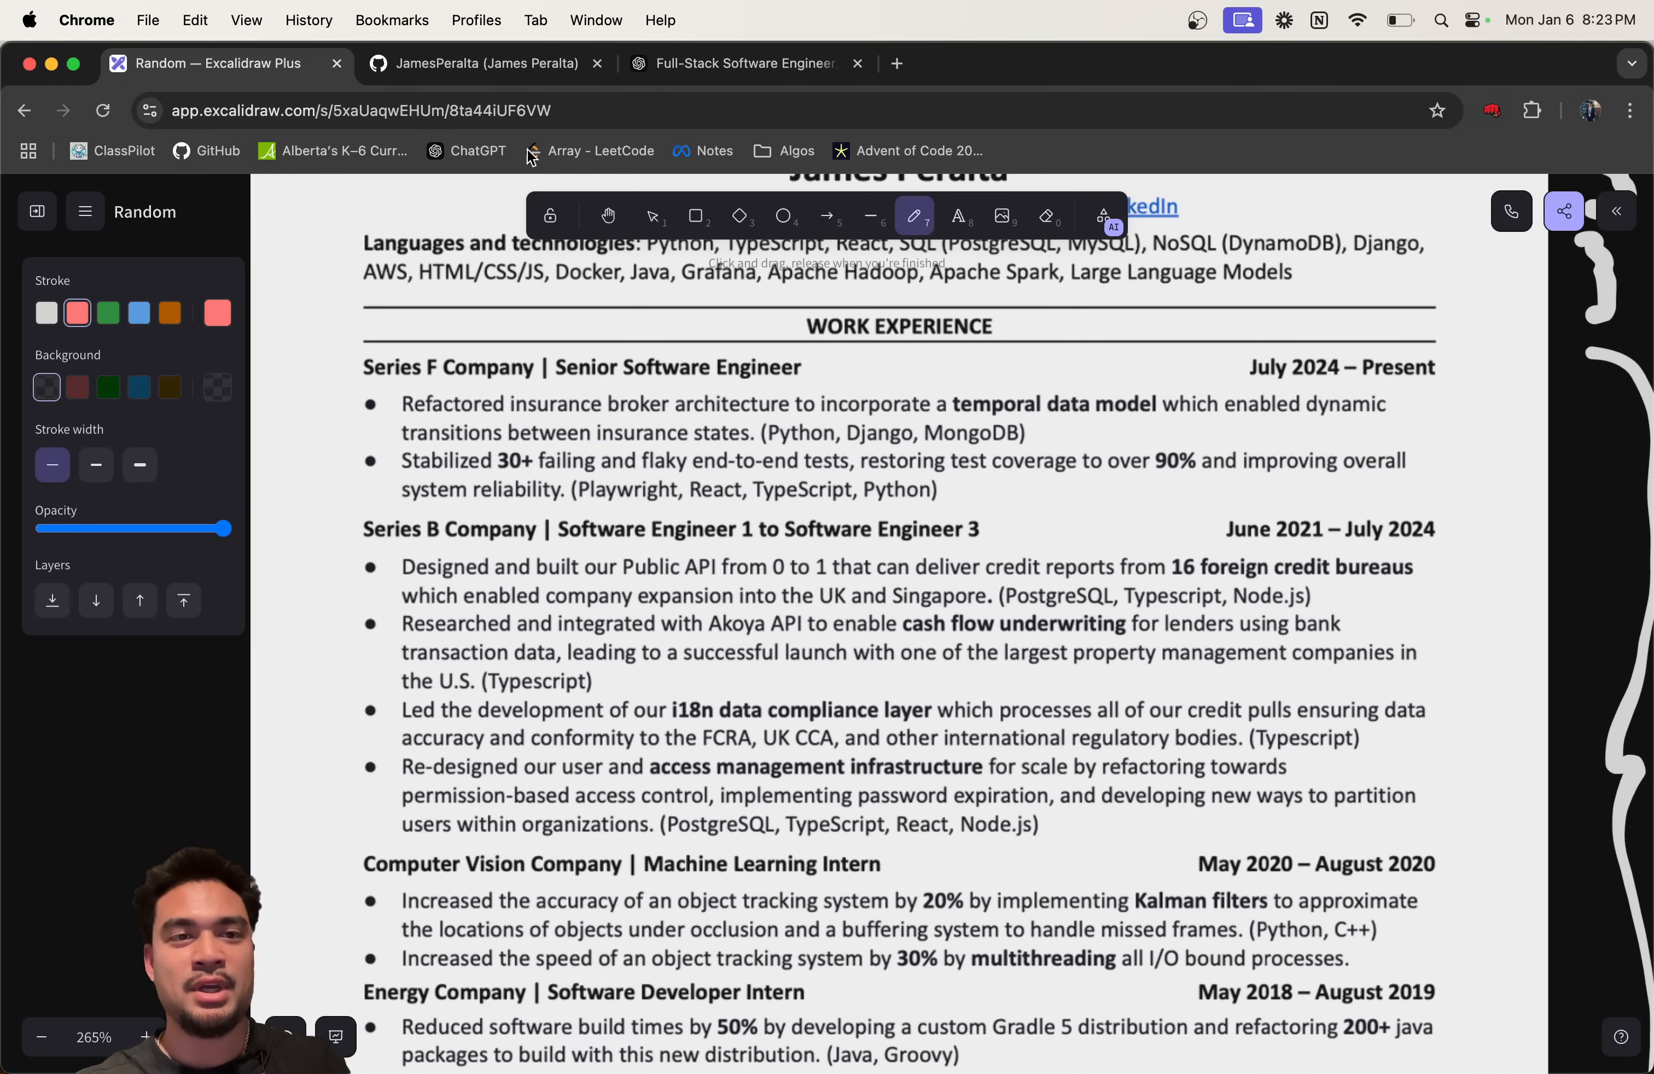
click(486, 64)
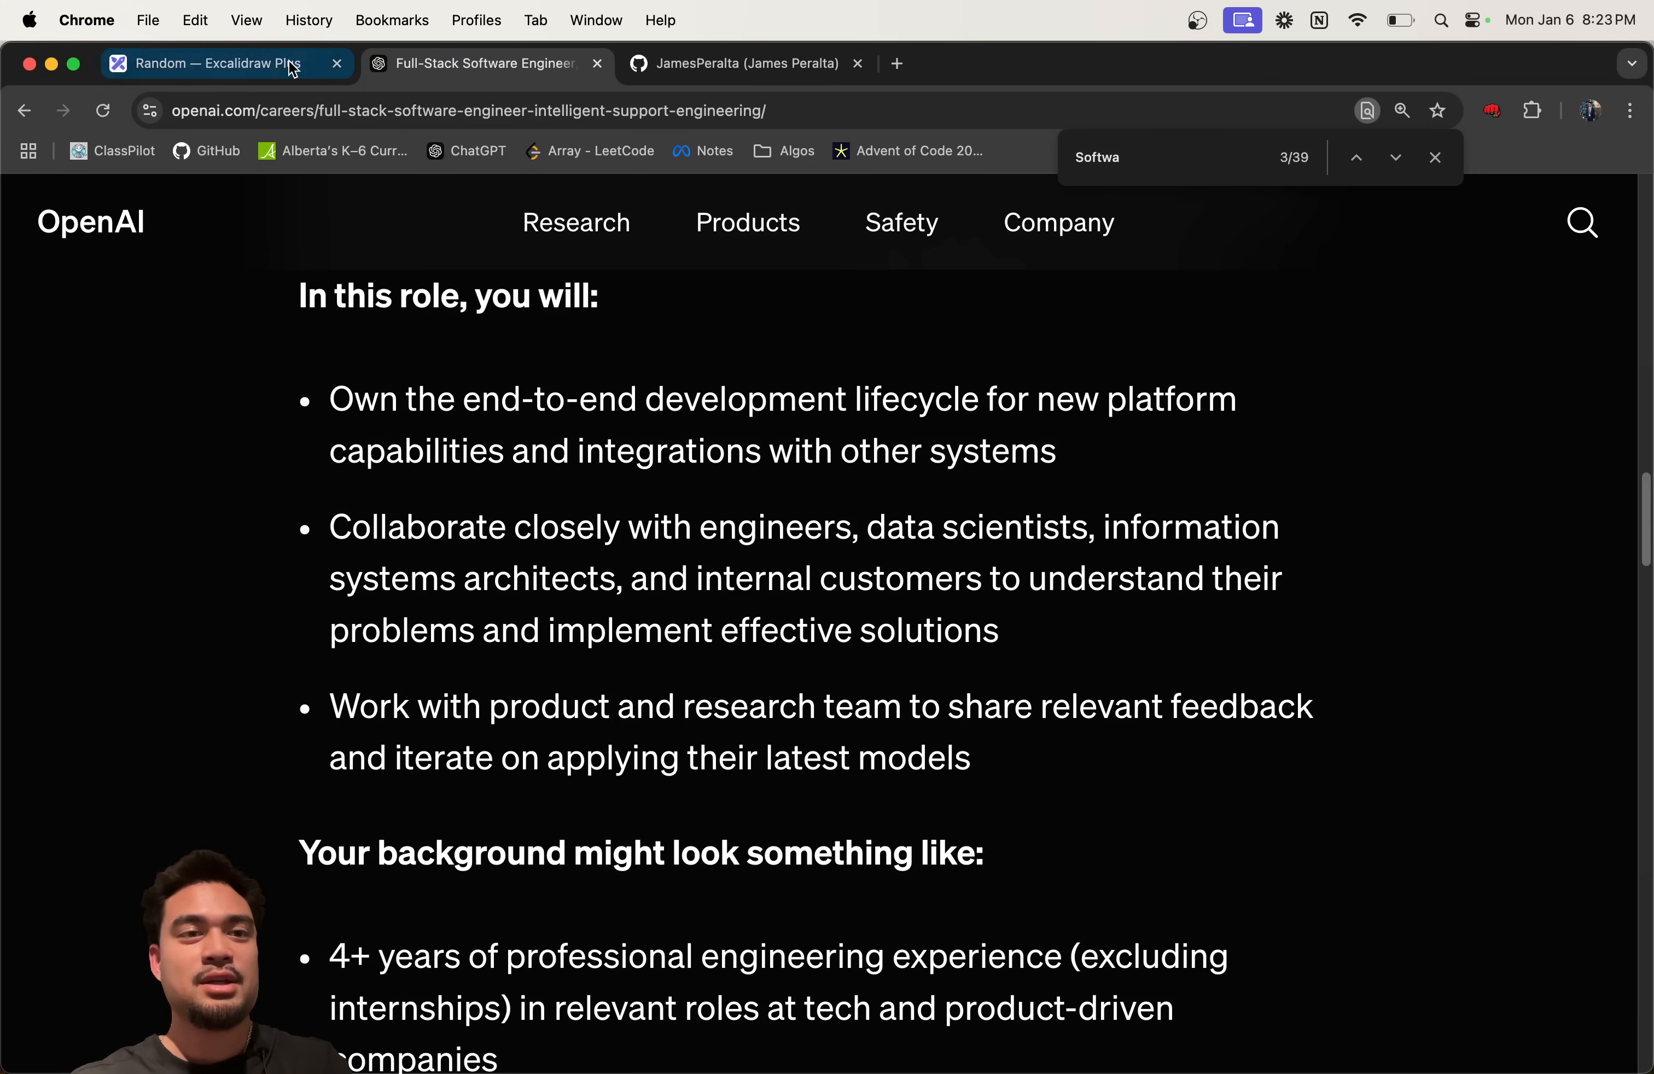
click(205, 64)
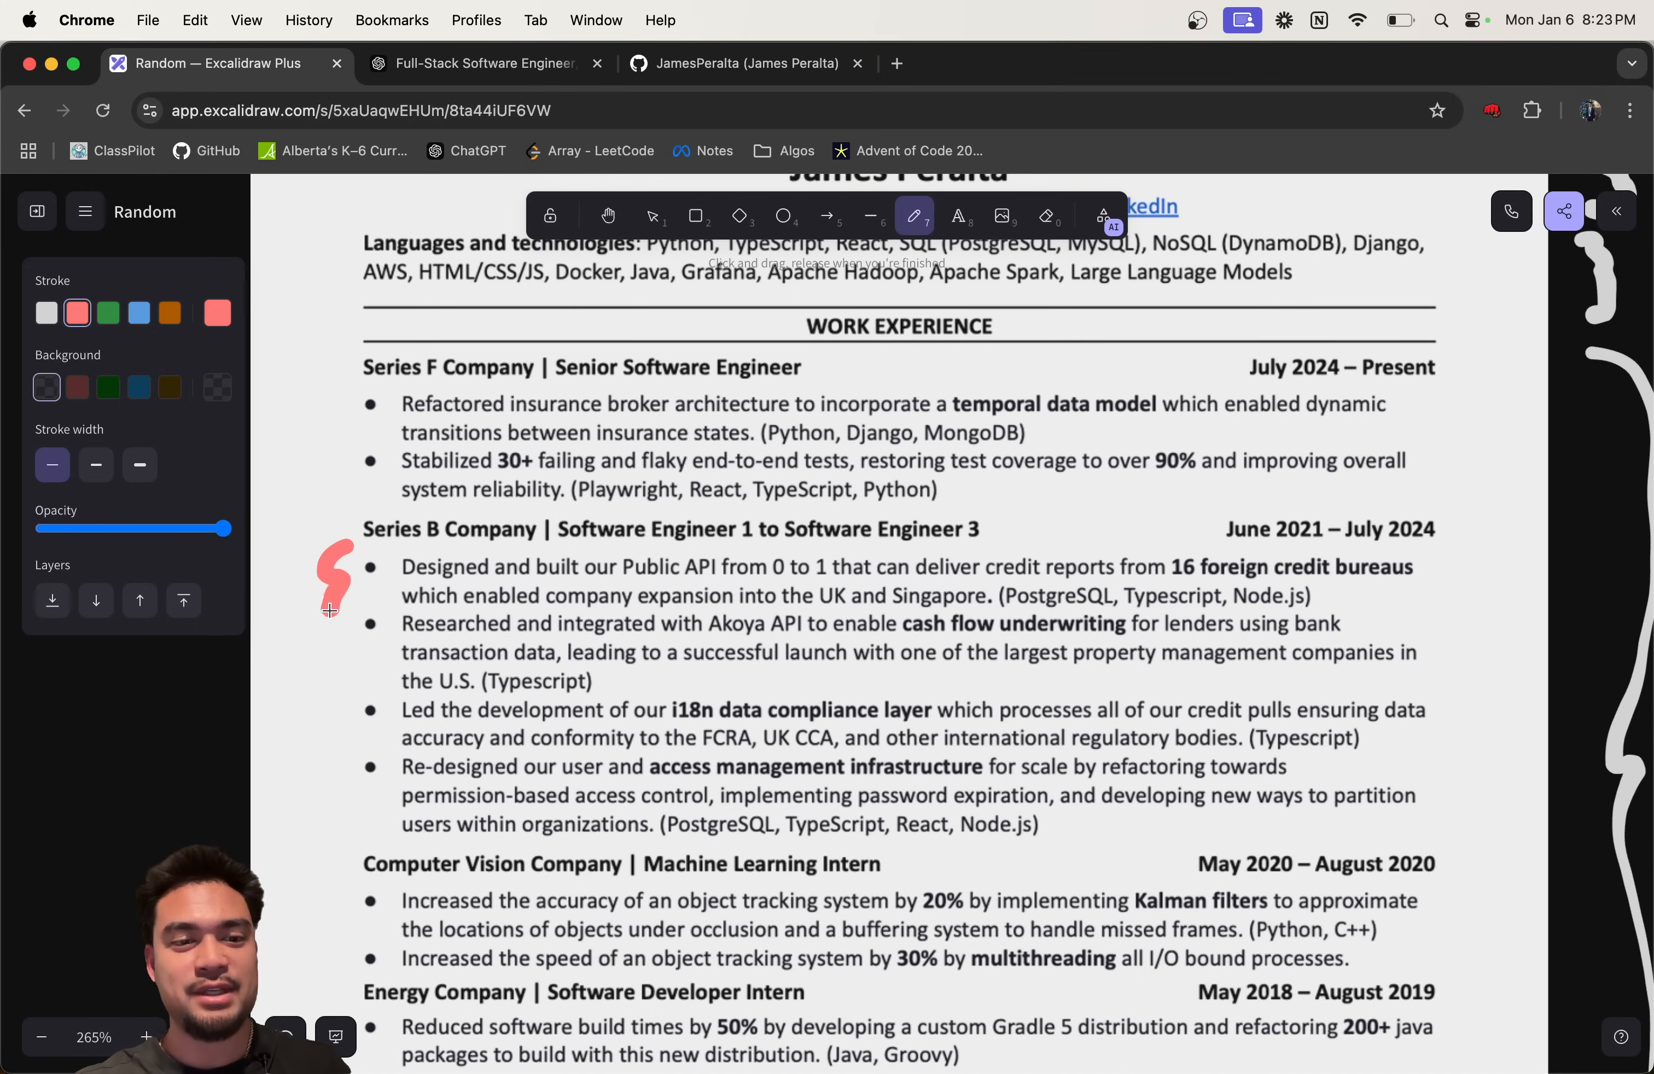
click(486, 63)
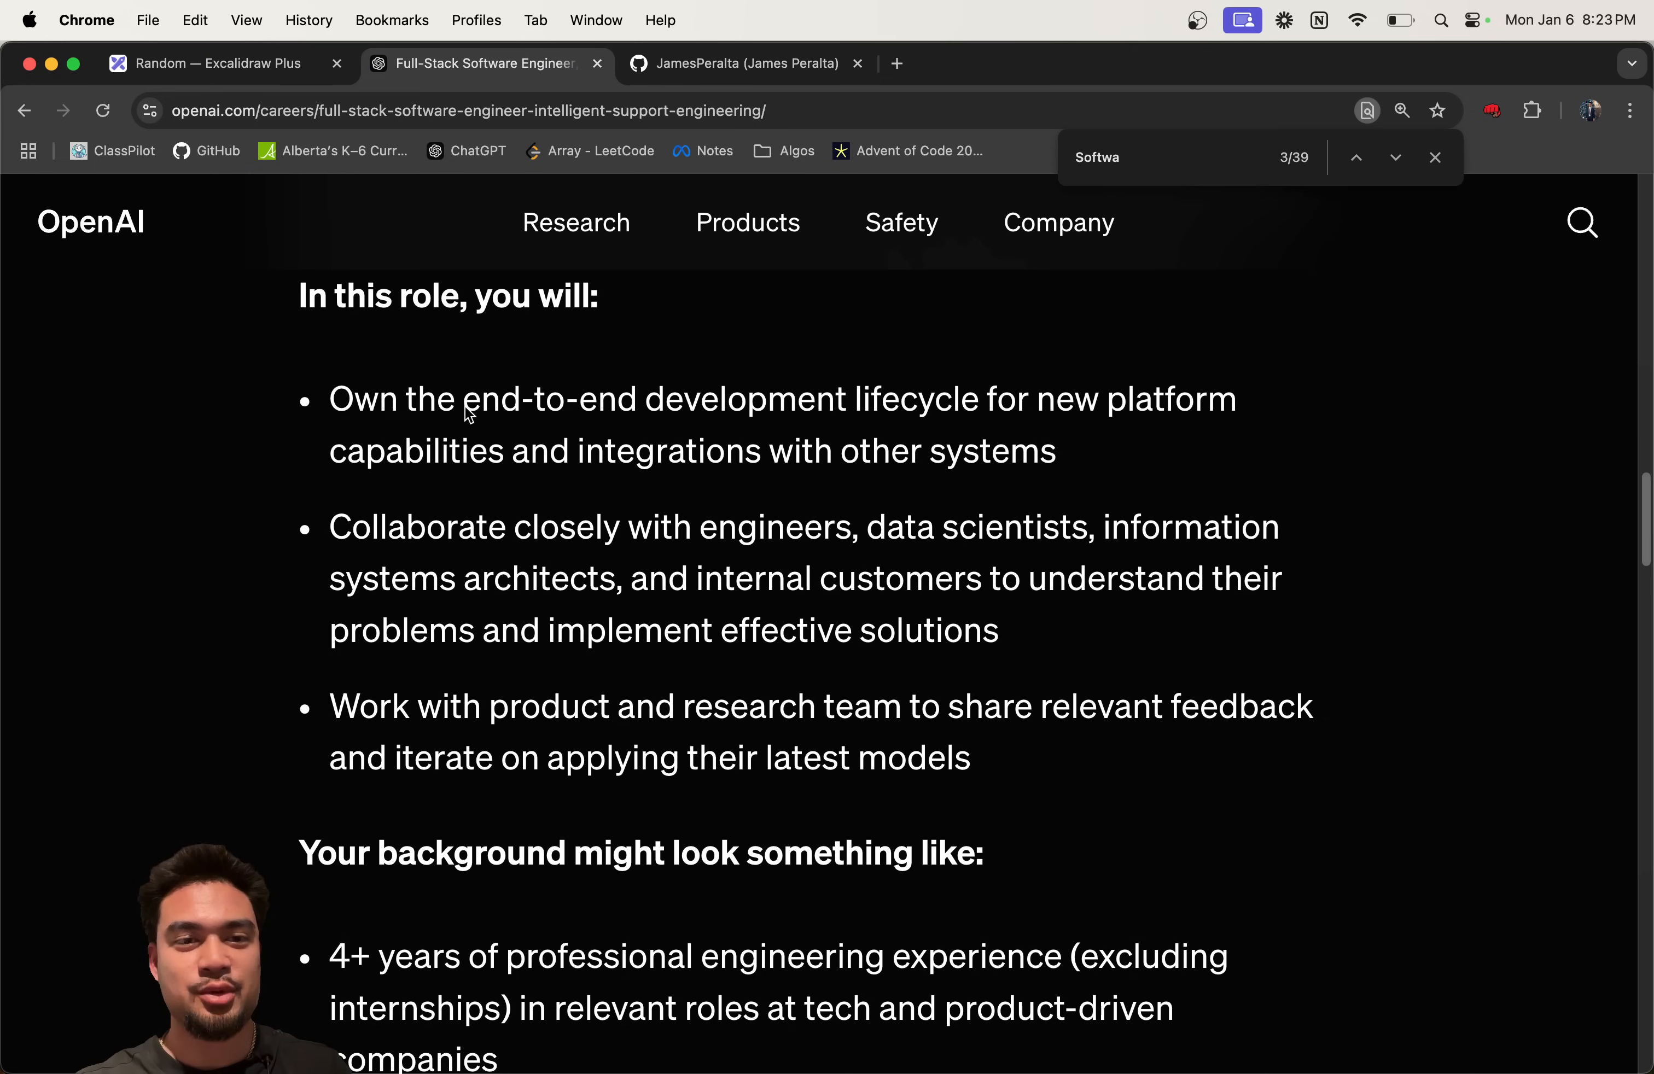
click(212, 63)
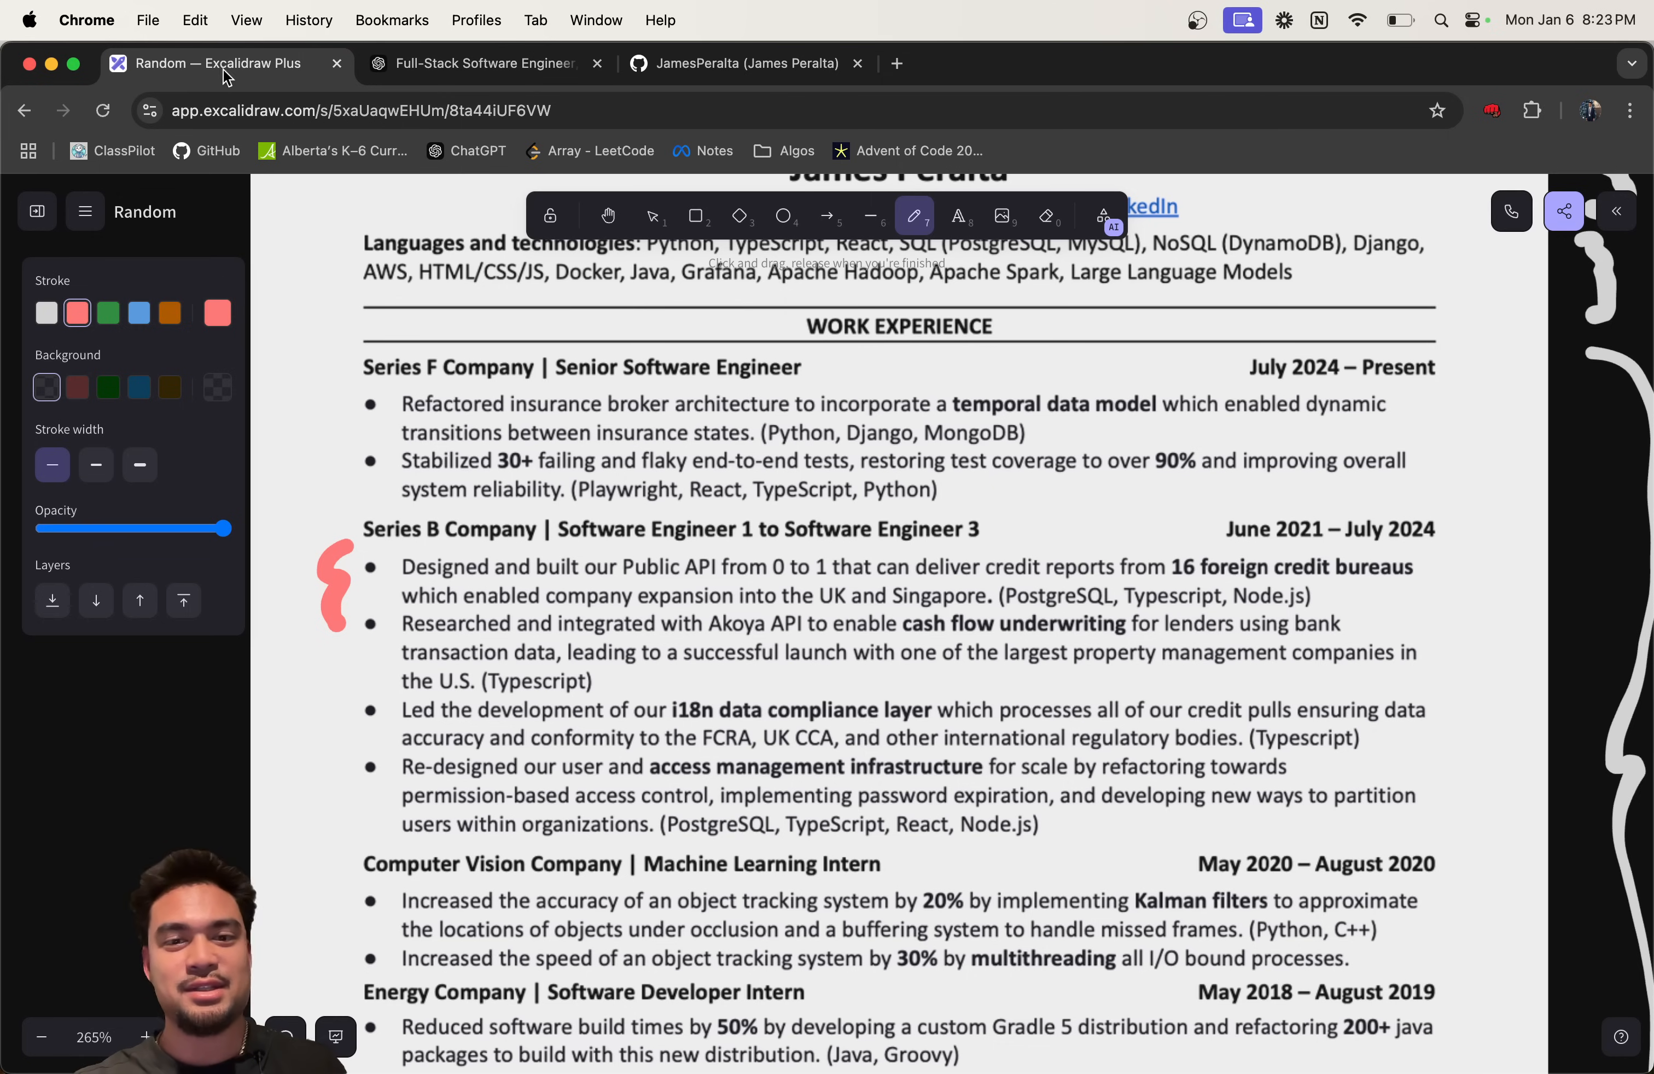
mouse_move(899, 596)
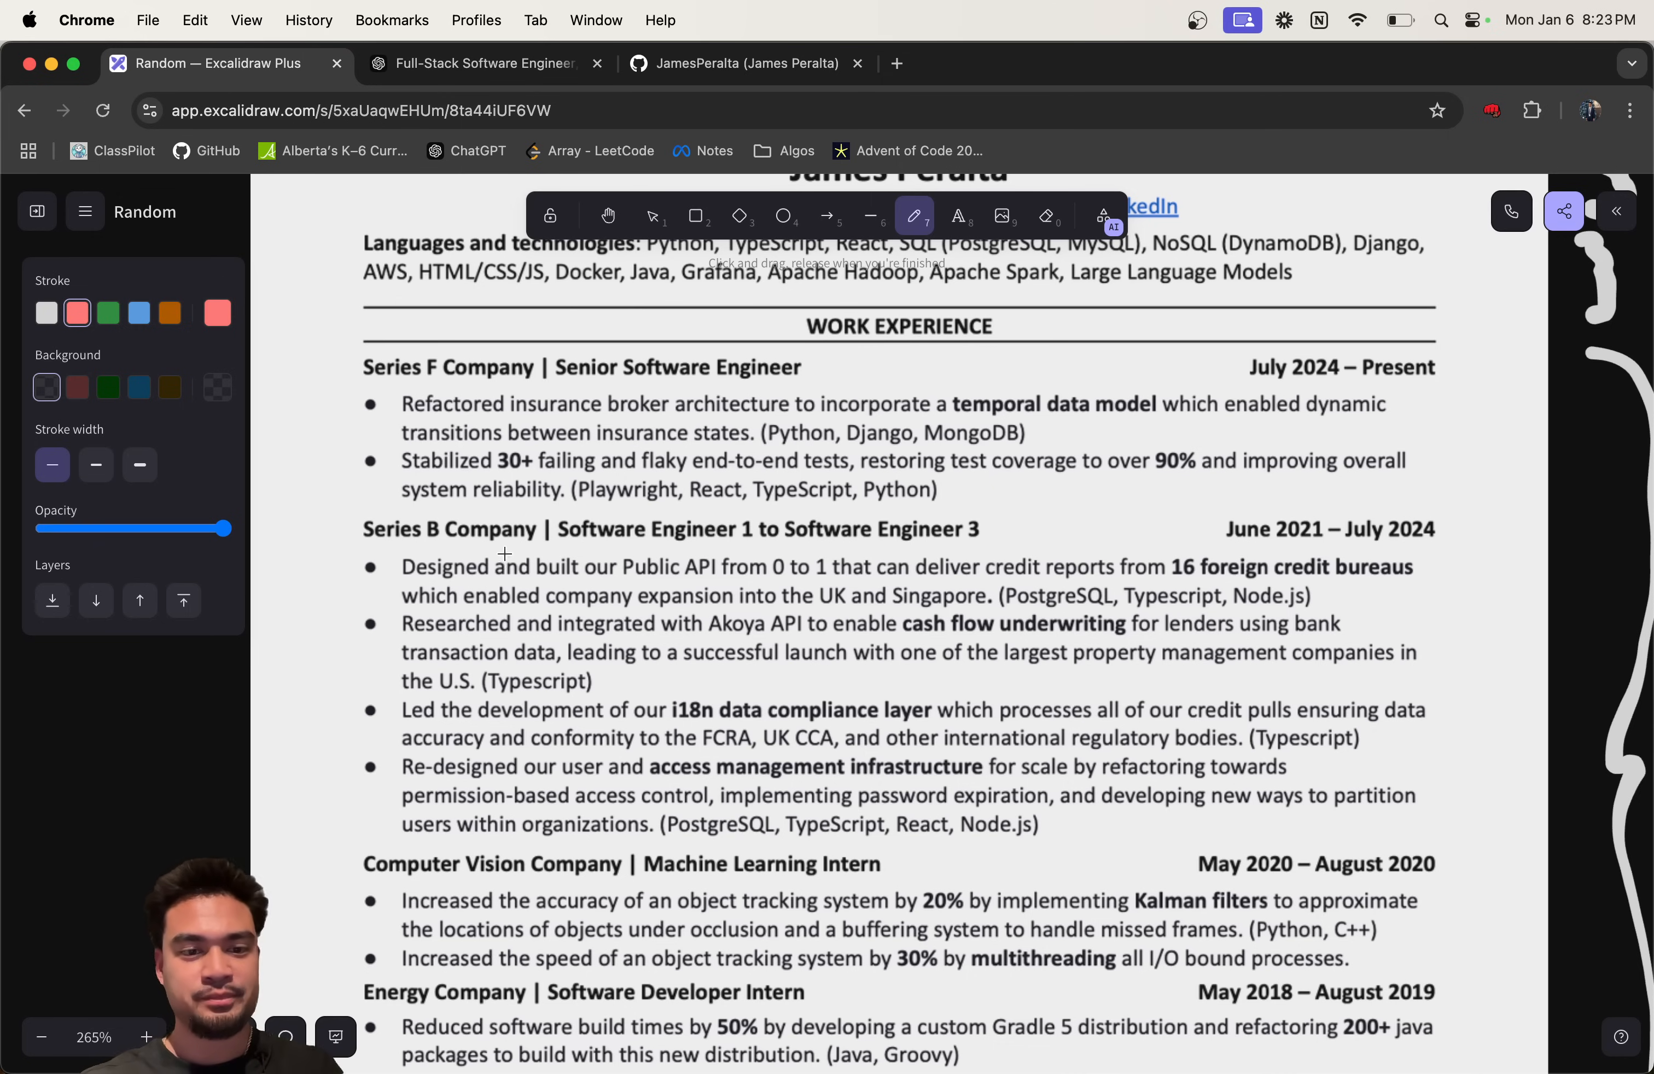
Step: Compare the posting's collaboration bullet with the resume's Series B Company bullets
scroll(down, 3)
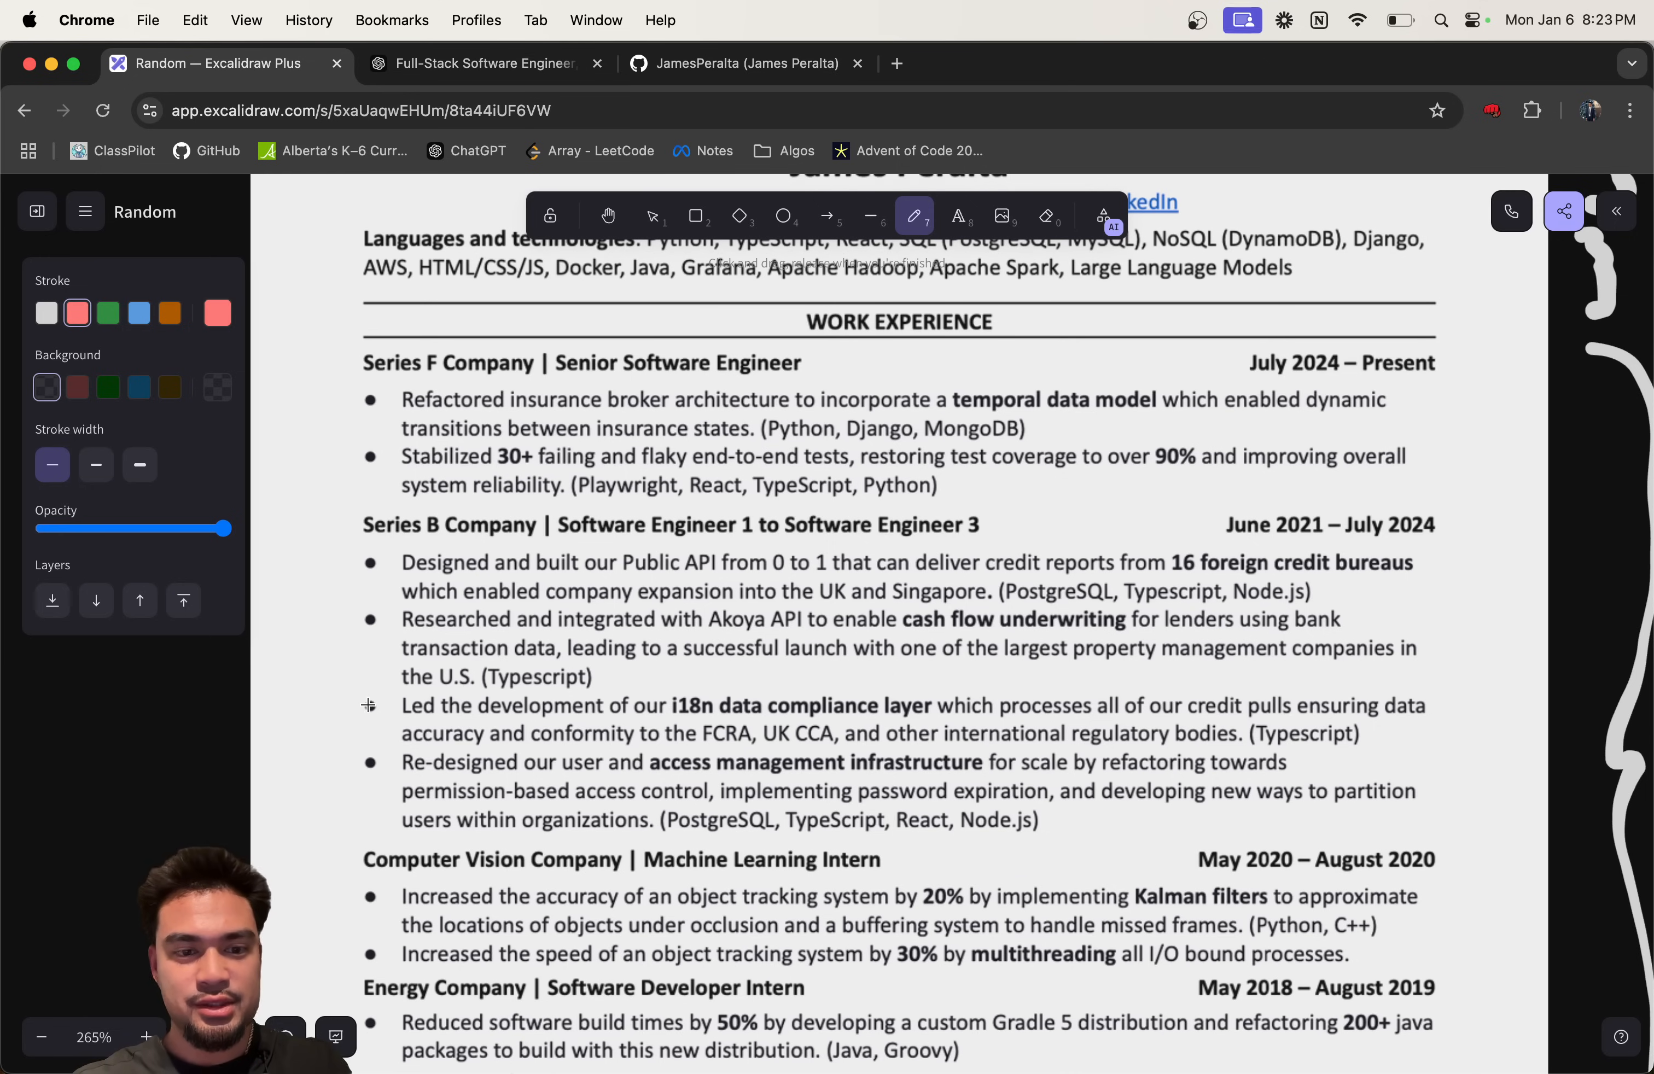
click(485, 63)
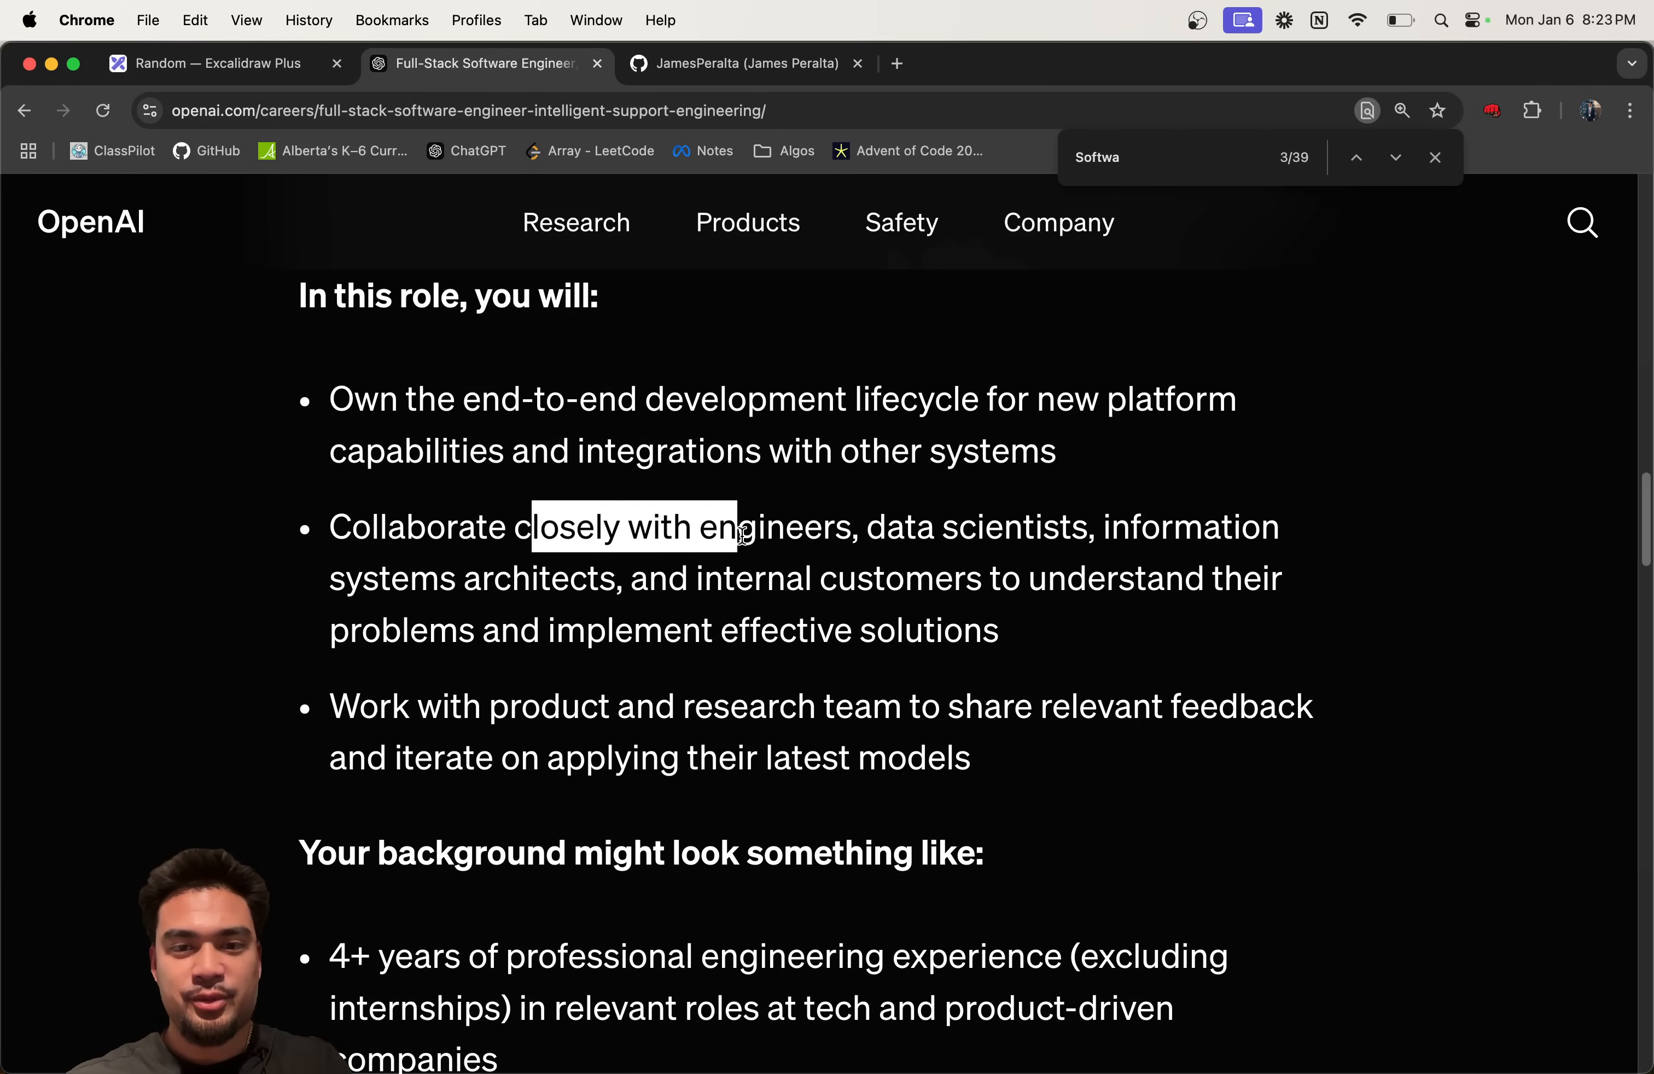
click(218, 64)
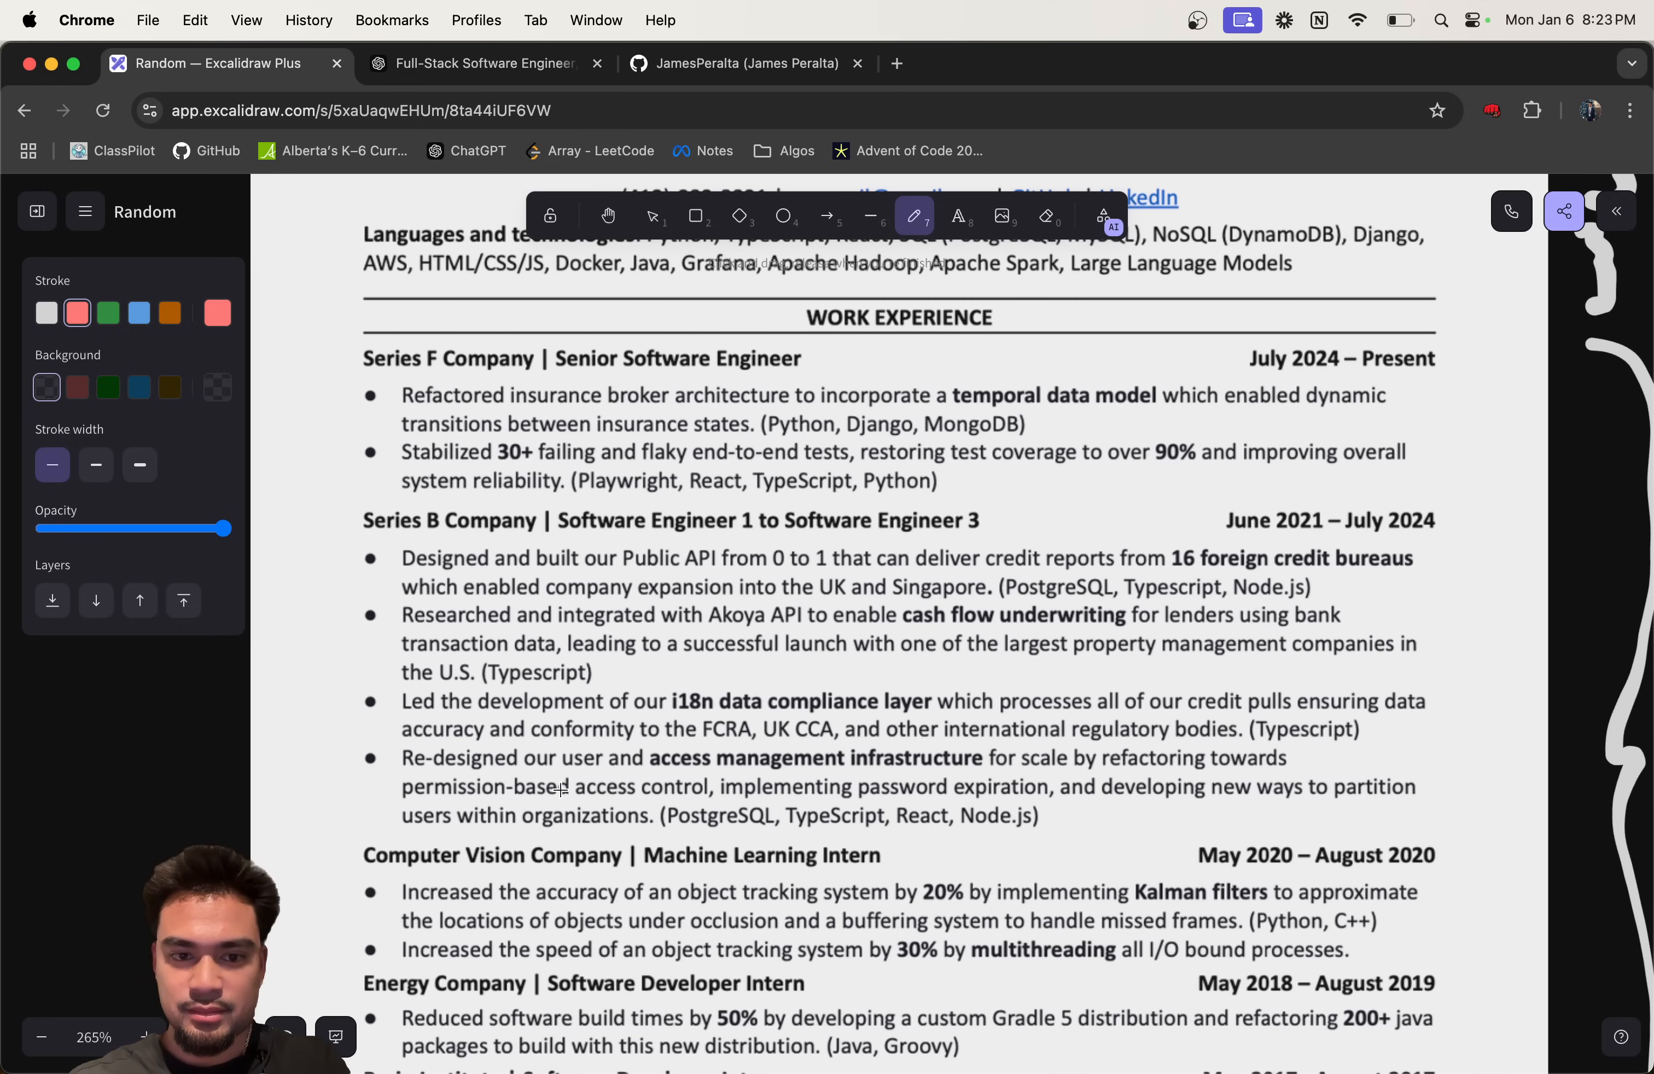
click(481, 63)
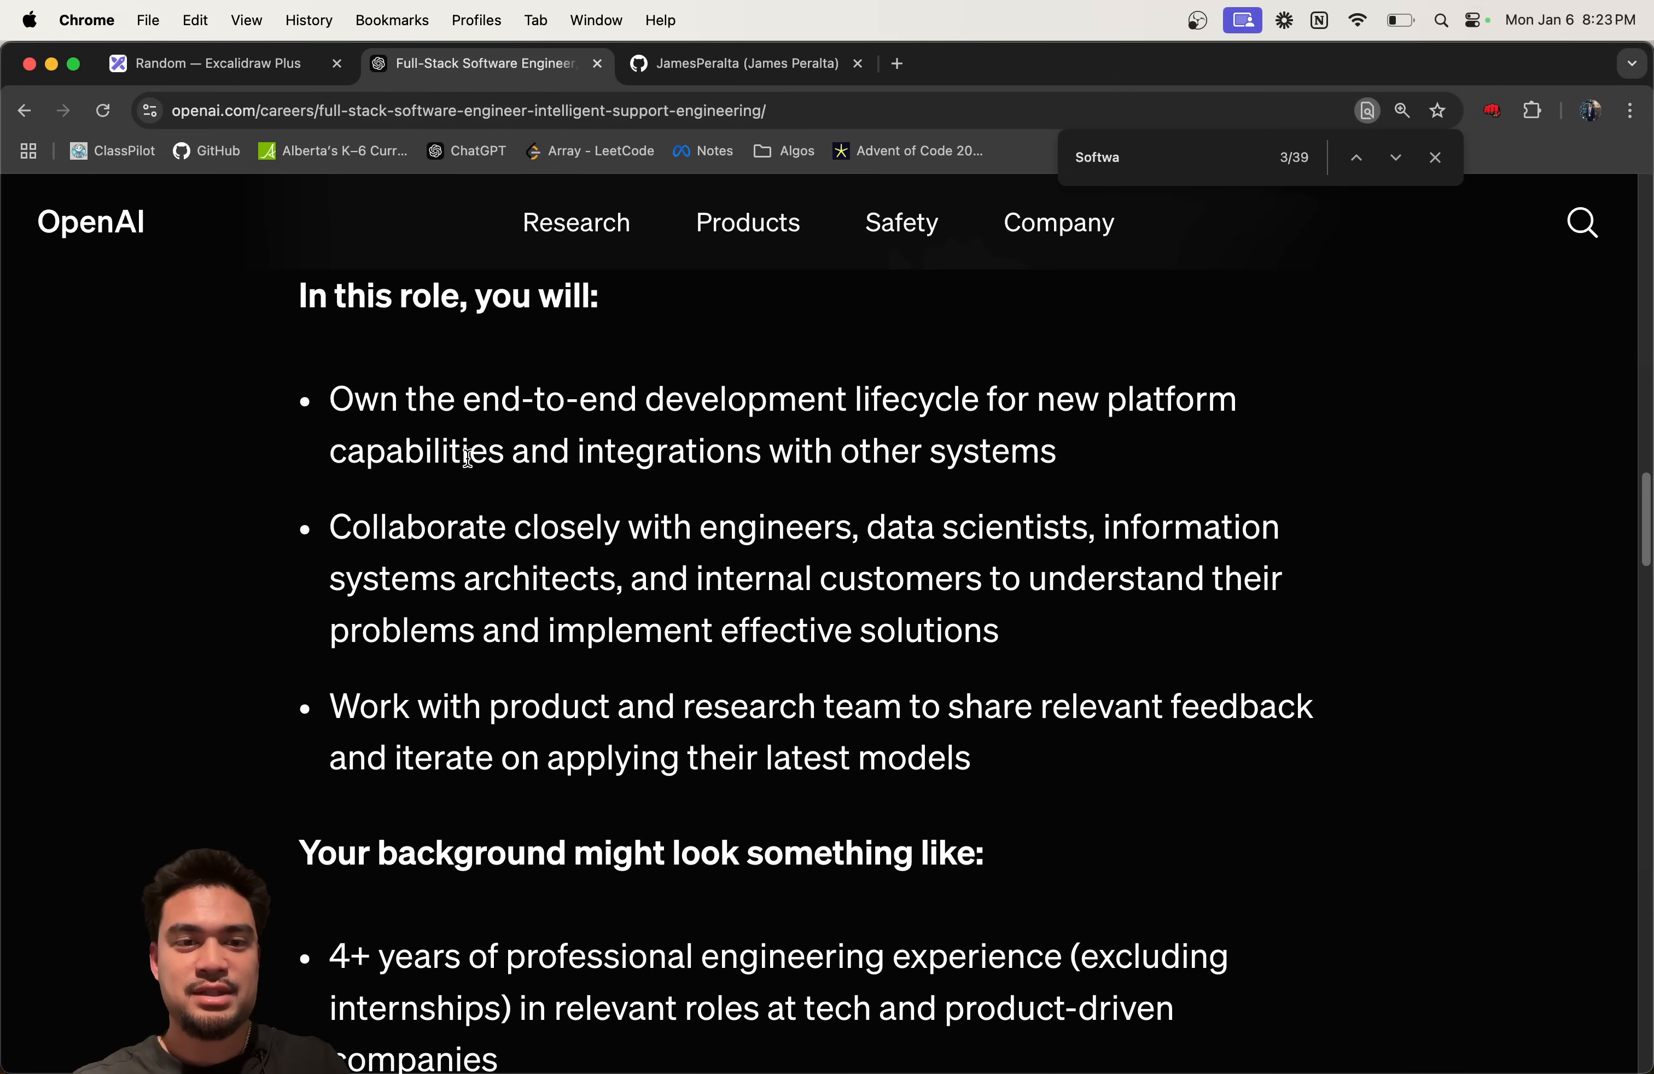
double_click(419, 526)
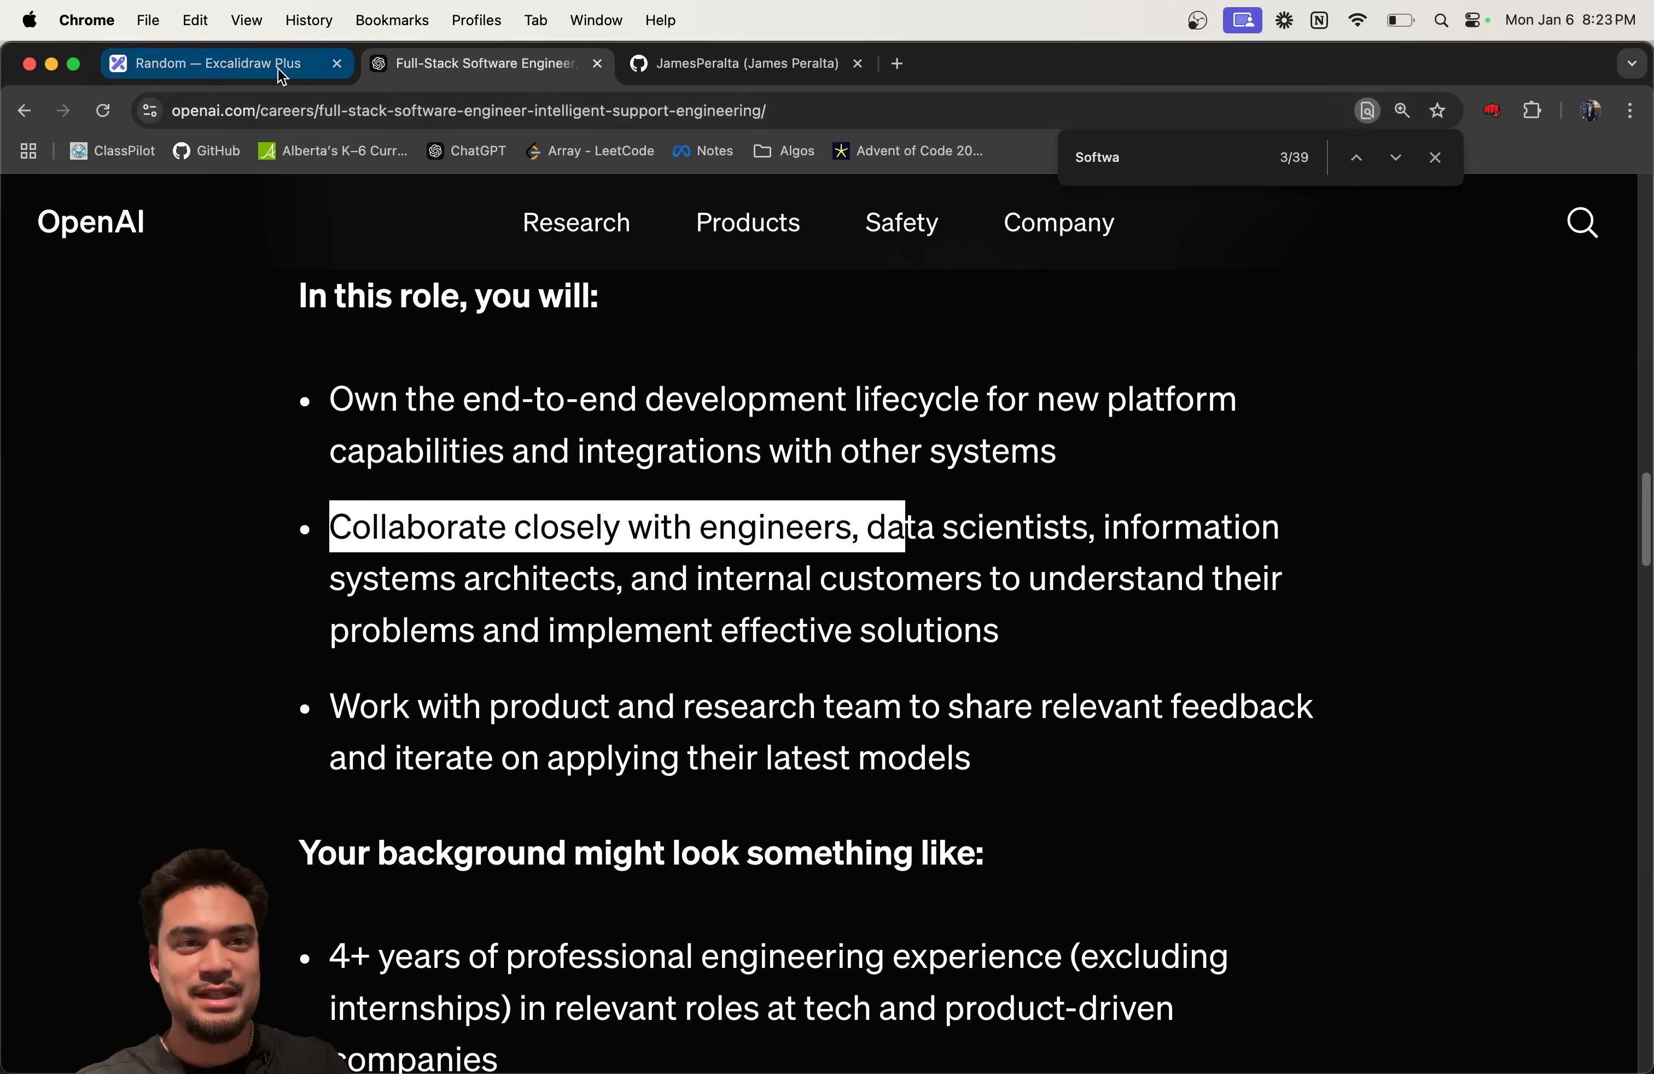
click(201, 63)
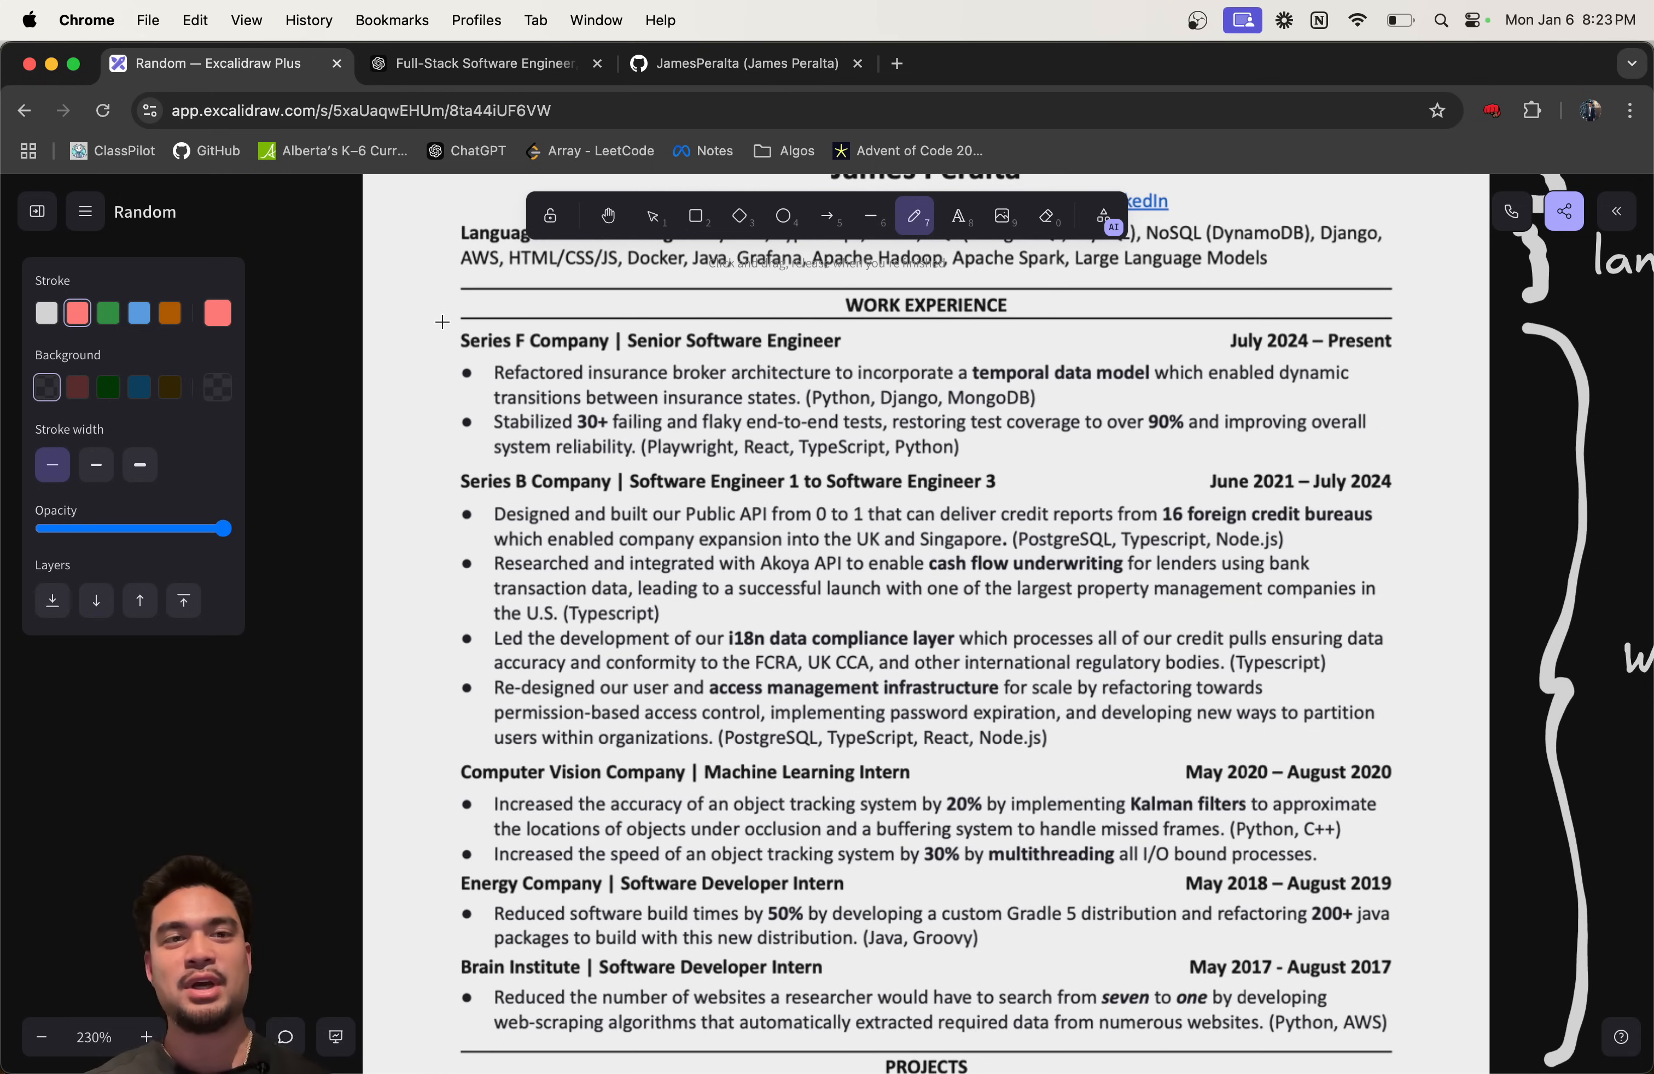
mouse_move(467, 632)
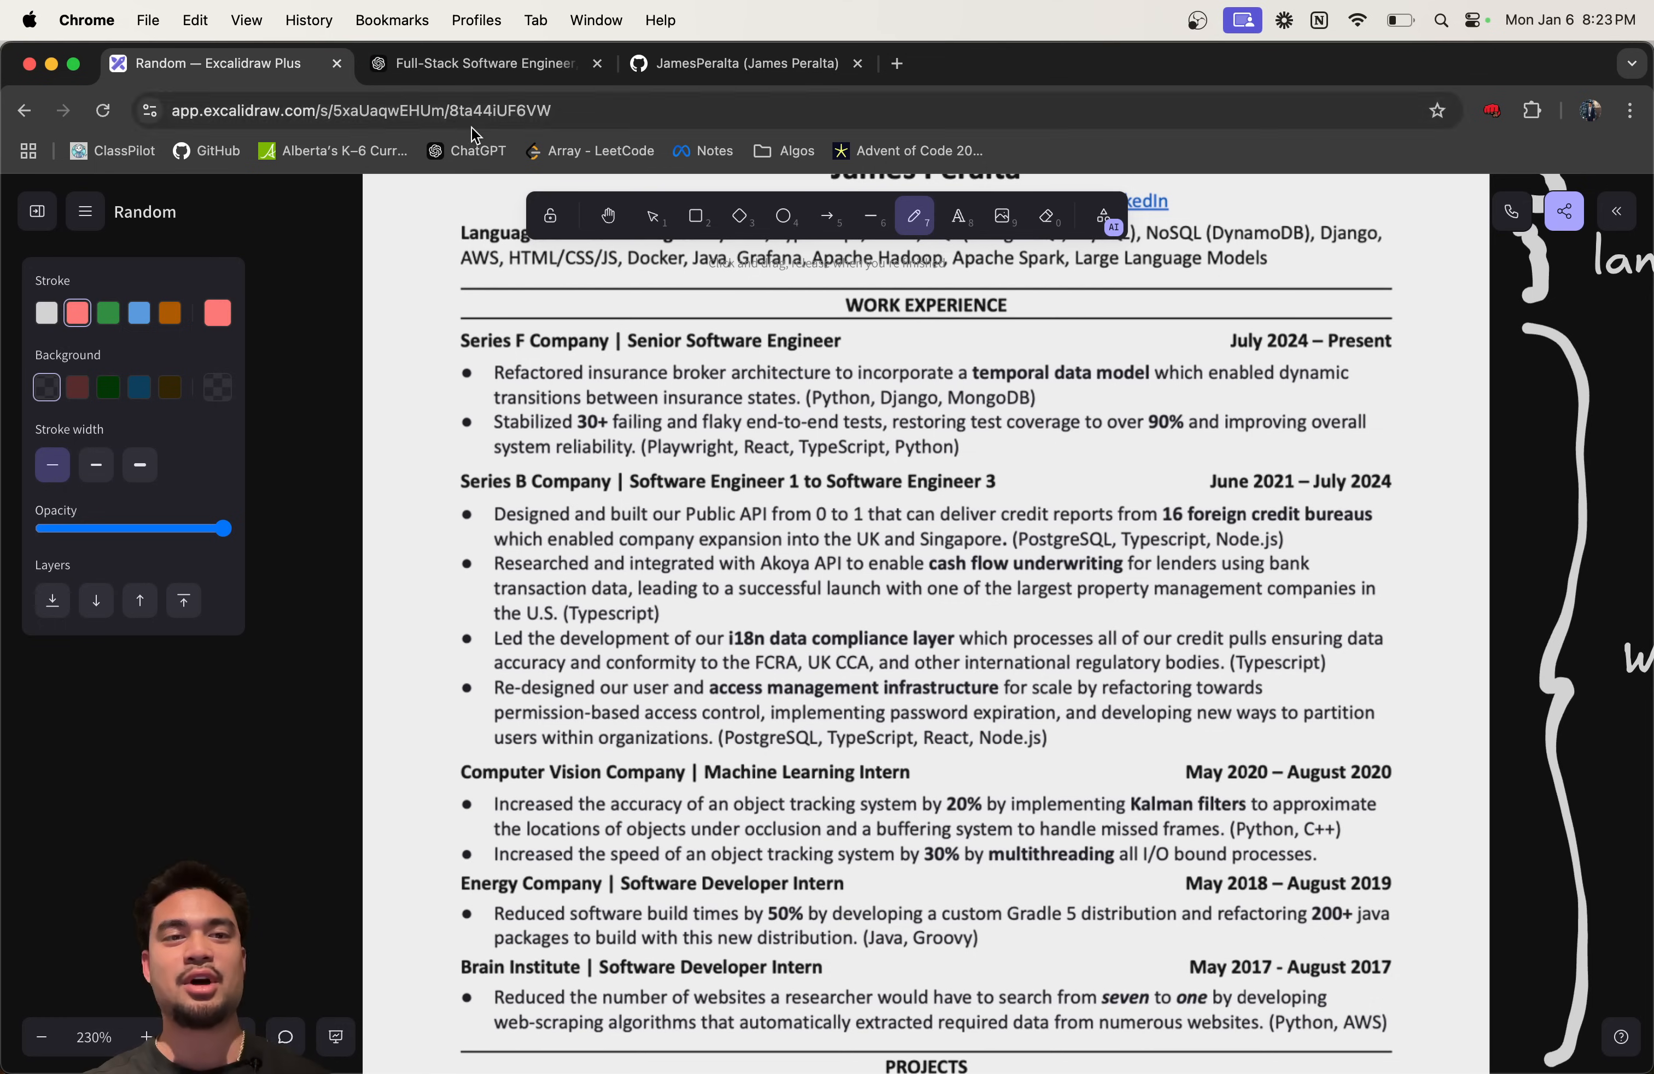
mouse_move(466, 151)
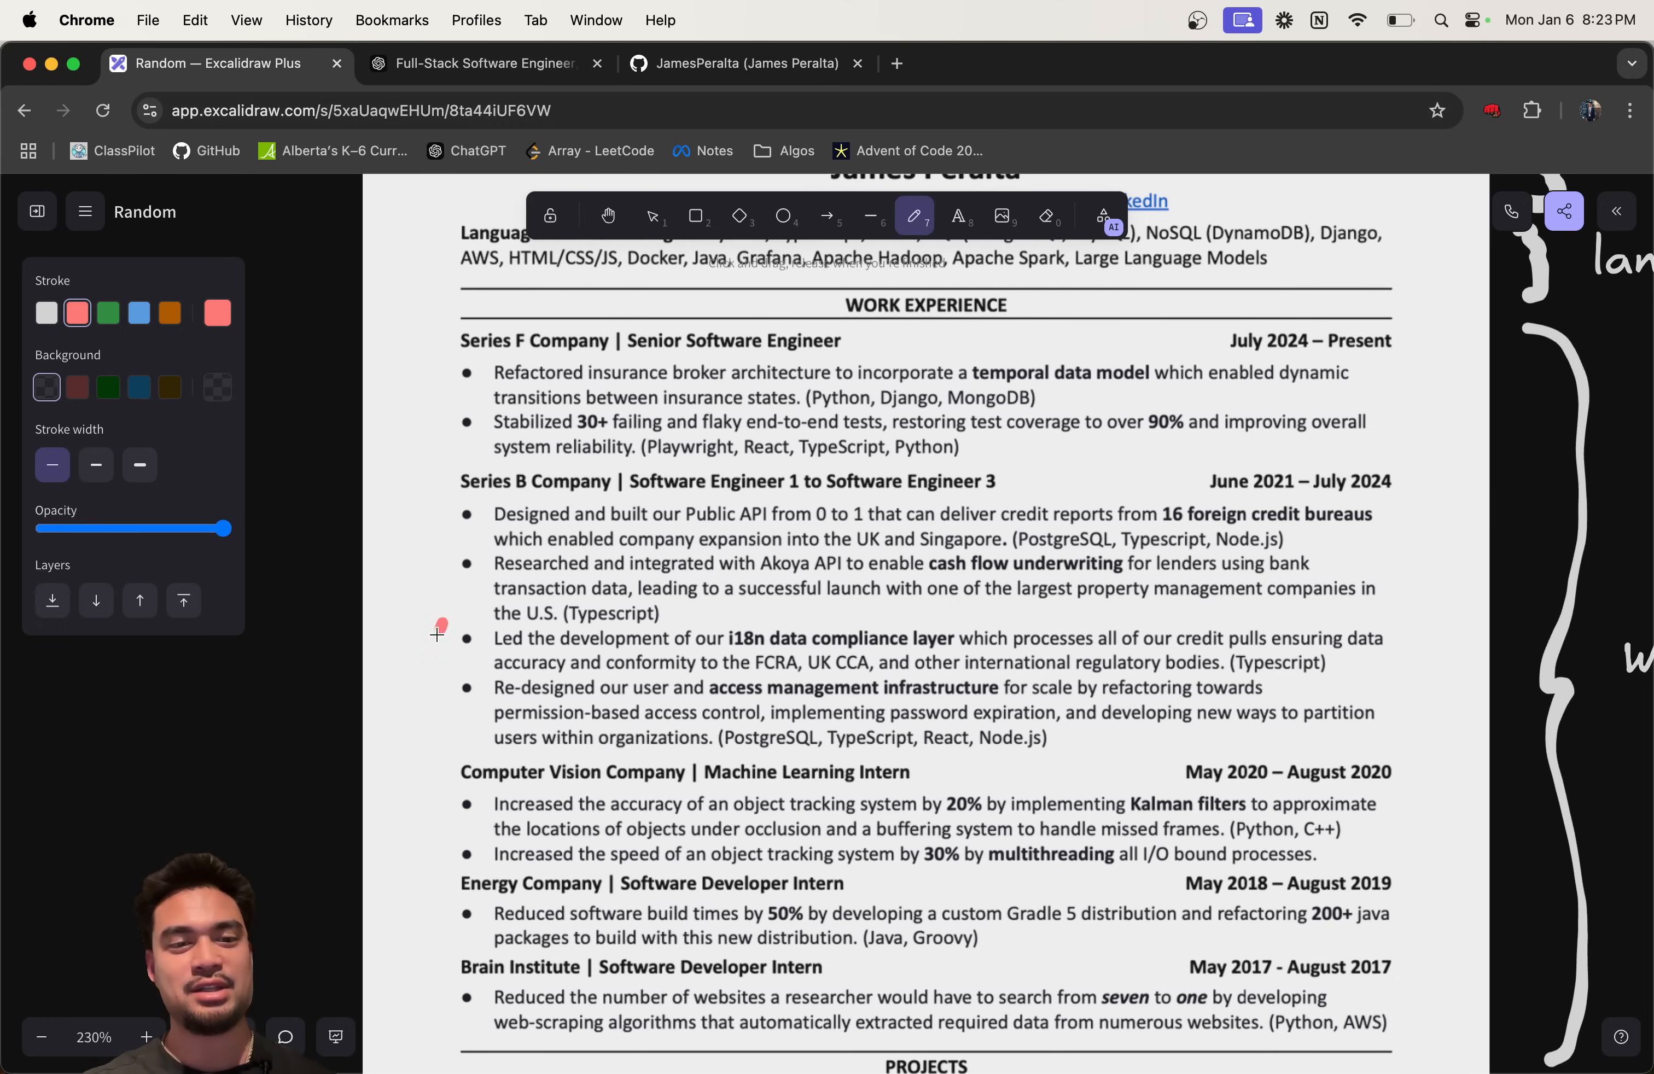
Step: Draw a red mark beside the i18n data compliance and access management bullets
drag(441, 628, 438, 697)
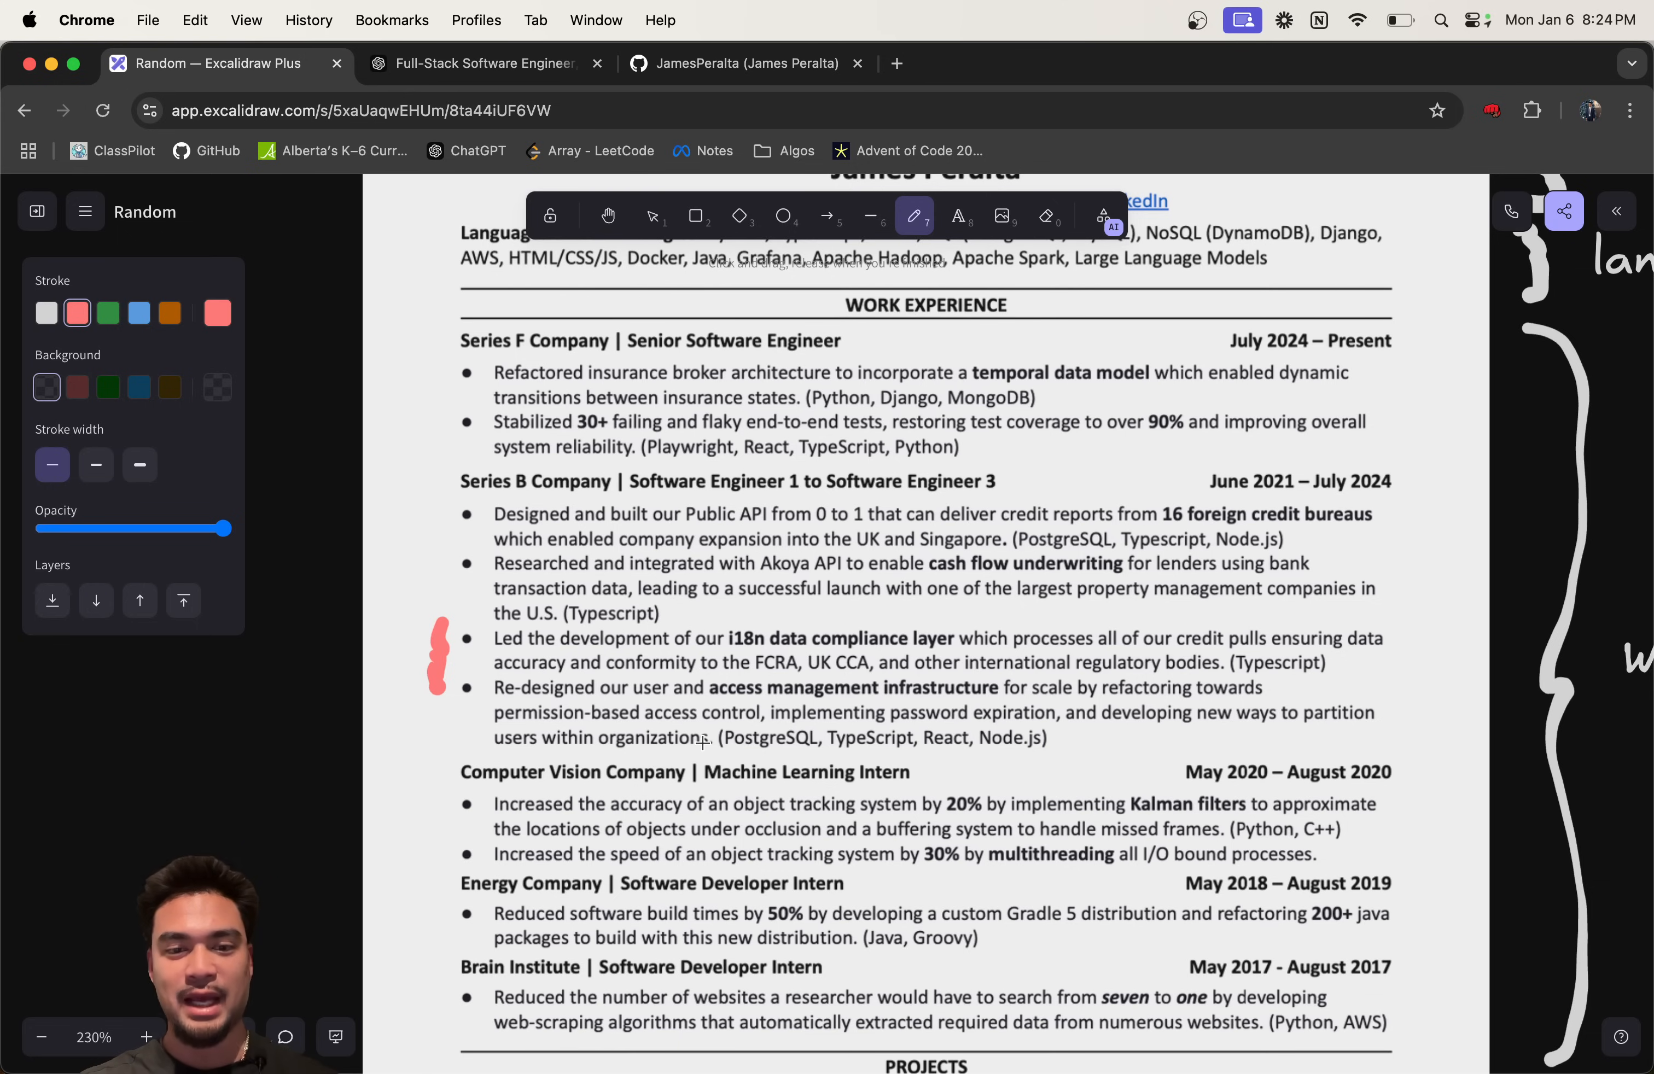
click(480, 64)
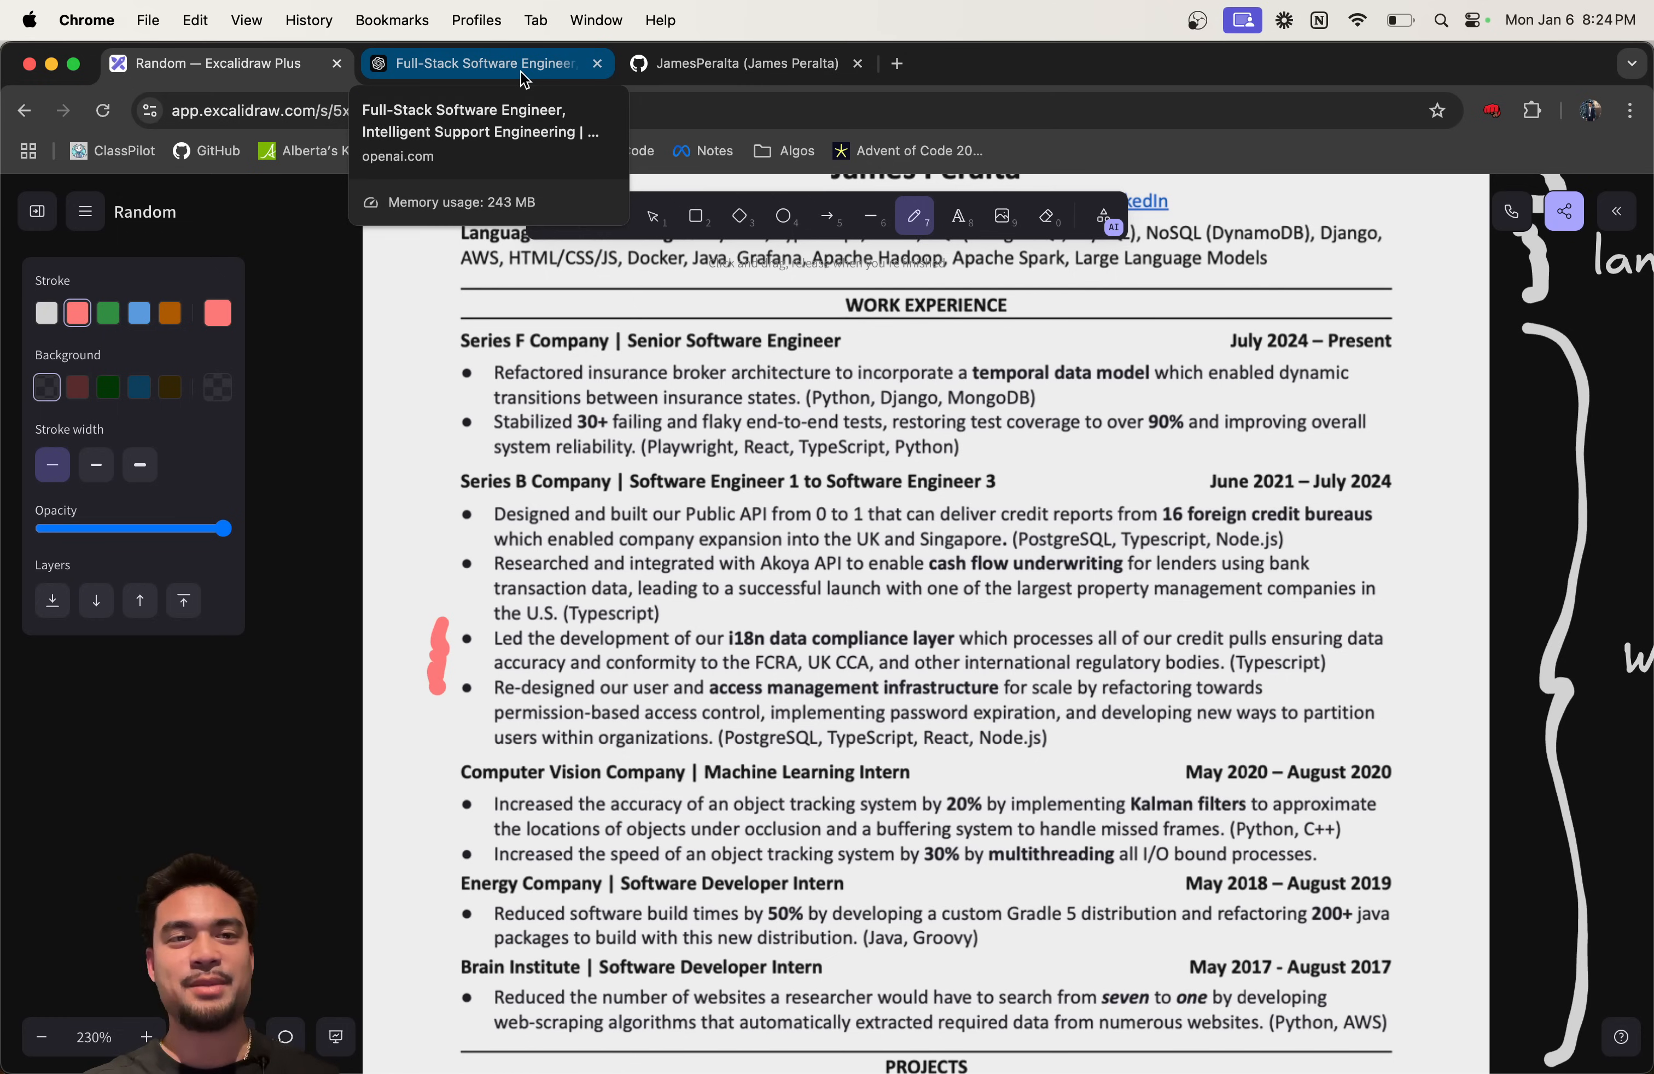
Step: Start a note 'Did x, whic' beneath the Results Oriented note, then open a new browser tab
click(481, 63)
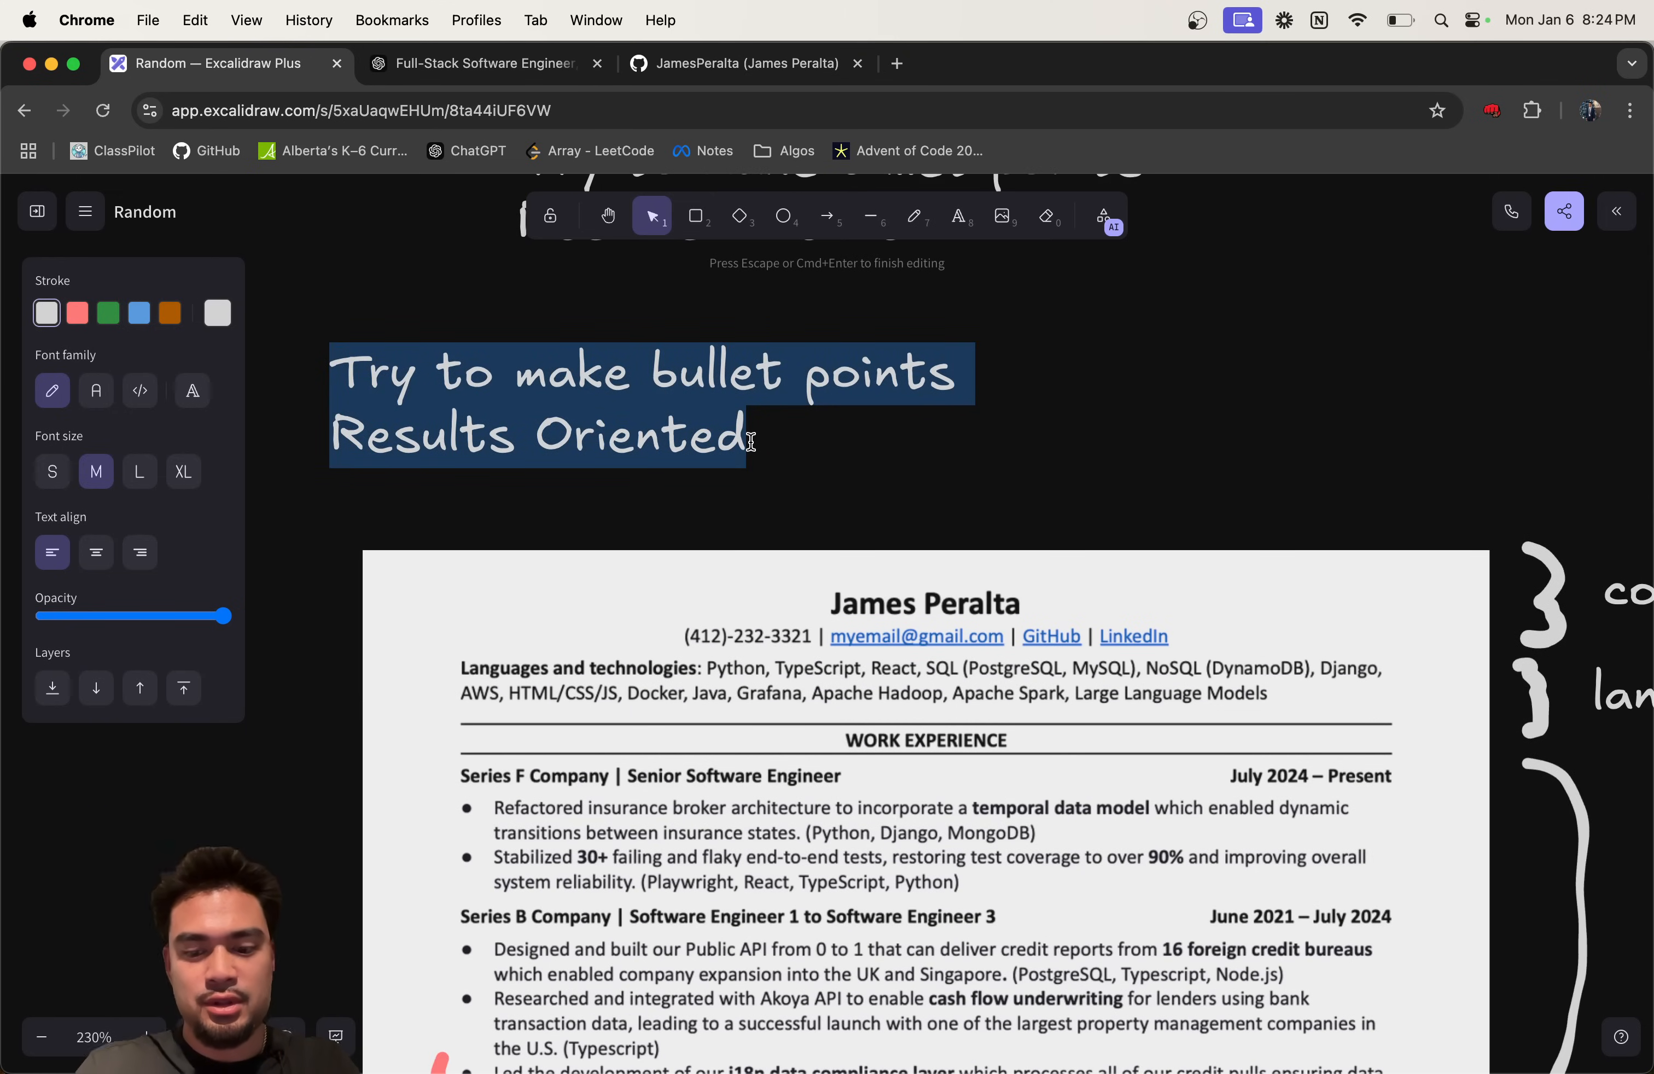
text(Did x)
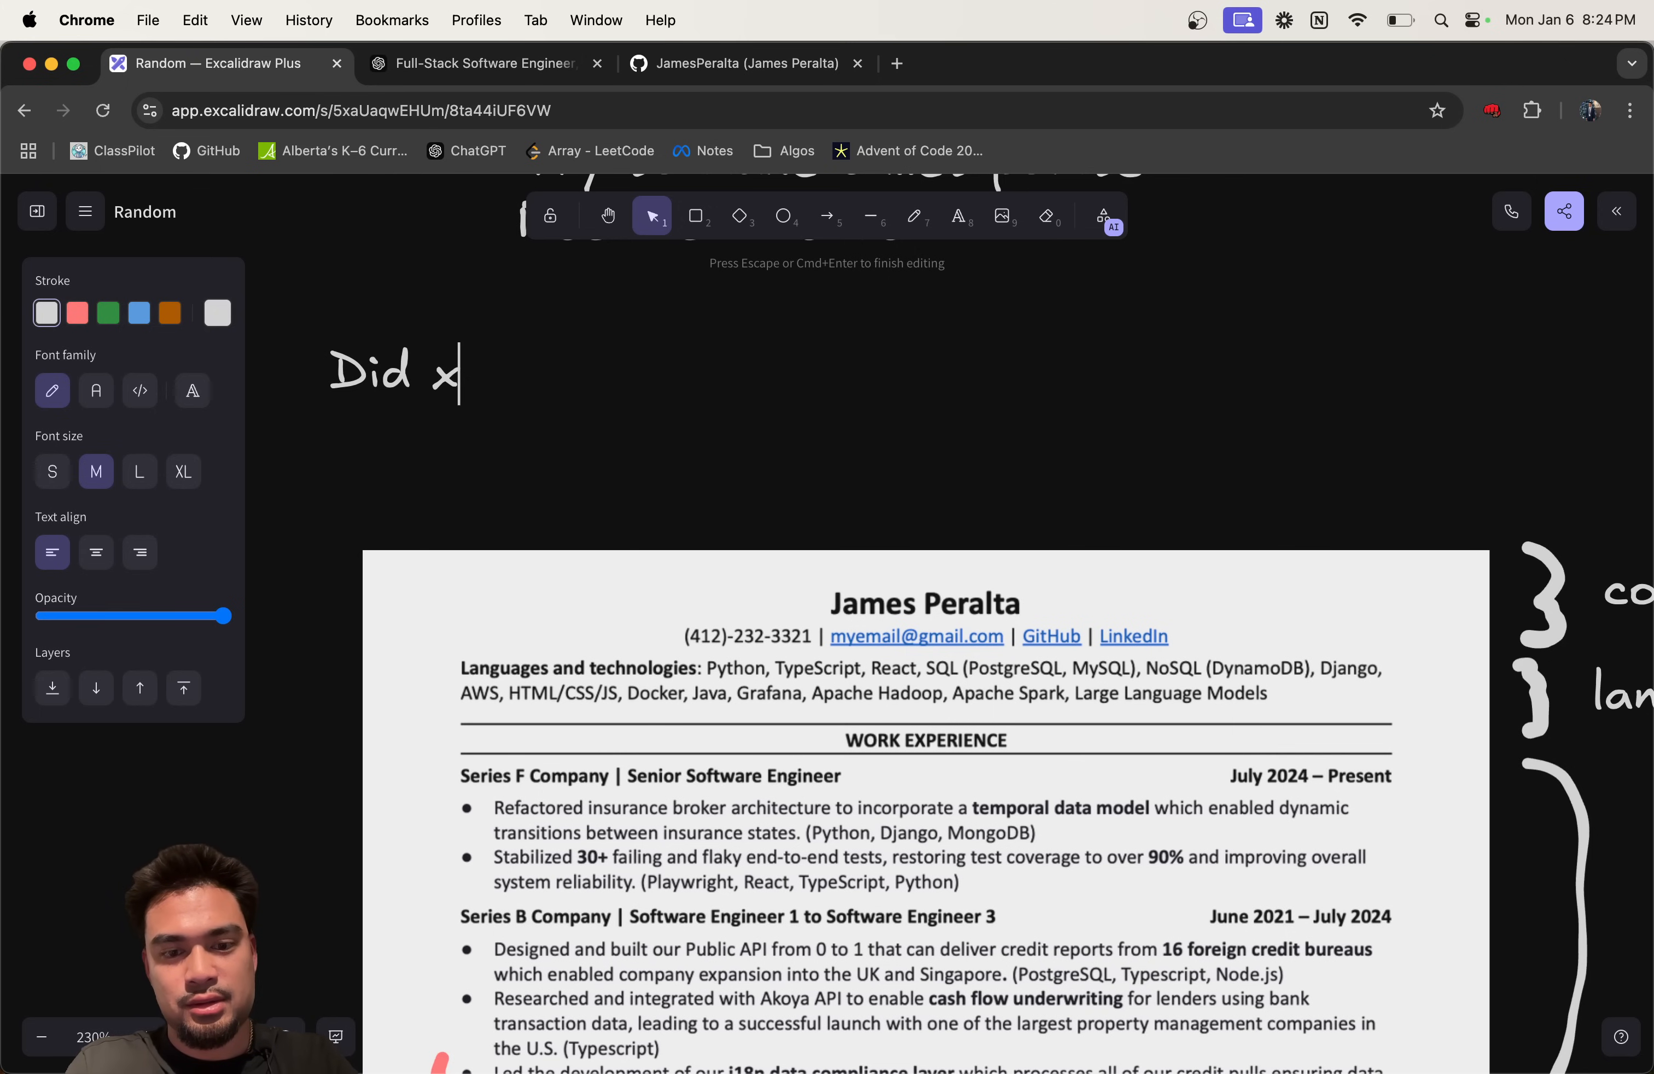
text(, whi)
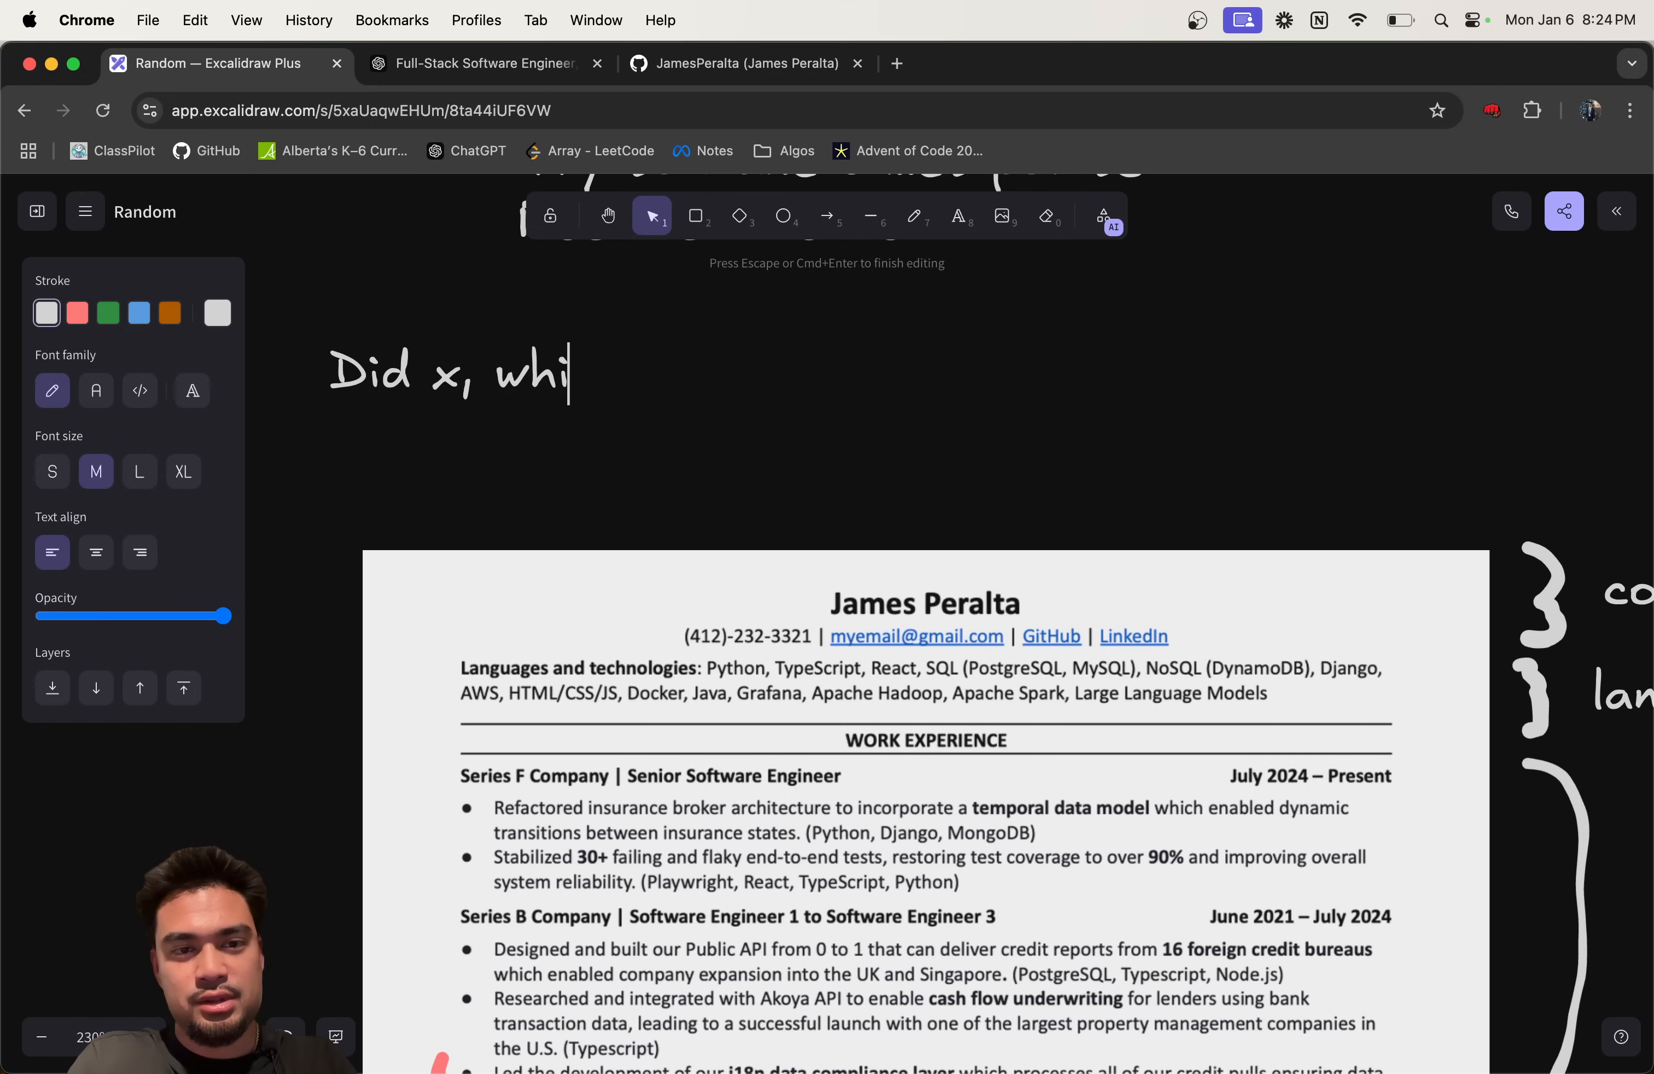
text(c)
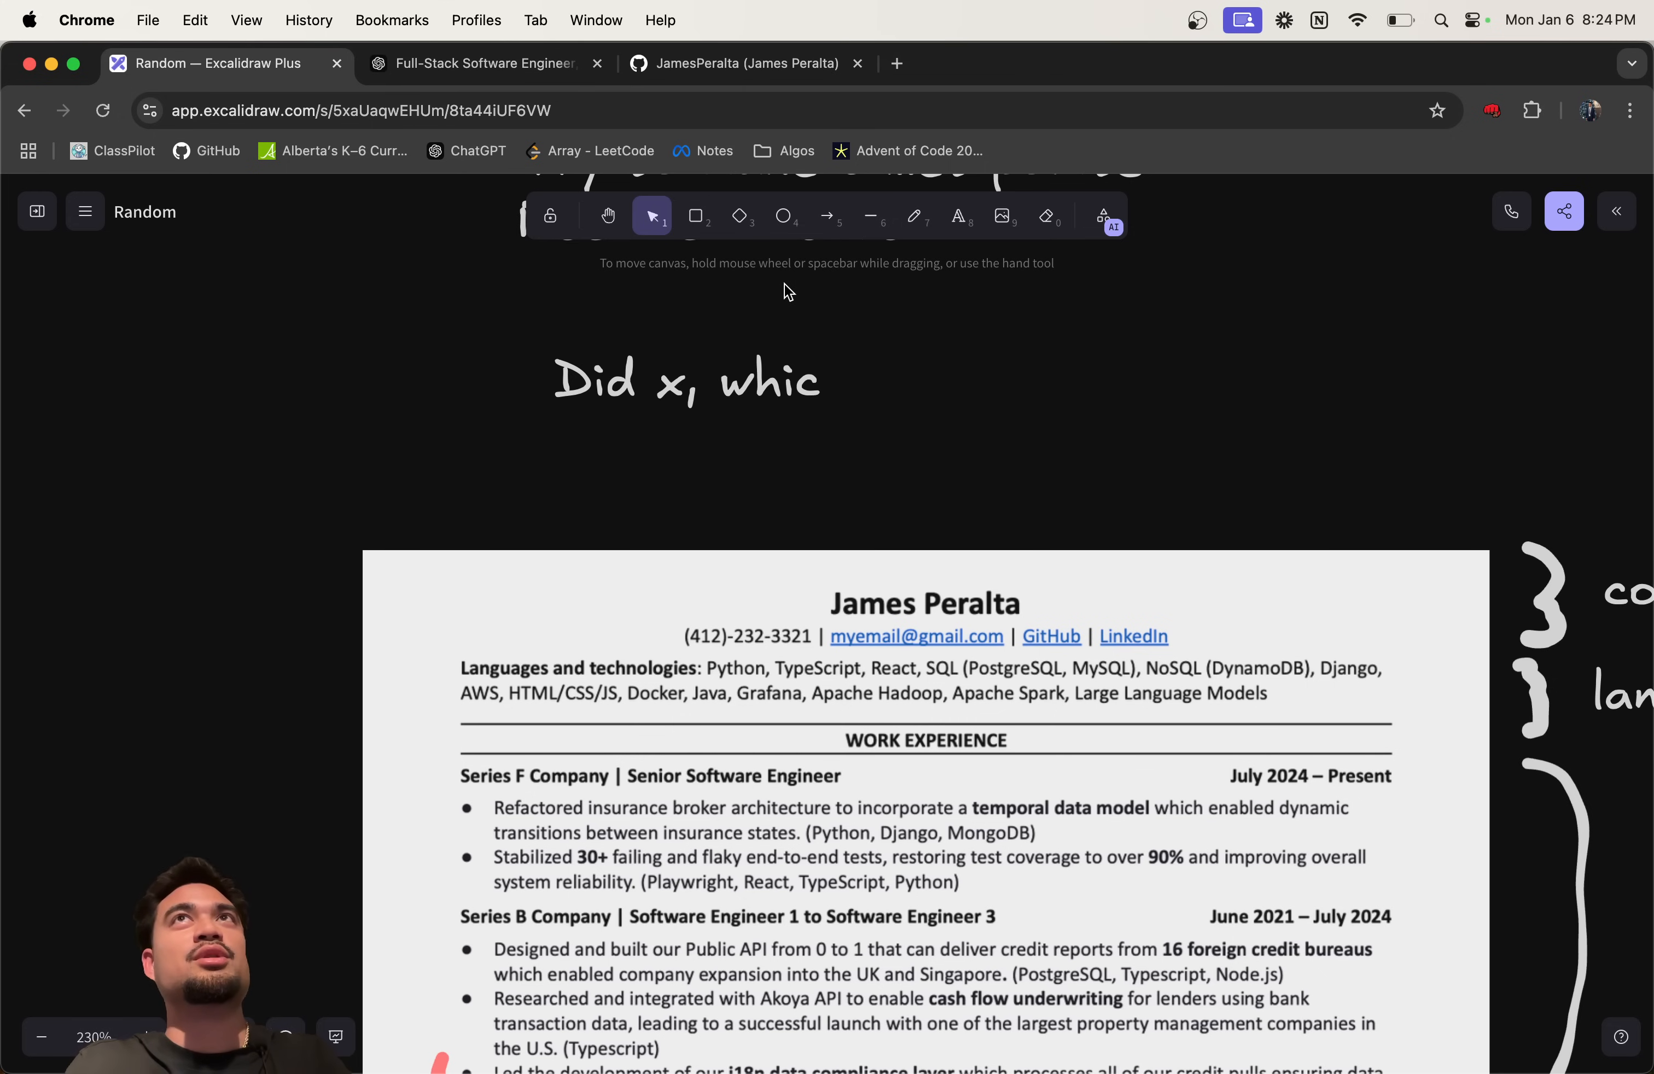
scroll(down, 3)
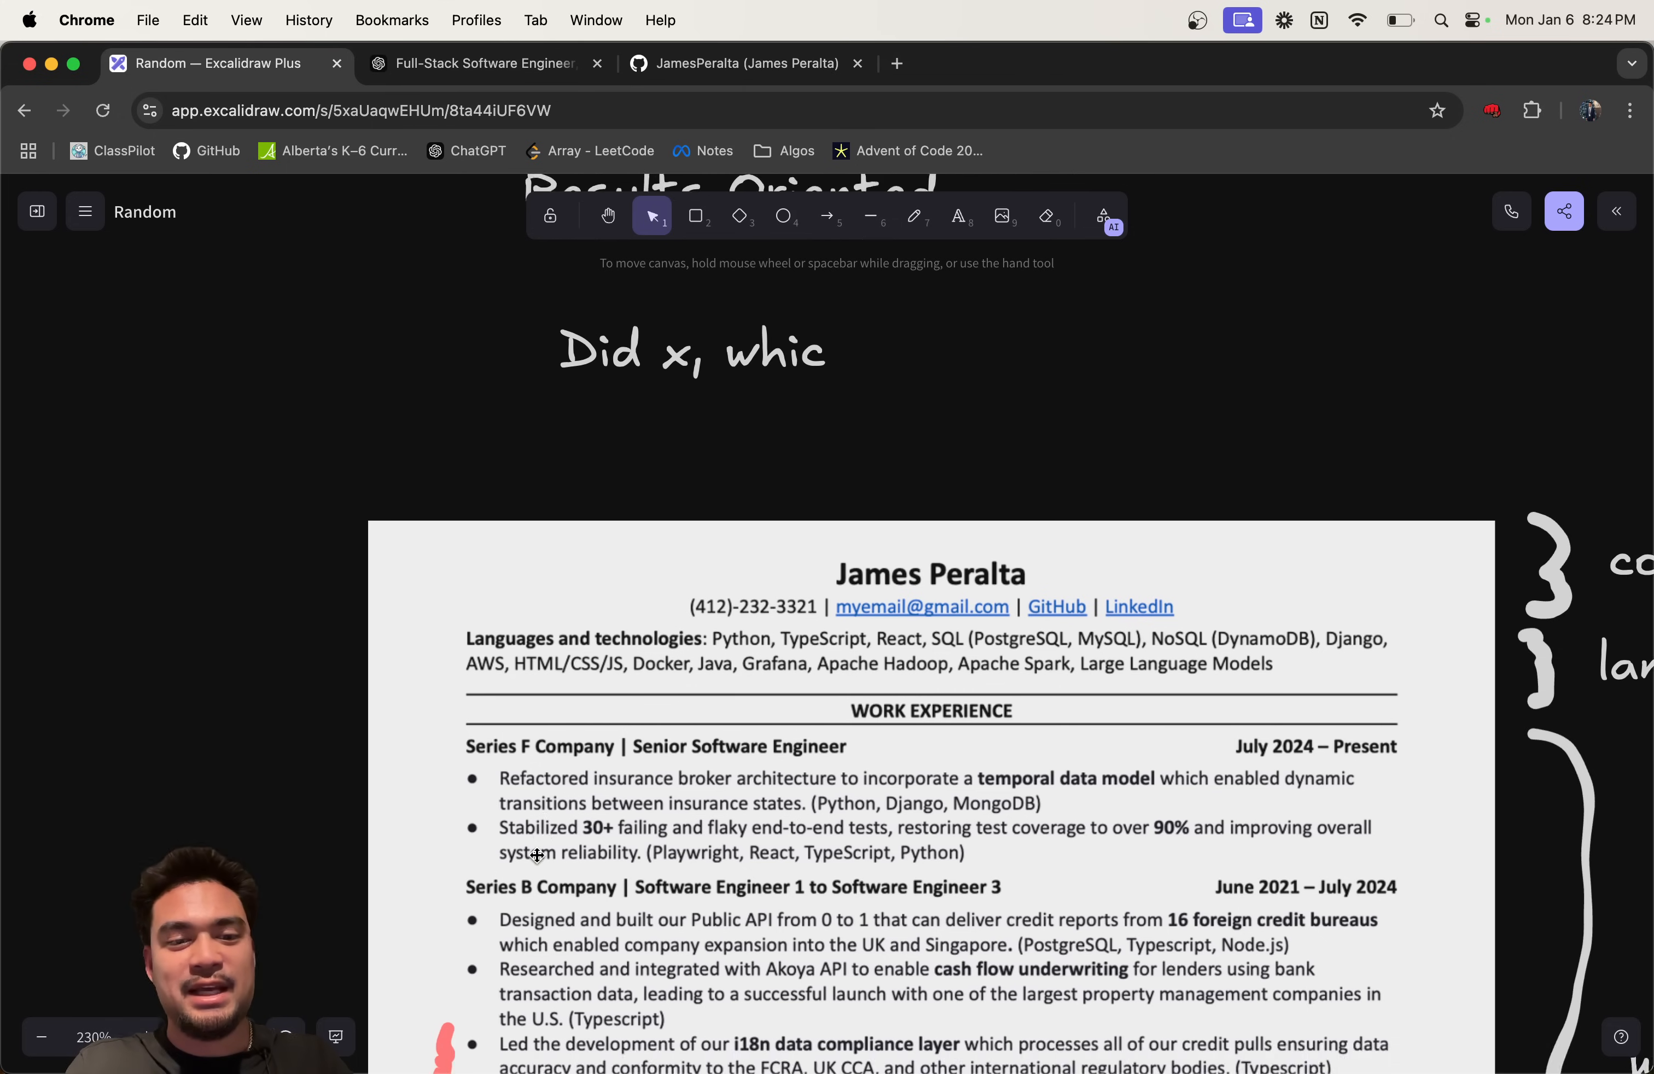
scroll(up, 3)
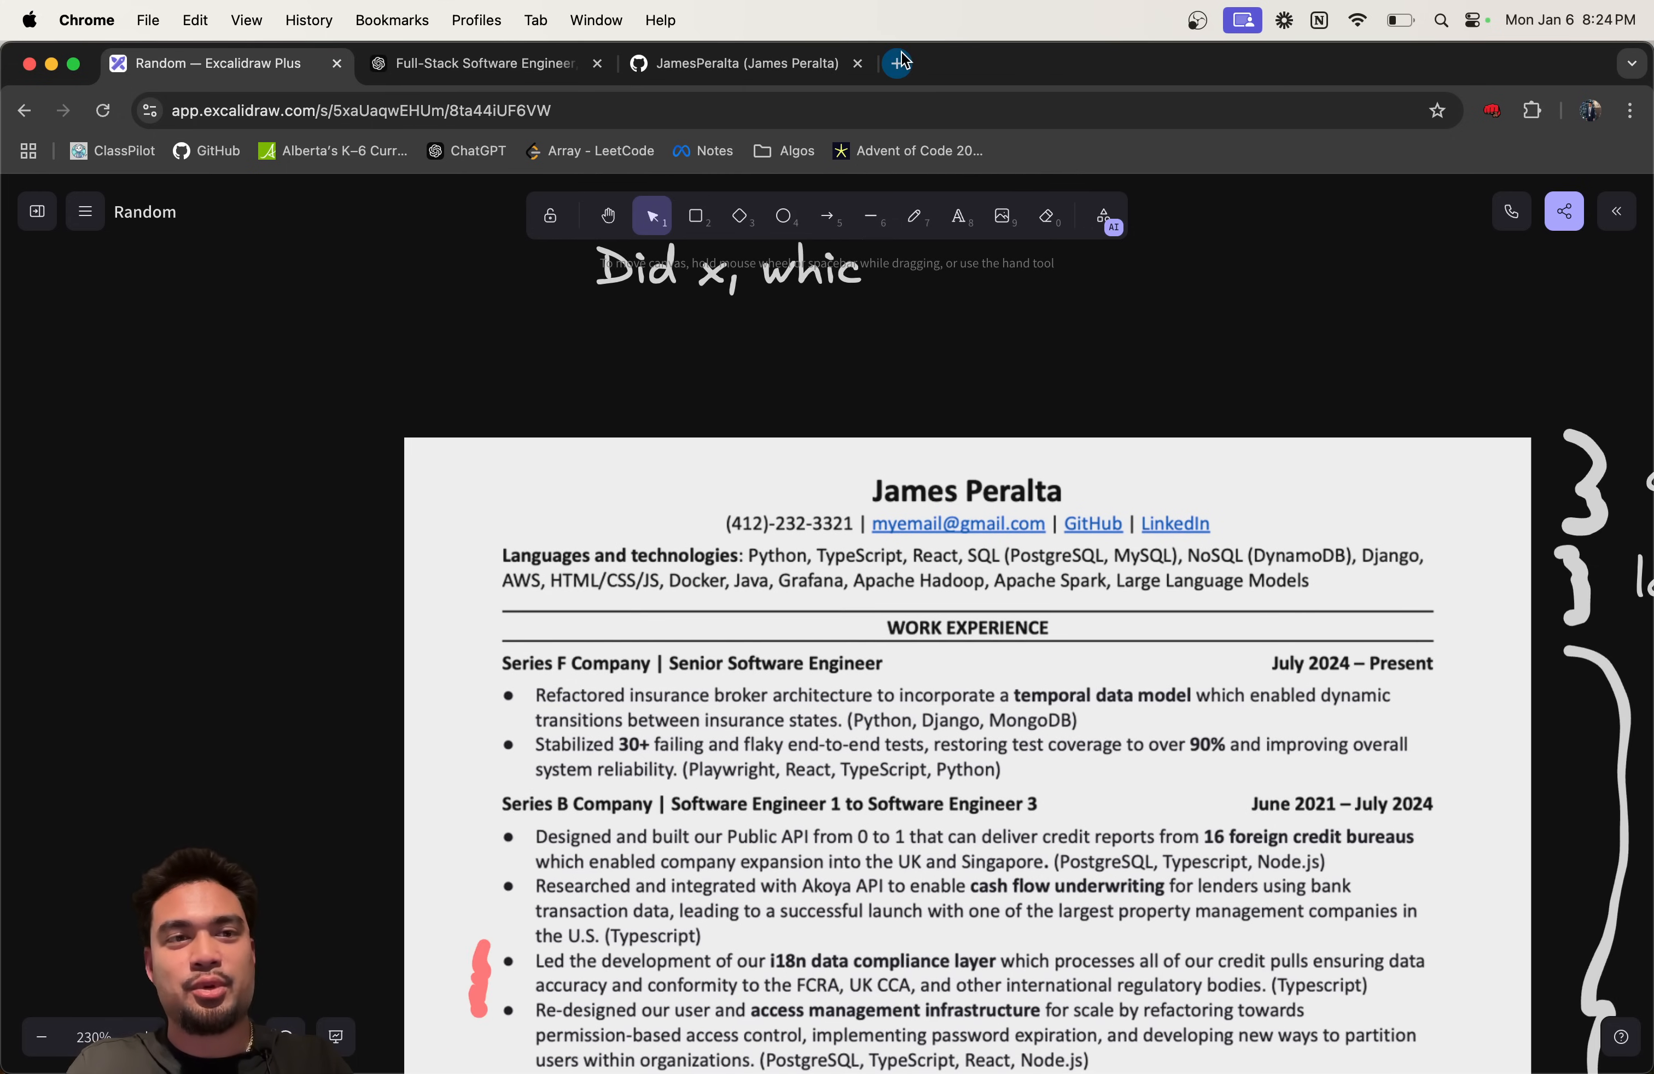
click(1156, 64)
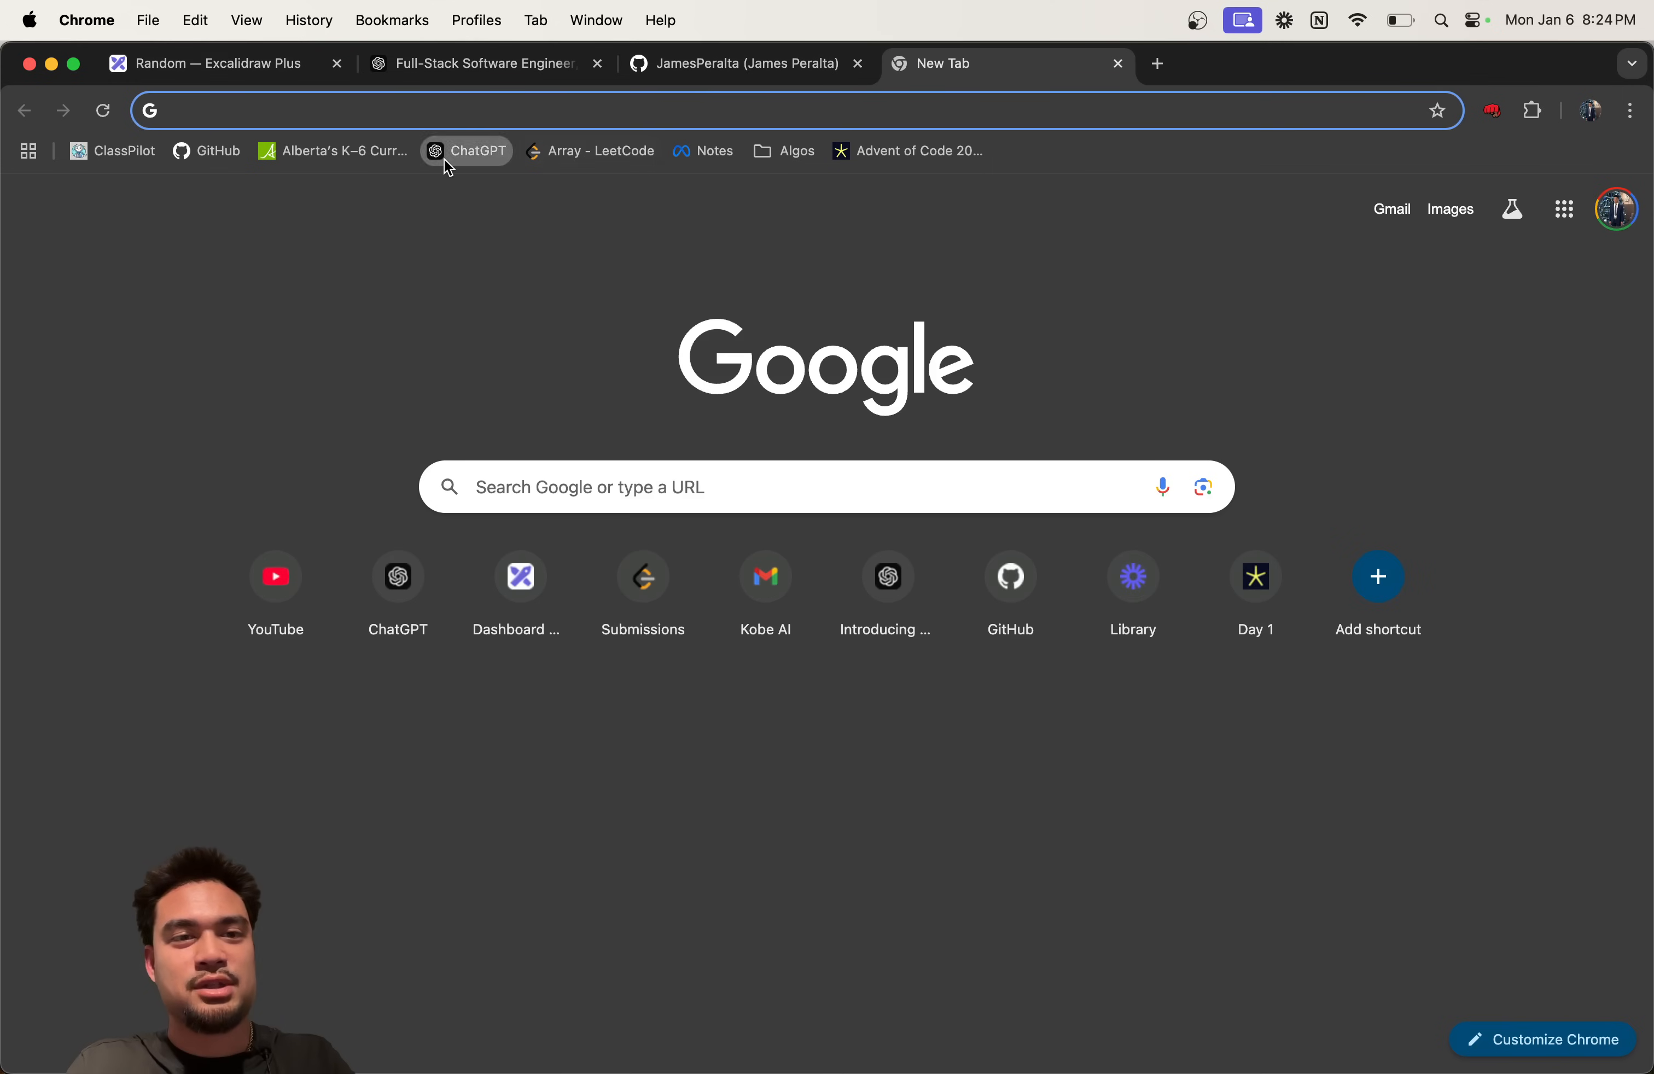
Step: Ask ChatGPT how to structure result-oriented bullet points
click(465, 150)
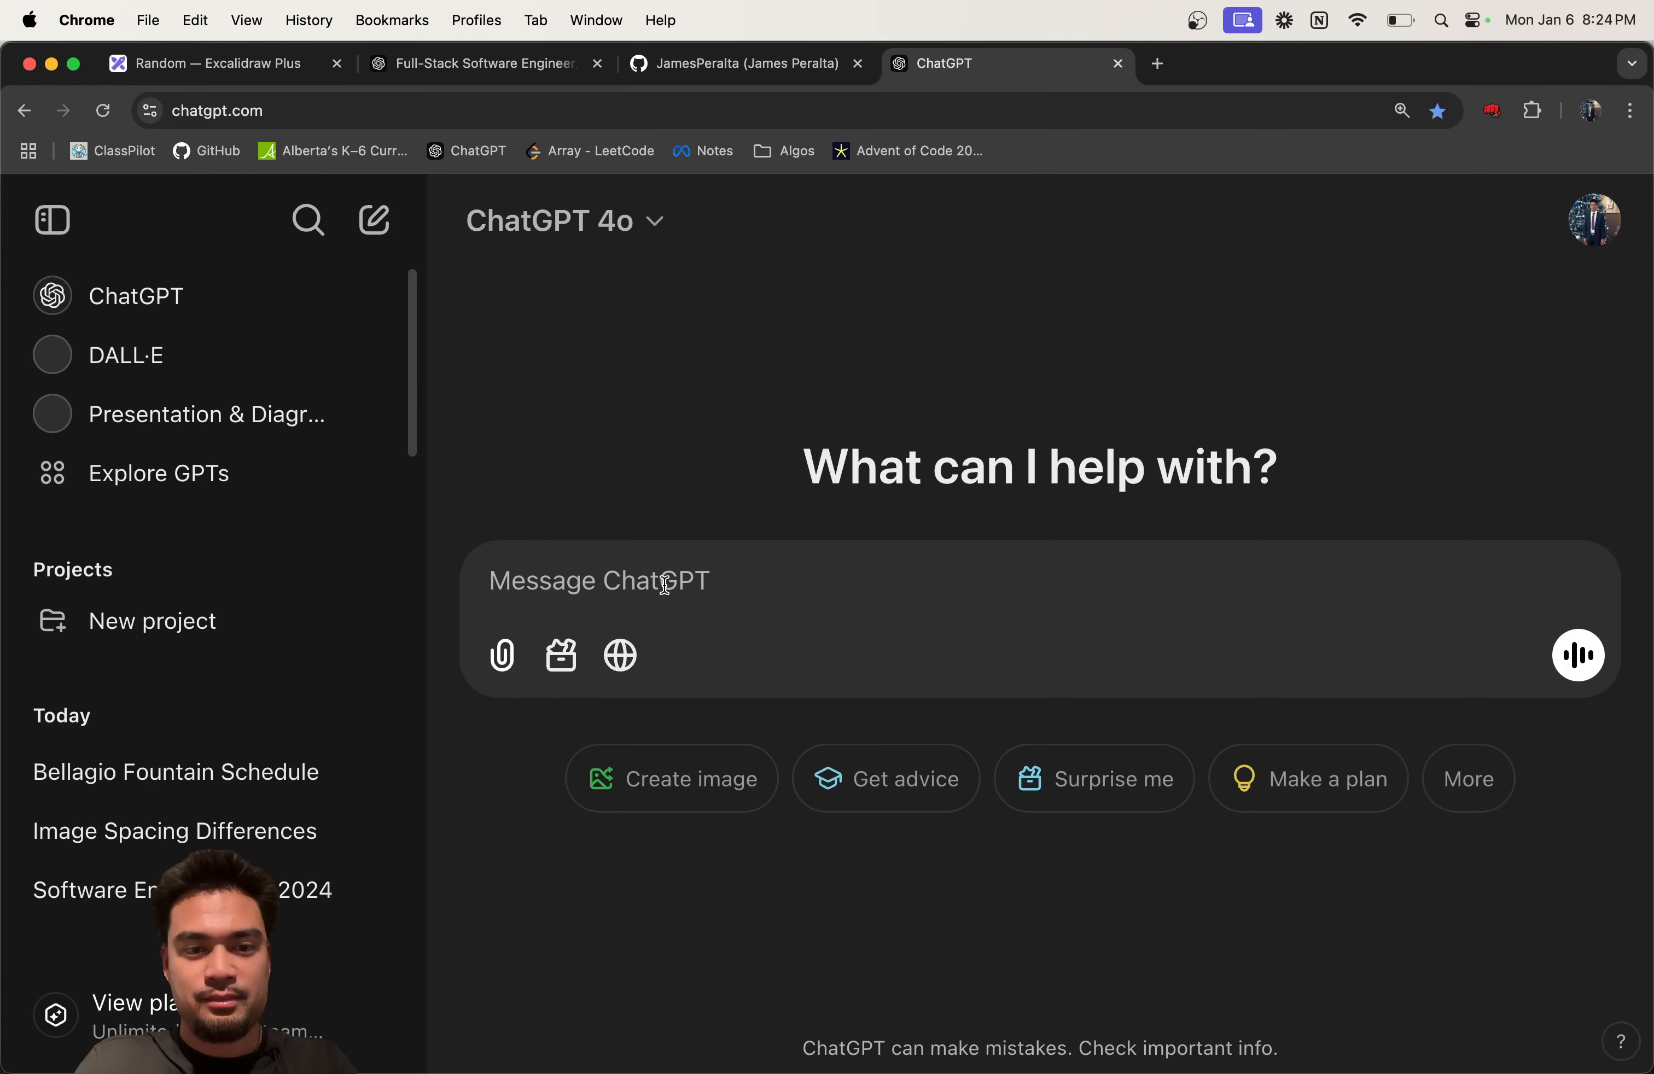
text(how do I struc)
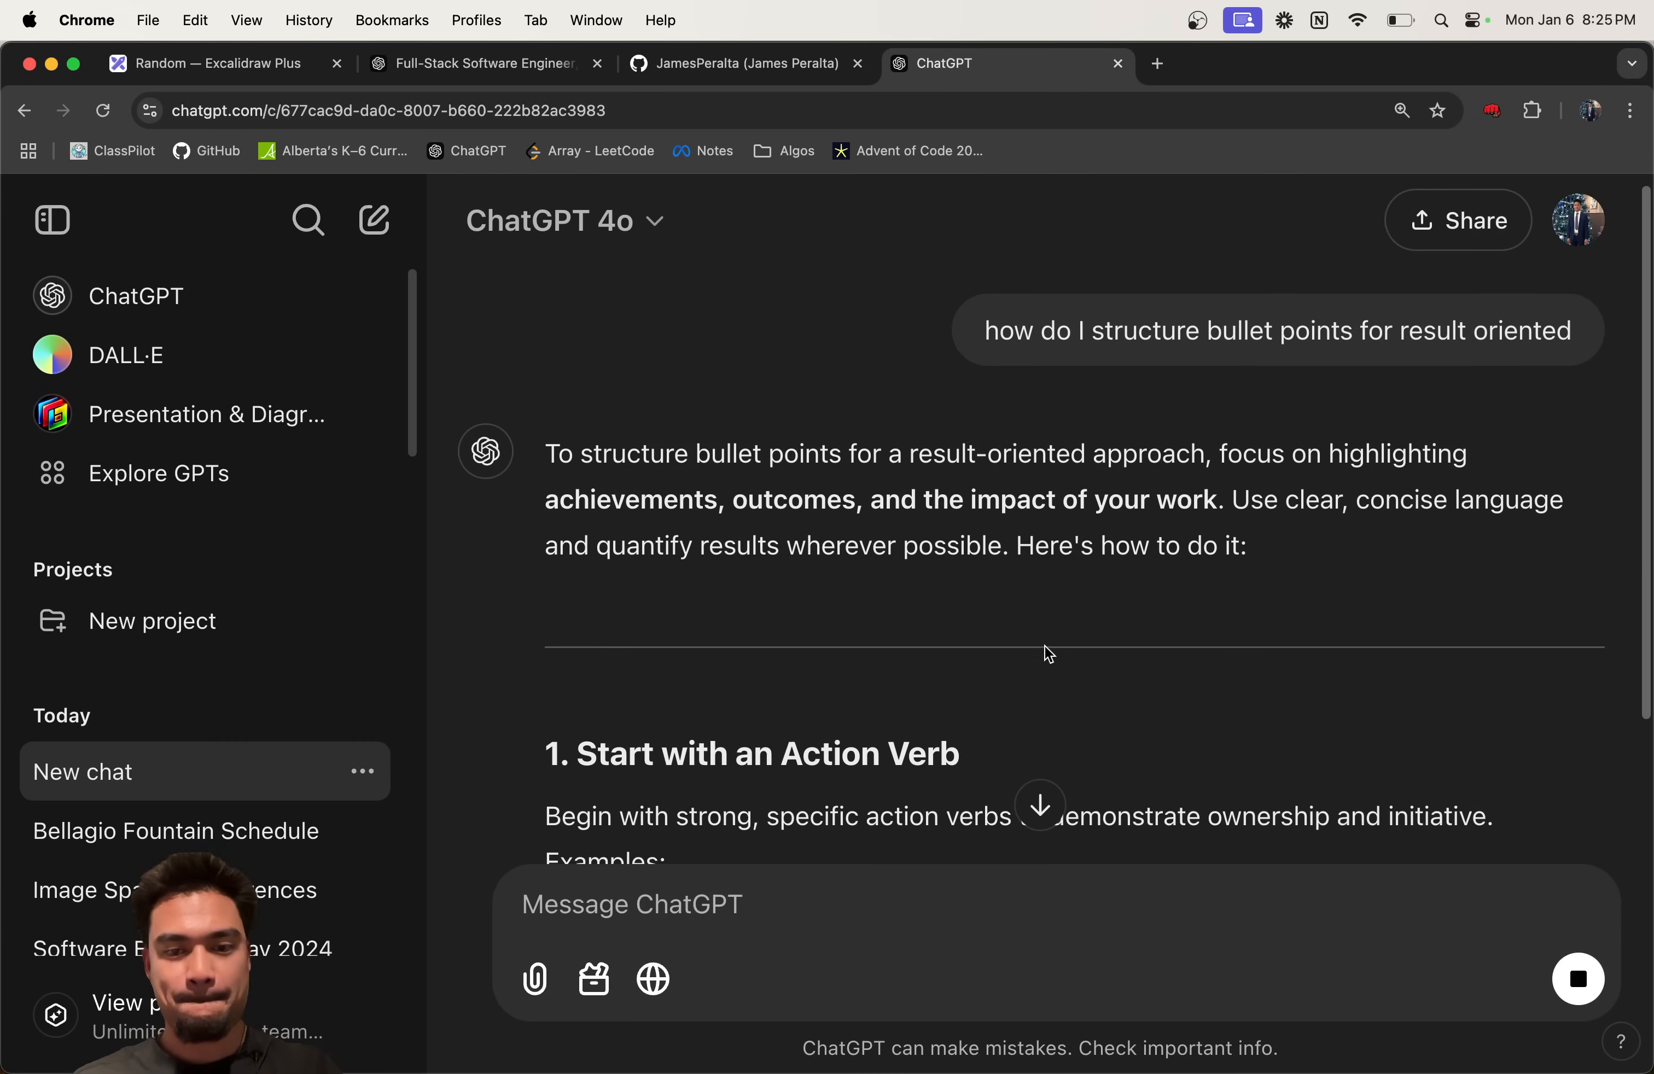
Step: Read through ChatGPT's advice on result-oriented bullet points
scroll(down, 3)
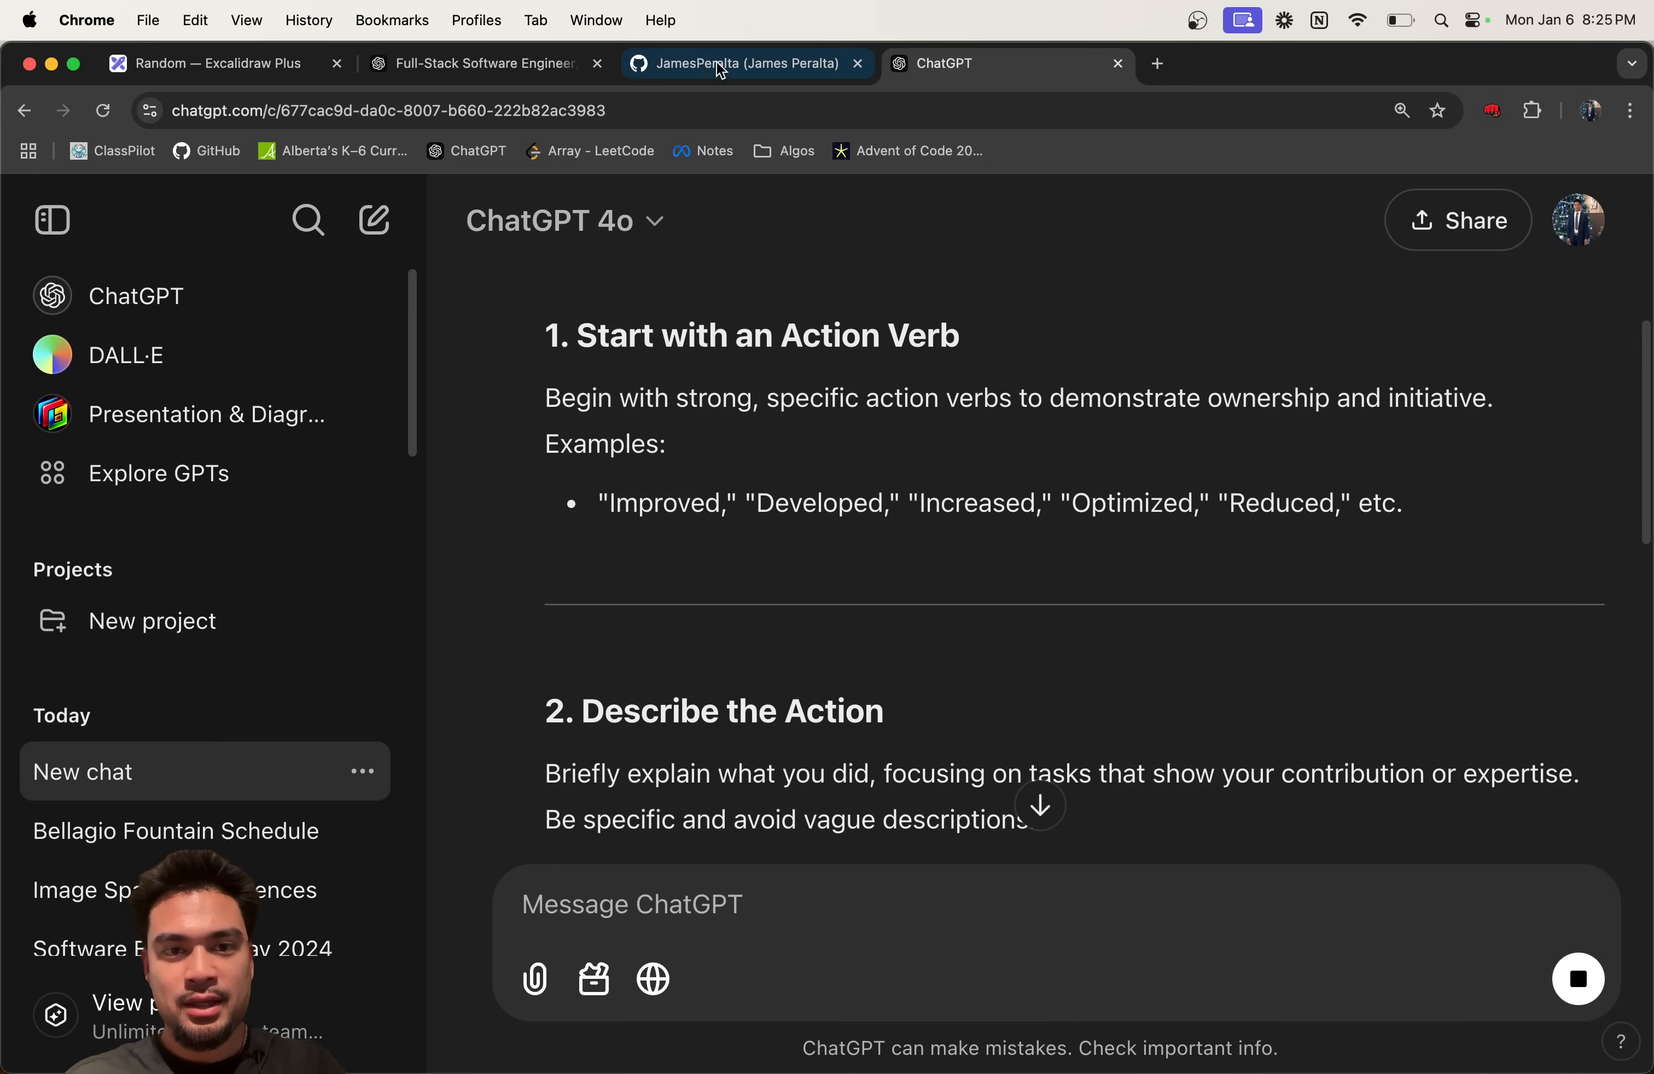
scroll(down, 3)
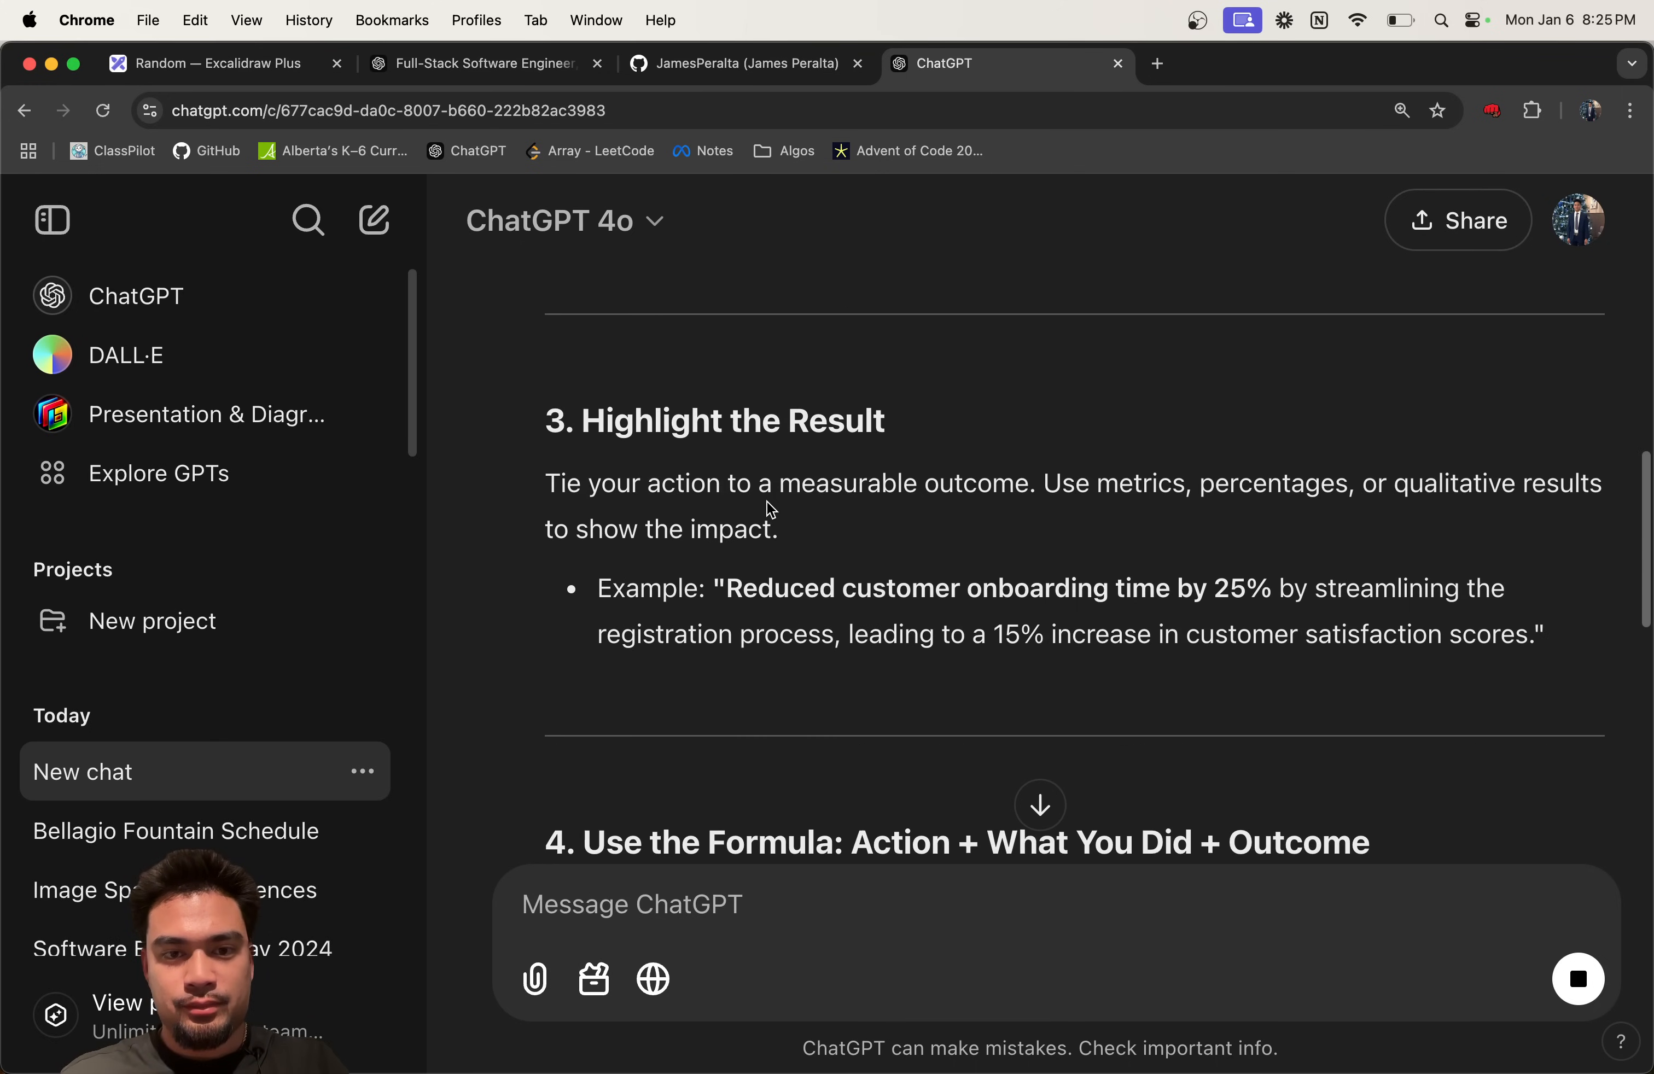
scroll(down, 3)
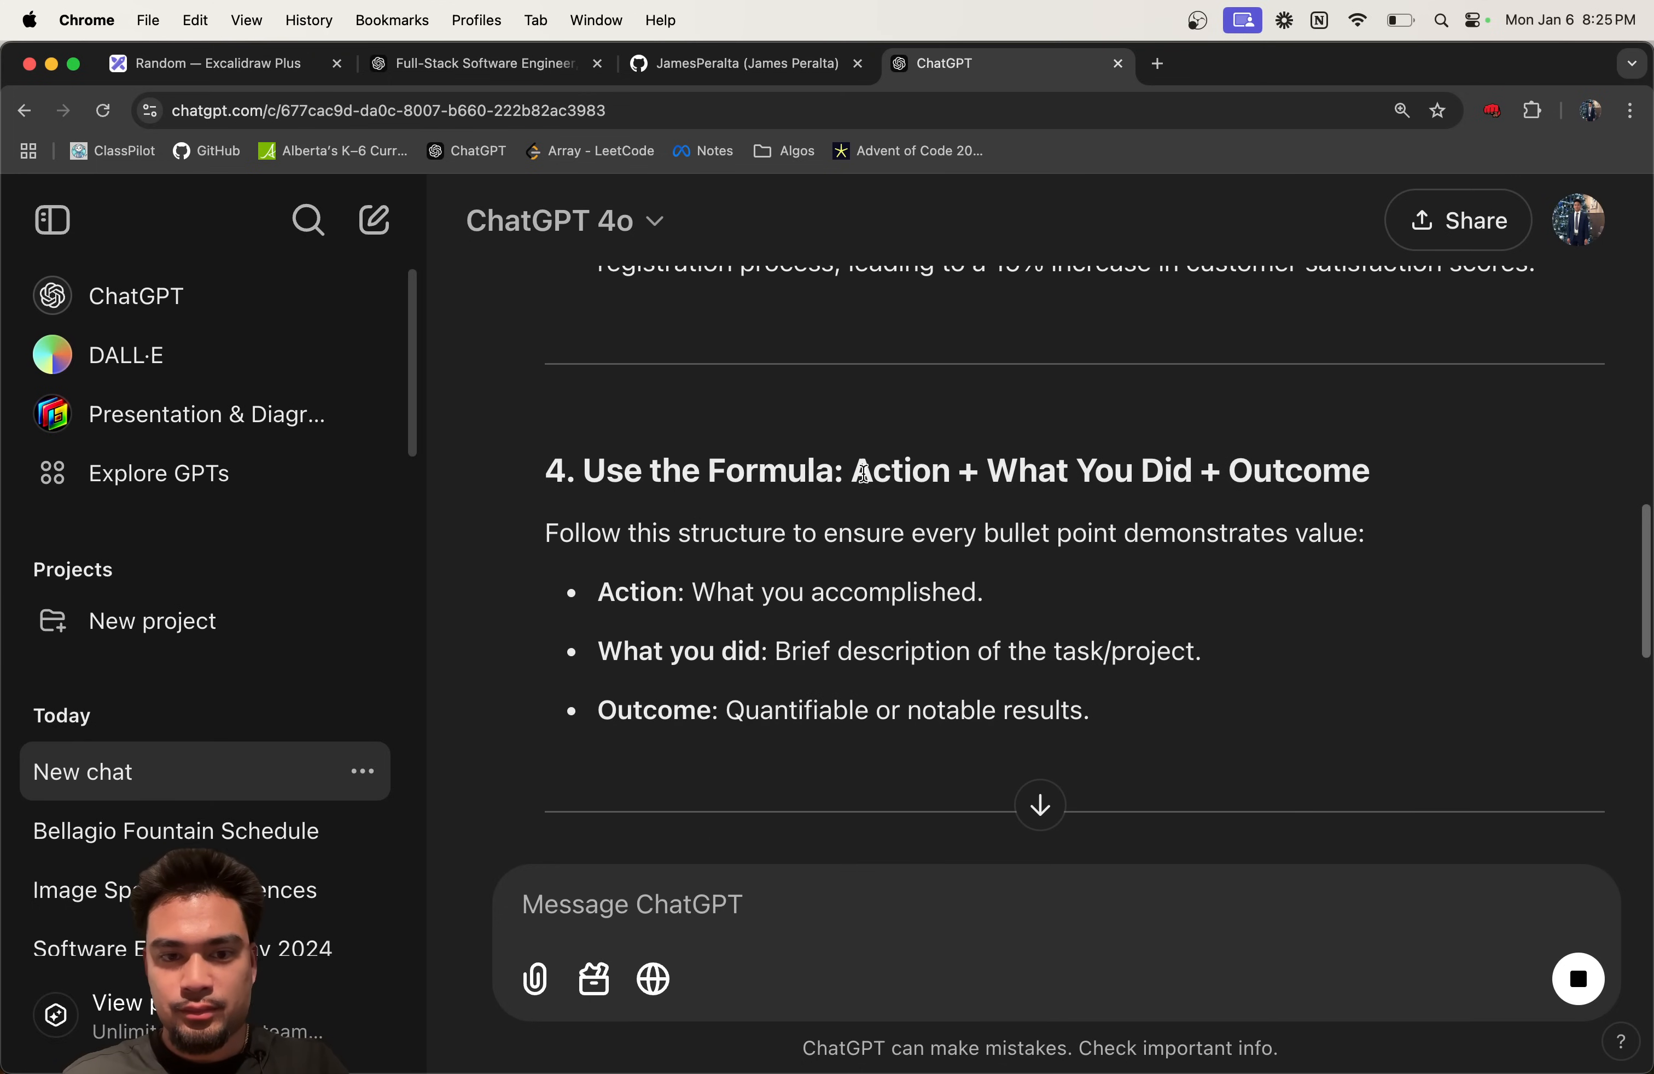
scroll(down, 3)
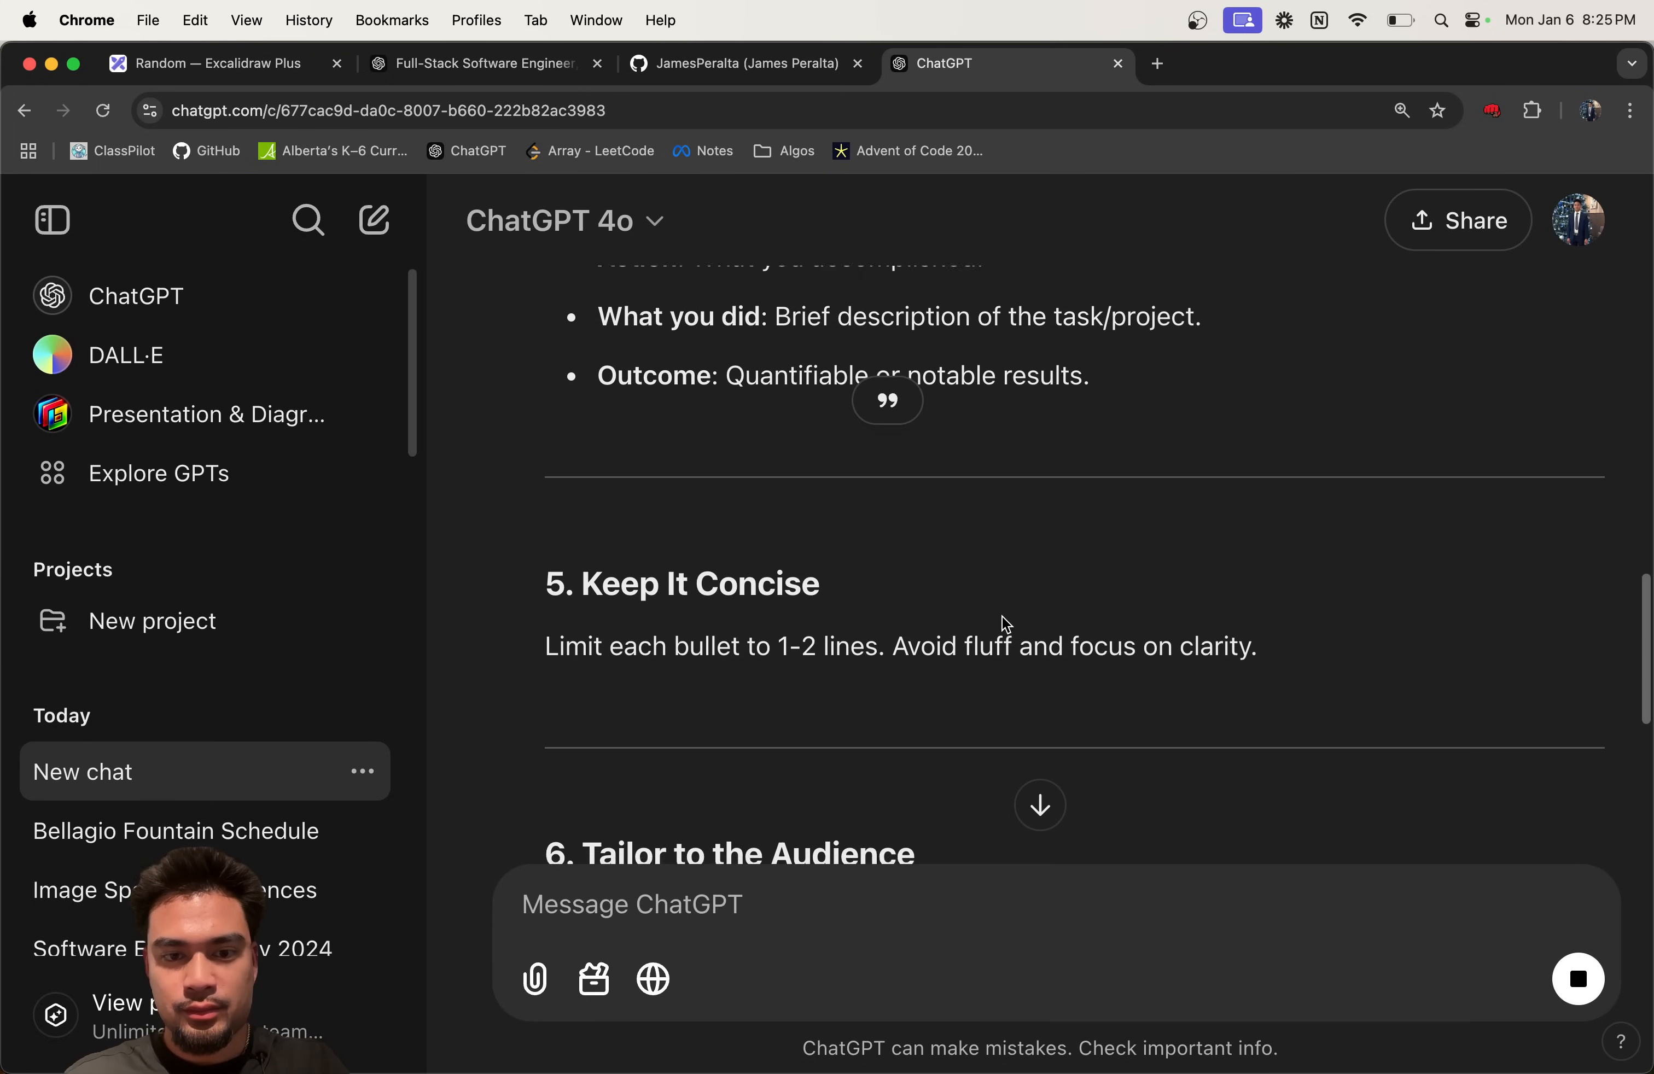
scroll(down, 3)
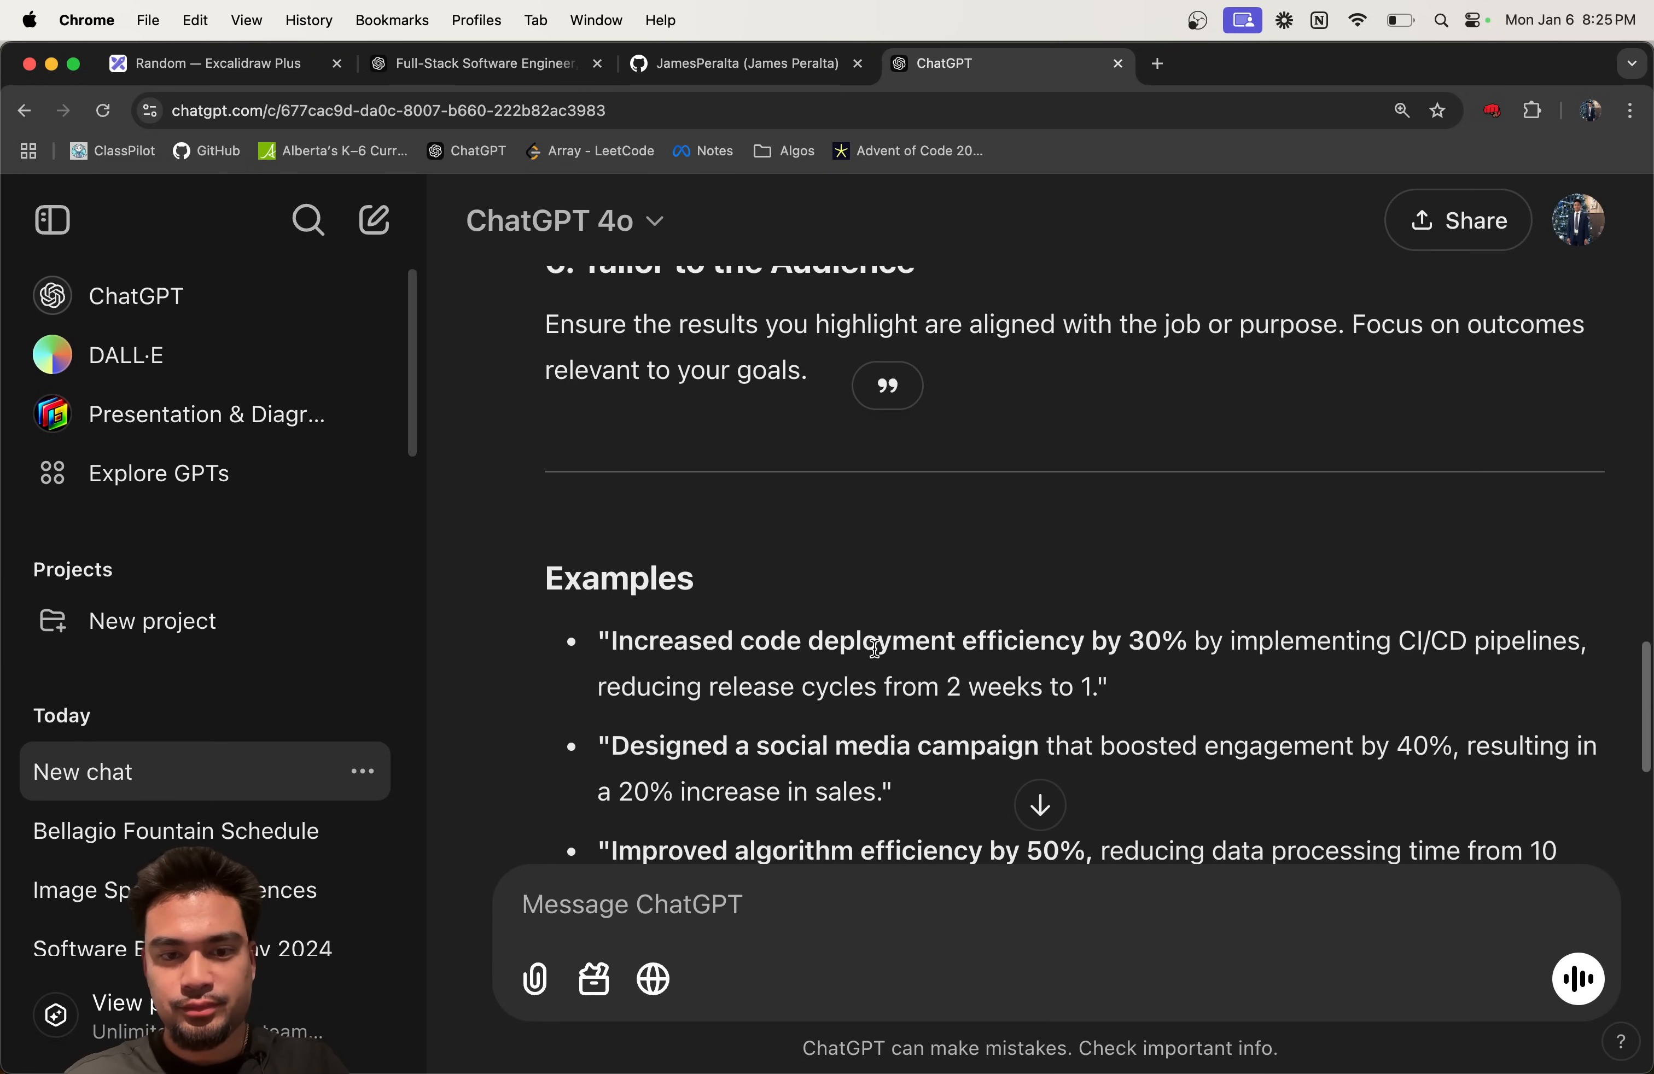
scroll(down, 3)
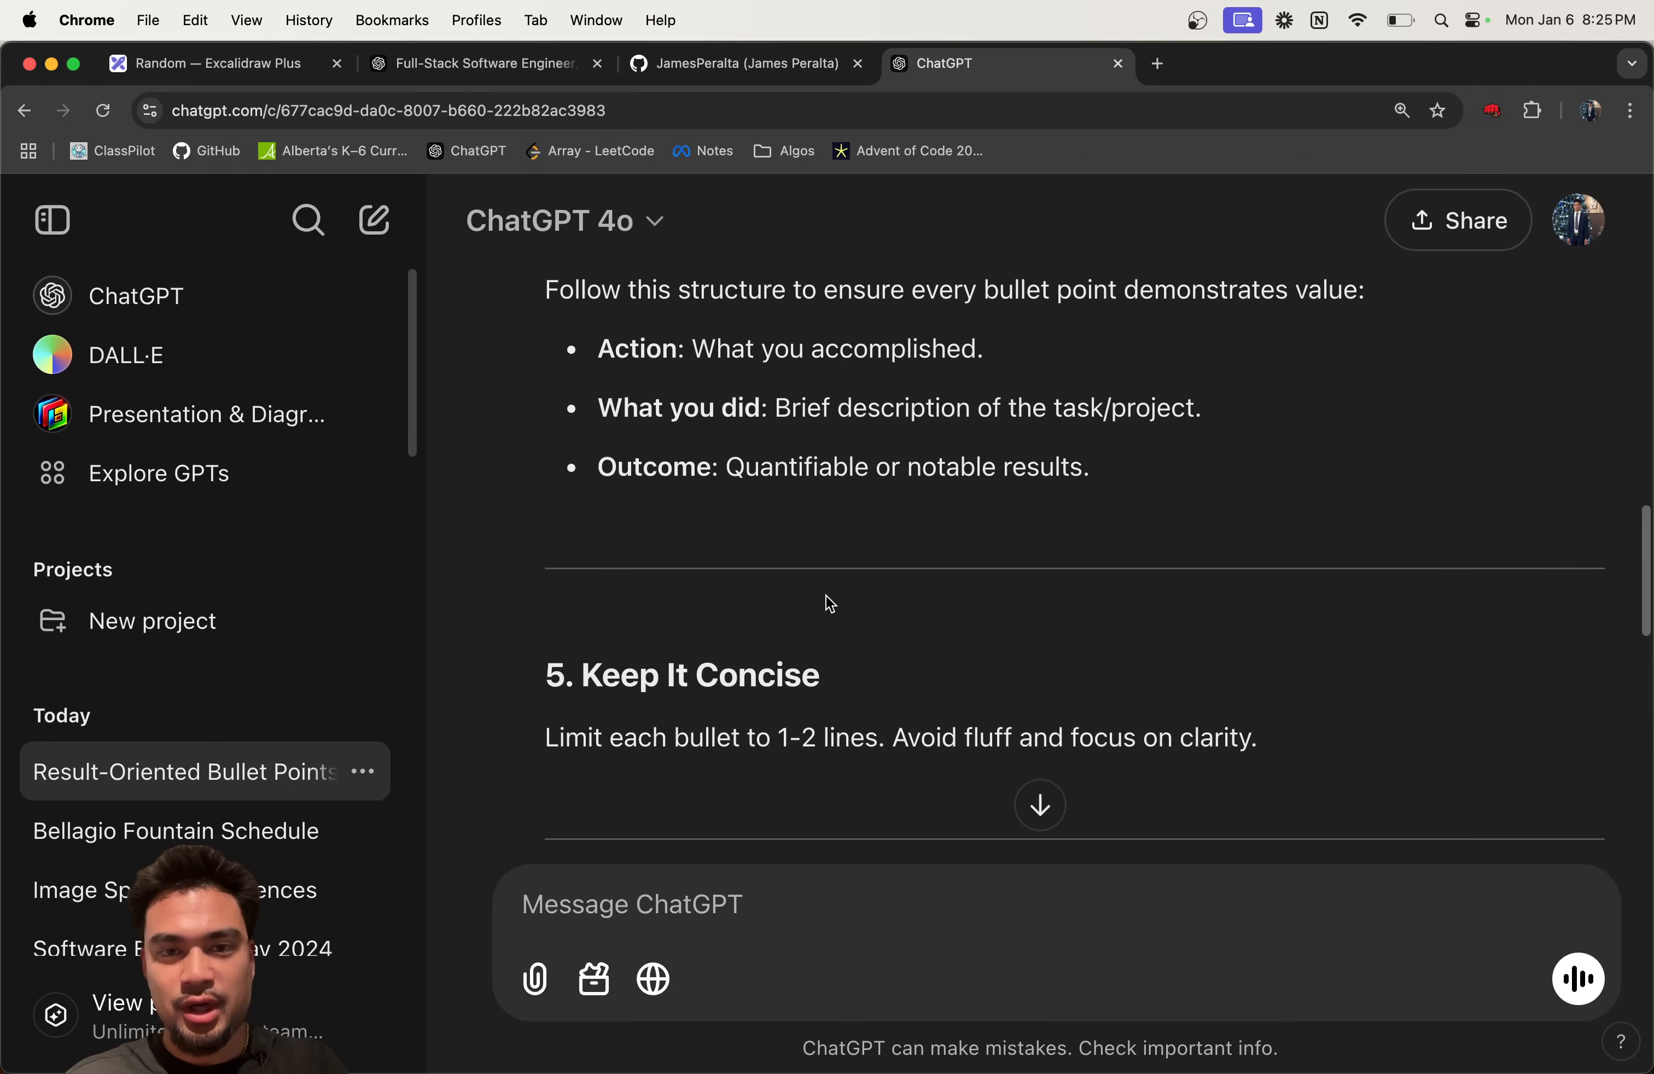
scroll(down, 3)
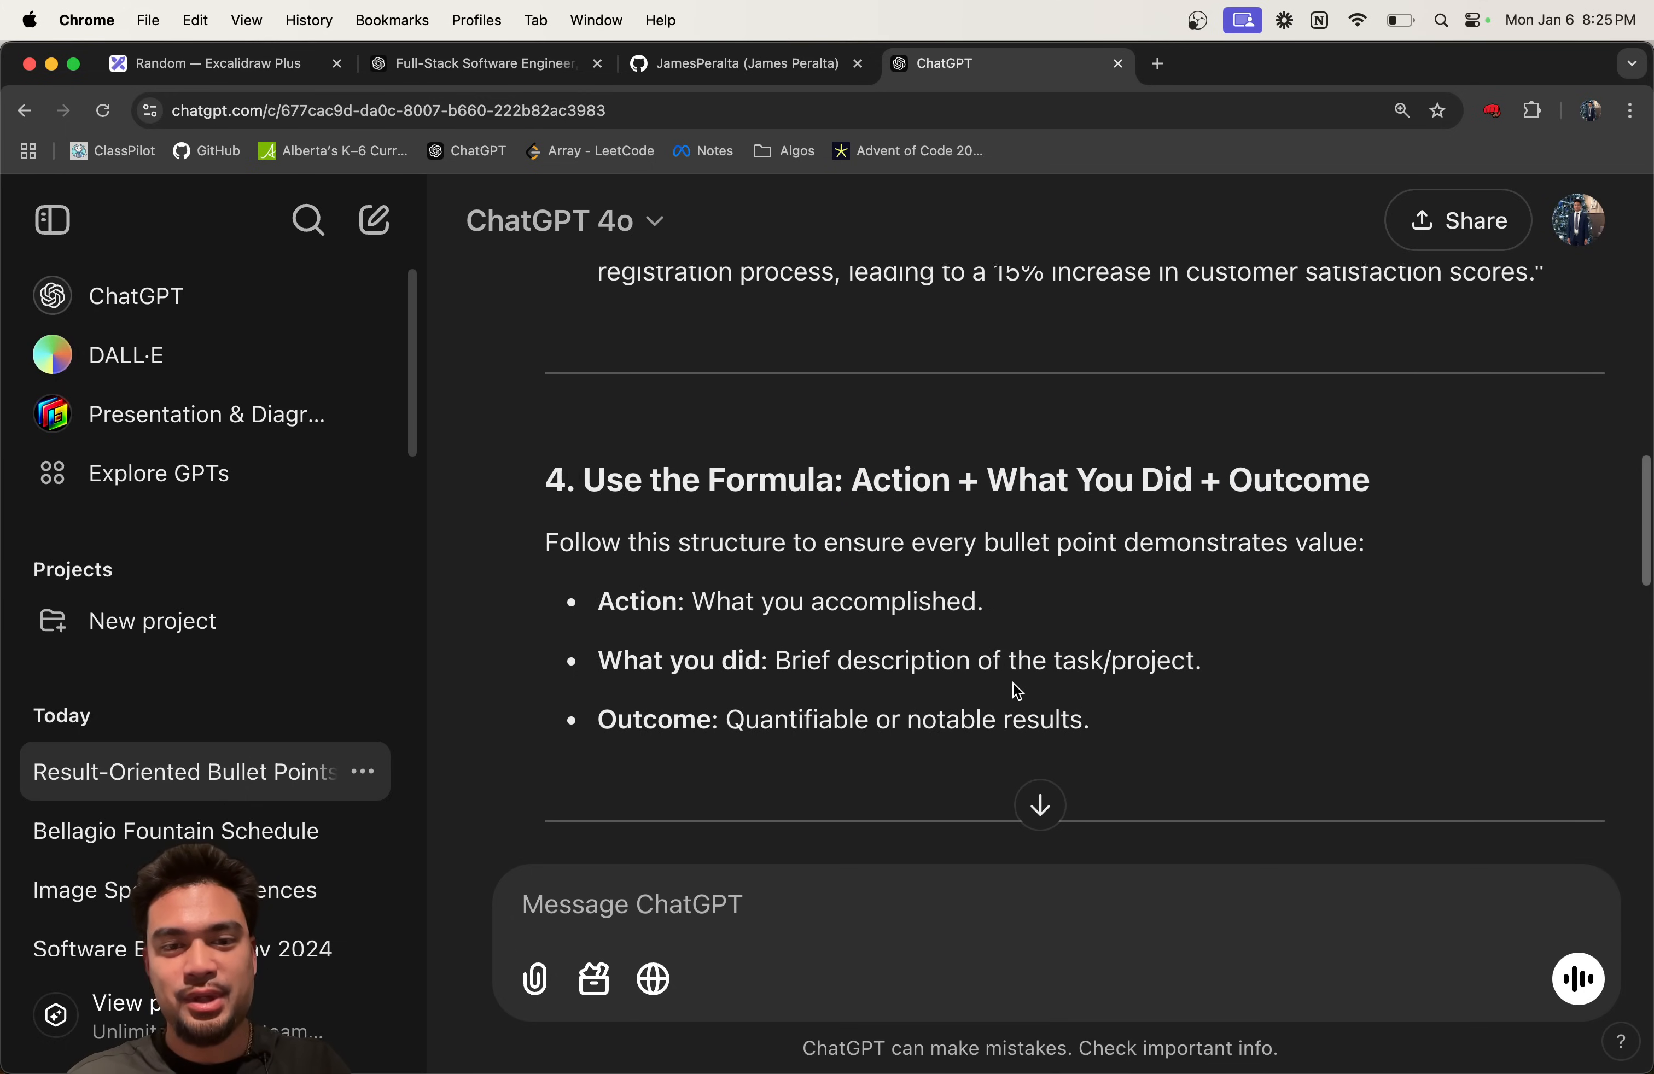
scroll(down, 3)
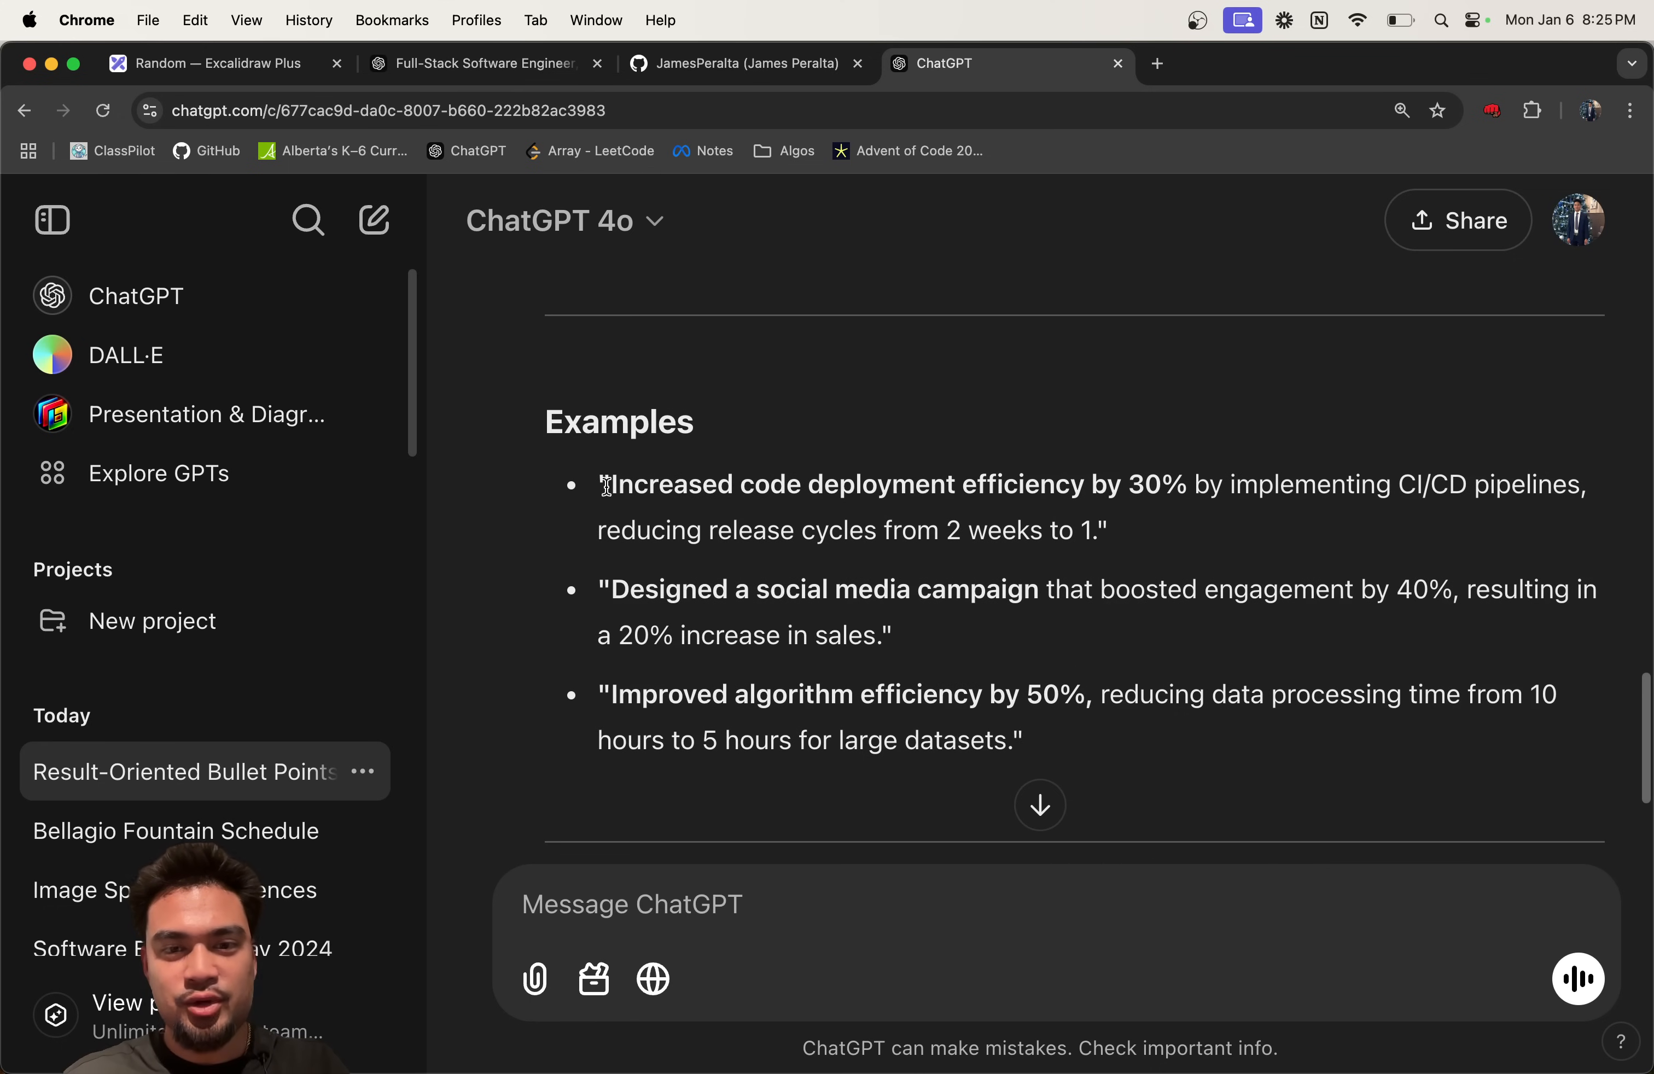
mouse_move(1107, 495)
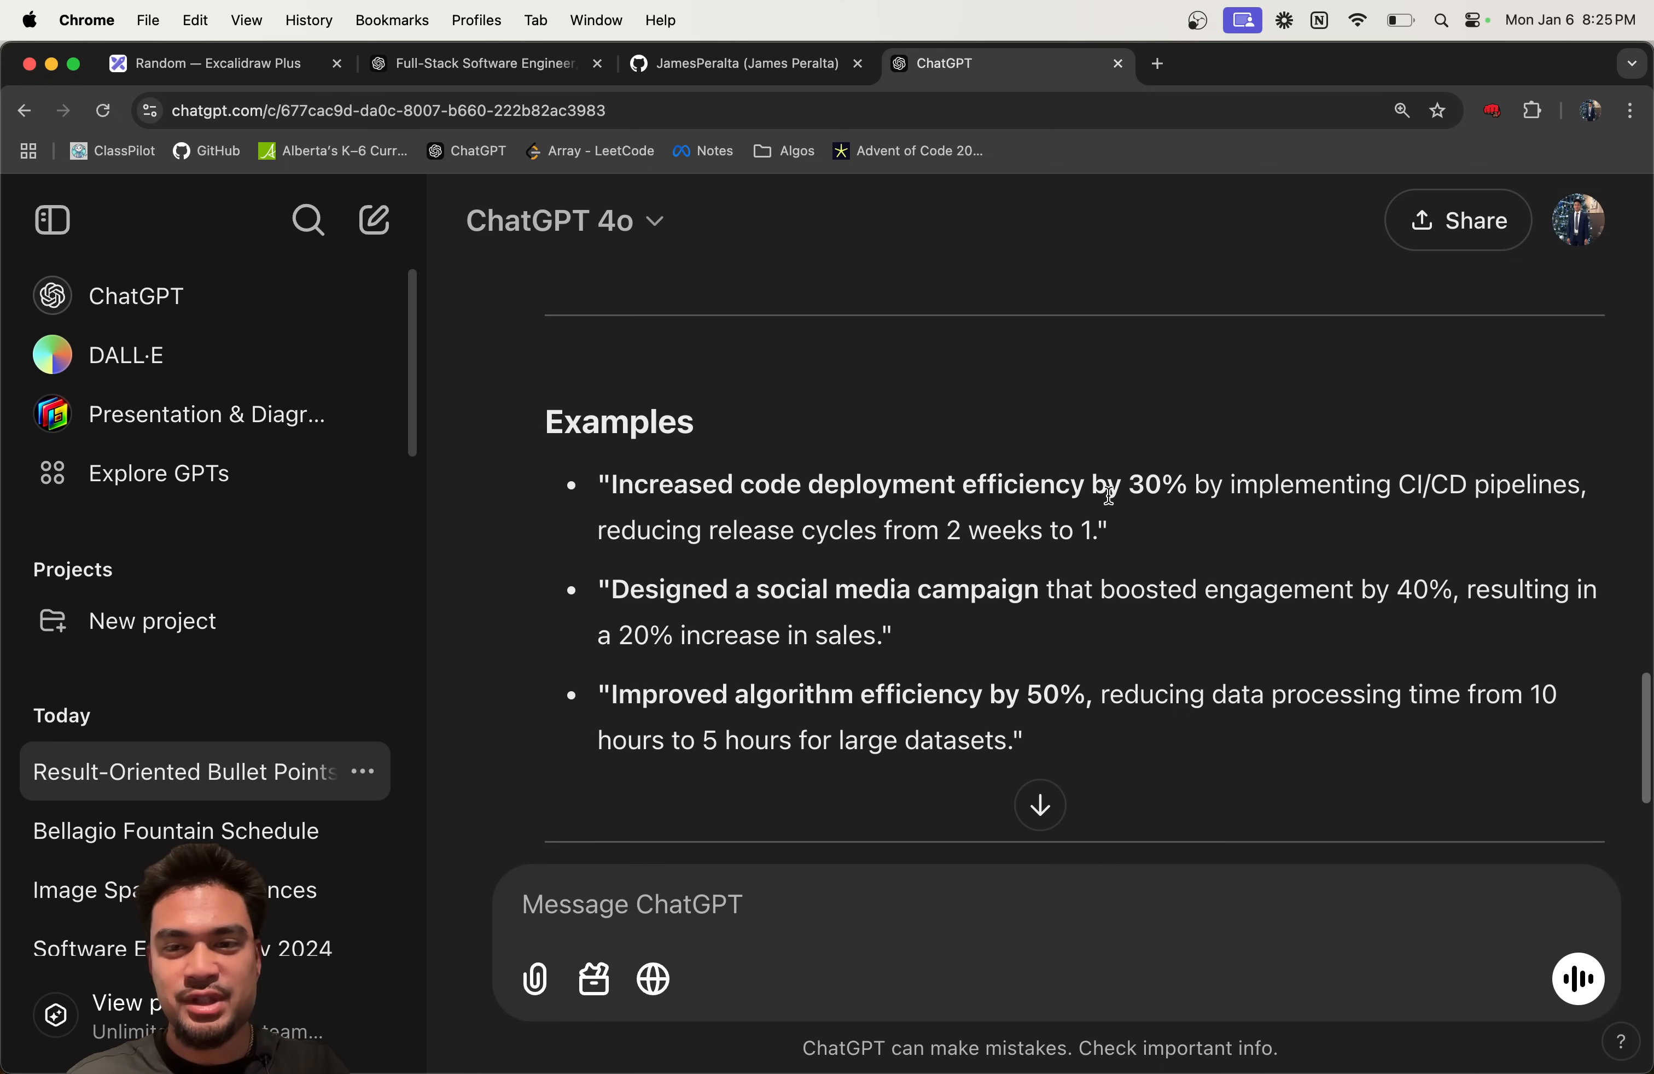
Step: Select the CI/CD pipelines example phrase to bring the X-Y-Z formula to the canvas
drag(1086, 485, 1582, 484)
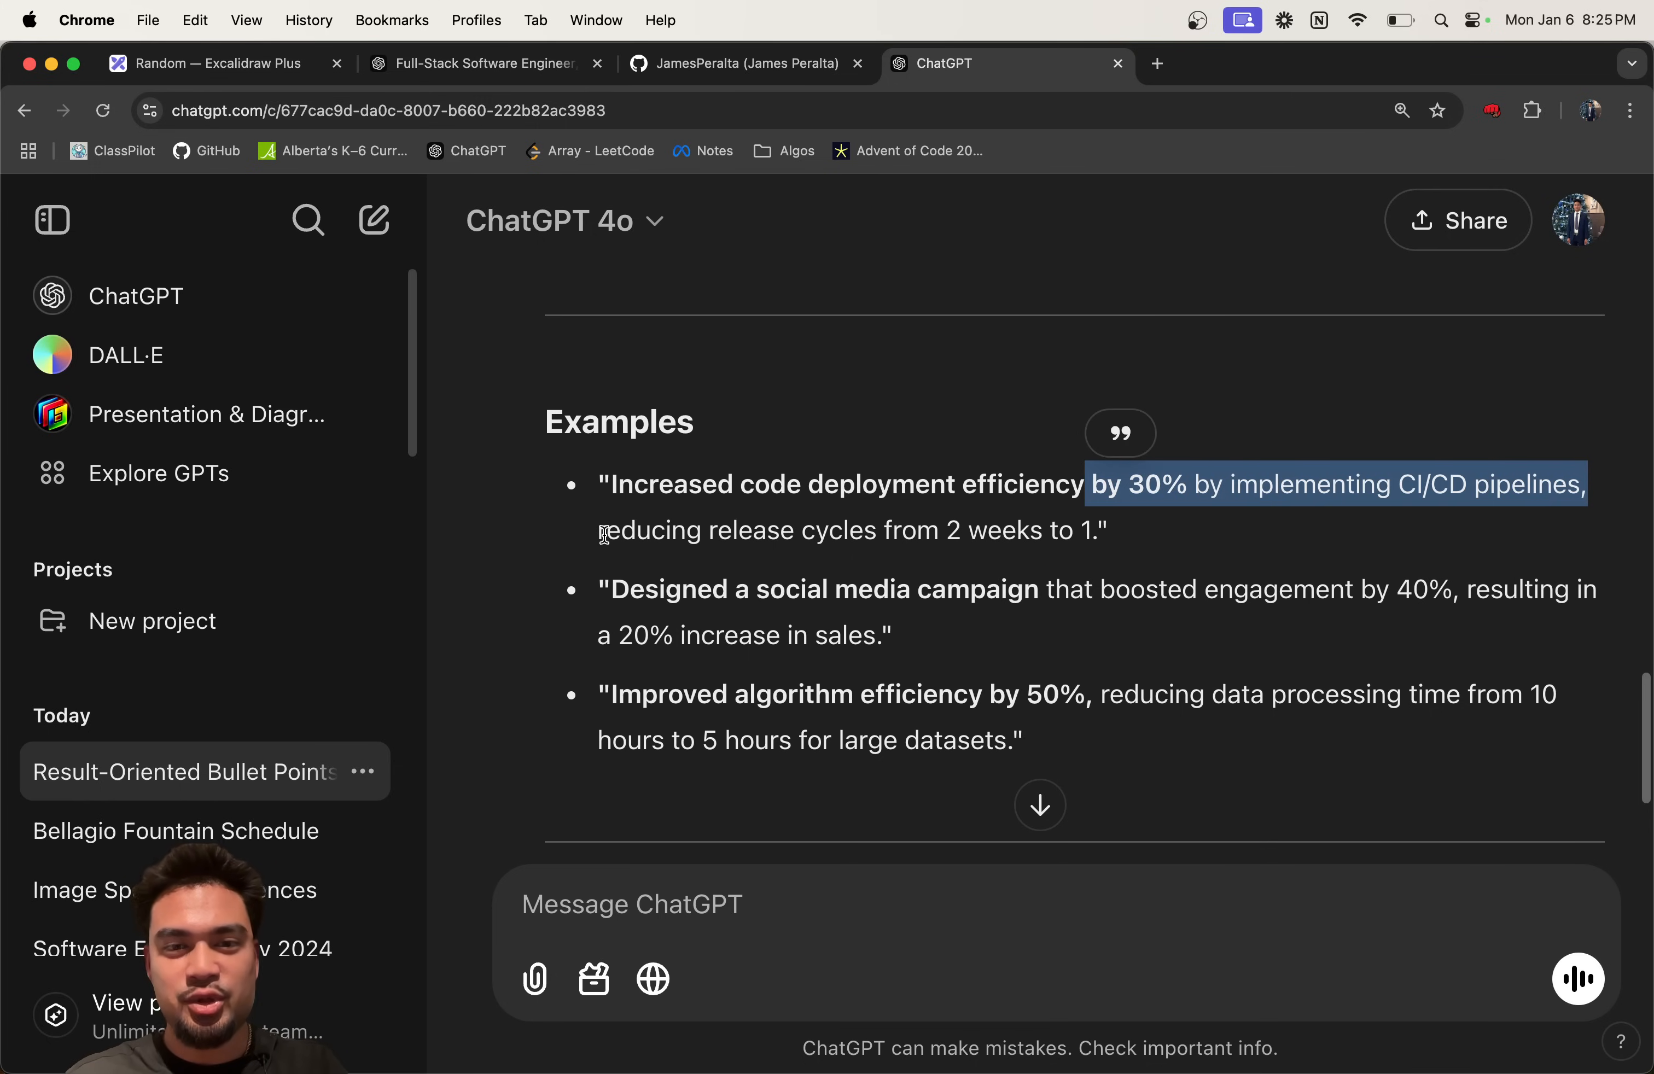
click(1093, 542)
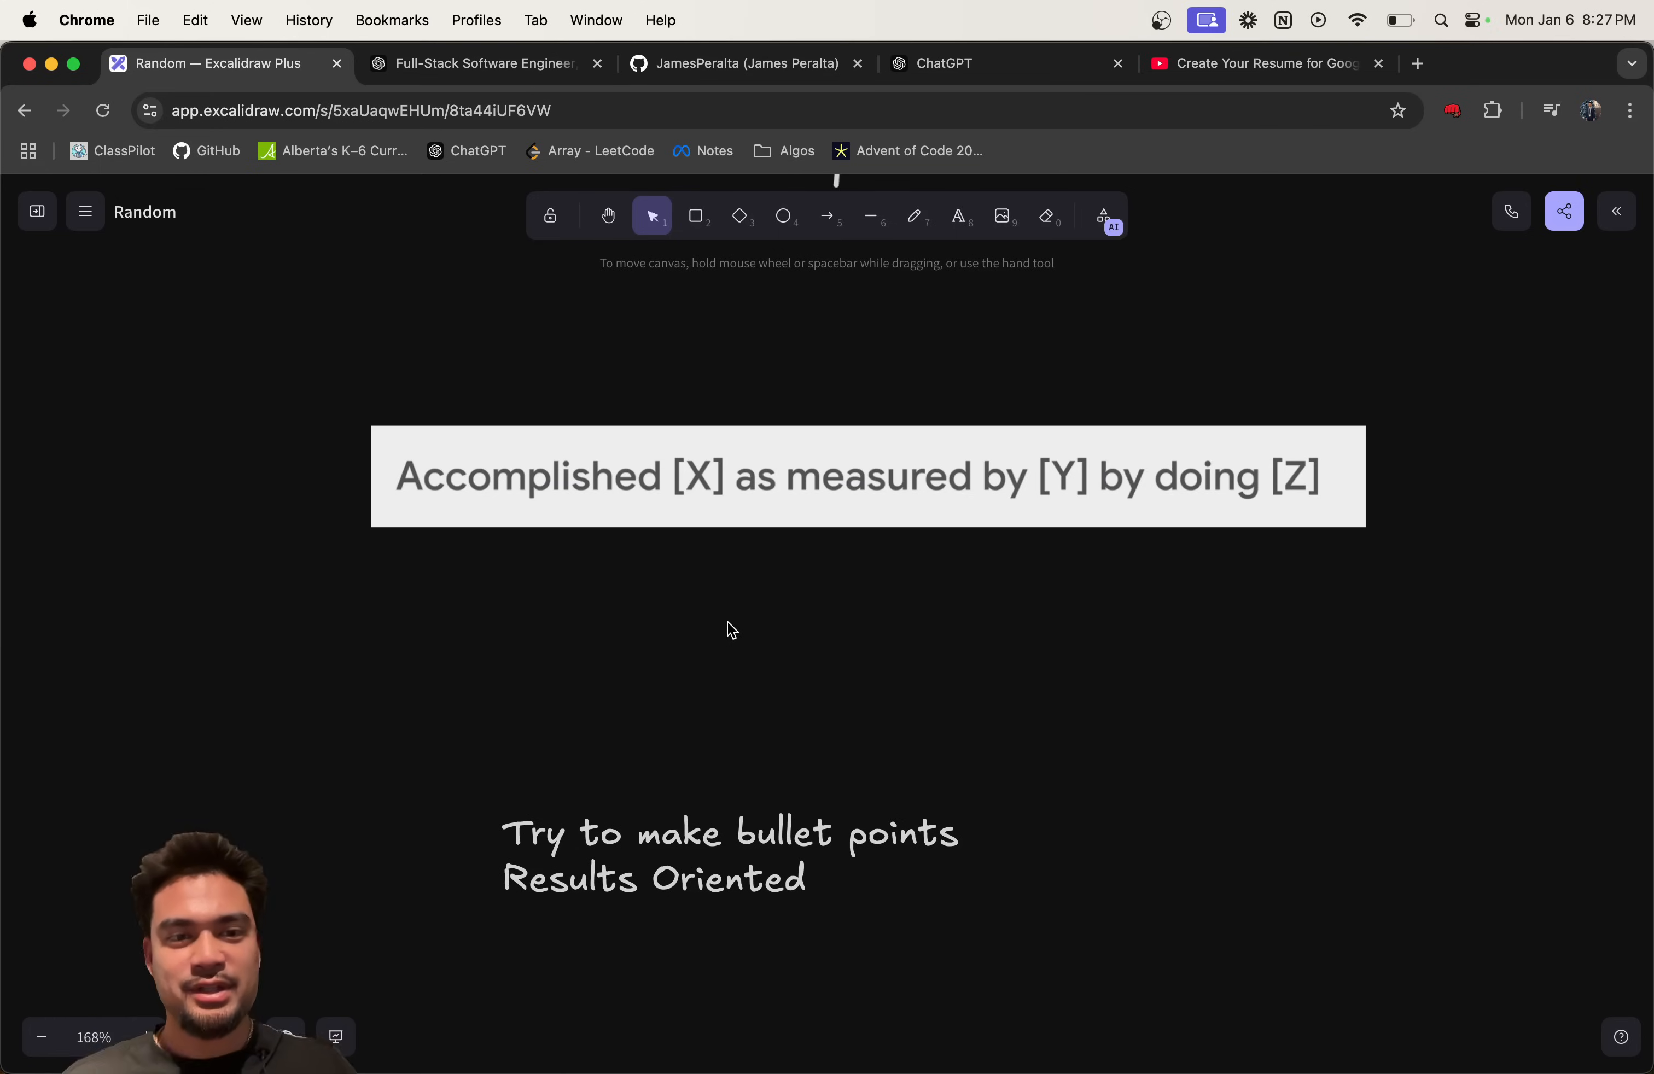
mouse_move(665, 379)
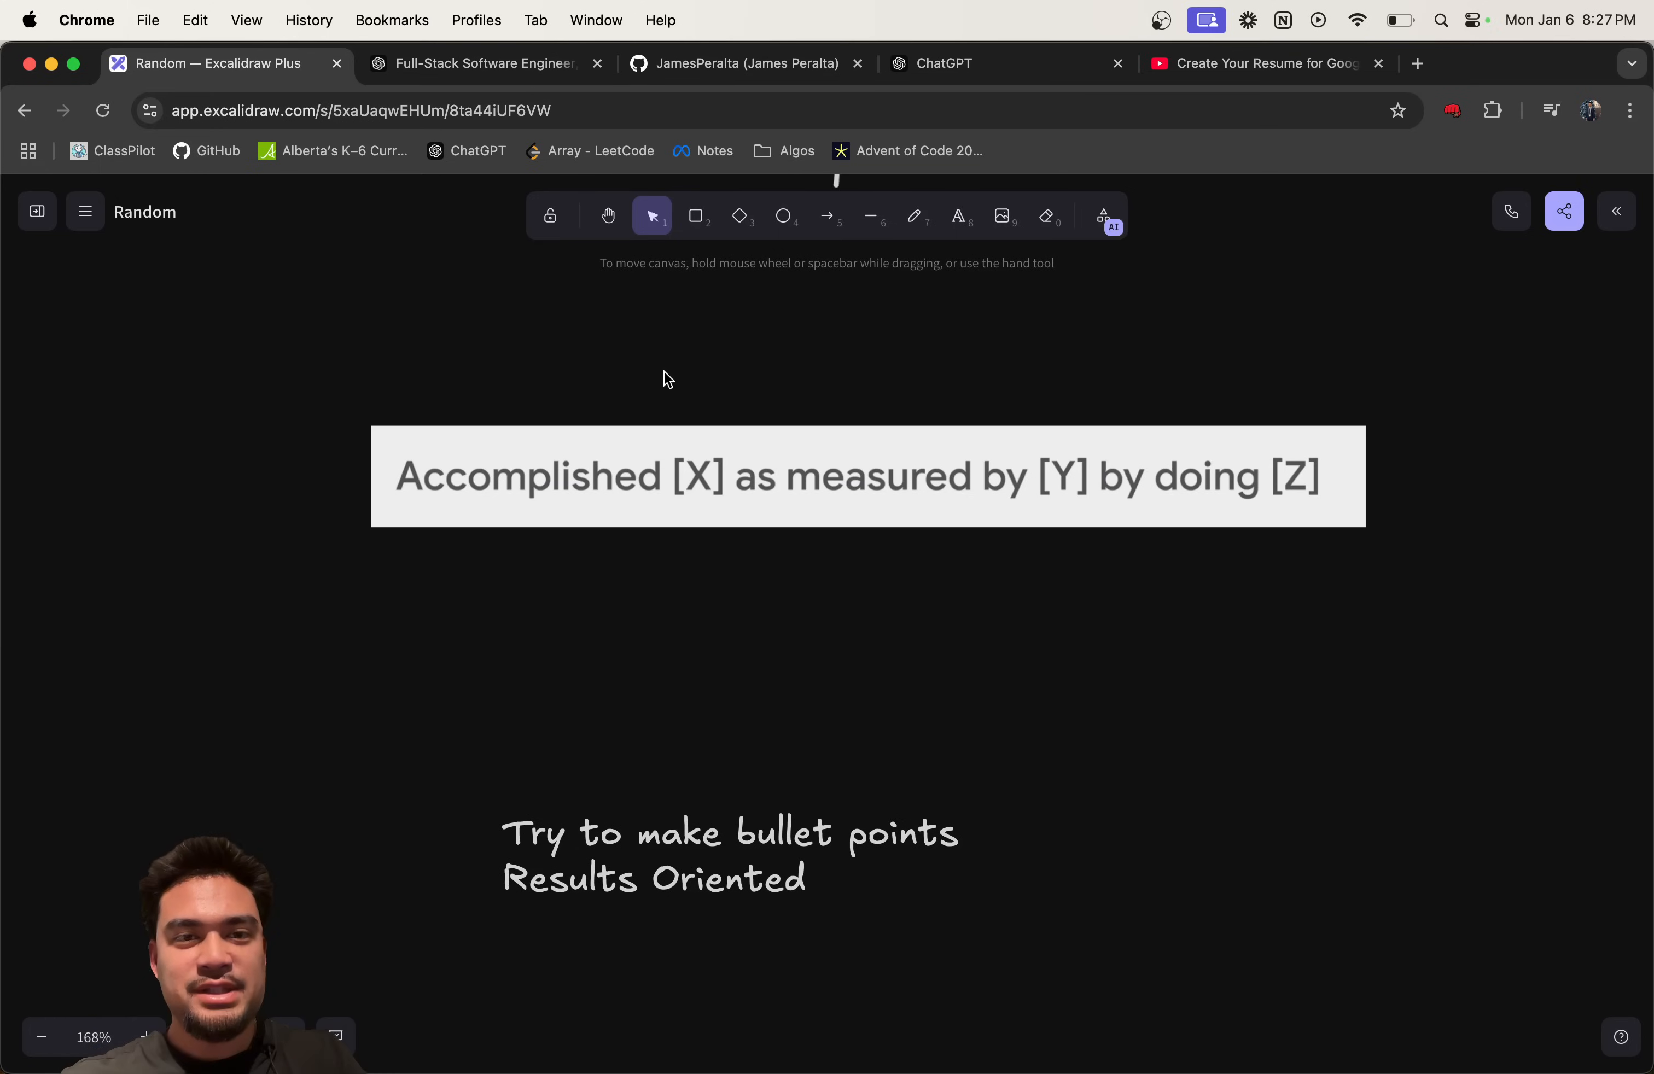
Step: Select freehand drawing, then switch to the Google resume-tips YouTube video
click(913, 215)
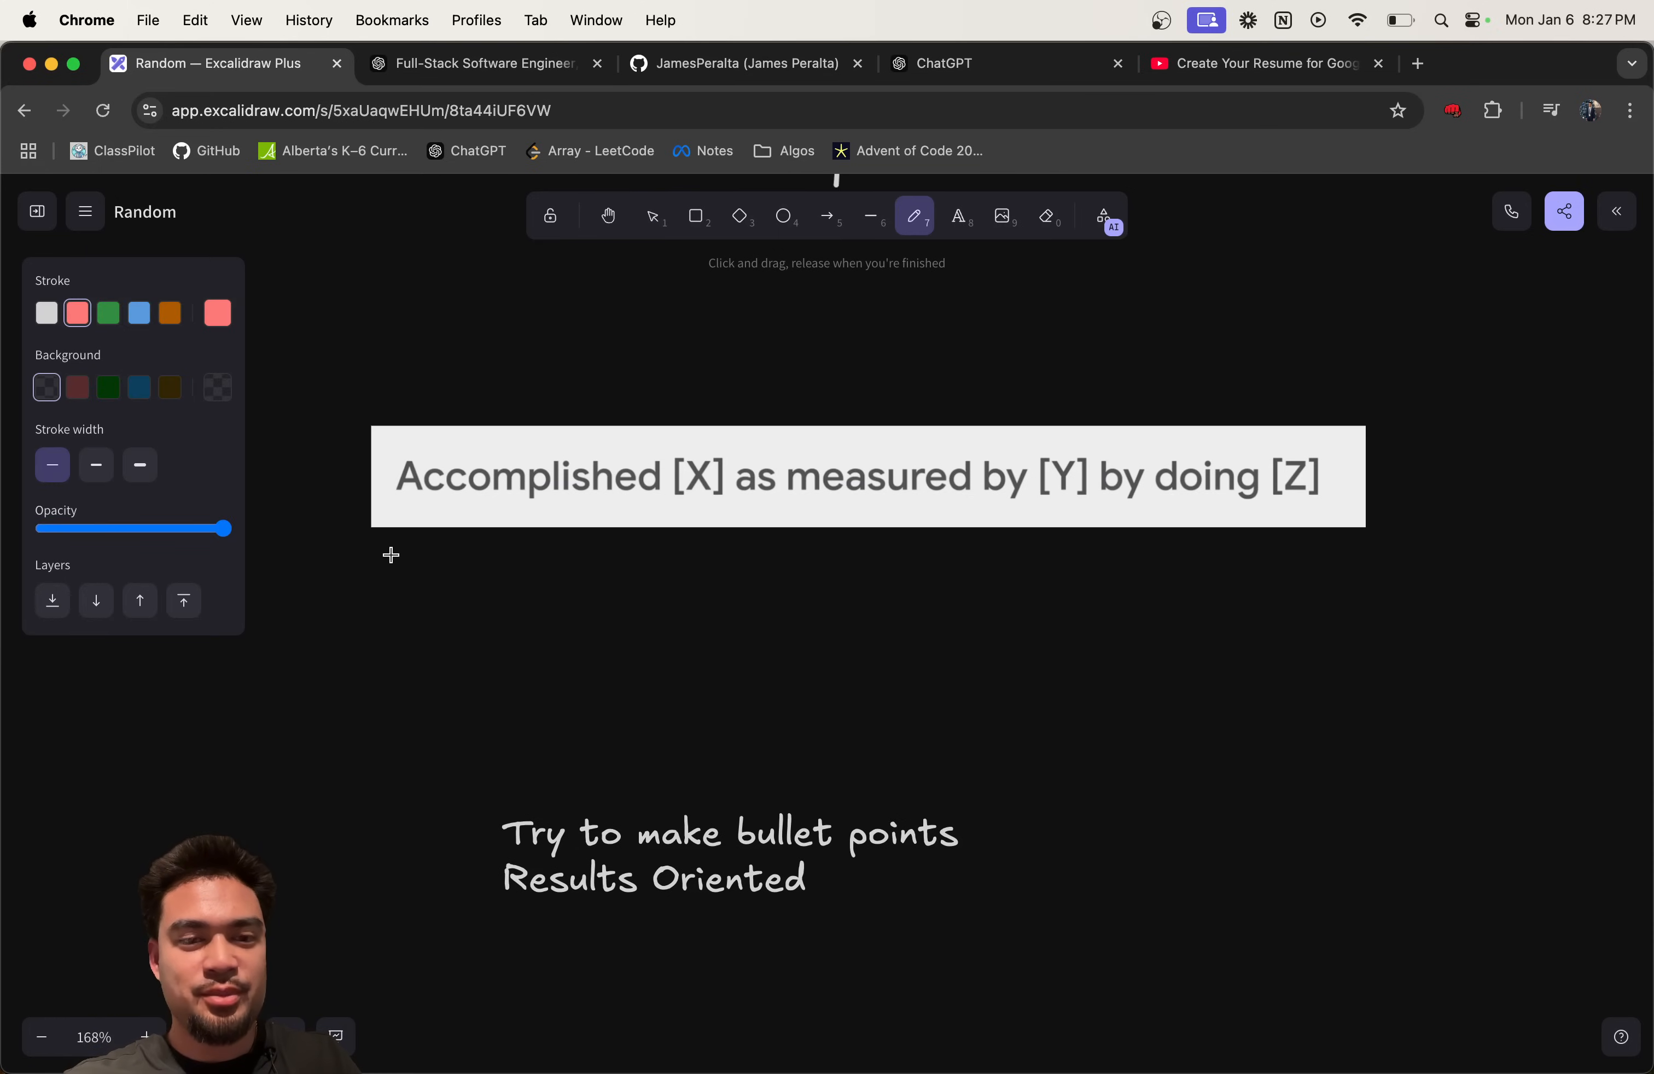
click(1255, 64)
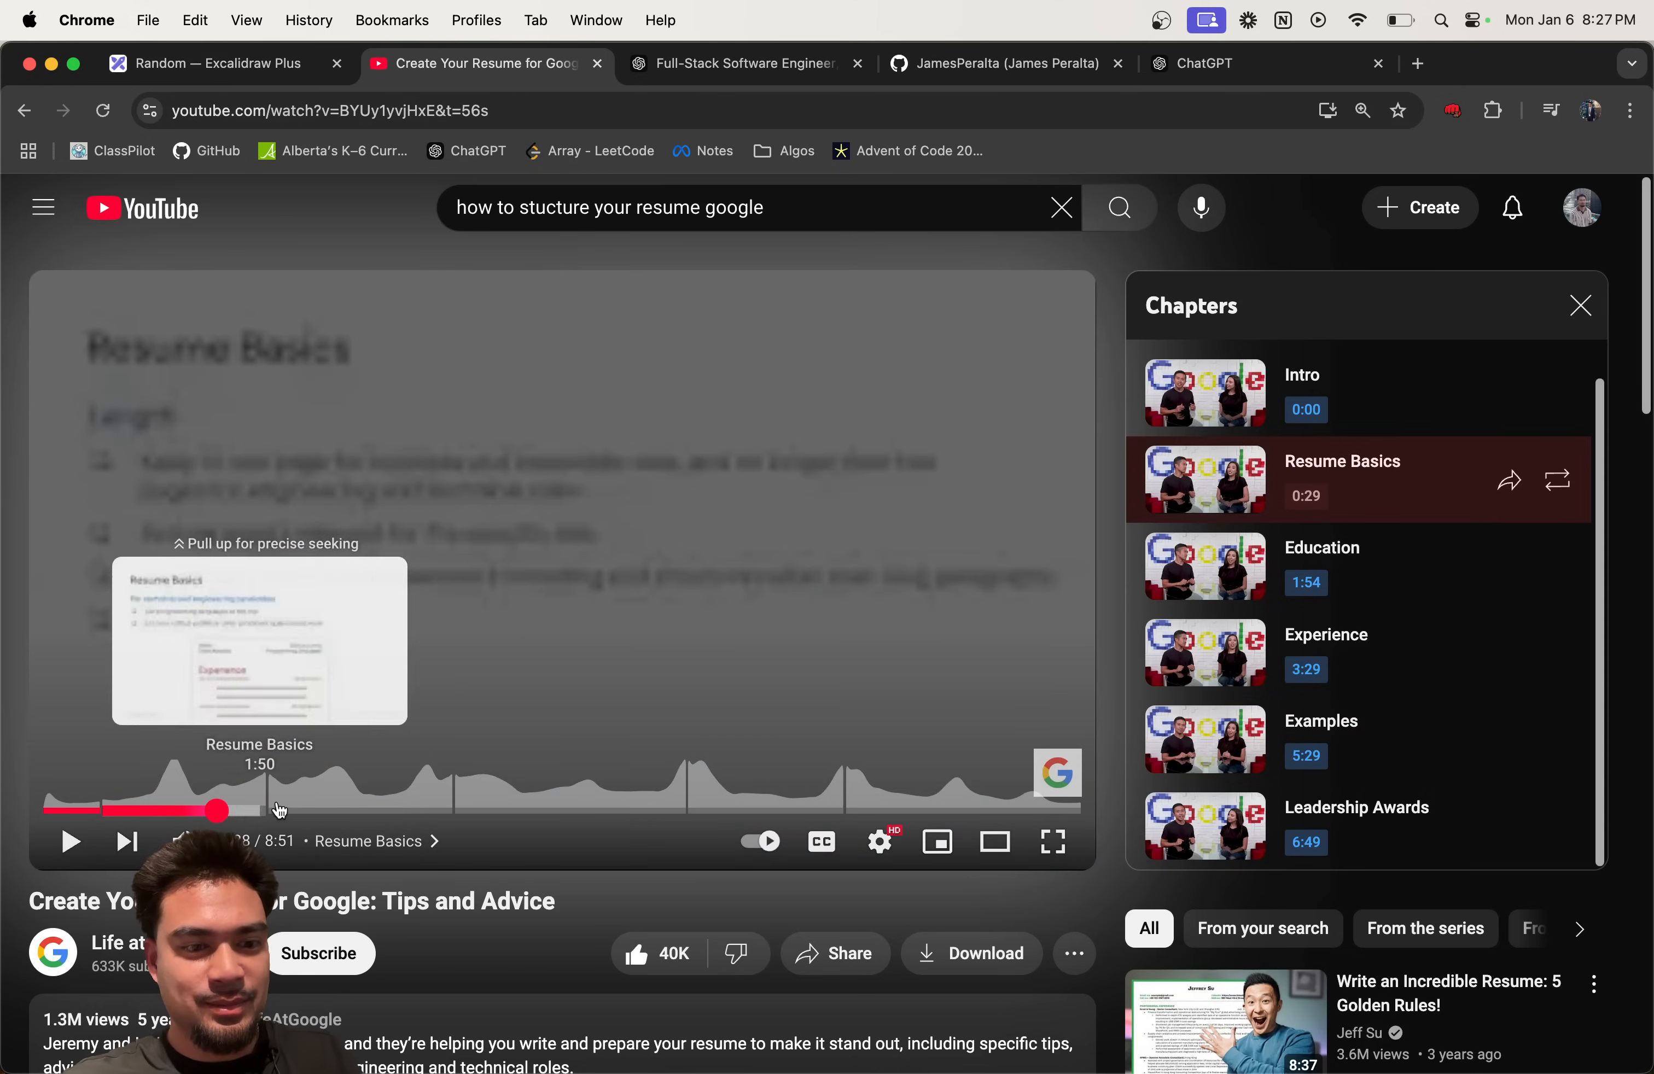
mouse_move(332, 810)
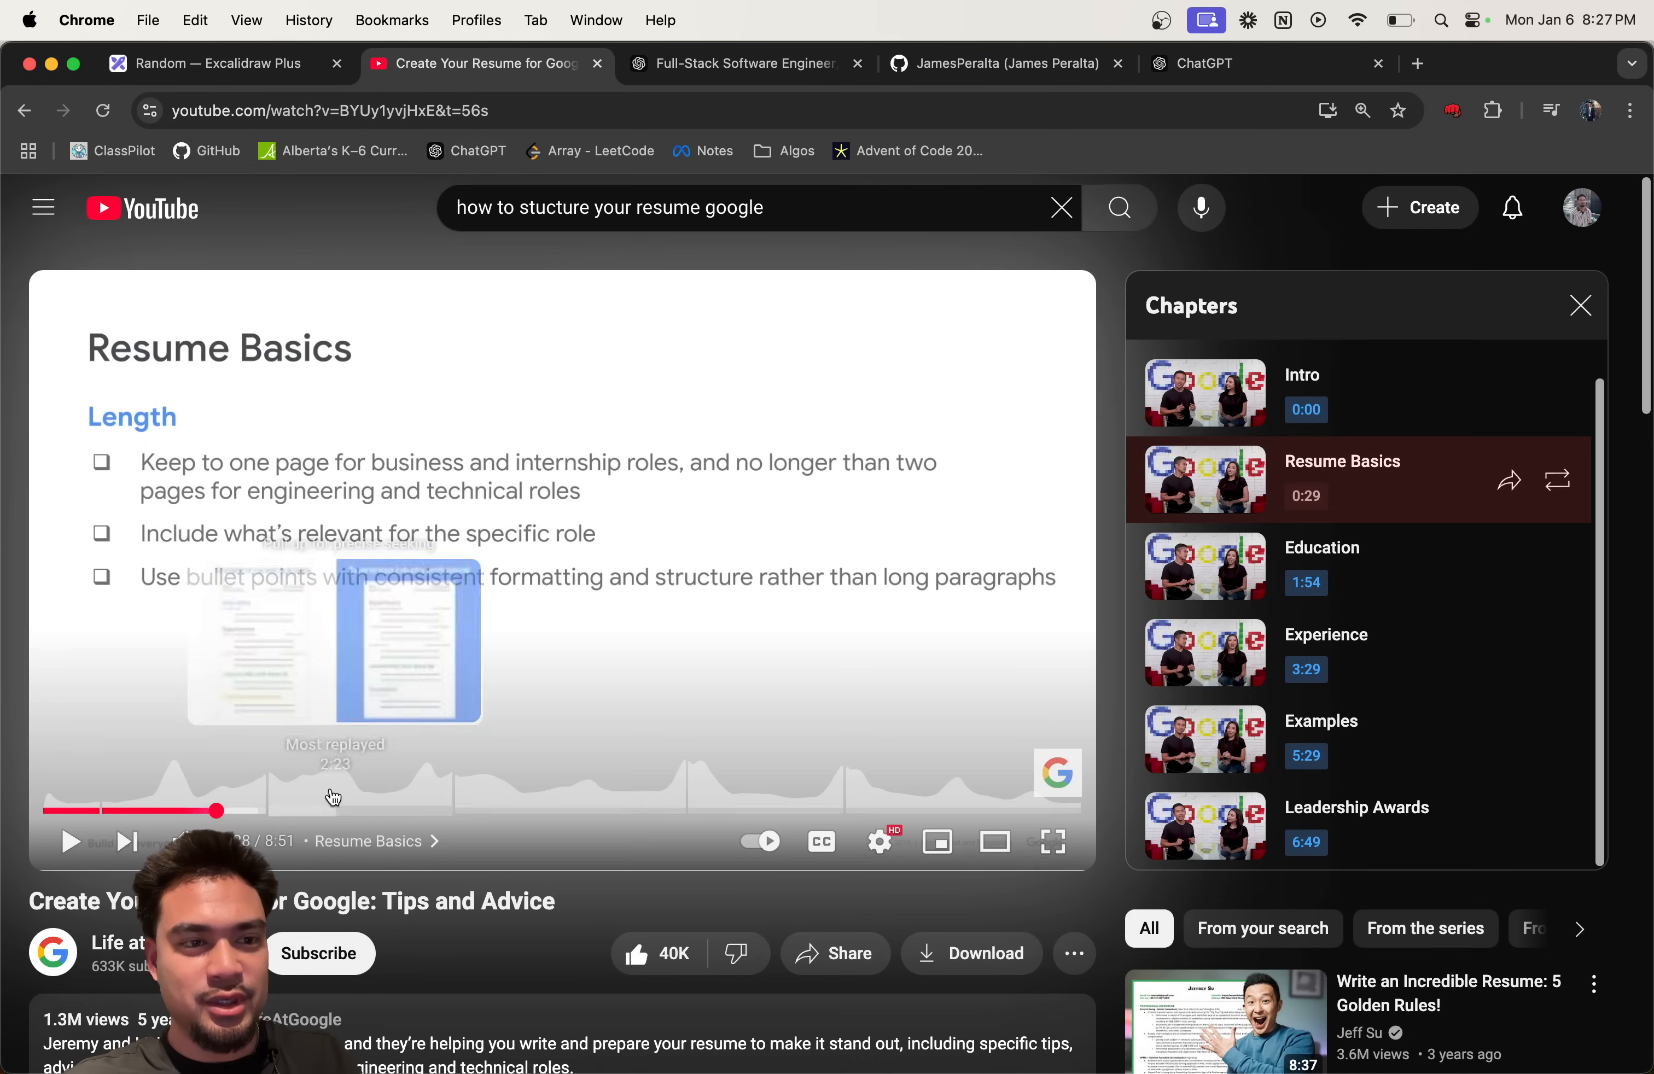
Step: Skip the video to its Education and Experience chapters, then return to the Excalidraw whiteboard
drag(219, 811, 301, 811)
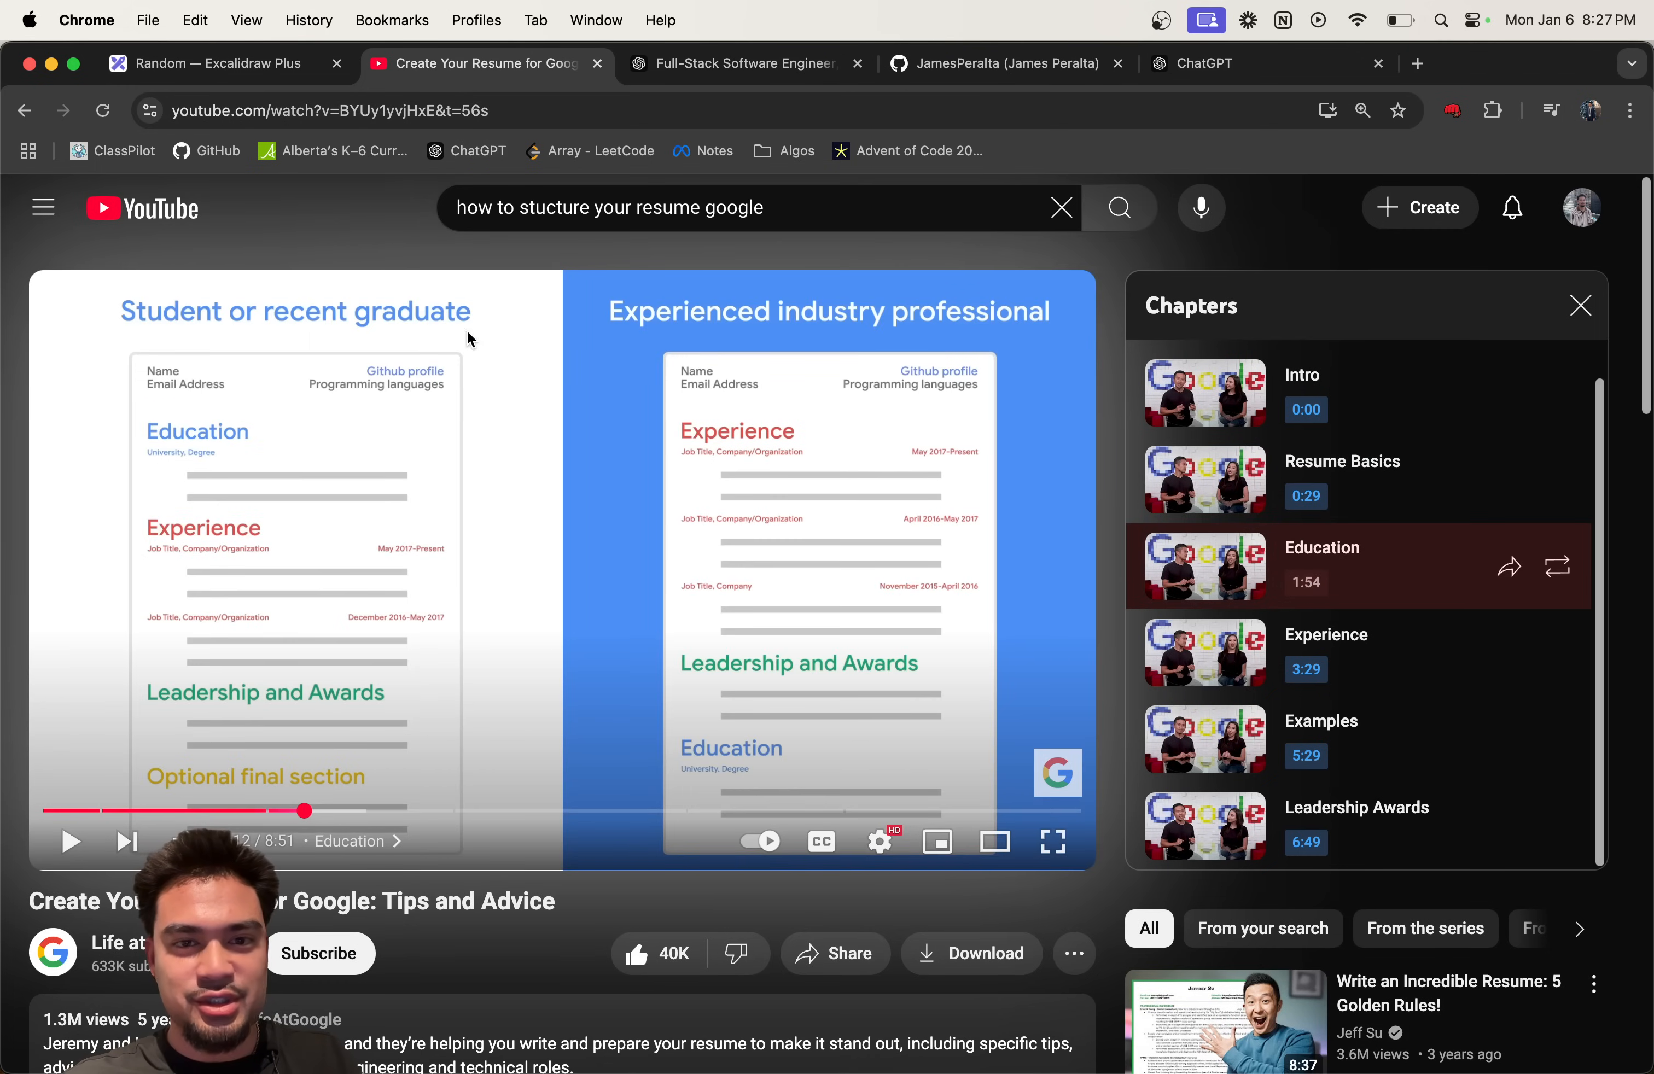
mouse_move(273, 339)
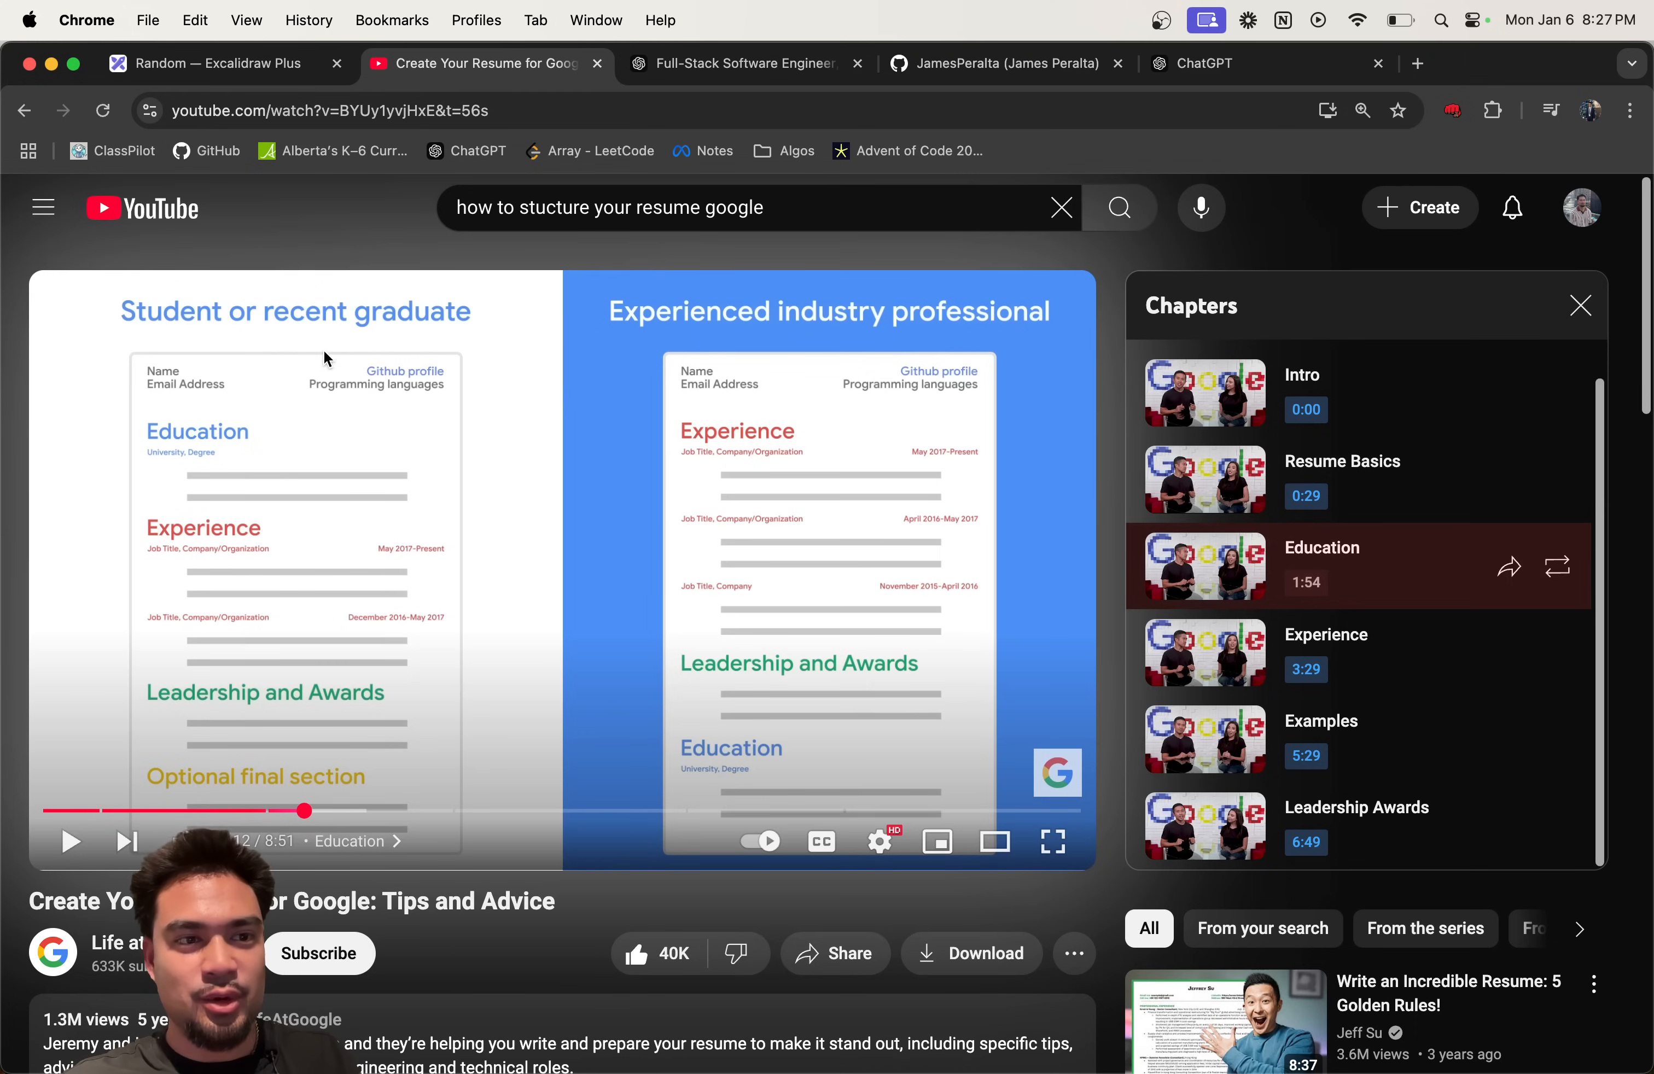
drag(307, 810, 527, 810)
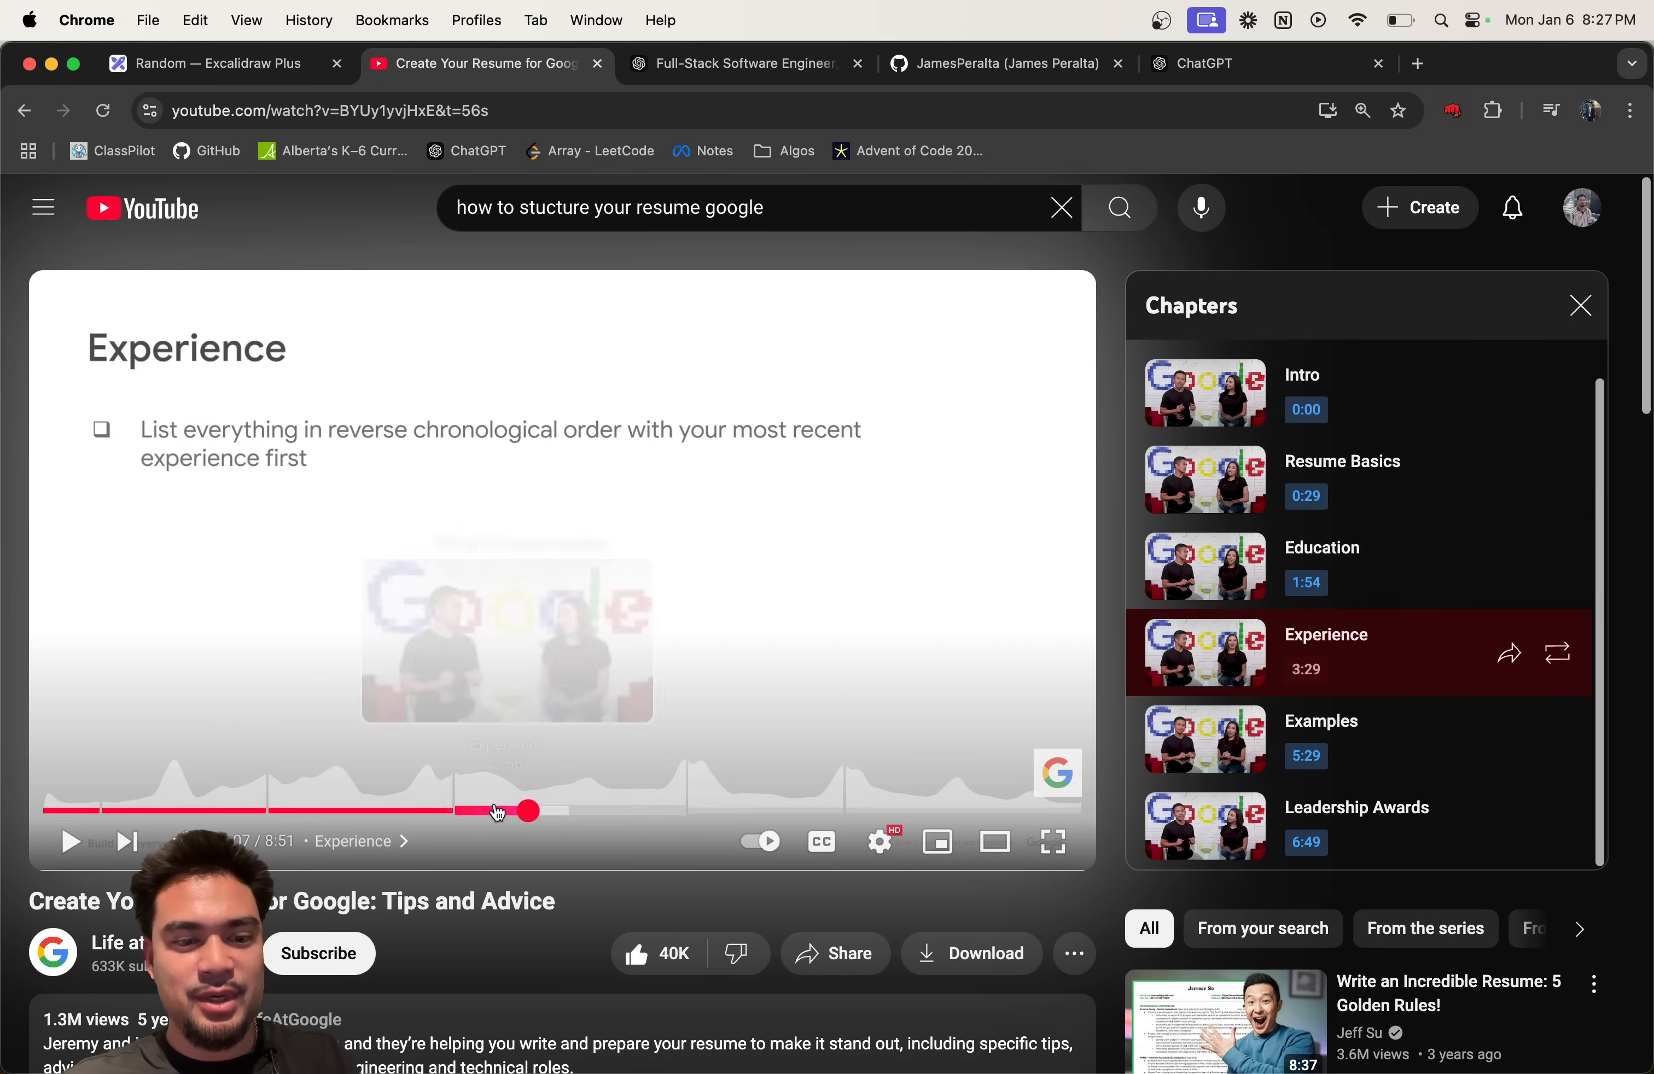
mouse_move(693, 818)
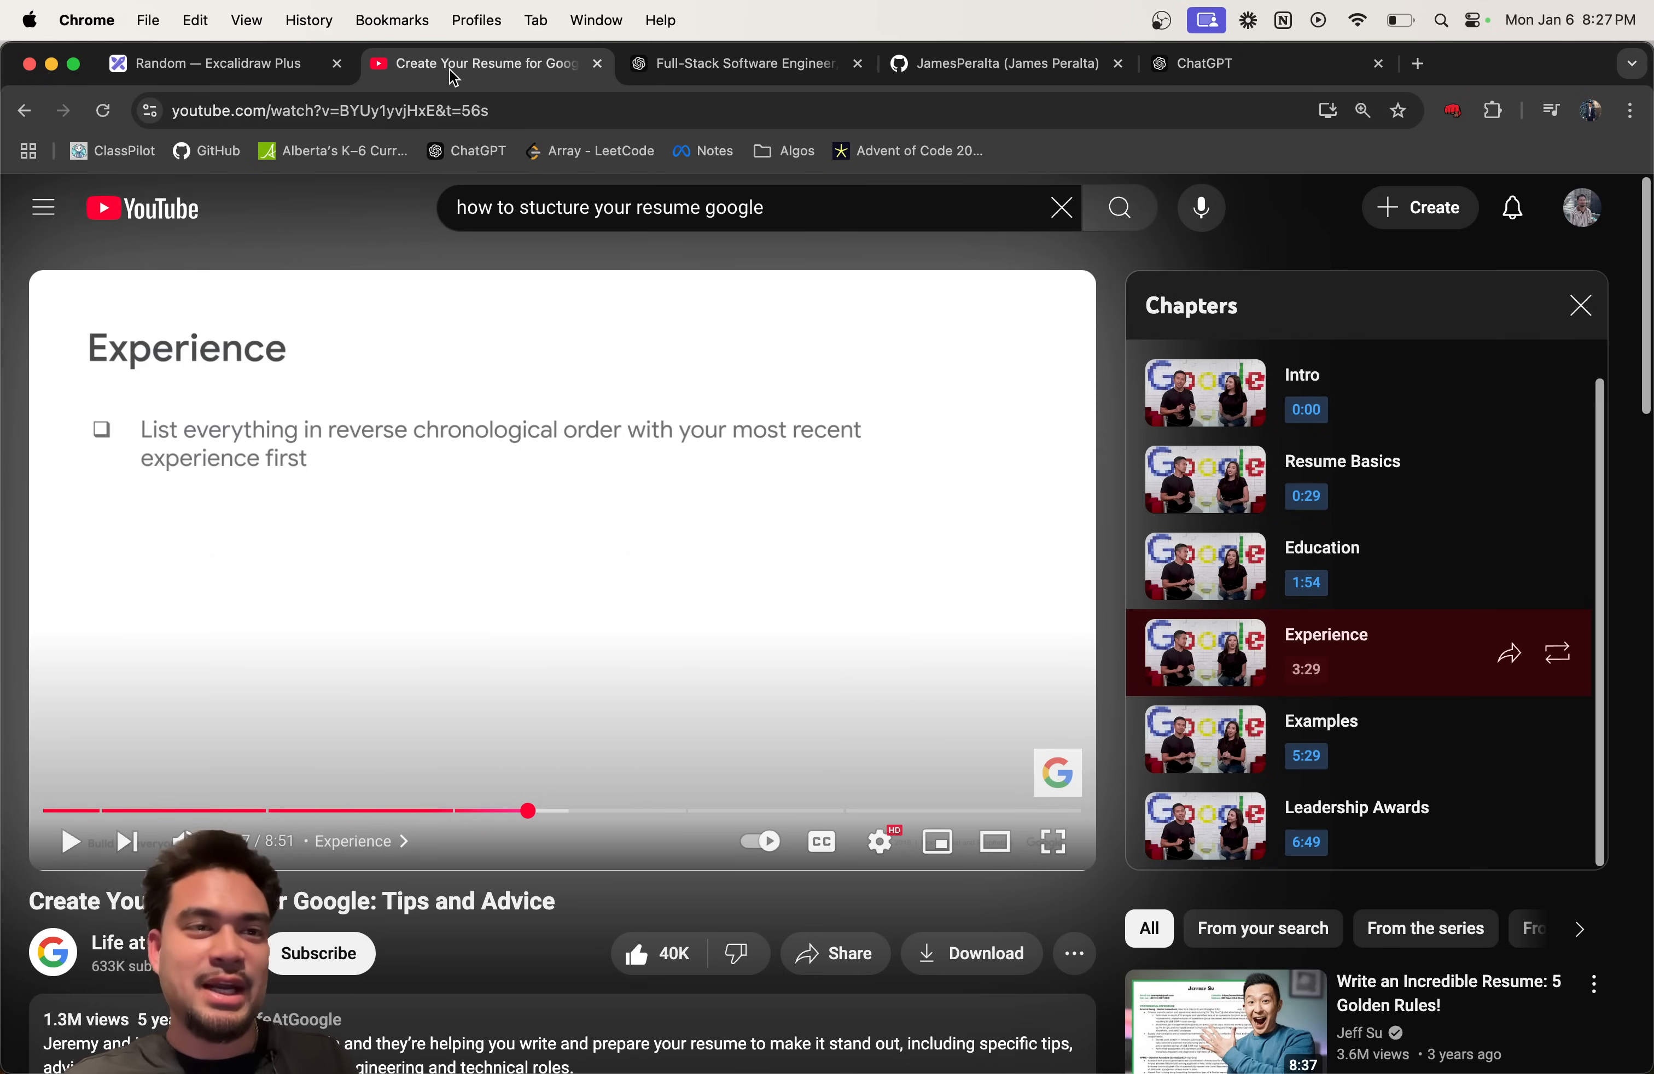
mouse_move(398, 74)
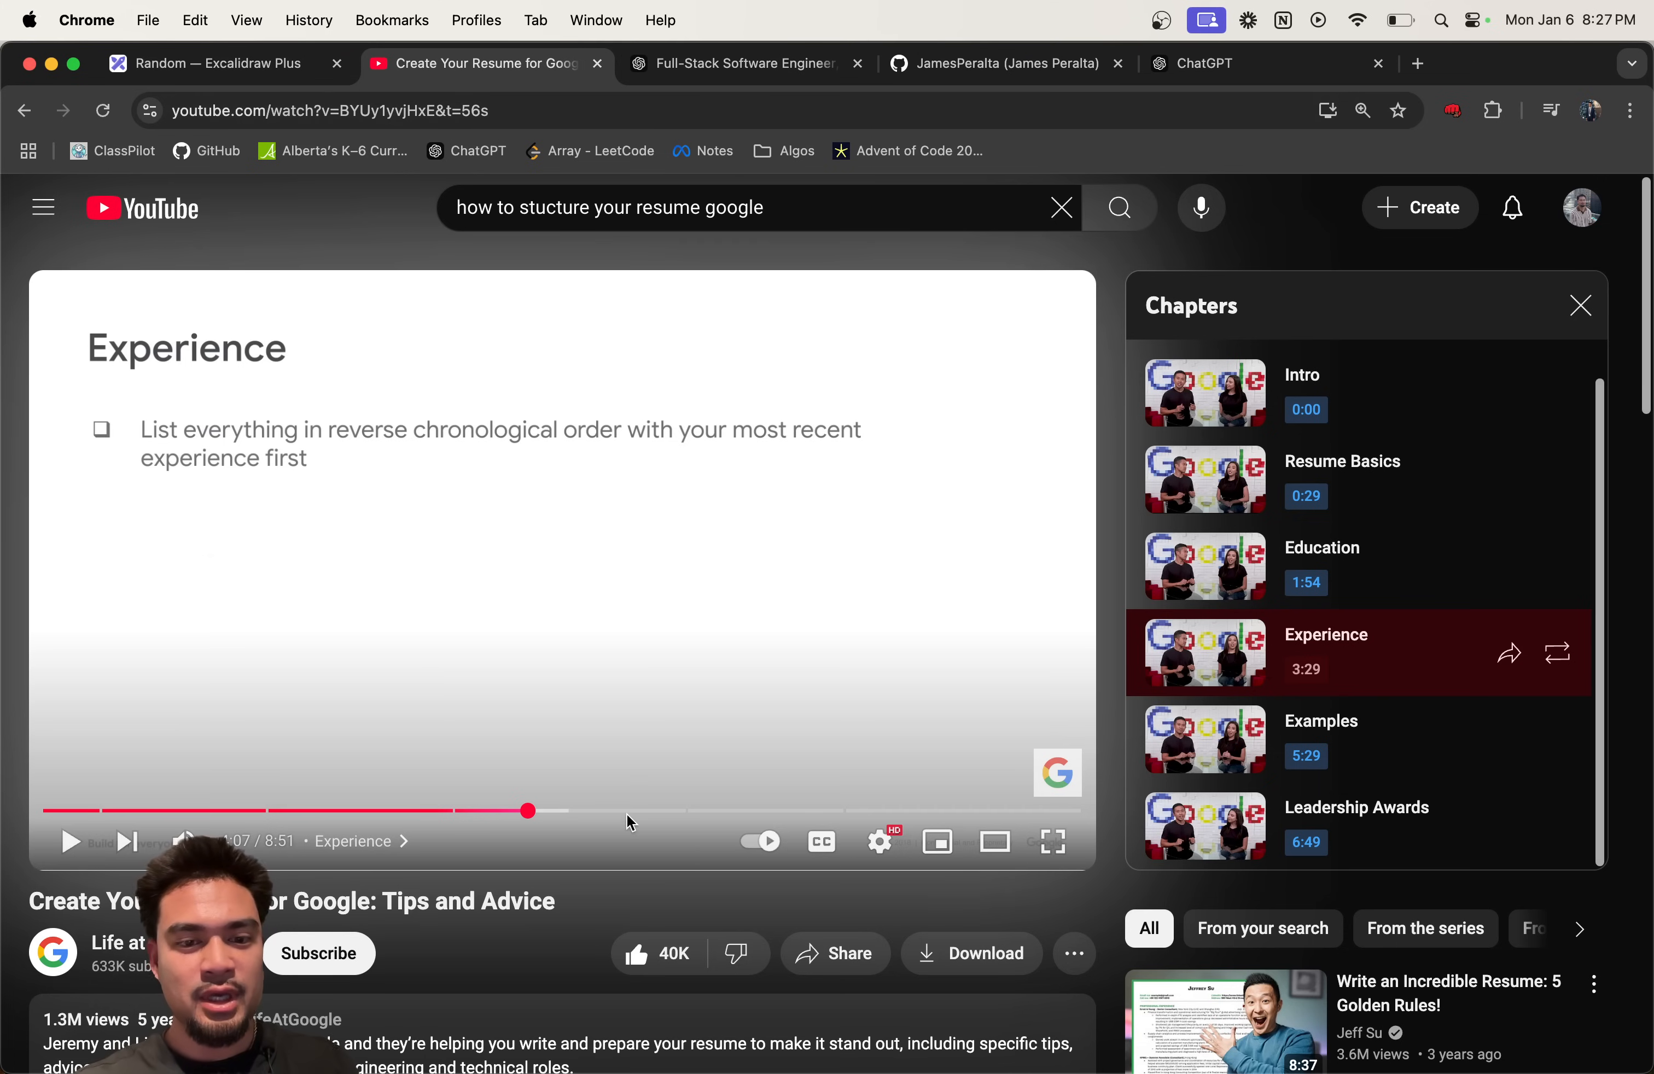
click(217, 64)
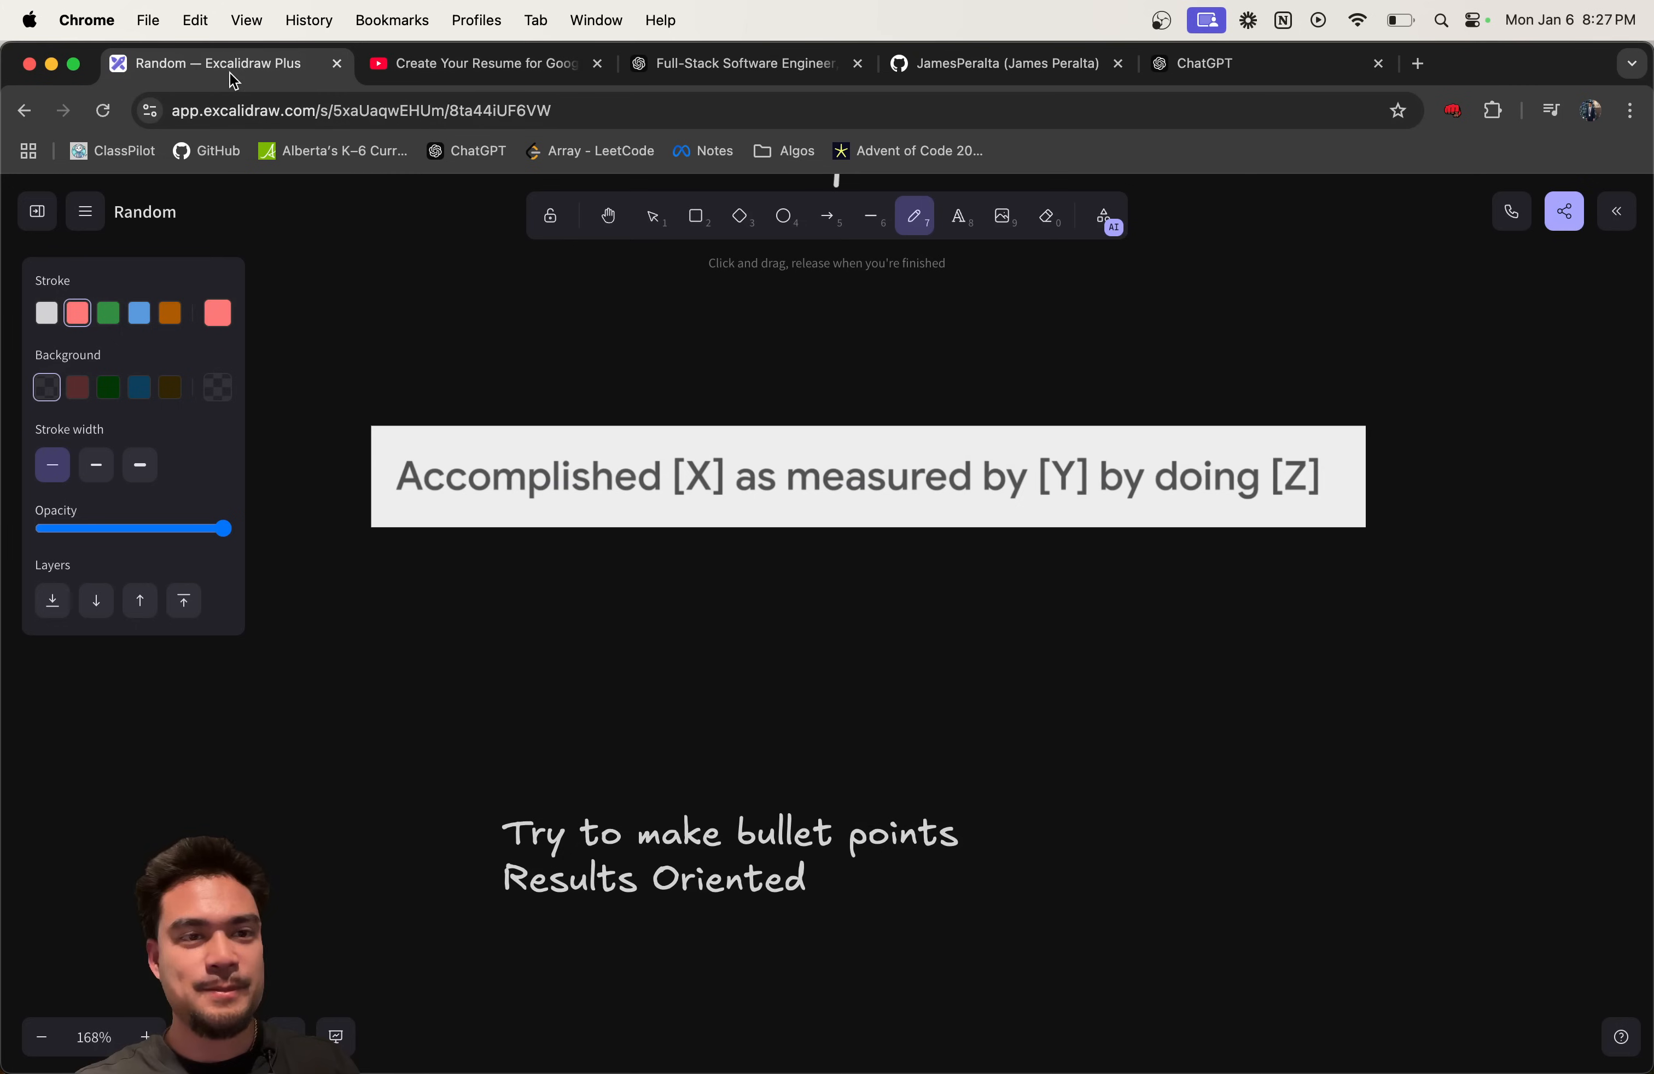
mouse_move(673, 522)
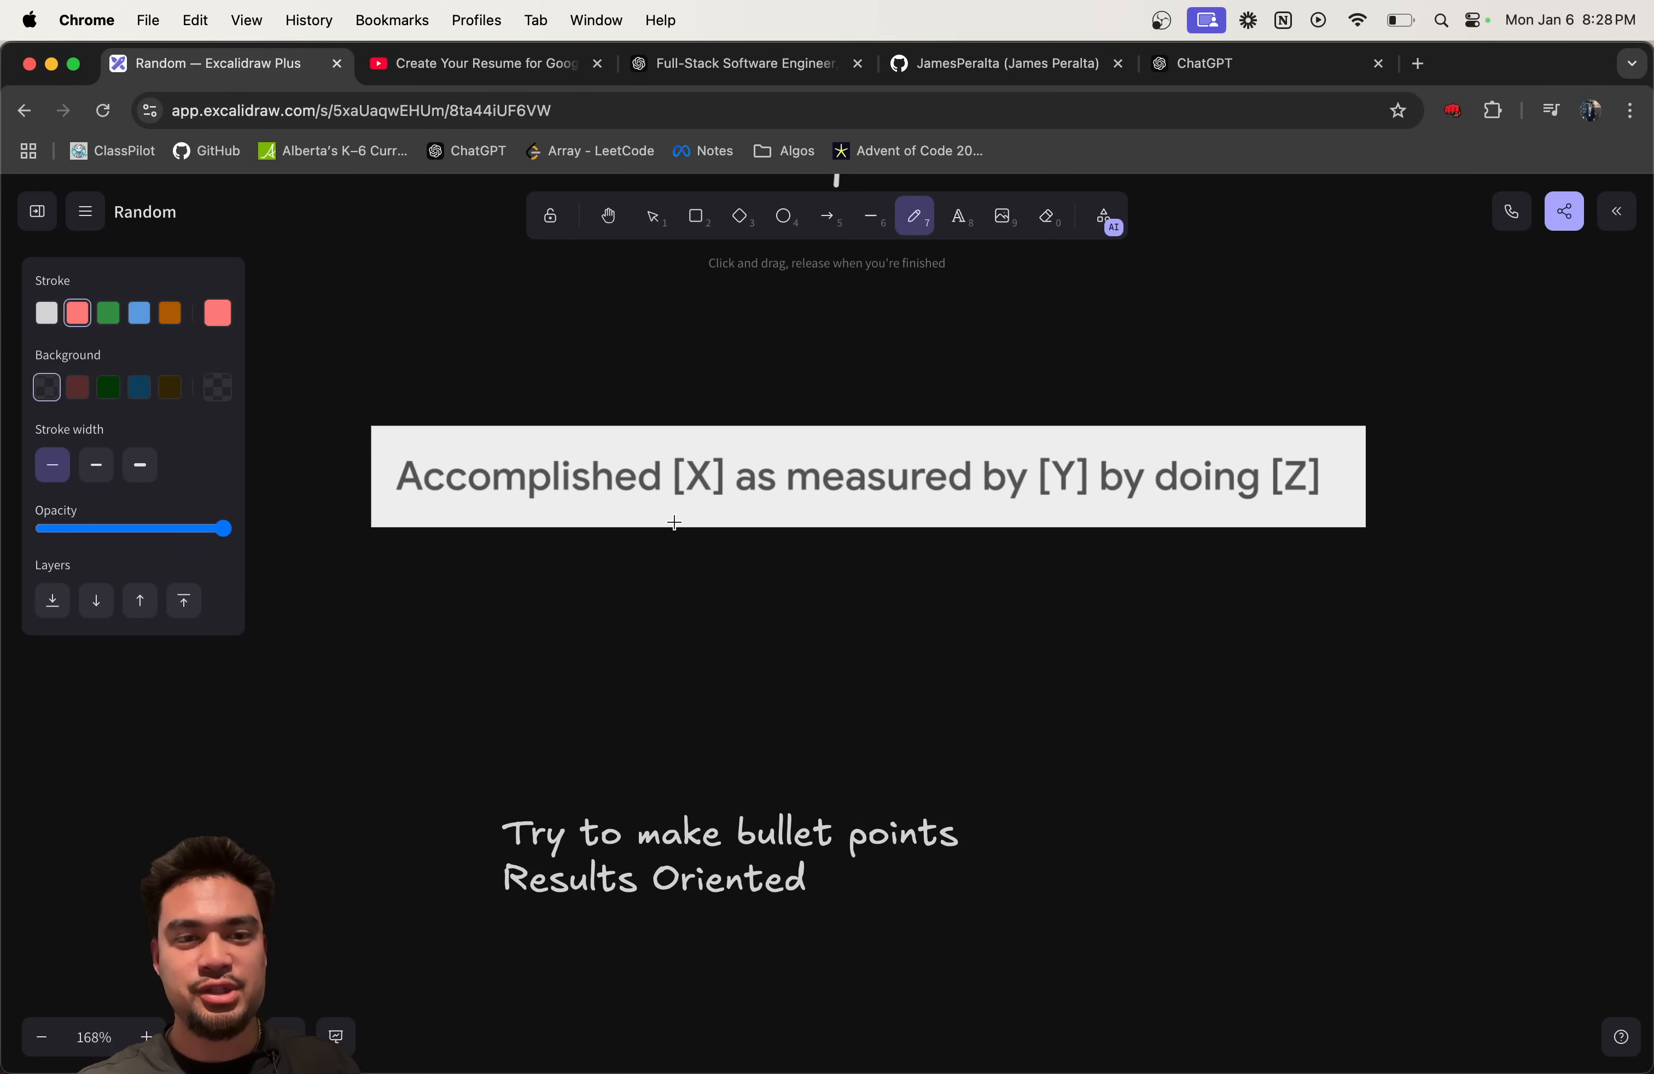
mouse_move(405, 542)
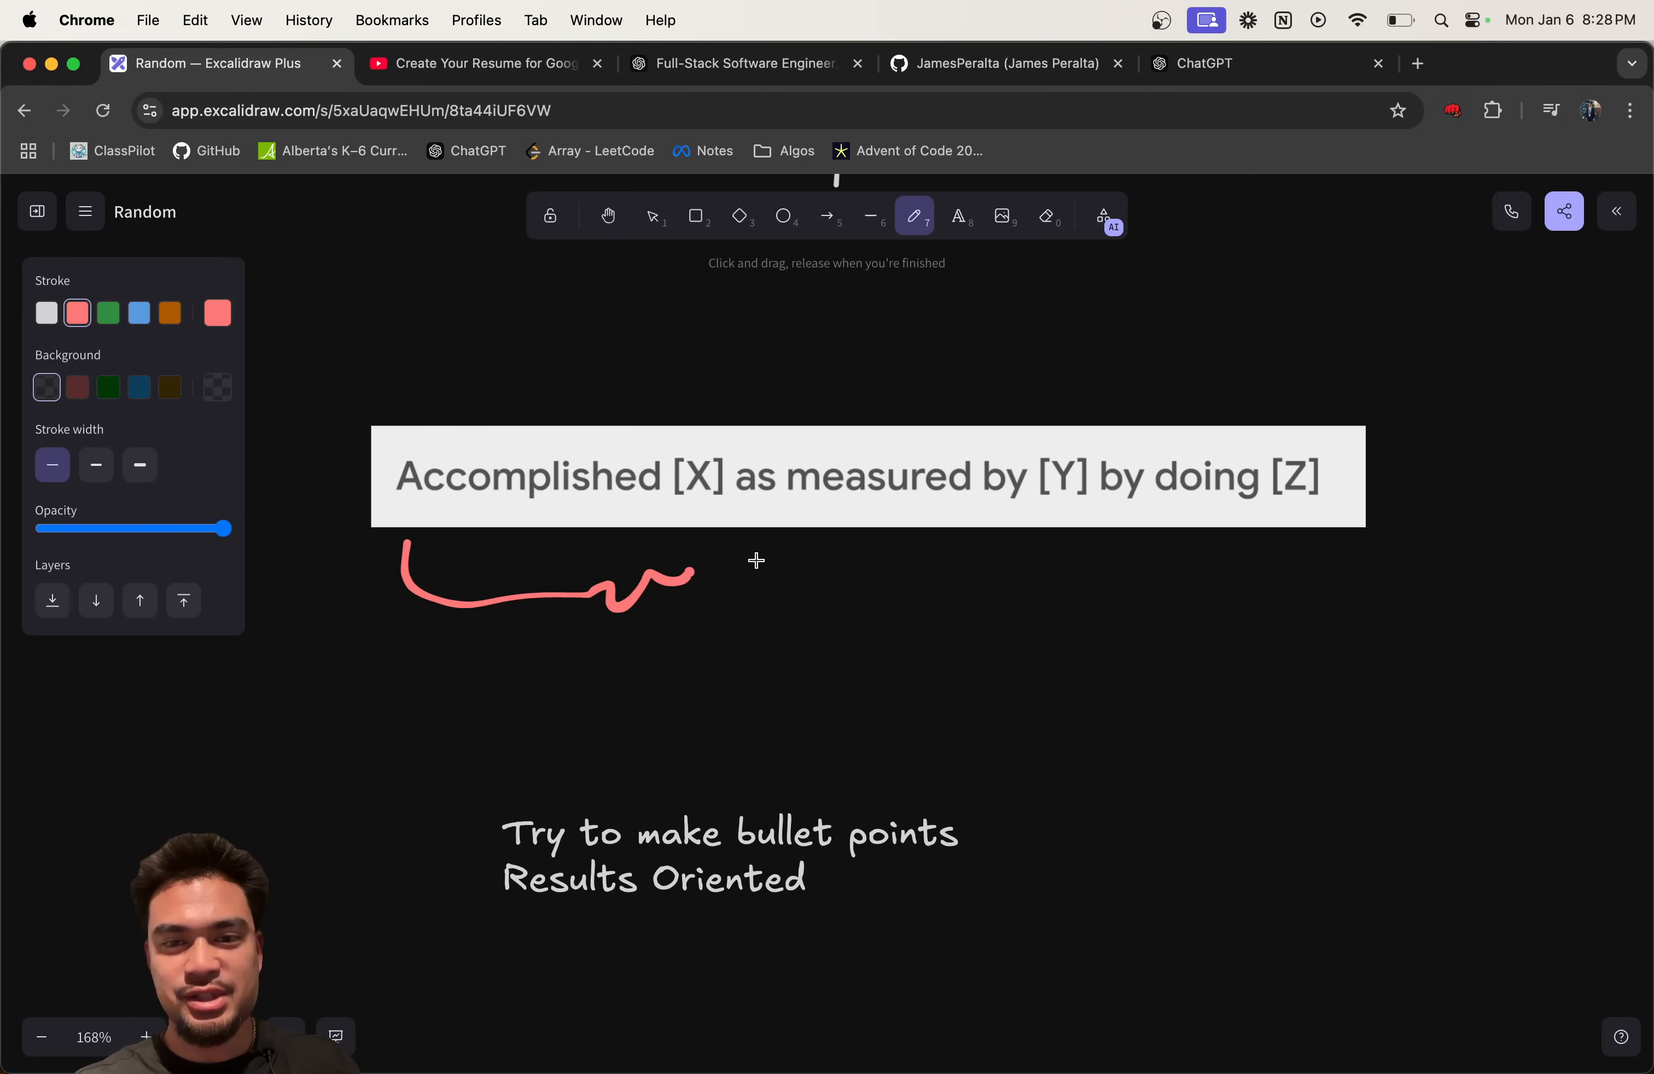
Step: Underline the 'Accomplished [X] as measured by [Y] by doing [Z]' banner with a red squiggle
drag(744, 565, 1303, 585)
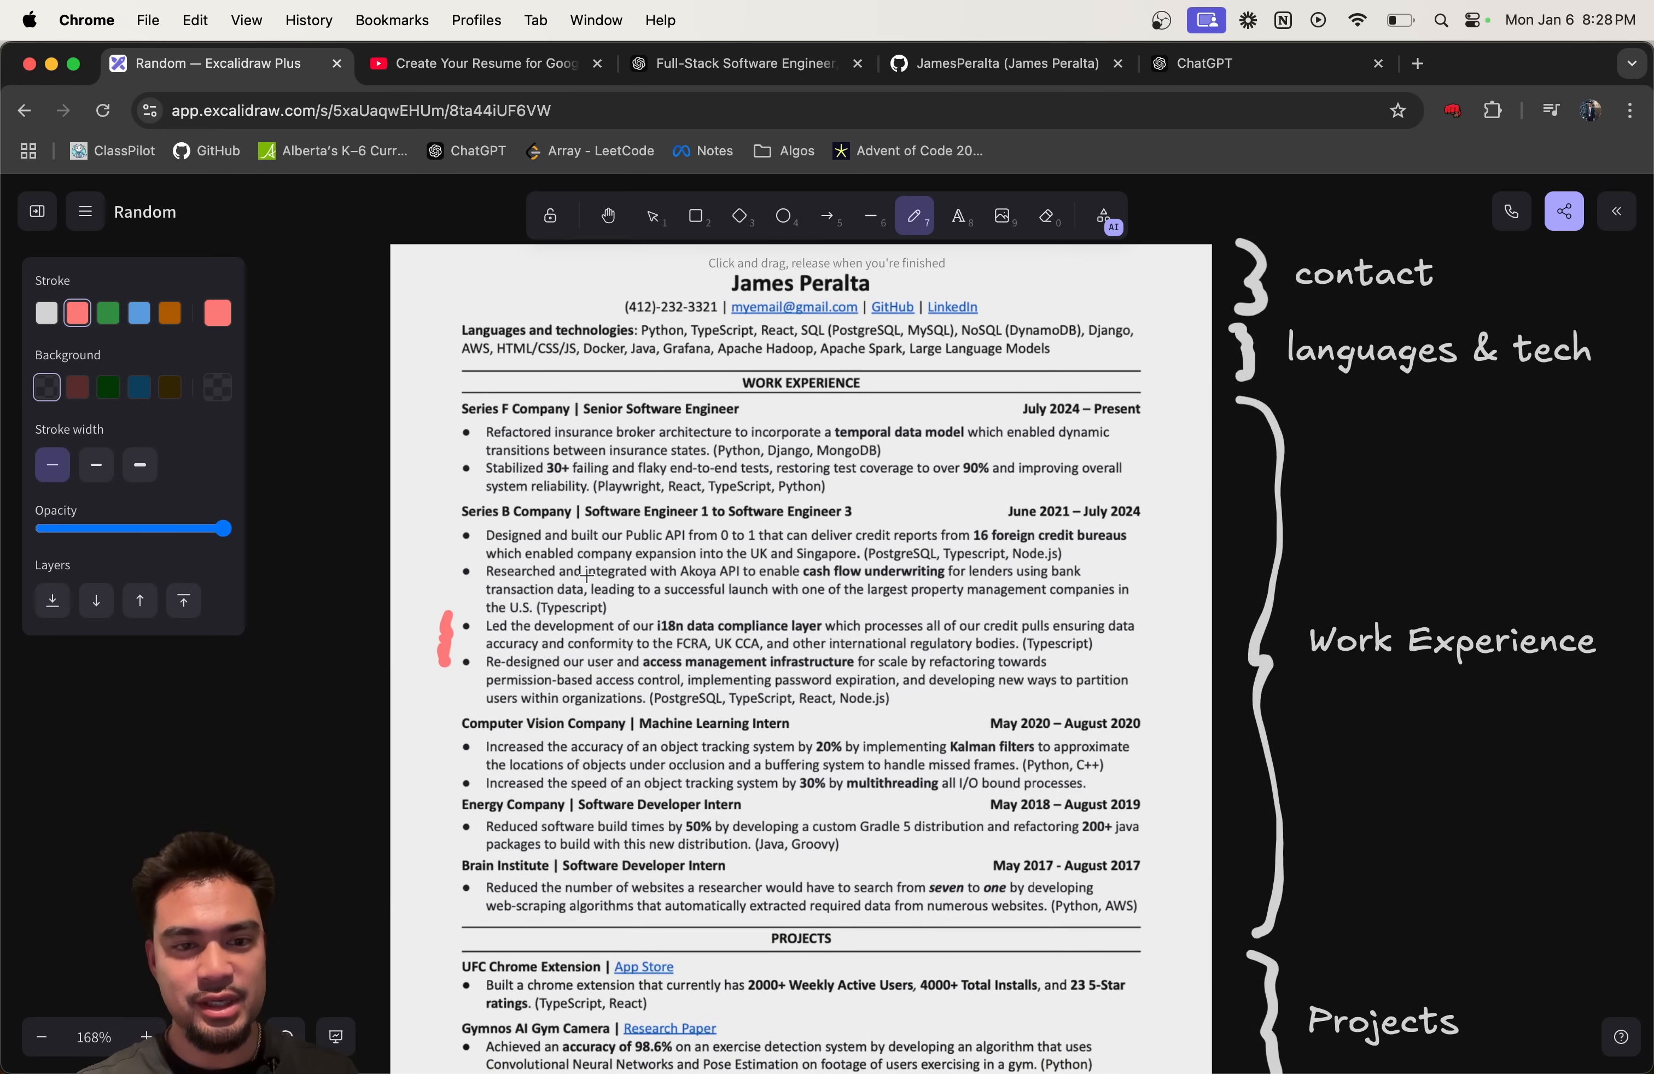
scroll(down, 3)
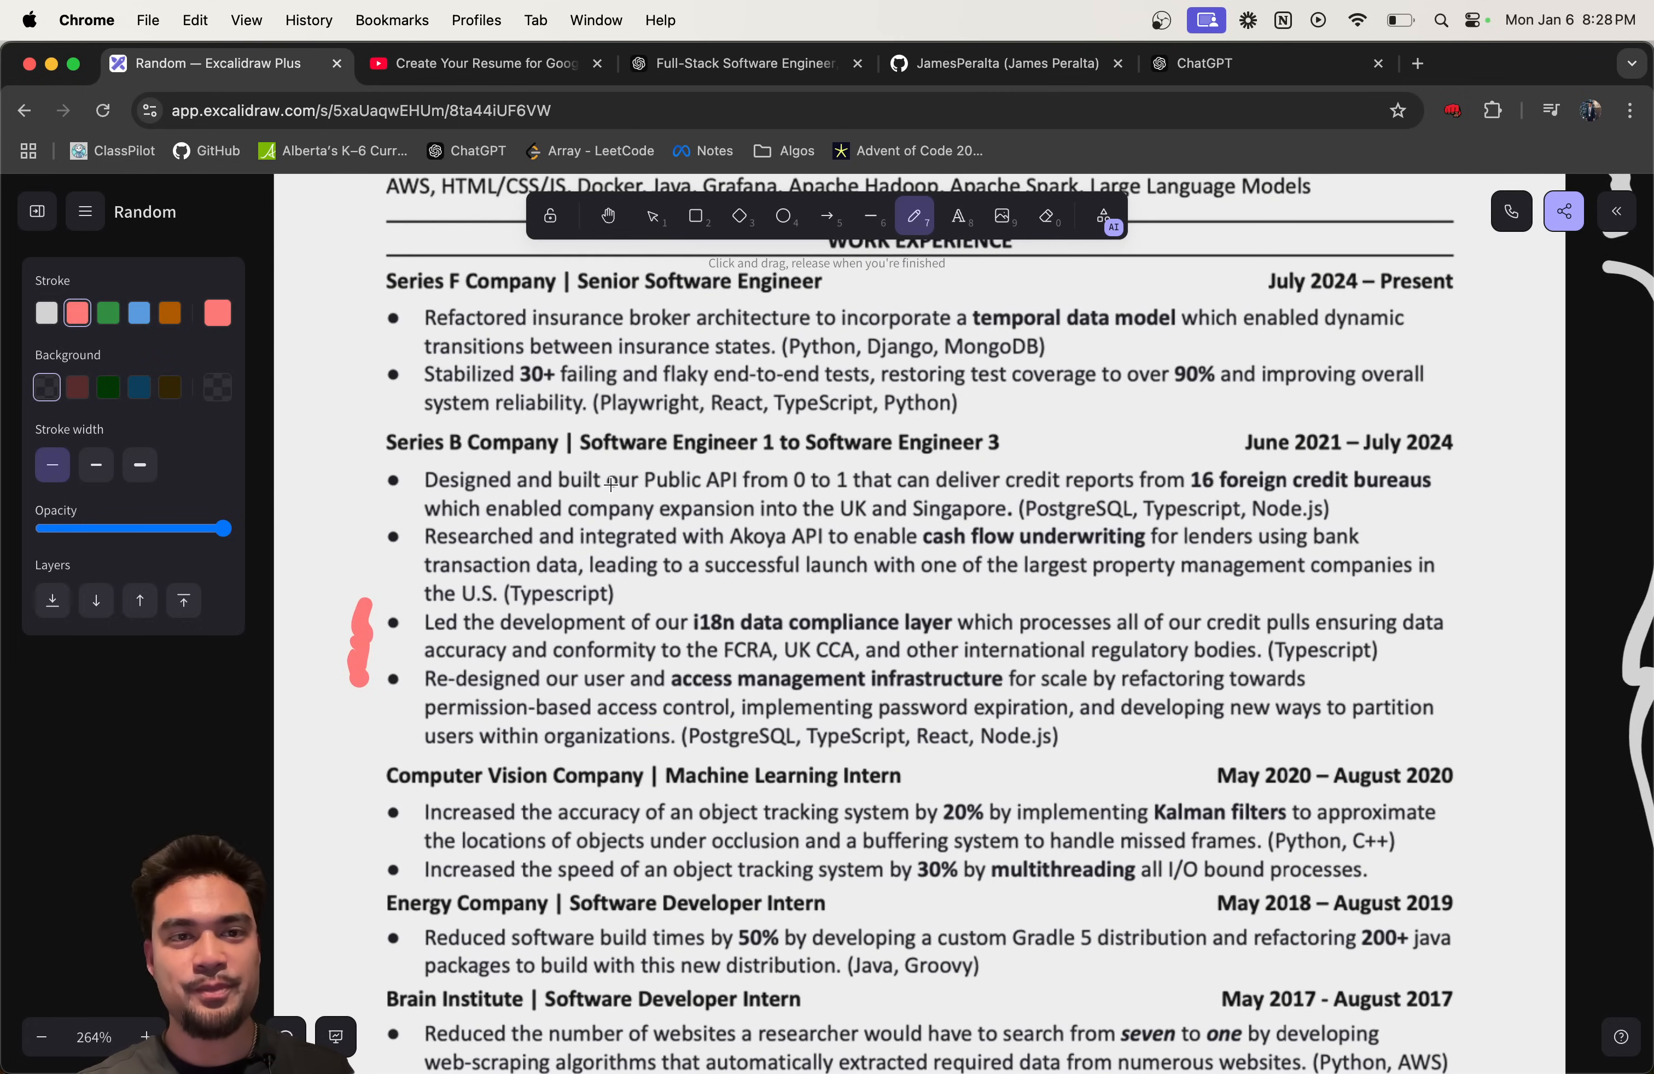
scroll(down, 3)
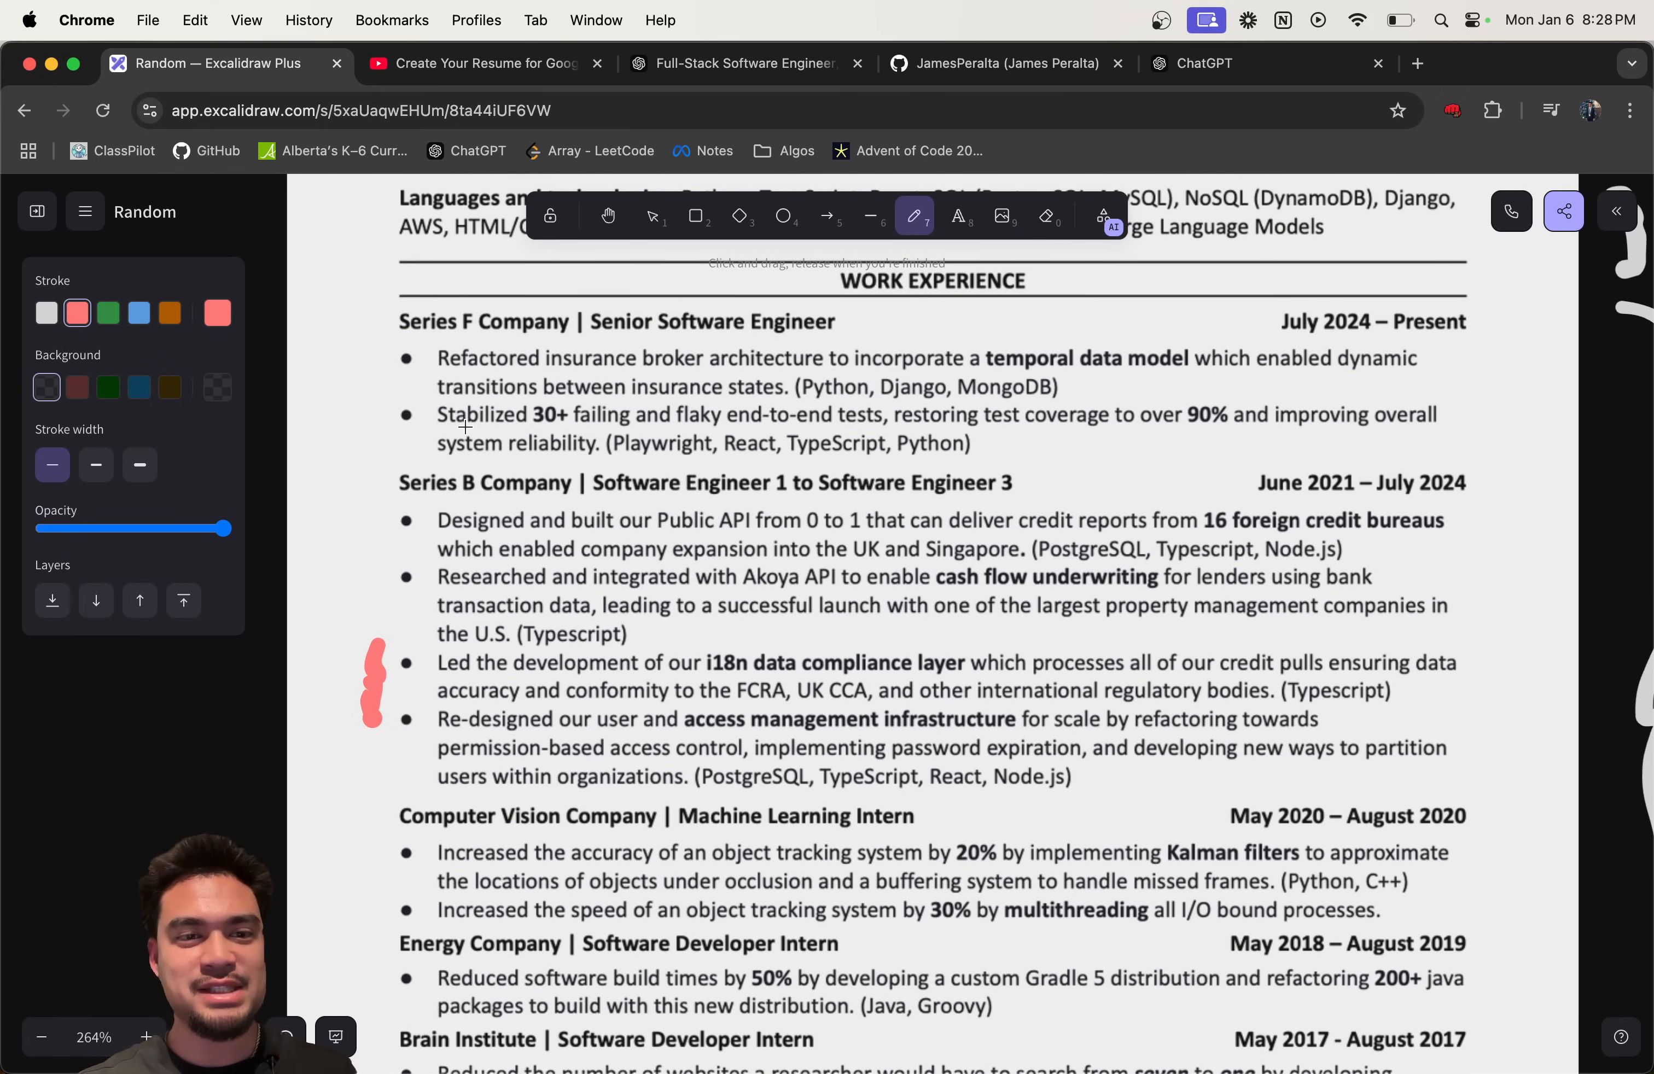
drag(432, 430, 669, 434)
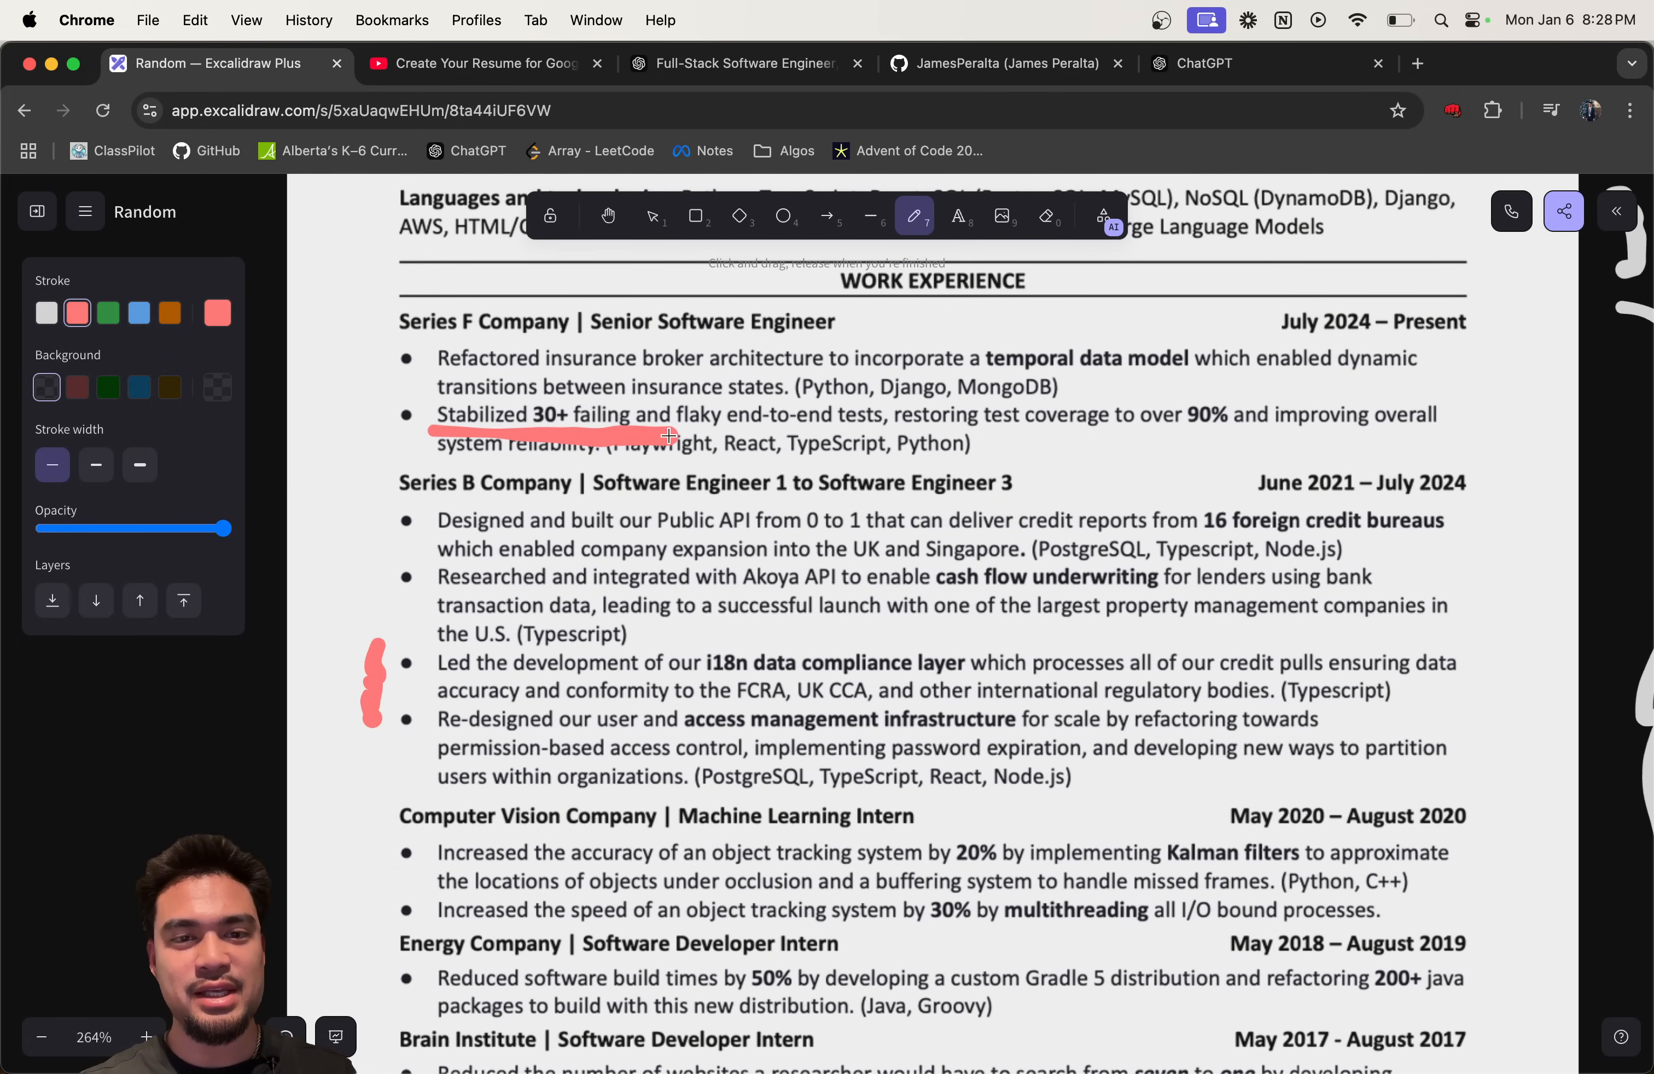
drag(667, 436, 870, 429)
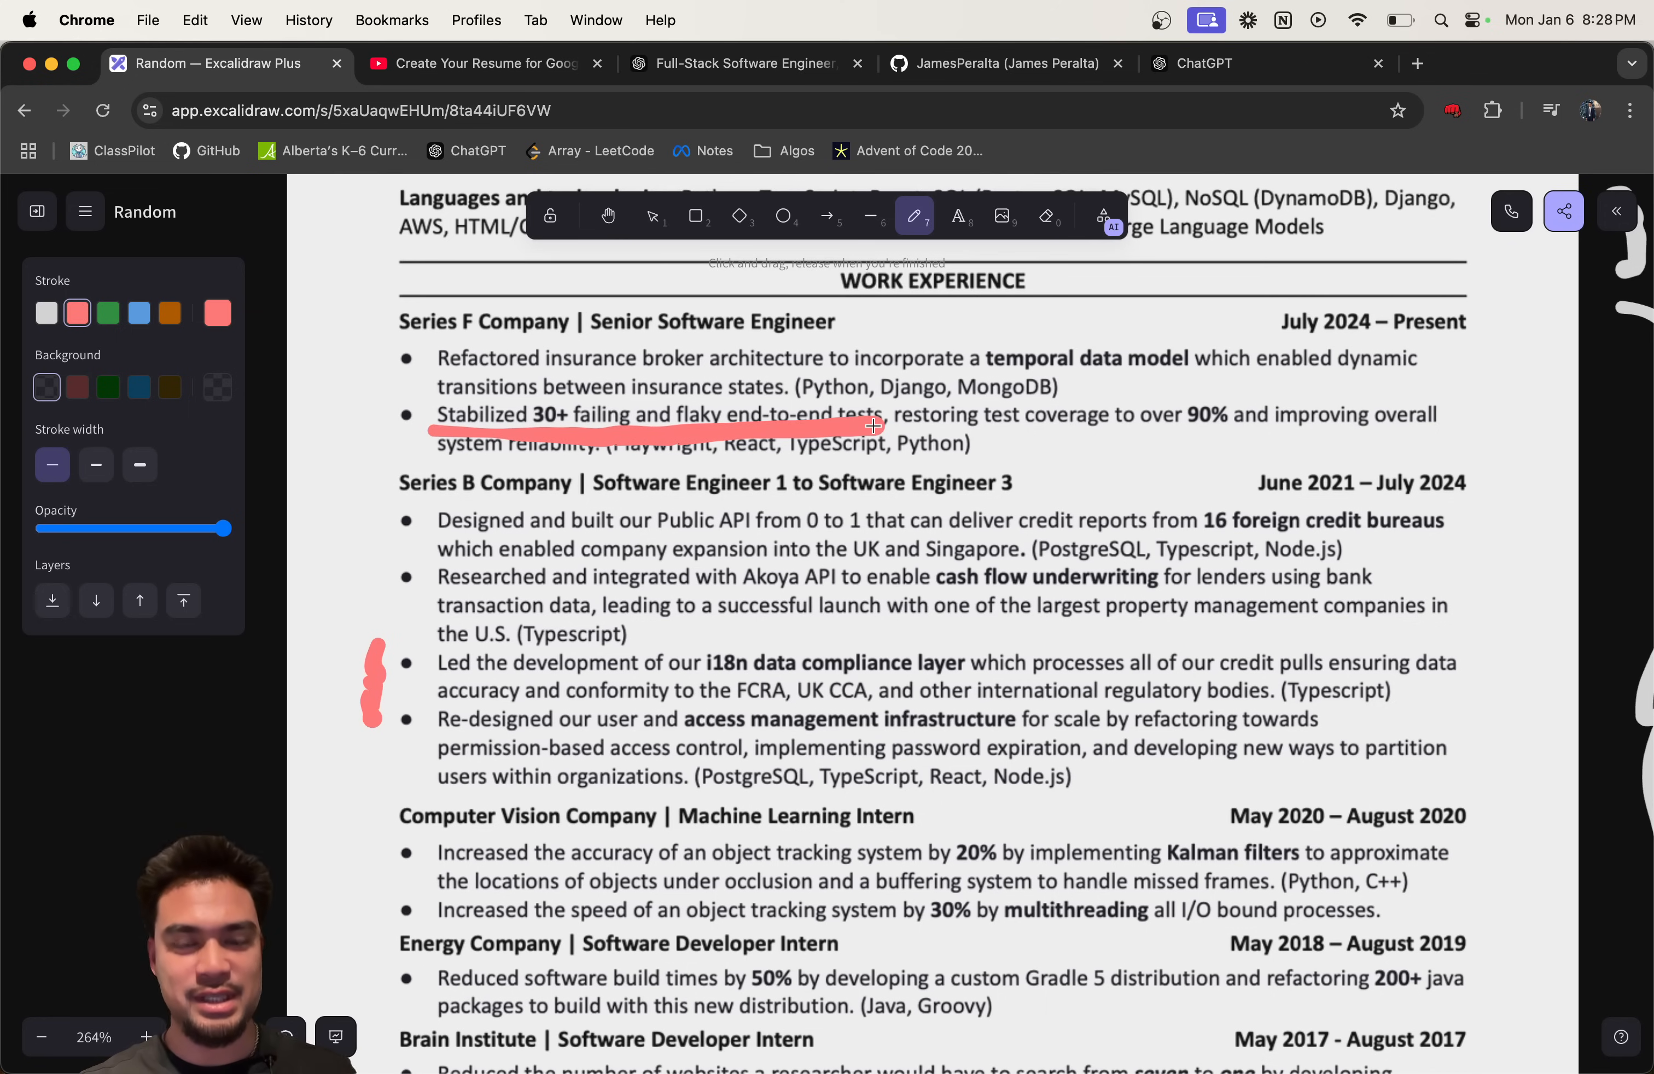
key(cmd+z)
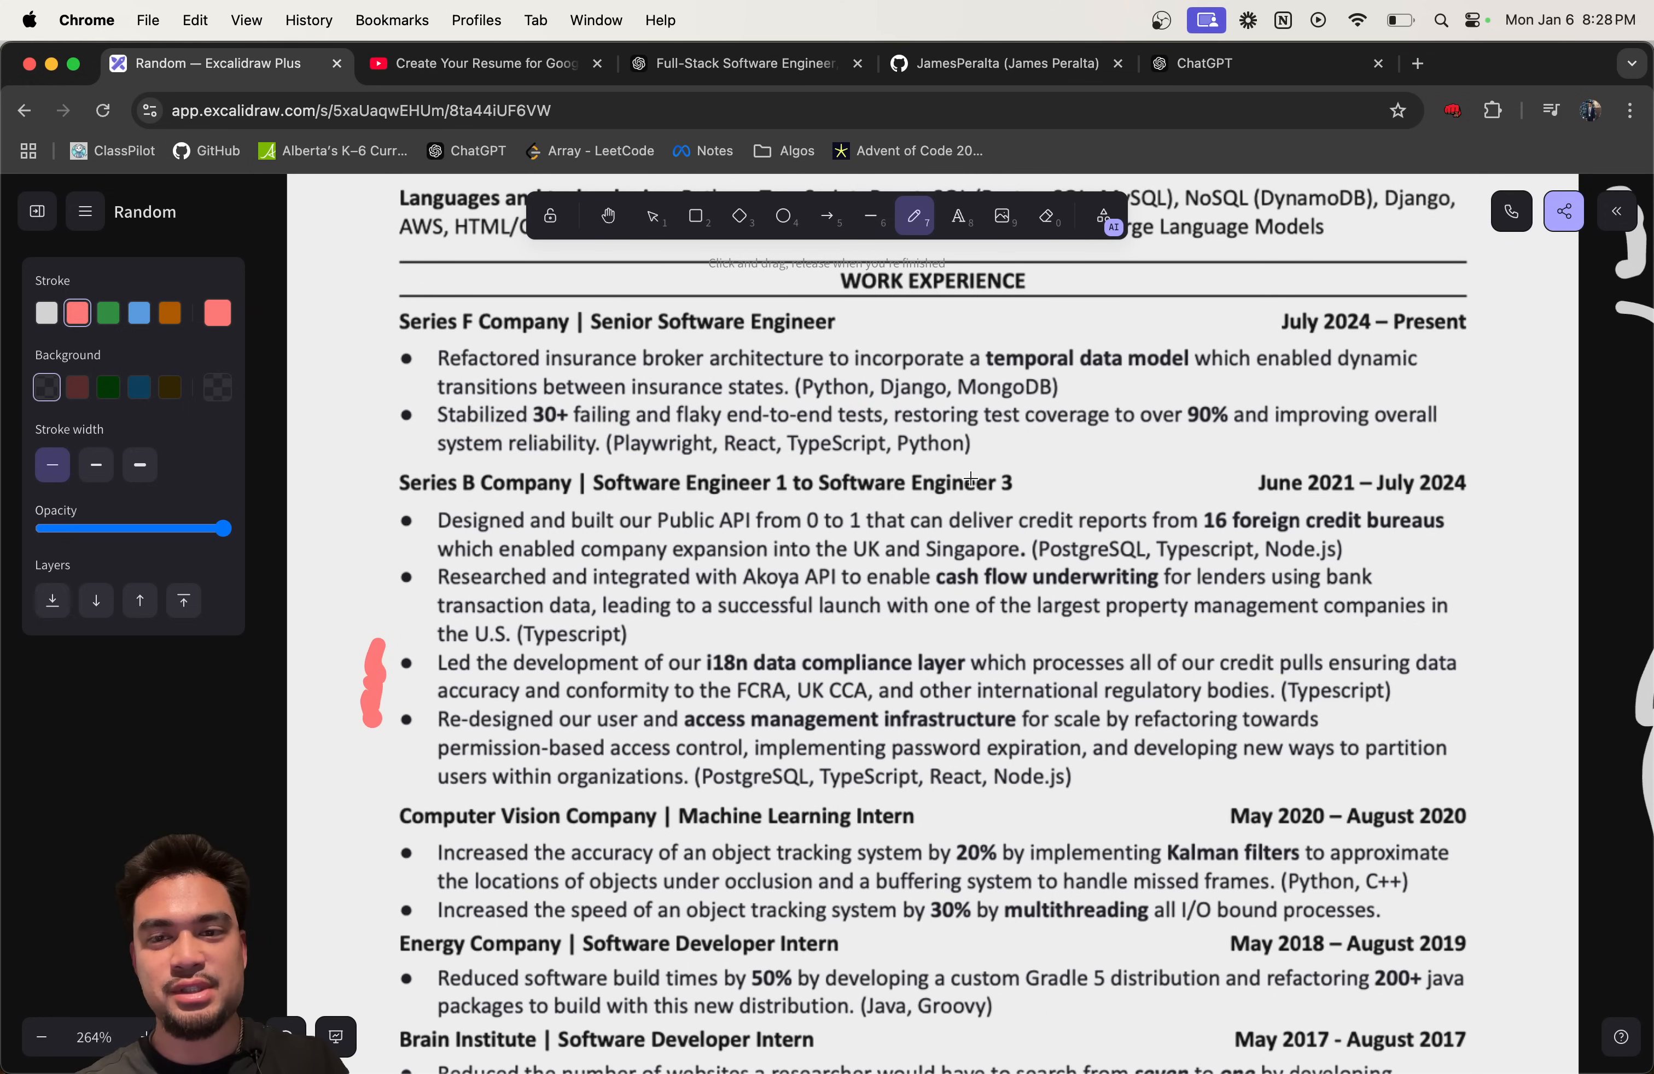
scroll(down, 3)
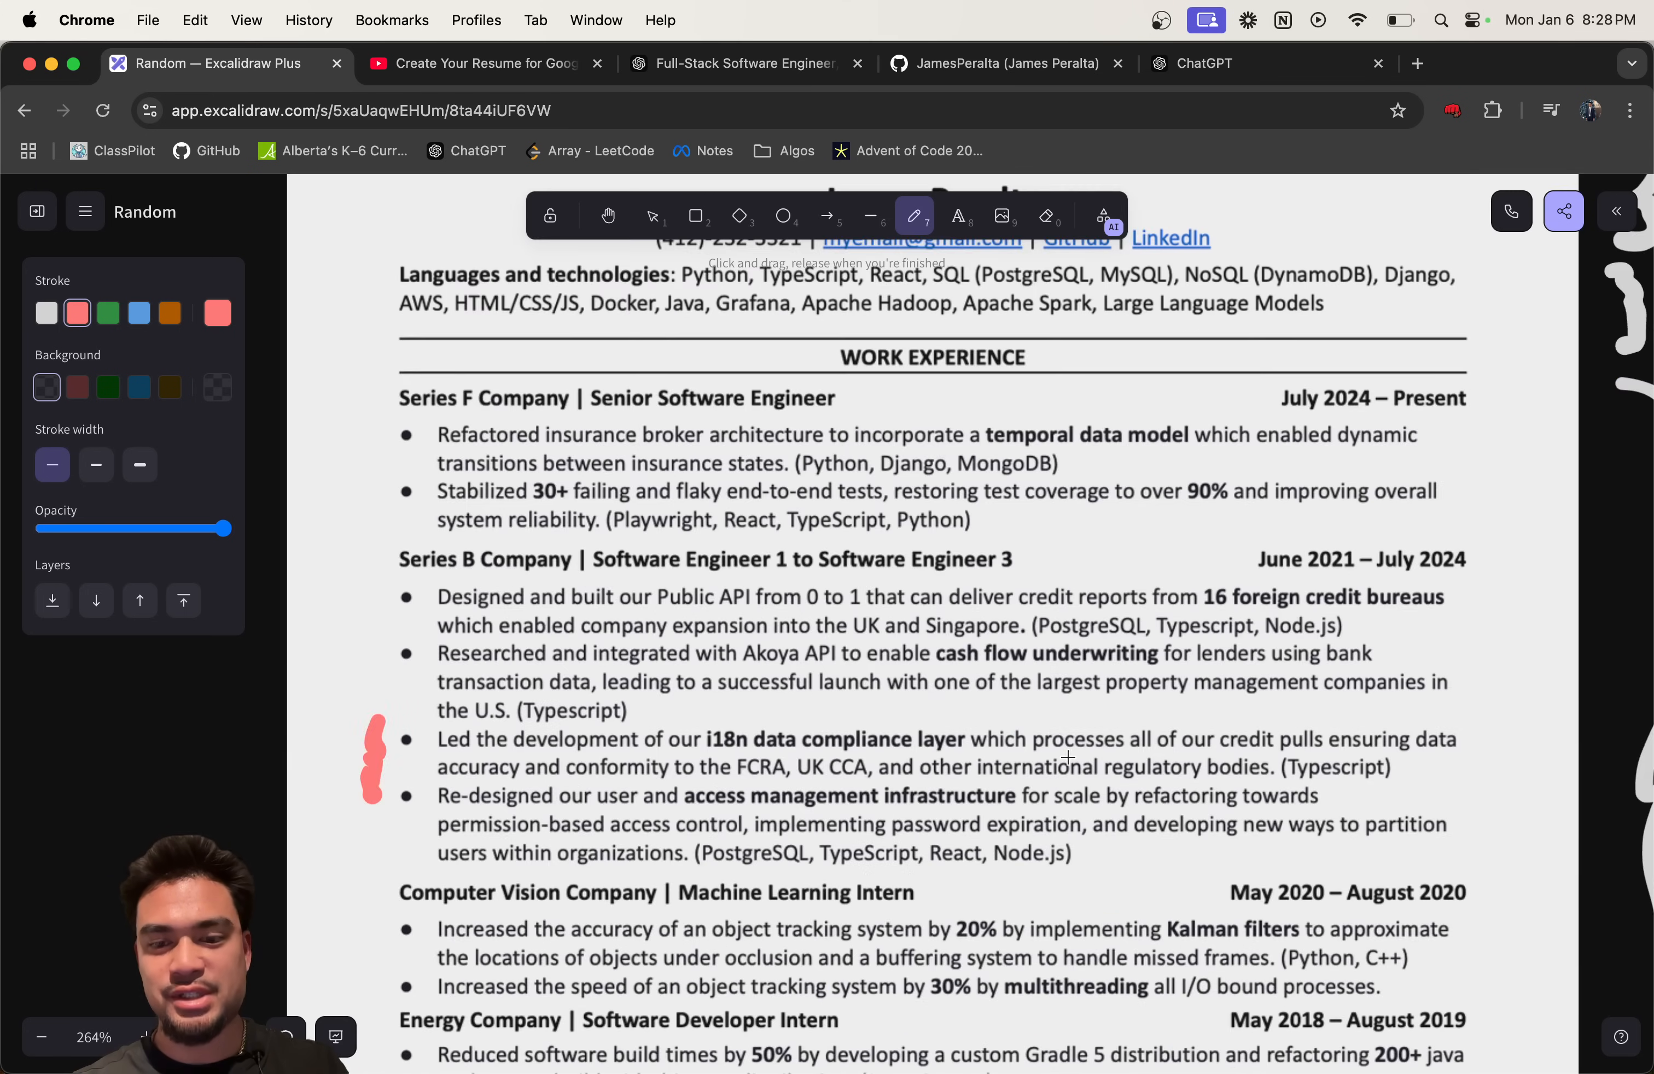
scroll(down, 3)
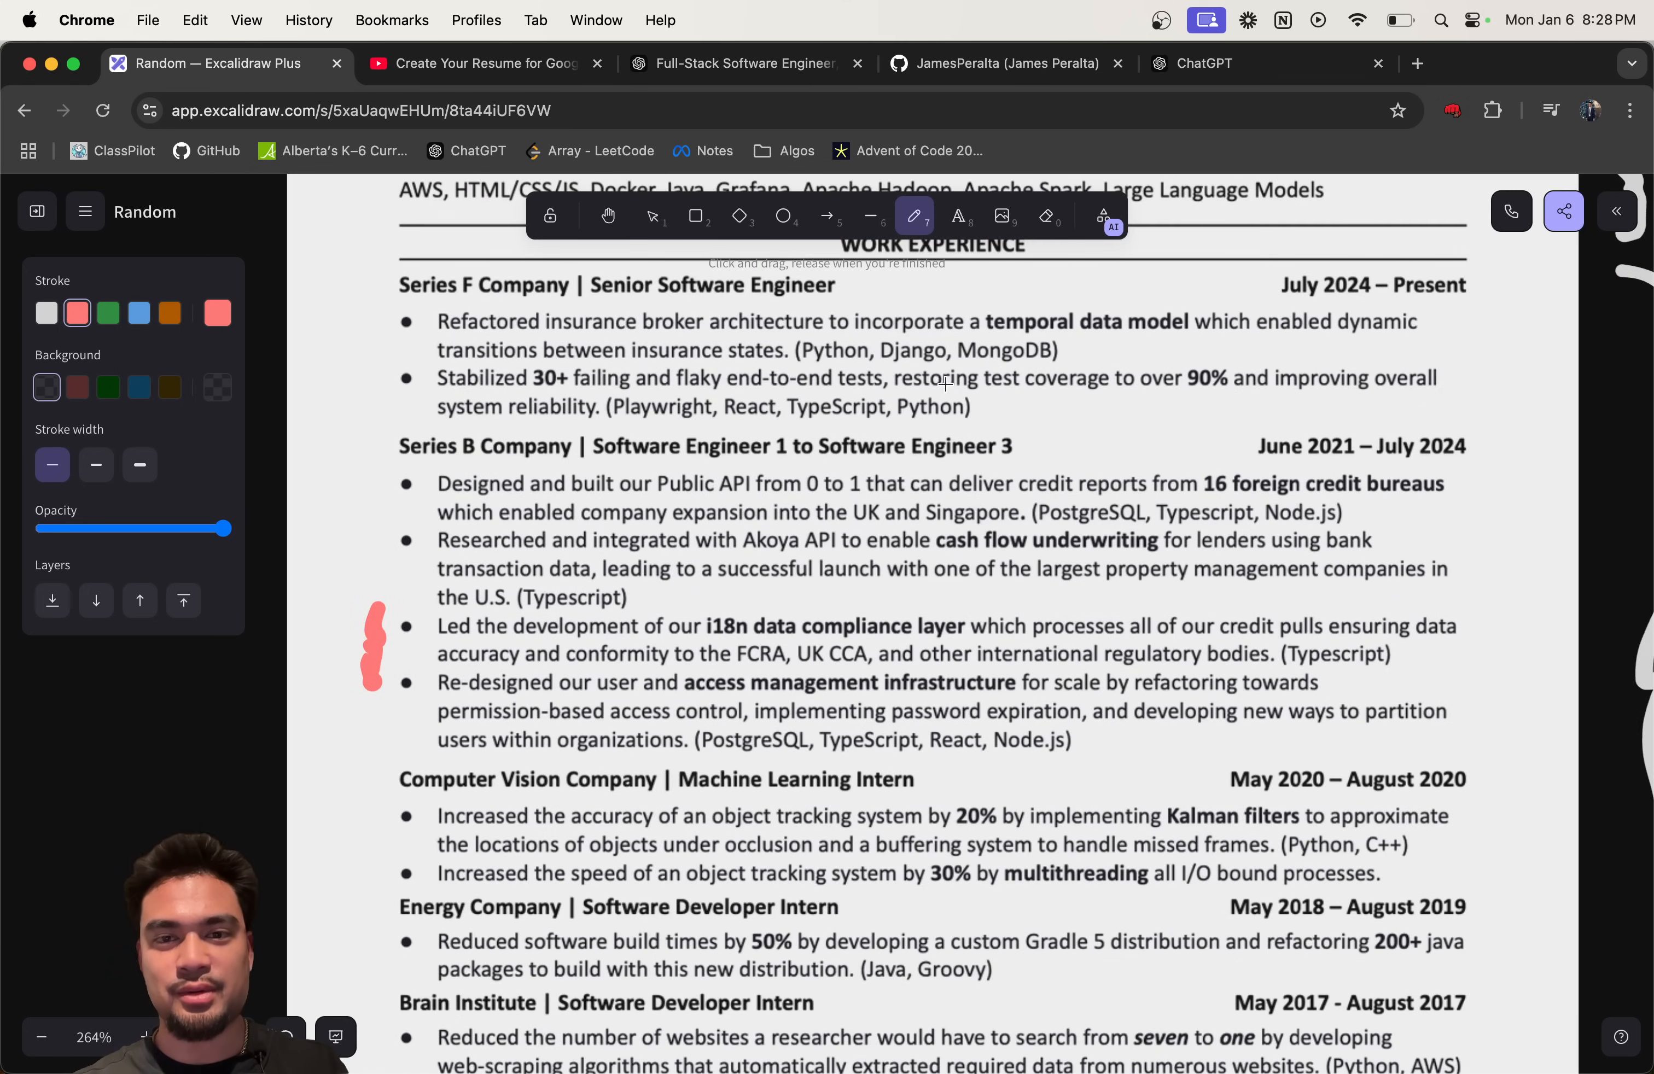
mouse_move(1157, 401)
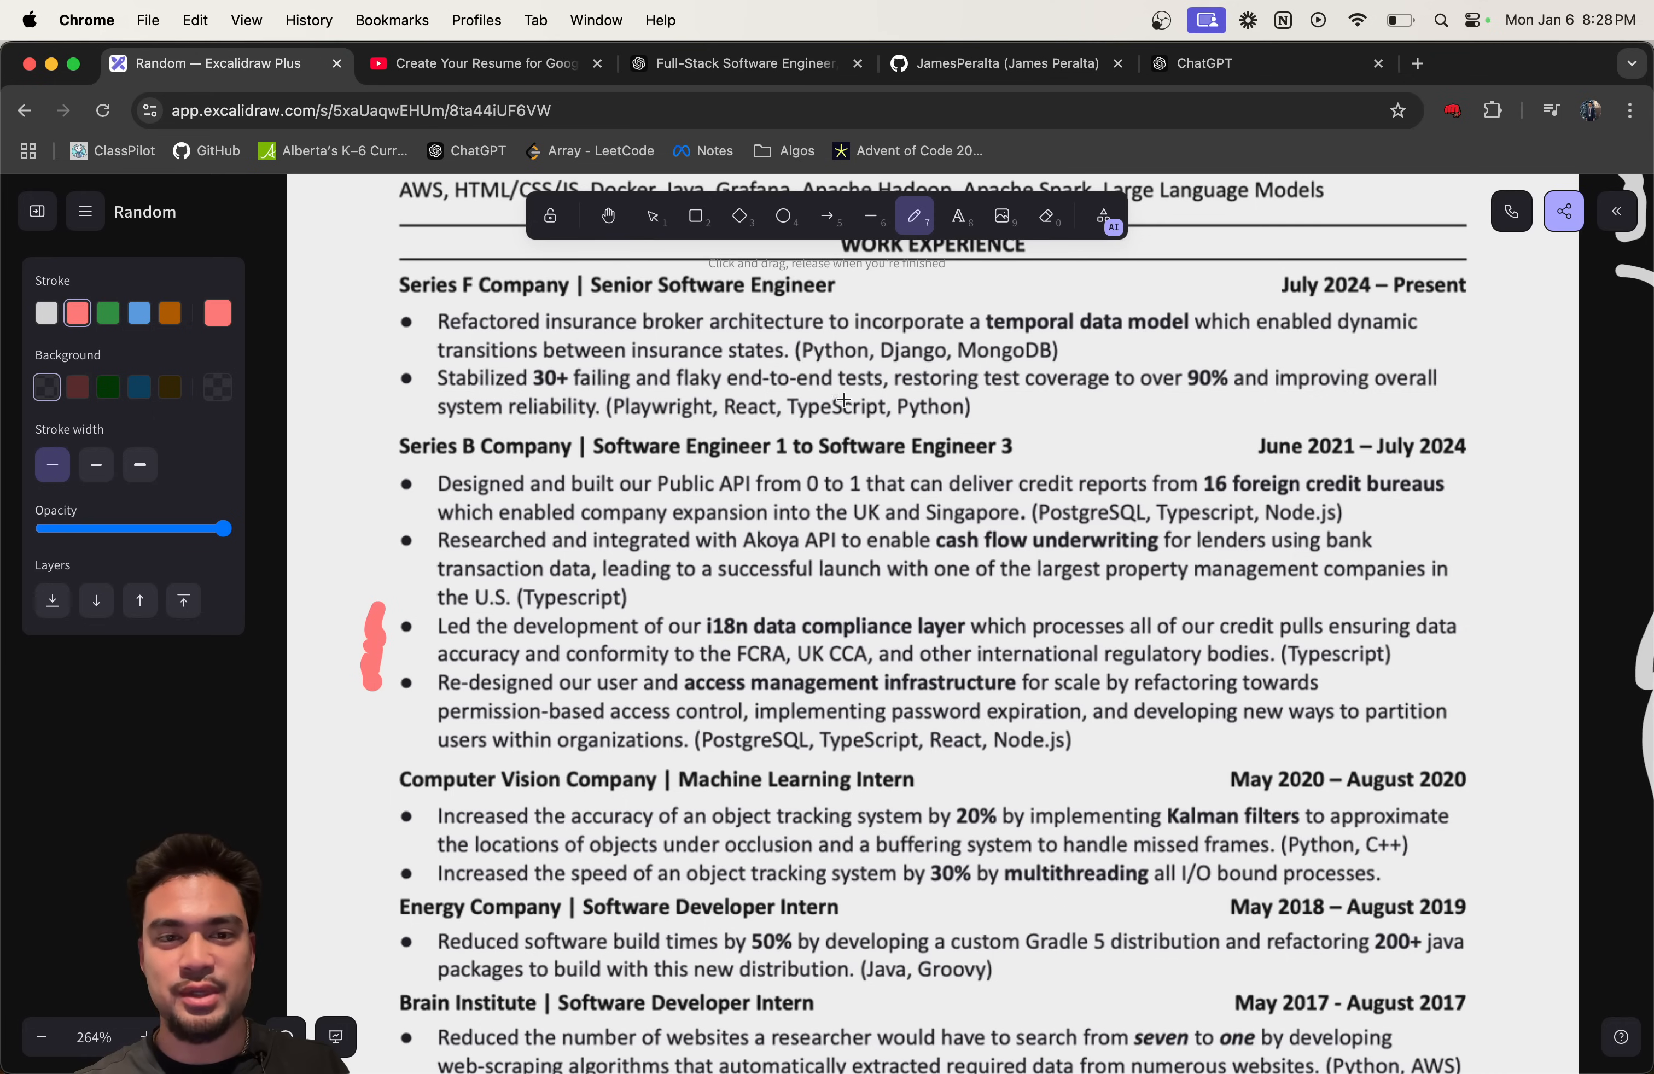
mouse_move(680, 394)
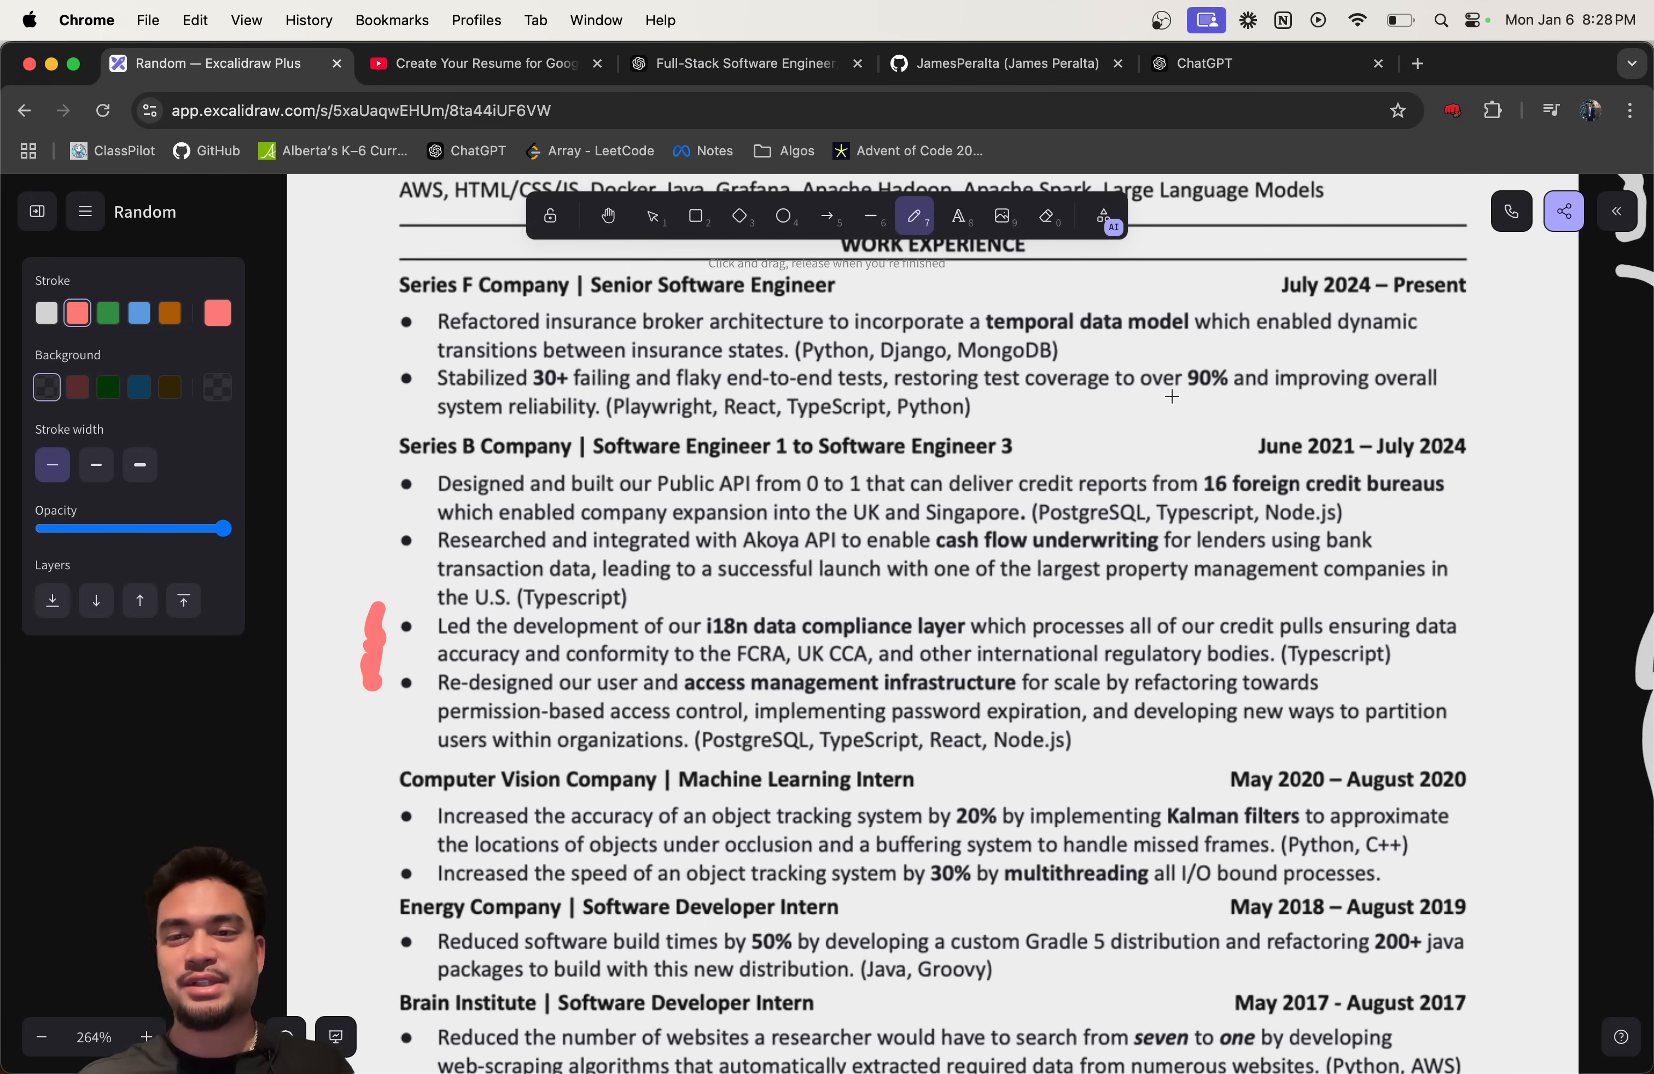
drag(1168, 400, 1228, 400)
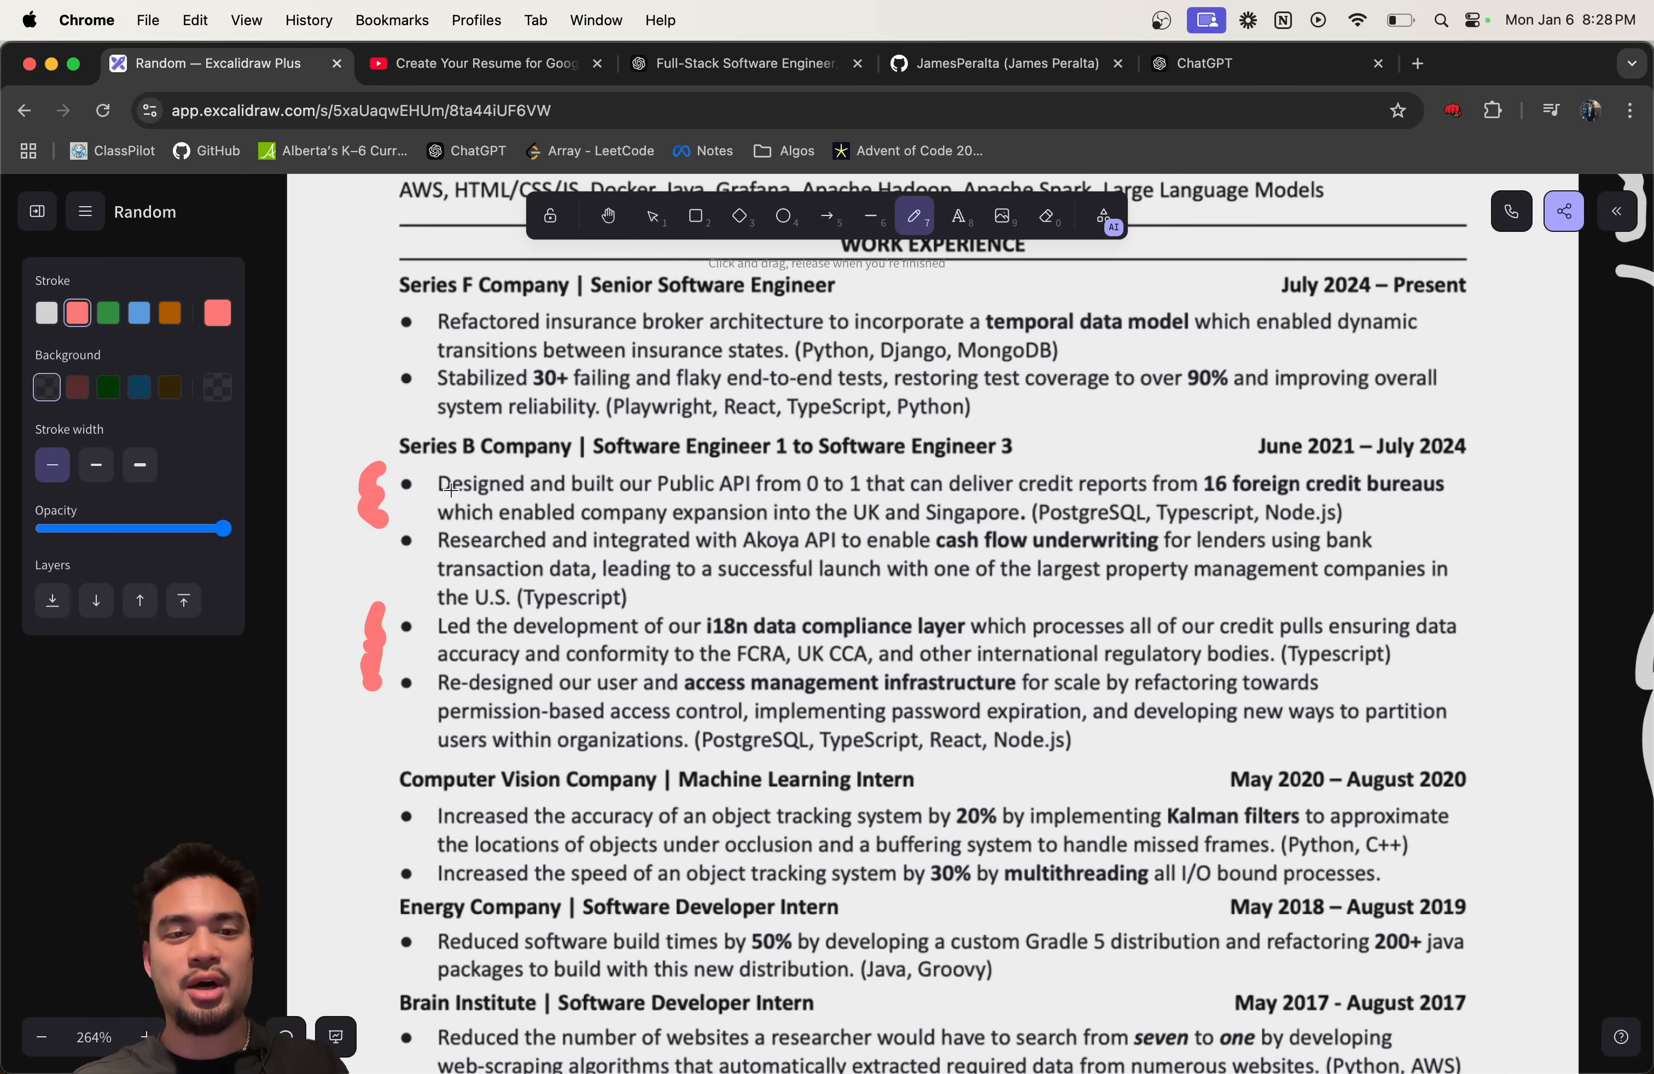
mouse_move(759, 486)
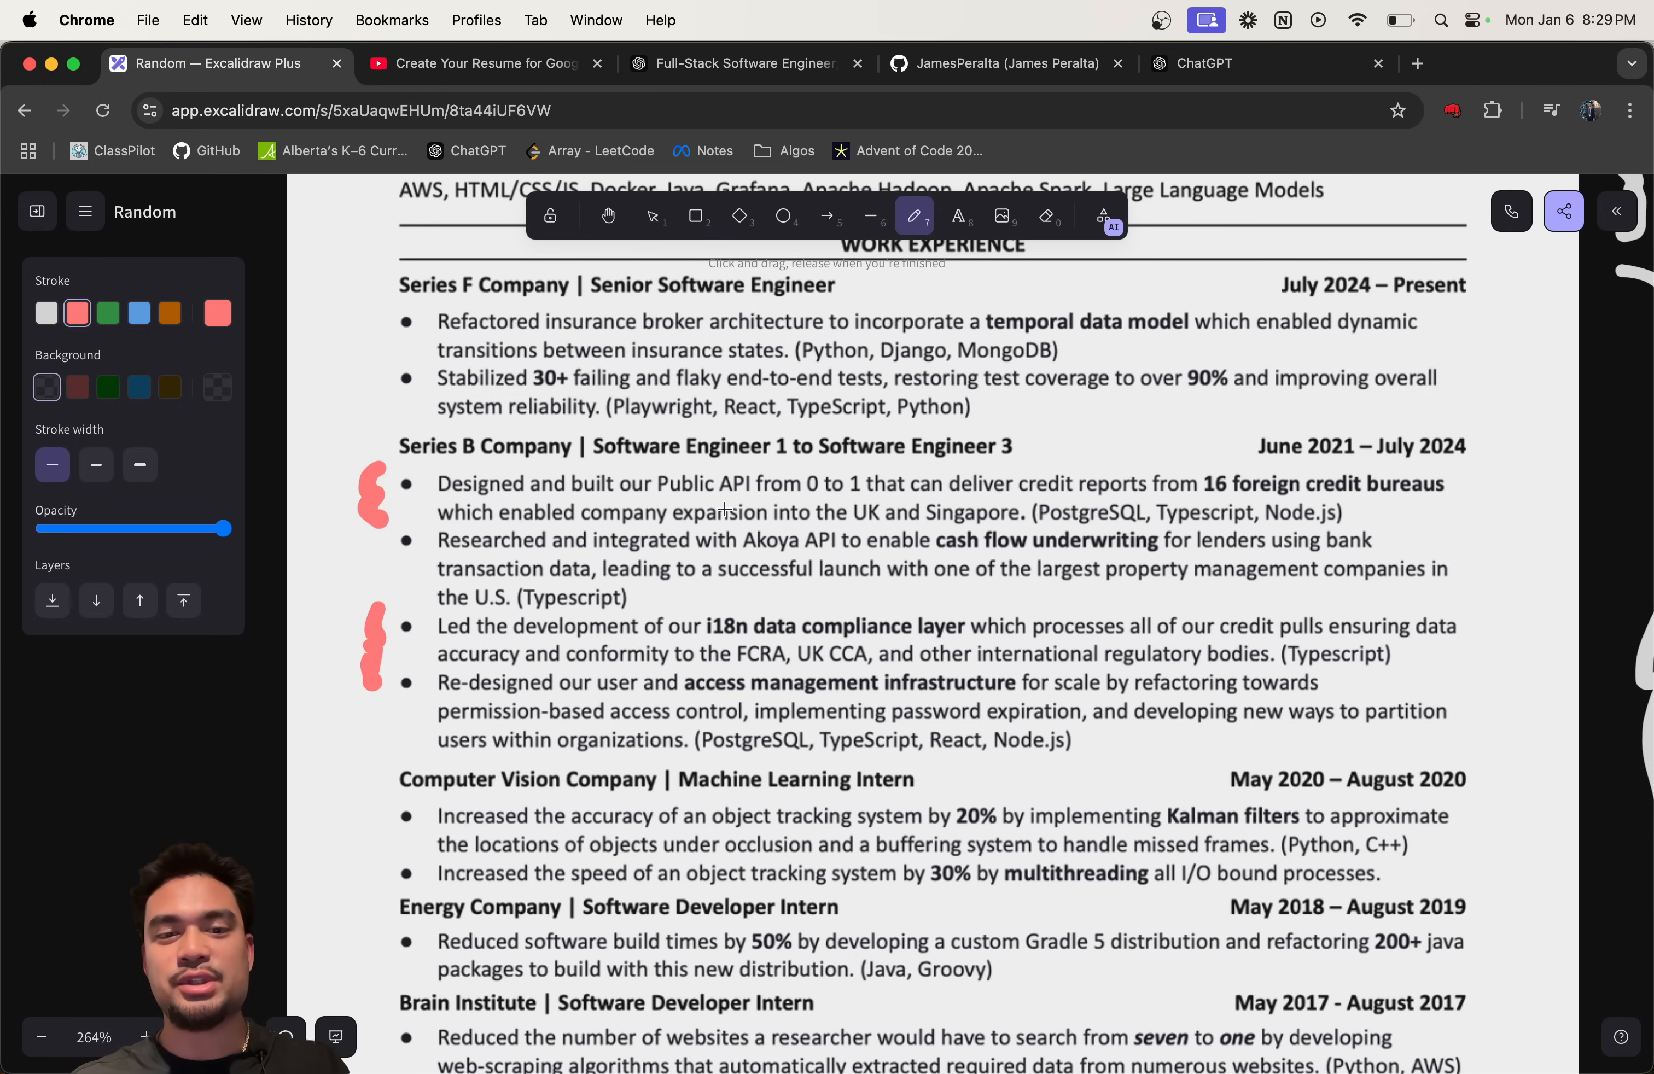
drag(475, 533, 559, 533)
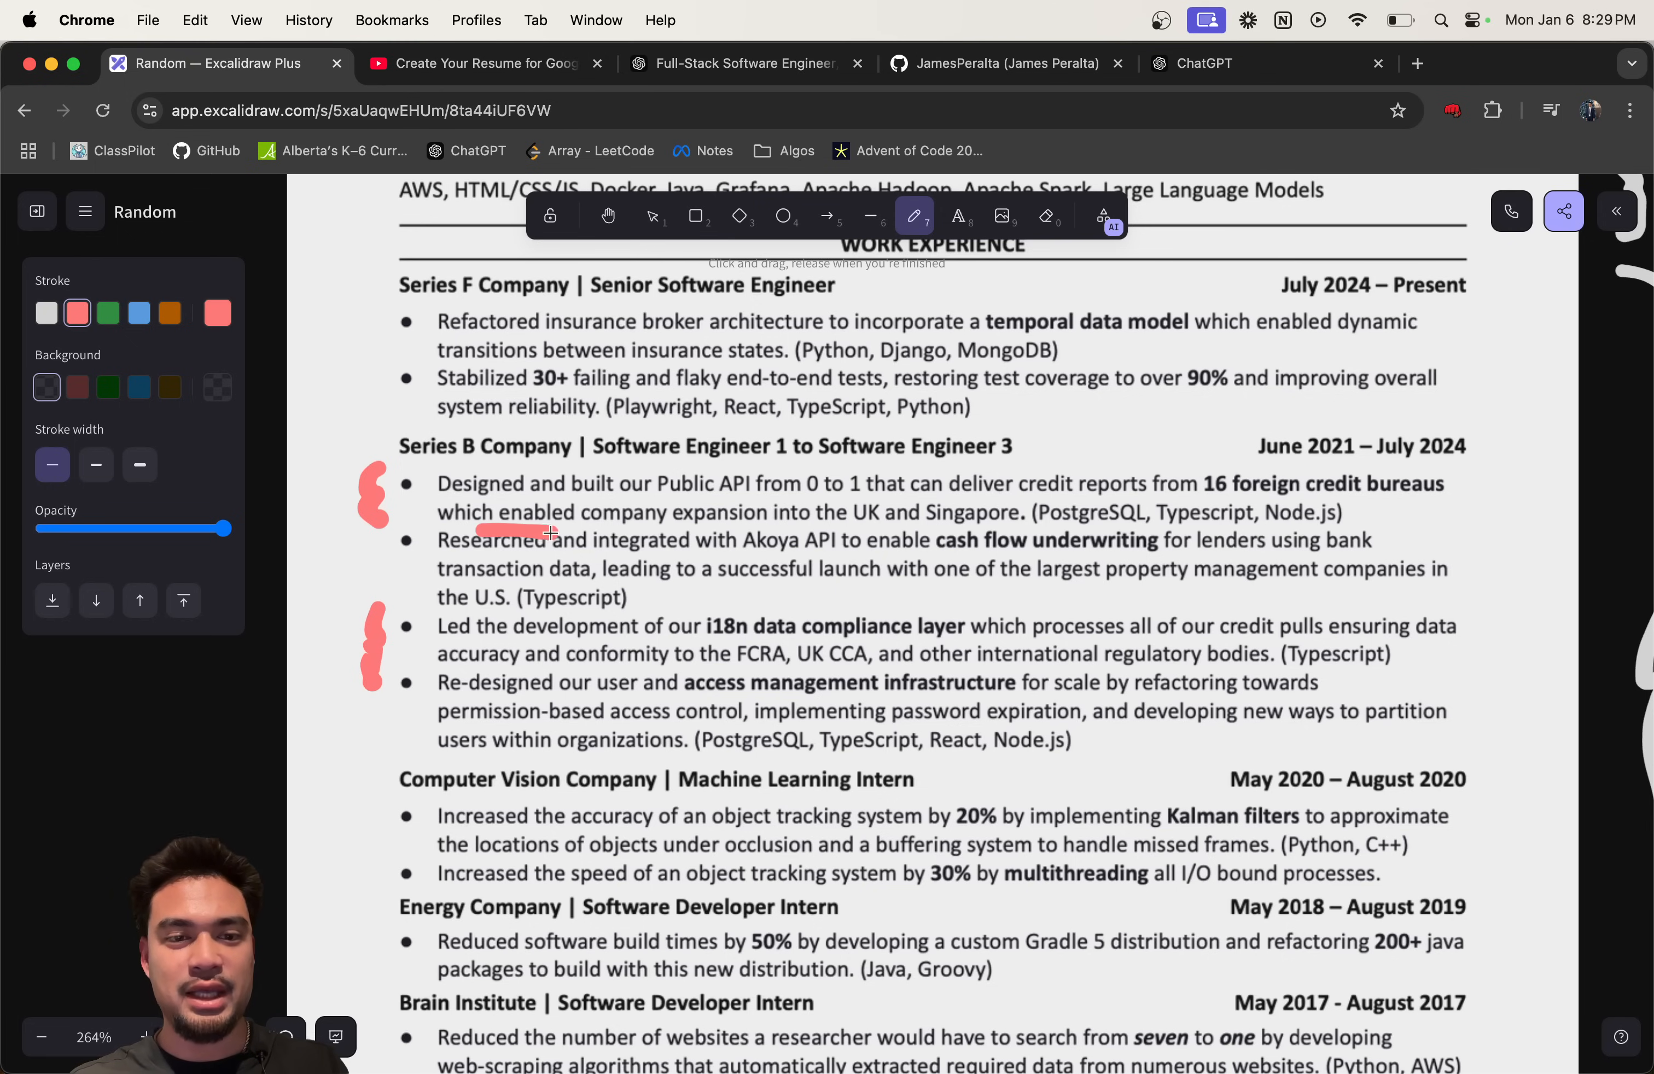
drag(480, 532, 1029, 527)
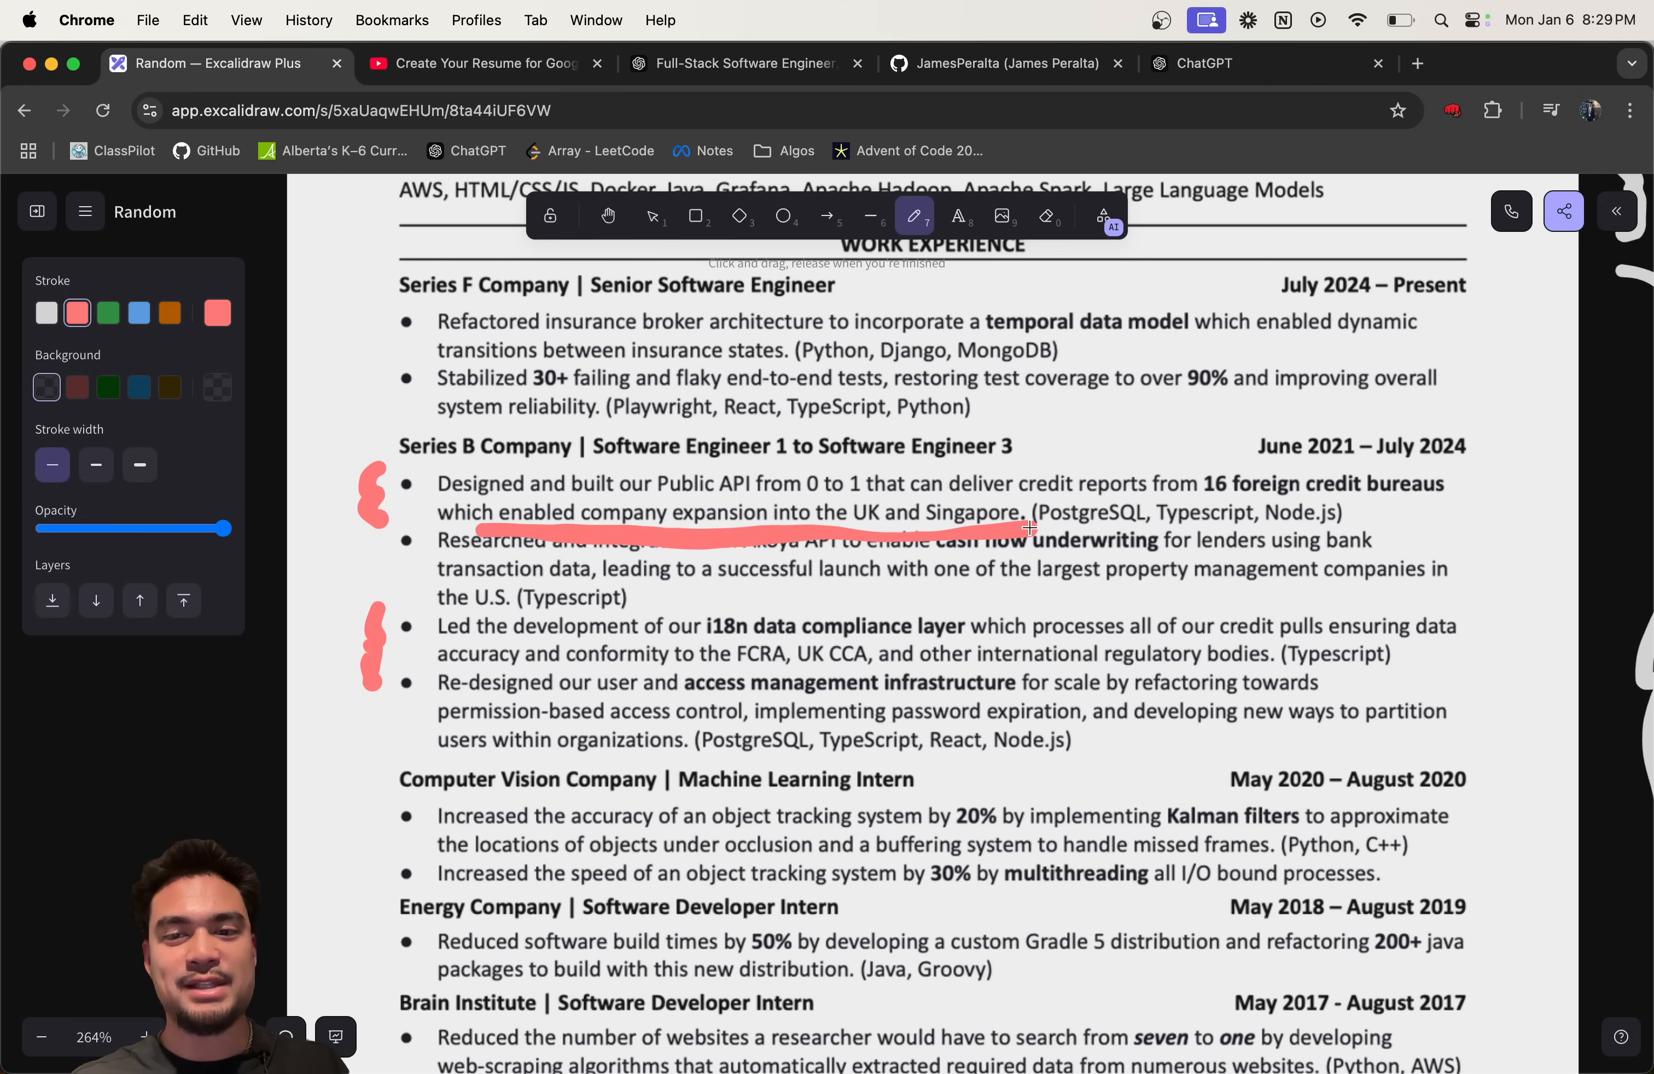
scroll(down, 3)
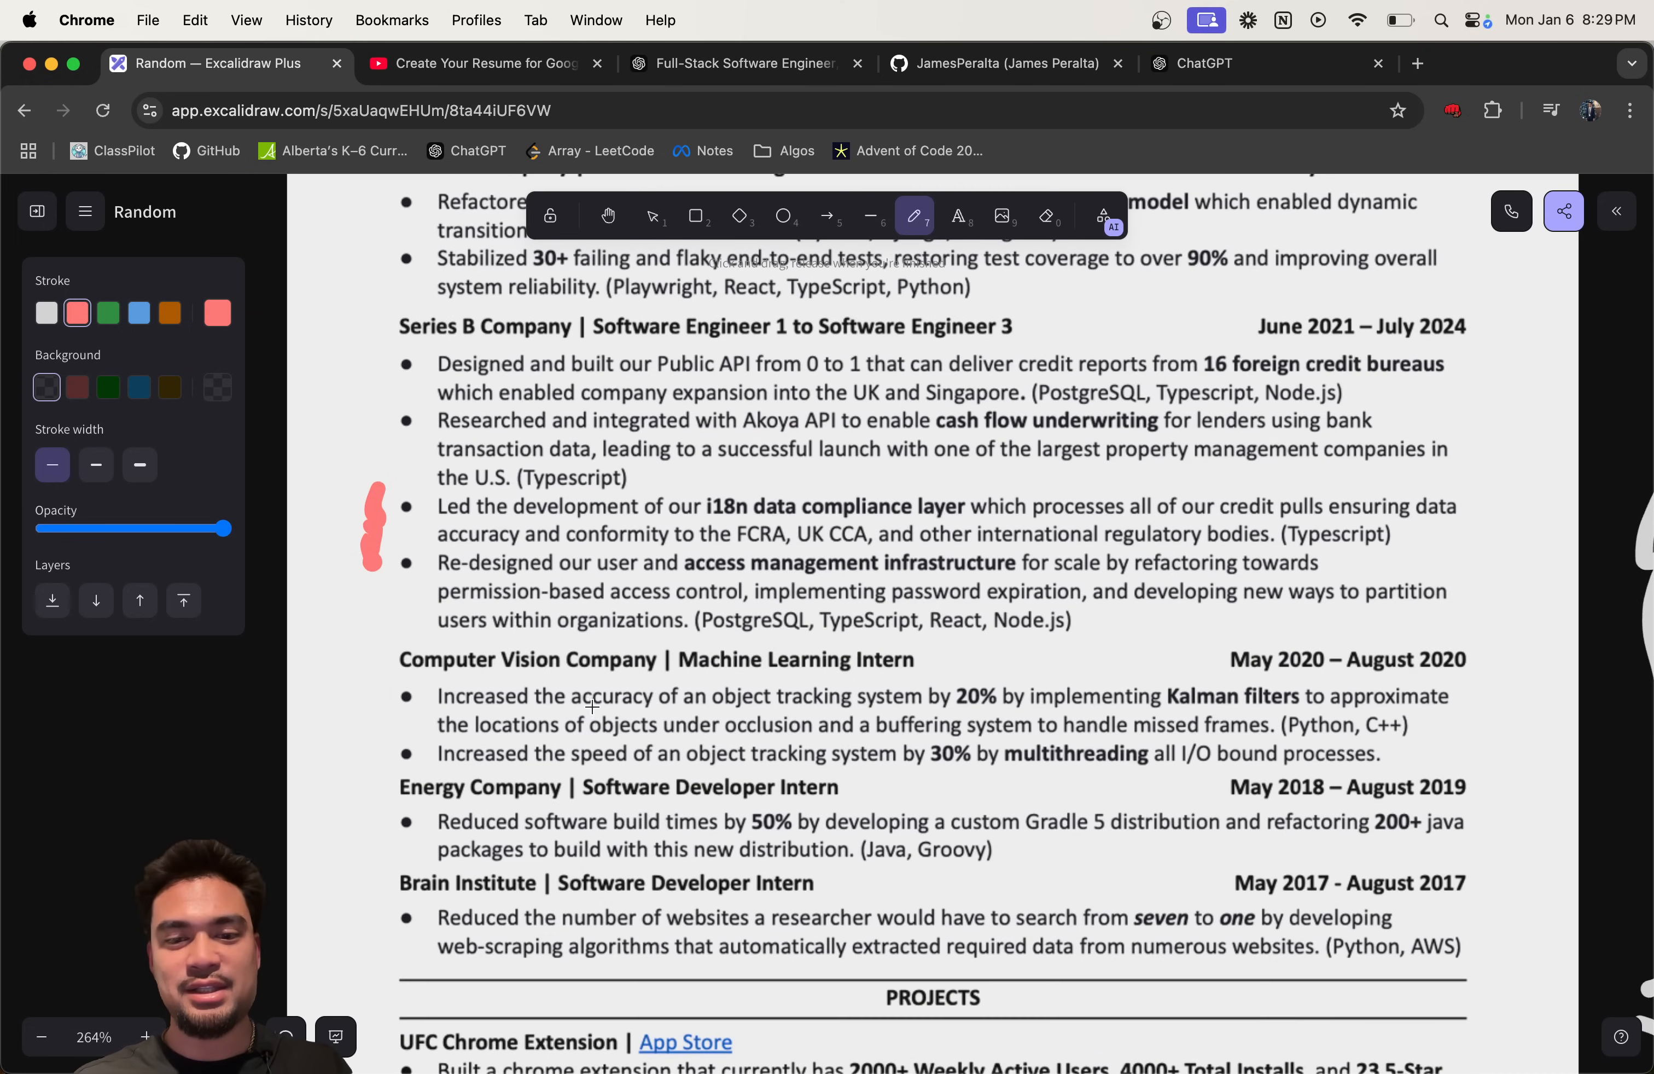
scroll(down, 3)
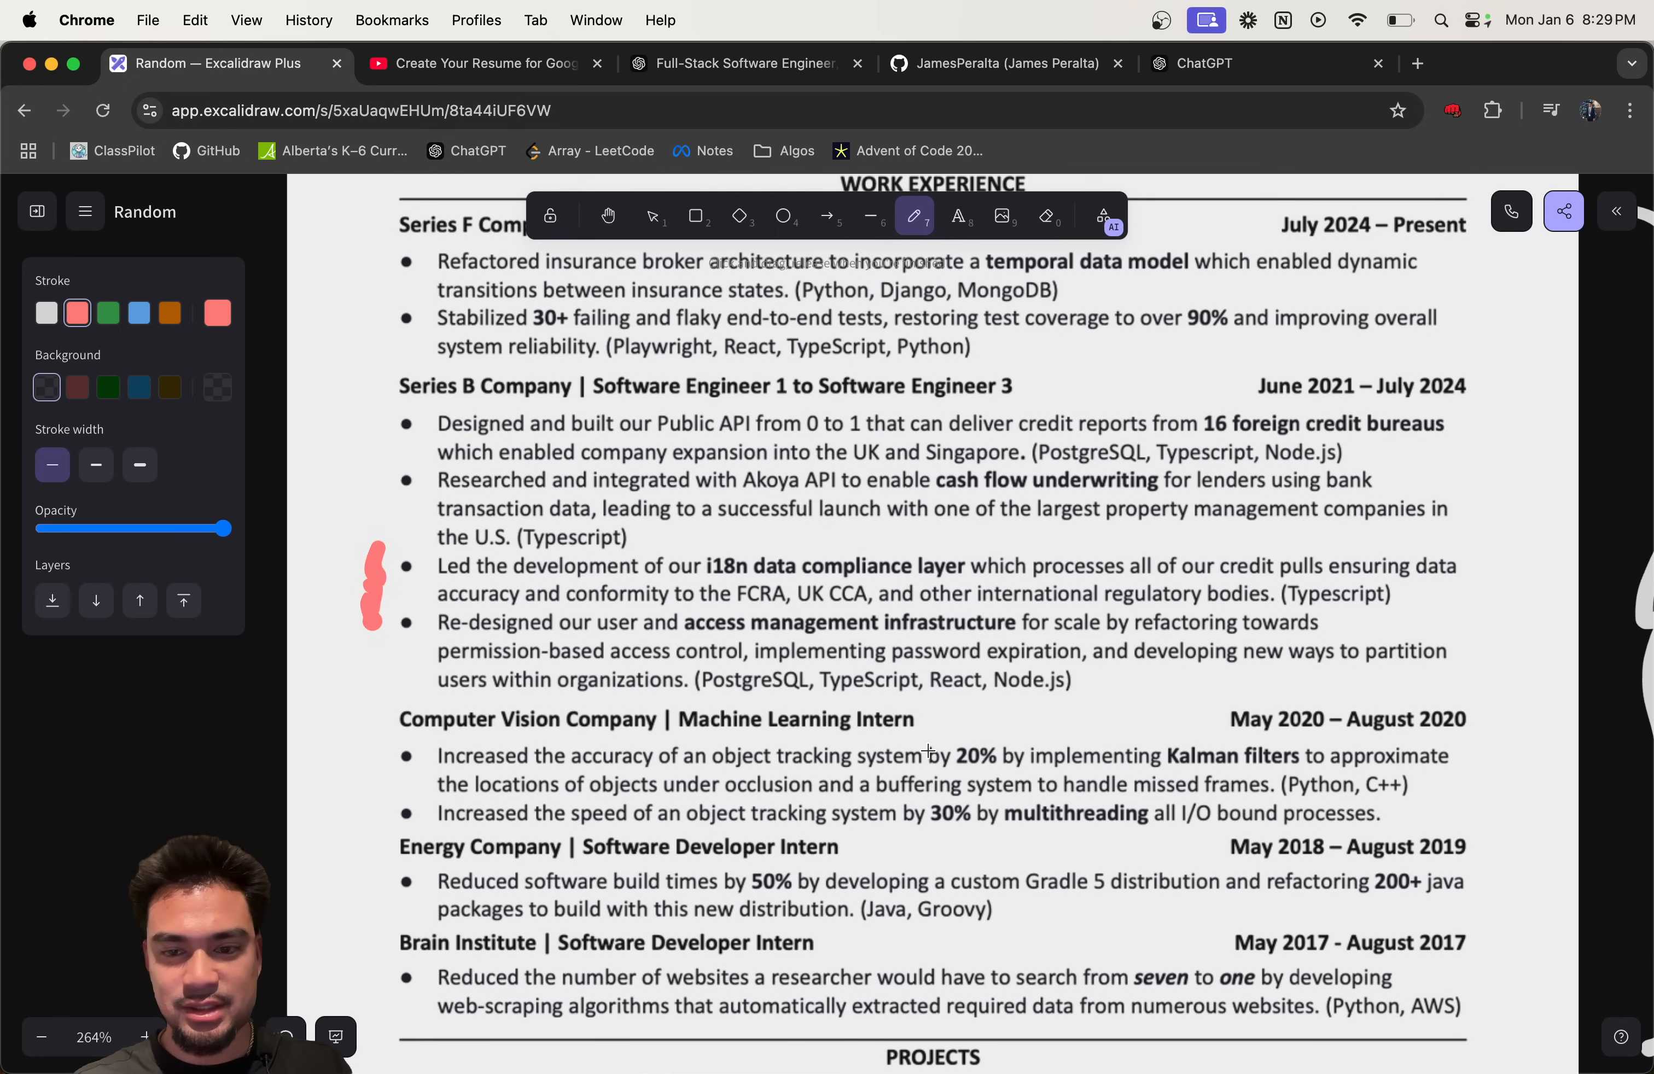
scroll(down, 3)
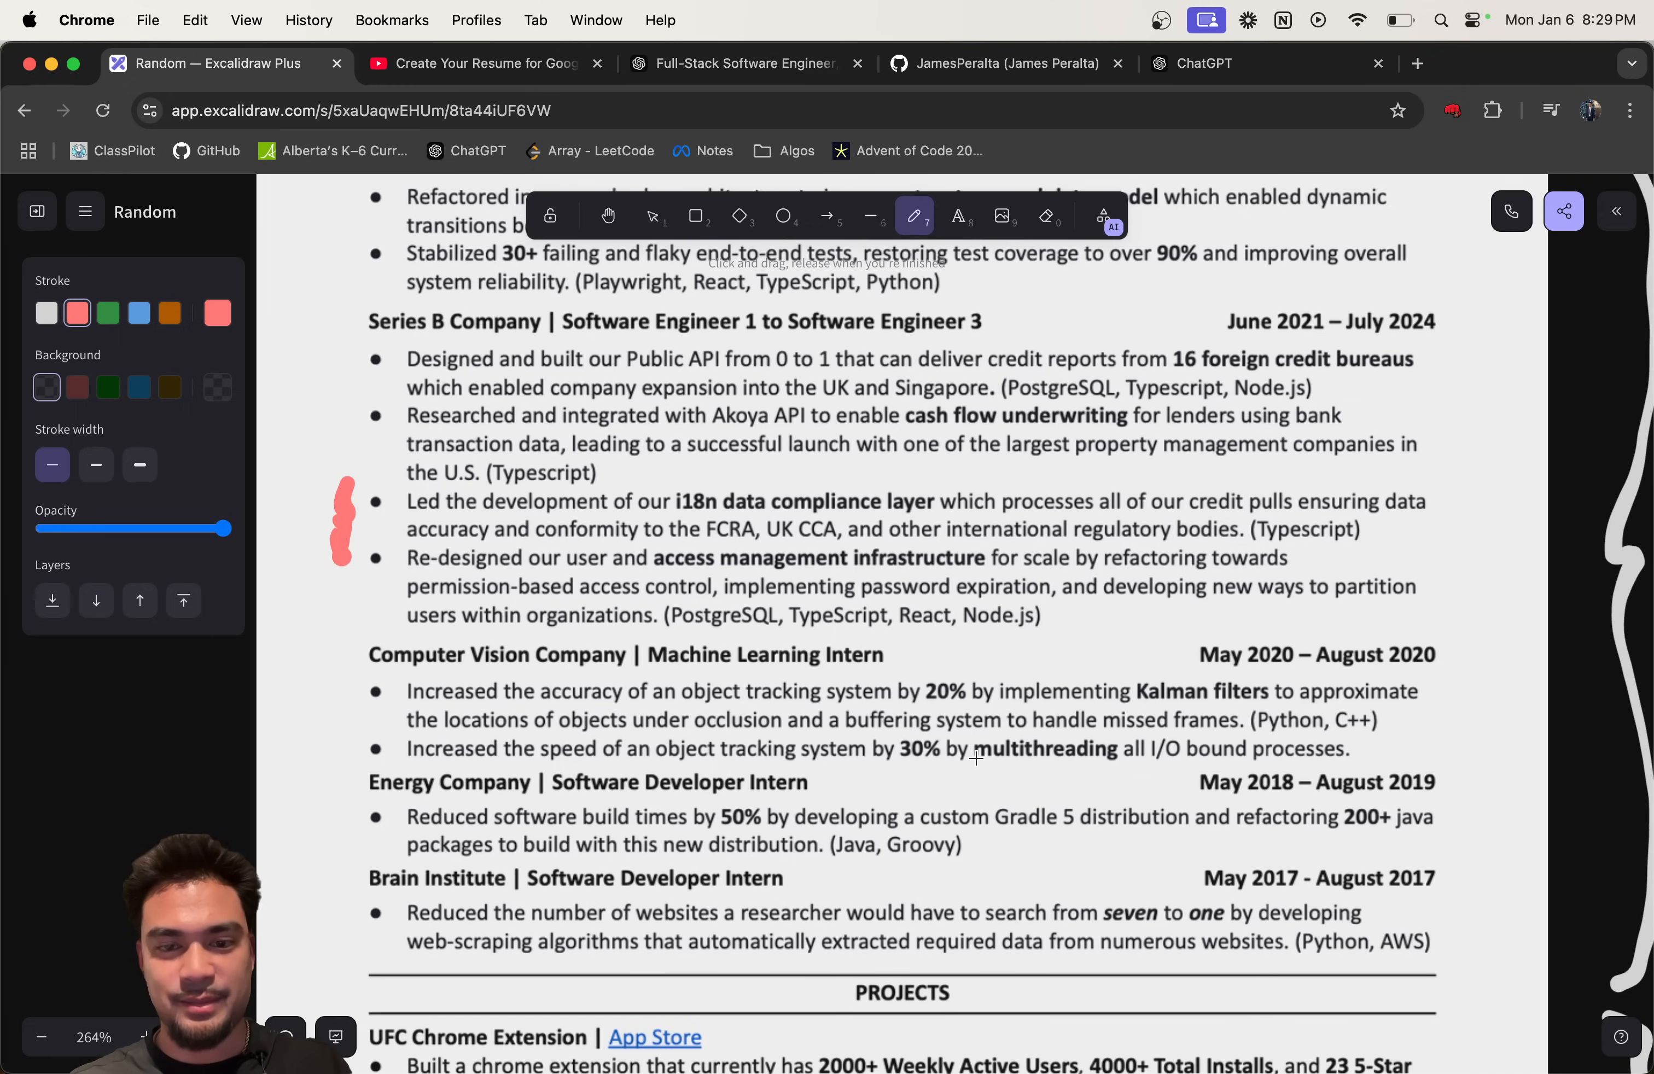
mouse_move(1126, 697)
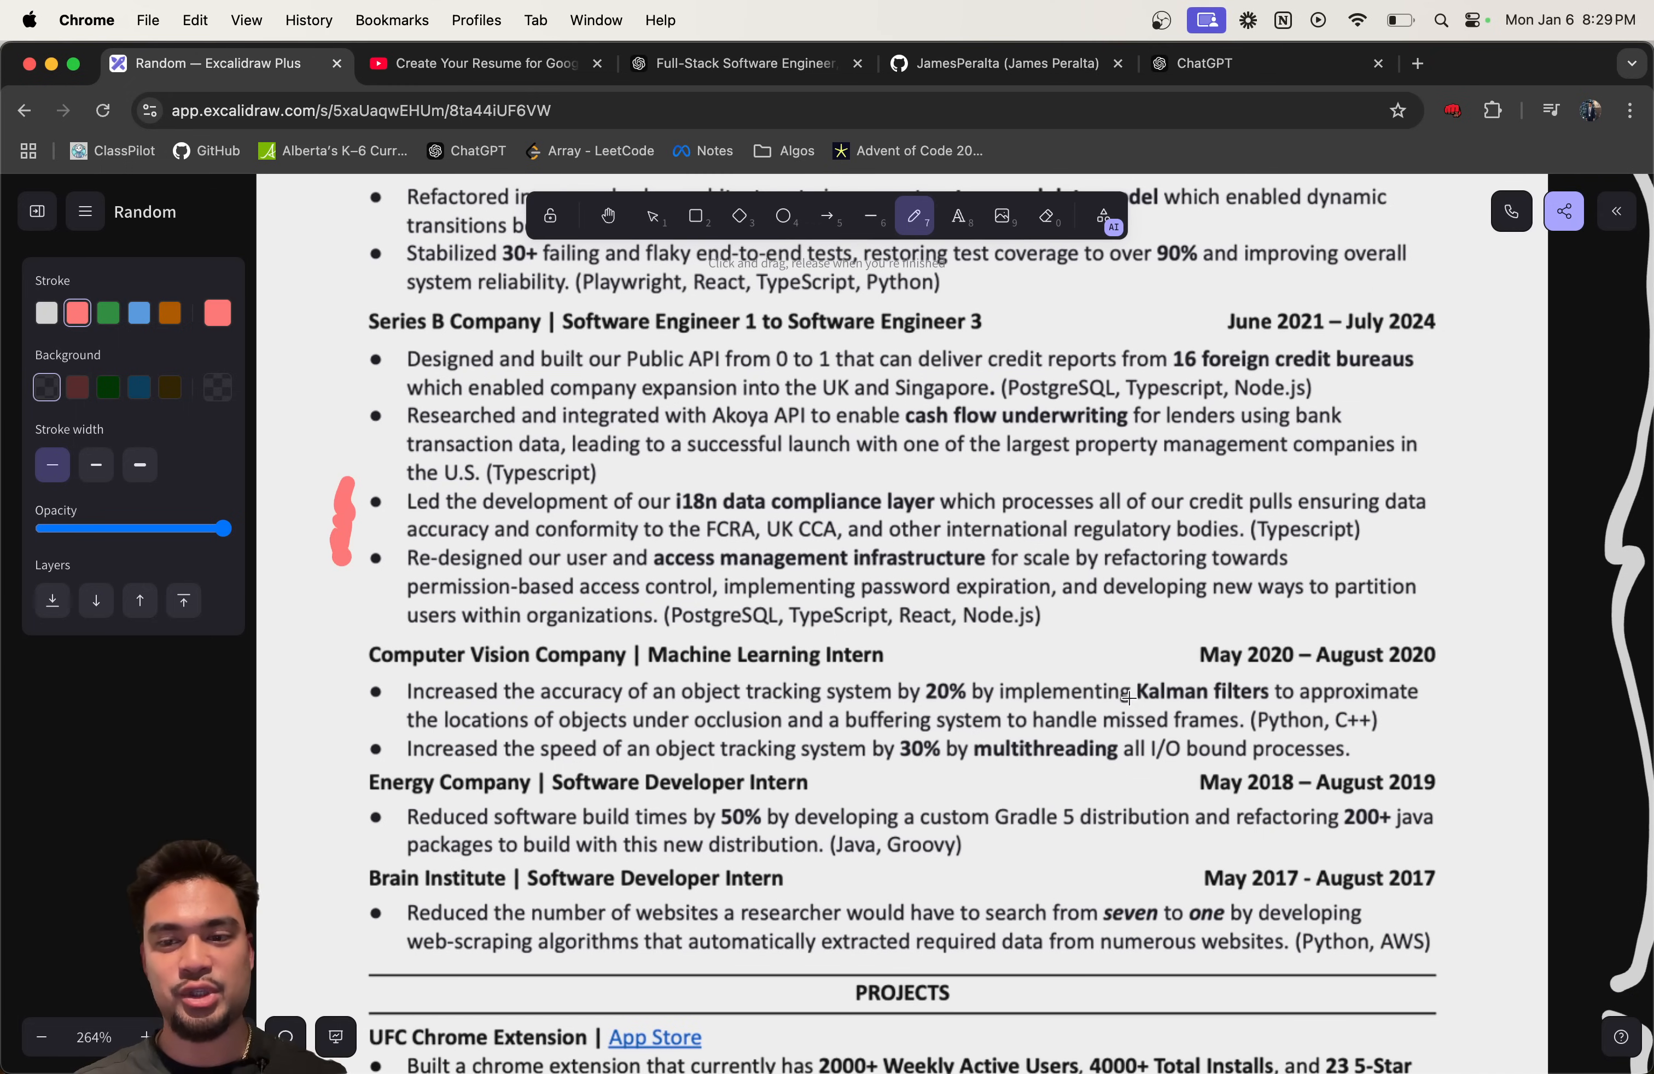
mouse_move(753, 677)
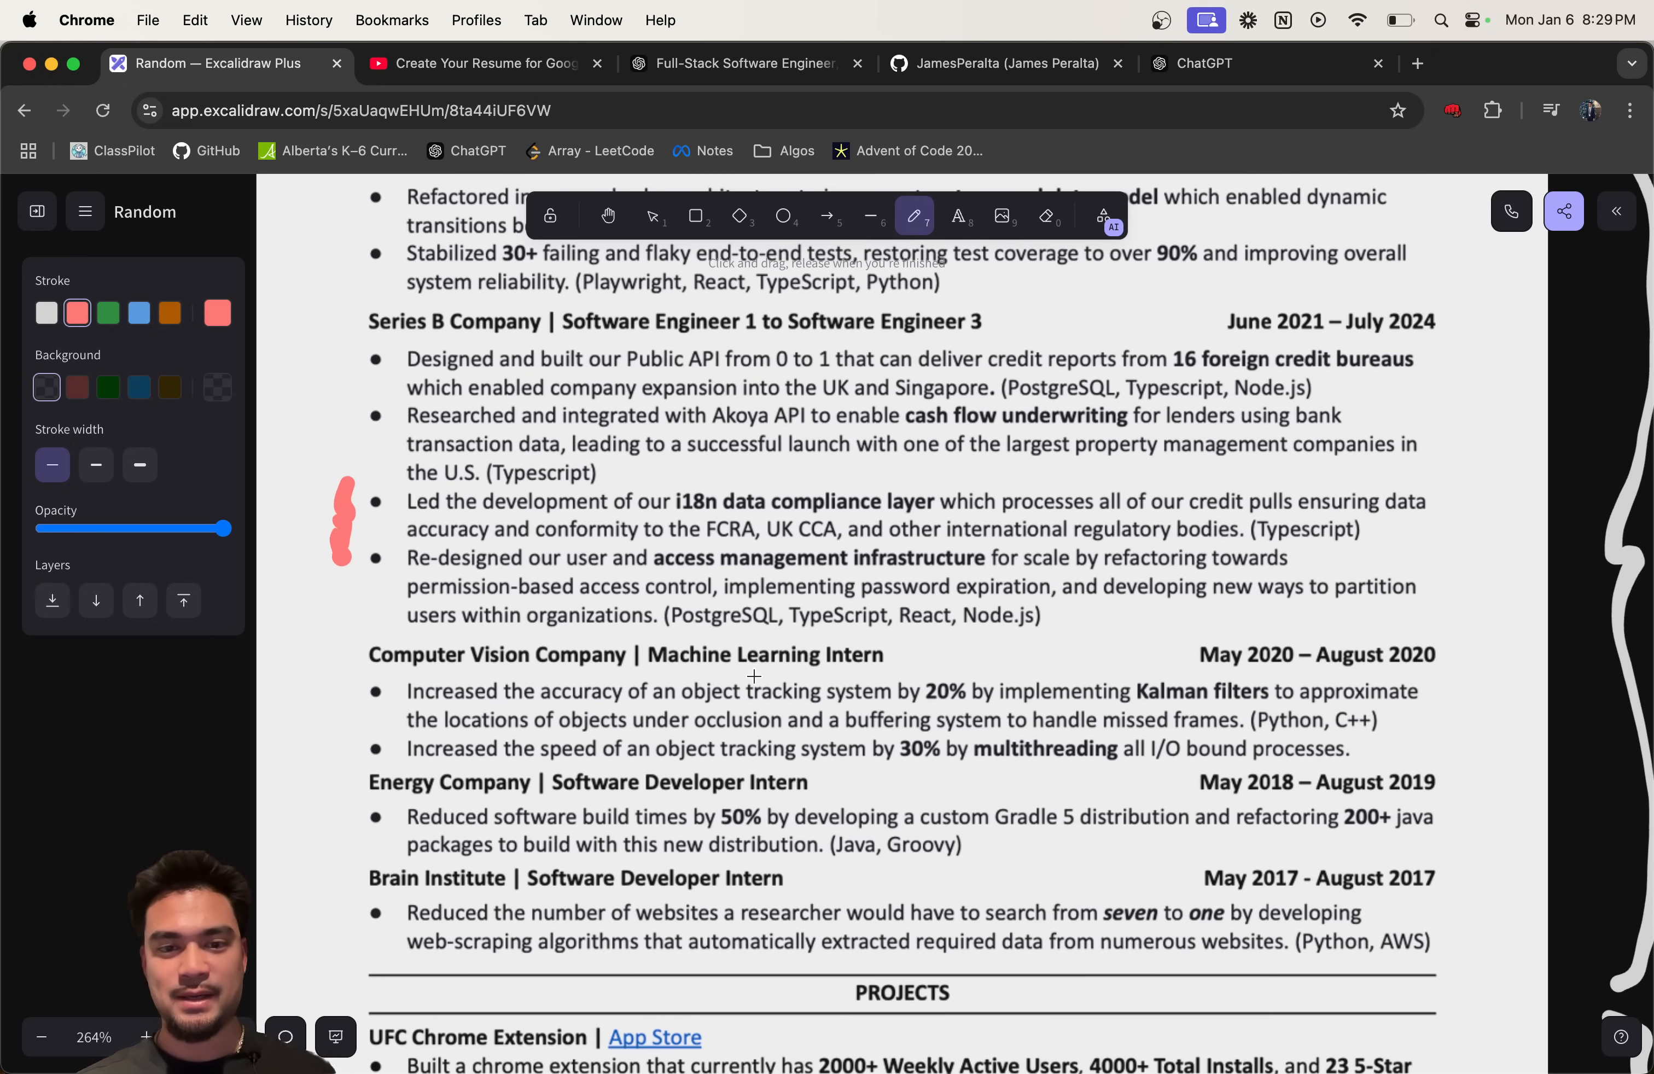
scroll(down, 3)
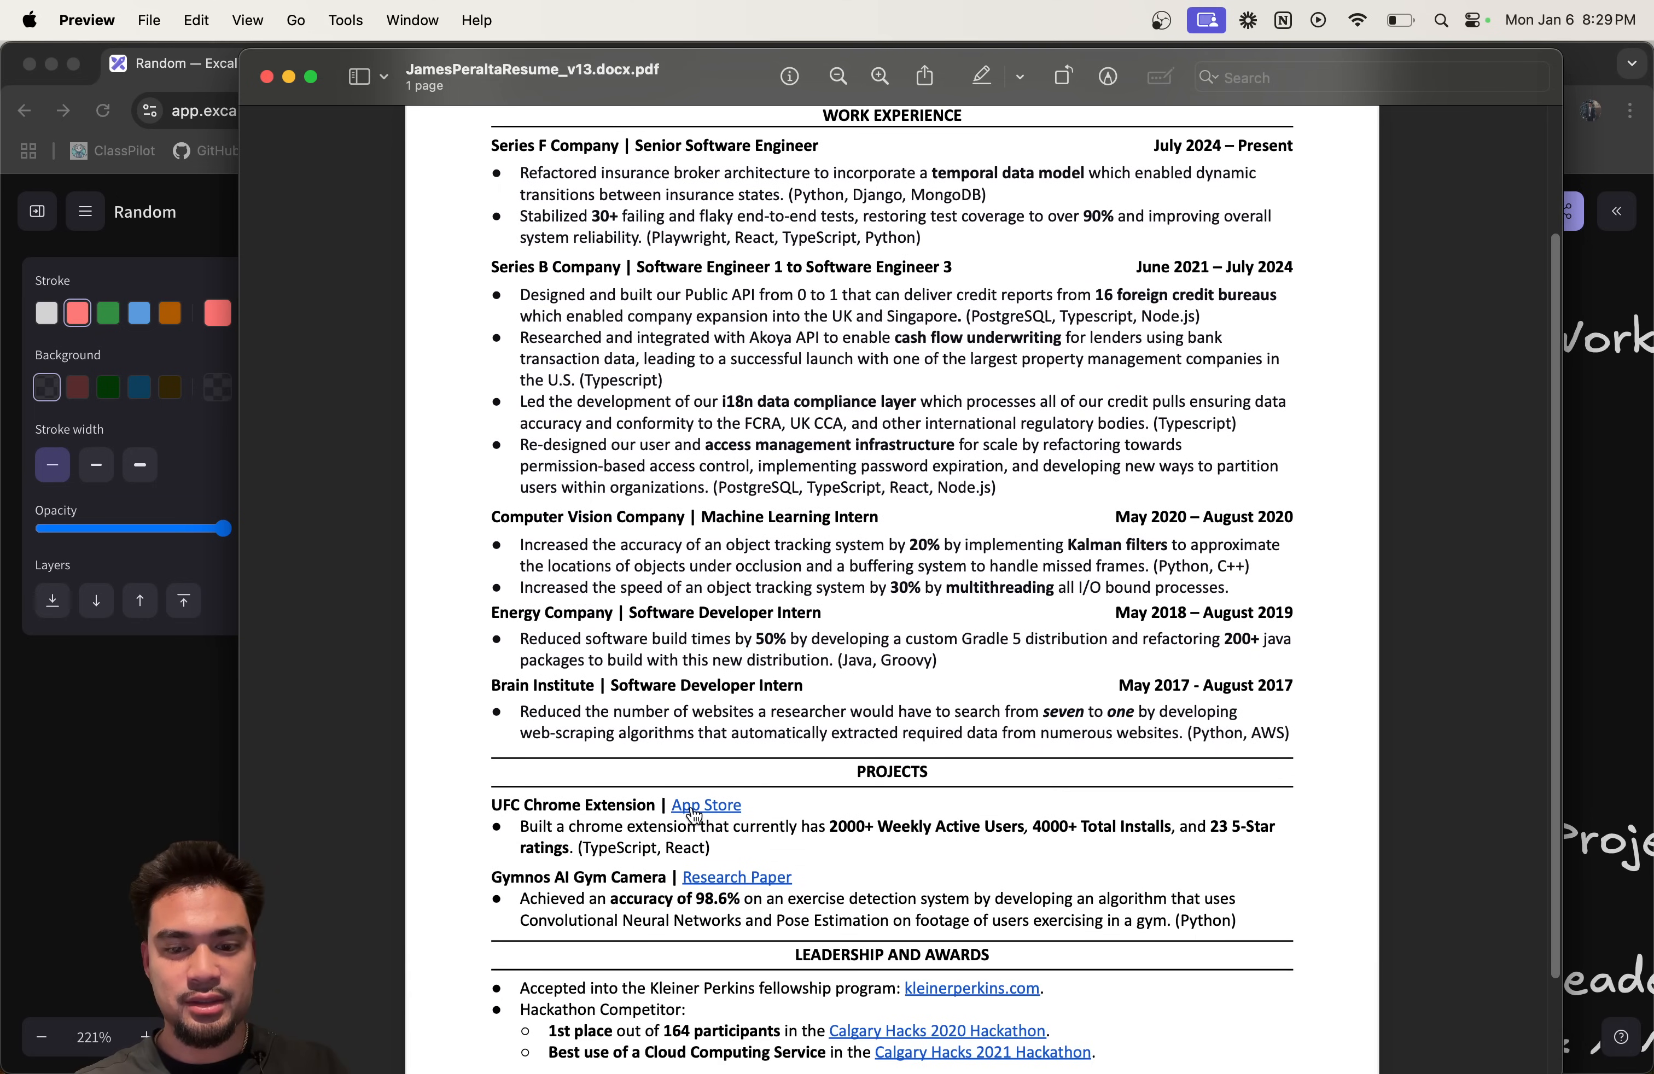
Step: Follow the UFC Chrome Extension's App Store link from the PDF and open it in Chrome
click(705, 805)
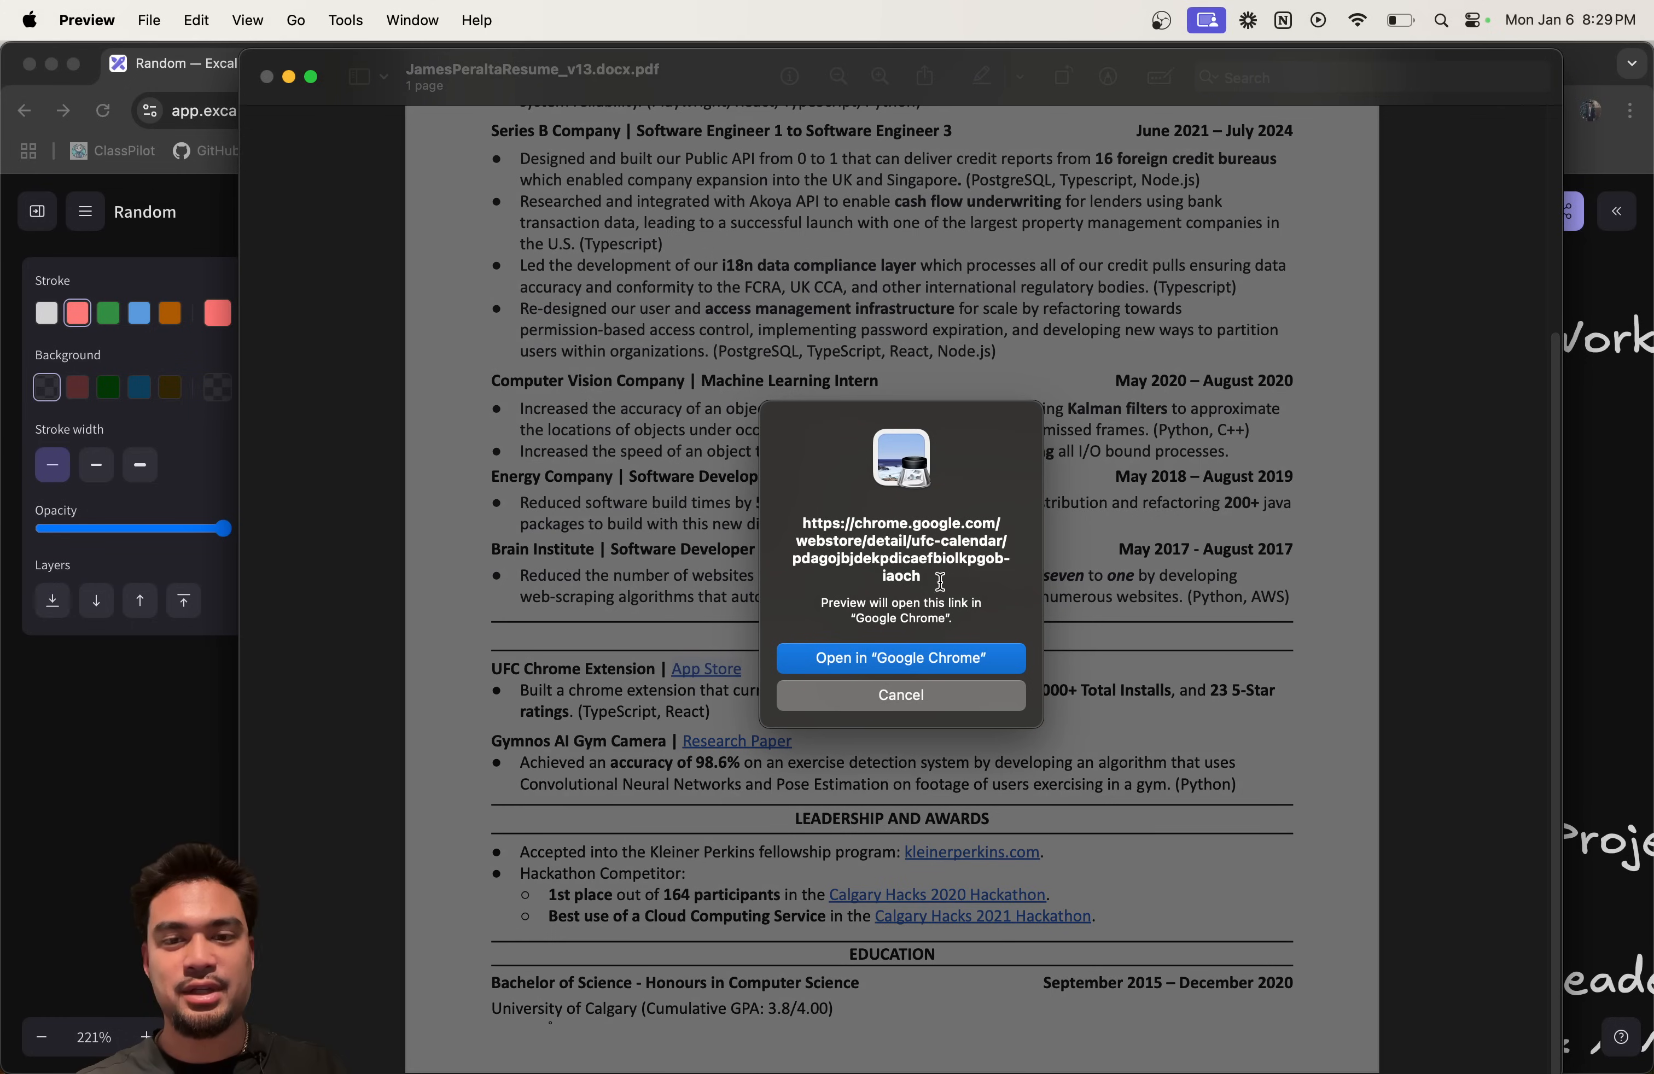
click(900, 658)
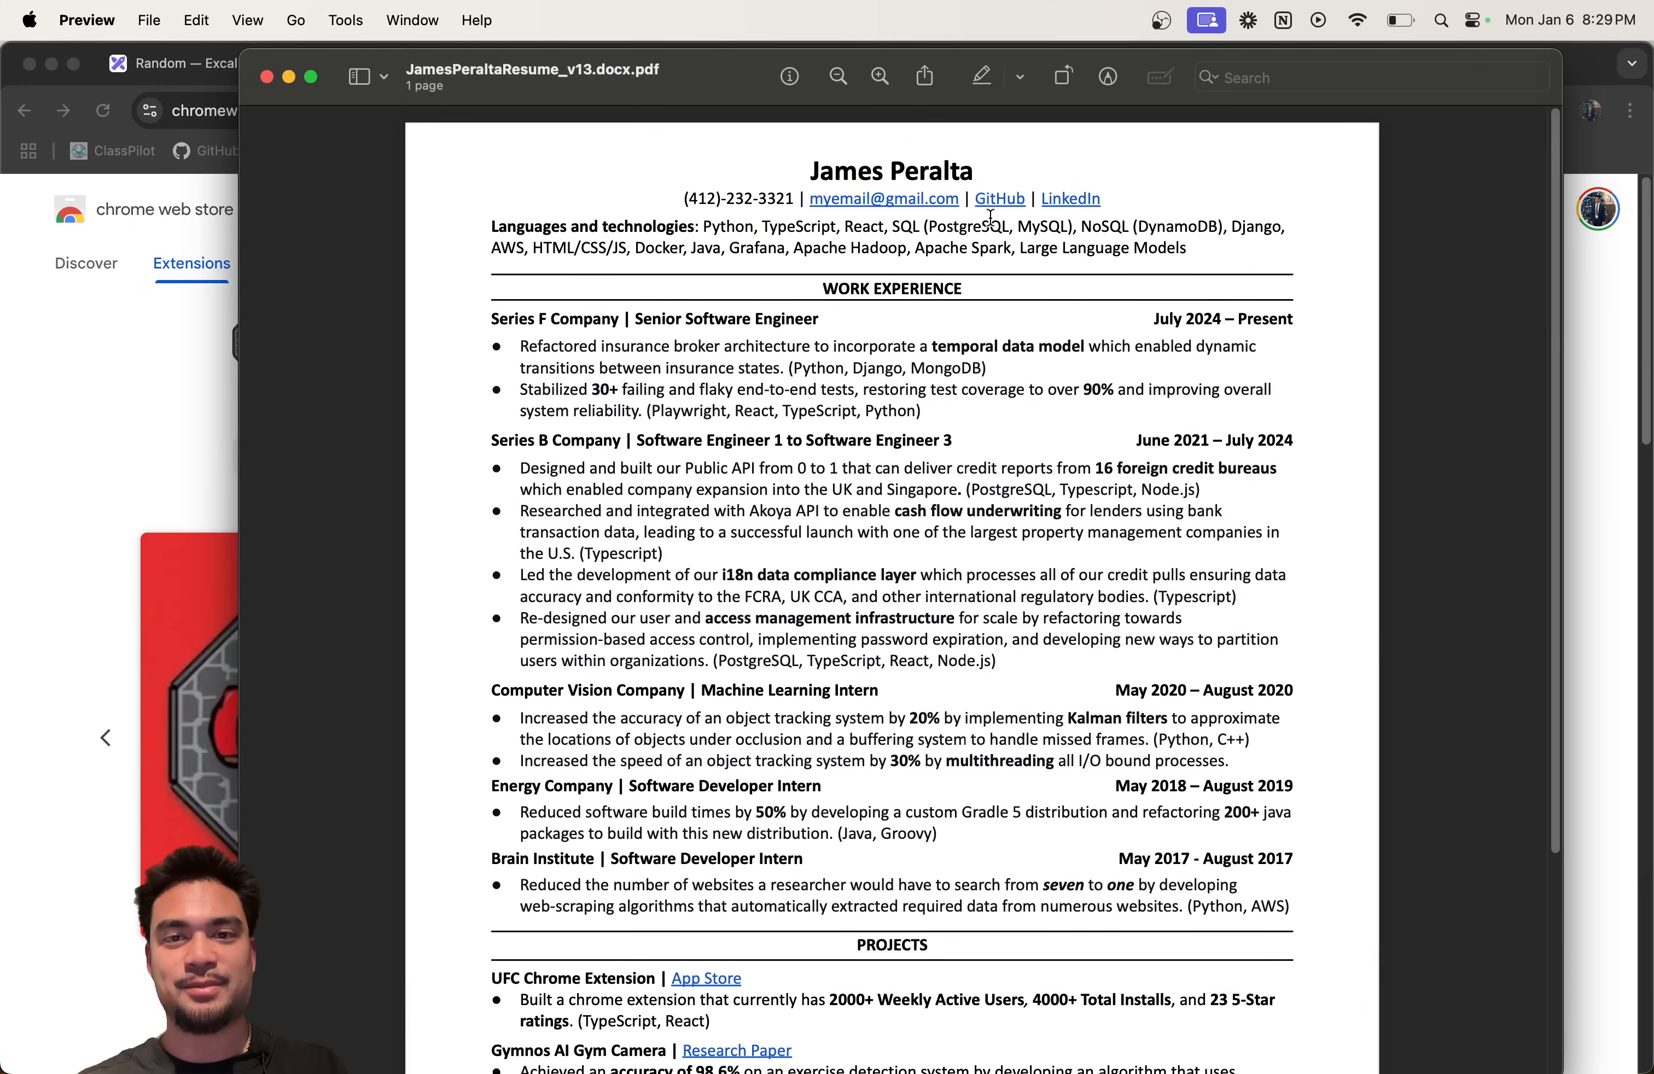
scroll(down, 3)
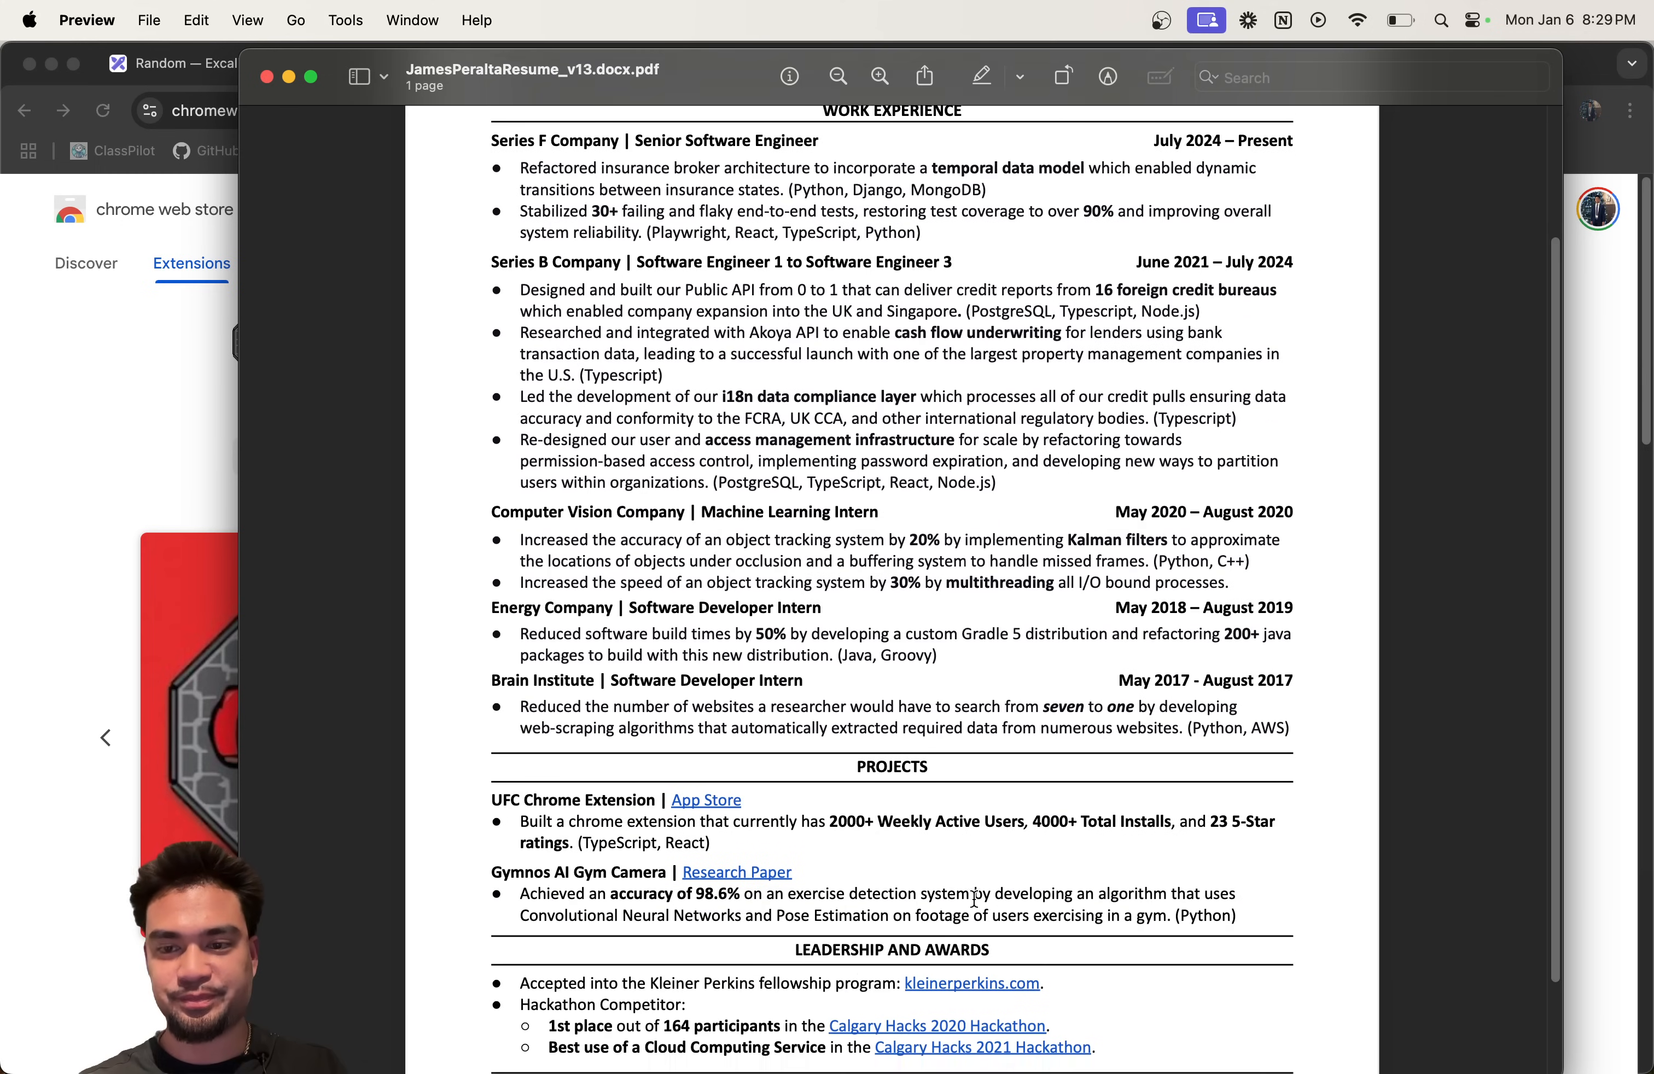
scroll(down, 3)
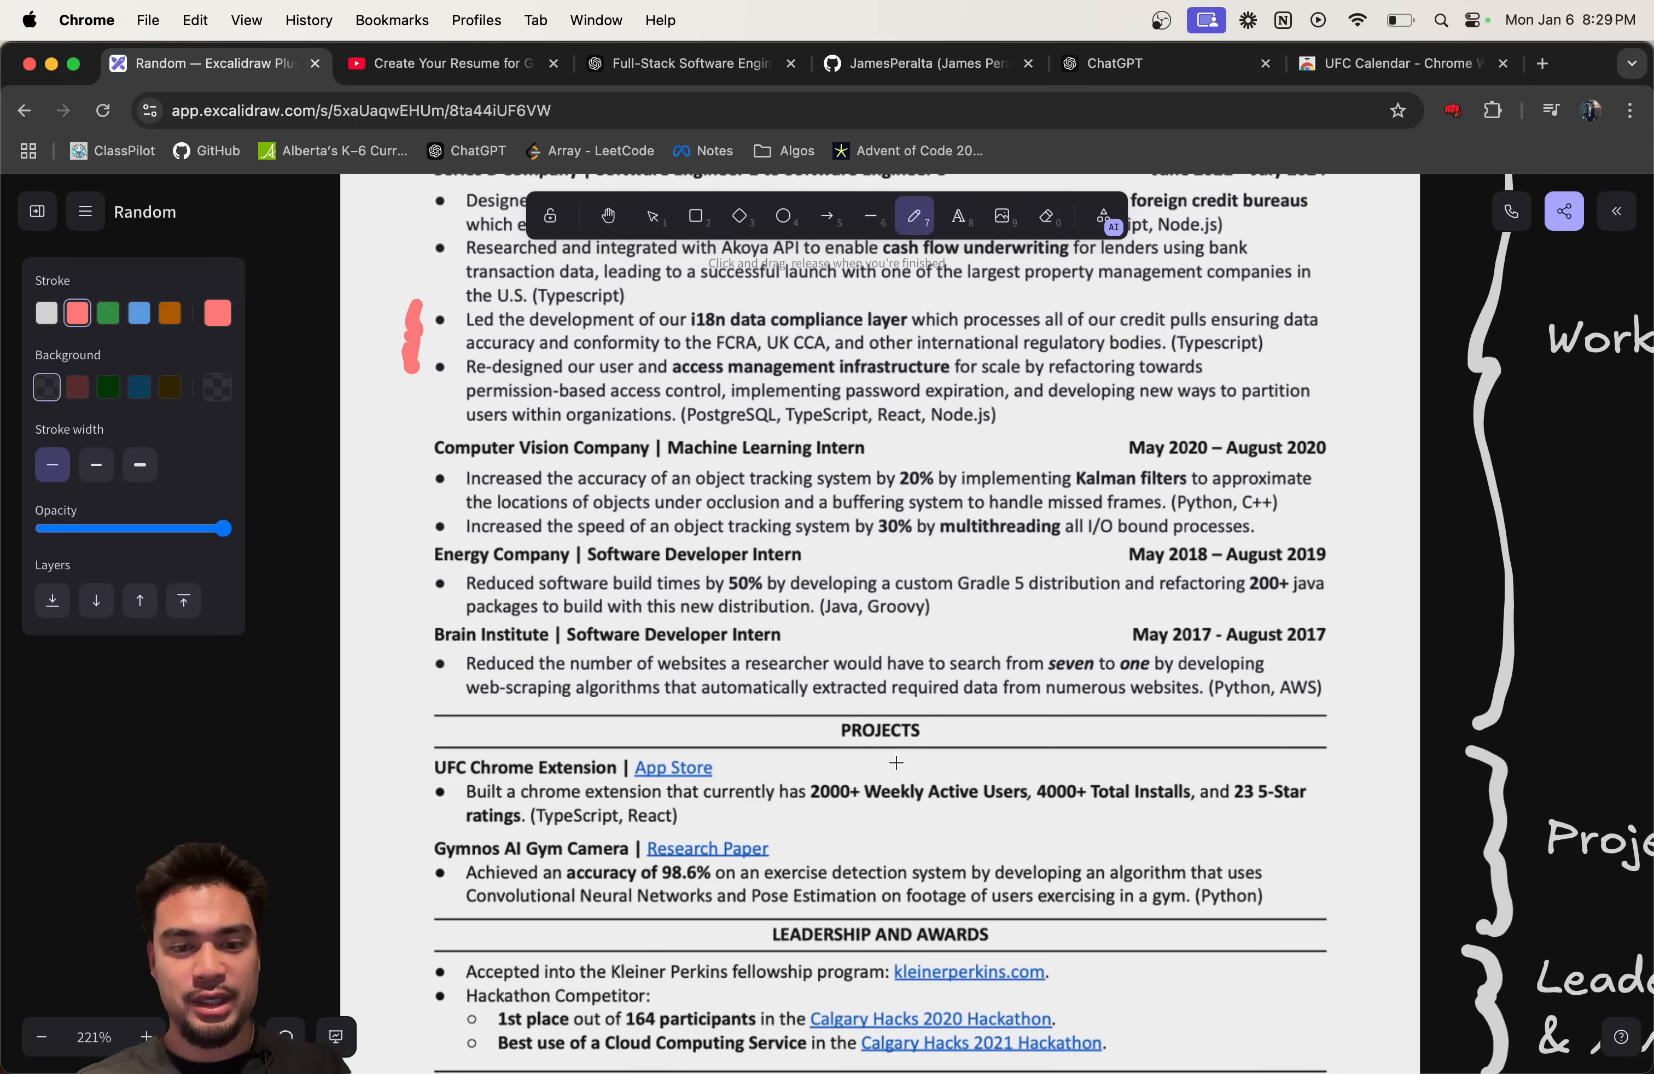
Step: Draw the first red underline beneath a job's tech list
scroll(down, 3)
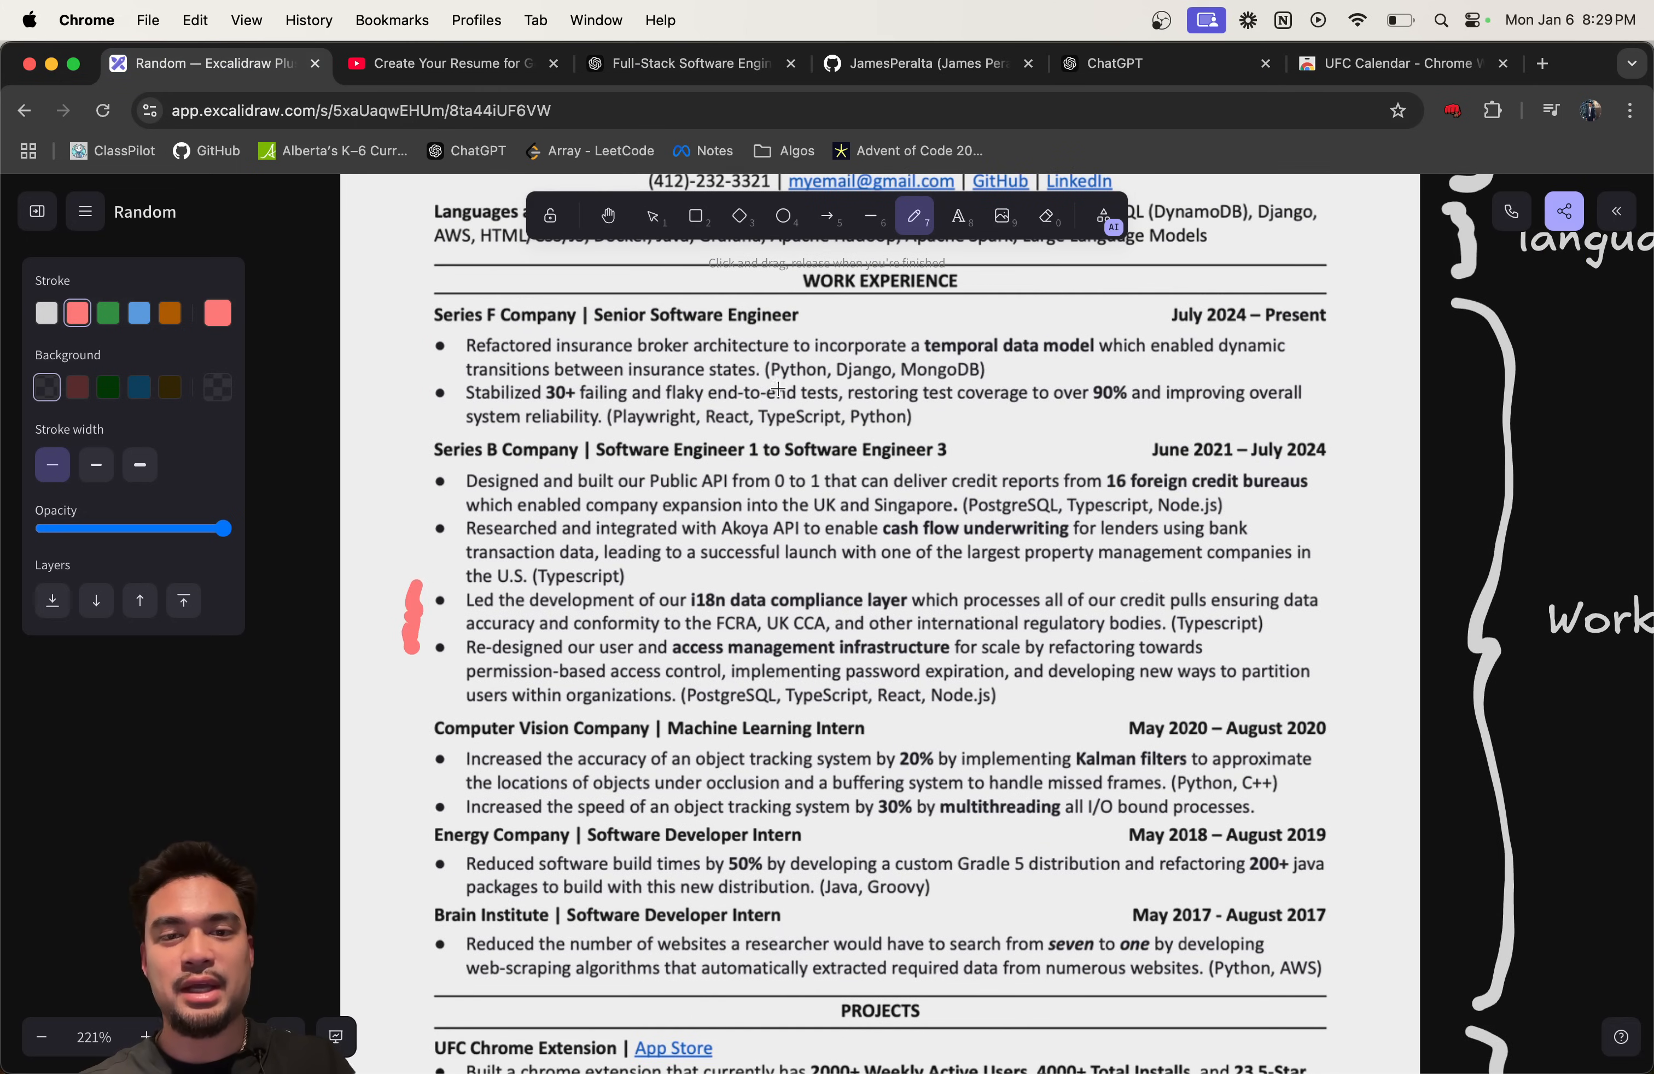
drag(751, 390, 839, 394)
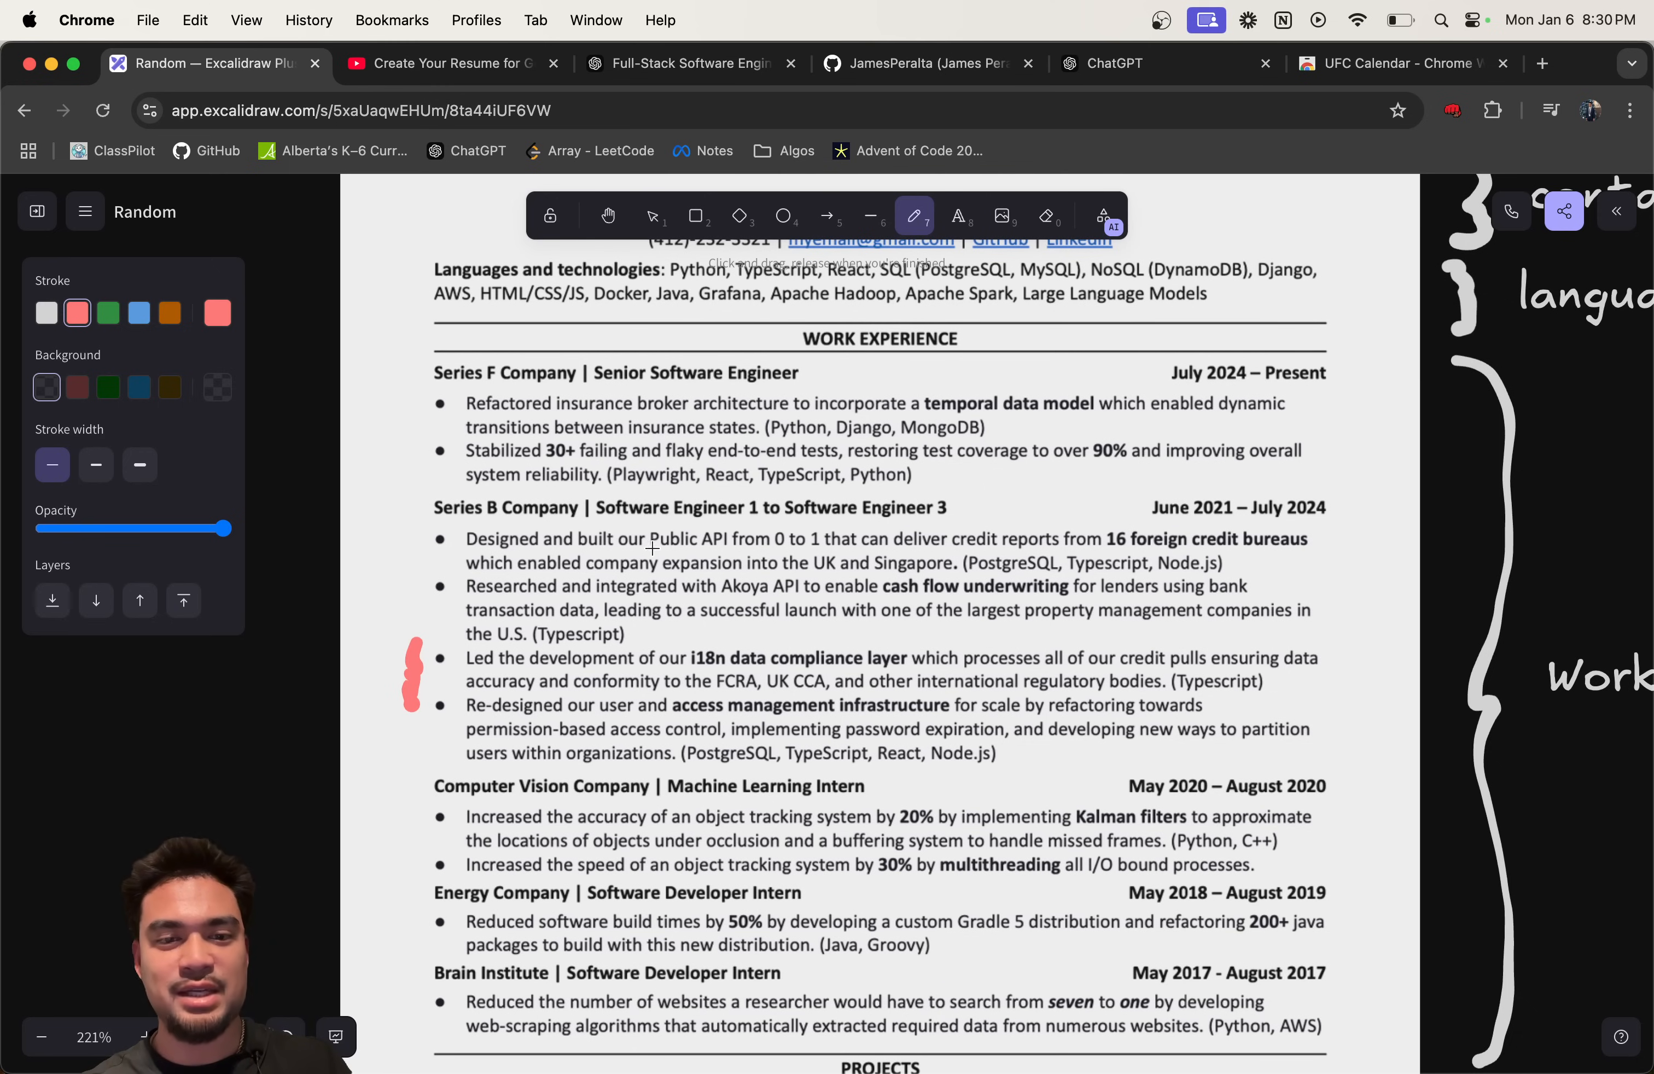
mouse_move(1256, 572)
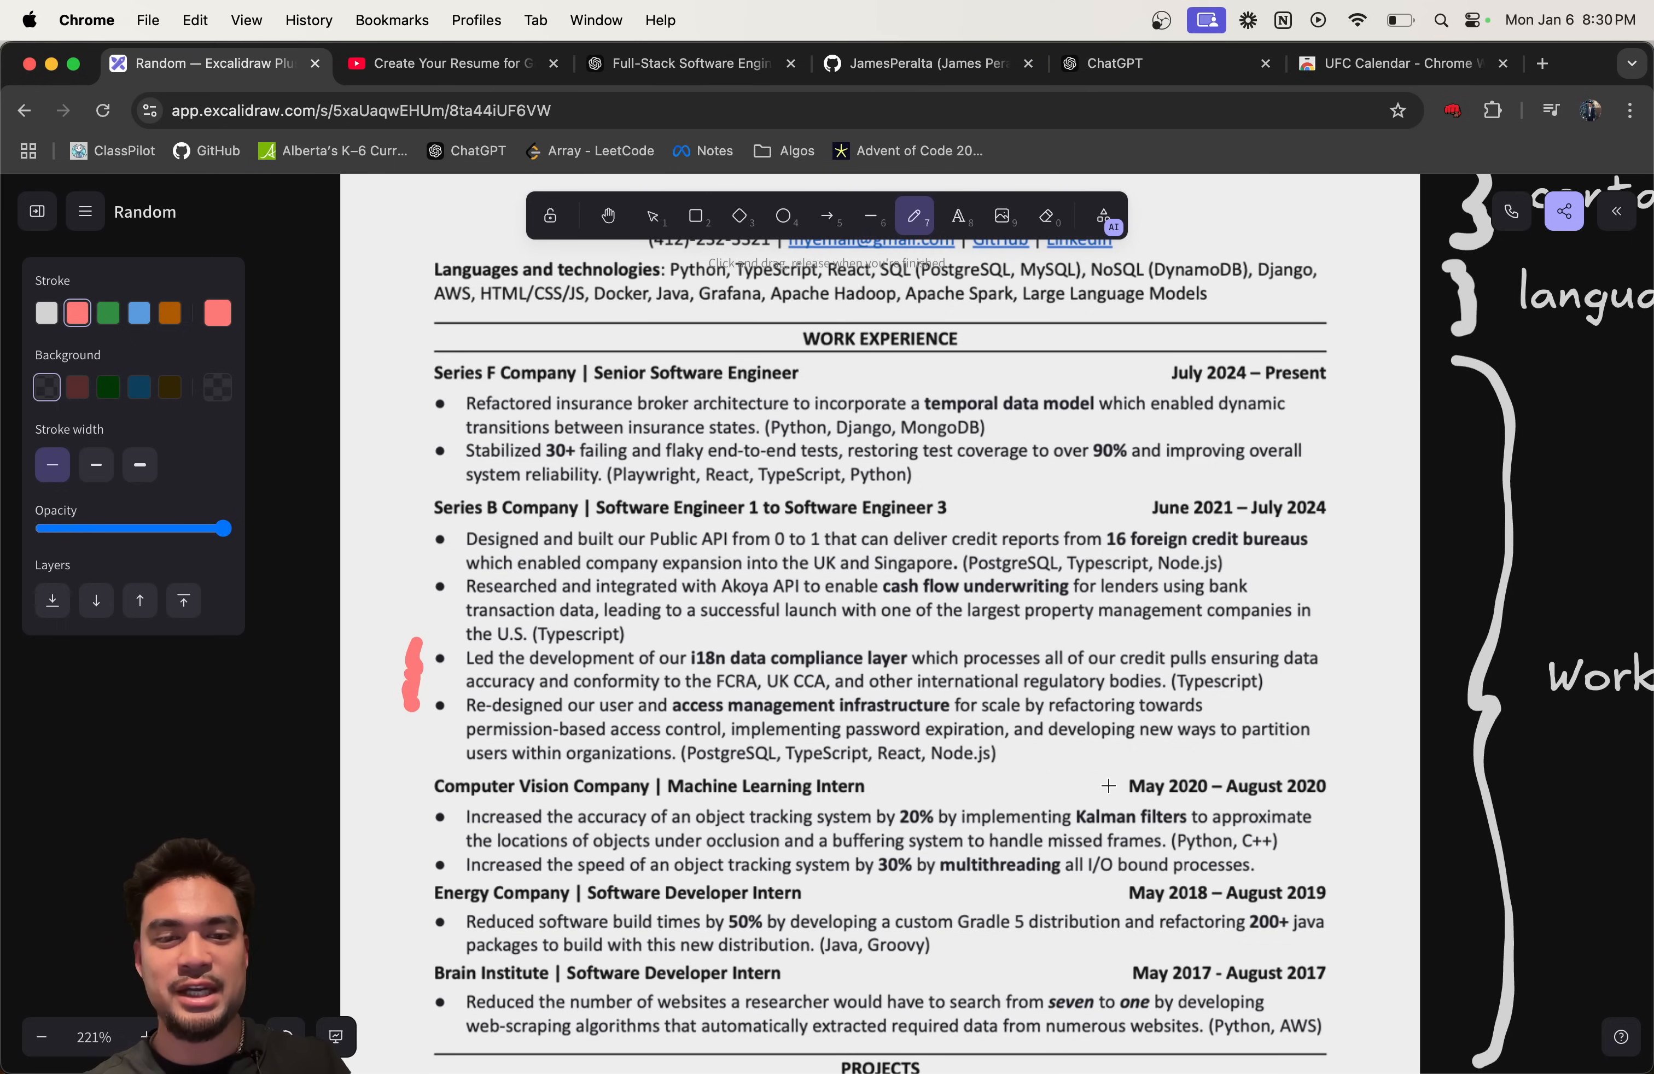
mouse_move(1011, 761)
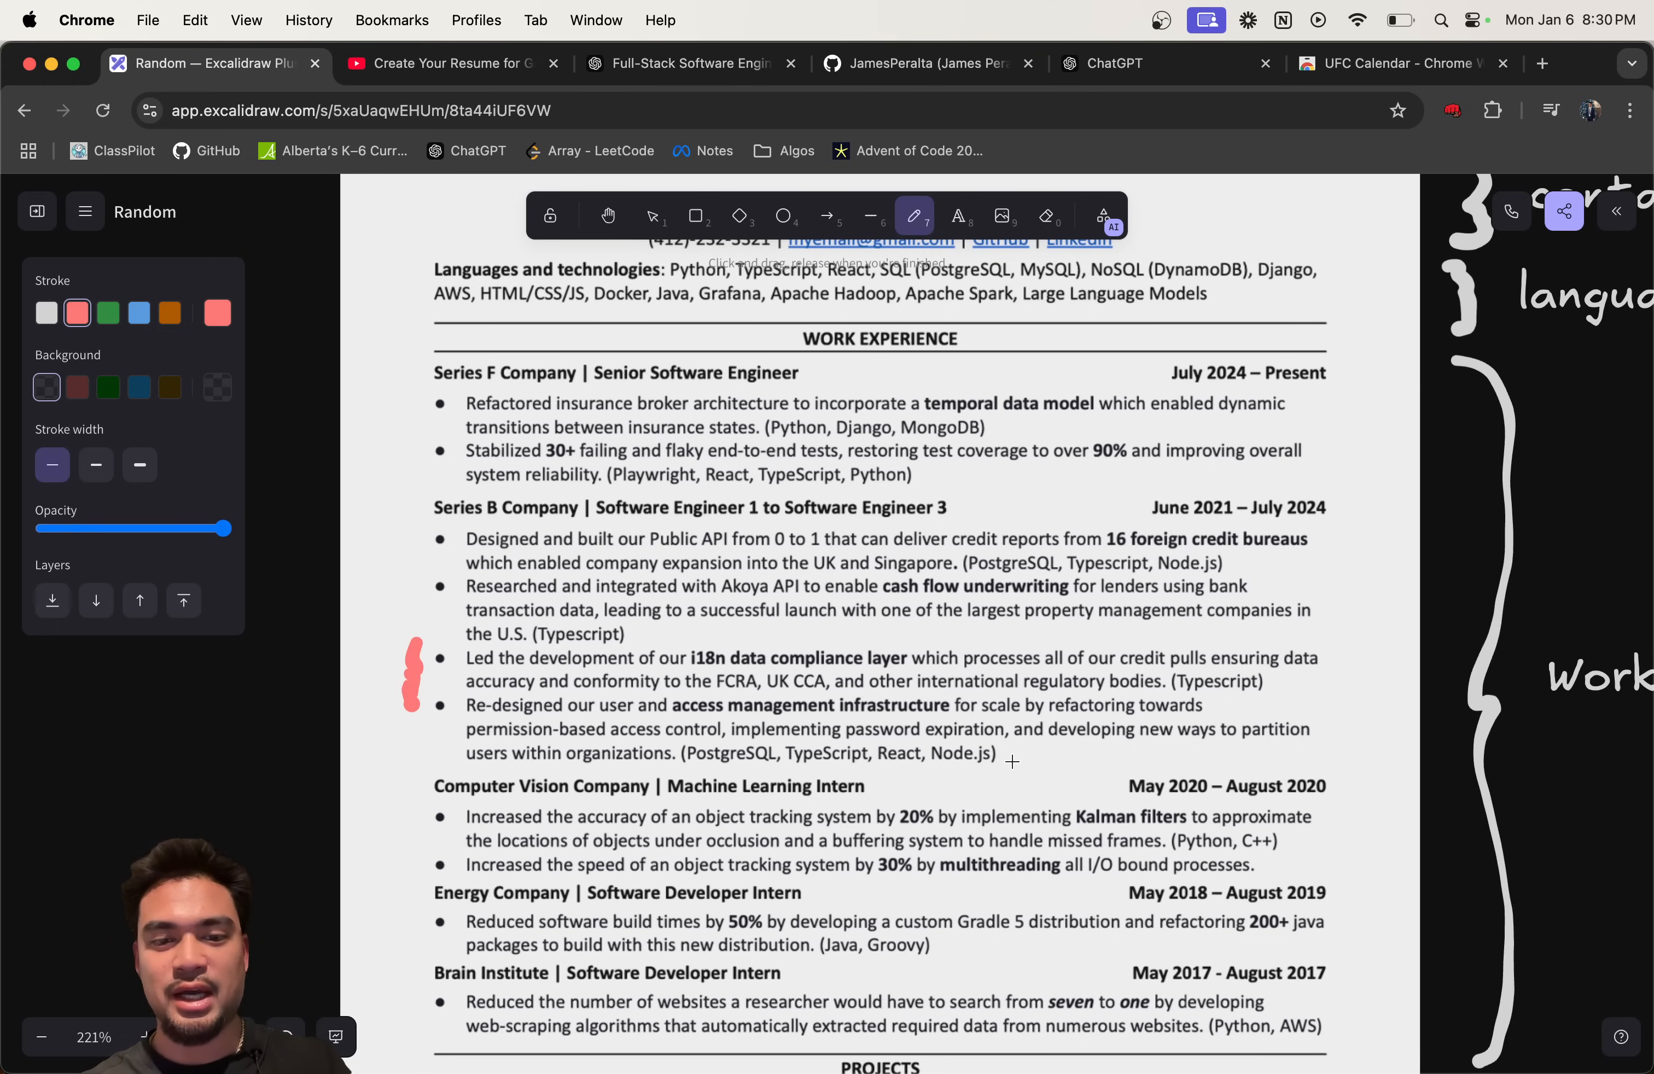
Step: Underline the (Java, Groovy) and (Python, C++) tech stacks in red
scroll(down, 3)
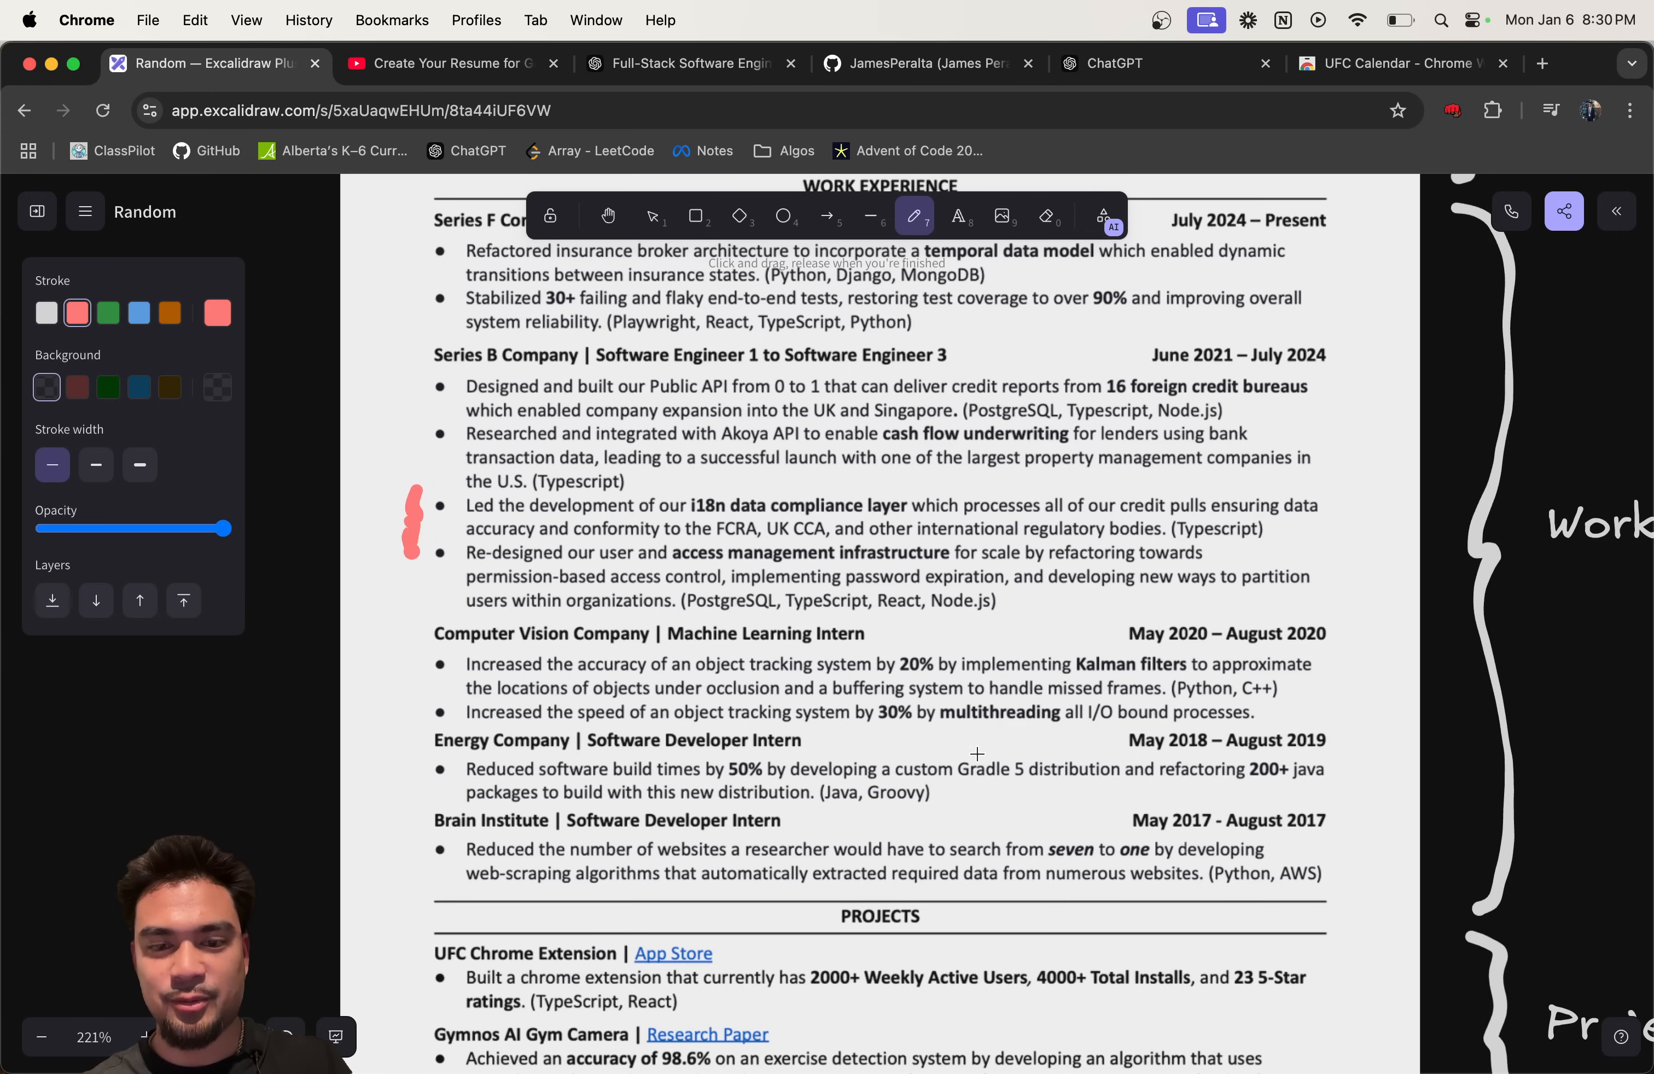
scroll(down, 3)
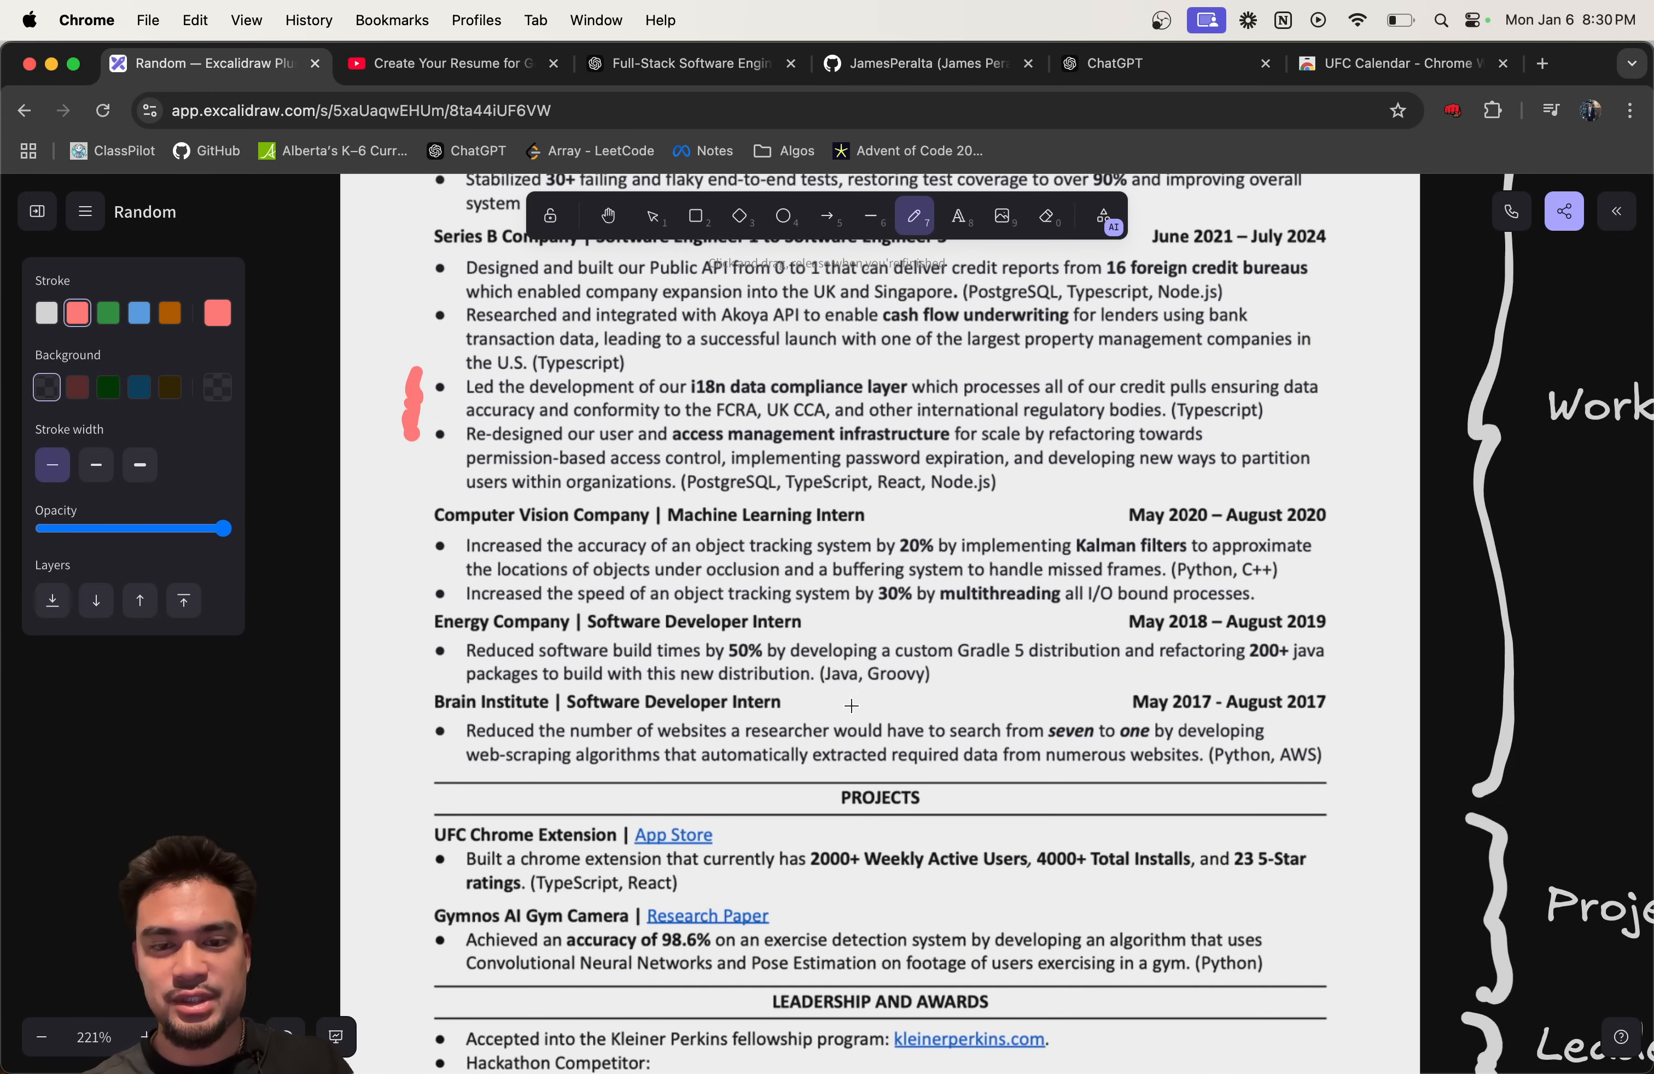
drag(828, 694, 928, 688)
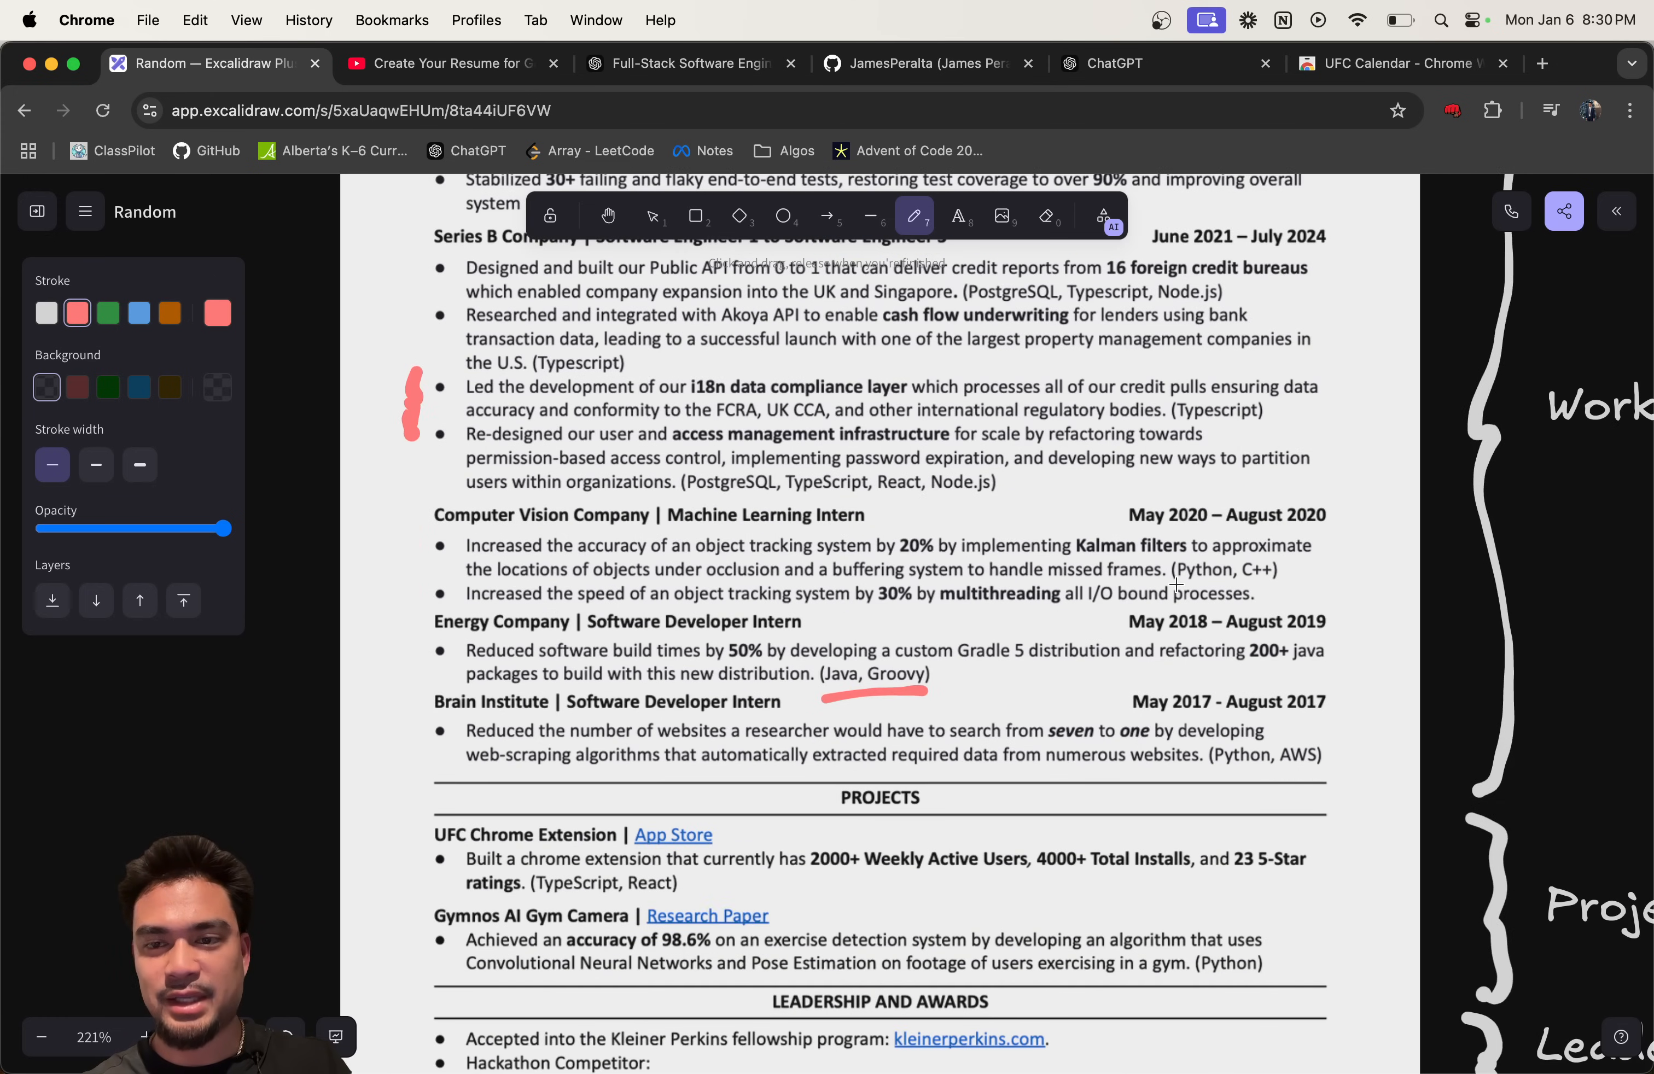
drag(1169, 585, 1279, 585)
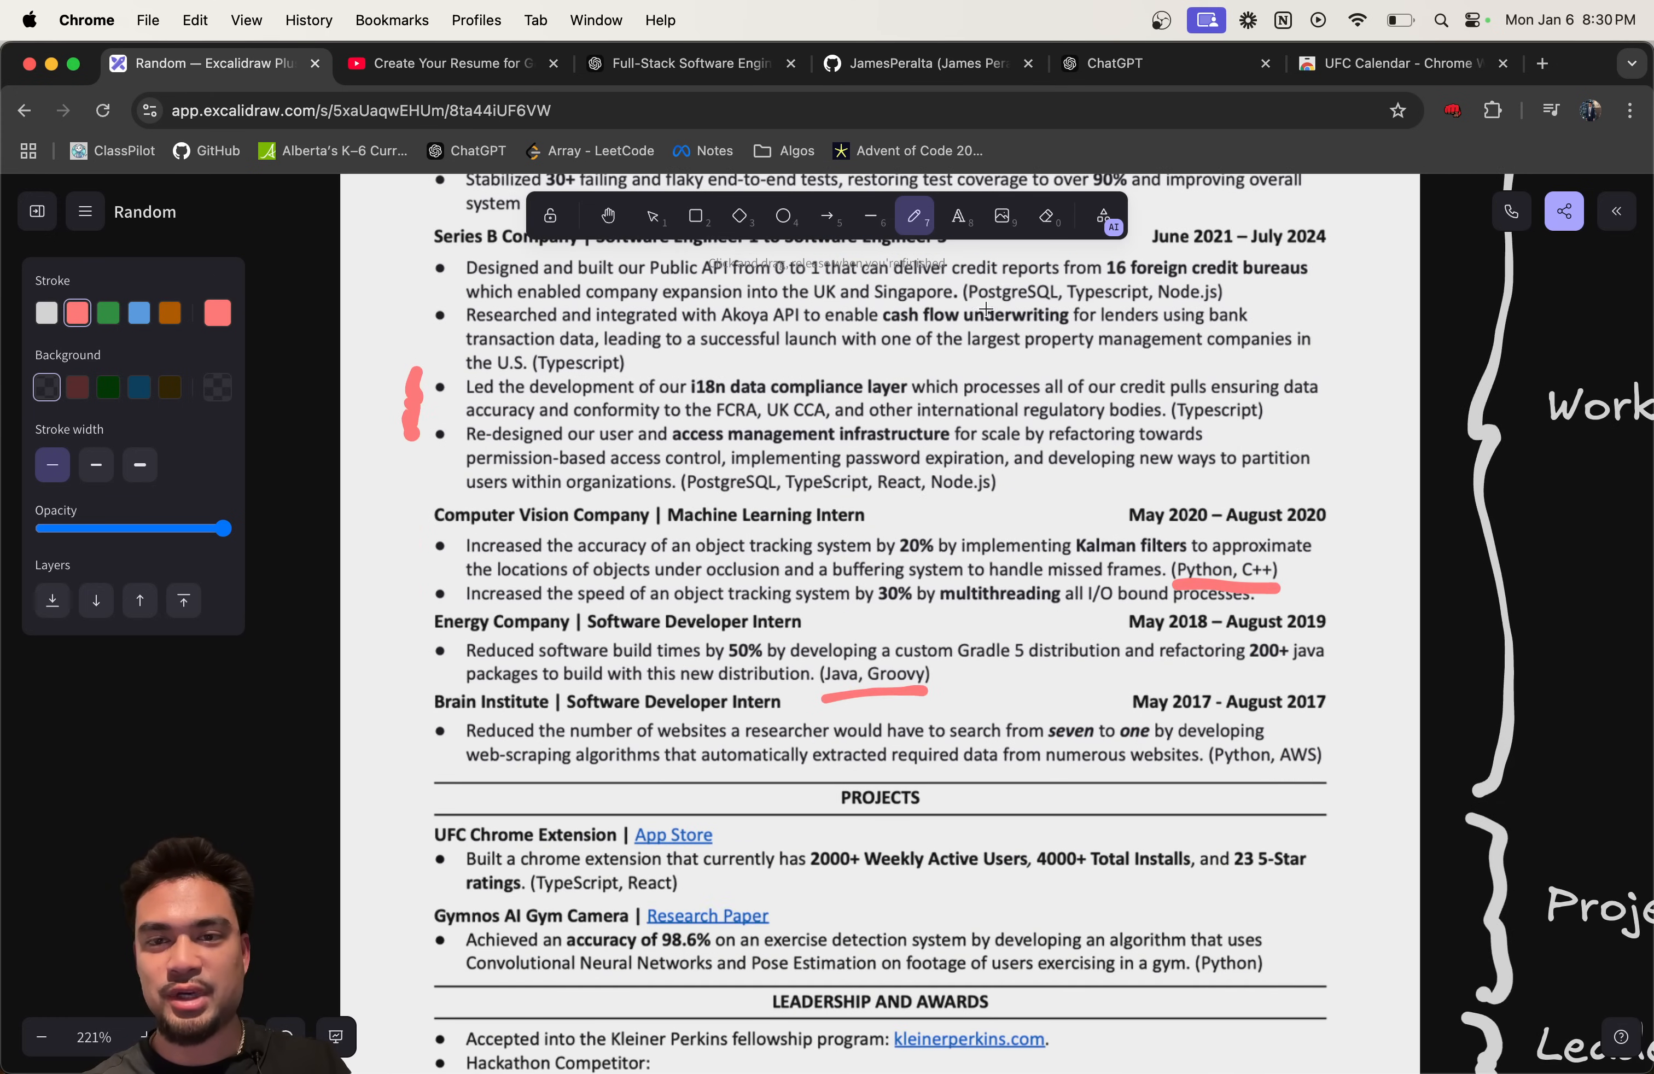
scroll(down, 3)
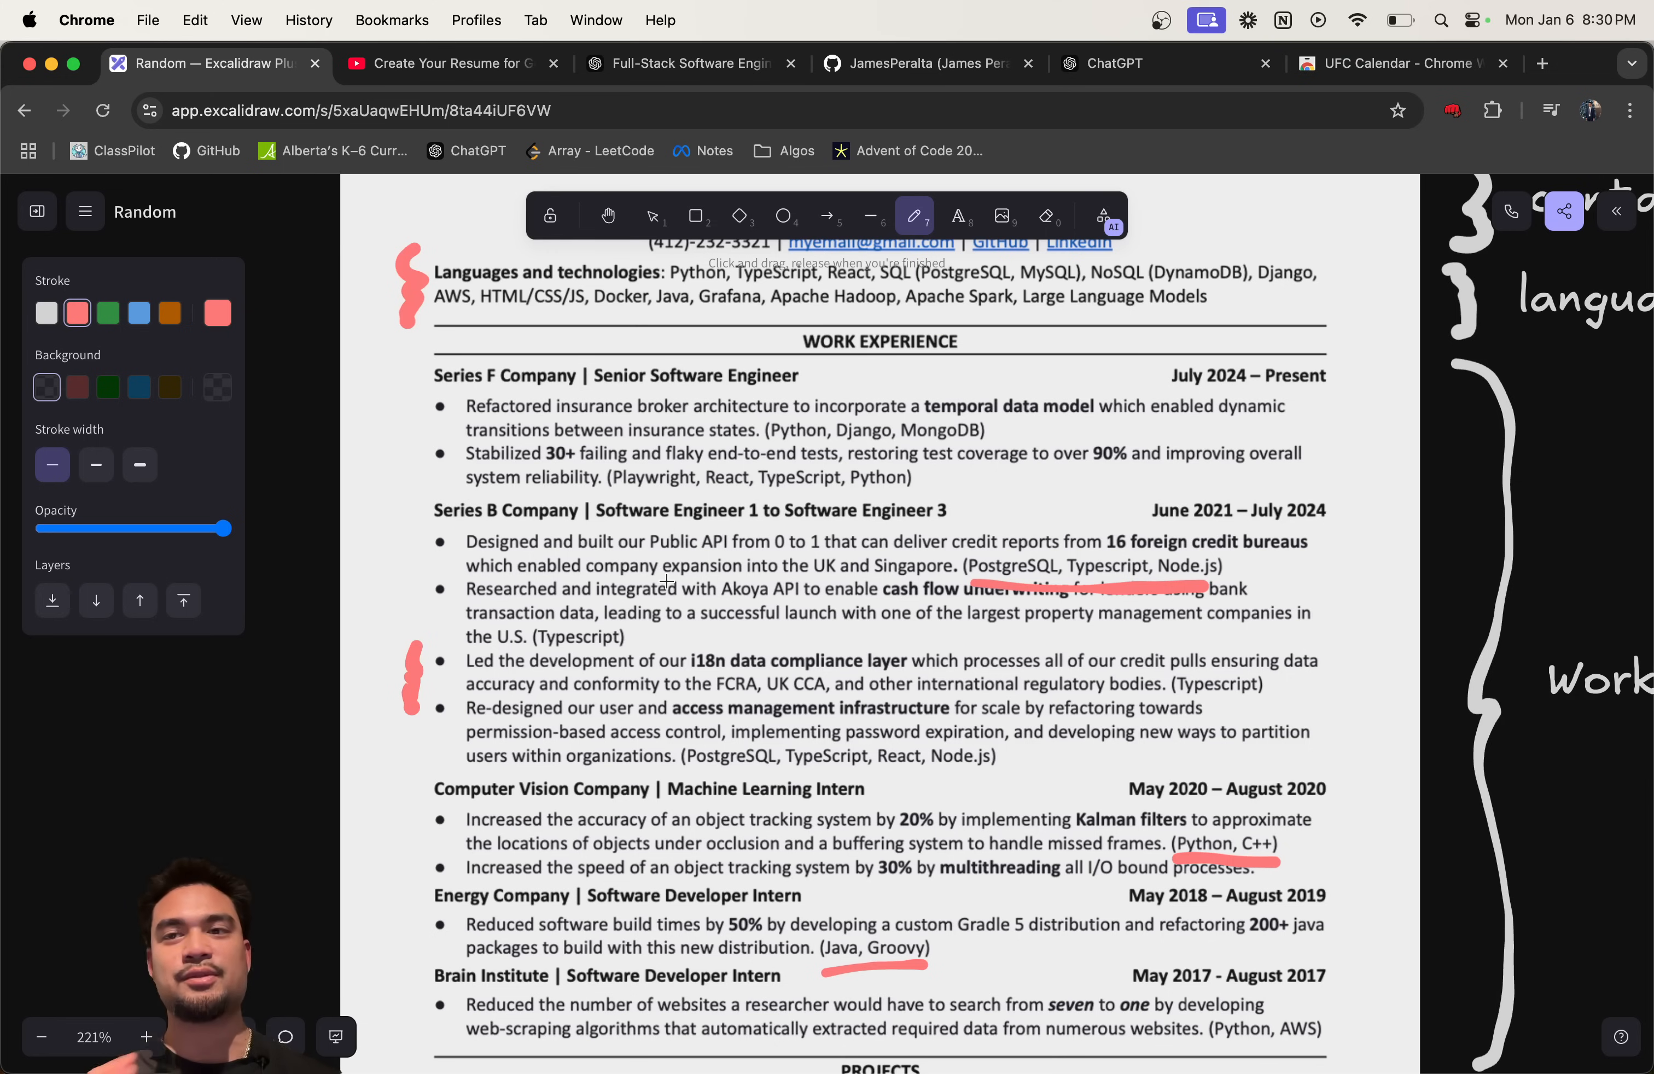
scroll(down, 3)
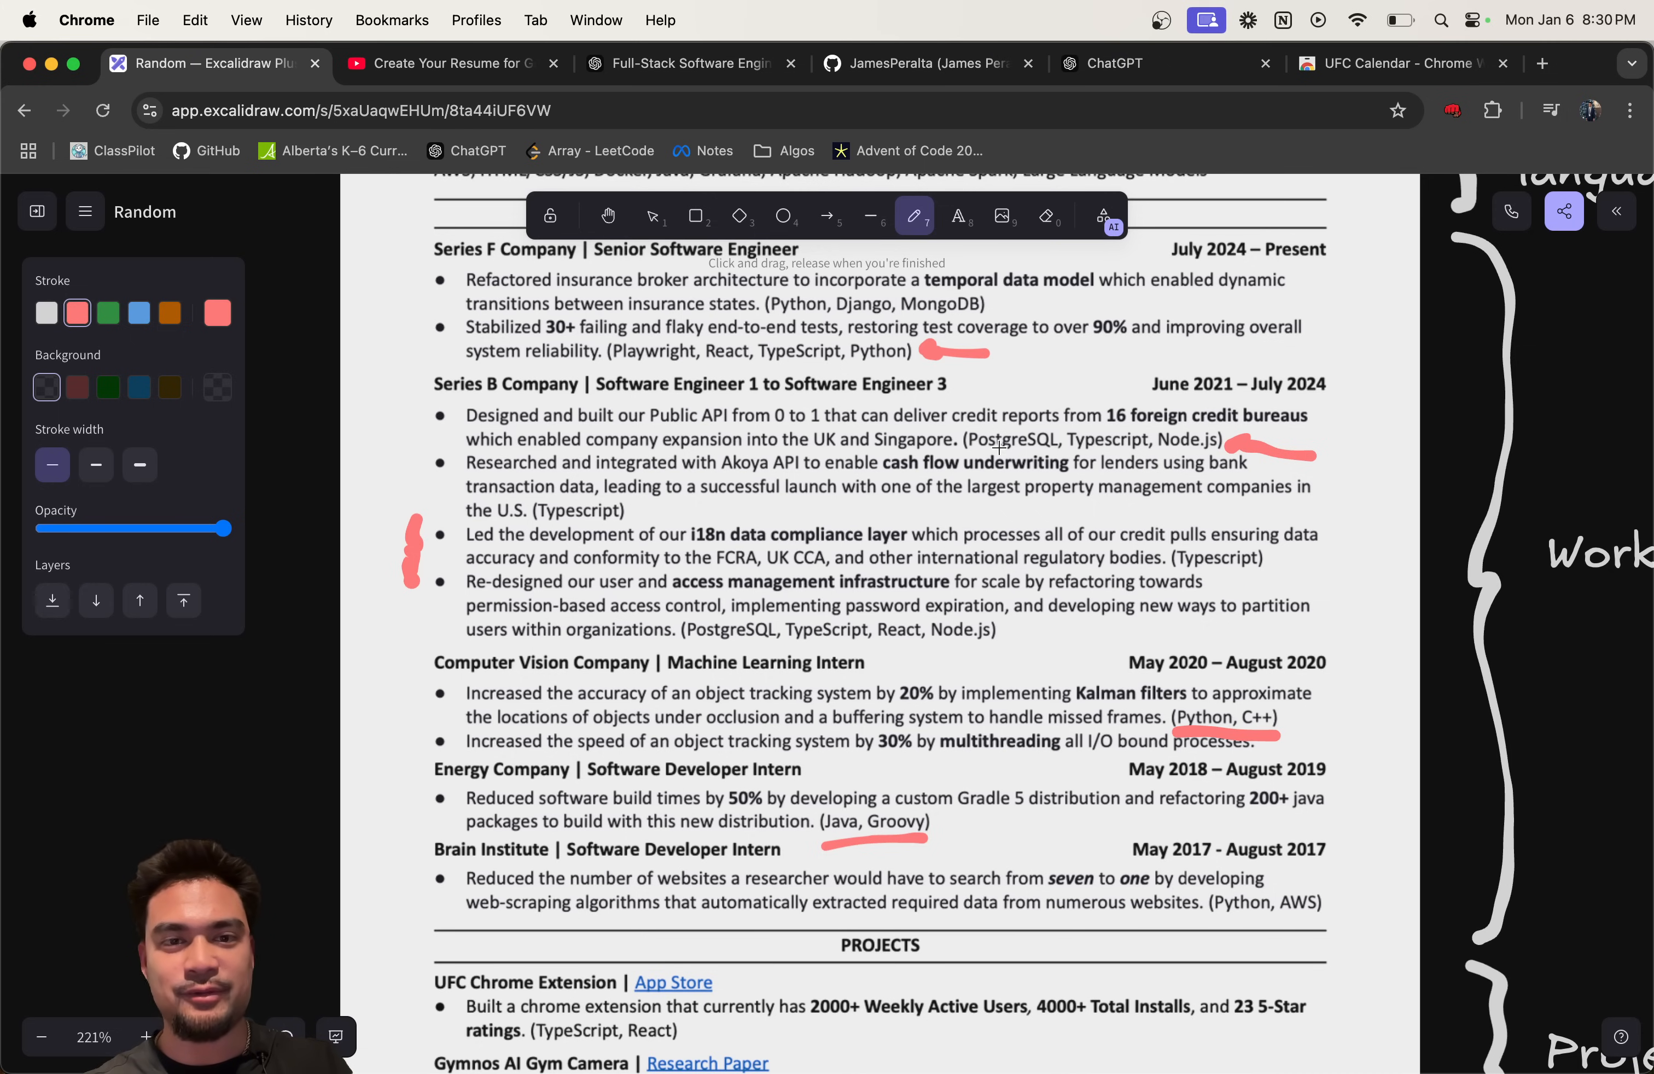
Step: Scroll down to the projects and Education part of the resume
scroll(down, 3)
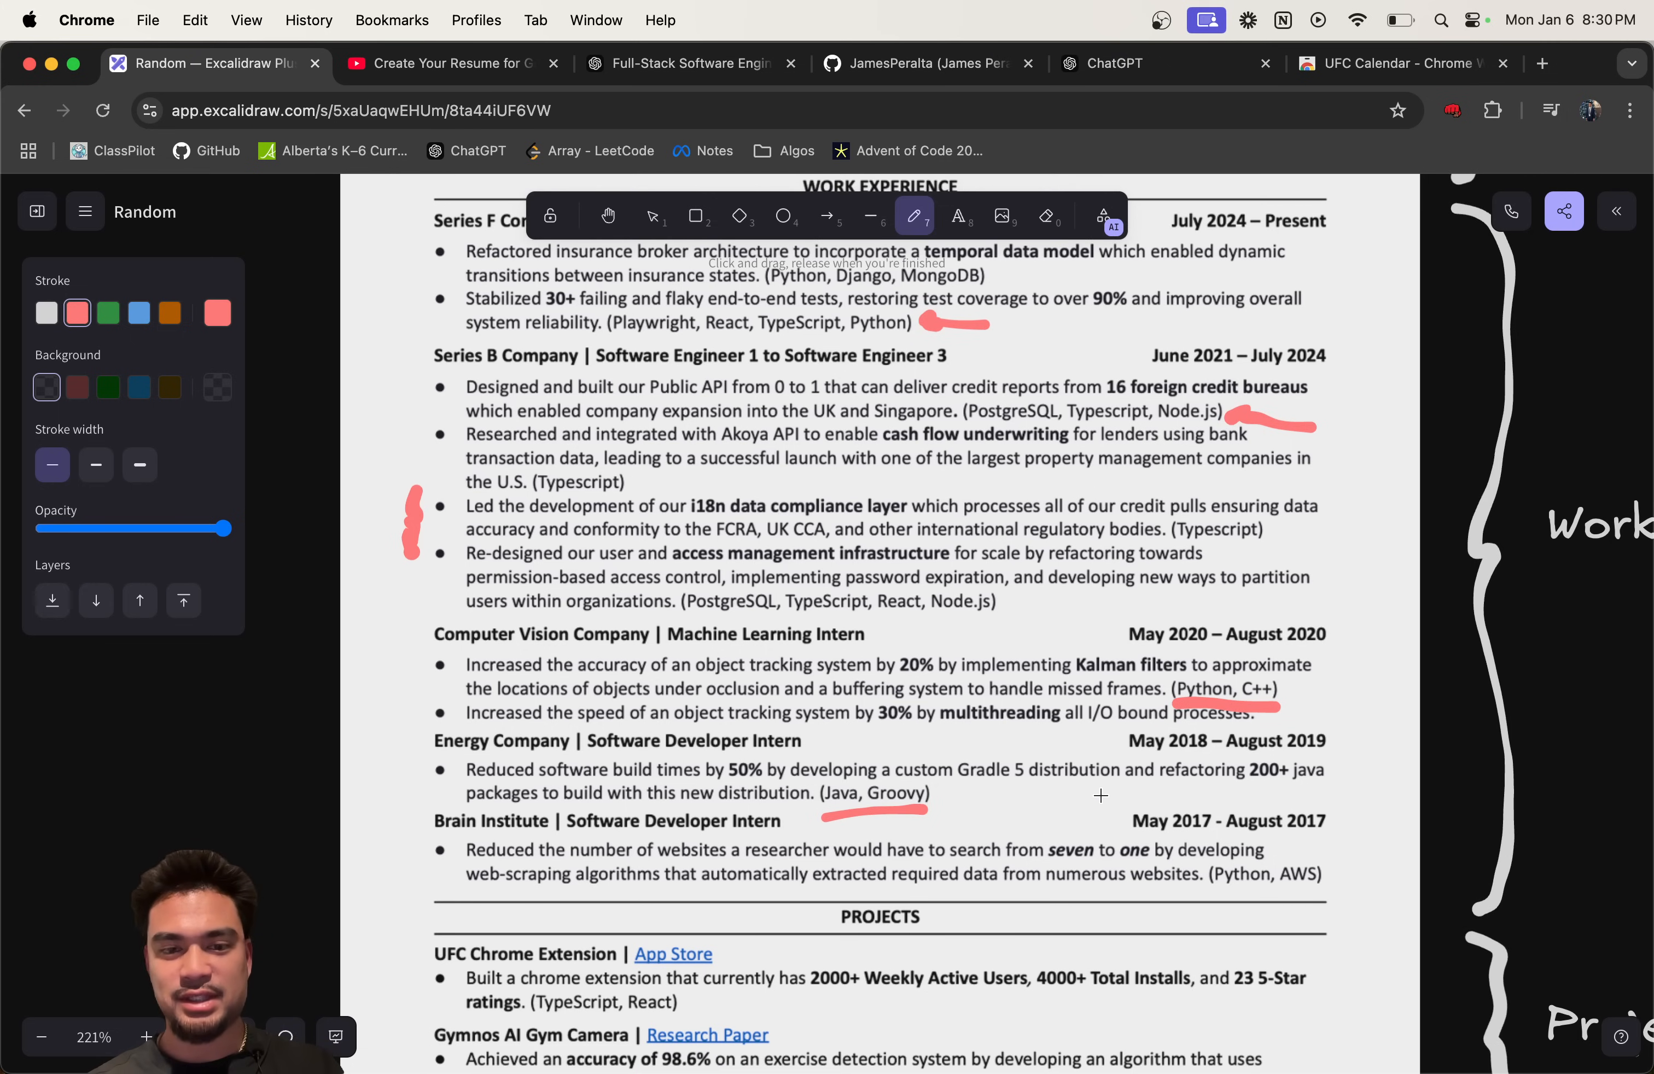
scroll(down, 3)
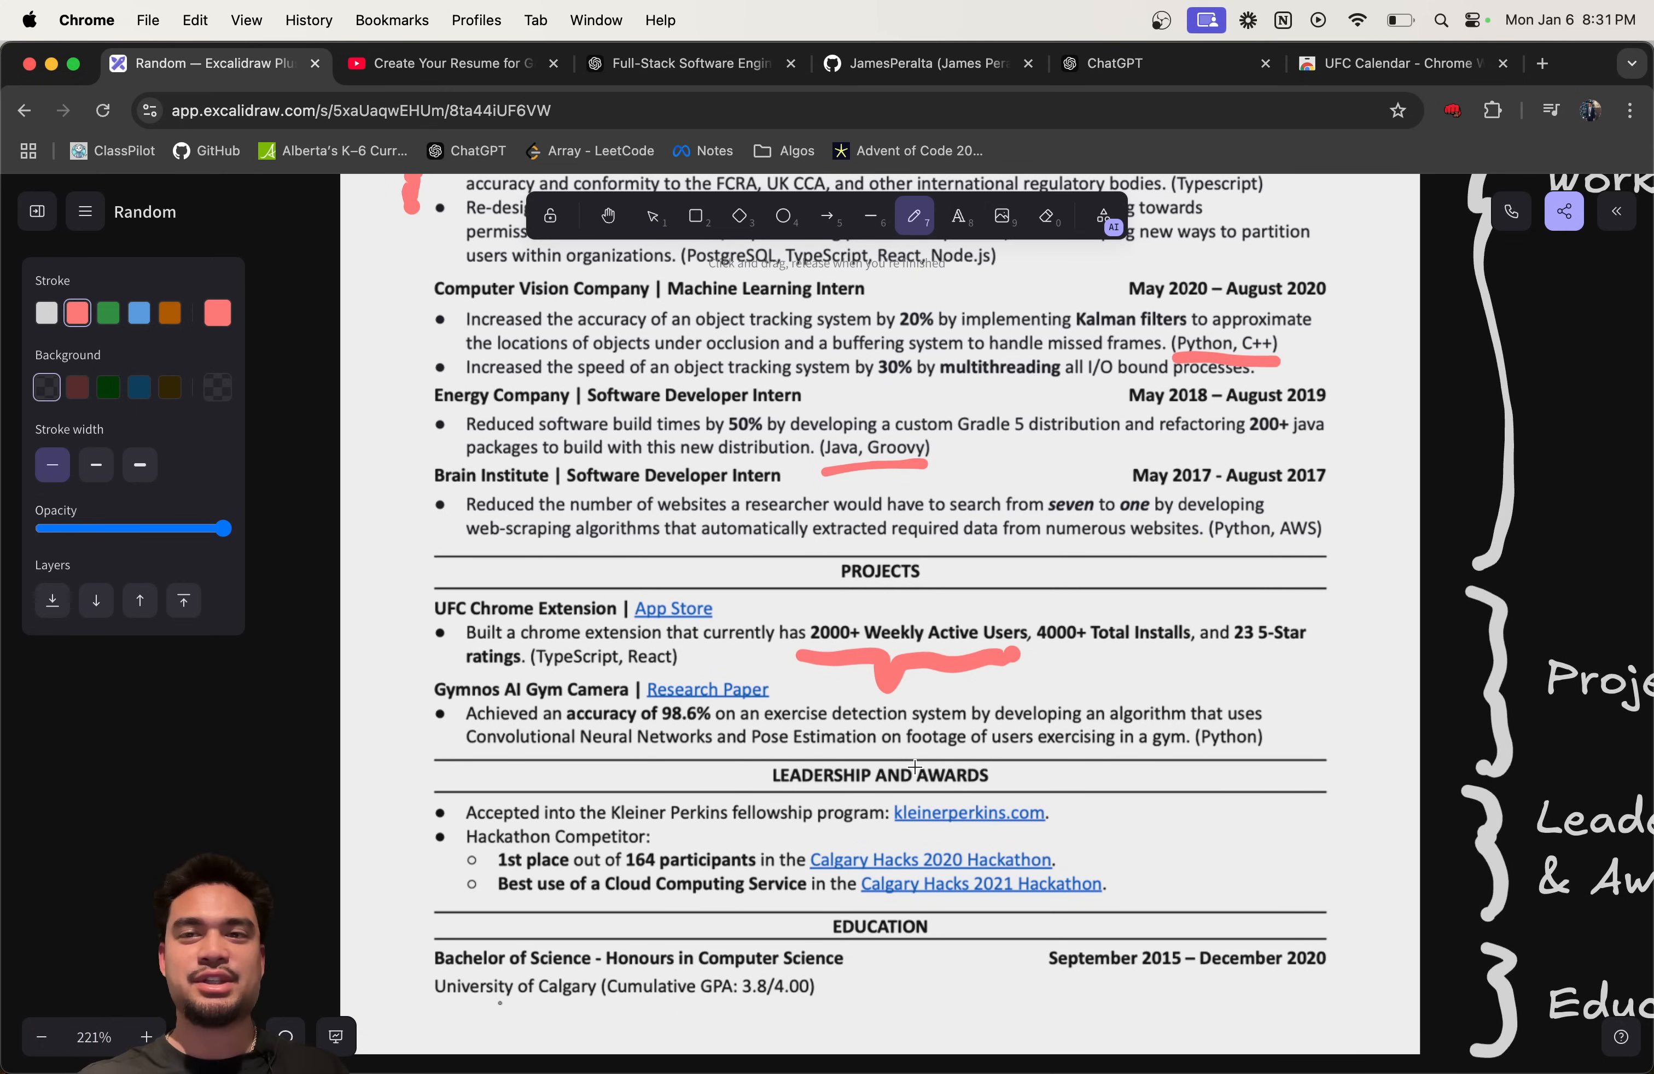
mouse_move(1028, 725)
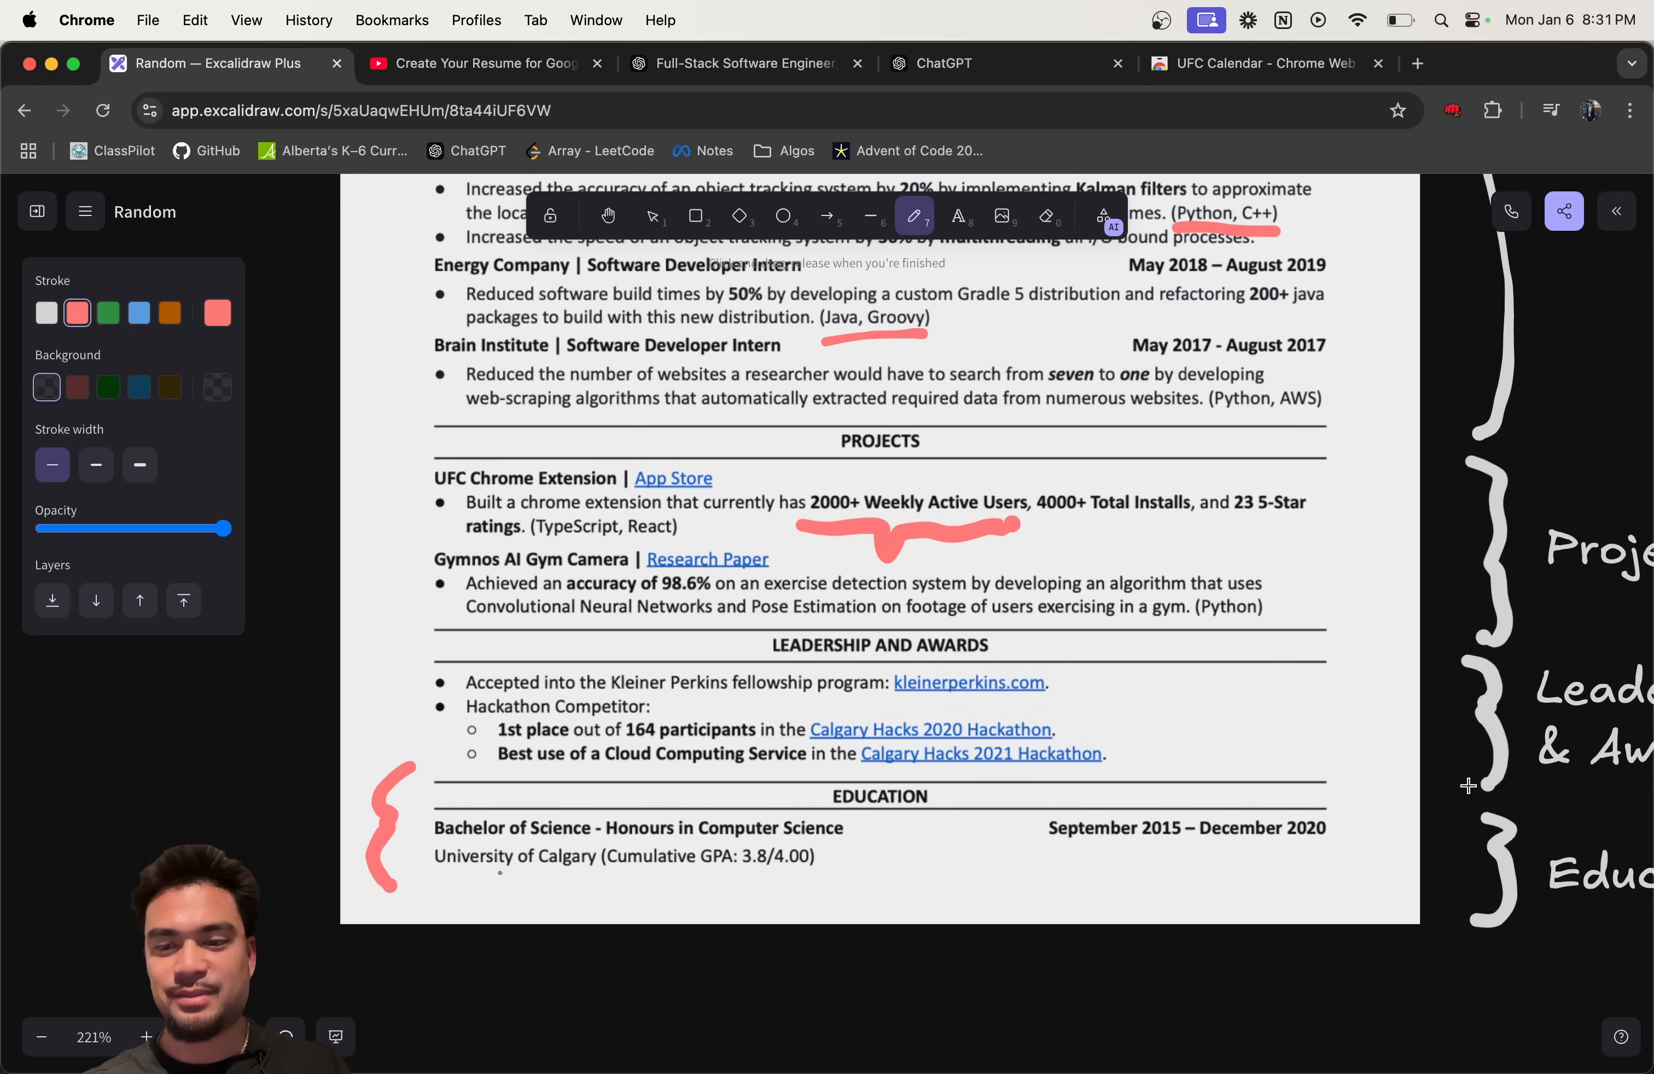
mouse_move(1020, 930)
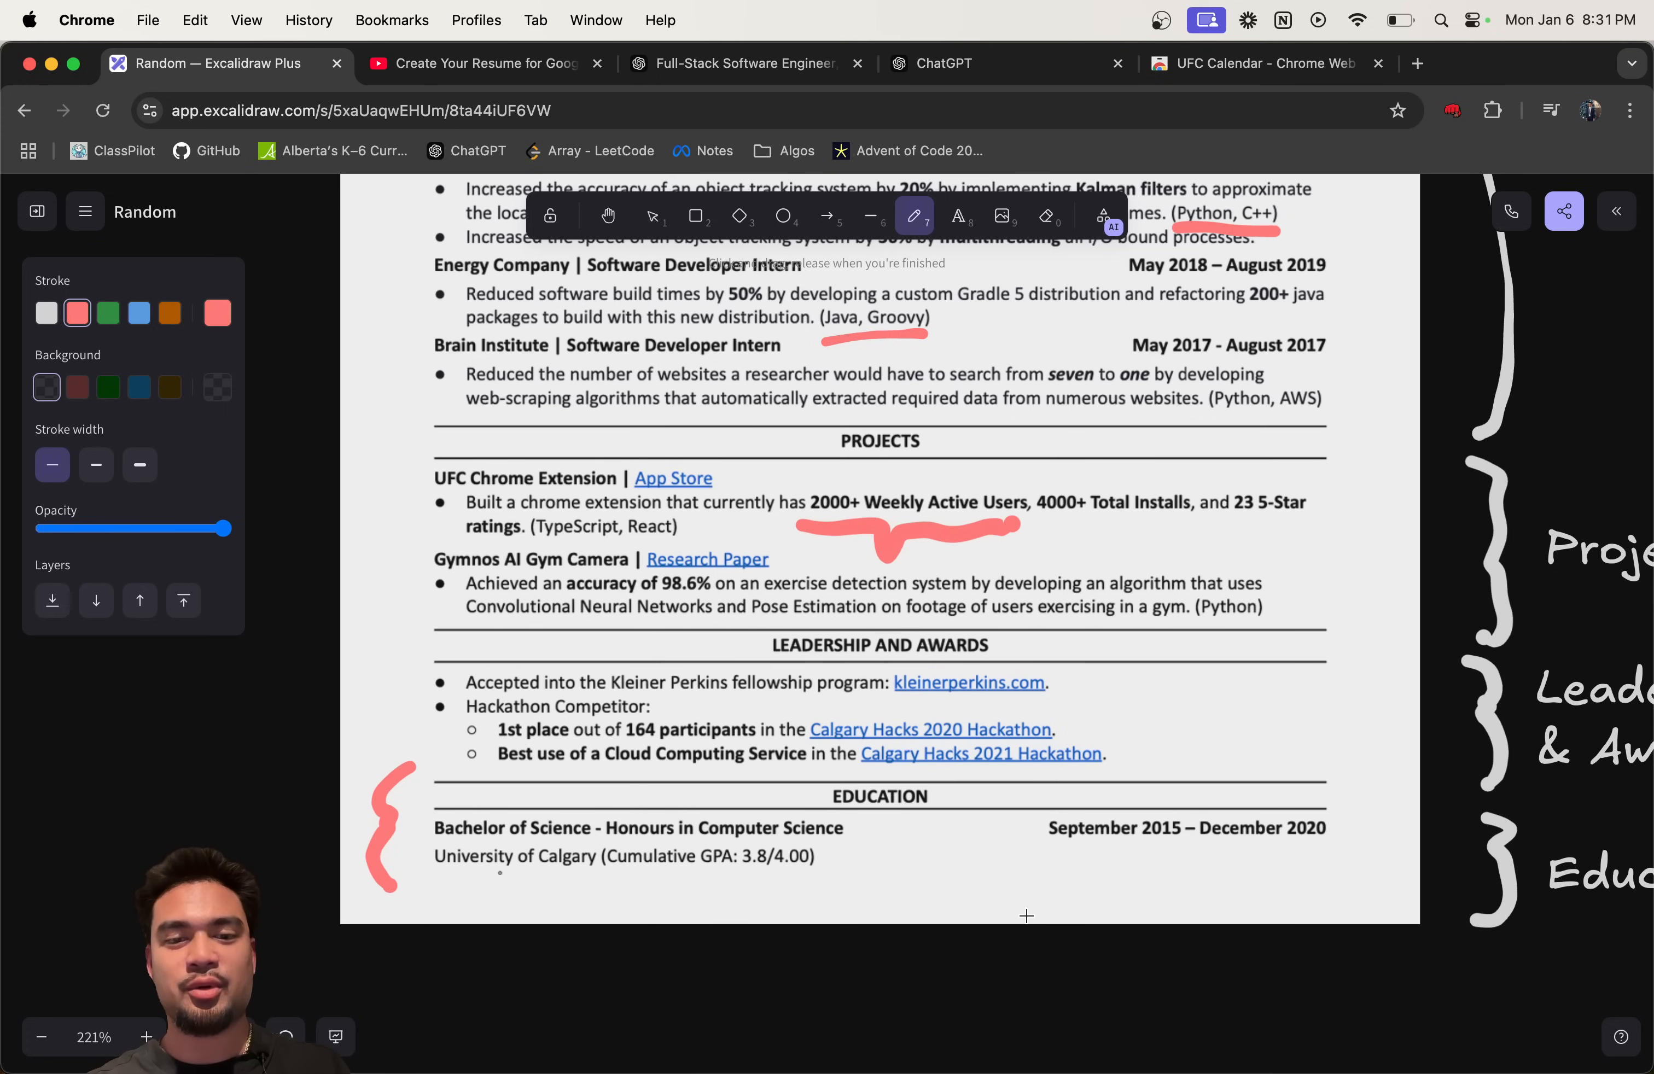
mouse_move(1343, 837)
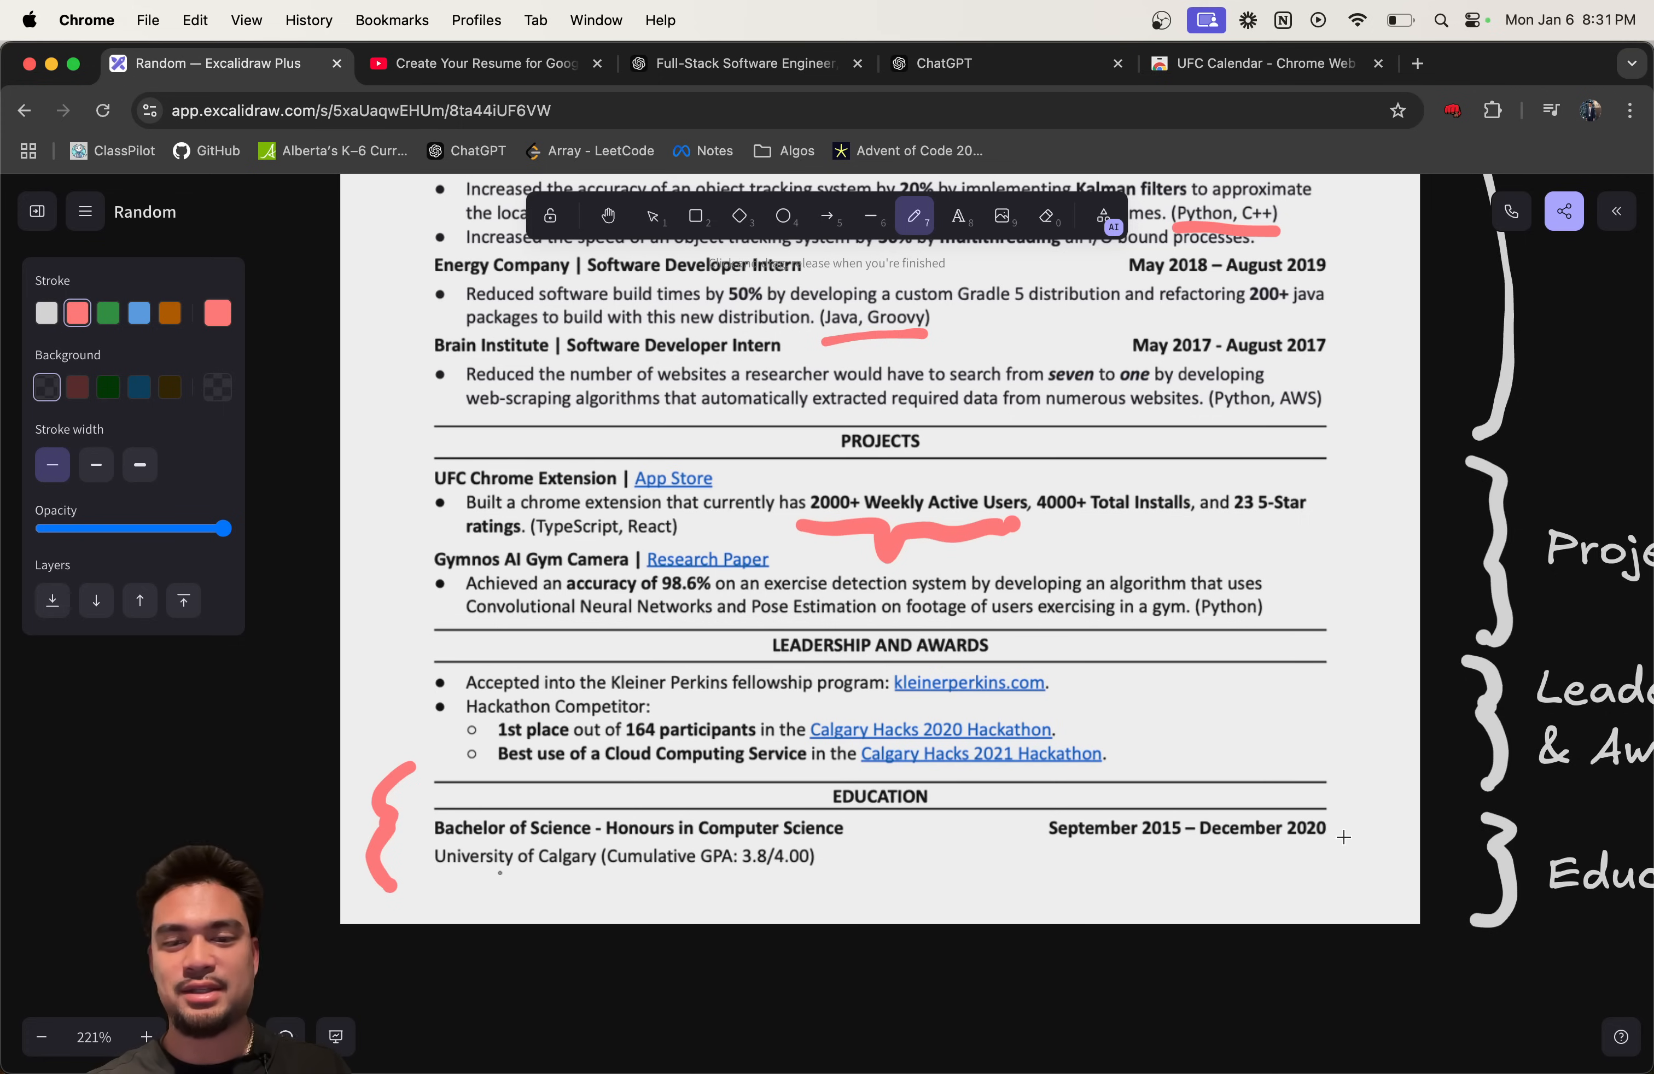
mouse_move(1390, 781)
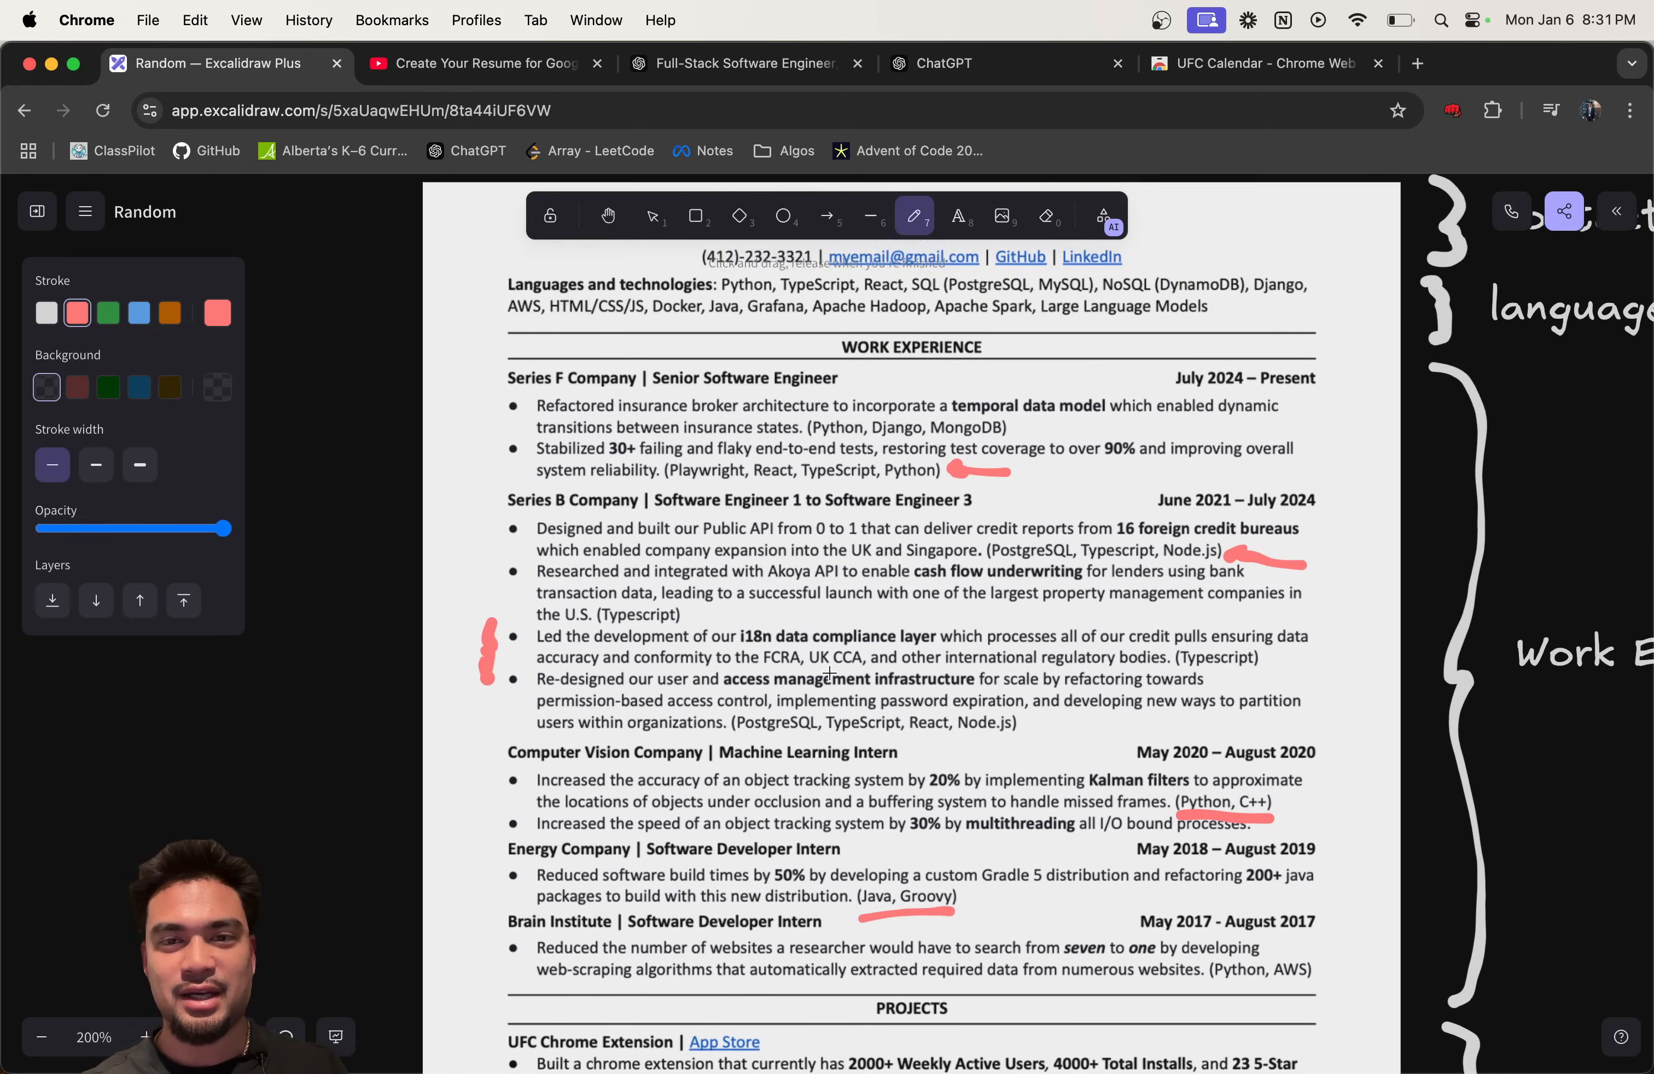
Step: Scroll through the whole labelled resume to review the annotations
scroll(down, 3)
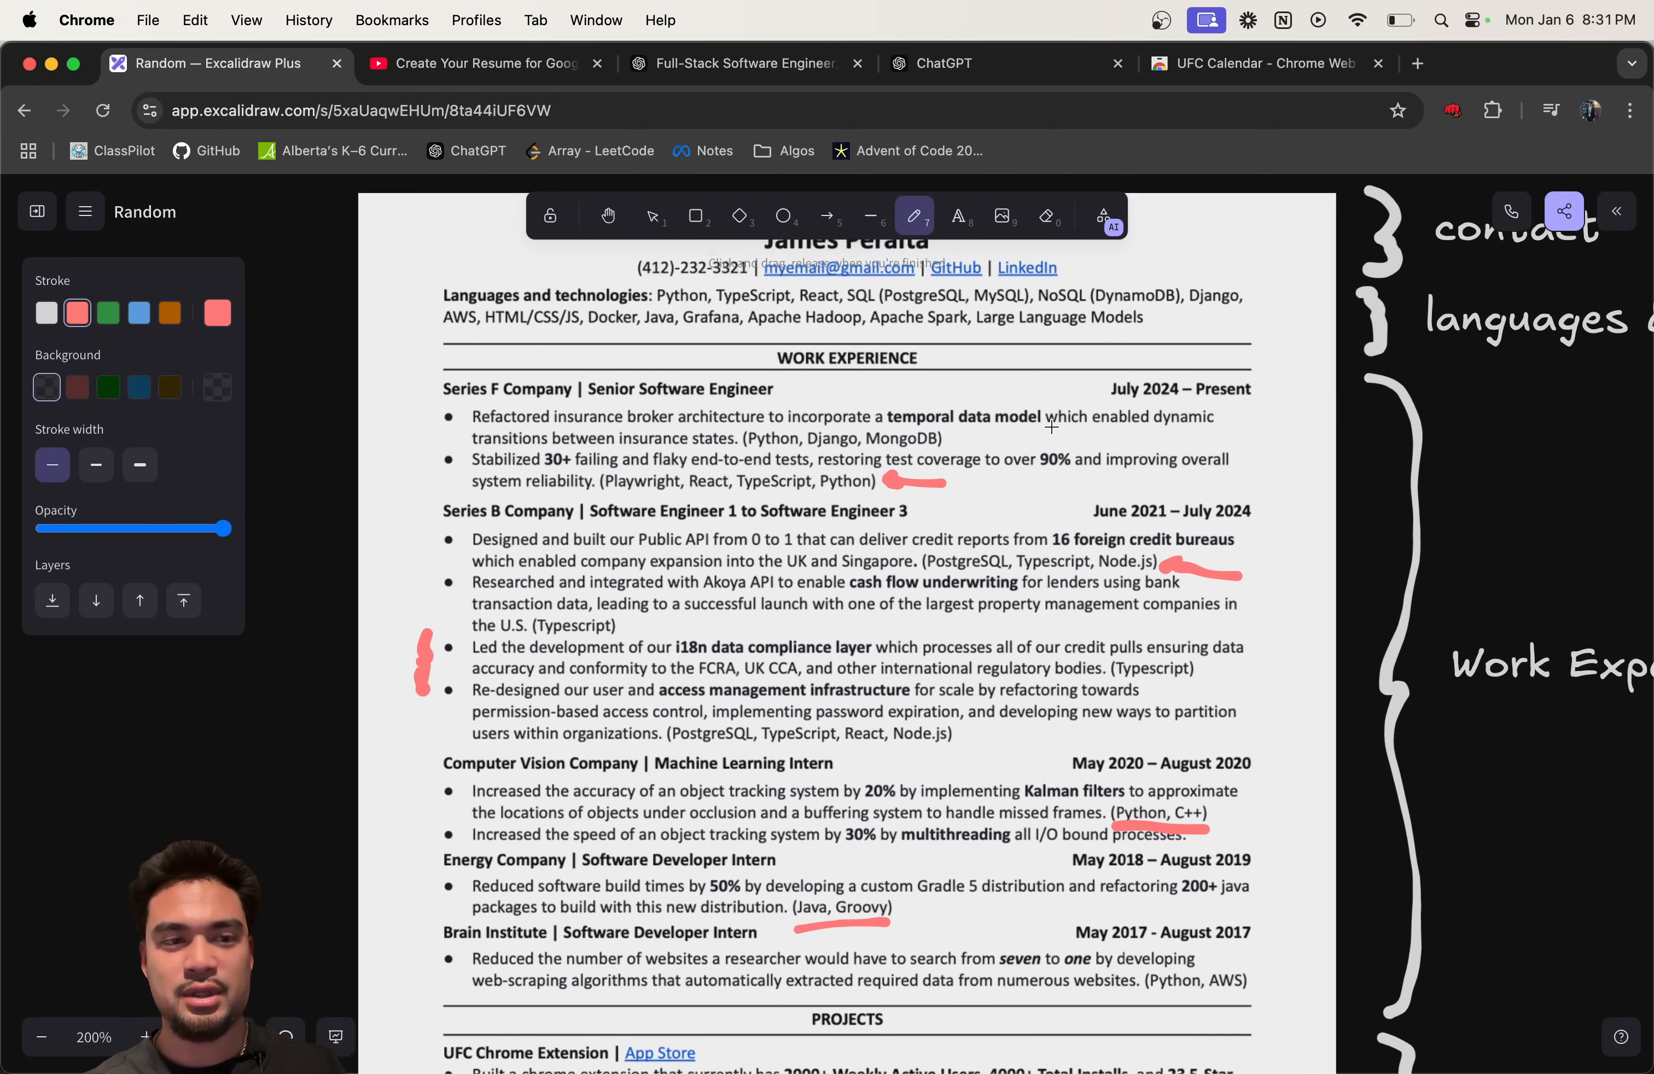
scroll(down, 3)
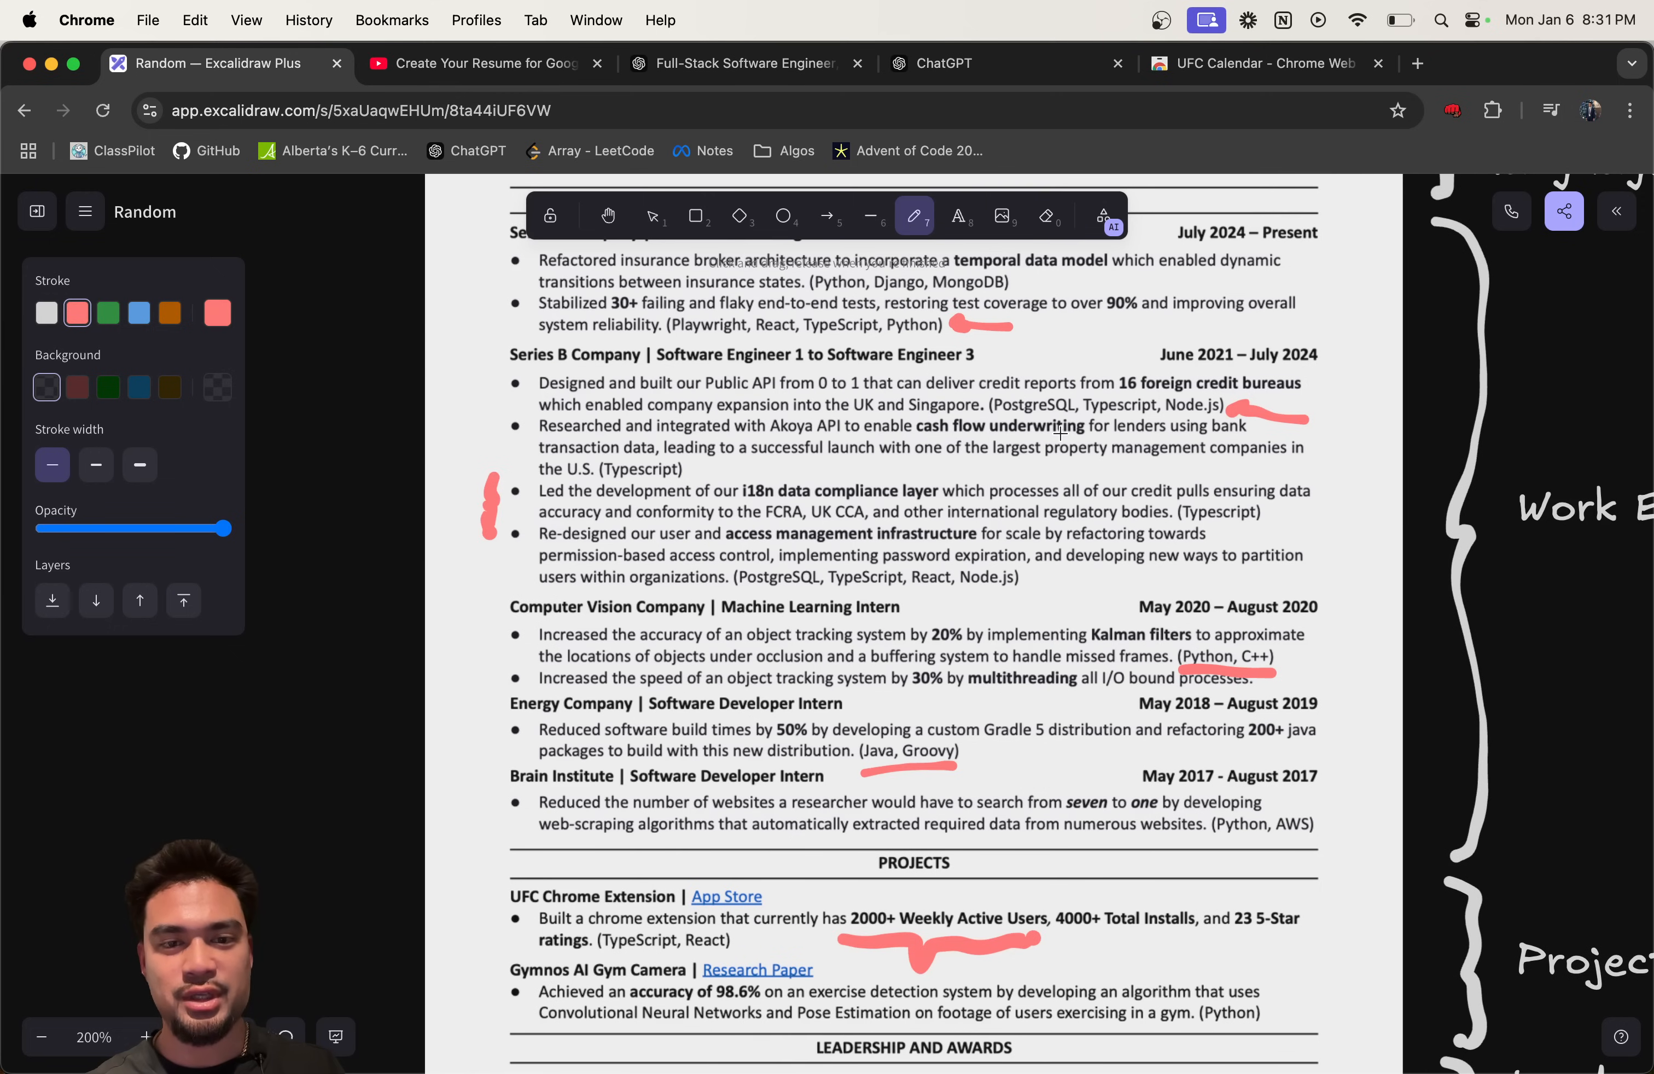
mouse_move(709, 655)
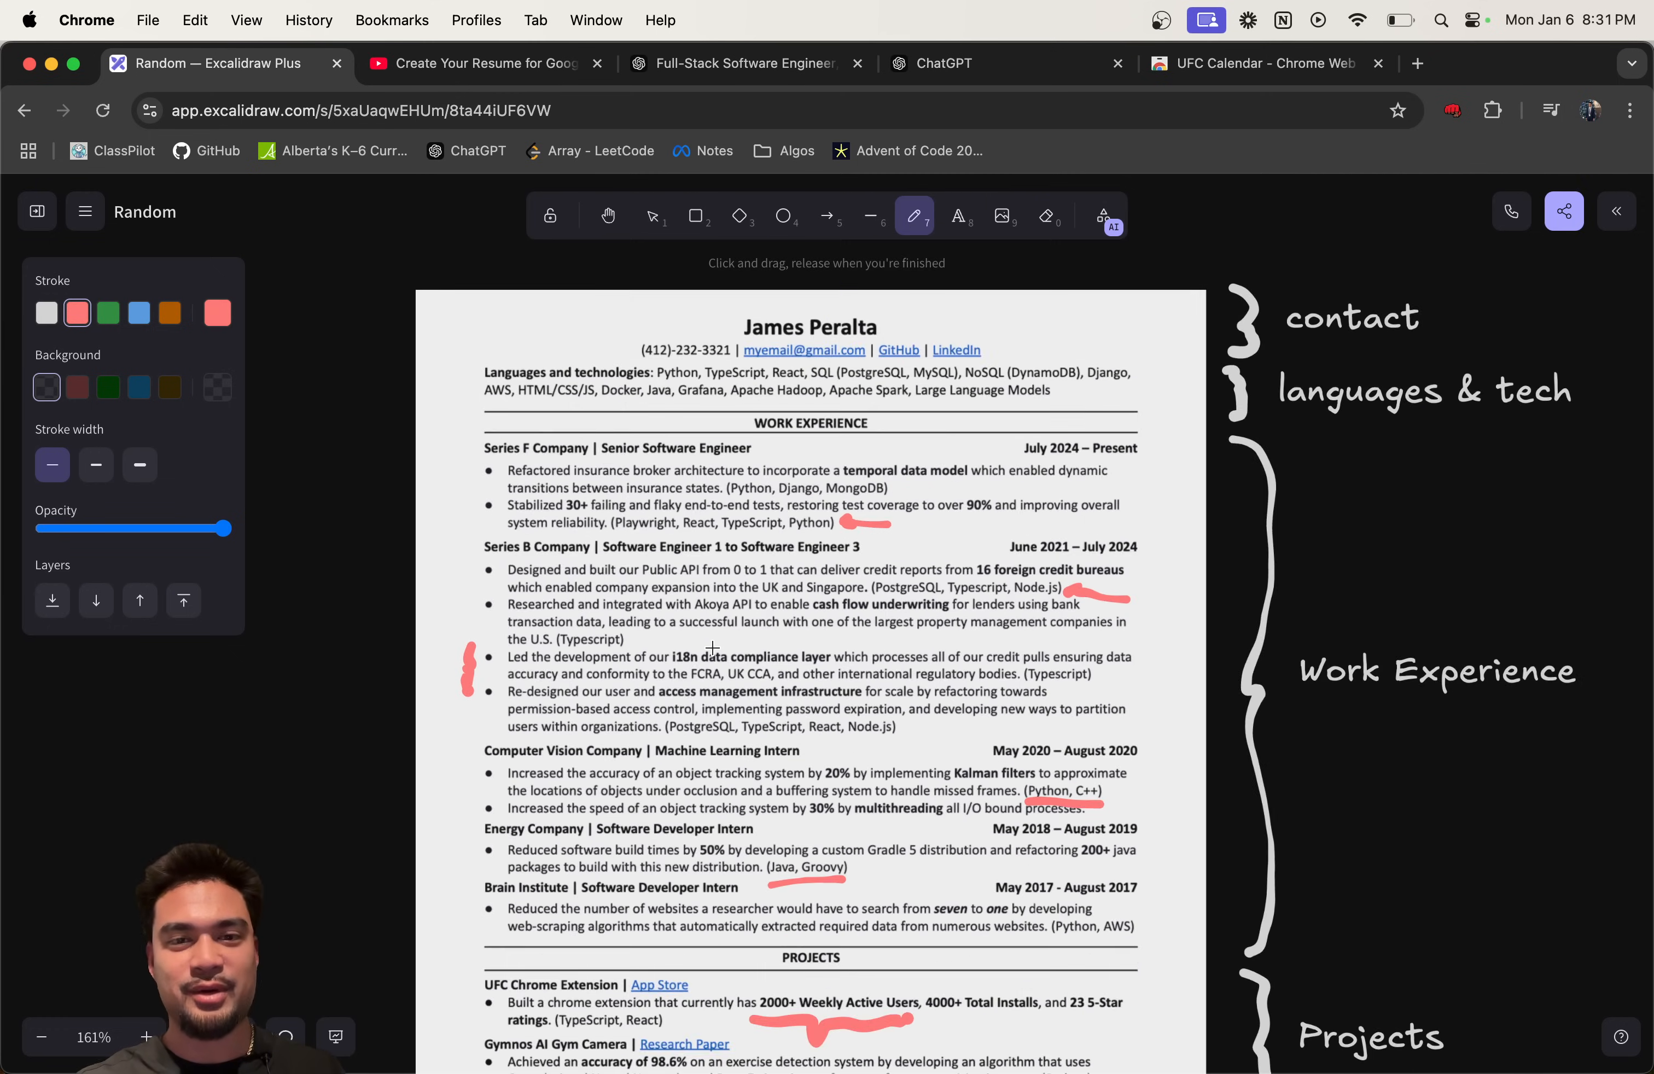
scroll(down, 3)
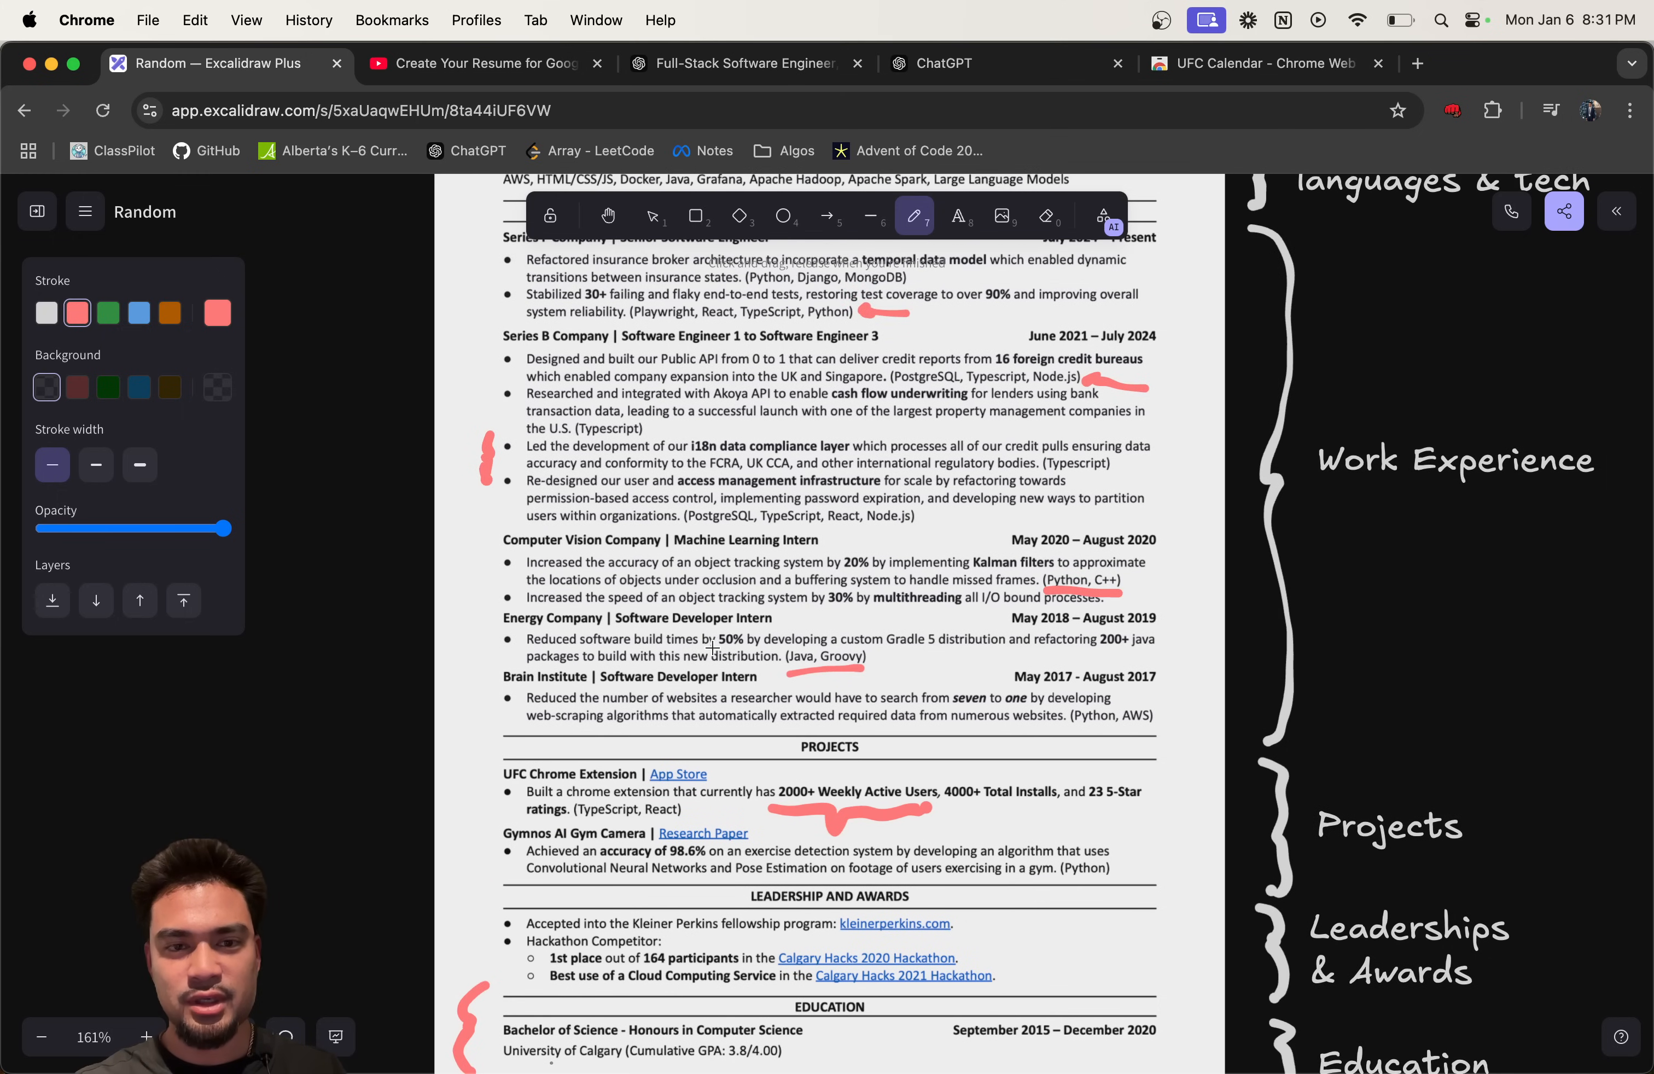
scroll(down, 3)
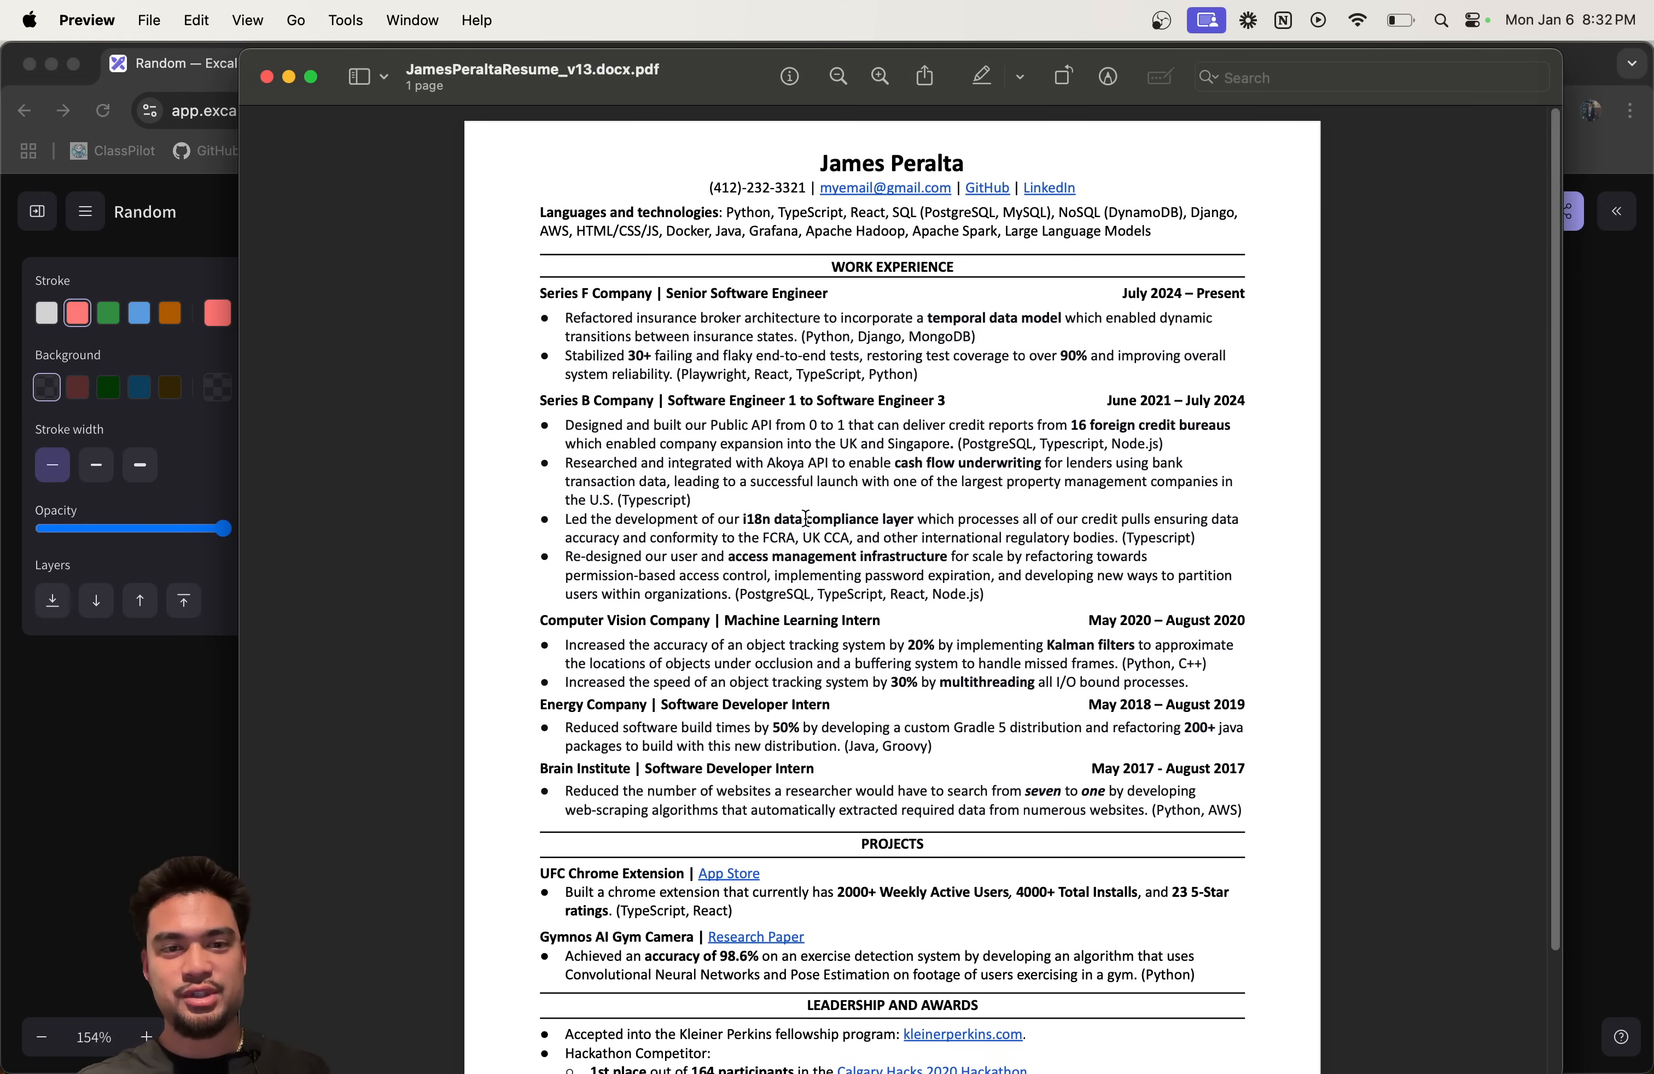
Step: Read through the plain resume PDF, return to the formula banner and bring up OBS
scroll(down, 3)
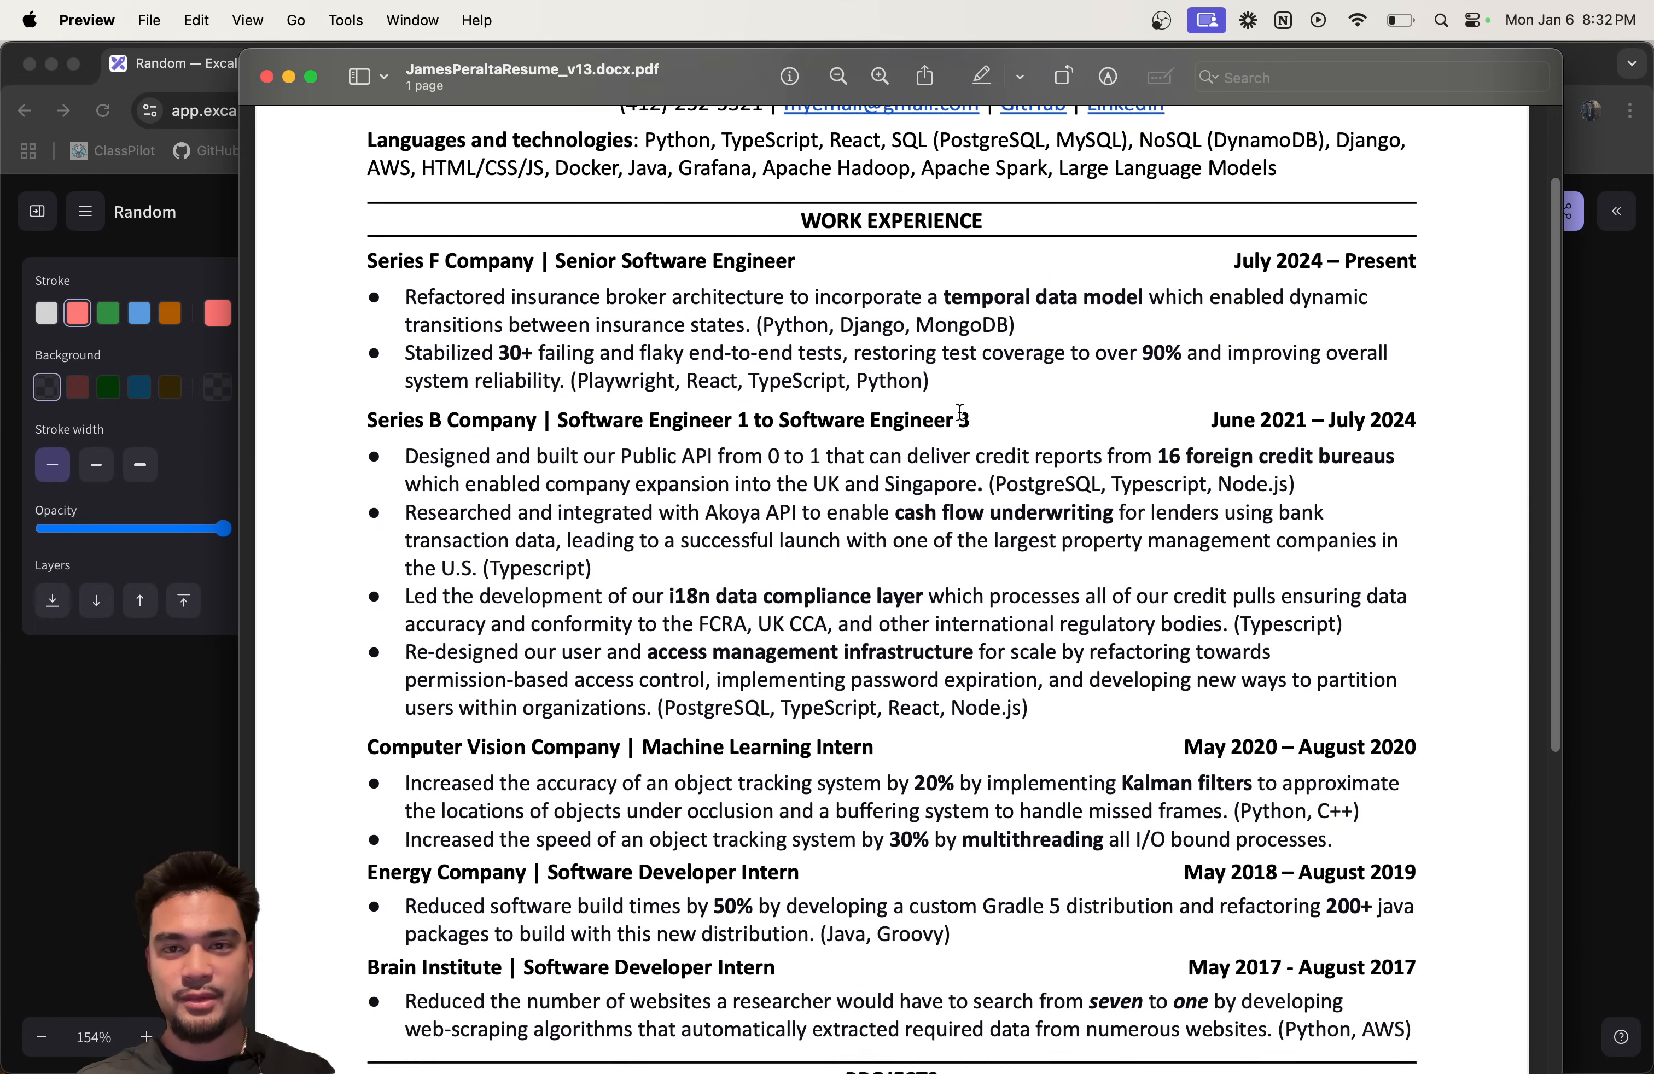
scroll(down, 3)
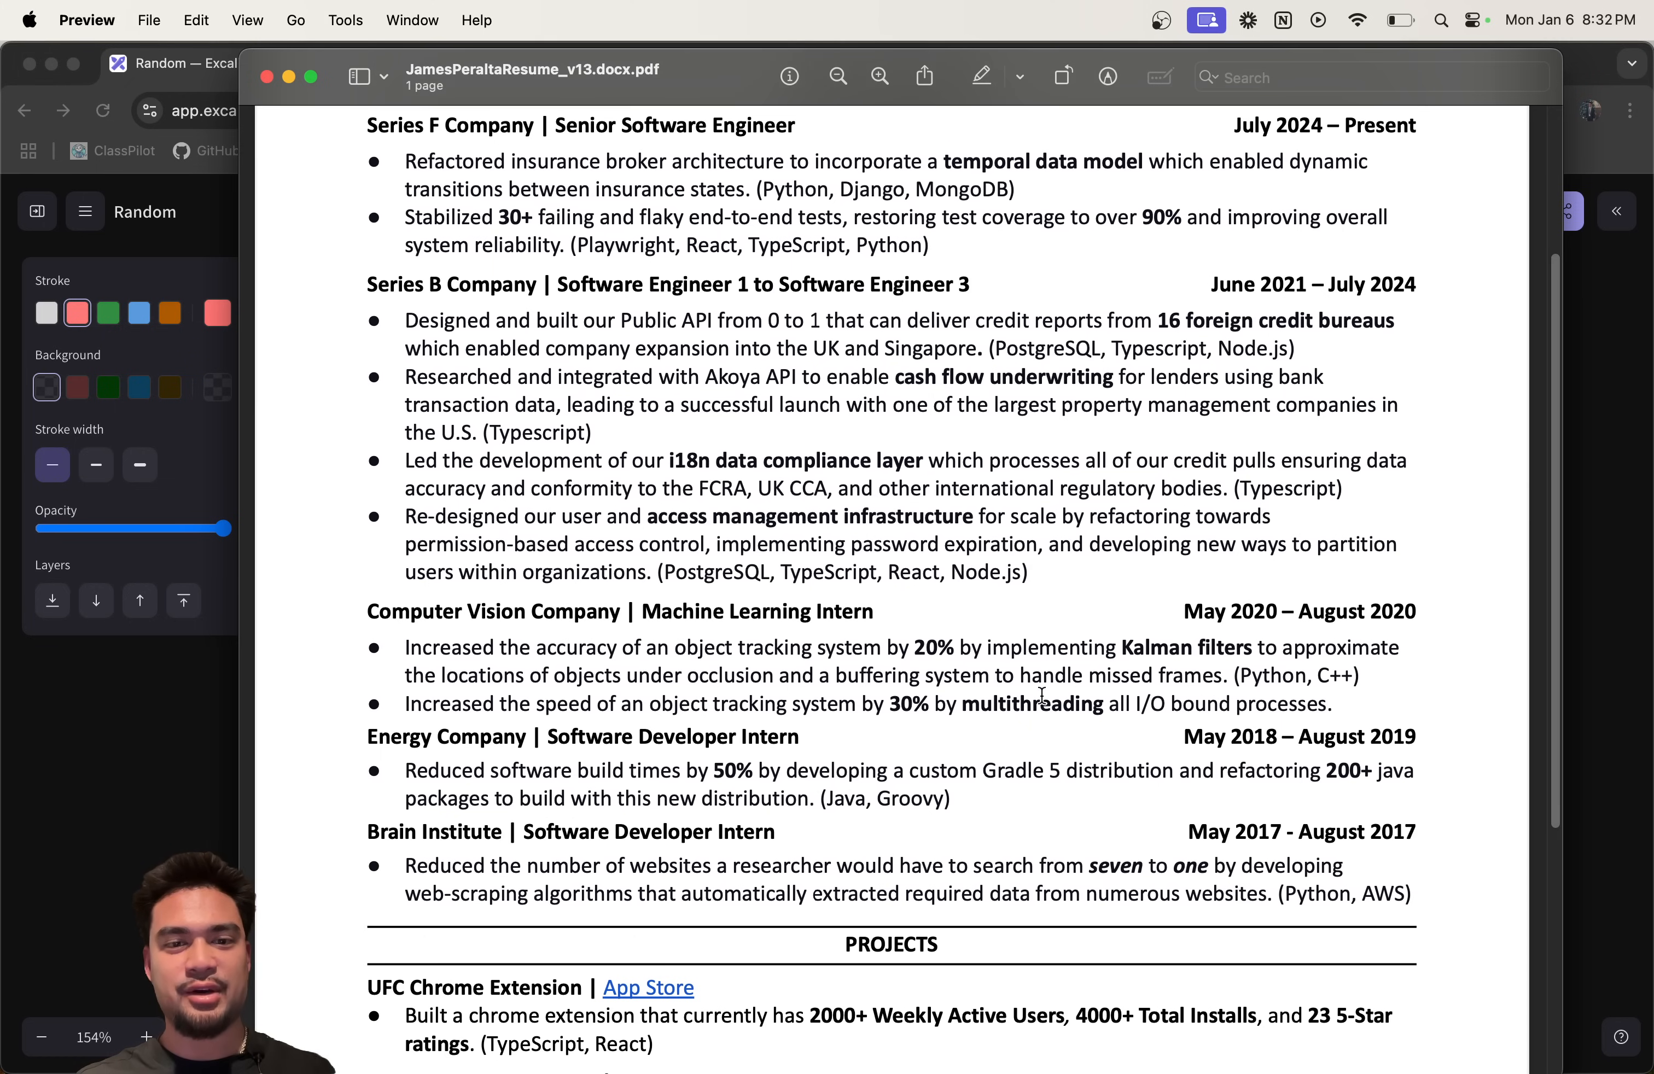
scroll(down, 3)
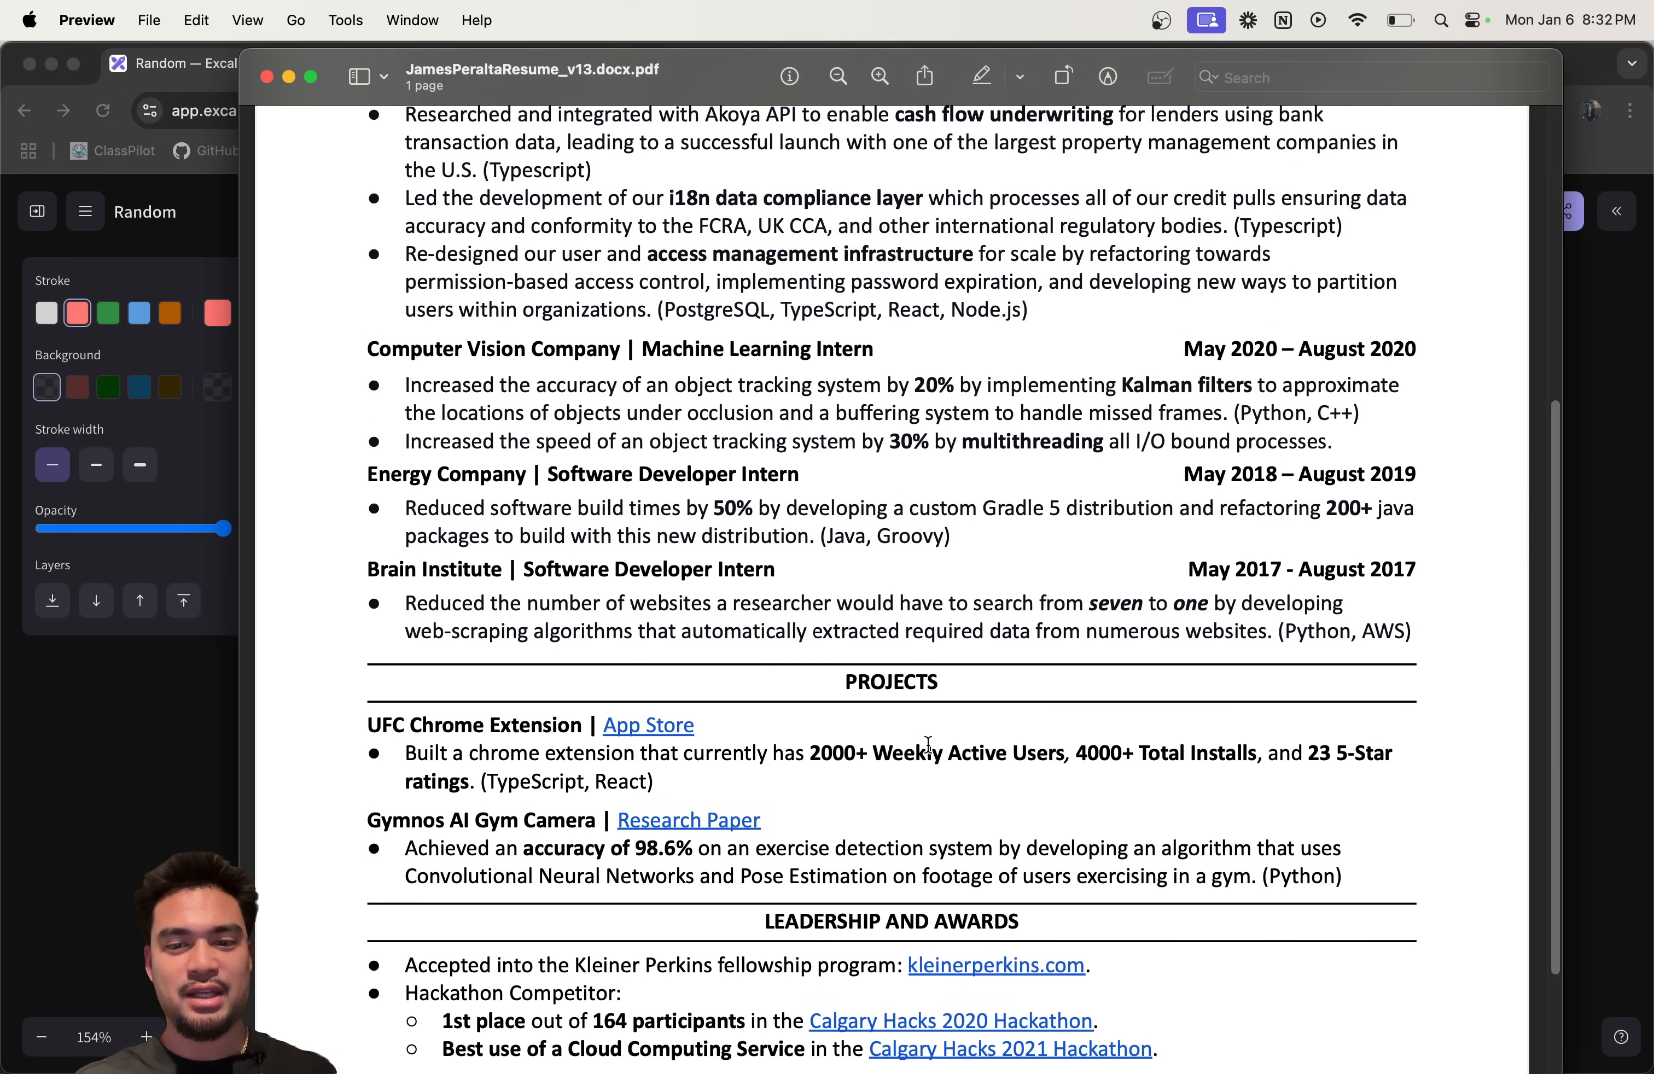
scroll(down, 3)
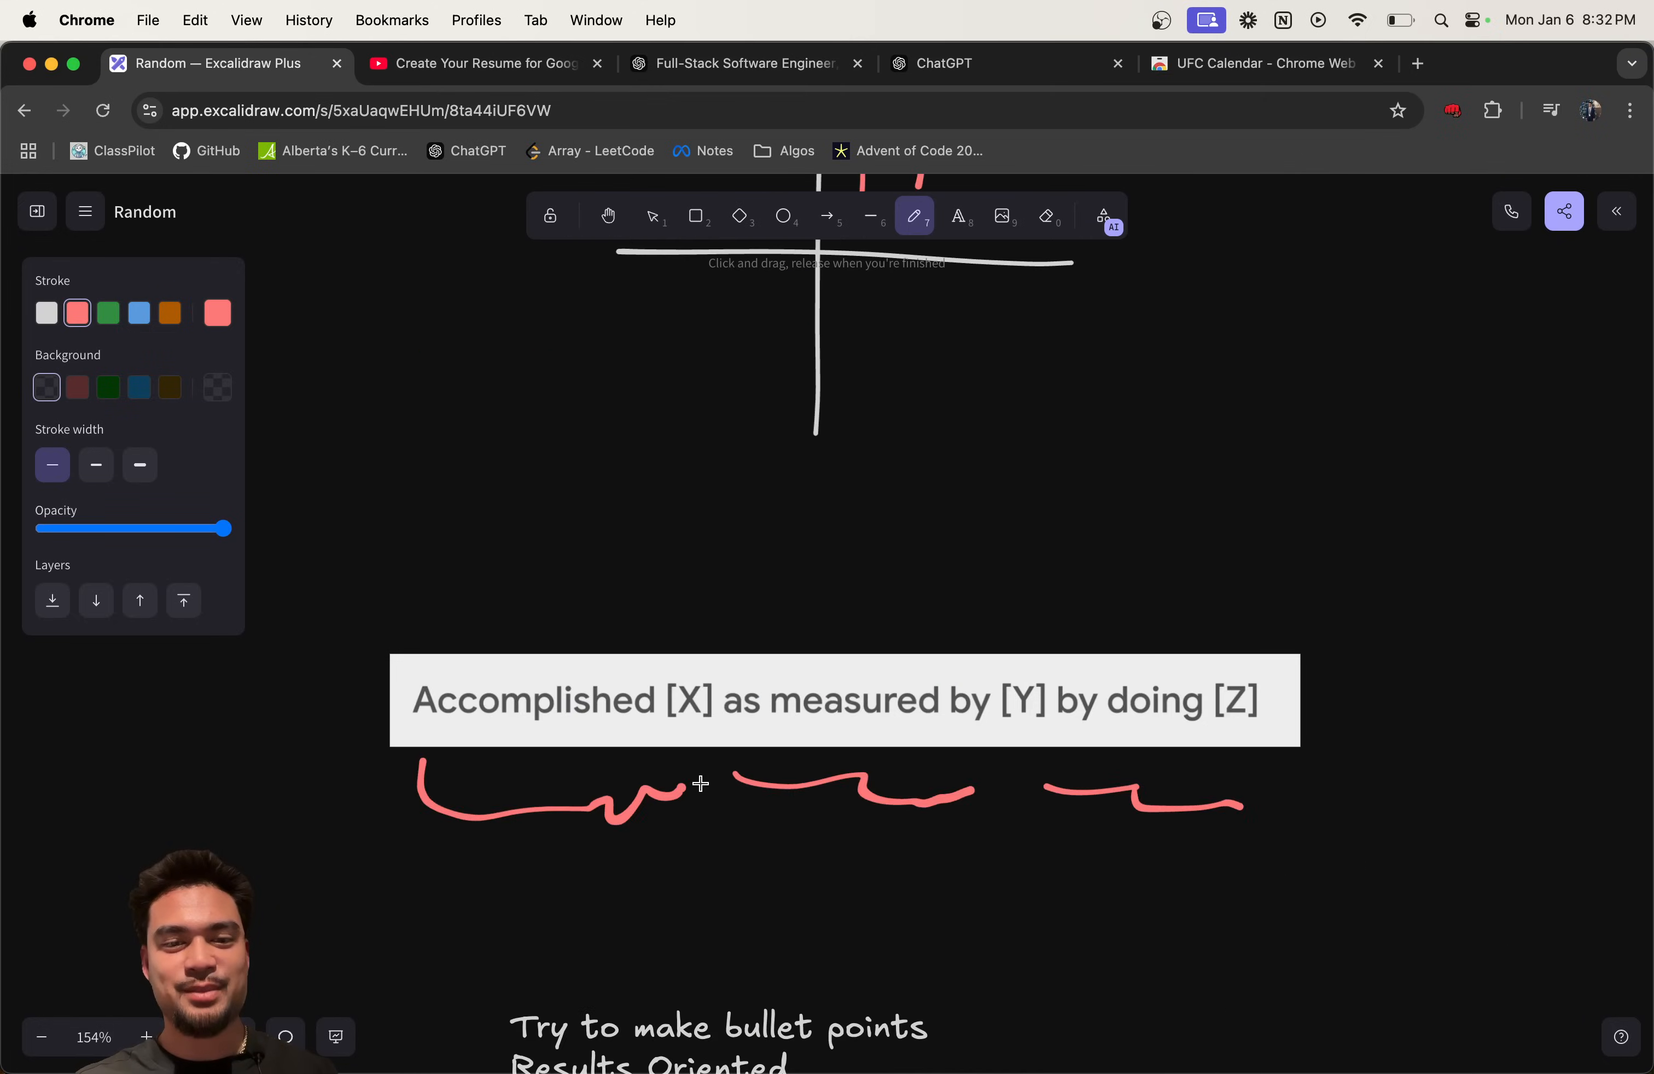
scroll(down, 3)
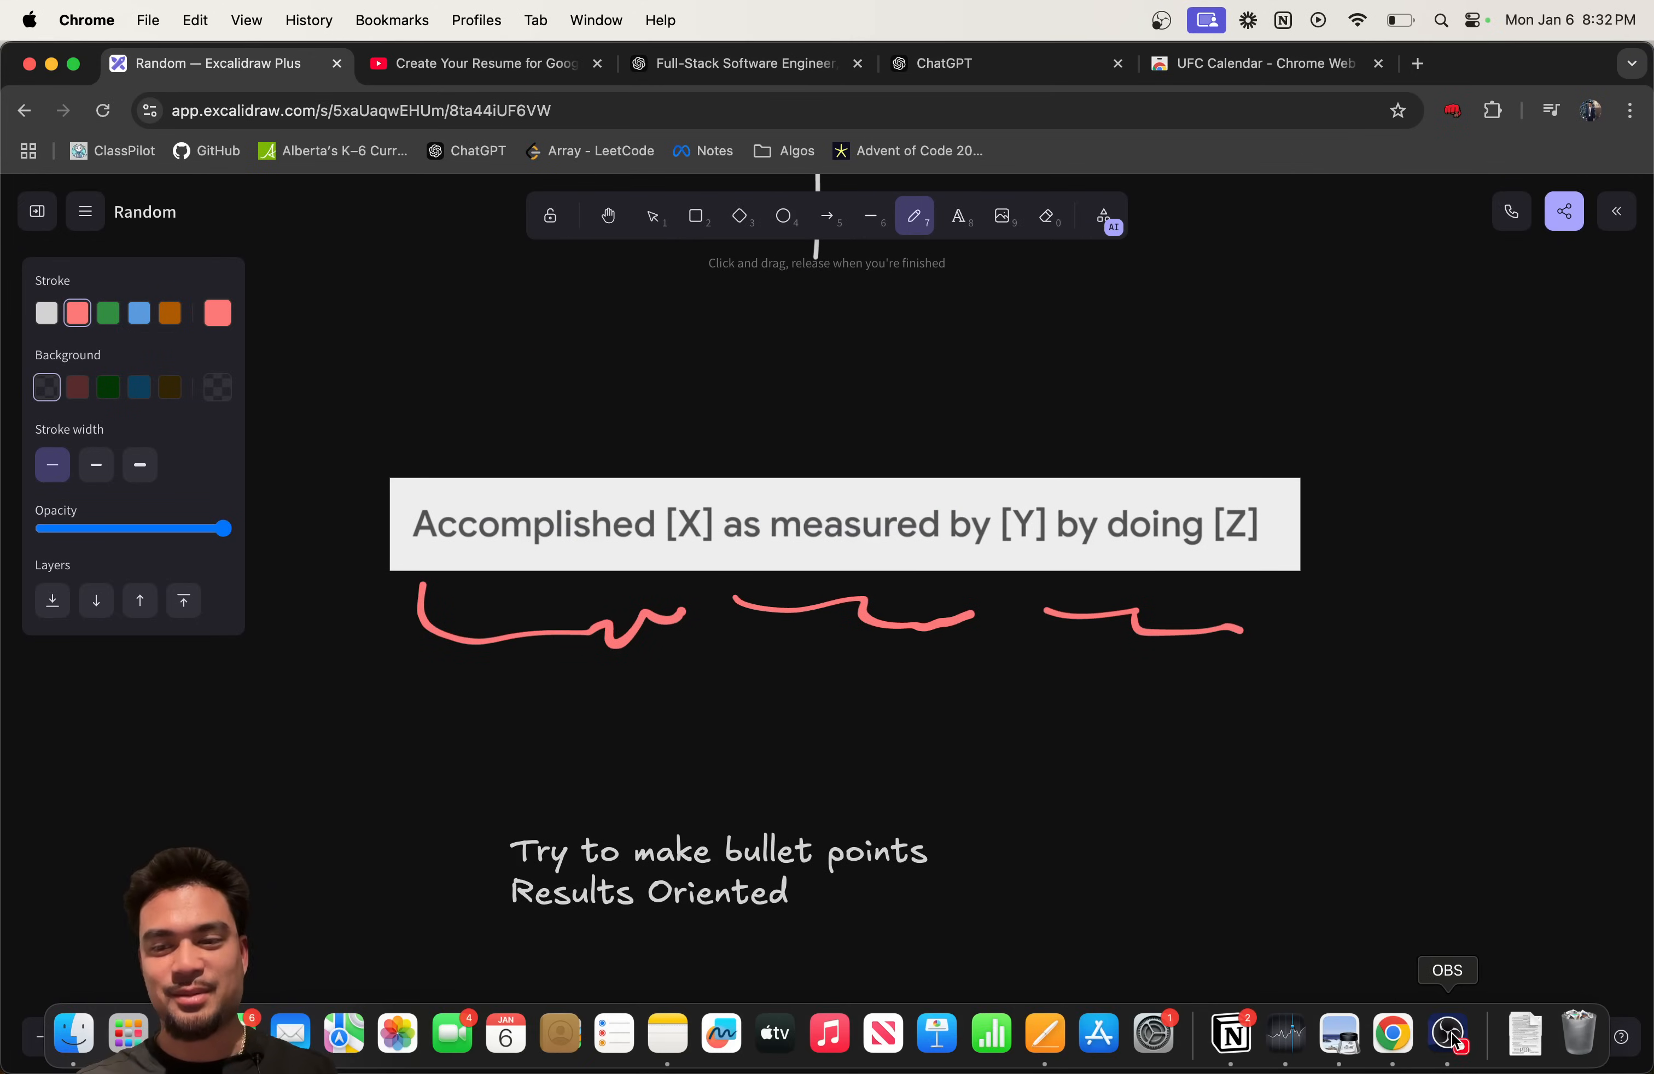
click(1447, 1034)
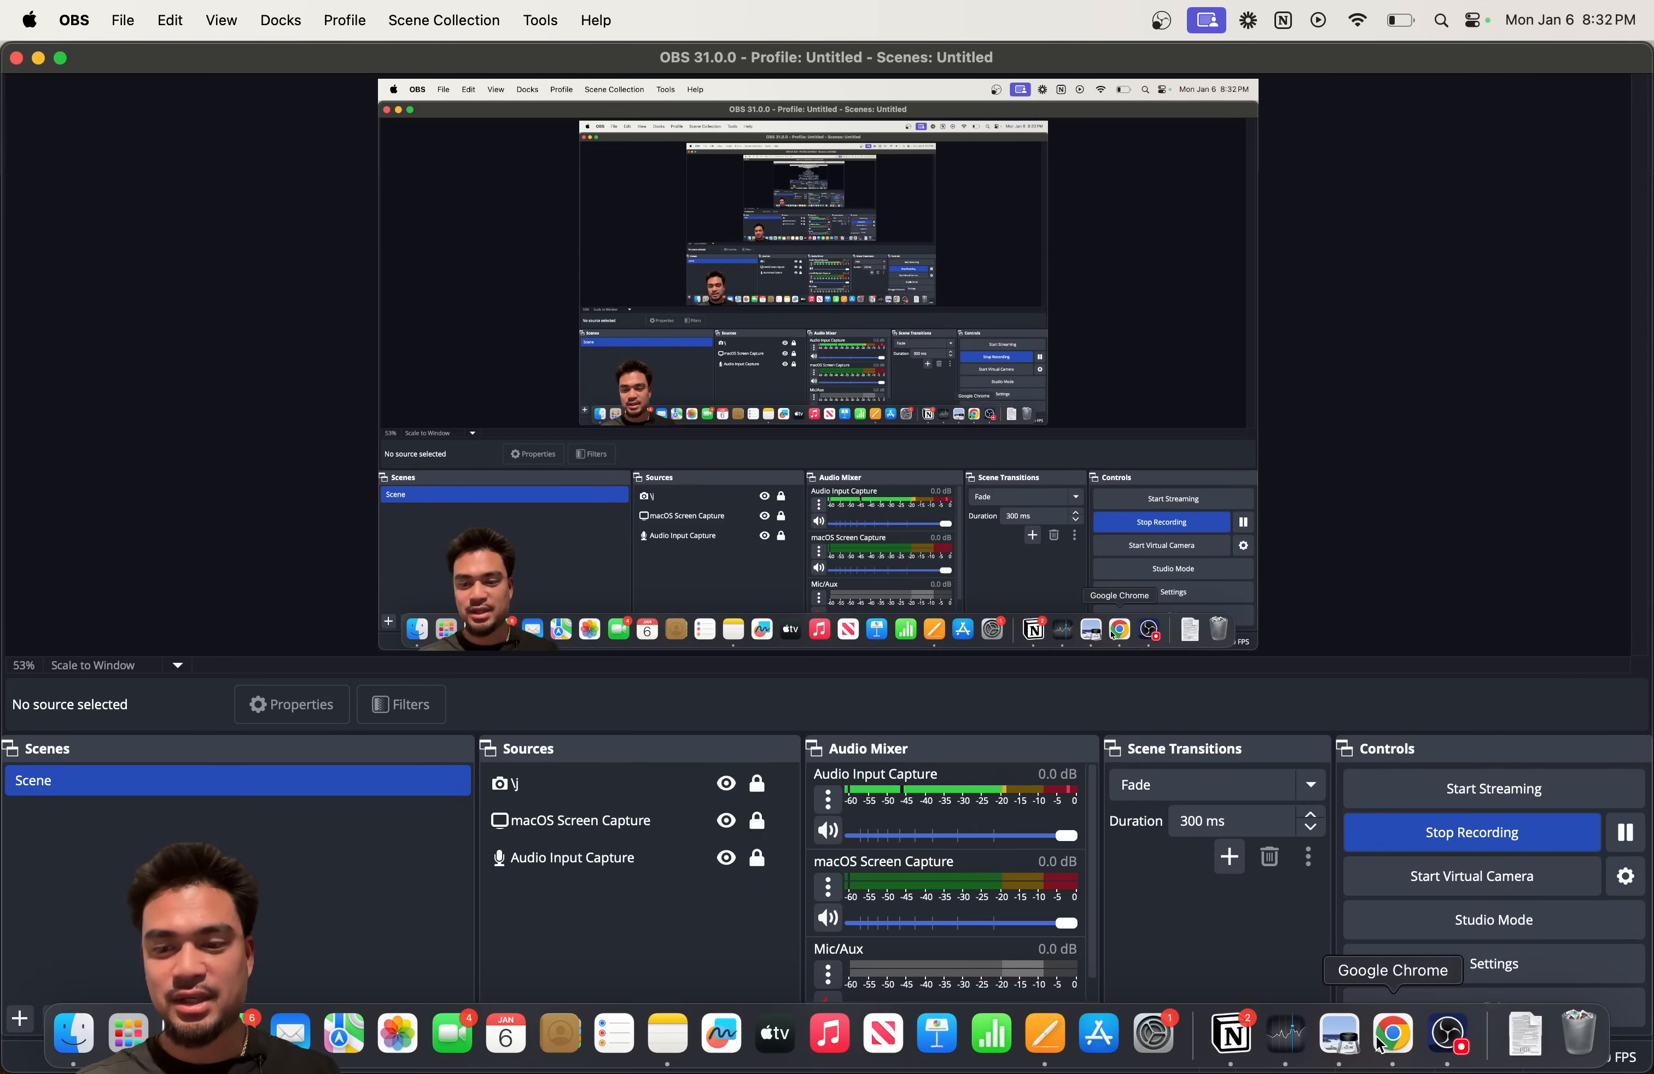
Step: Return to the browser with the annotated resume board
click(1393, 1033)
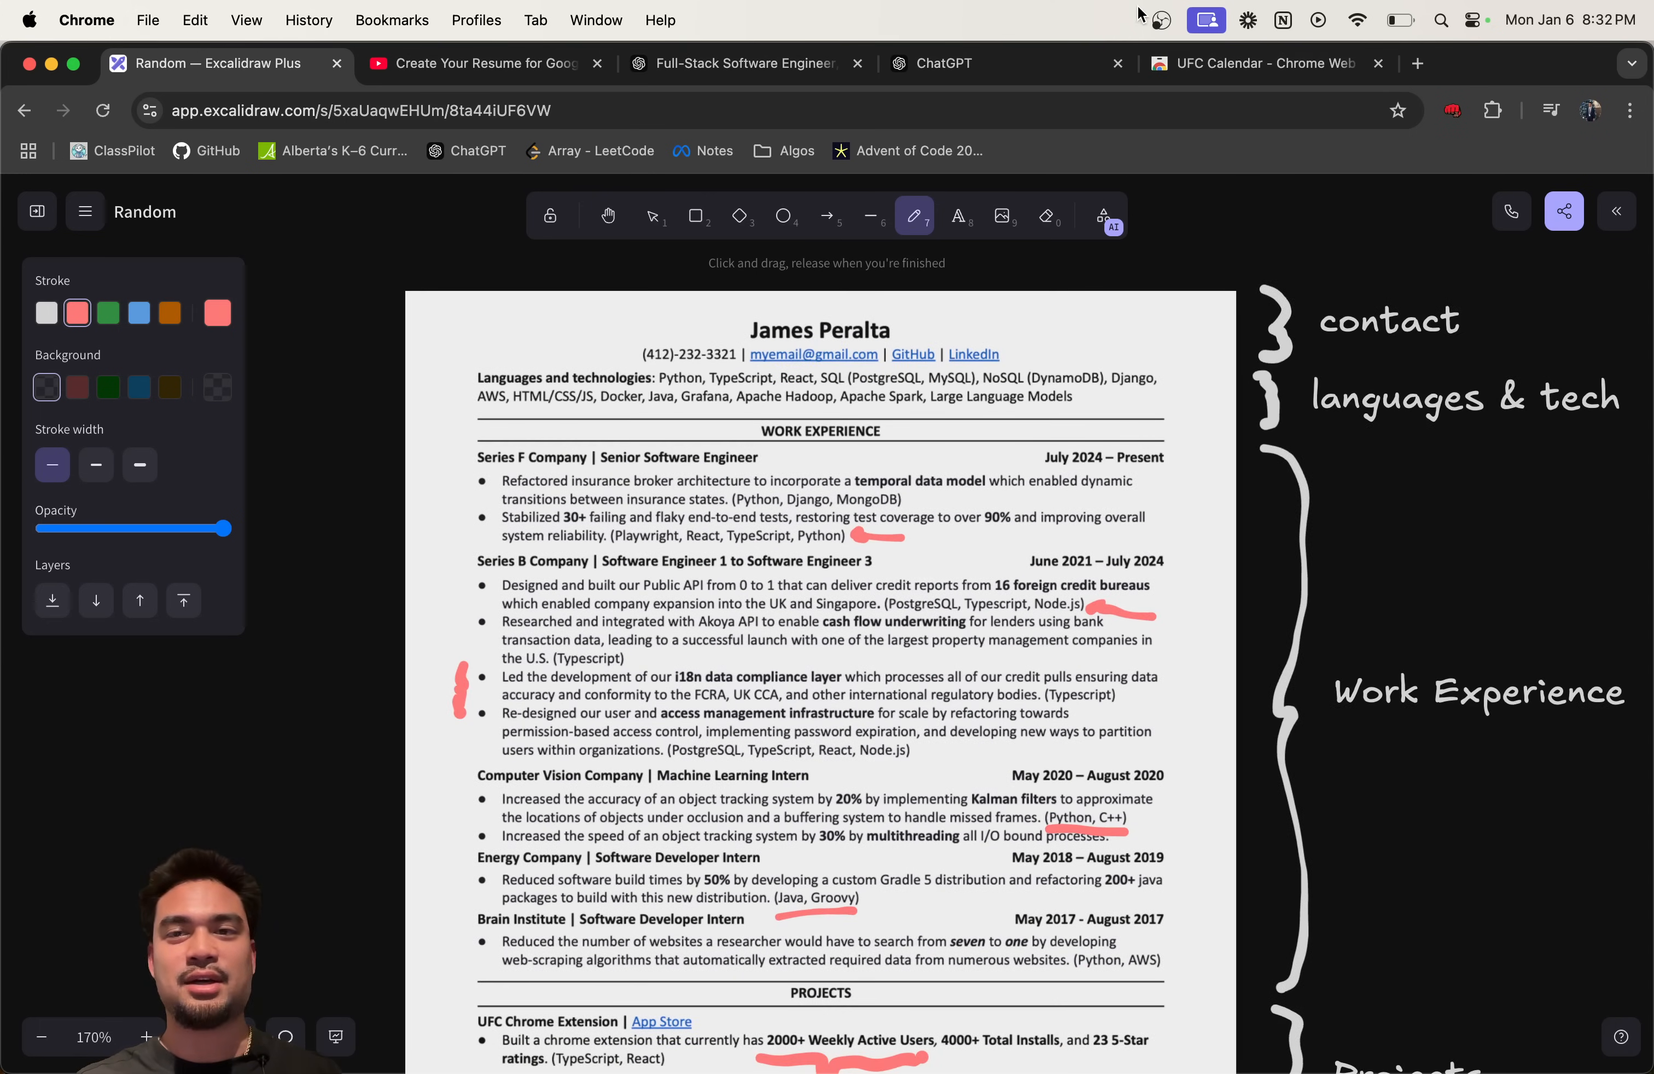
Step: Bring up the OBS recording options from the menu bar, ready to stop recording
click(1205, 18)
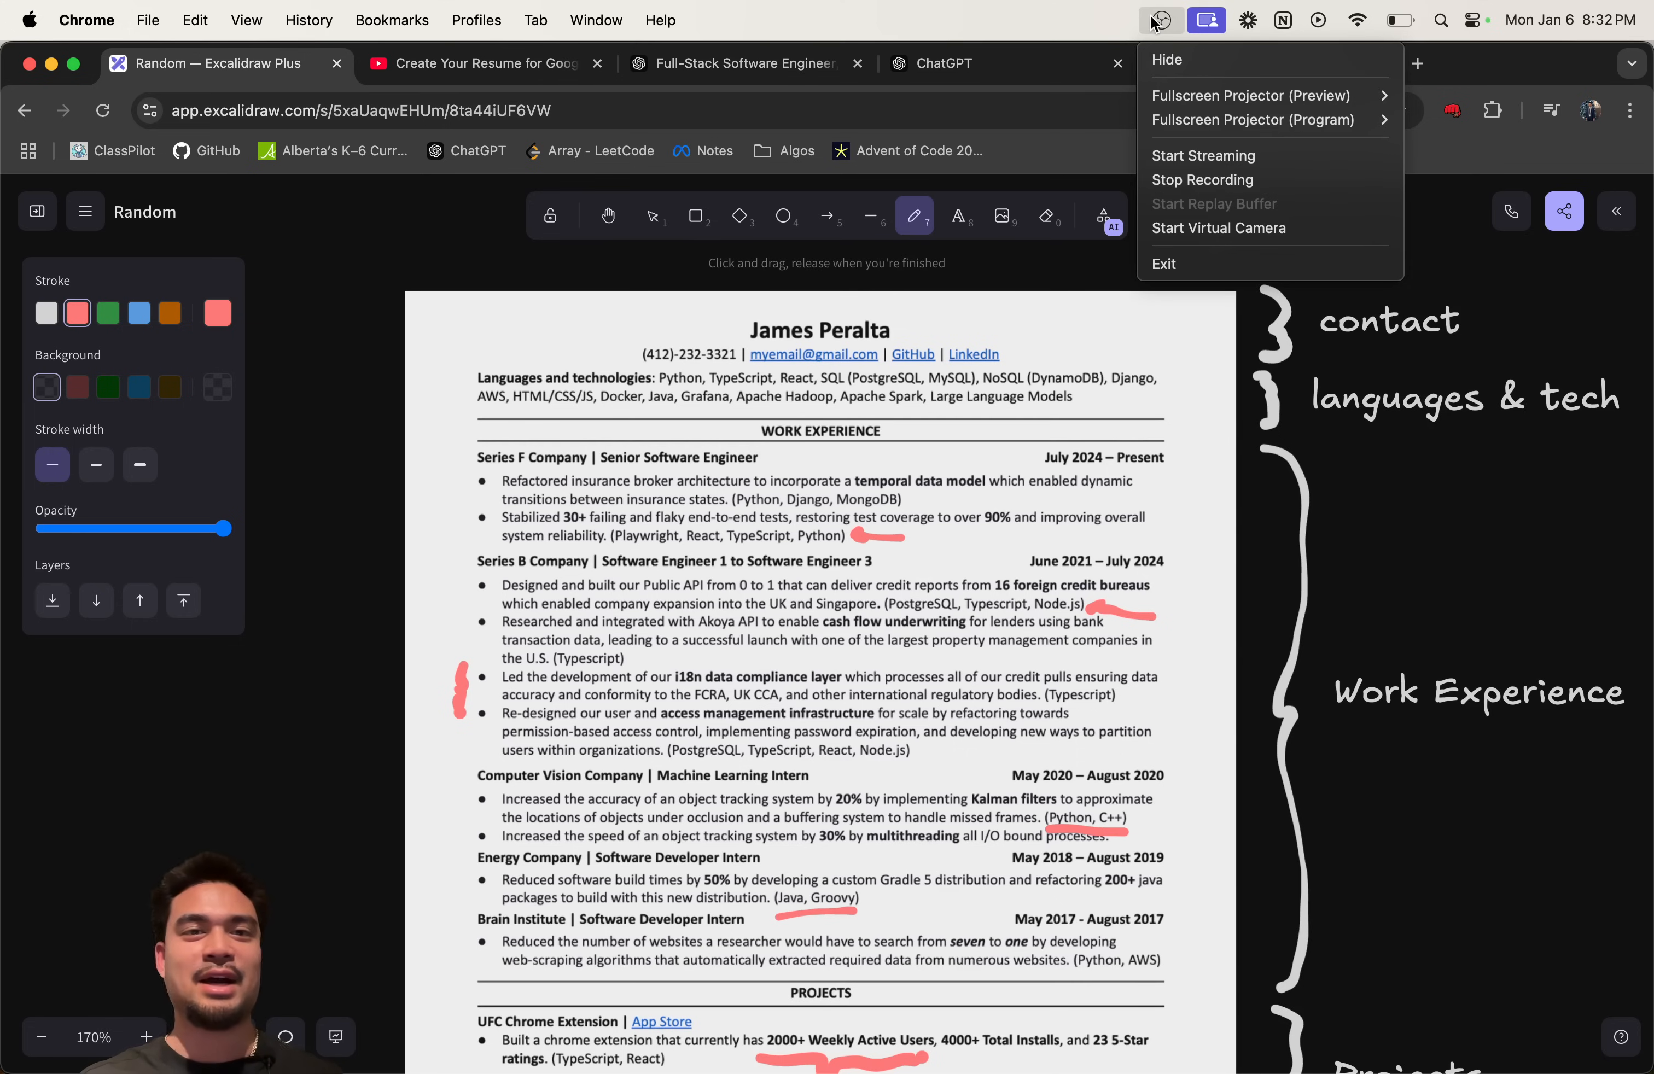
mouse_move(1219, 180)
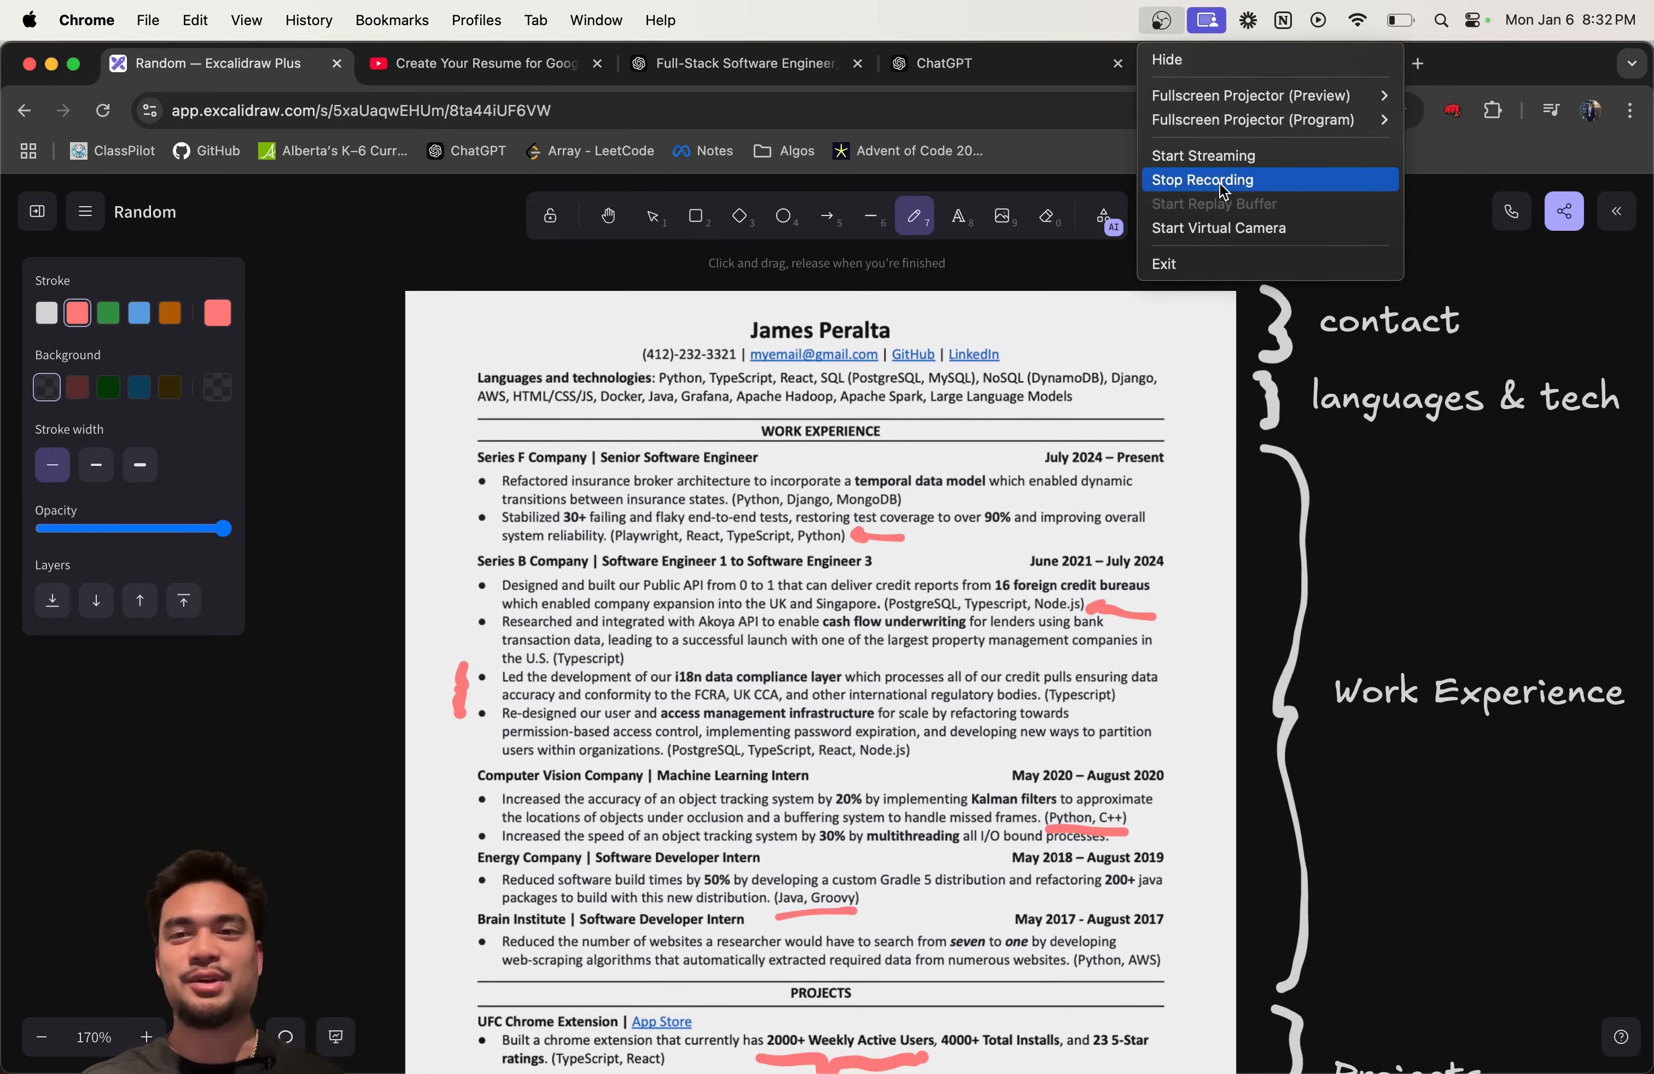